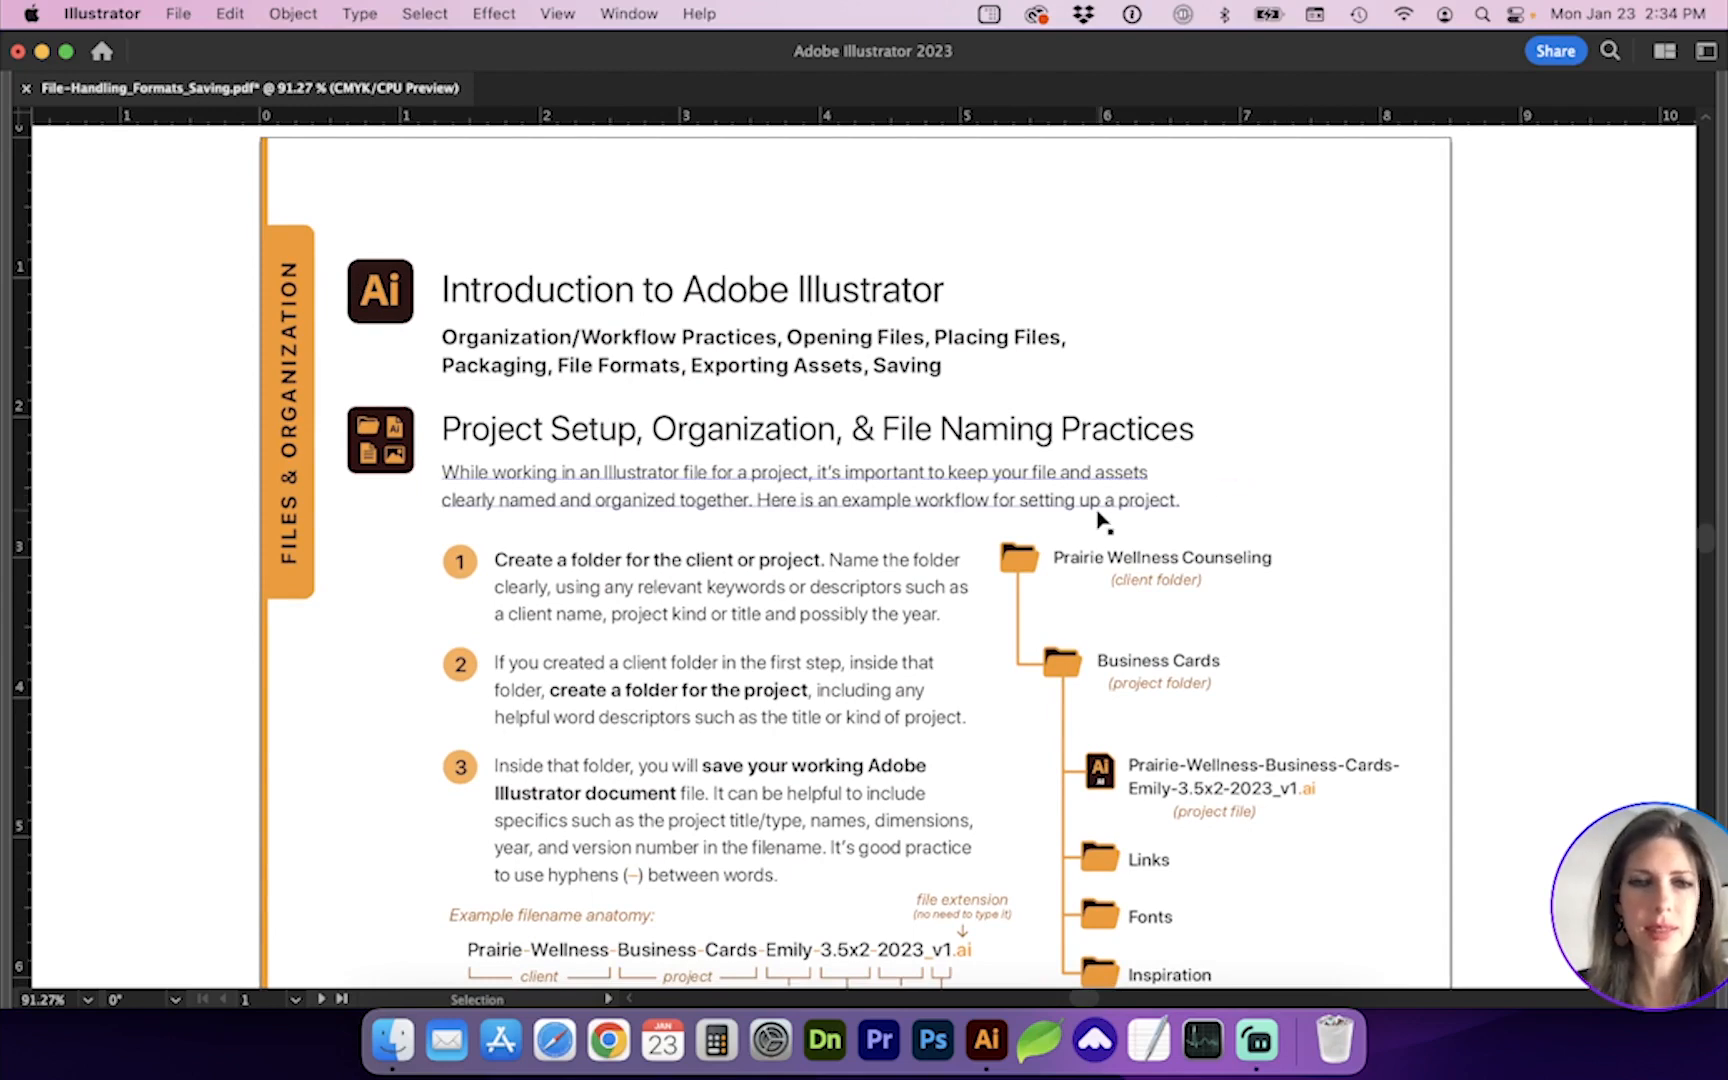
Scroll down to artboard 2 showing the Placing/Inserting Files and Packaging a File sections.
scroll(down, 3)
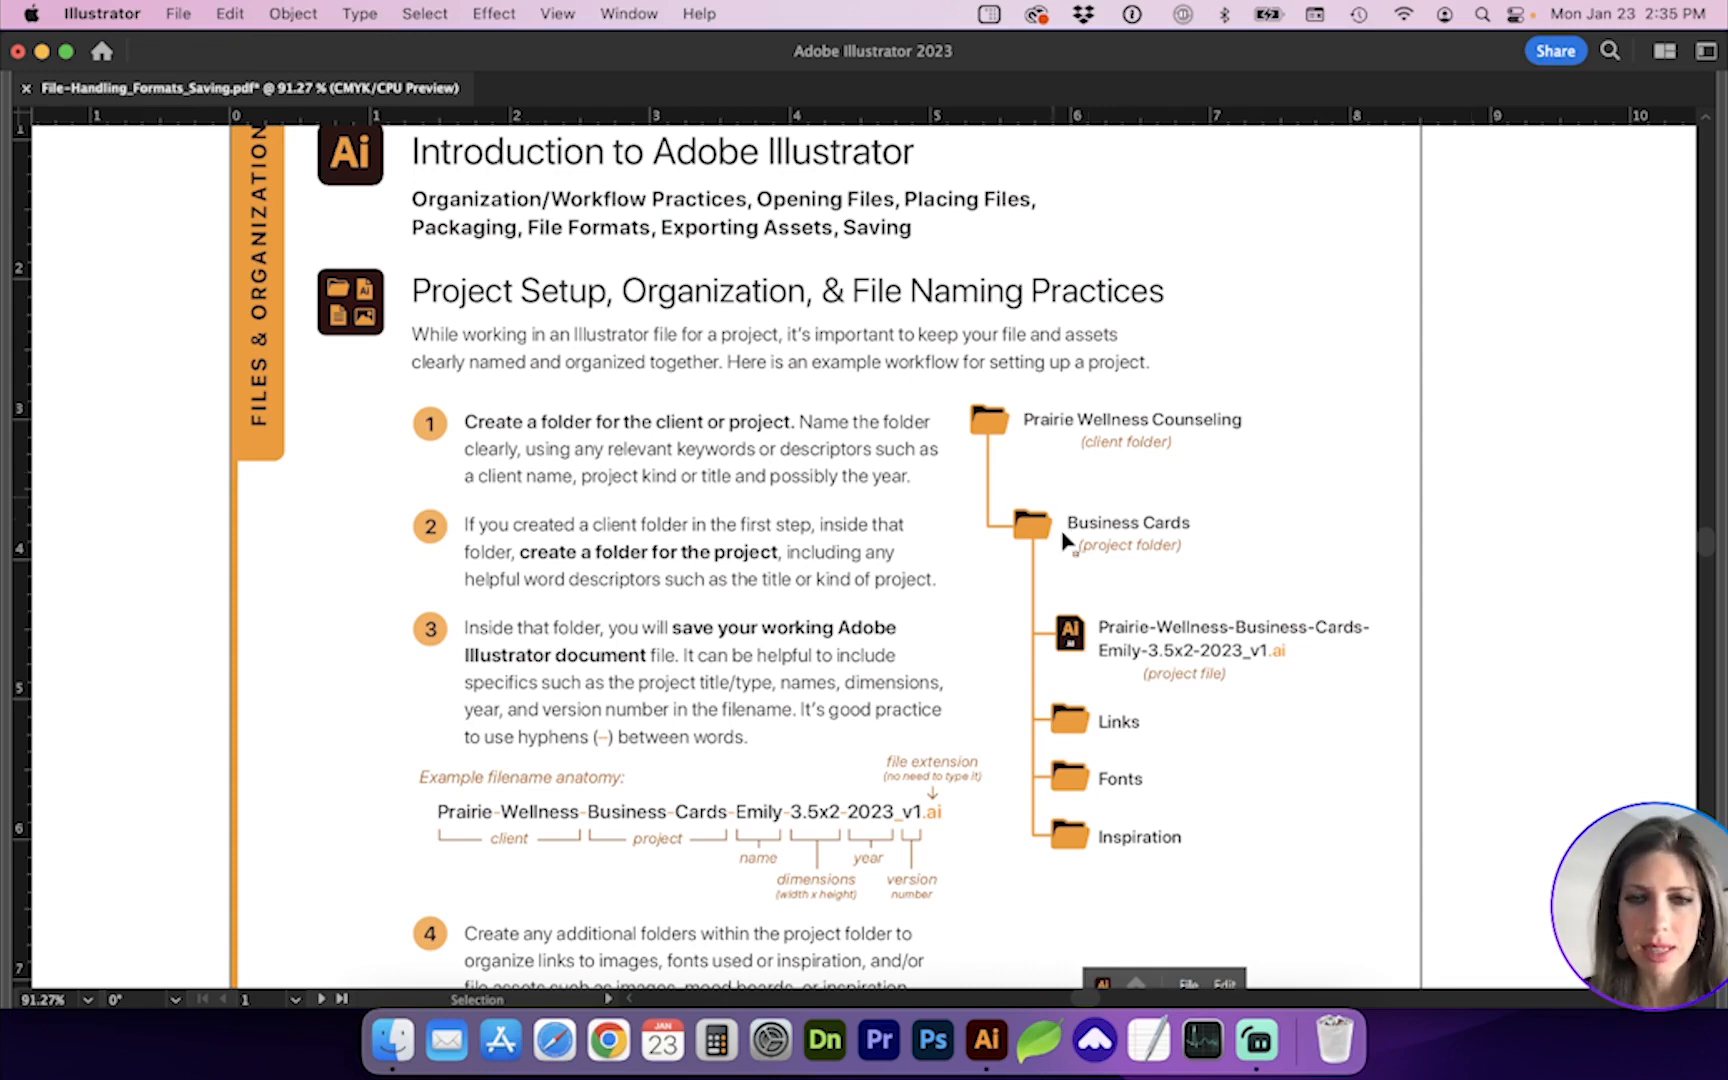
mouse_move(1022, 484)
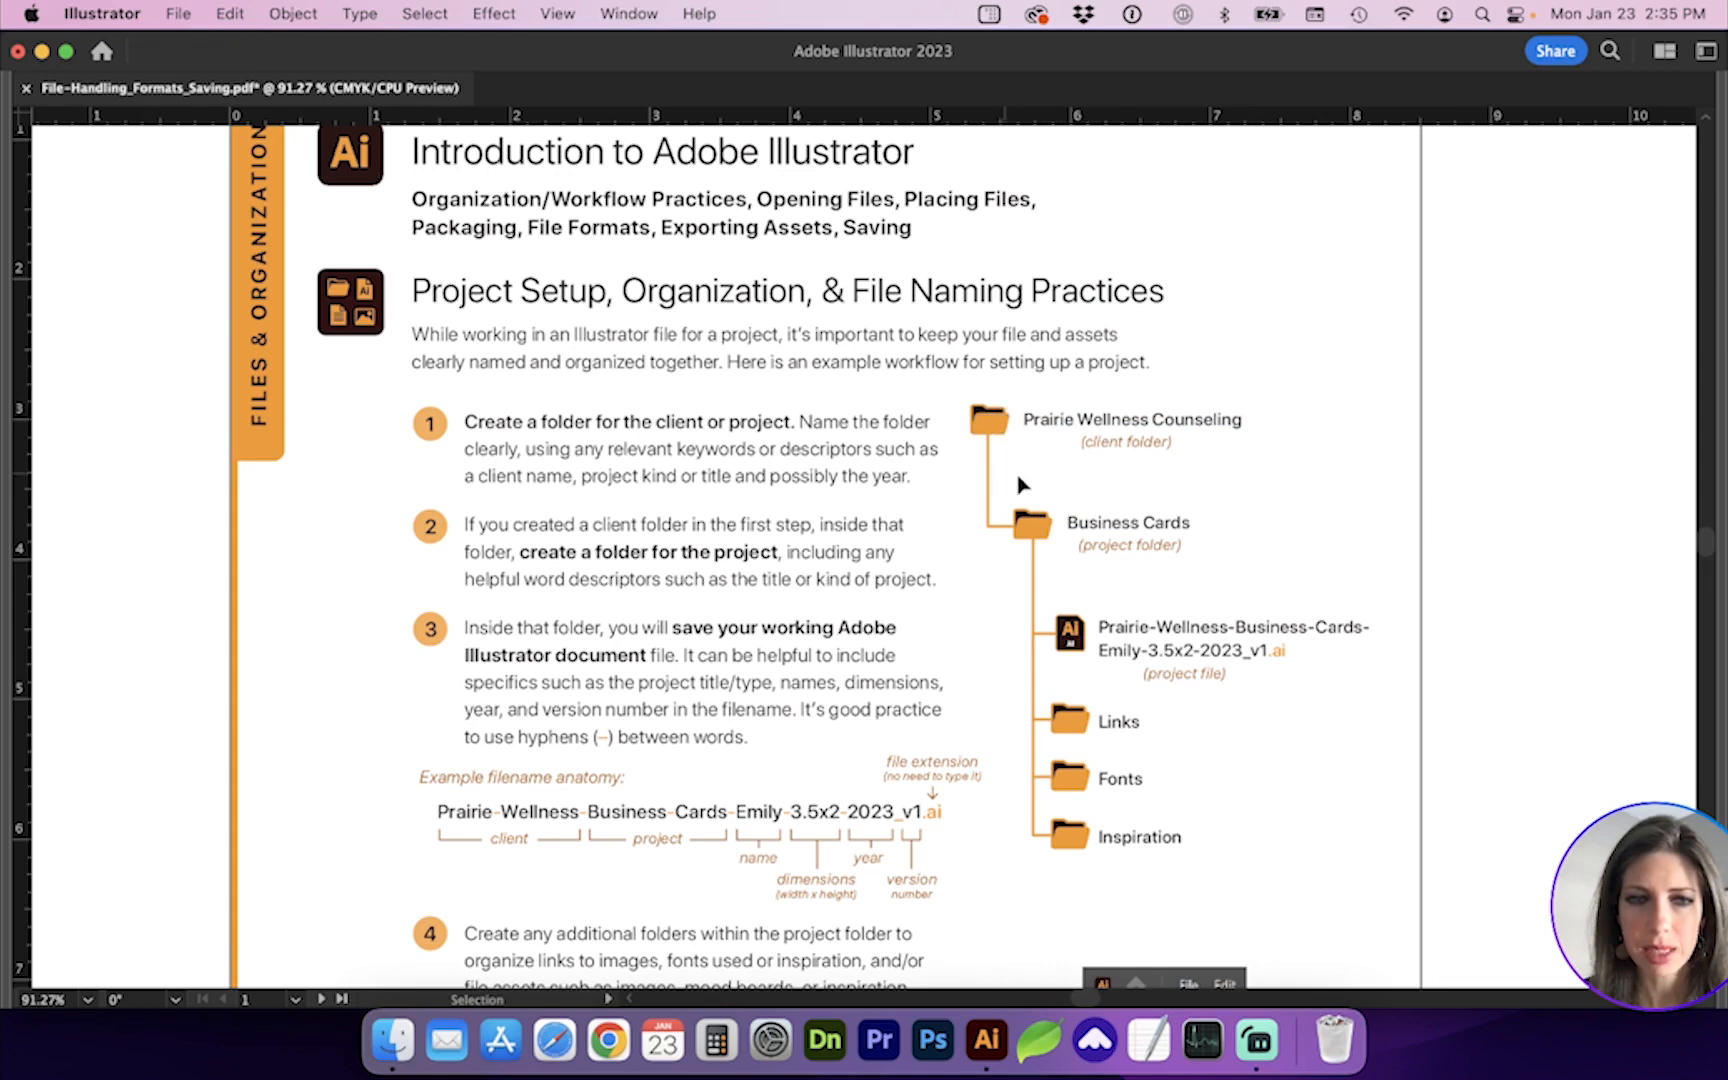
mouse_move(1210, 518)
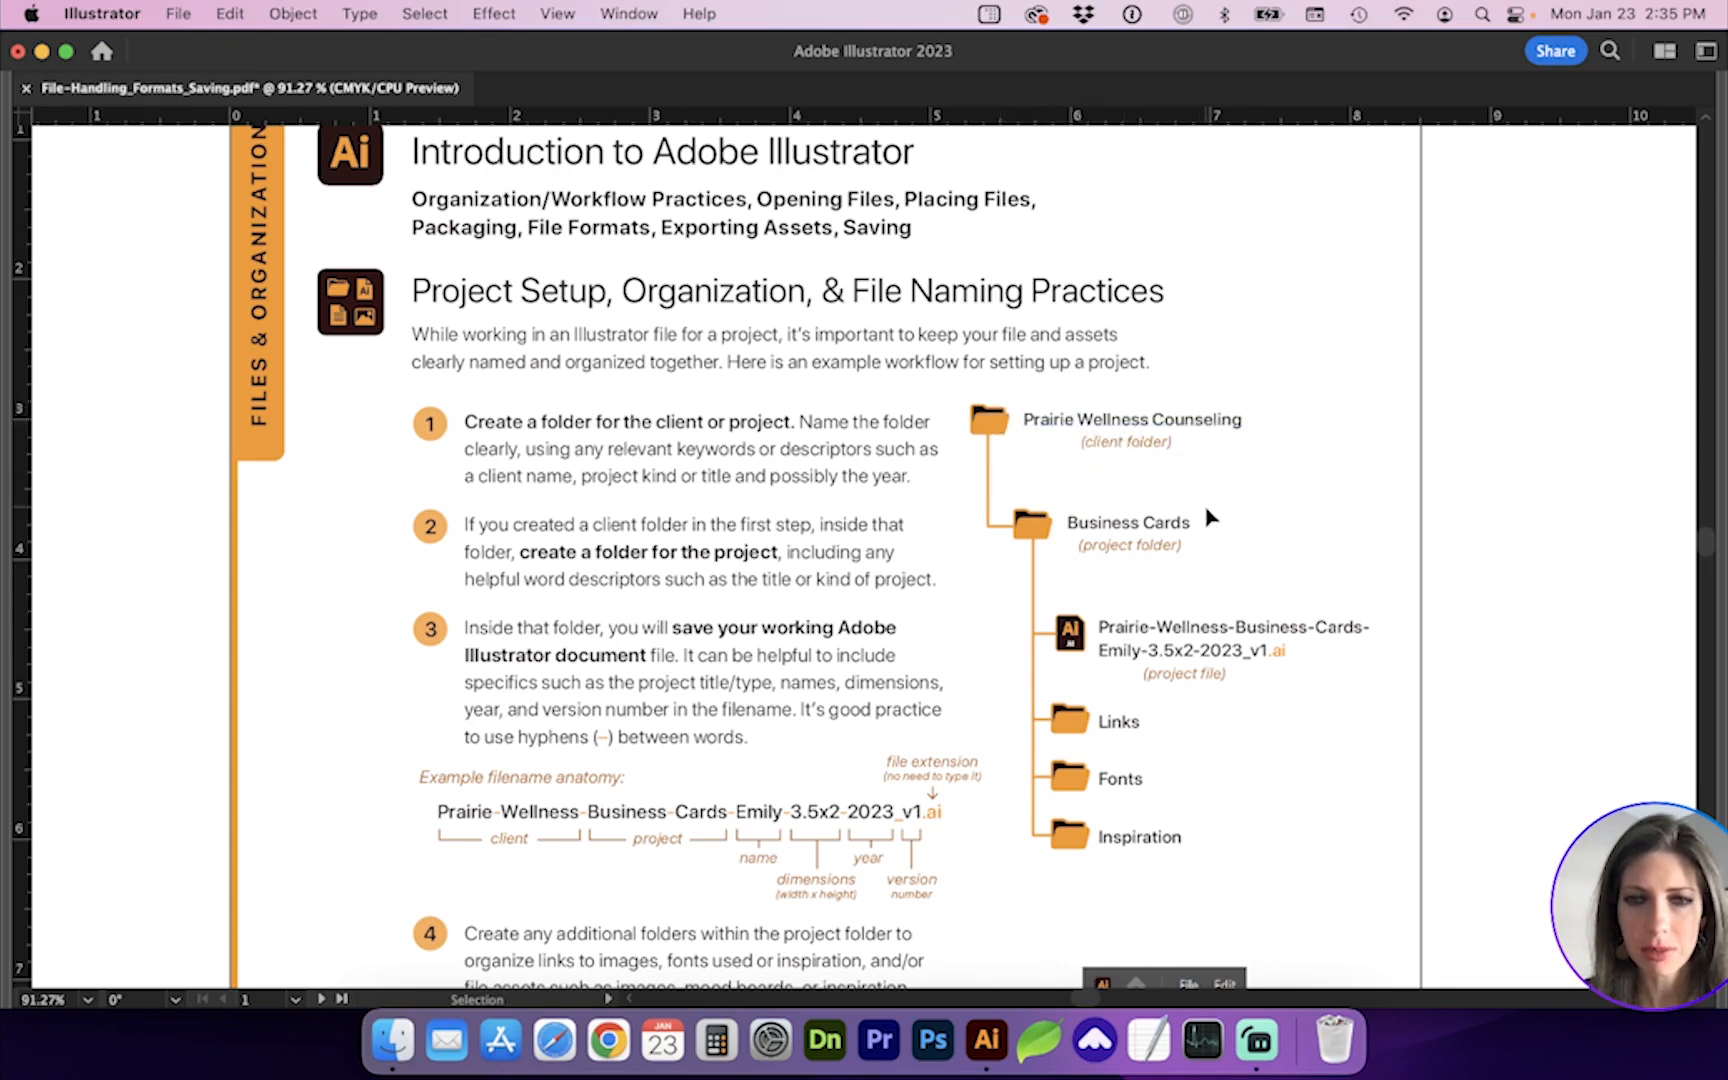
scroll(down, 3)
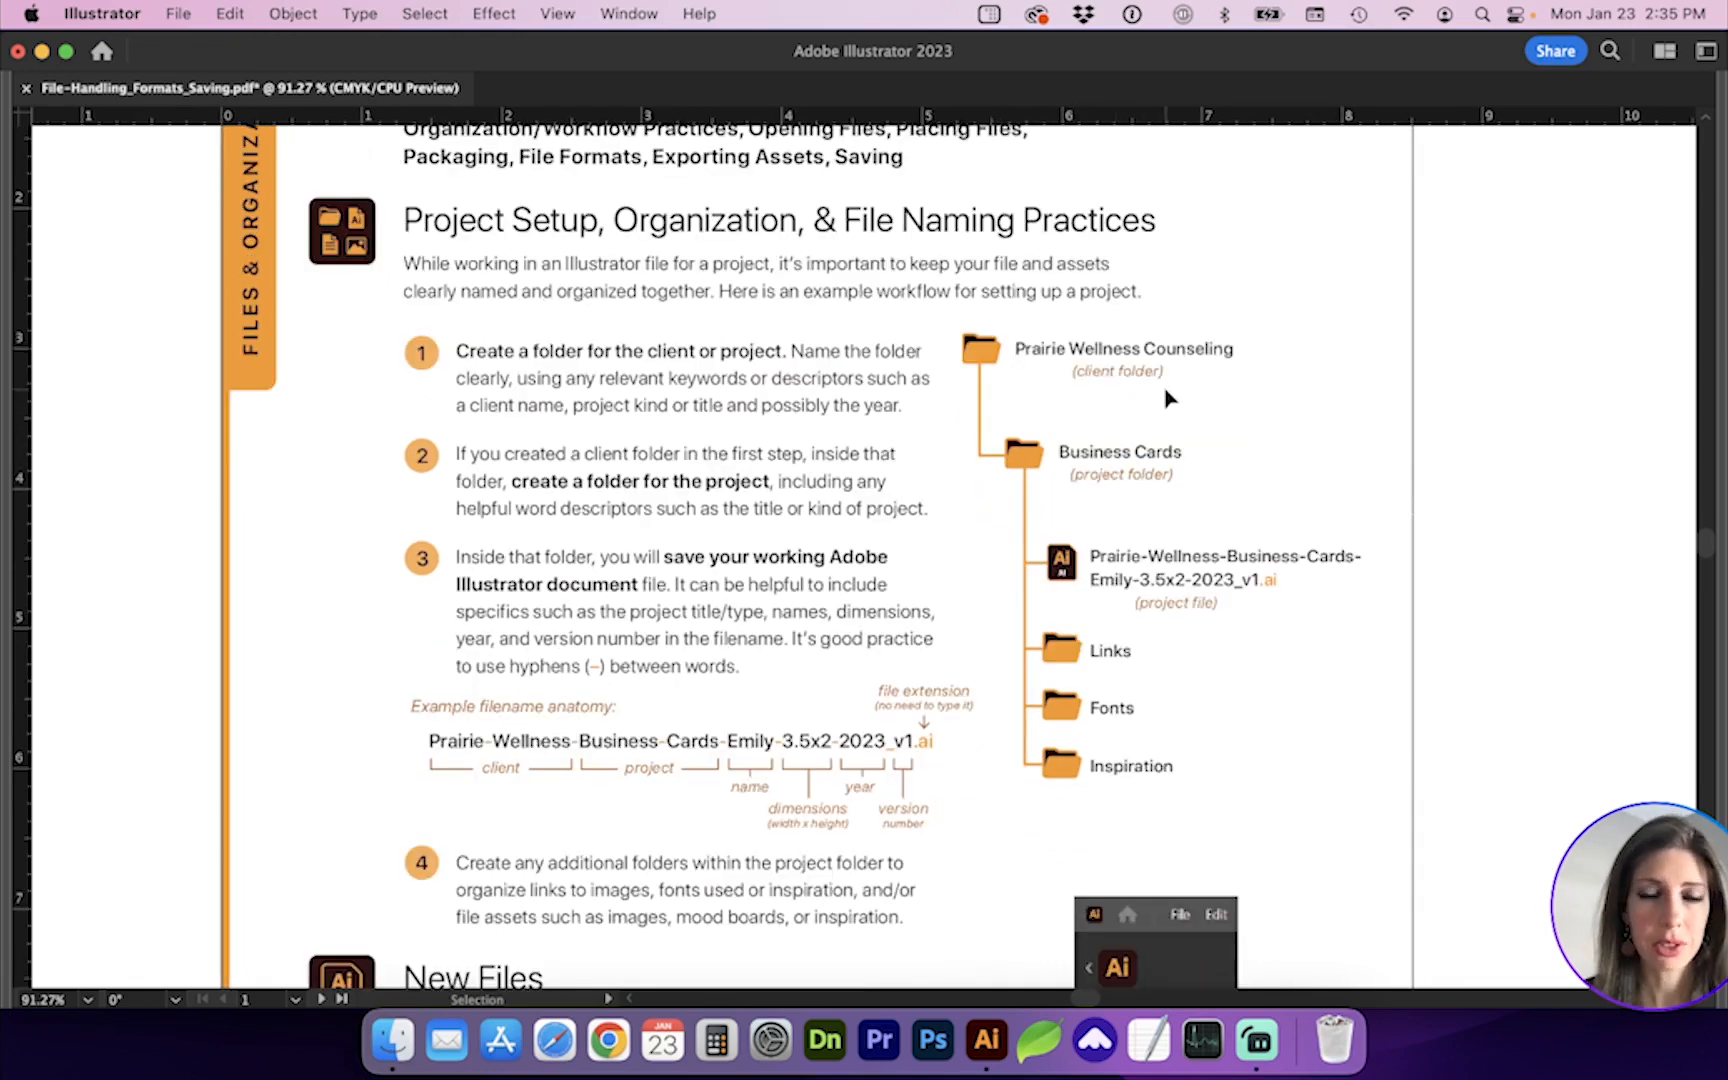
mouse_move(1202, 440)
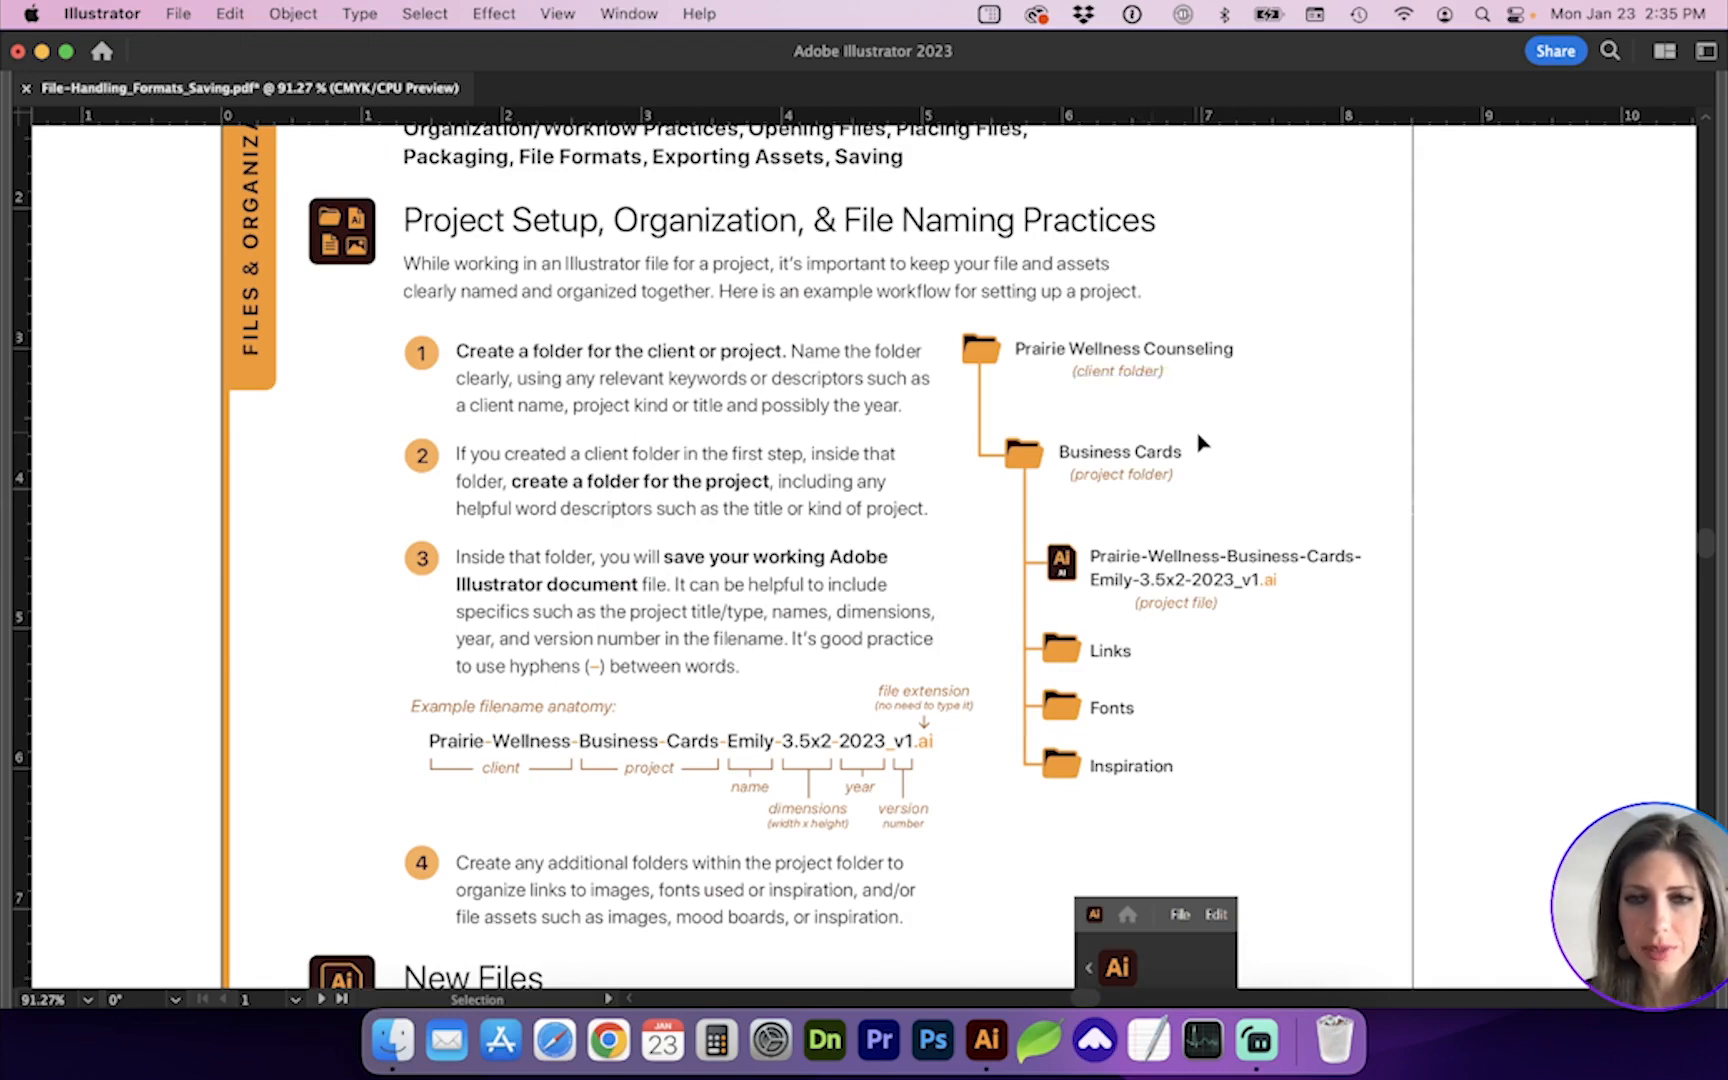
scroll(down, 3)
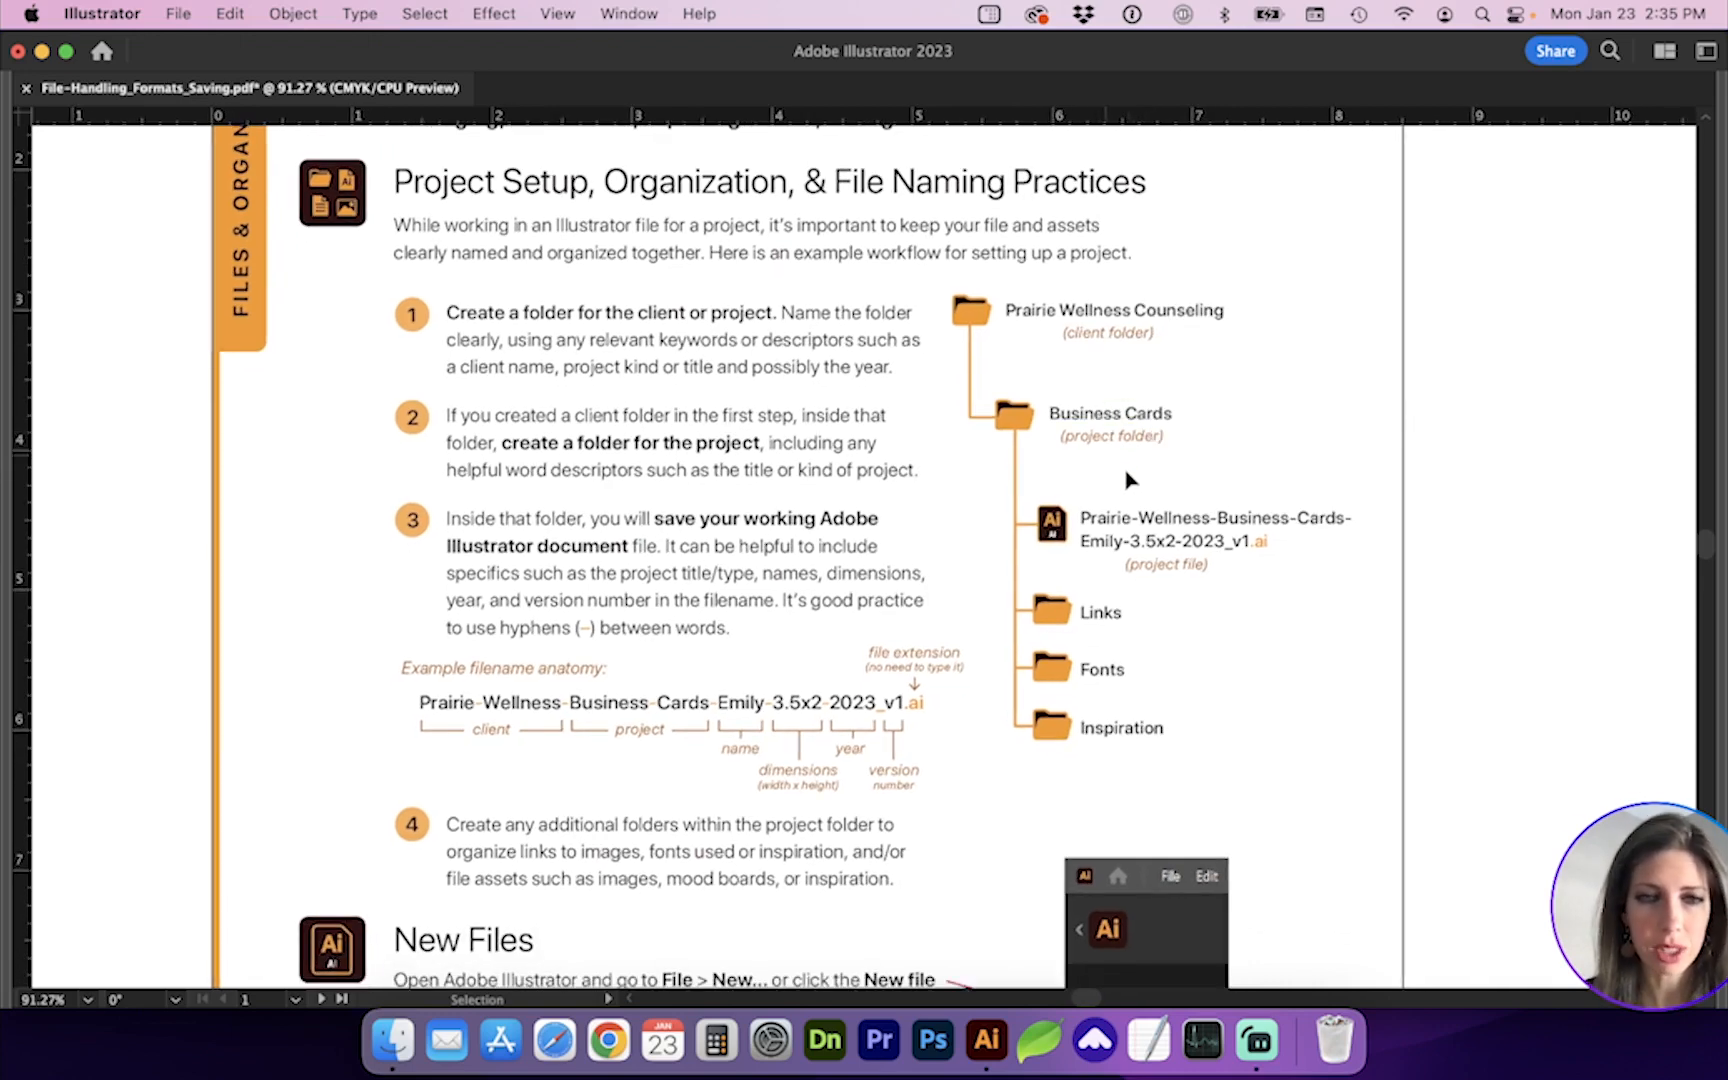
mouse_move(1142, 388)
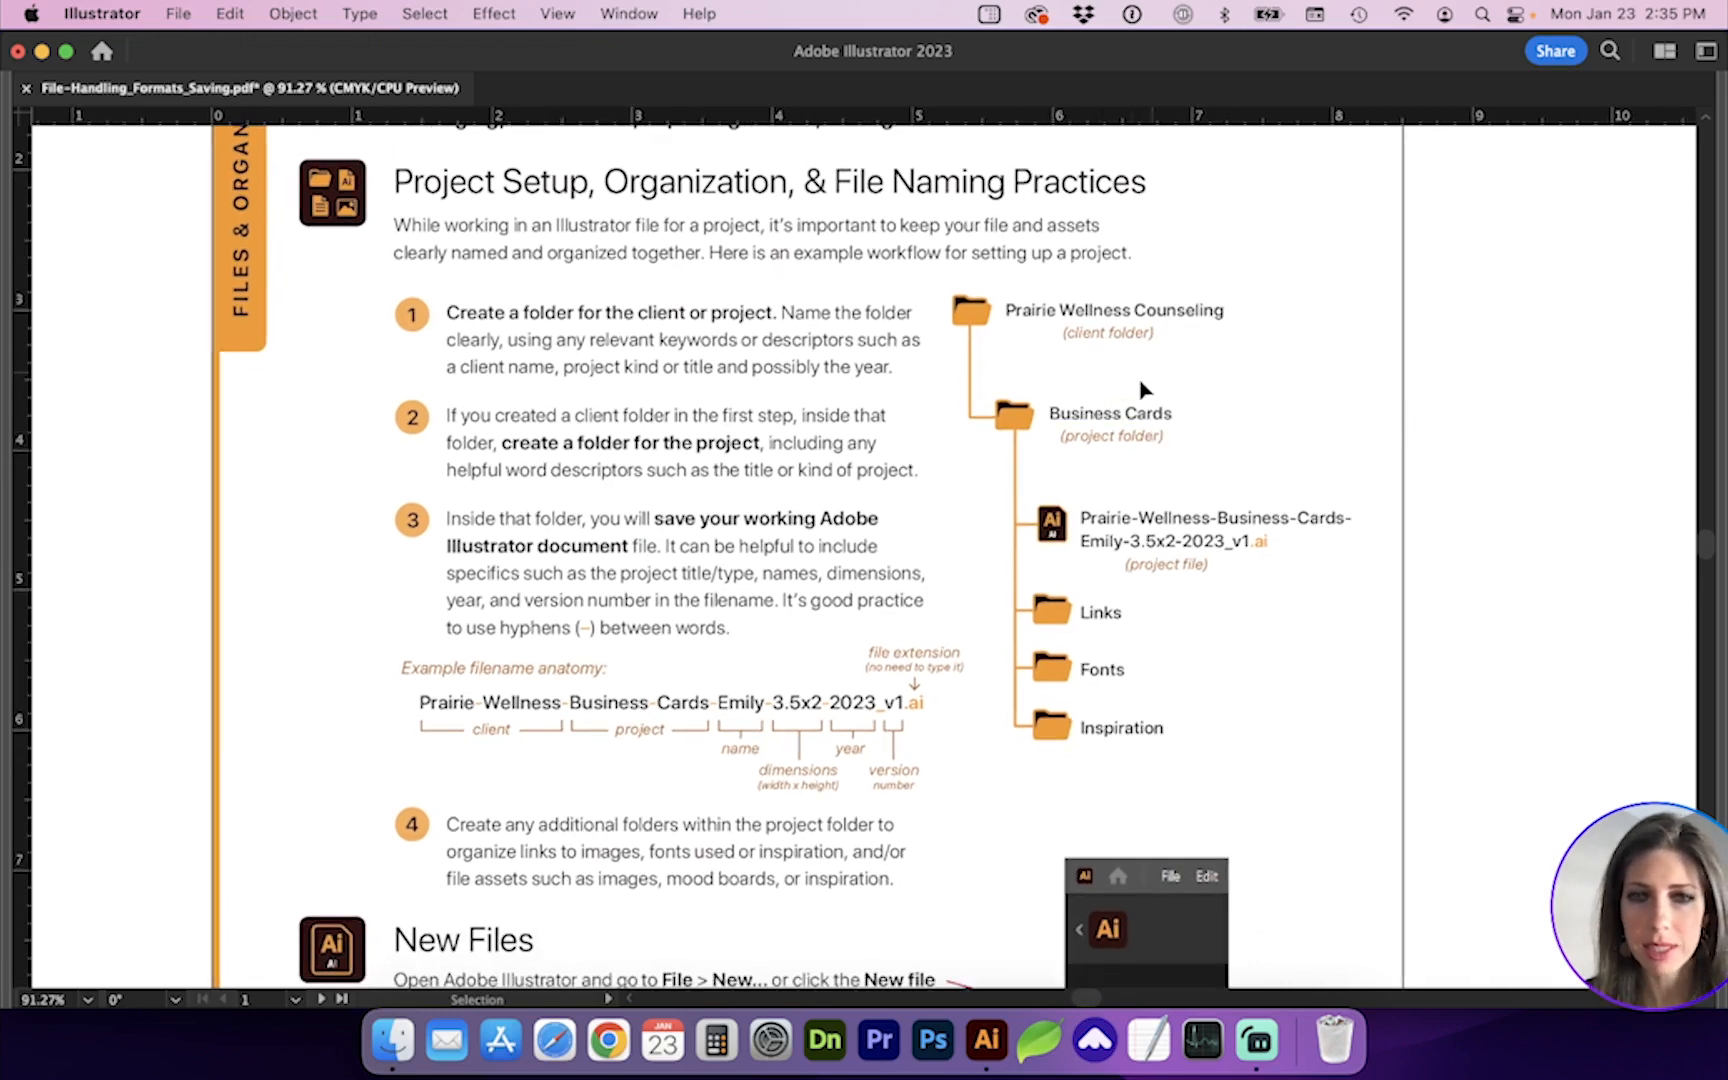
mouse_move(1202, 460)
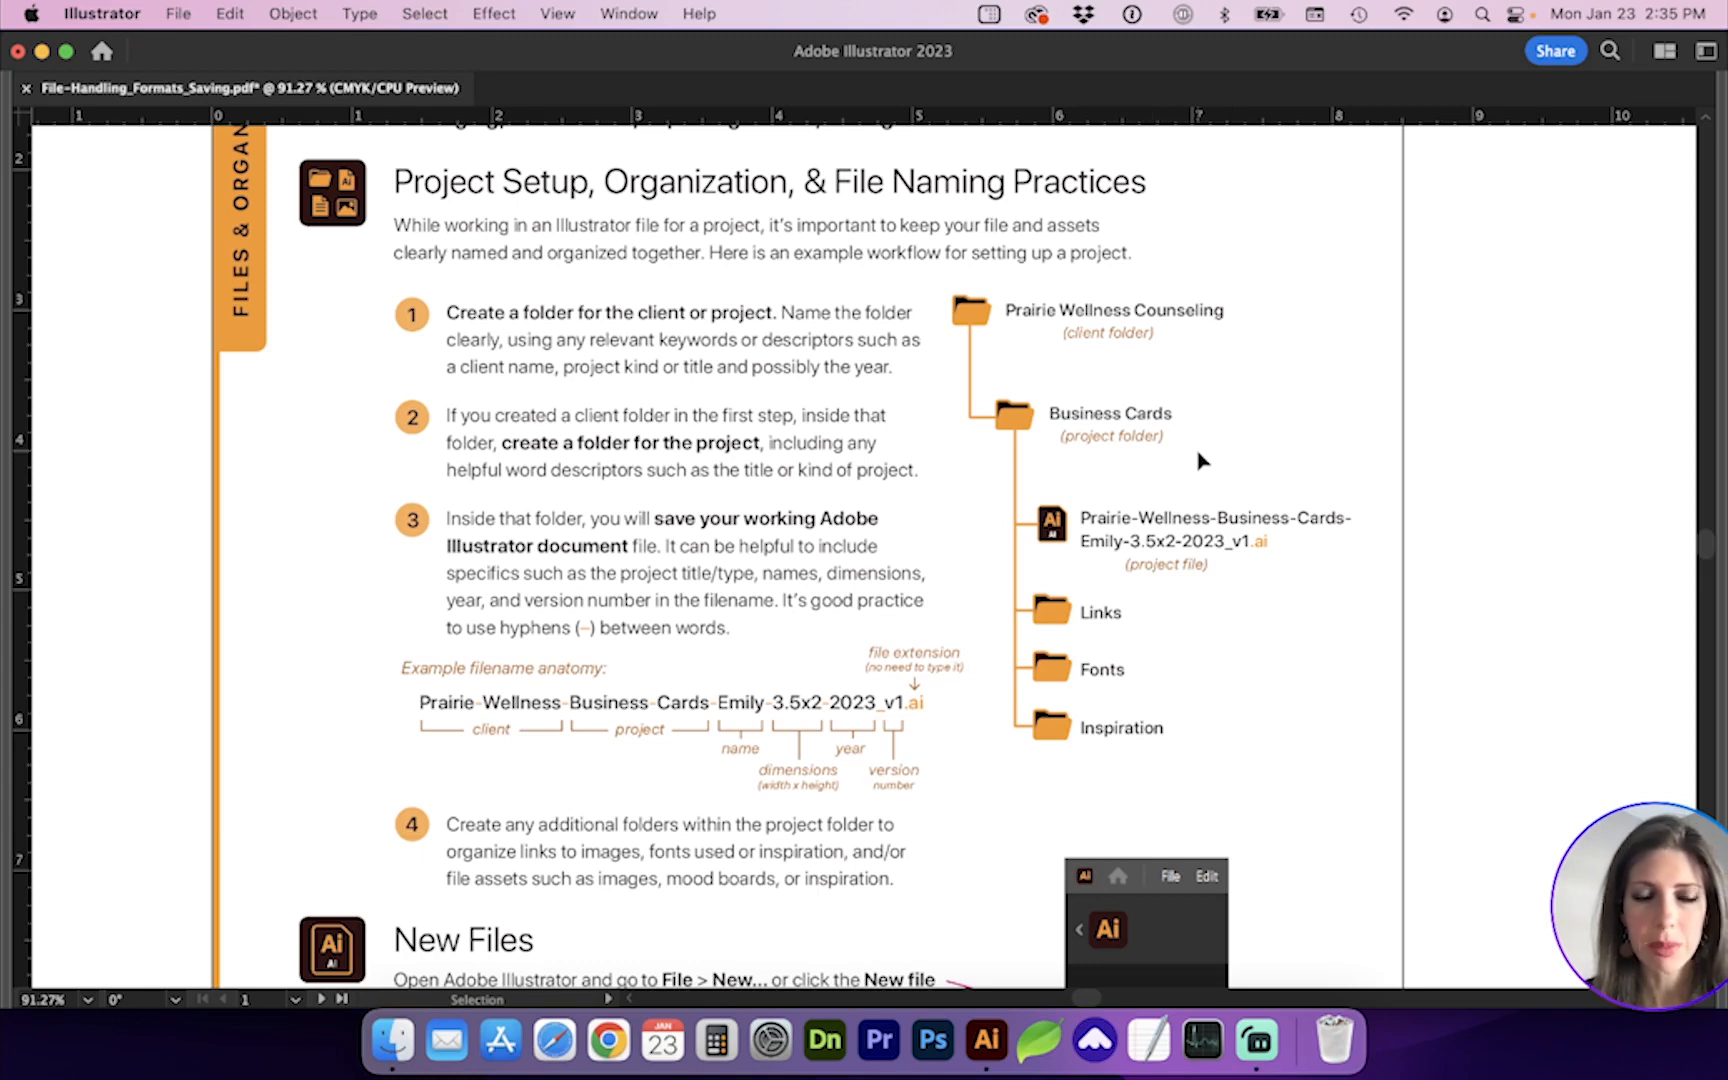
mouse_move(1208, 488)
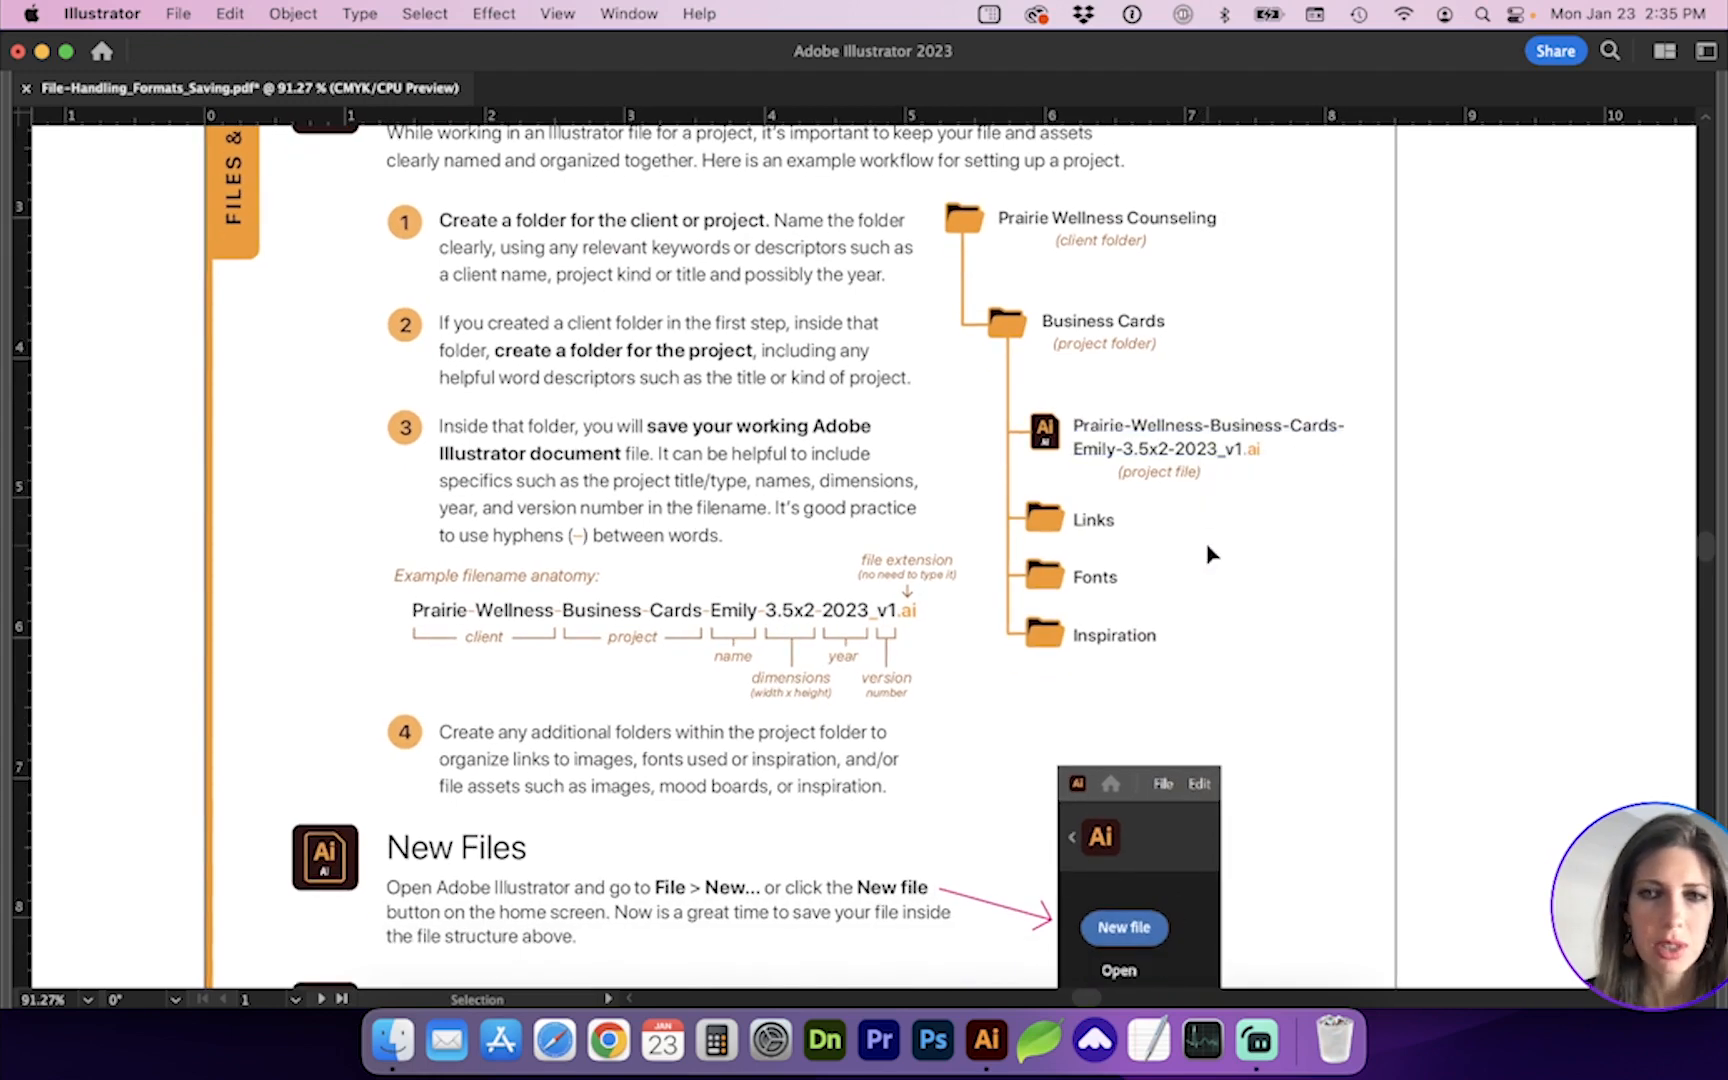
mouse_move(1166, 344)
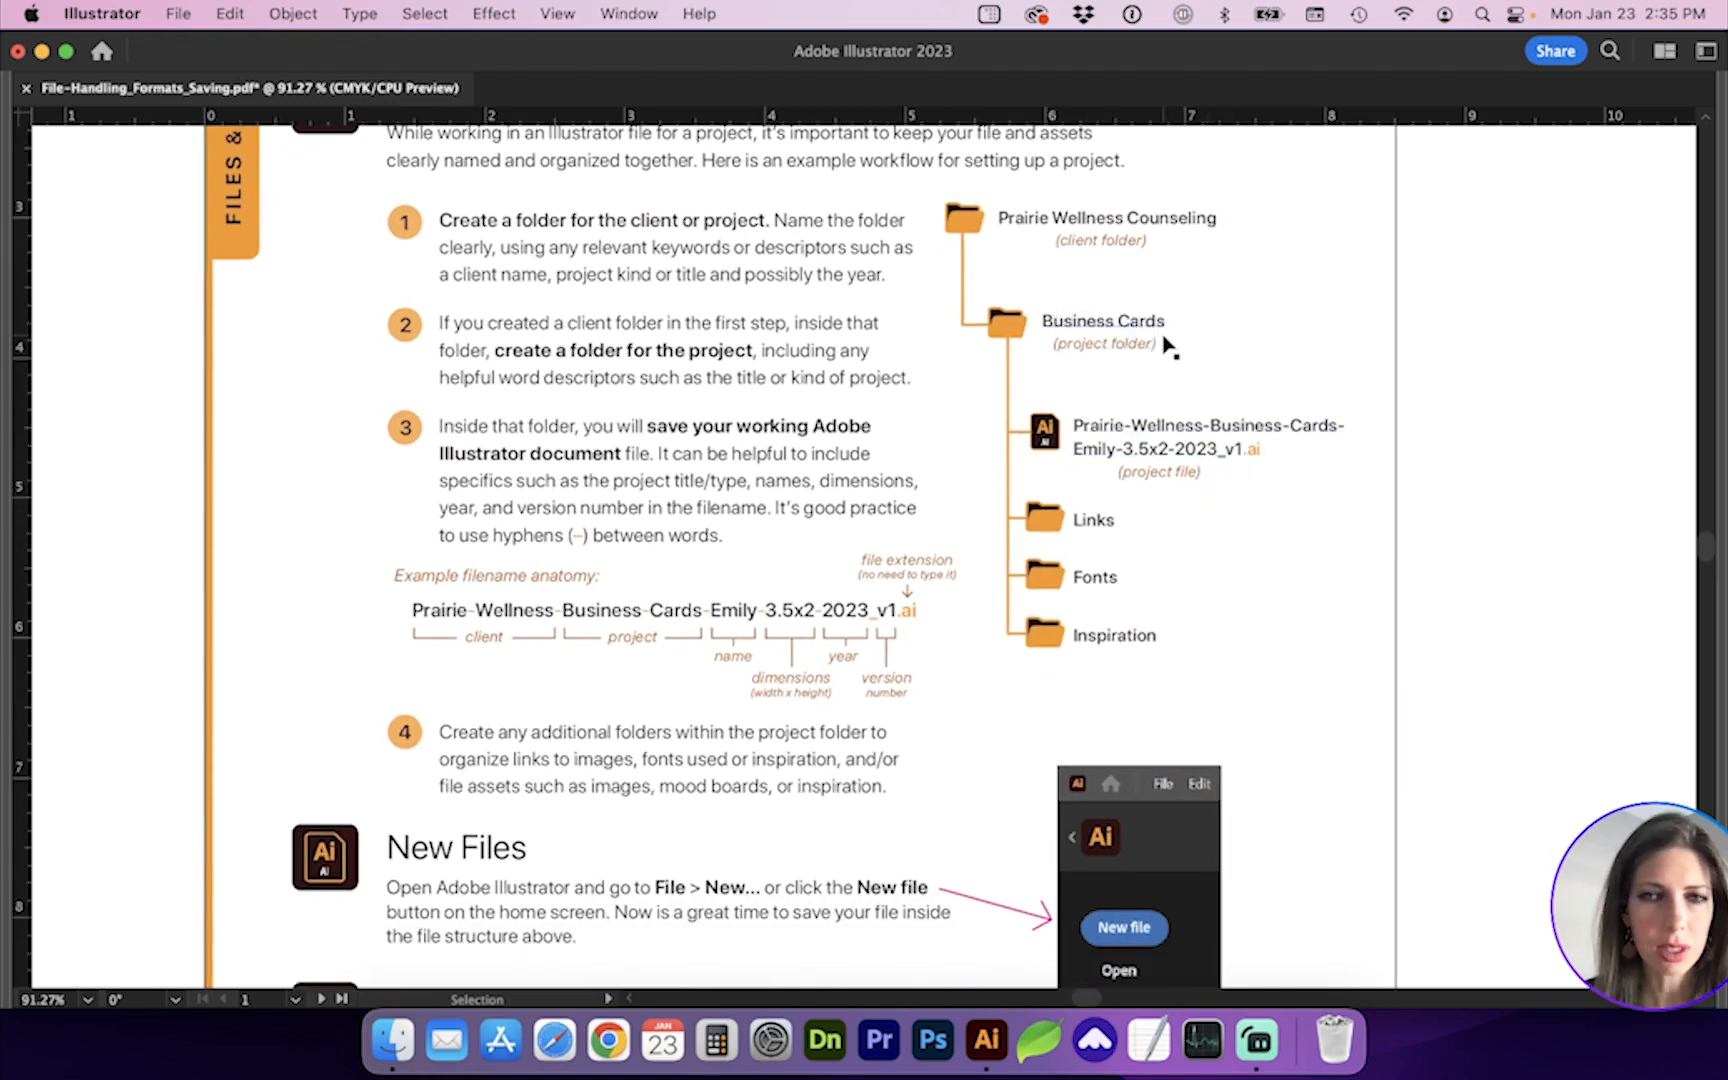
mouse_move(1262, 506)
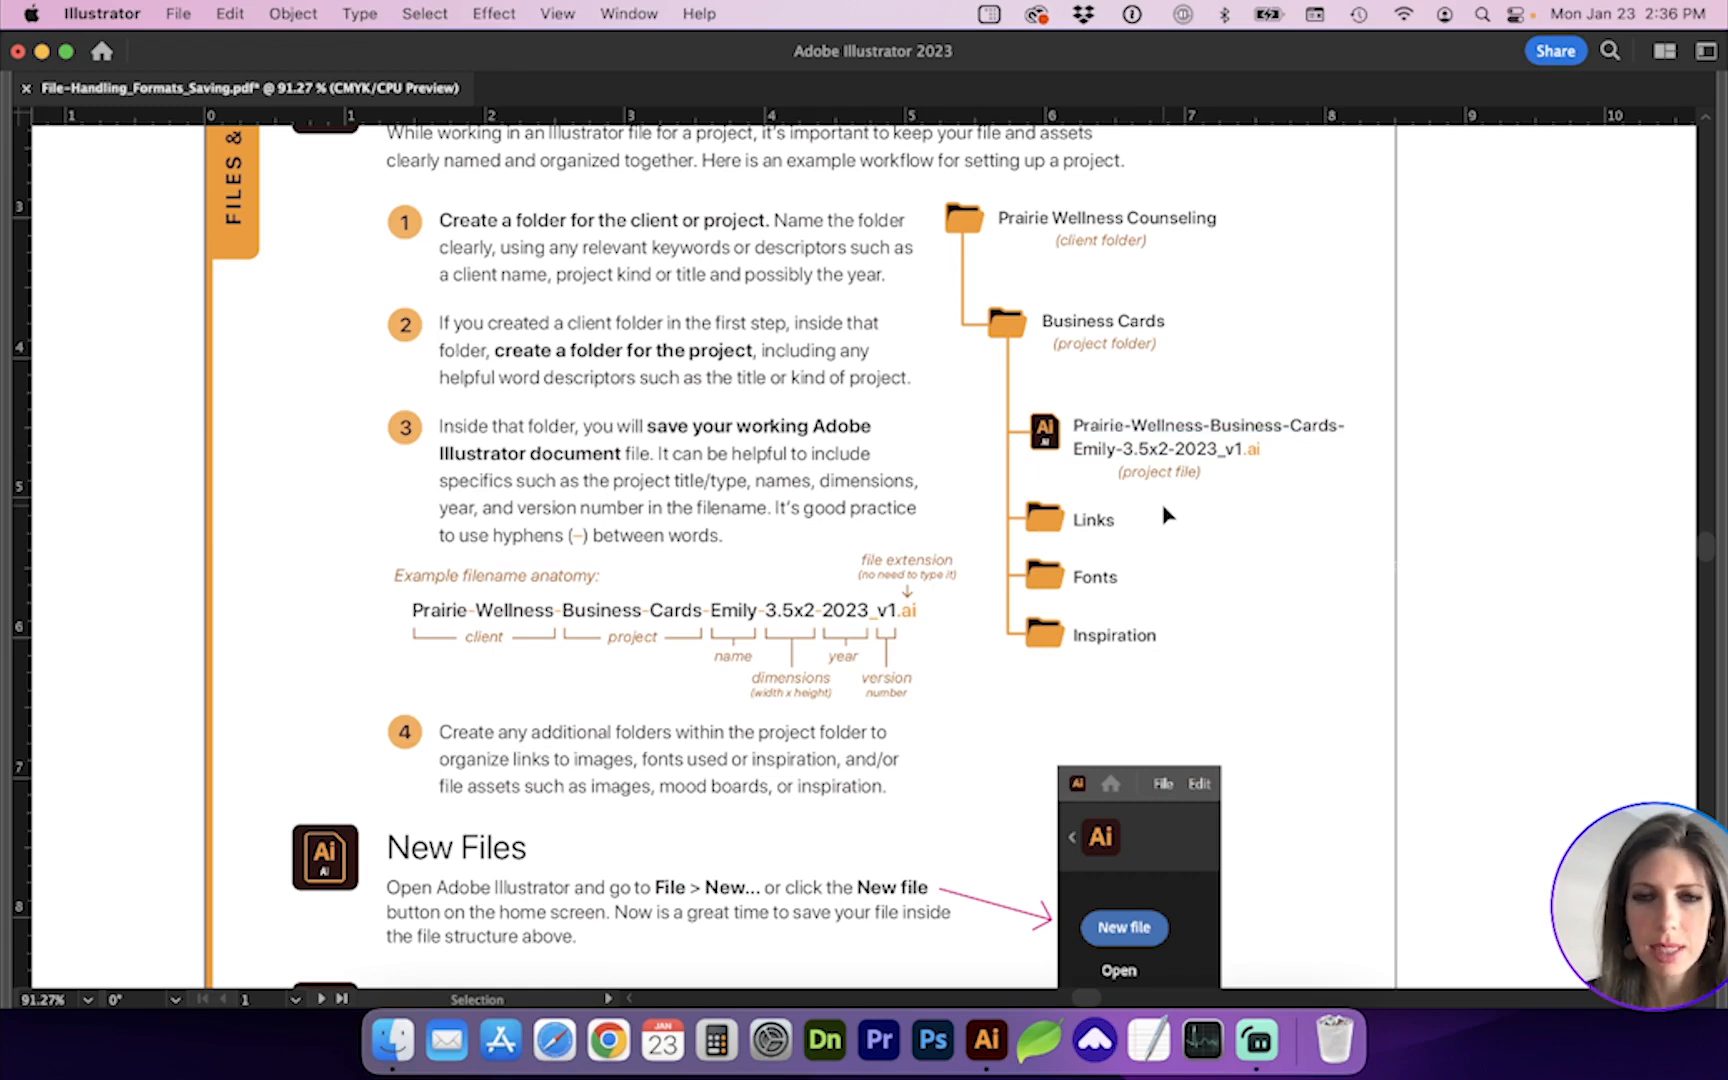
mouse_move(1242, 438)
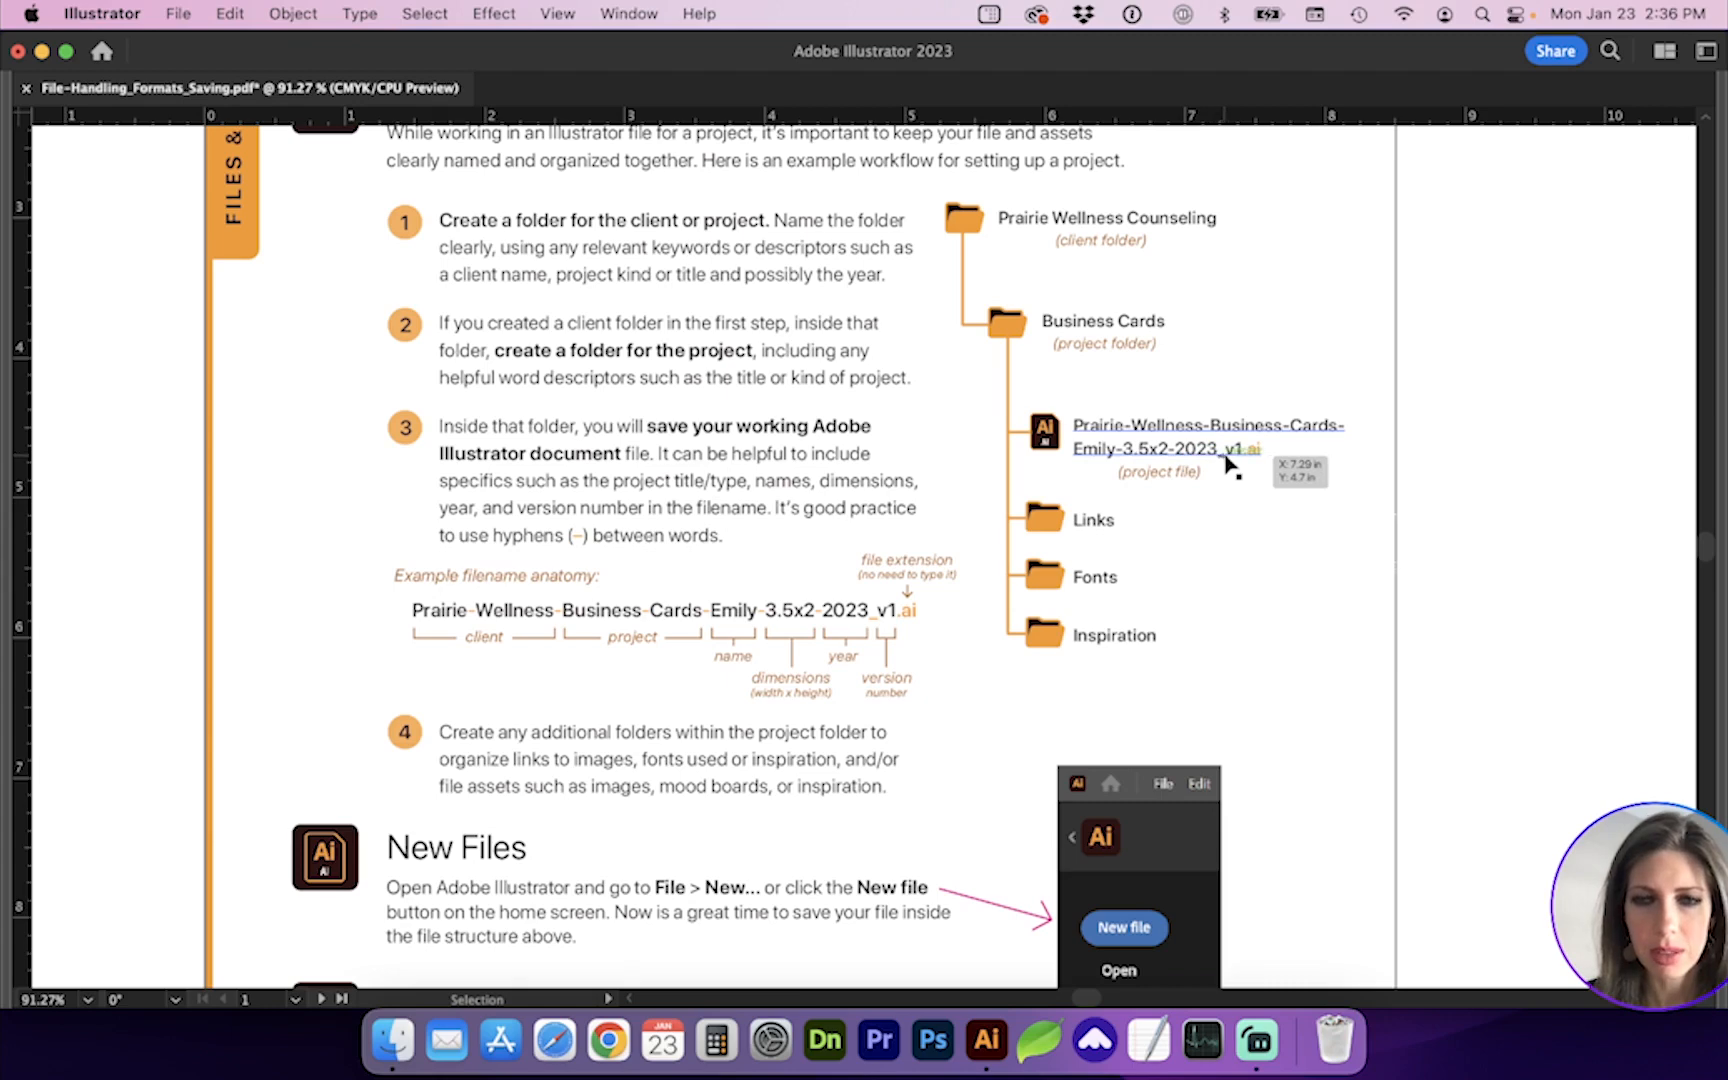
mouse_move(1234, 462)
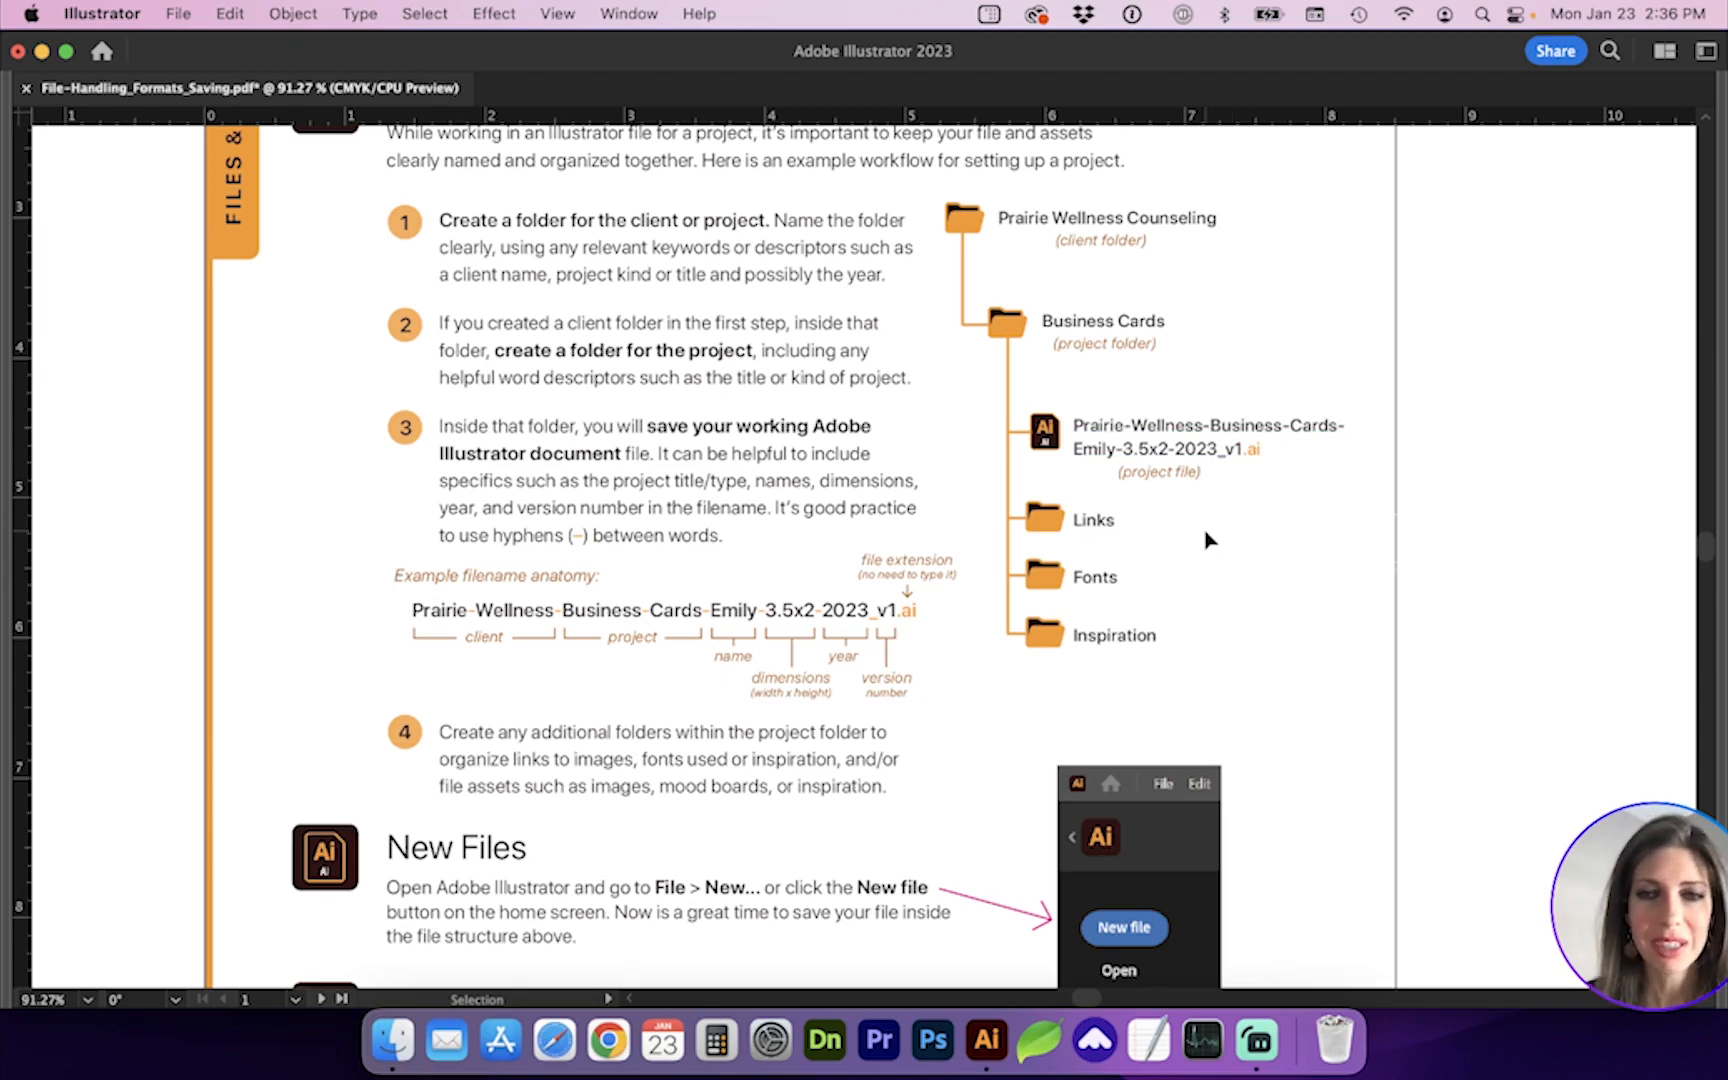
mouse_move(1218, 490)
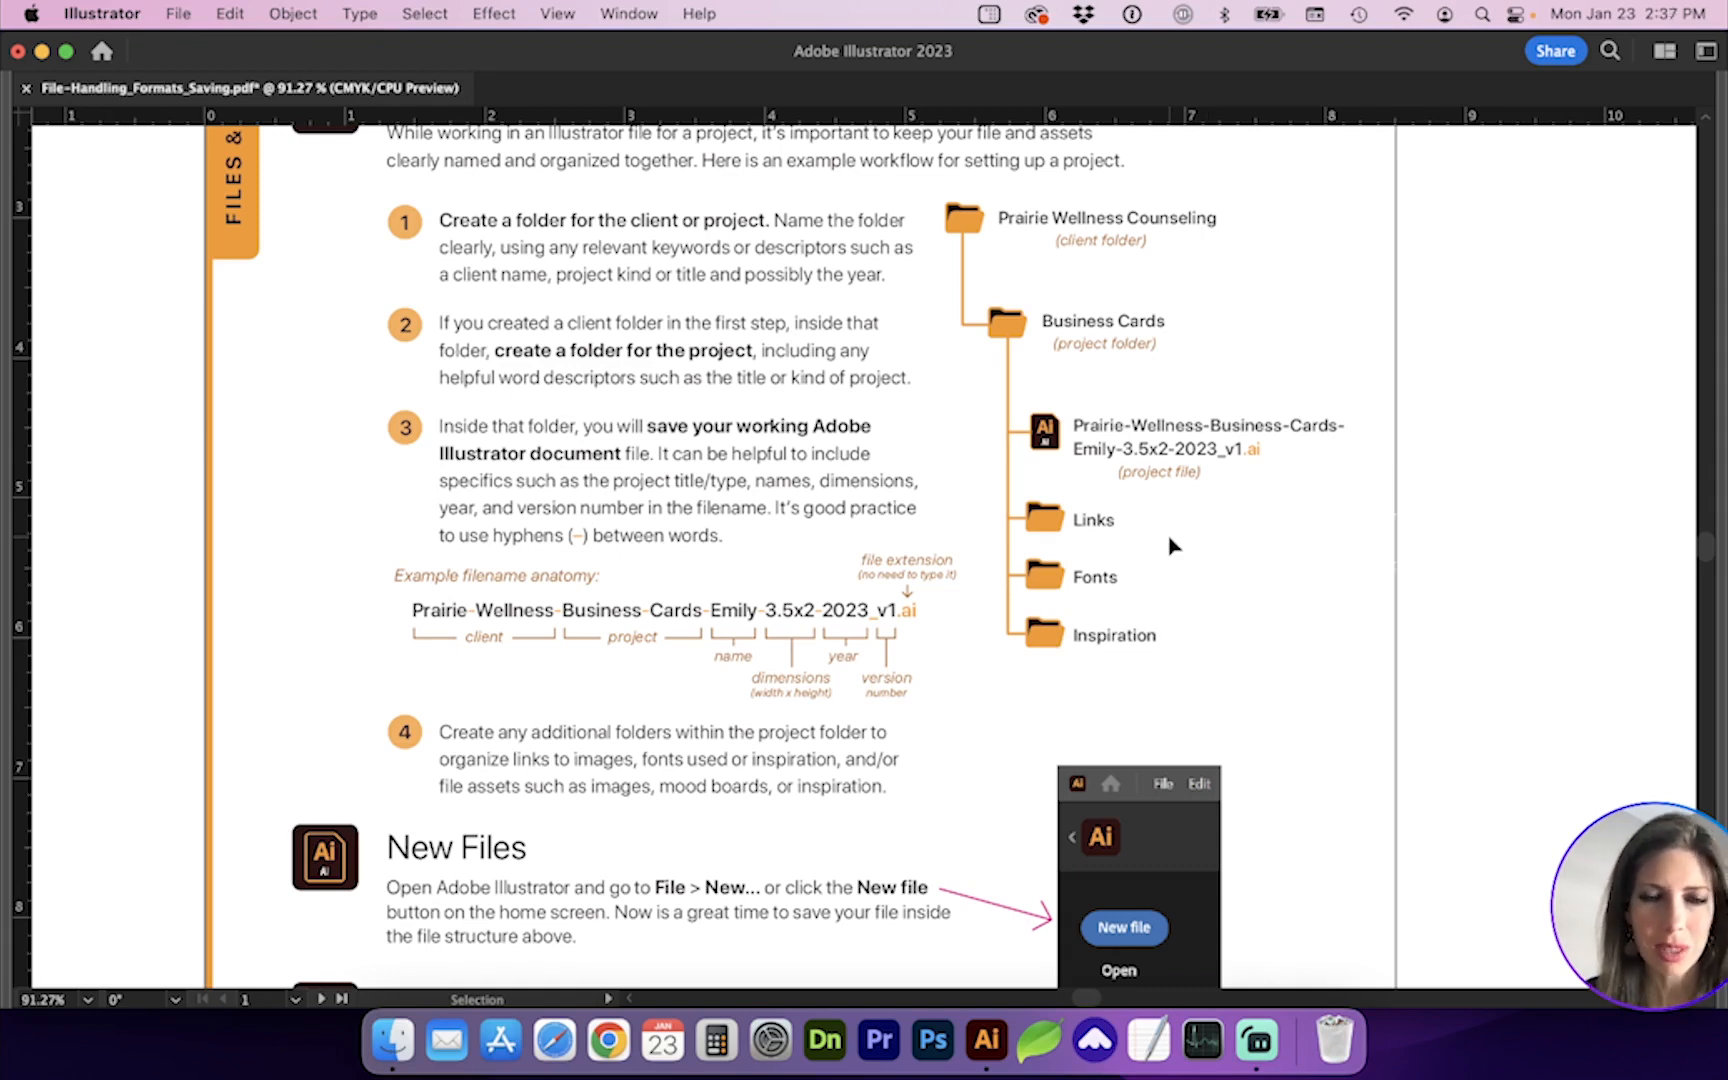
scroll(down, 3)
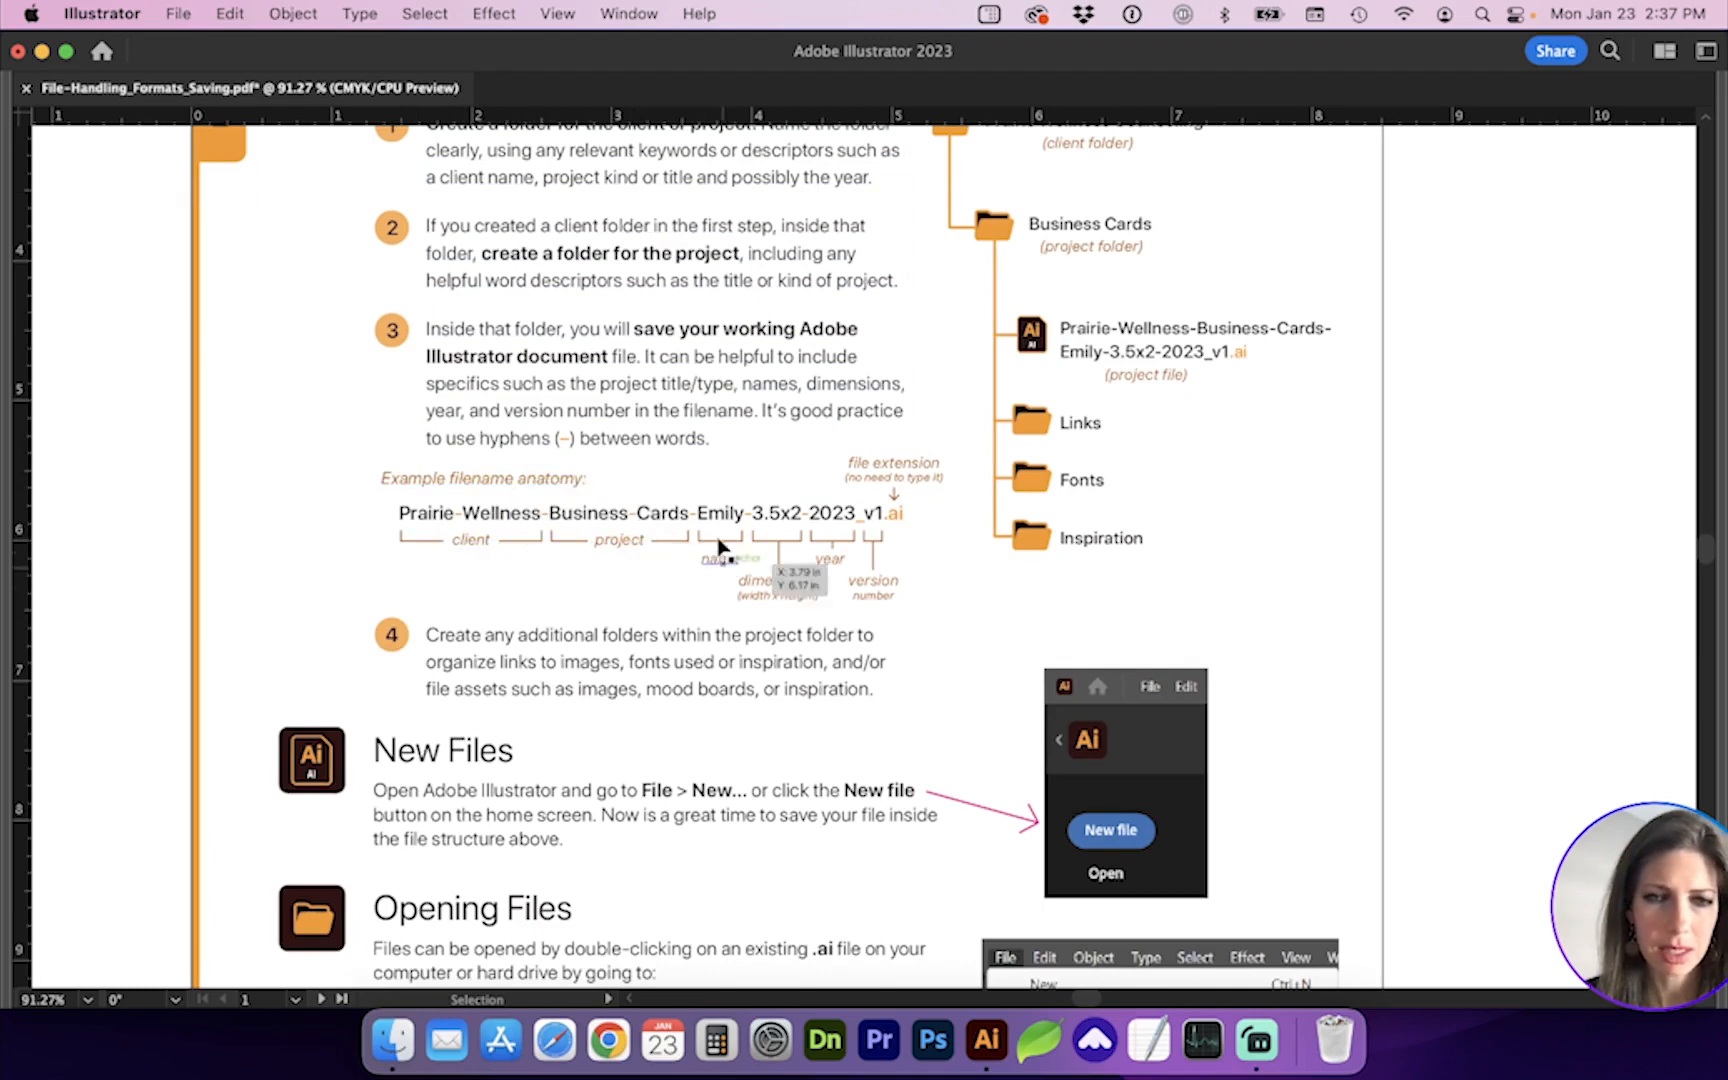
mouse_move(782, 618)
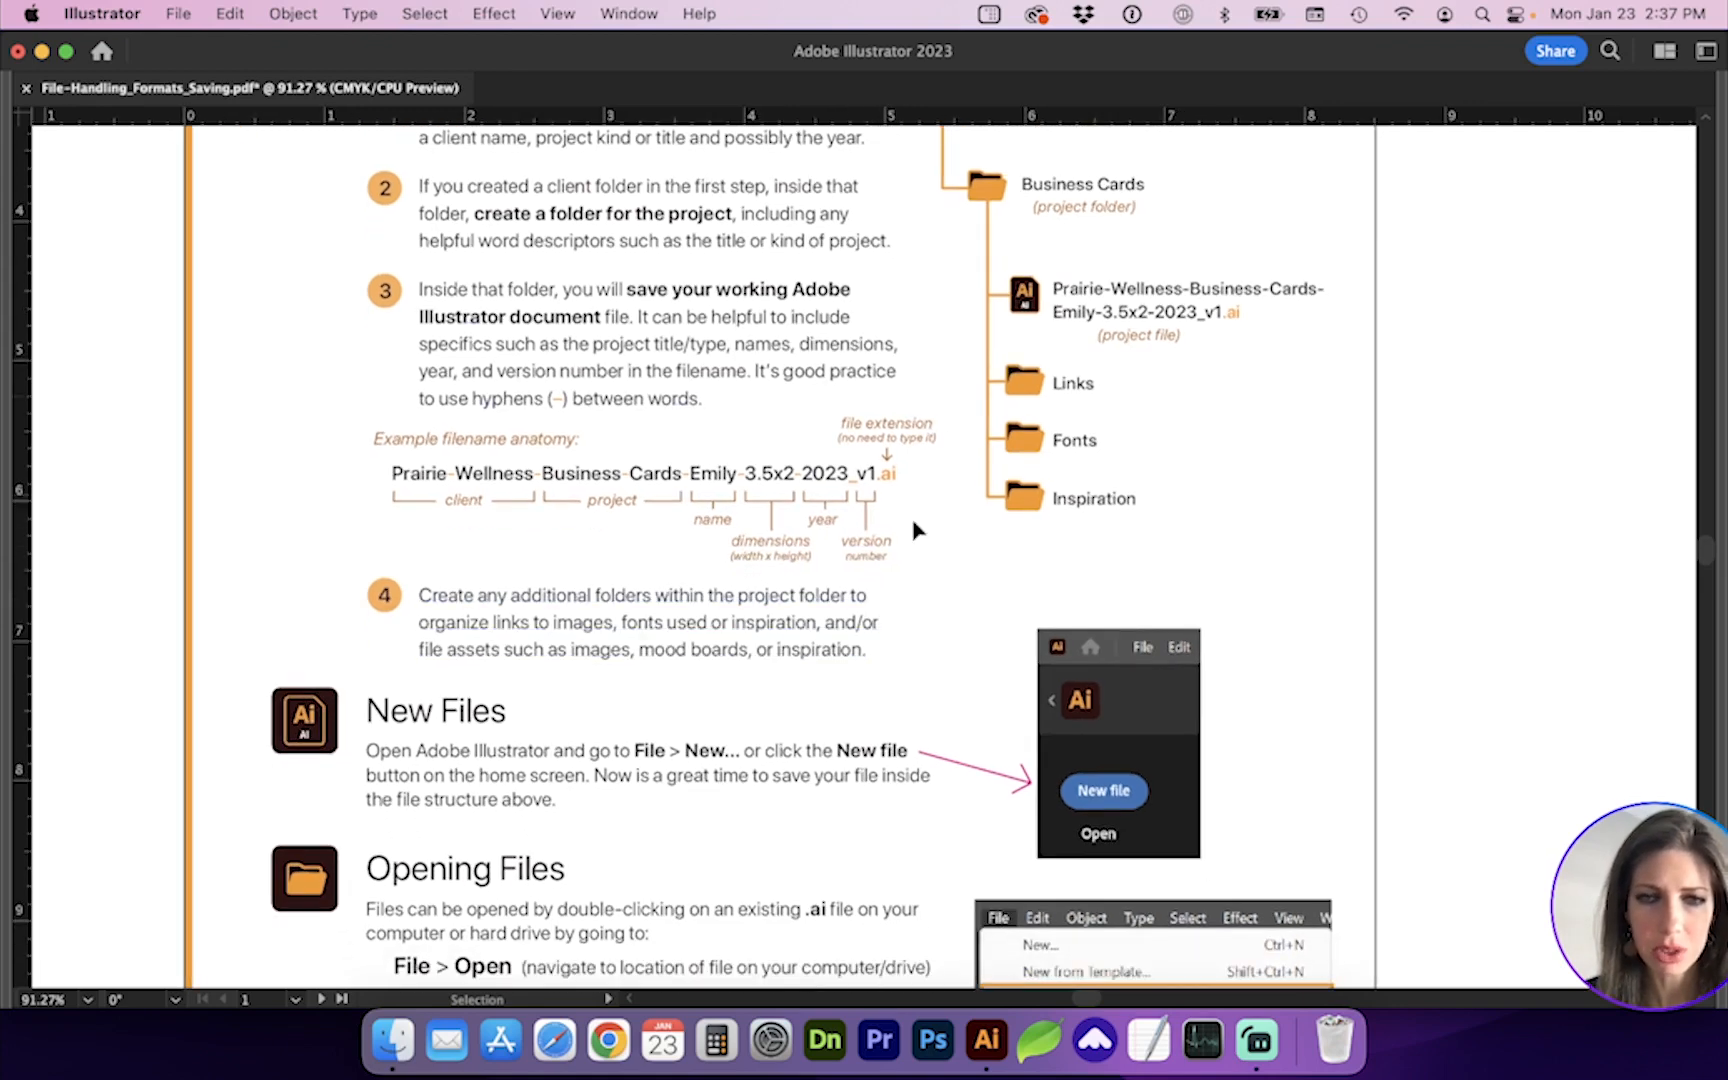
scroll(down, 3)
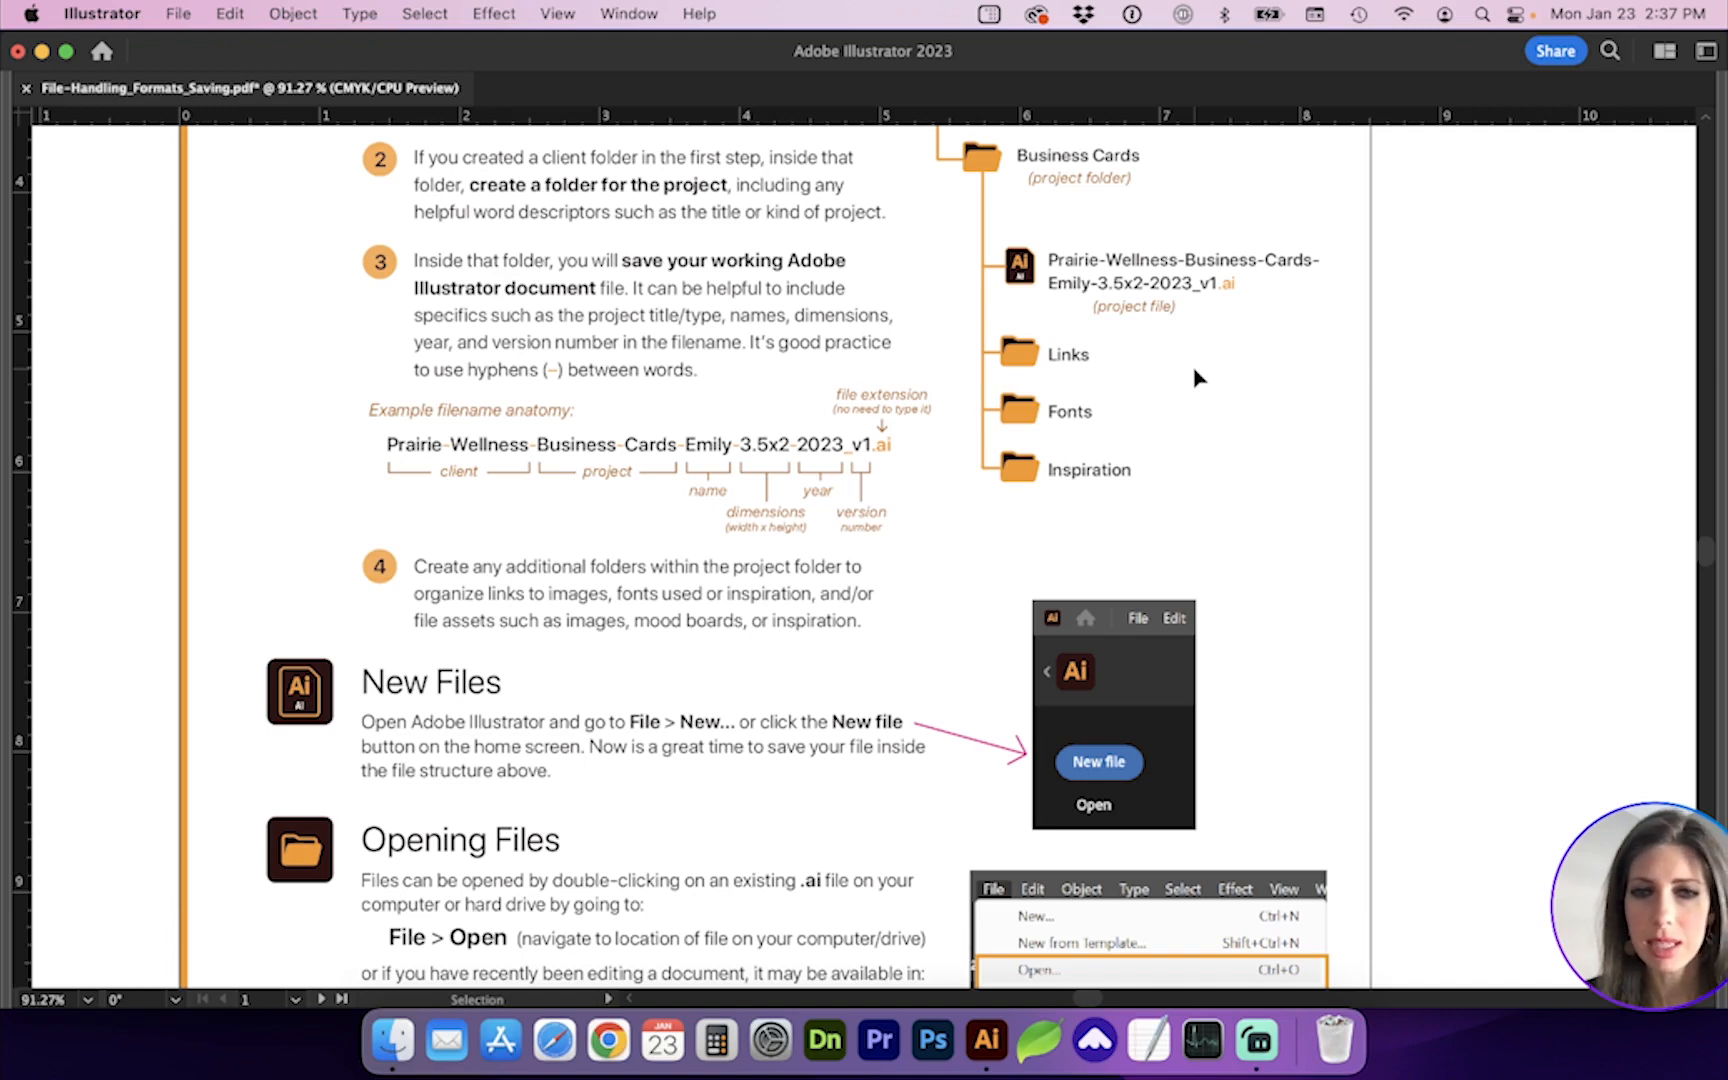
scroll(down, 3)
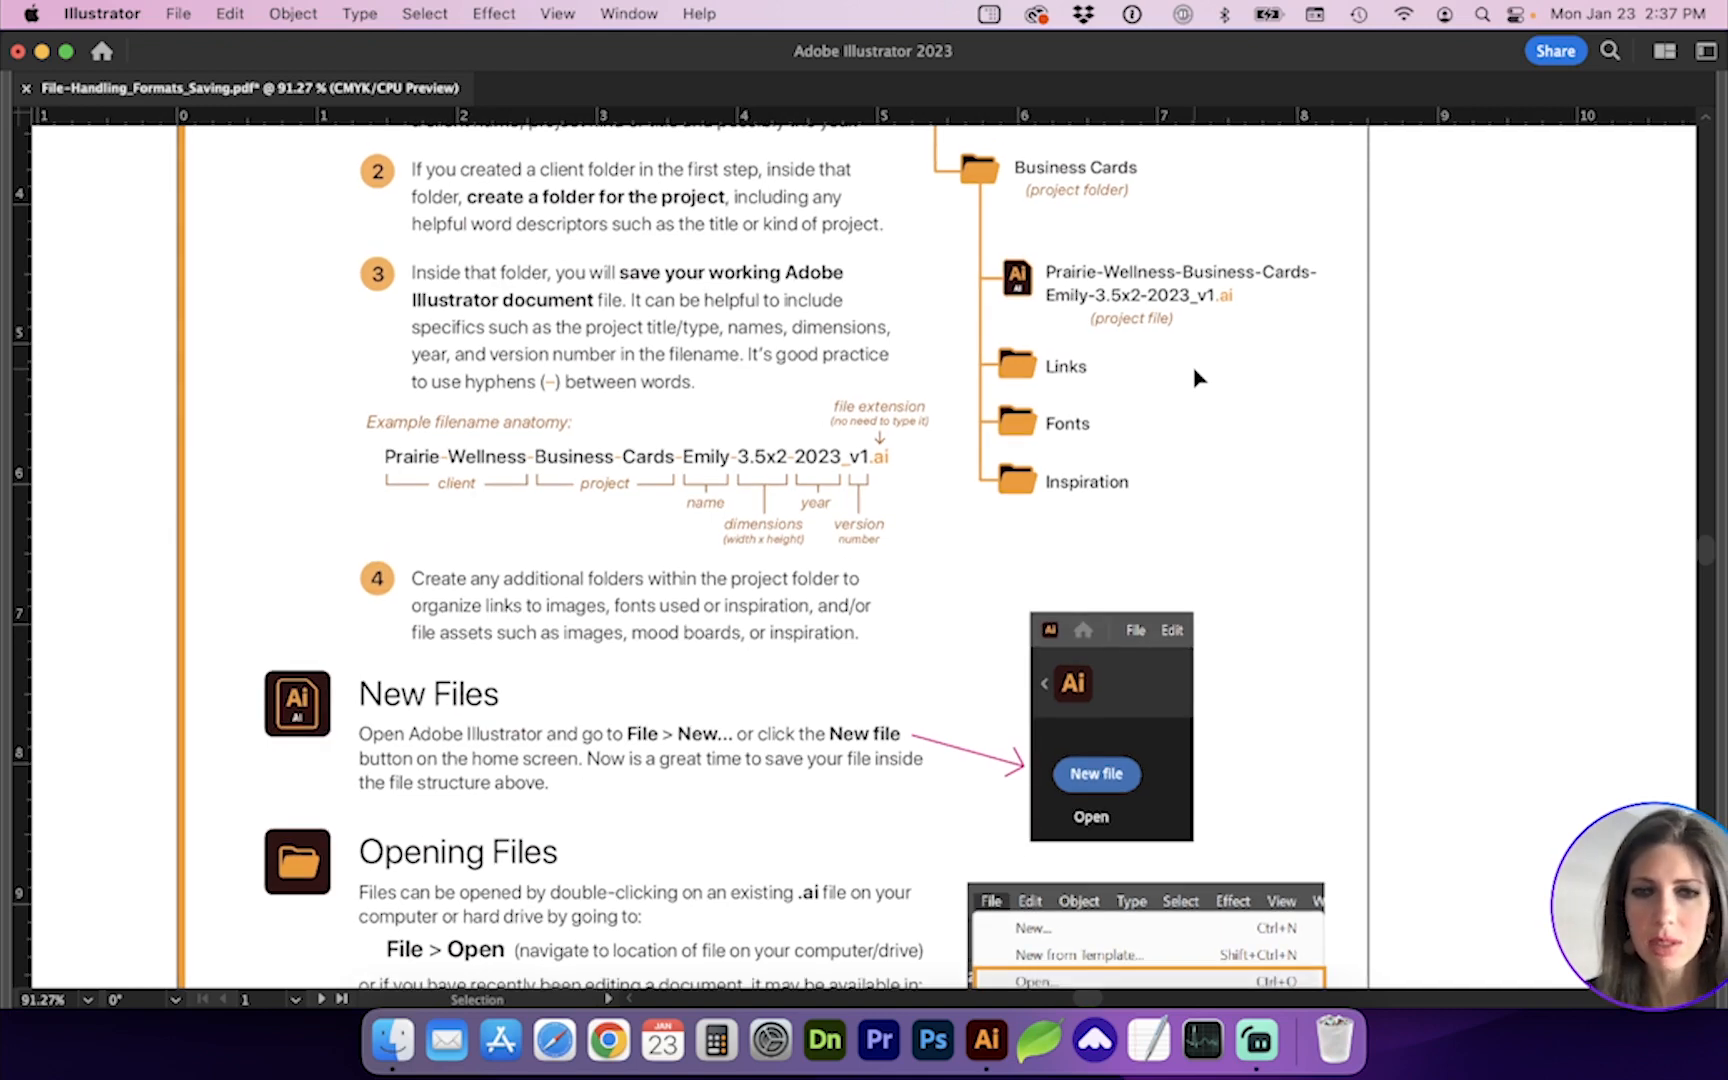
scroll(down, 3)
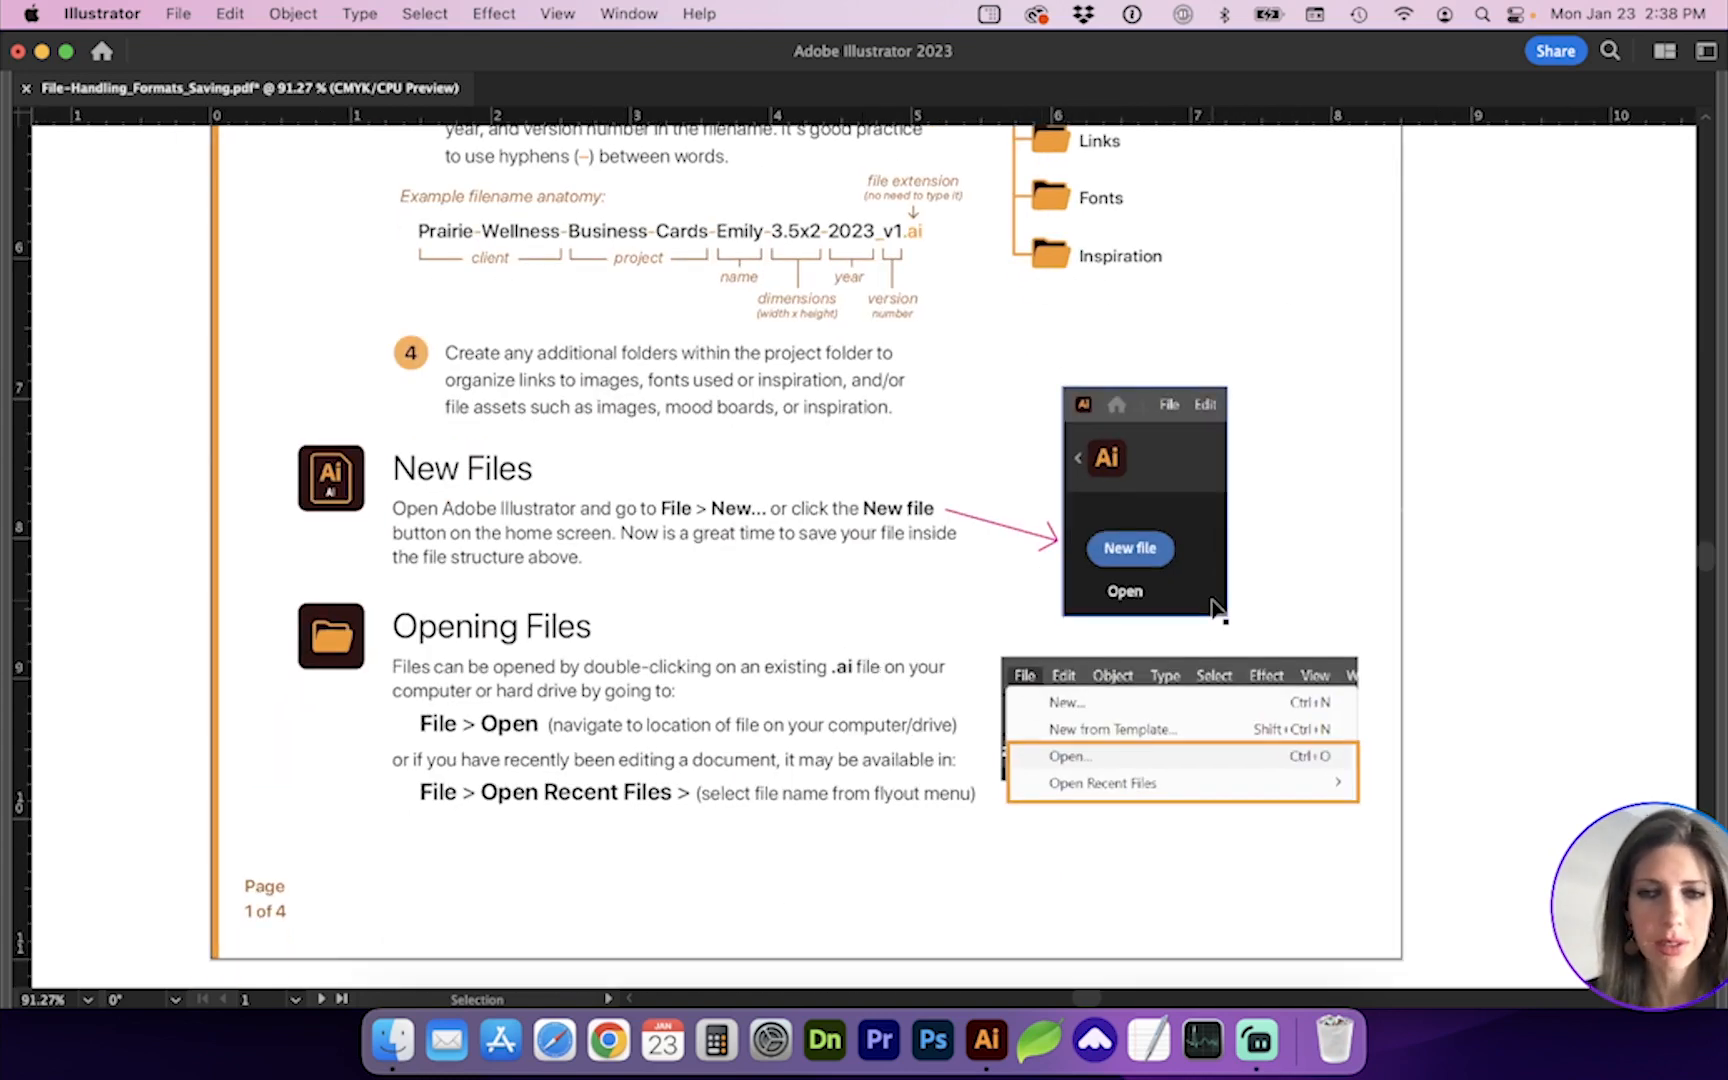
mouse_move(1174, 526)
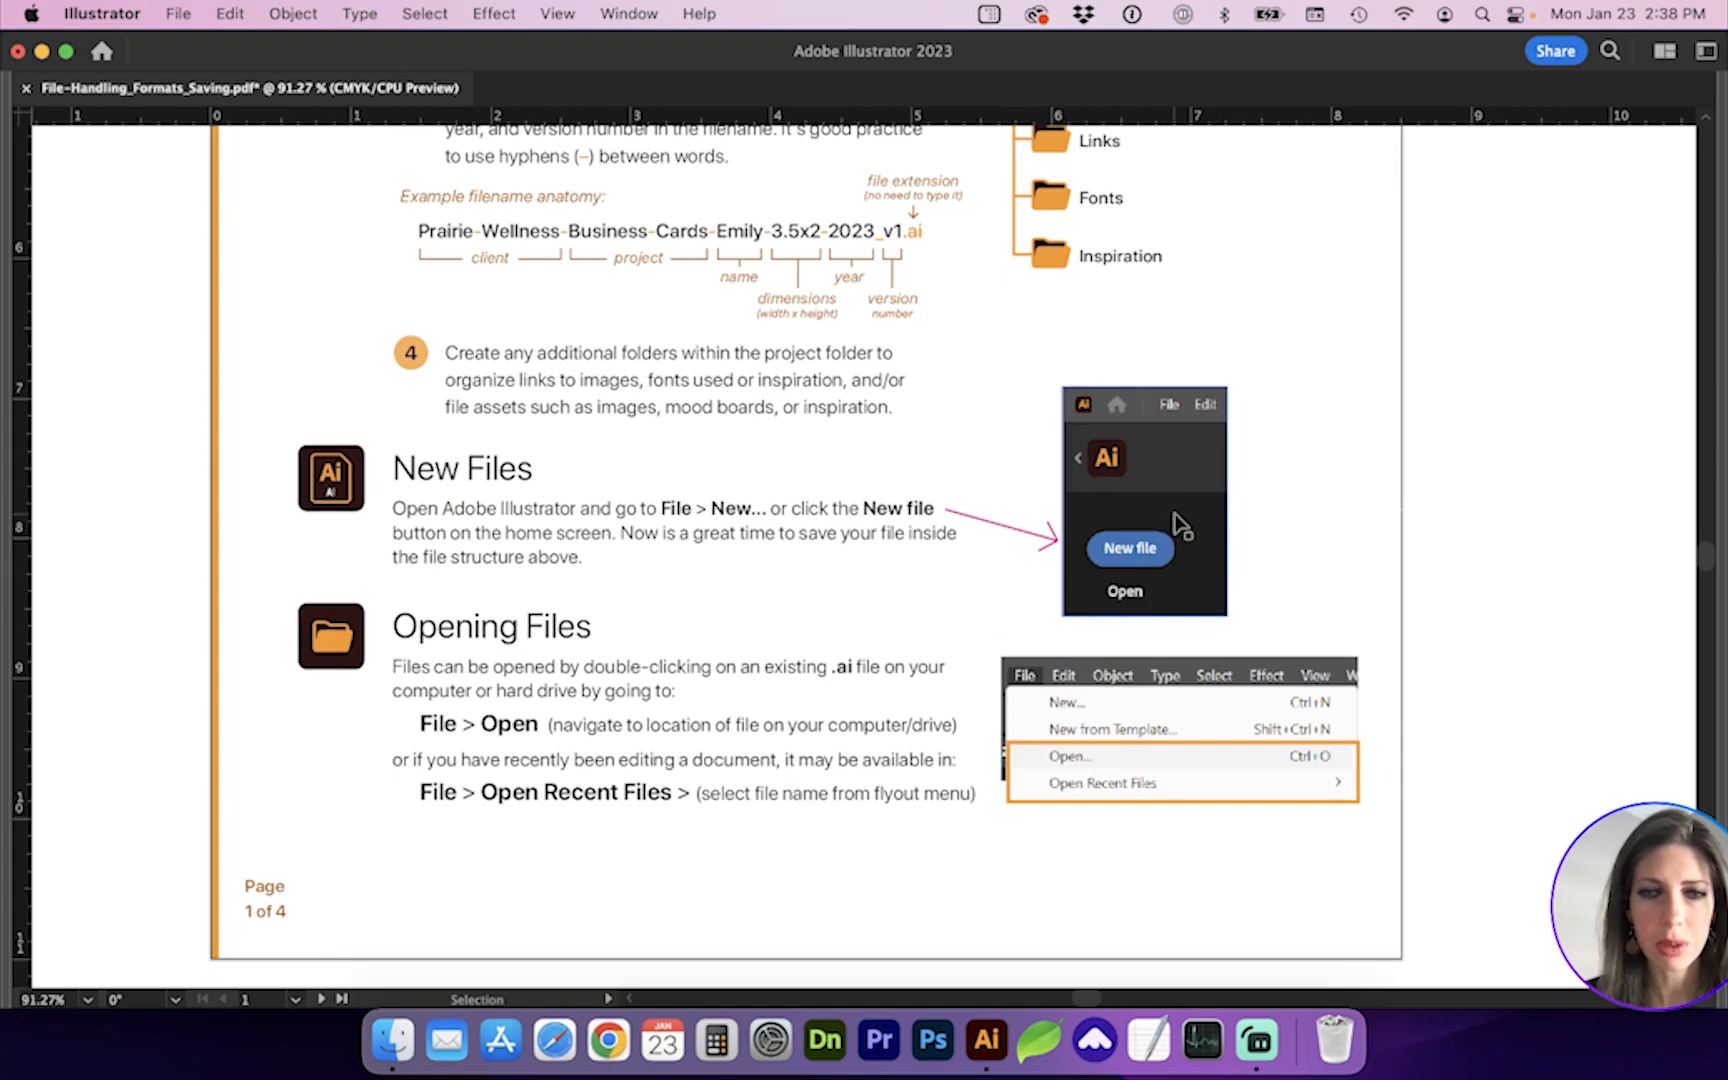
mouse_move(1138, 566)
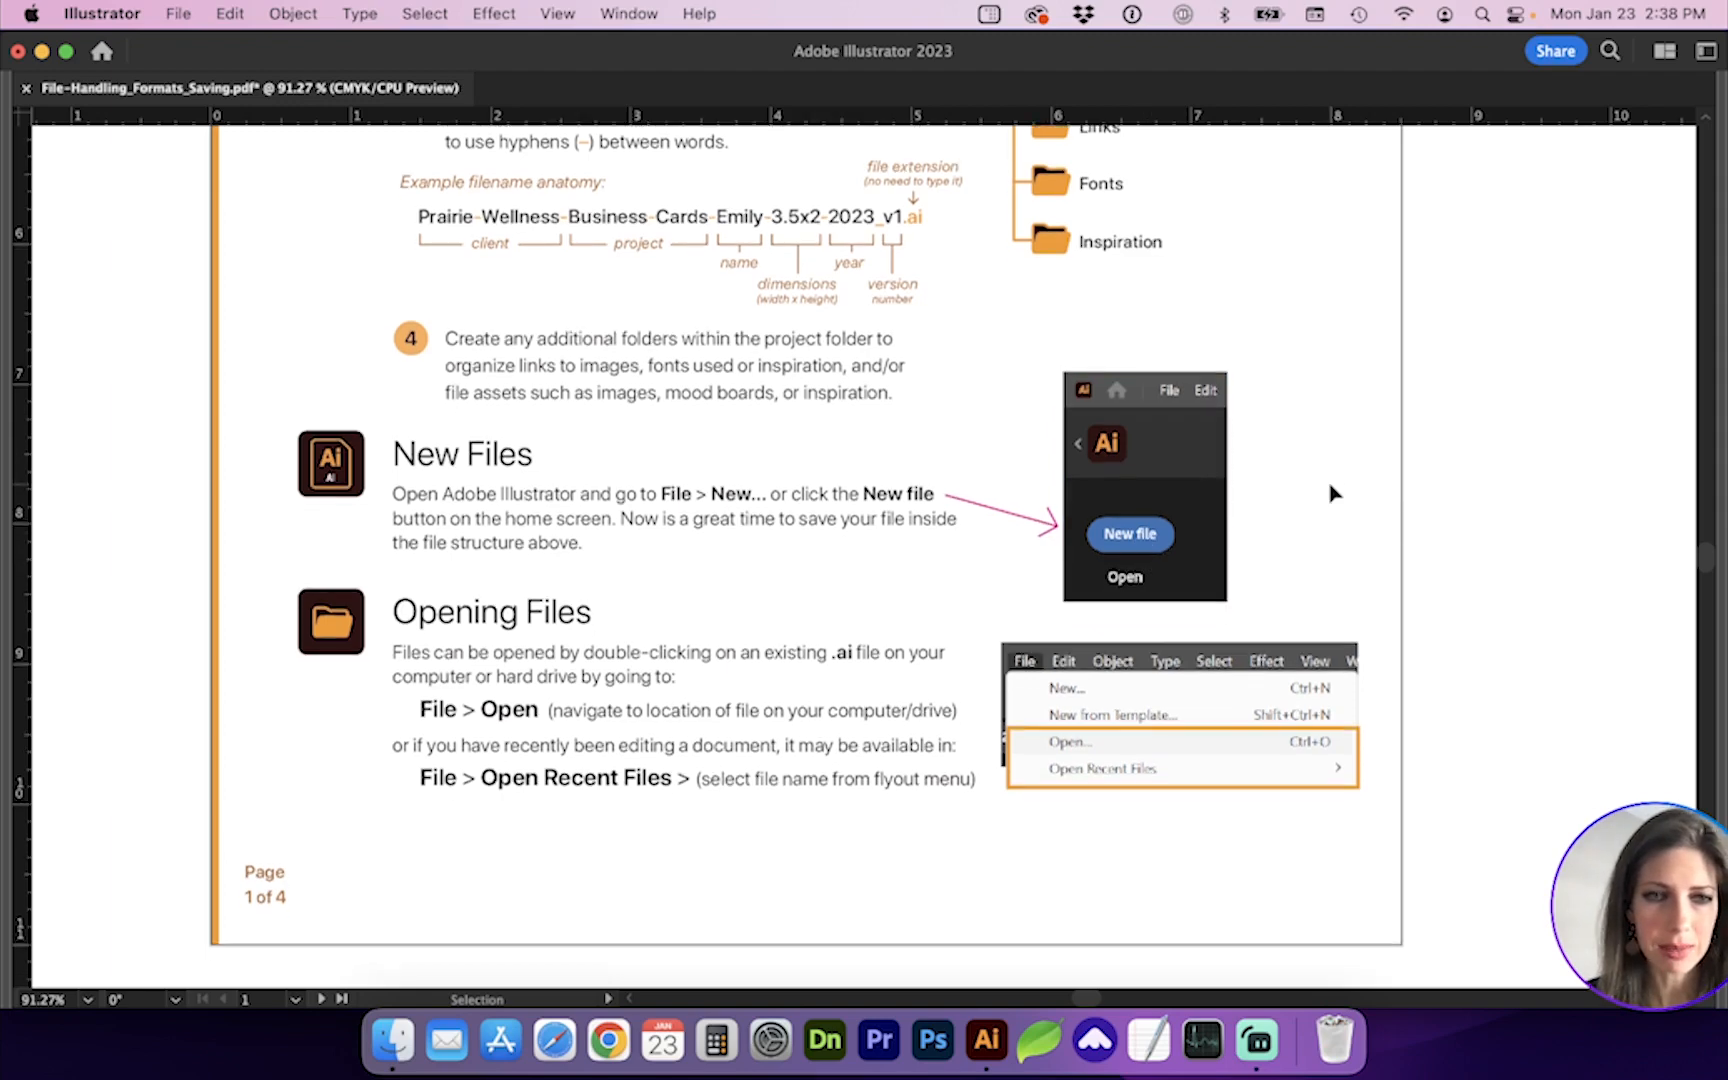
scroll(down, 3)
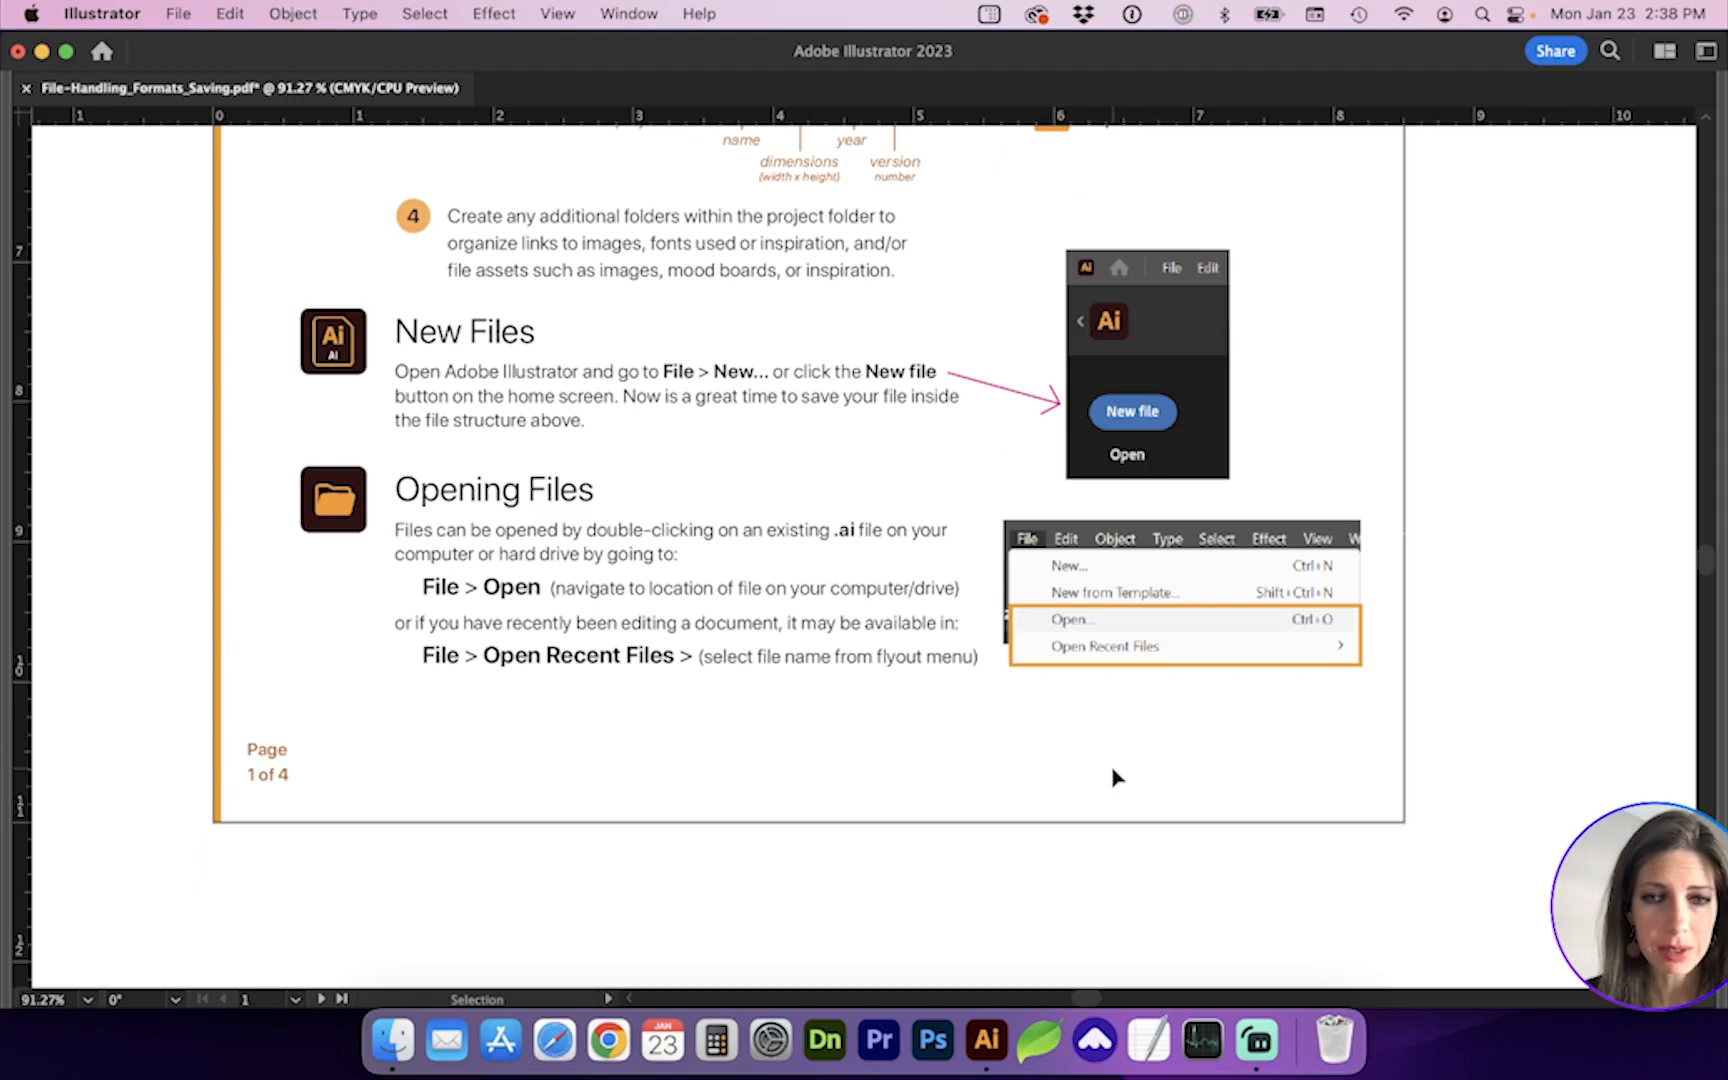
mouse_move(1098, 612)
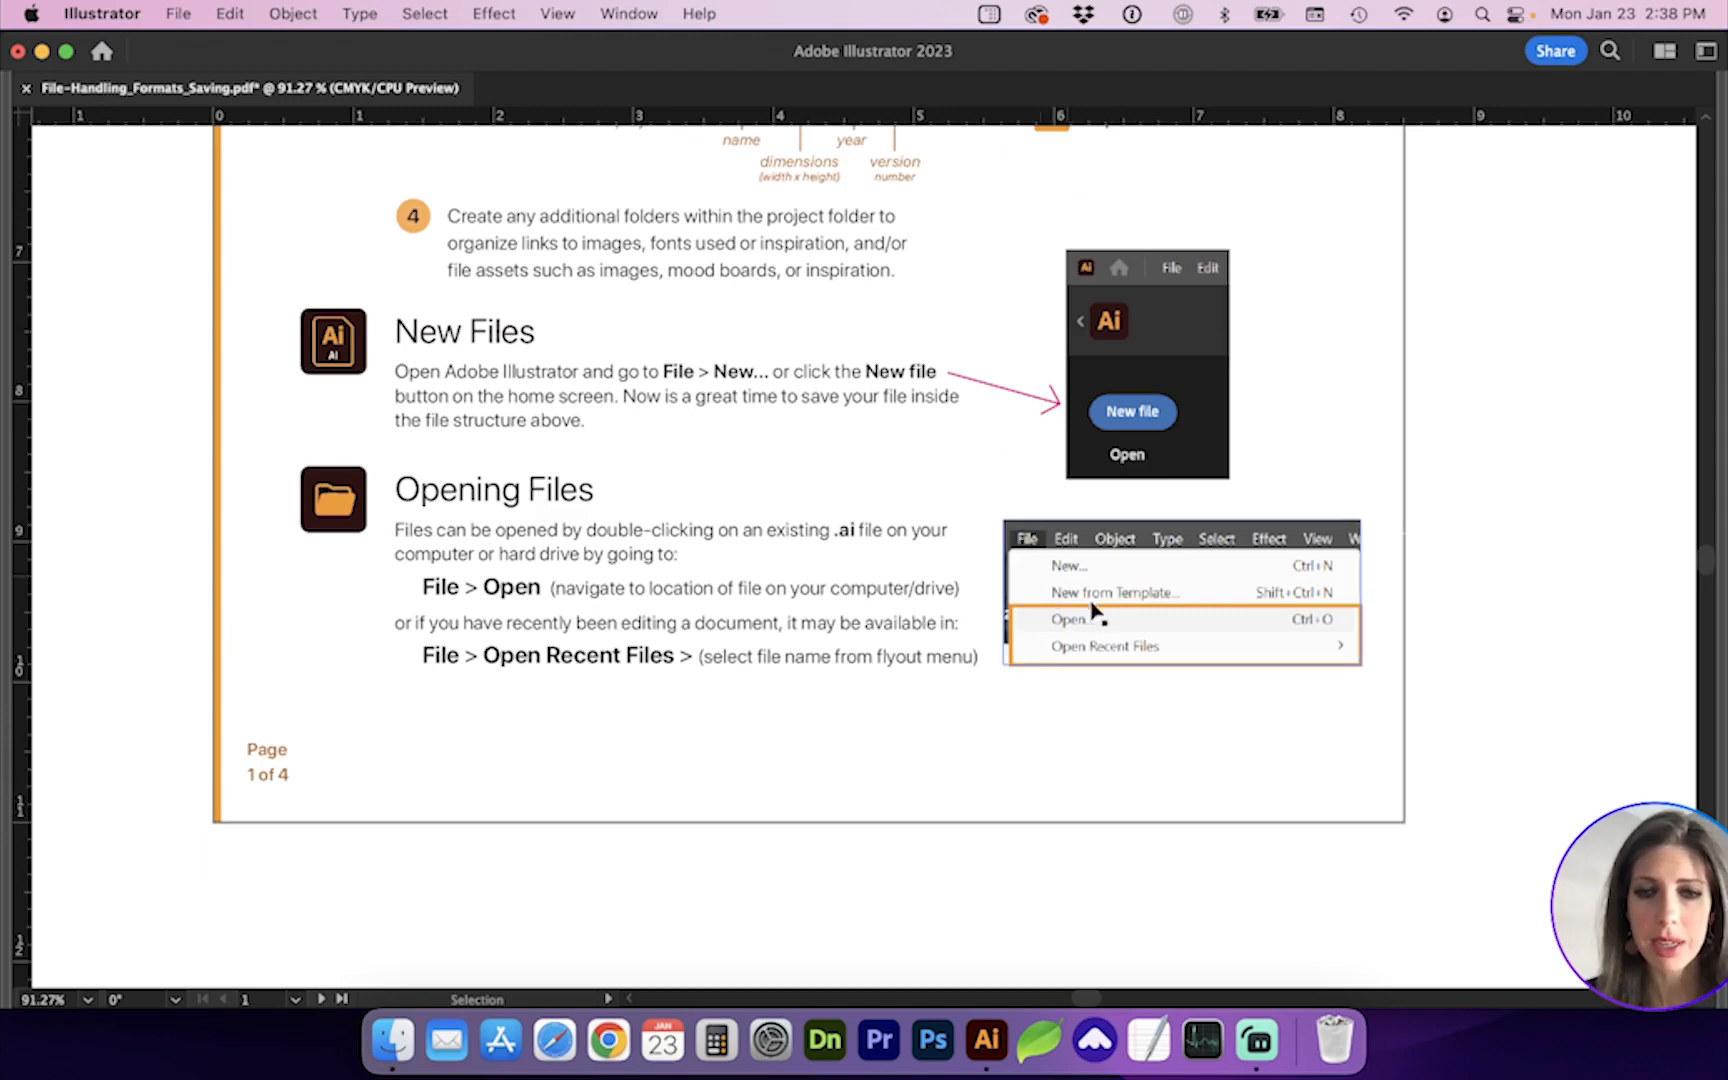
mouse_move(1086, 670)
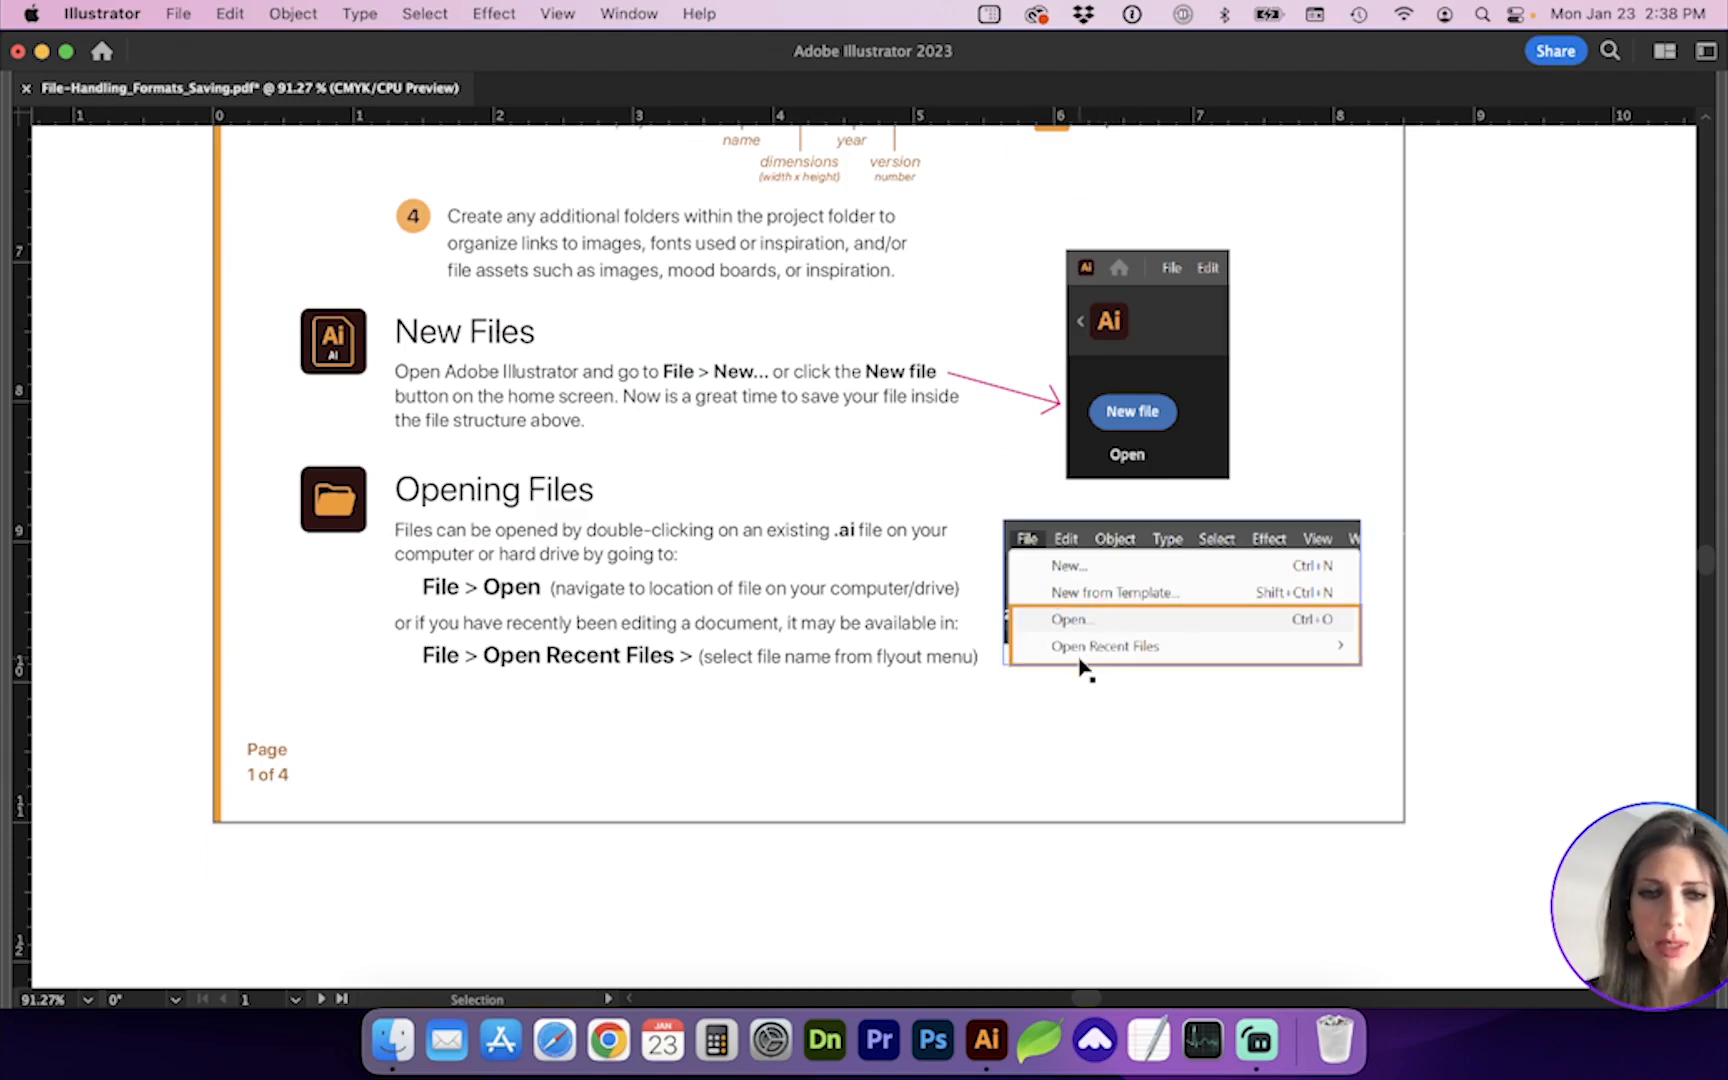
mouse_move(1340, 650)
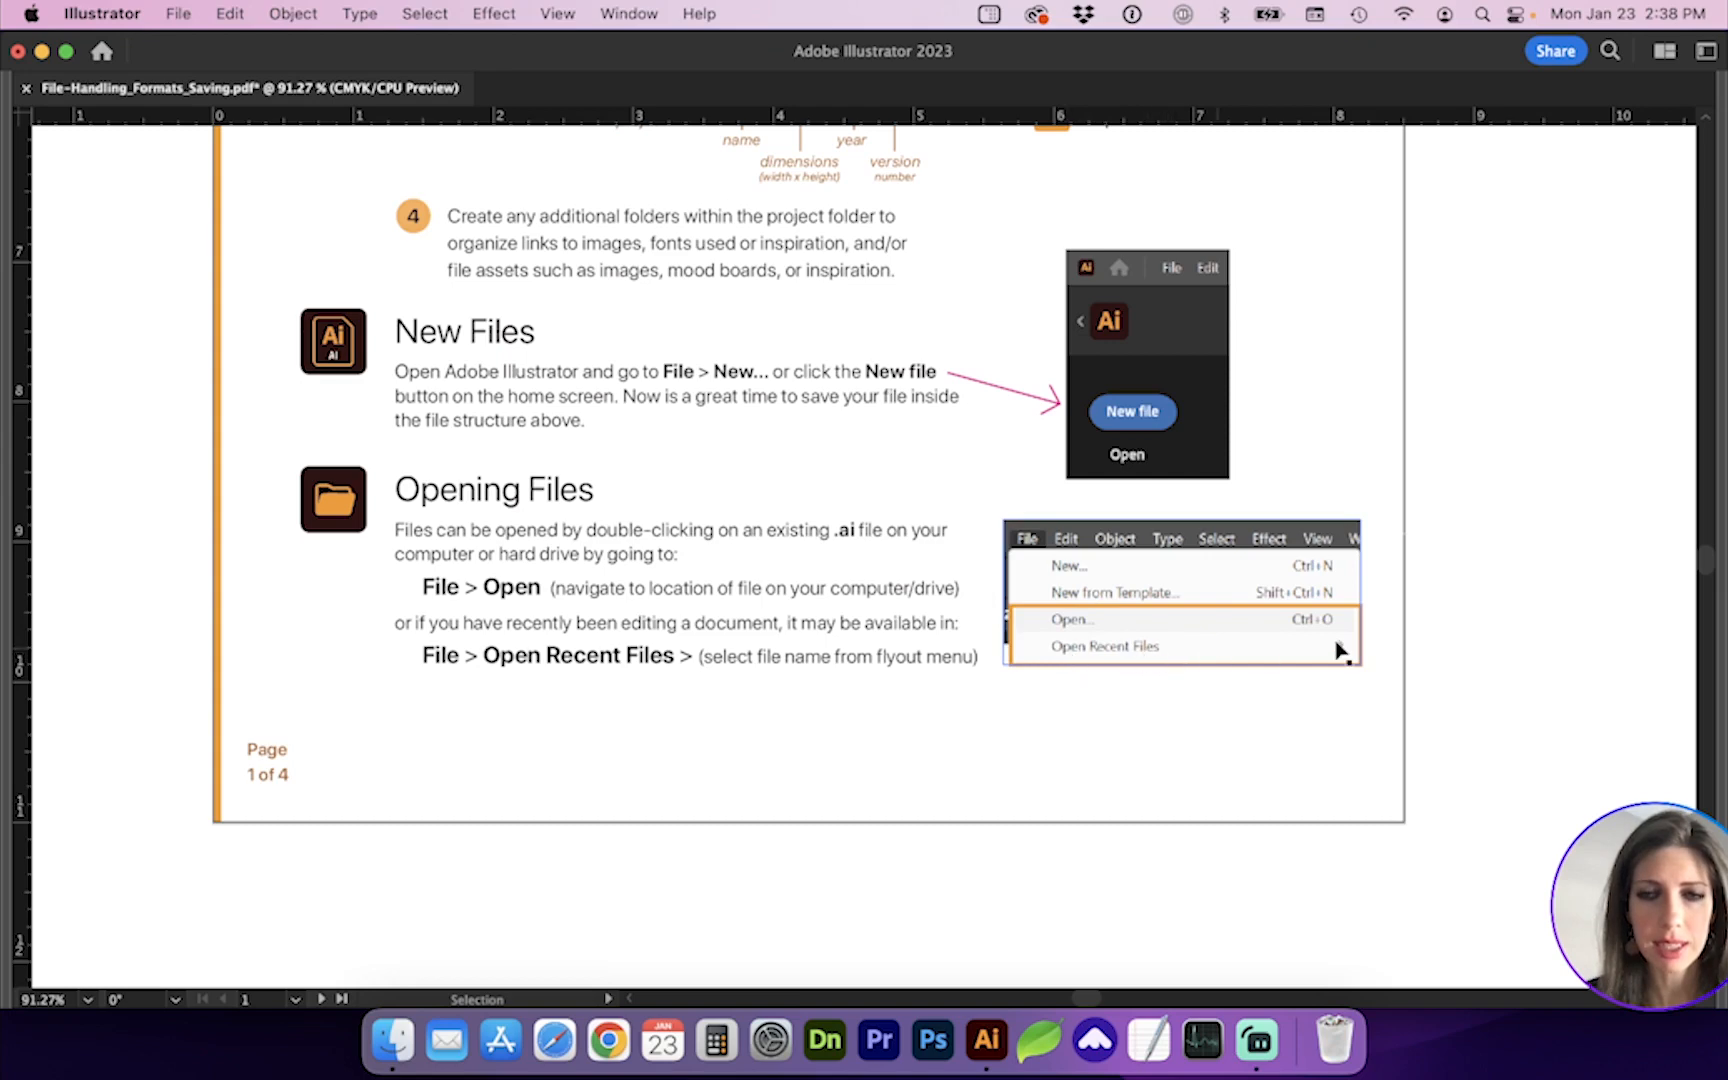
mouse_move(1272, 656)
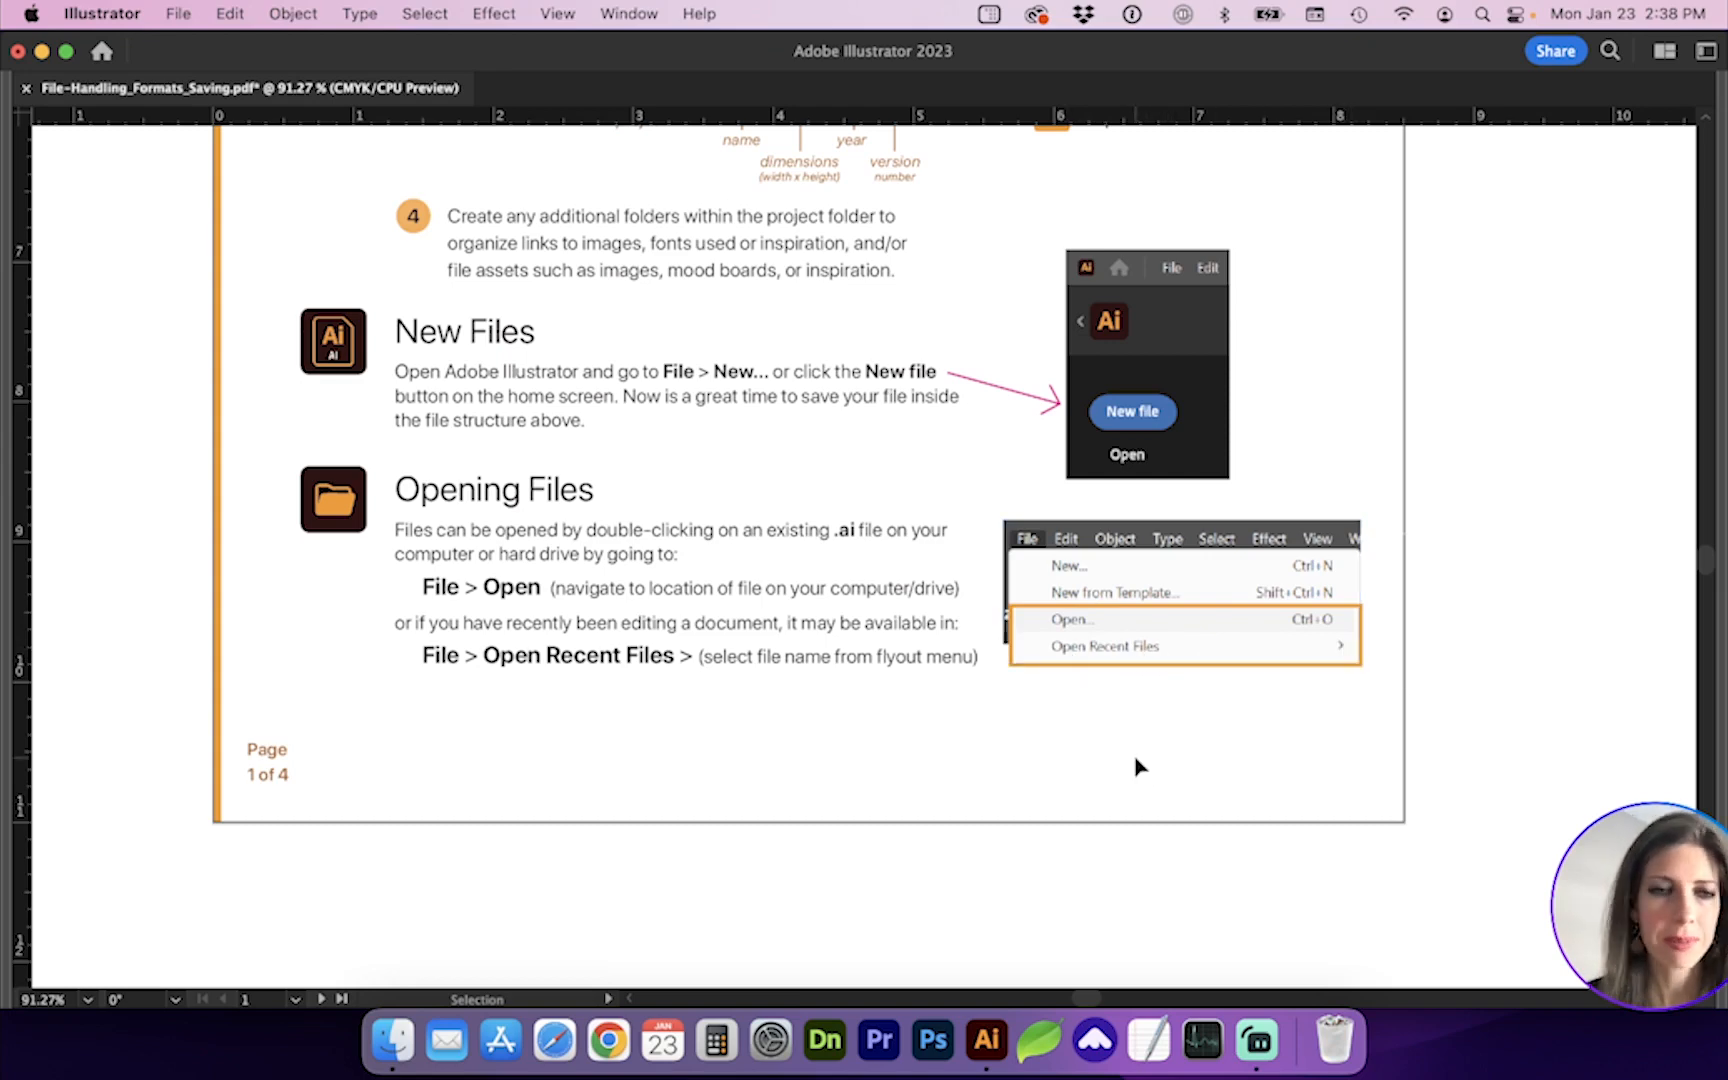
mouse_move(1416, 444)
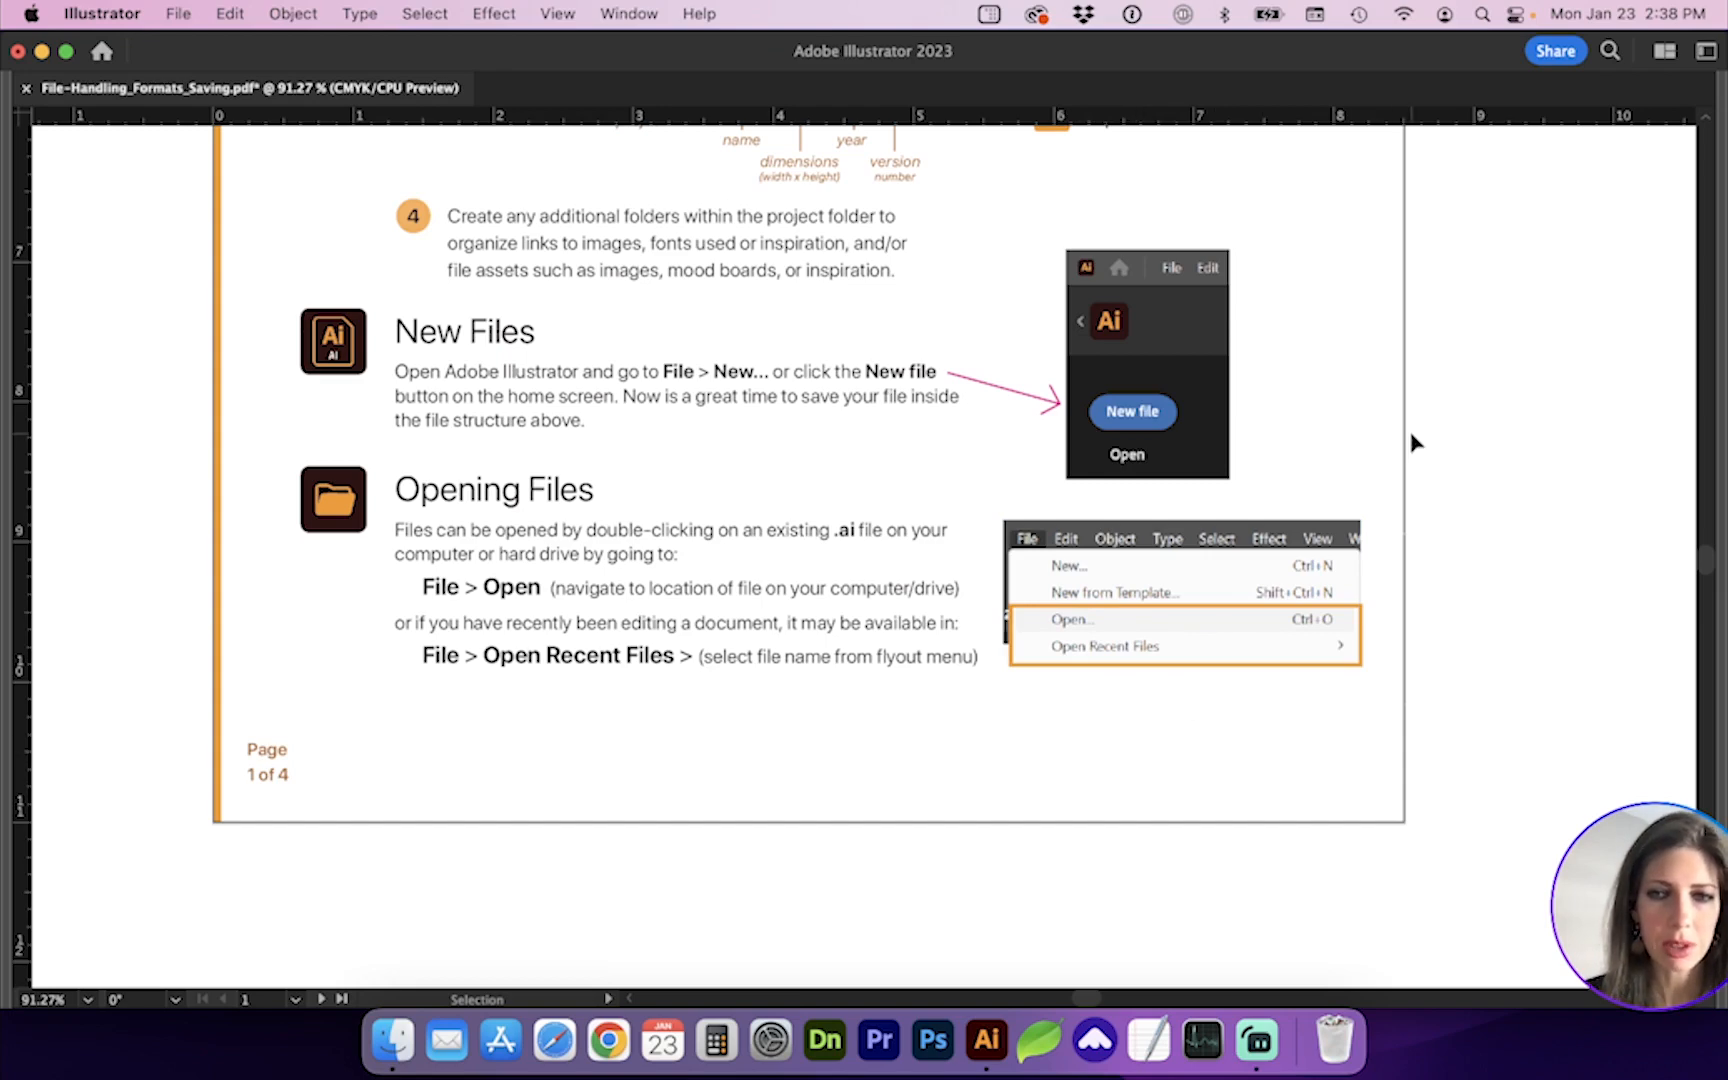
mouse_move(1294, 434)
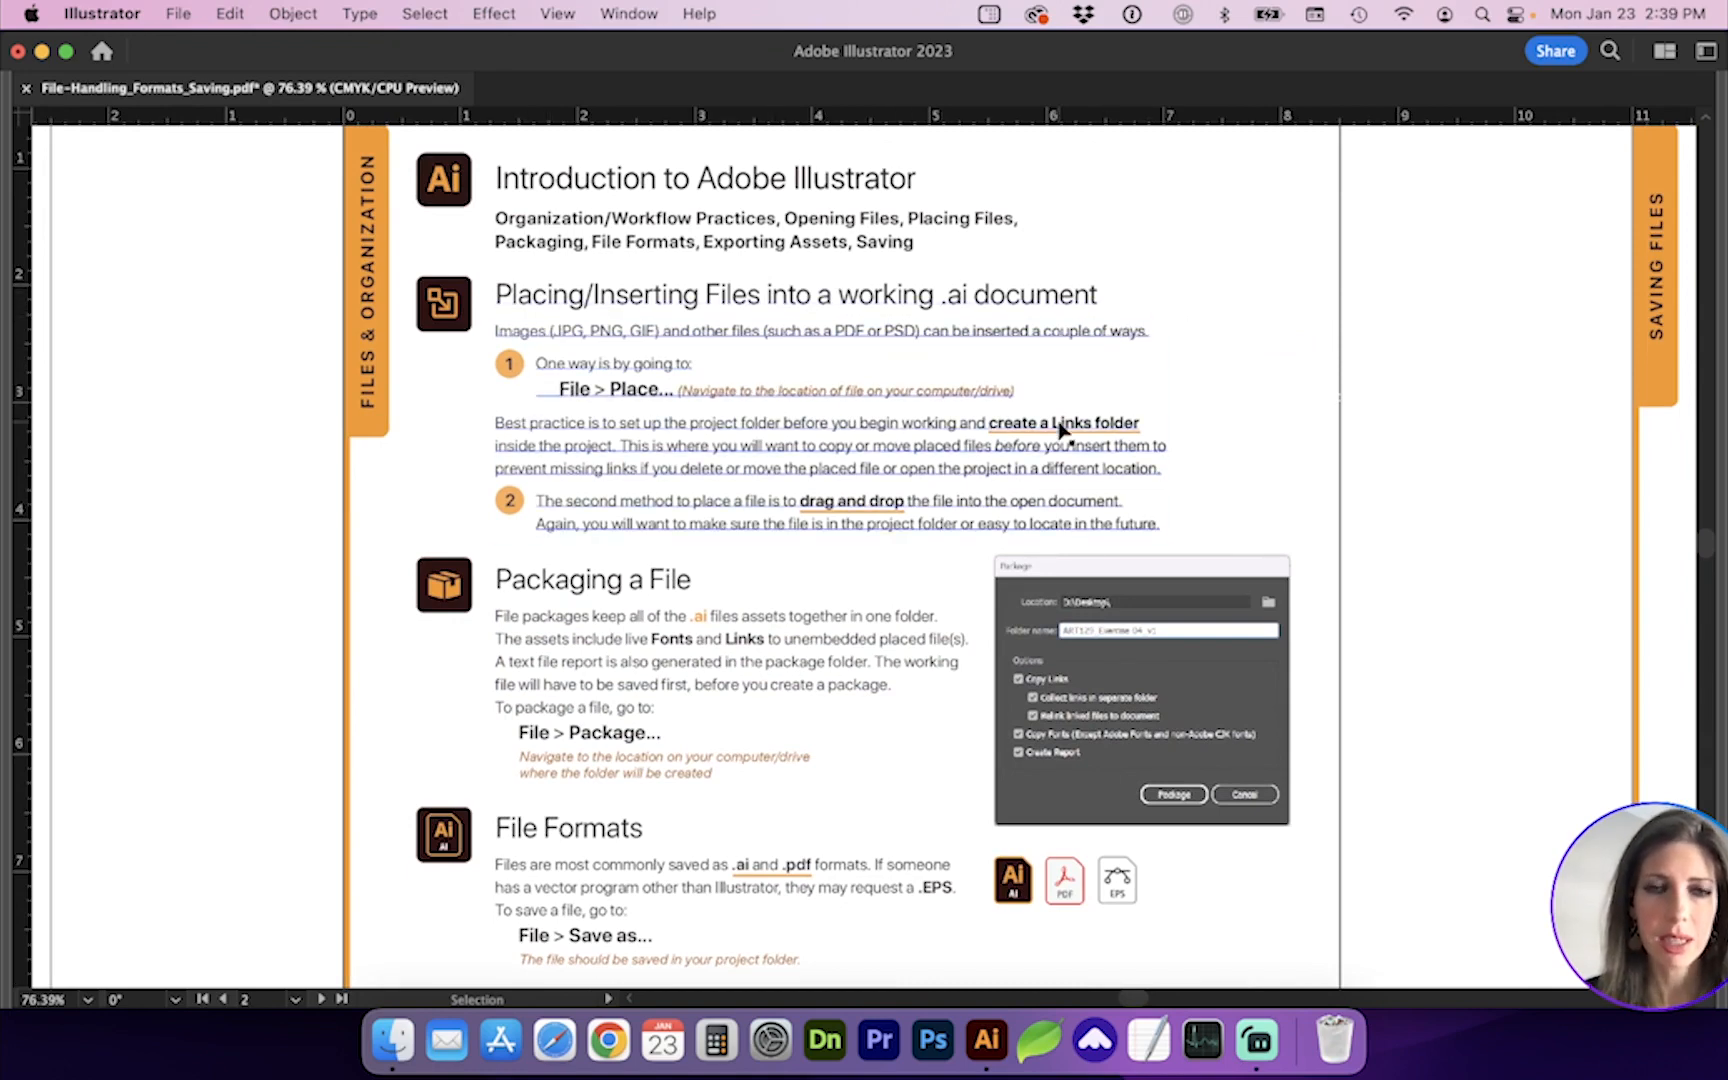
mouse_move(838, 468)
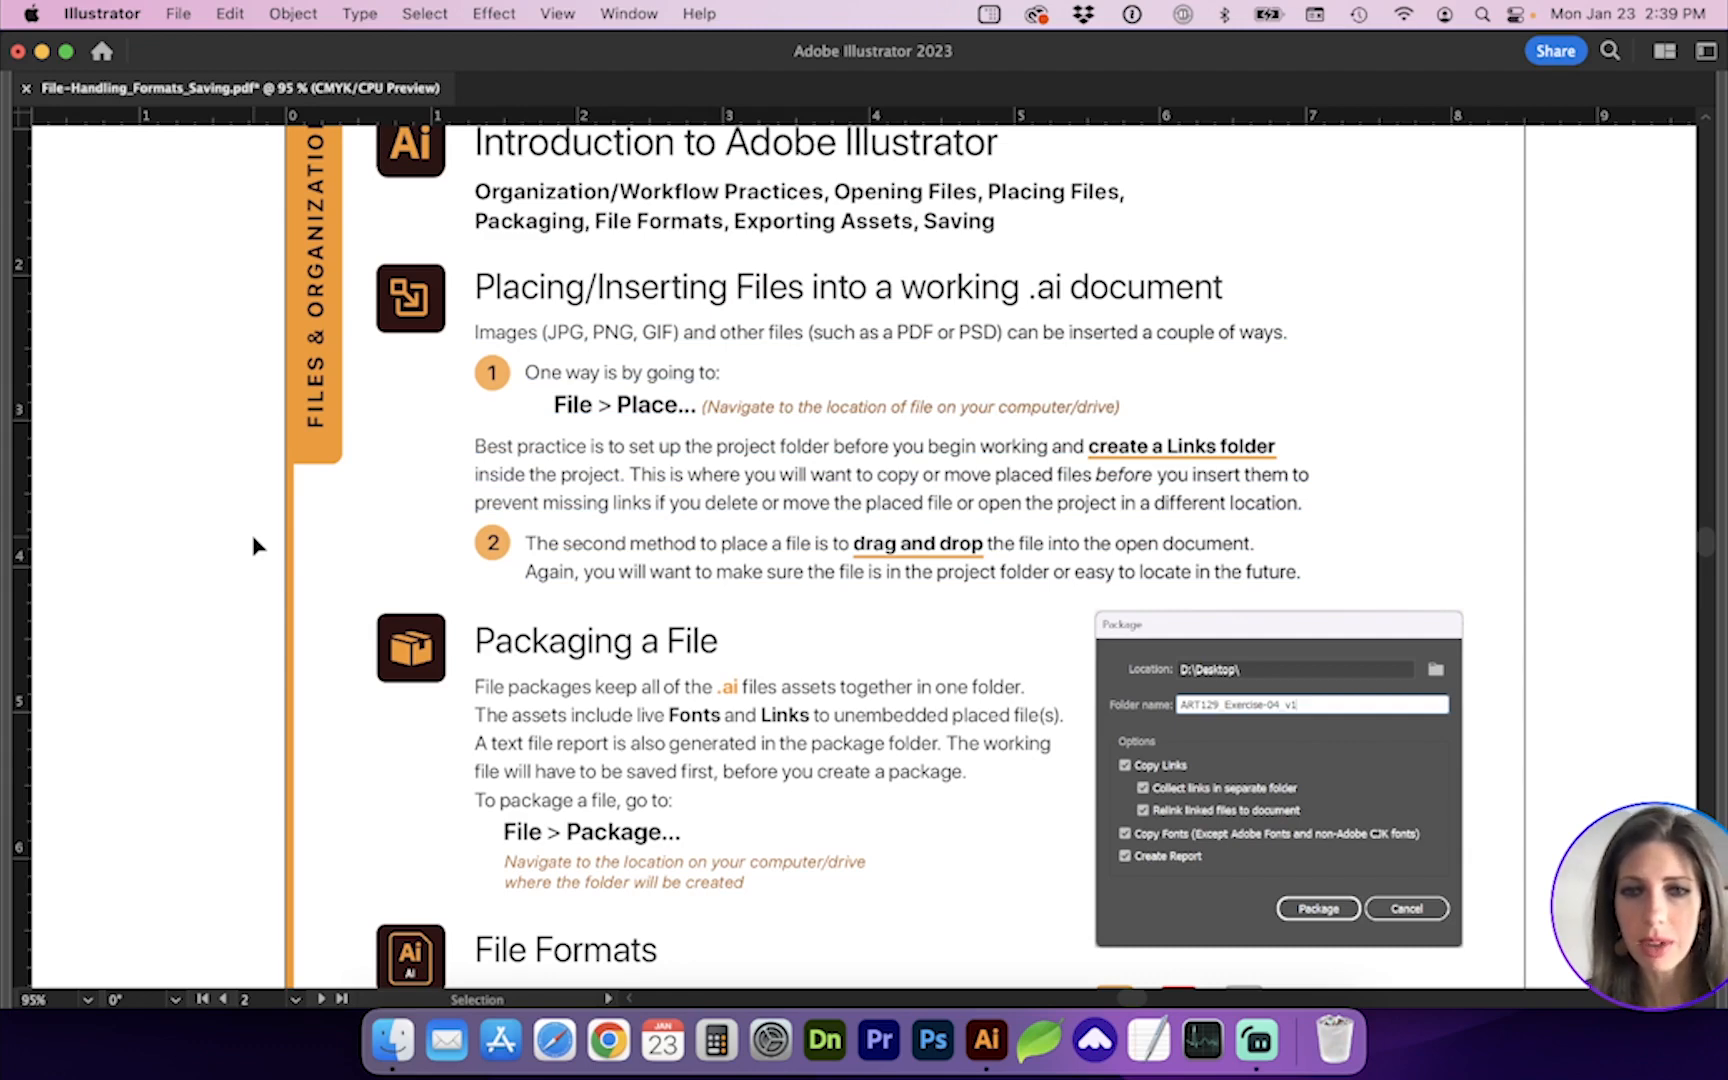
mouse_move(540, 176)
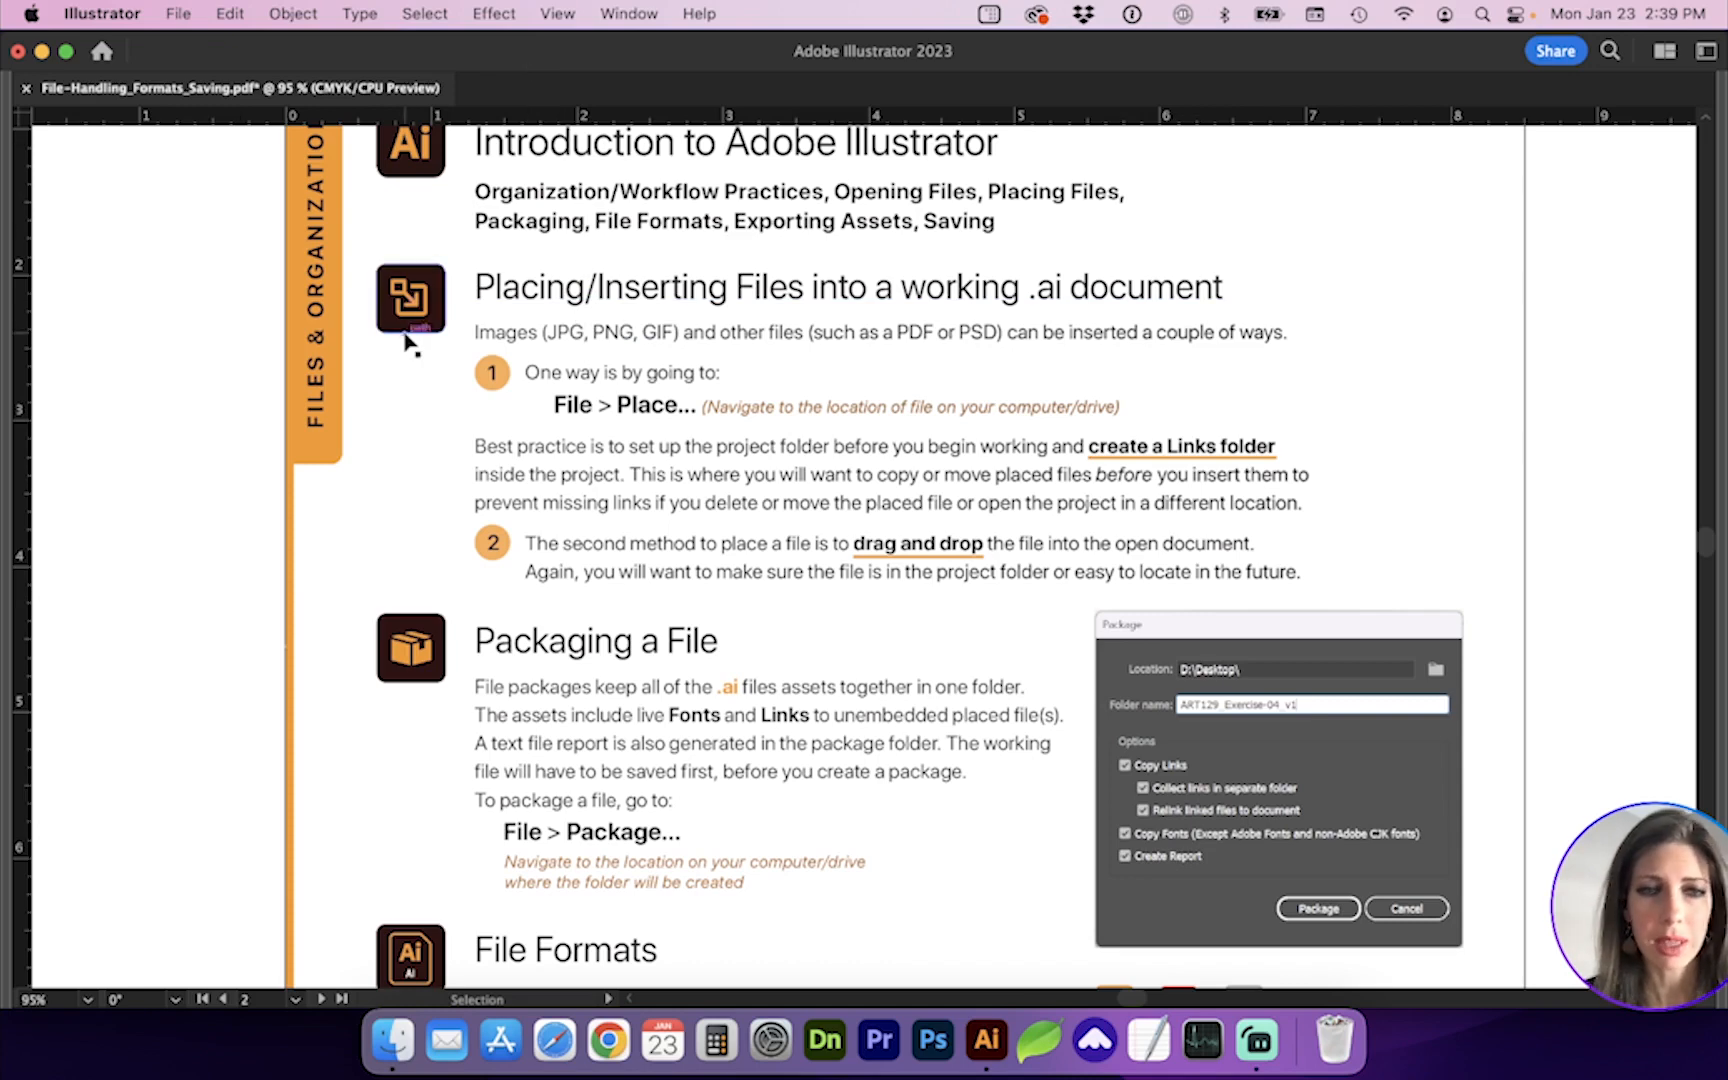
Place gradient-ring.png from Downloads as a linked image, dragged large onto page 2.
click(178, 14)
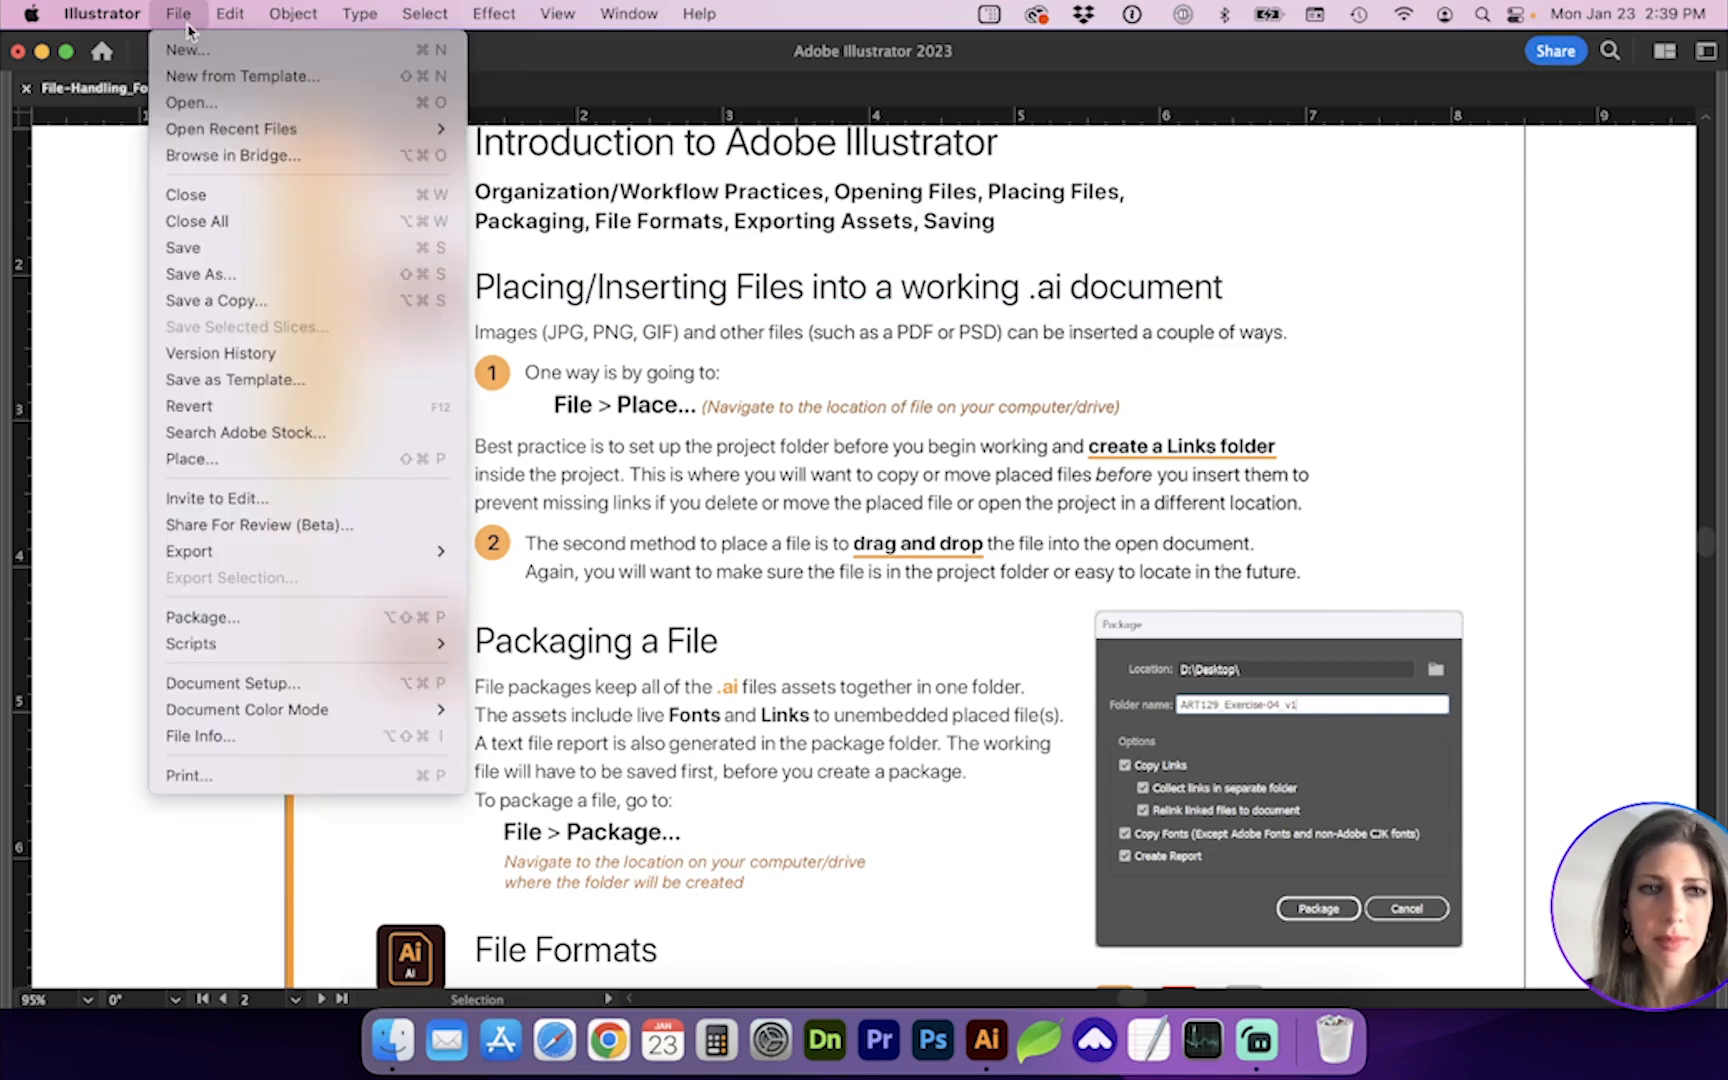
click(192, 460)
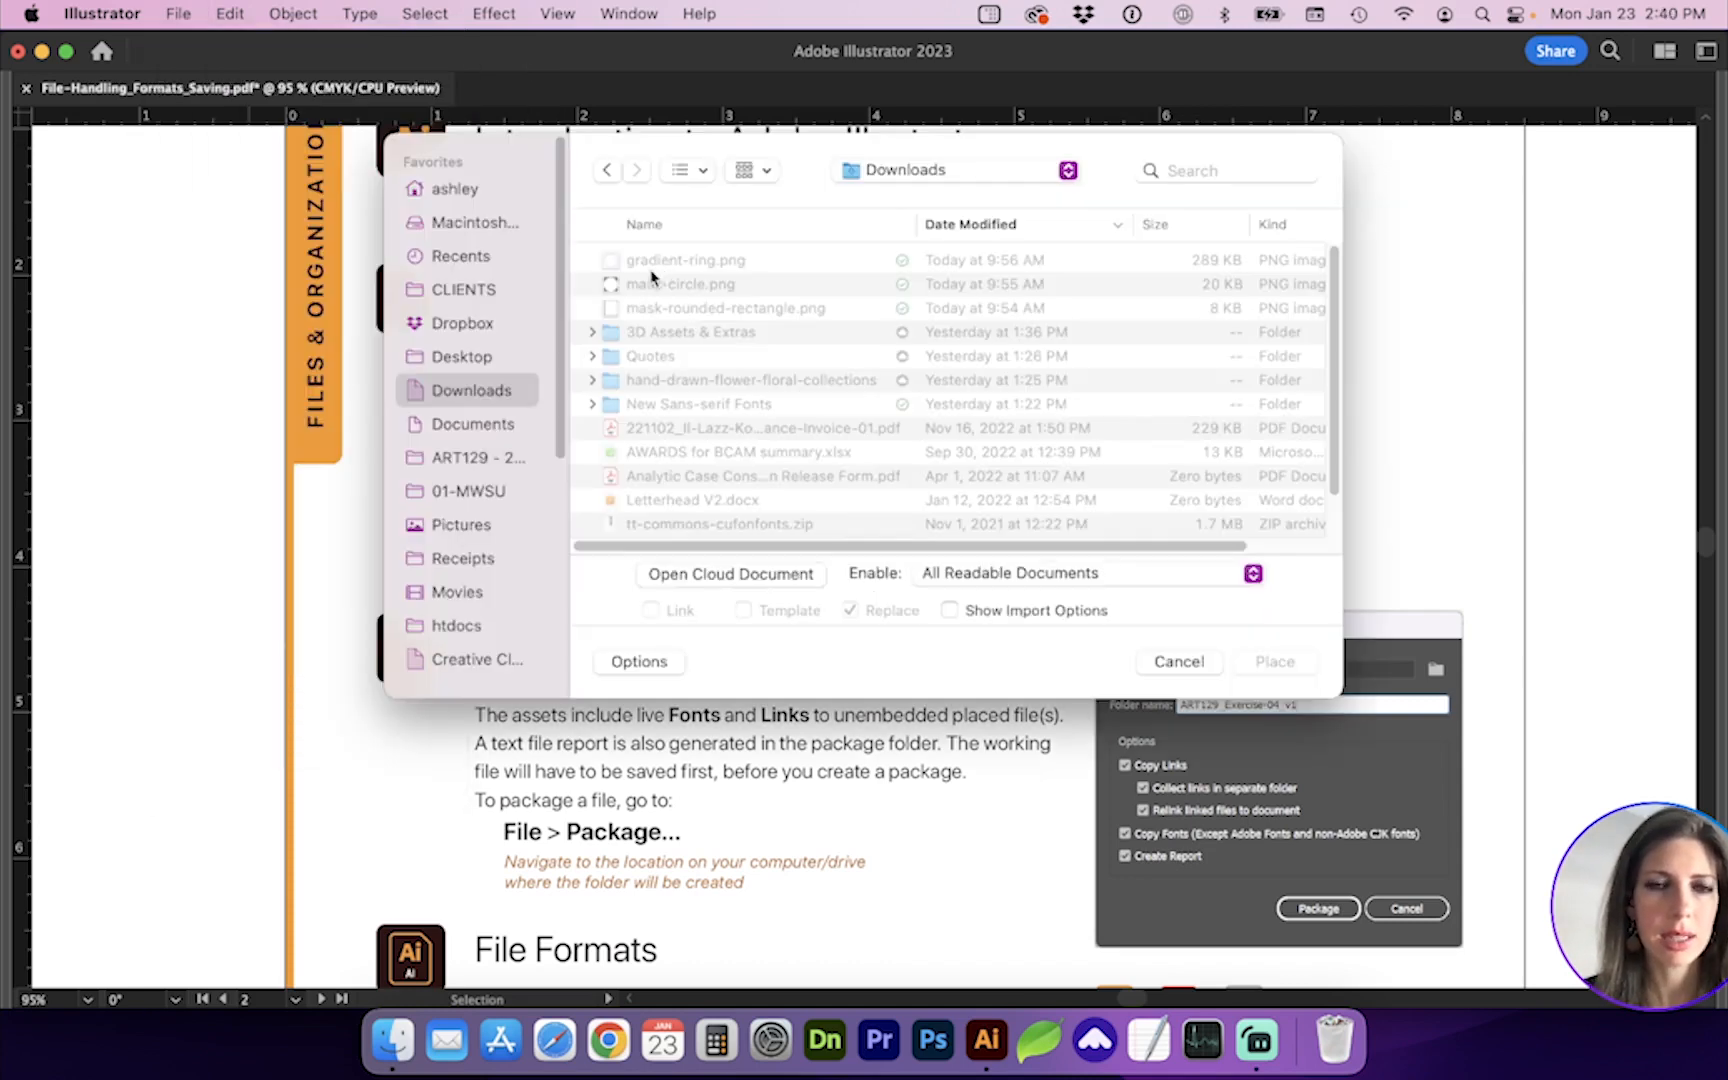
mouse_move(644, 270)
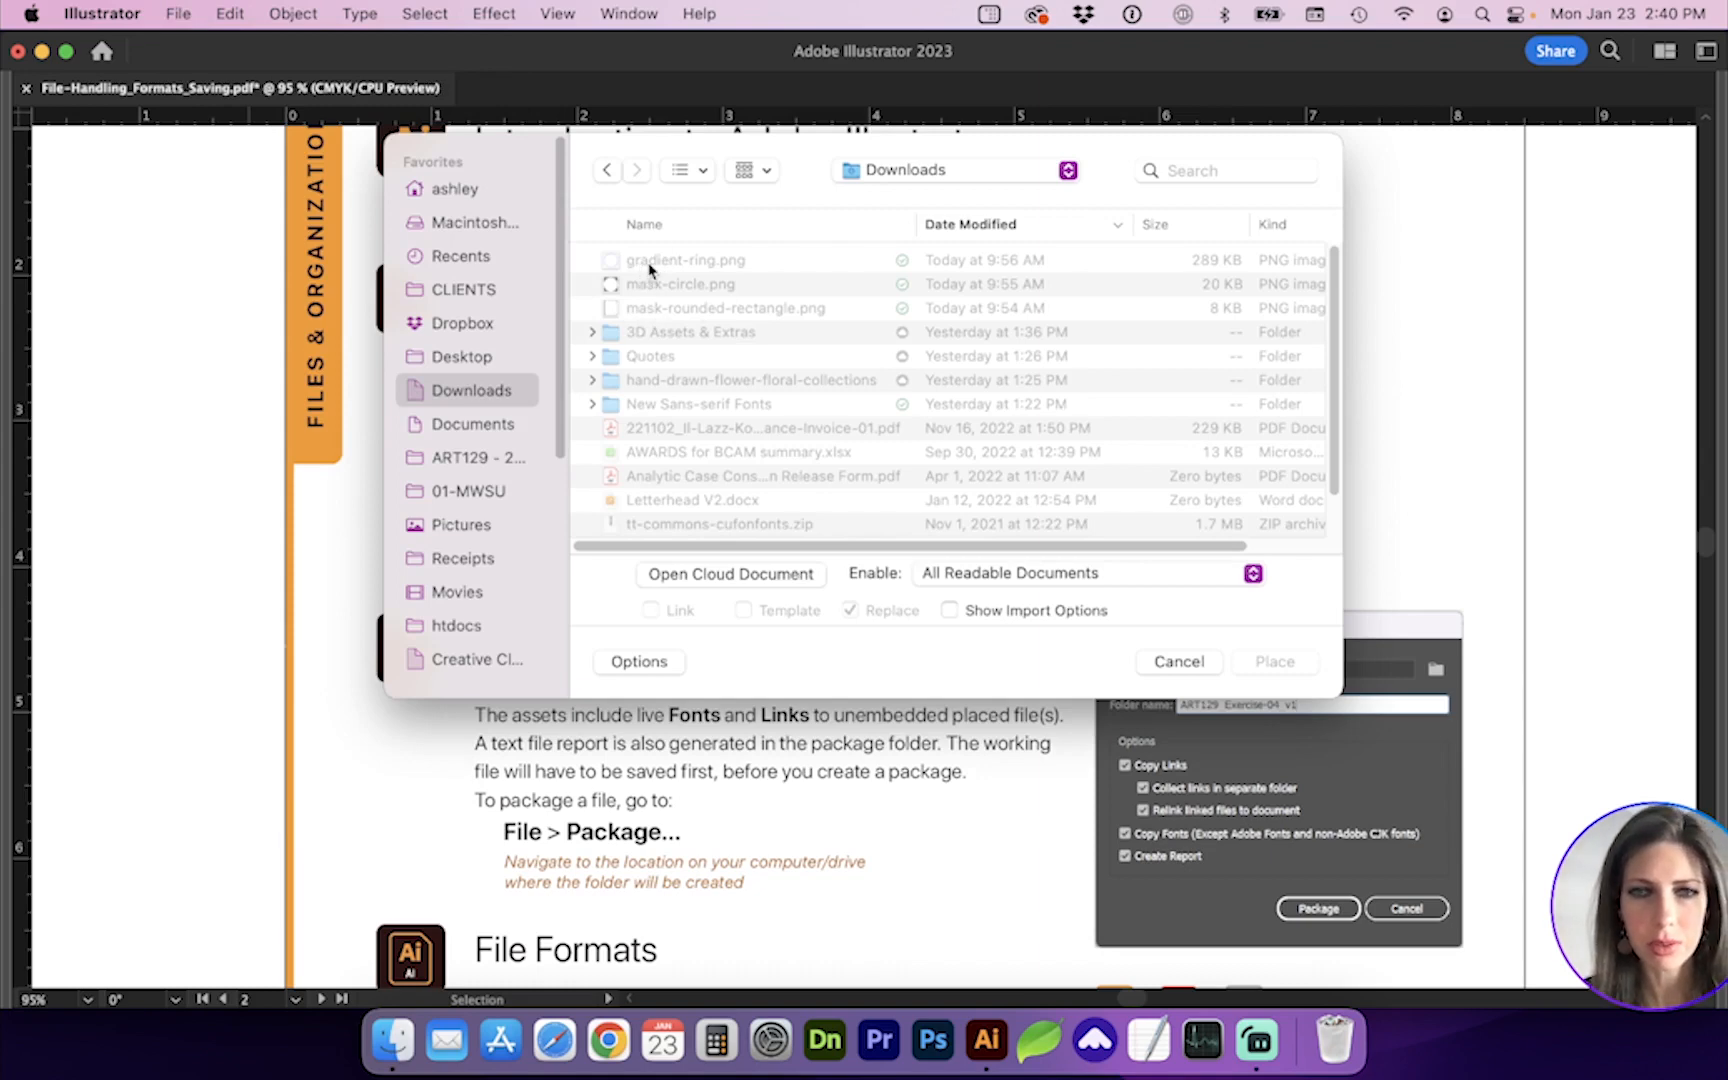
mouse_move(694, 284)
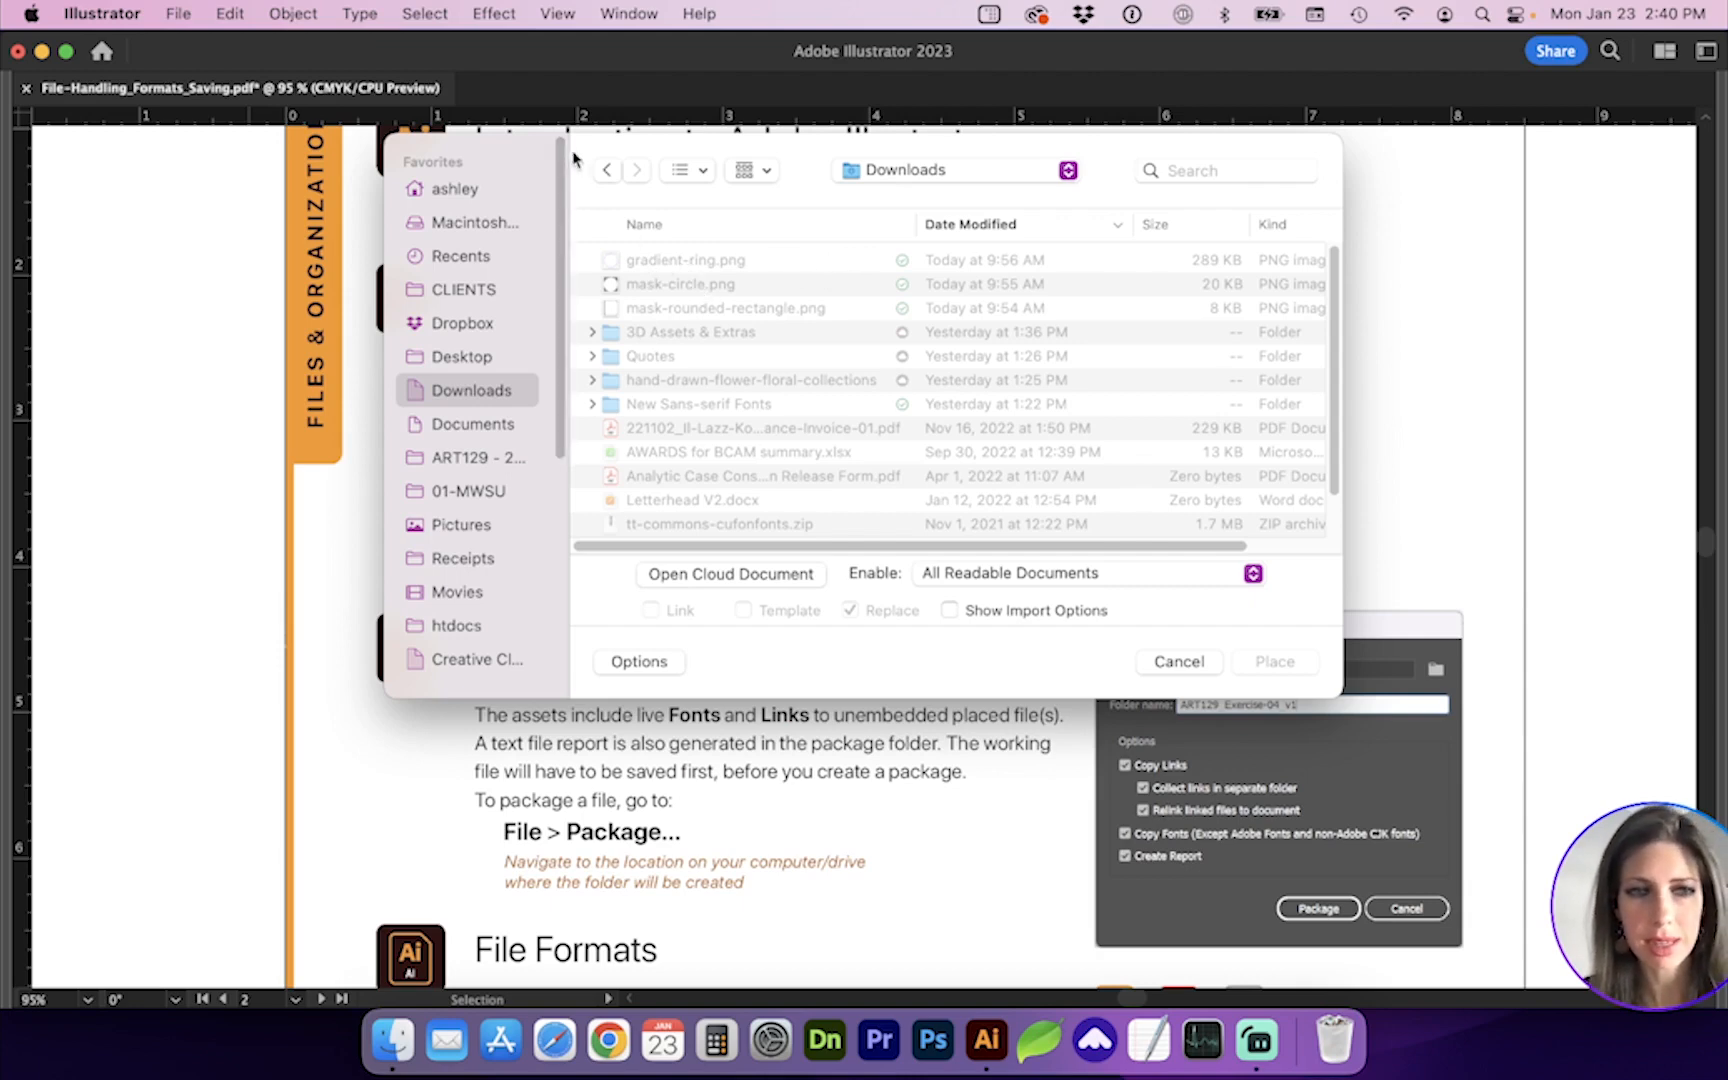
mouse_move(634, 342)
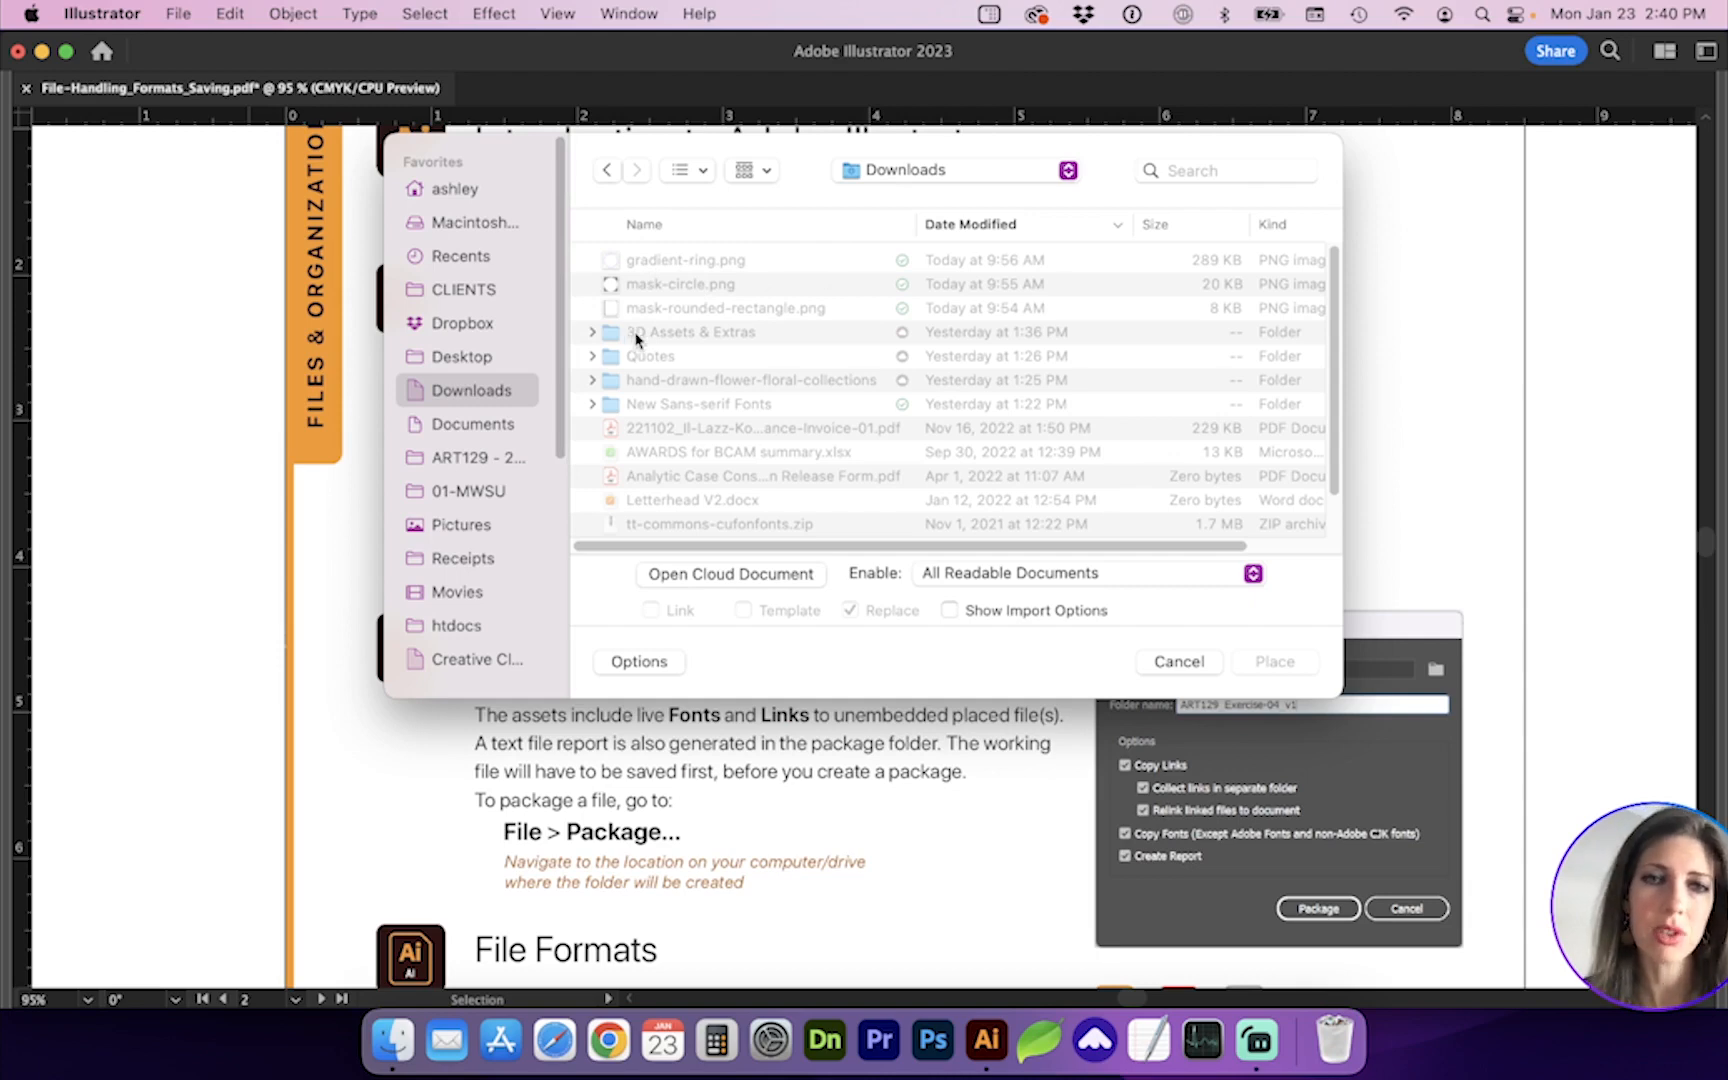
click(684, 258)
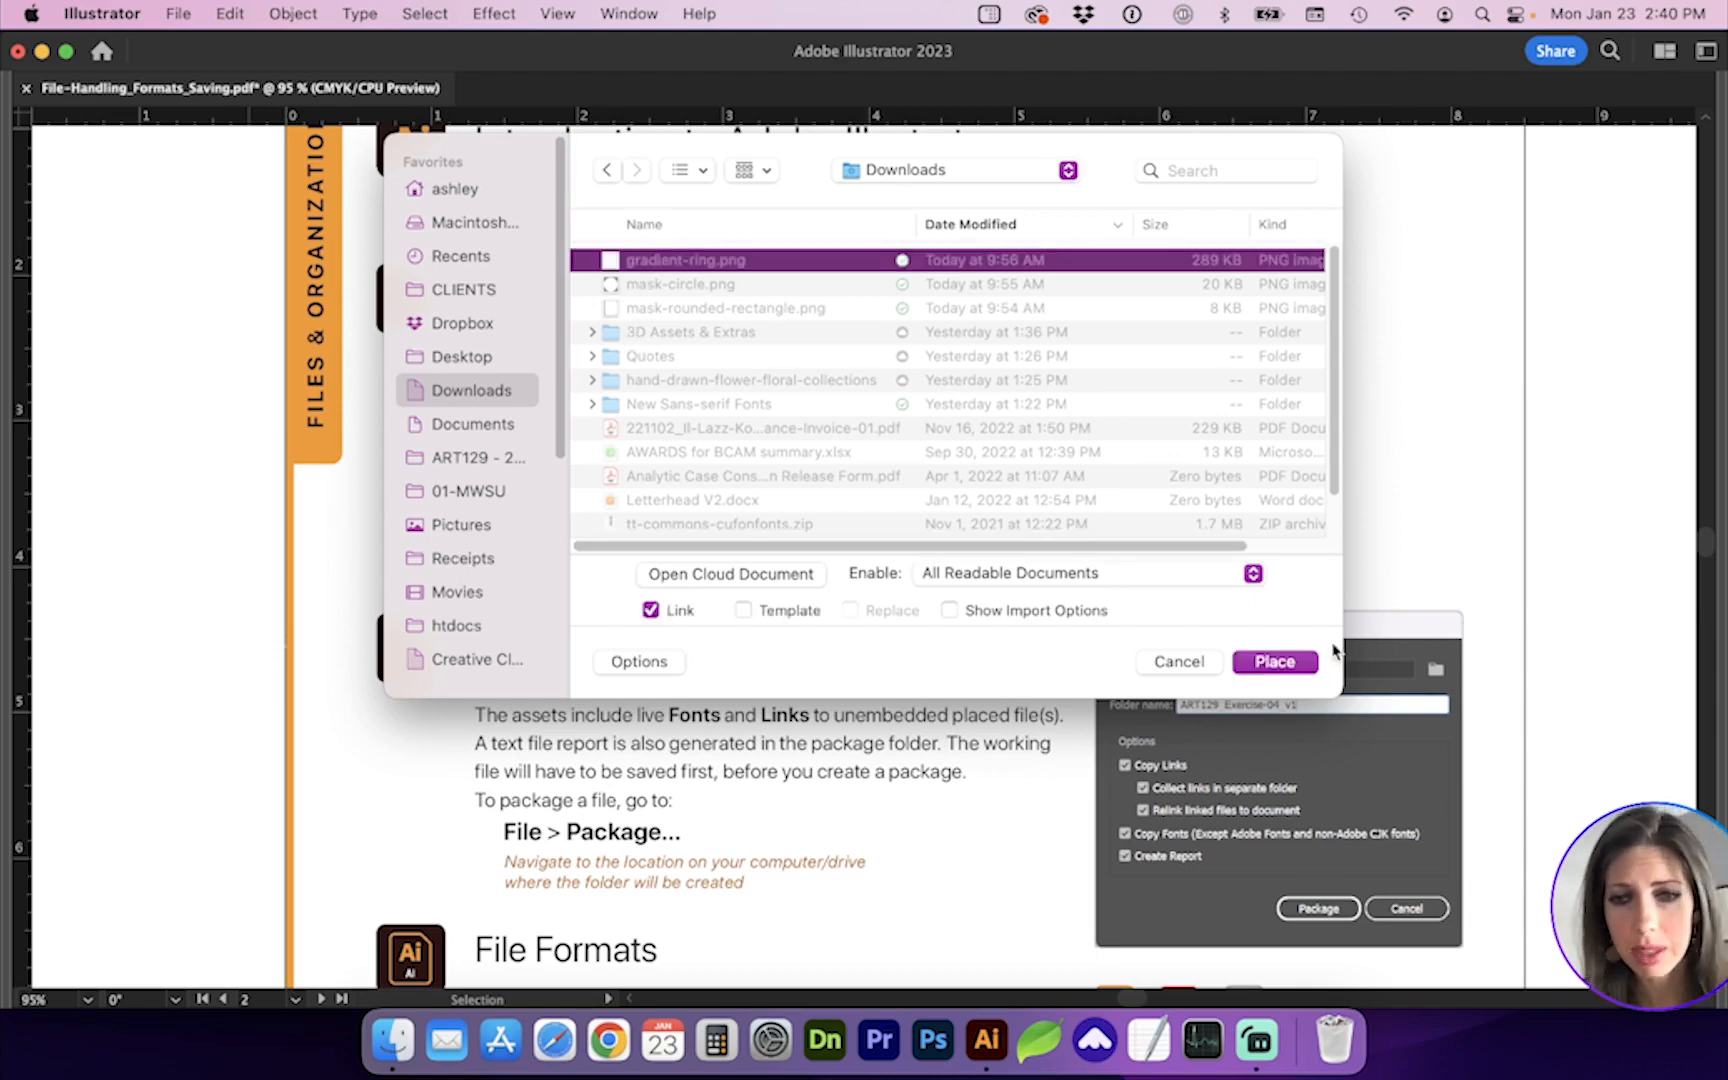
click(1274, 662)
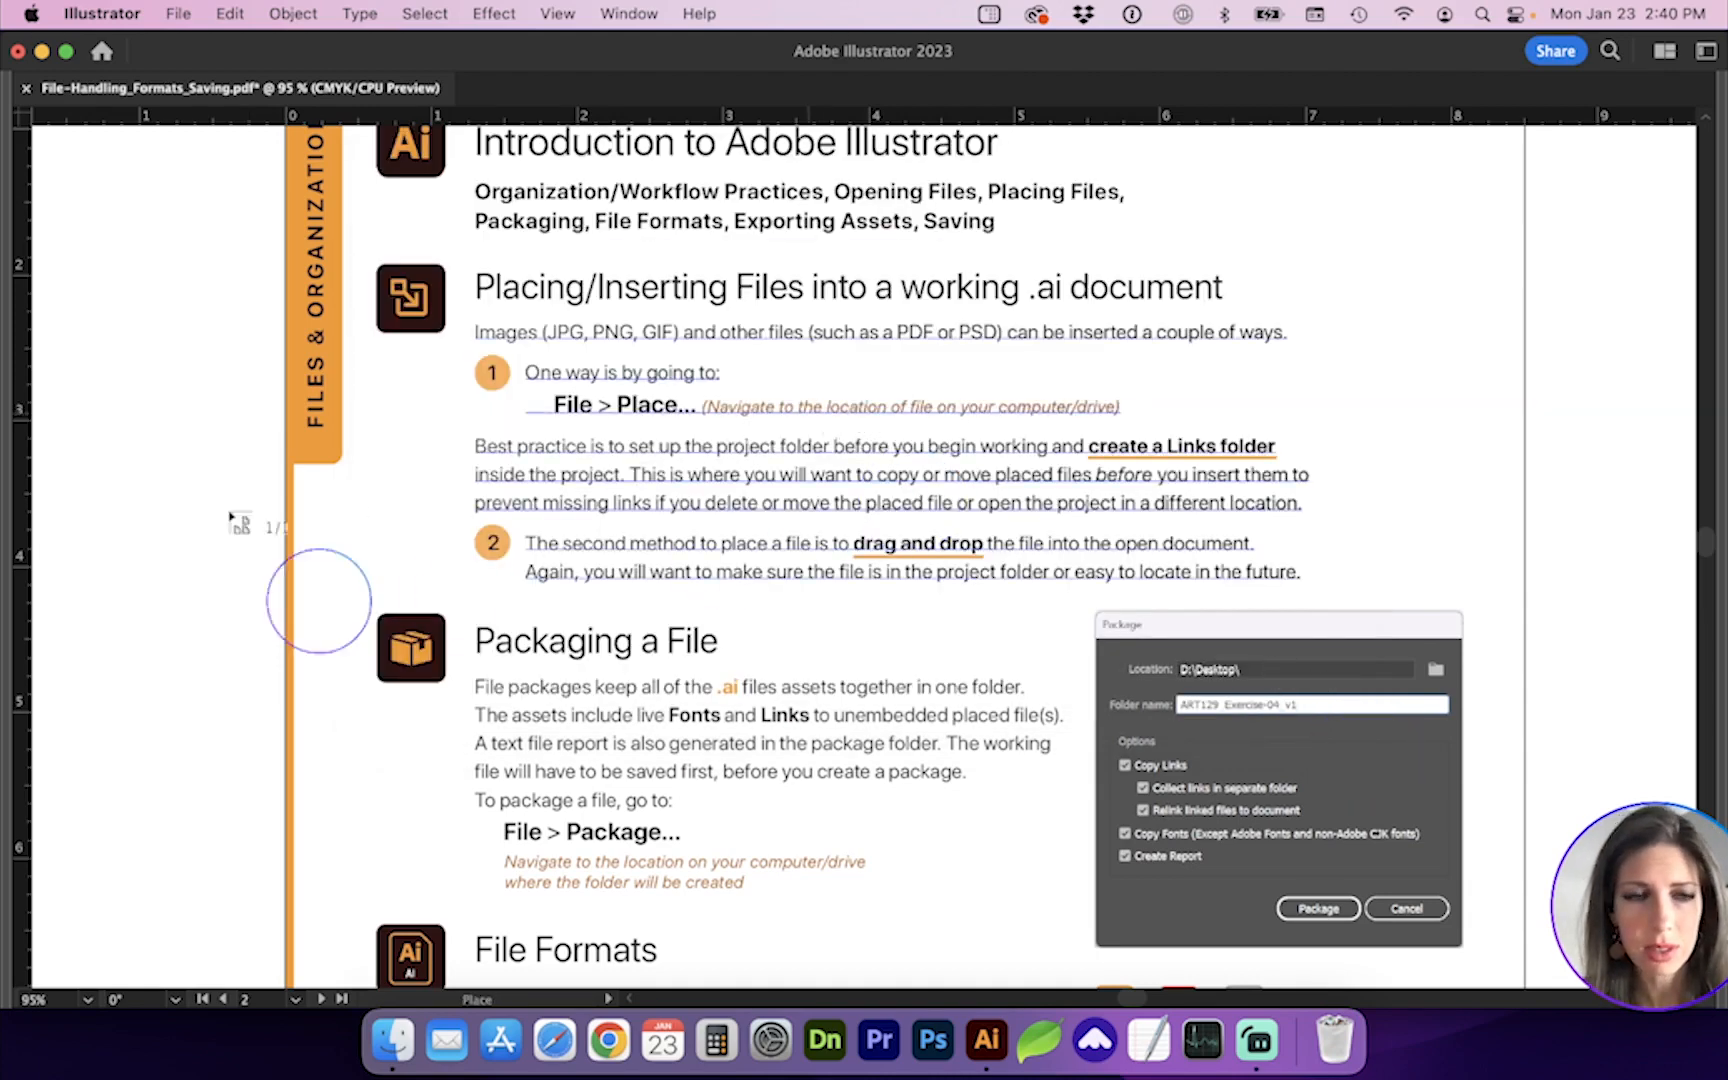
drag(320, 600, 948, 844)
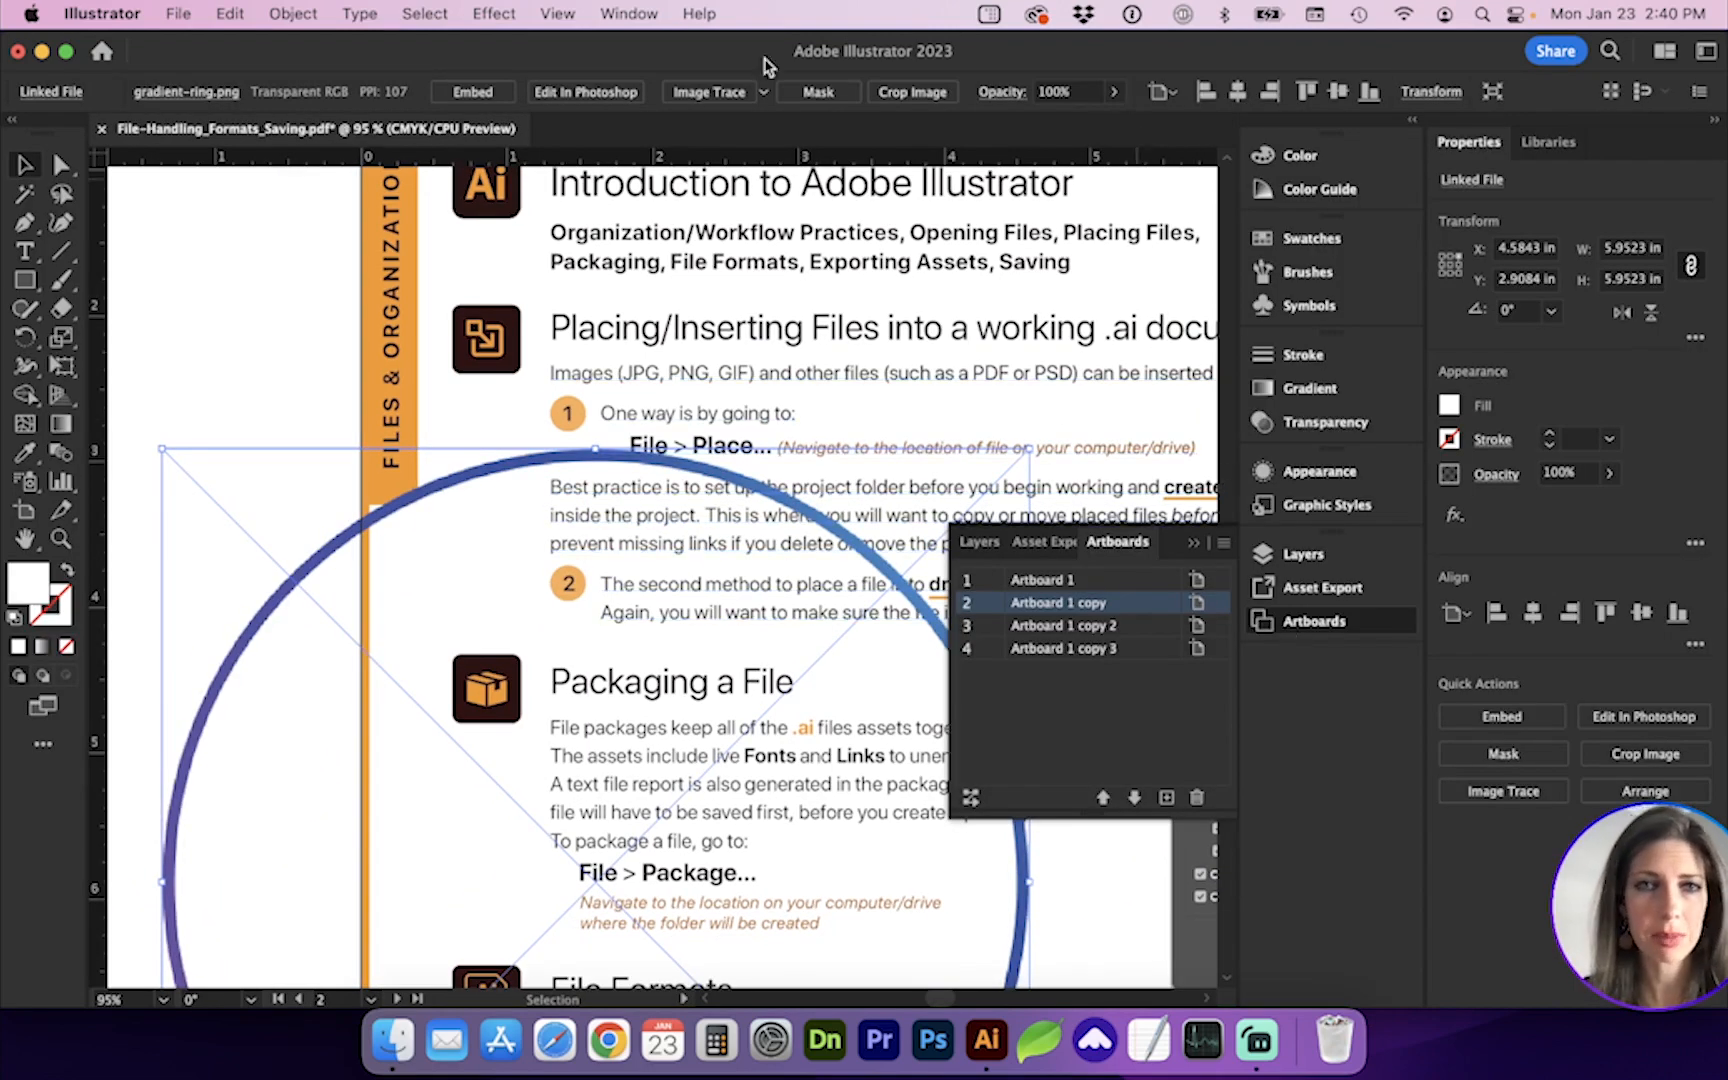
Show the Links panel listing the placed gradient-ring.png.
click(628, 14)
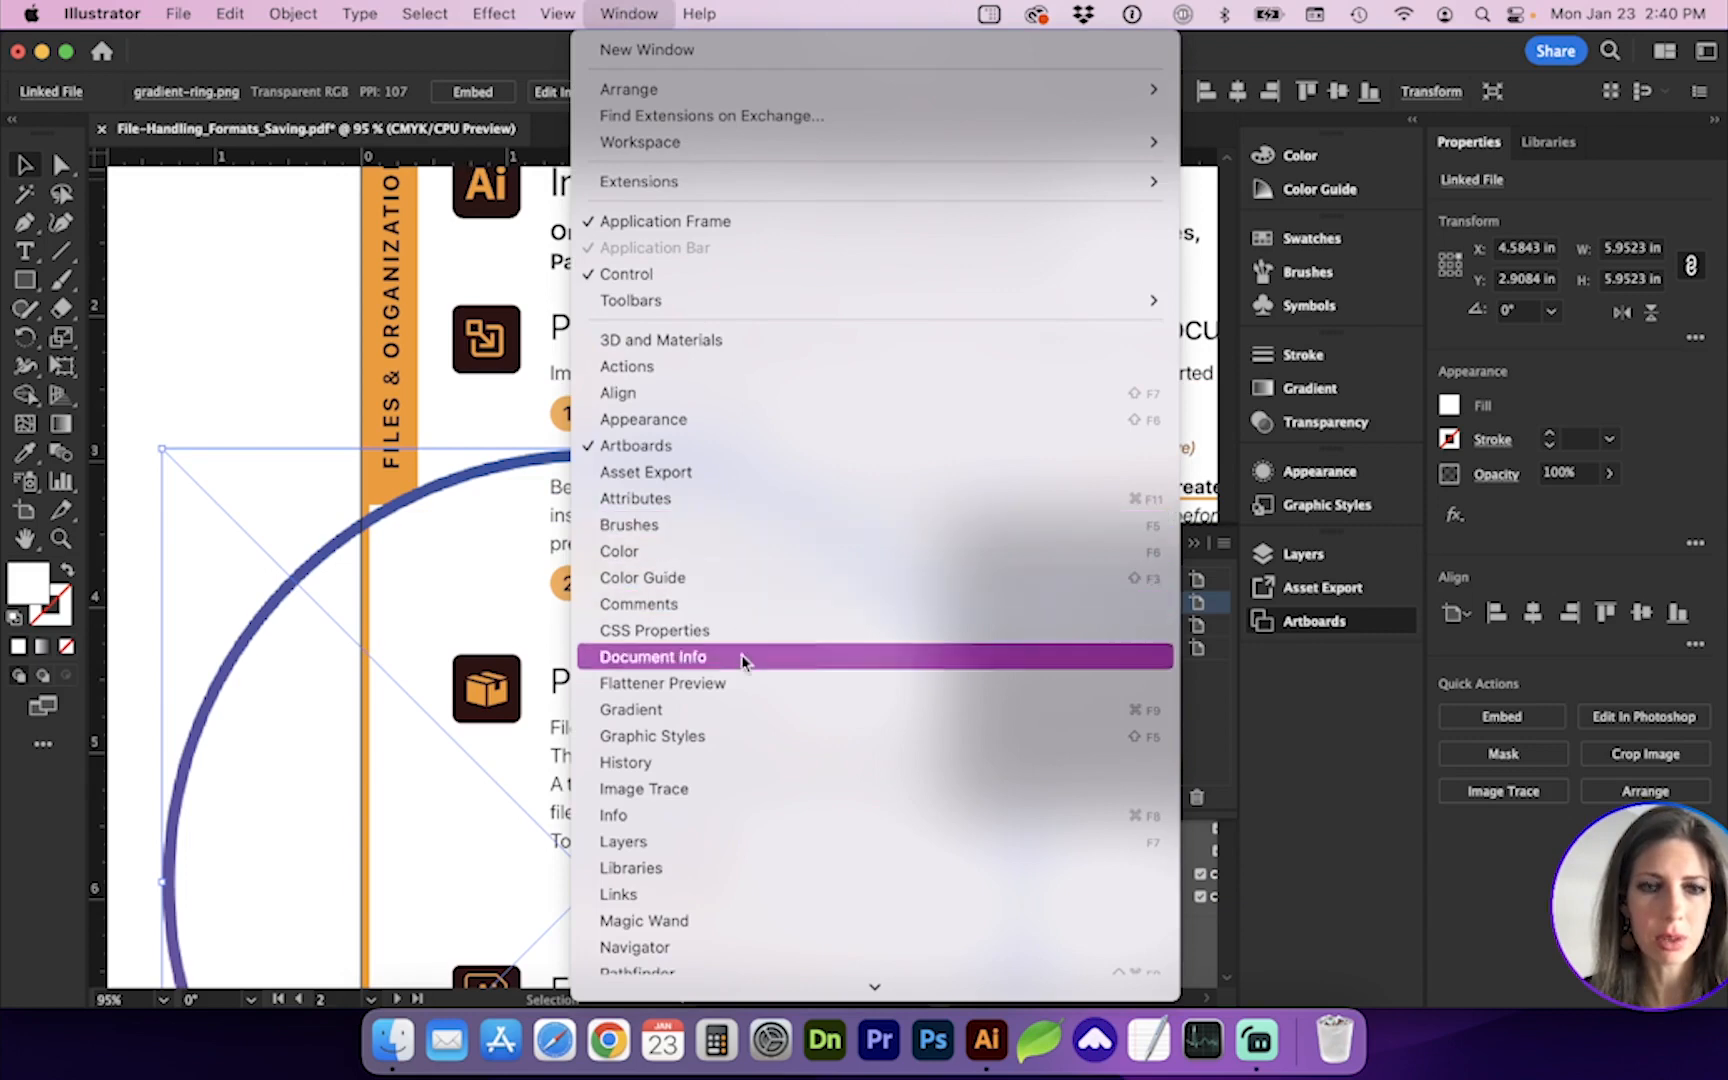
click(652, 656)
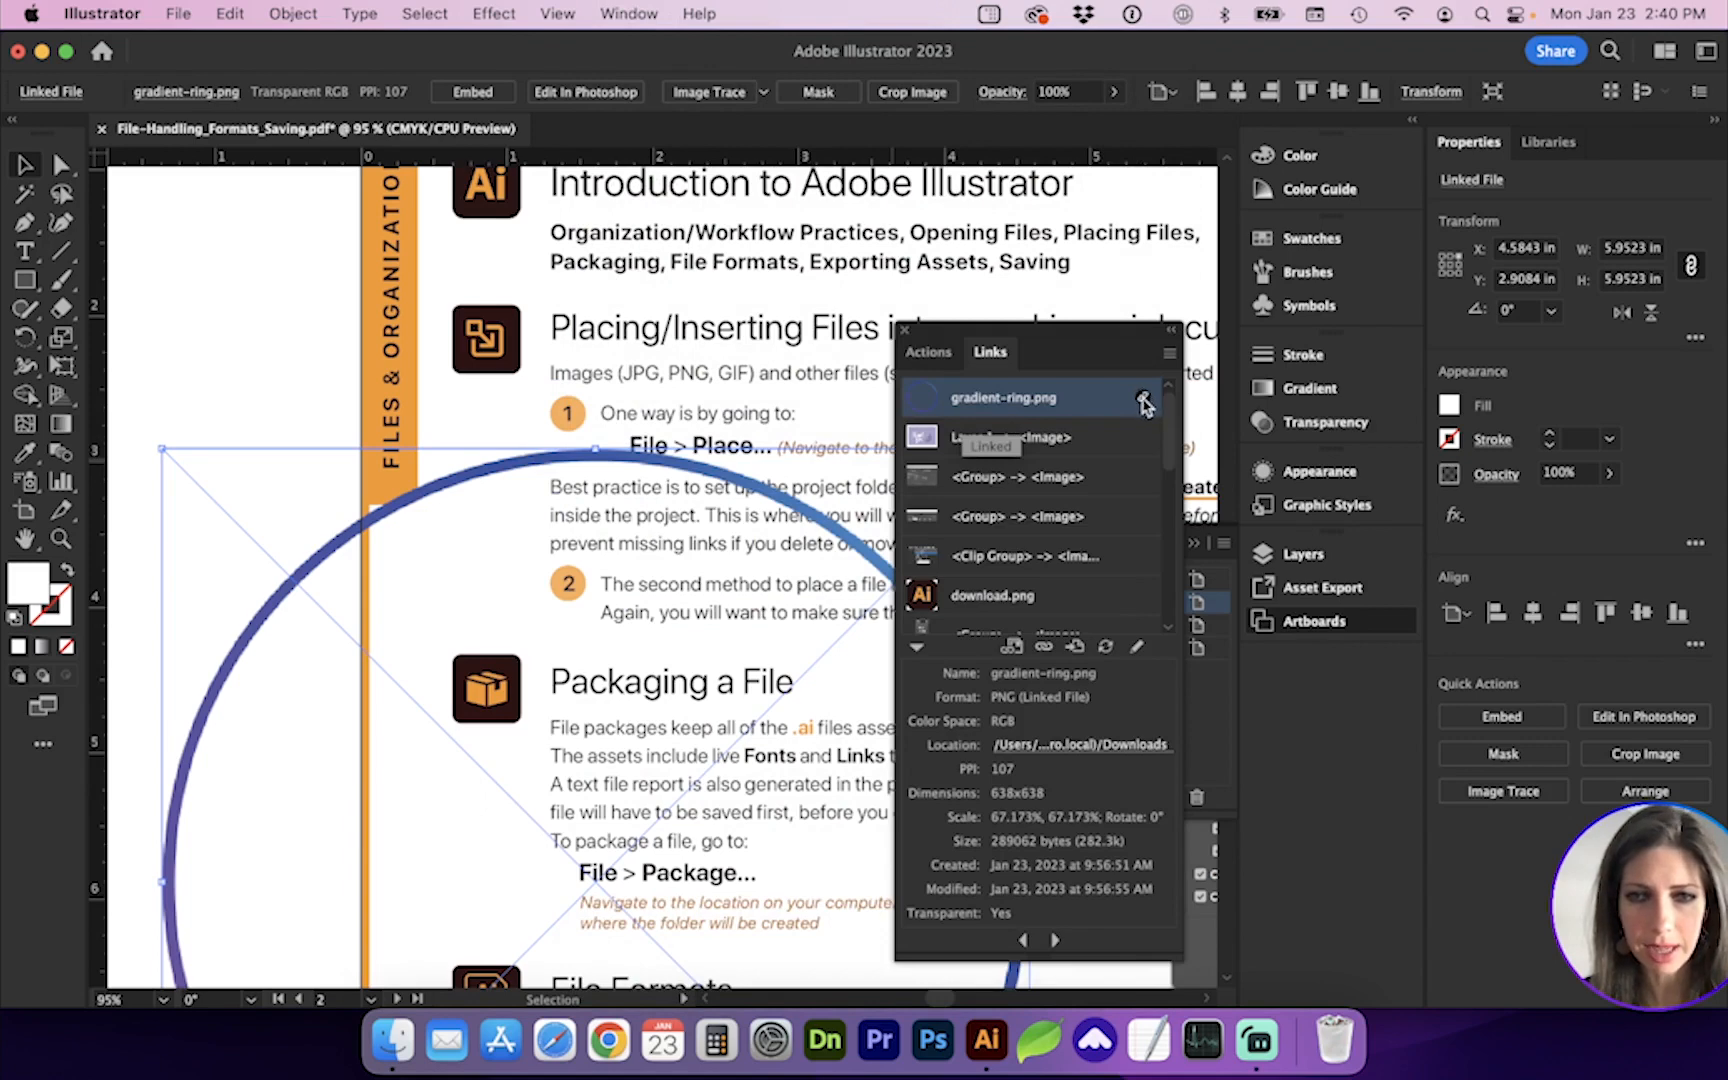
Nudge the placed ring slightly and inspect gradient-ring.png's link details in the Links panel.
drag(596, 446, 592, 450)
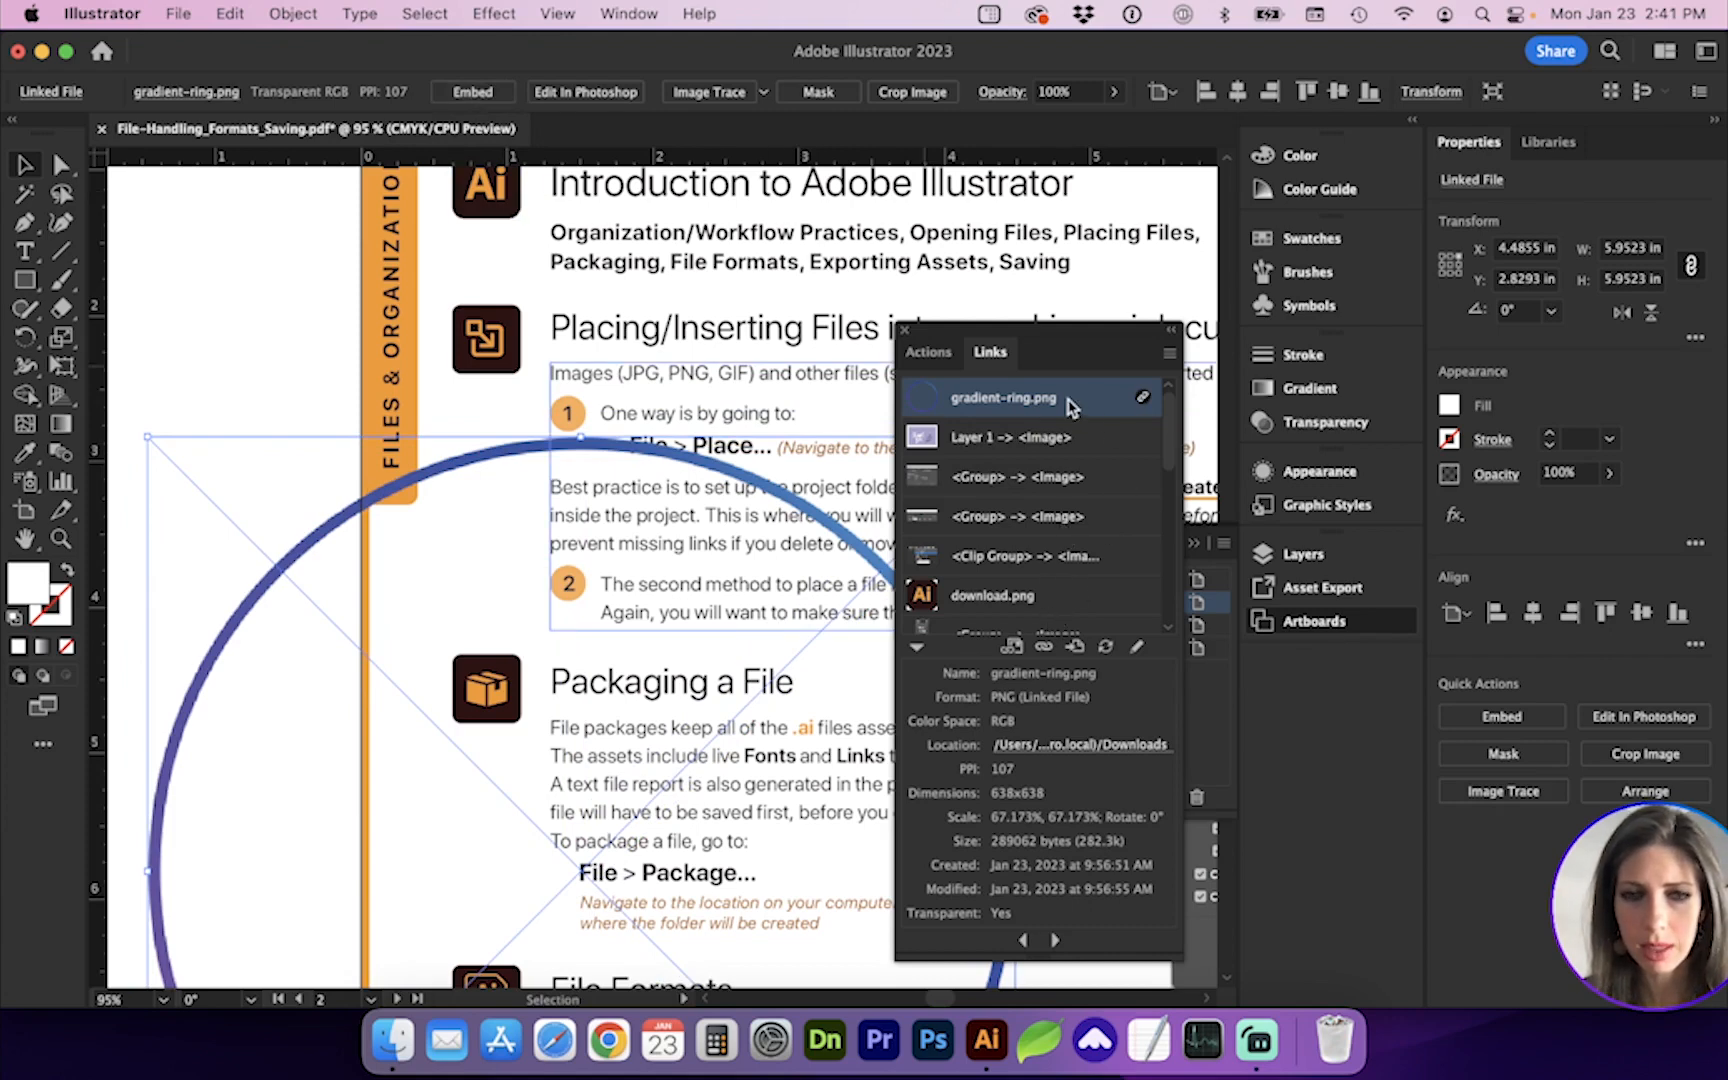
click(1170, 352)
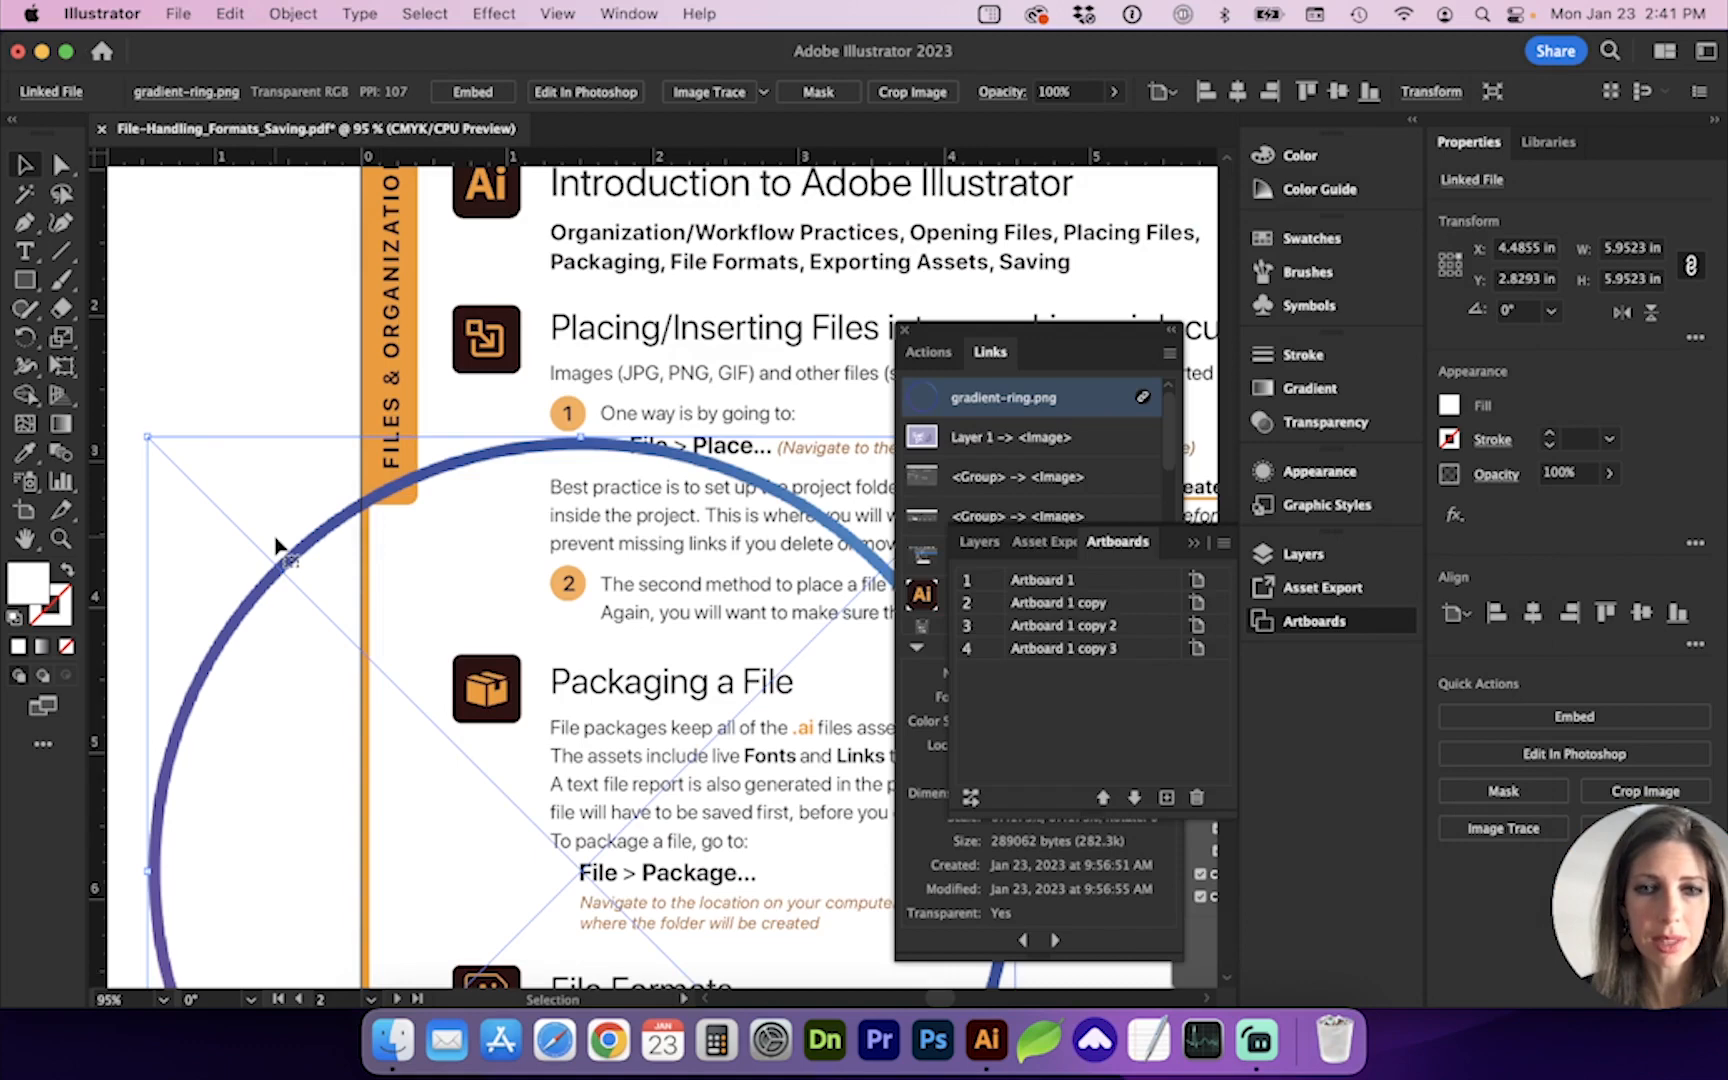
Deselect the ring image, leaving the gradient-ring.png link showing as missing.
click(284, 438)
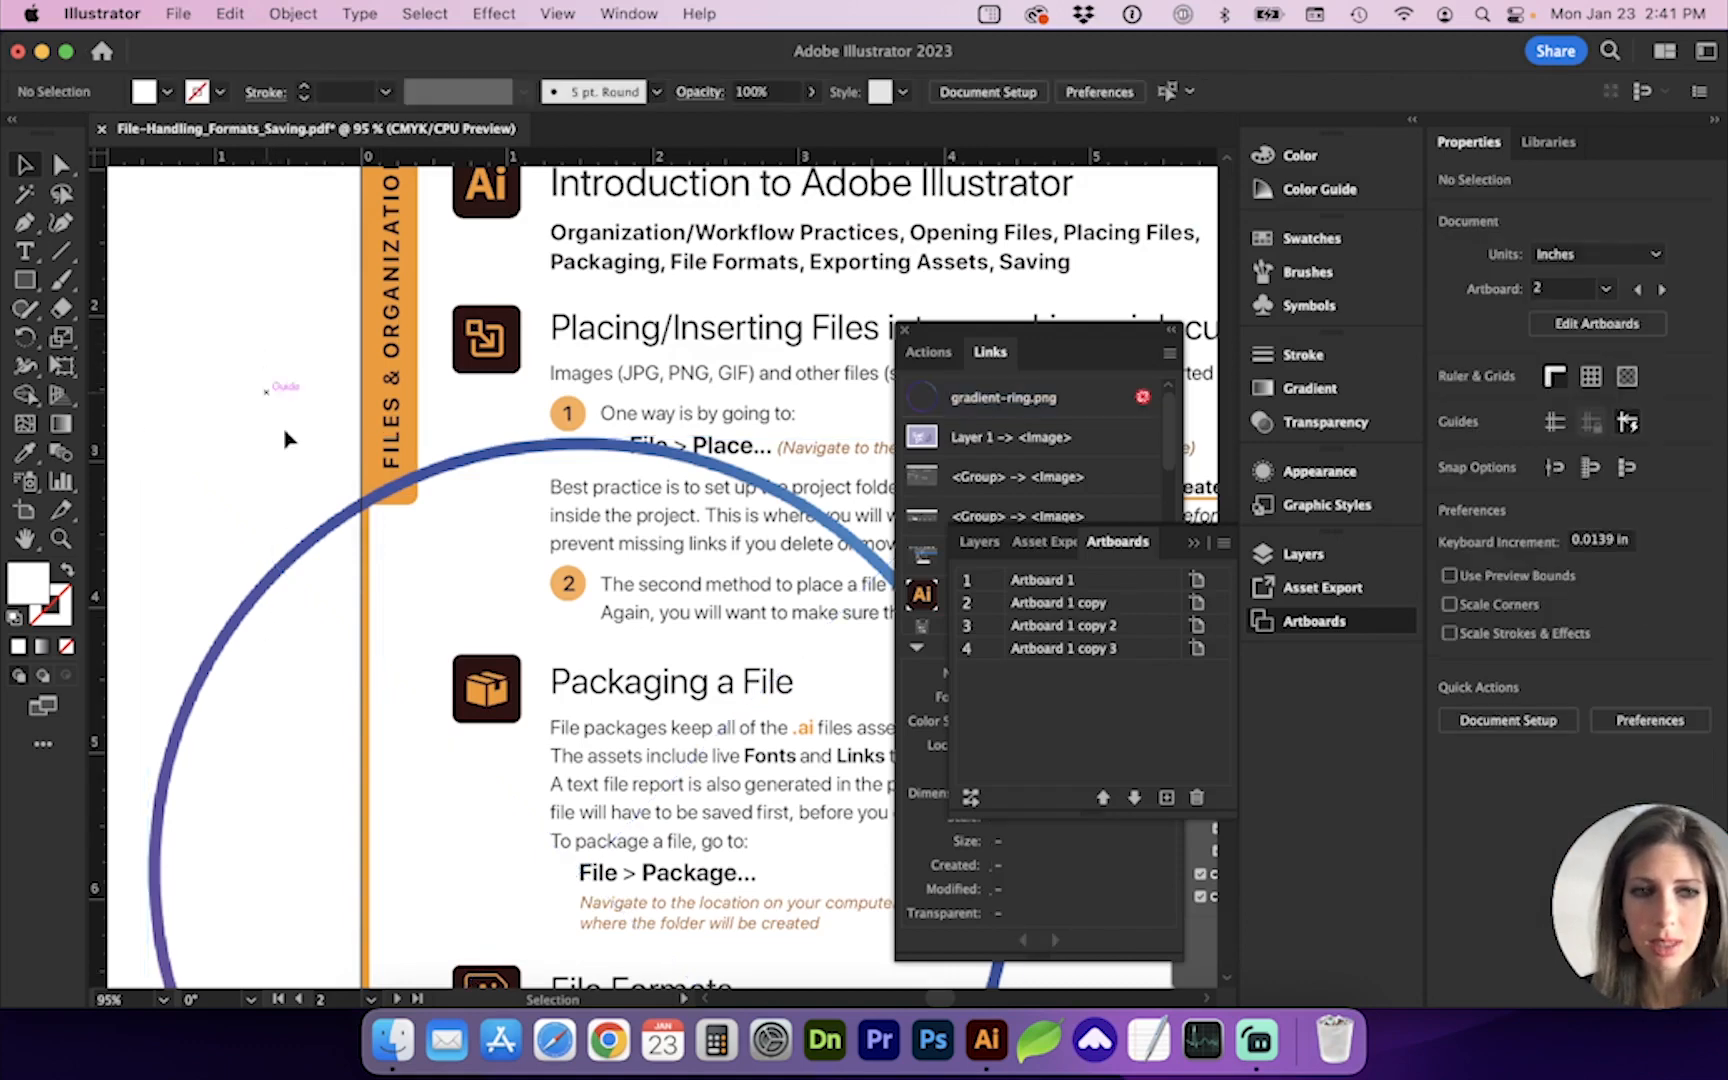
click(1002, 398)
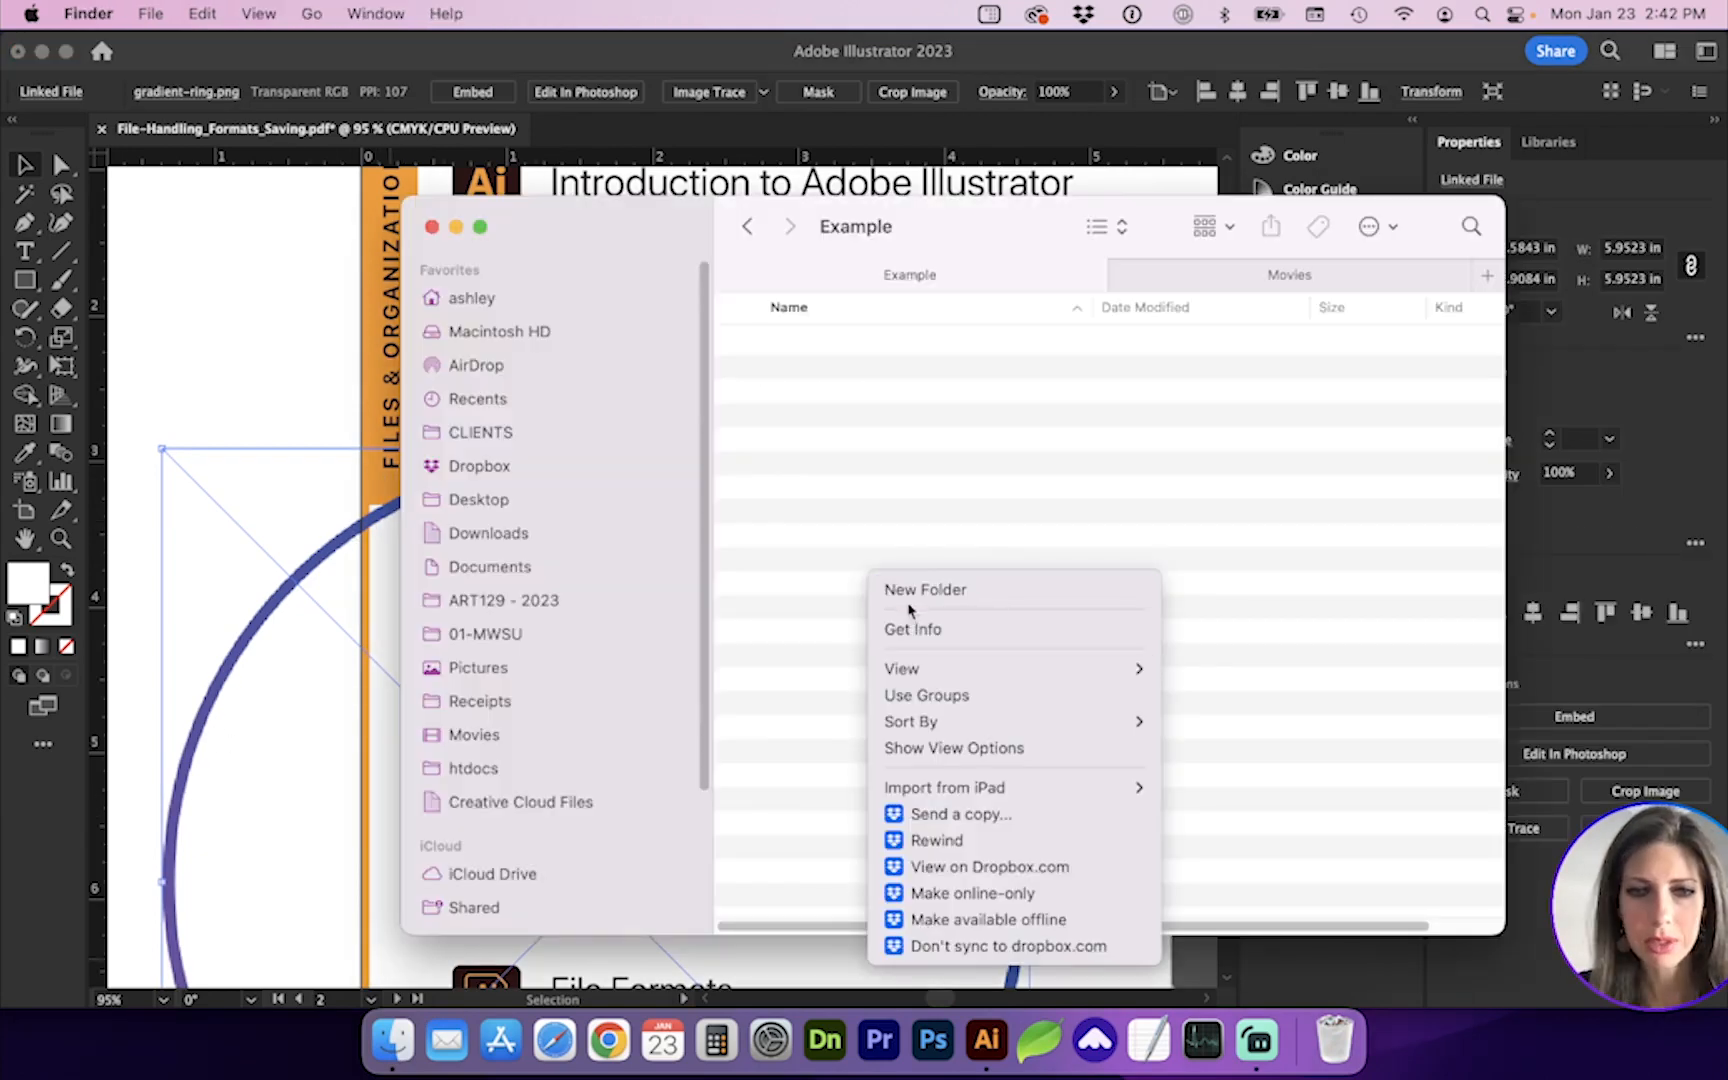
Create a Links folder in Example Project and check the gradient-ring.png copy inside it.
click(924, 588)
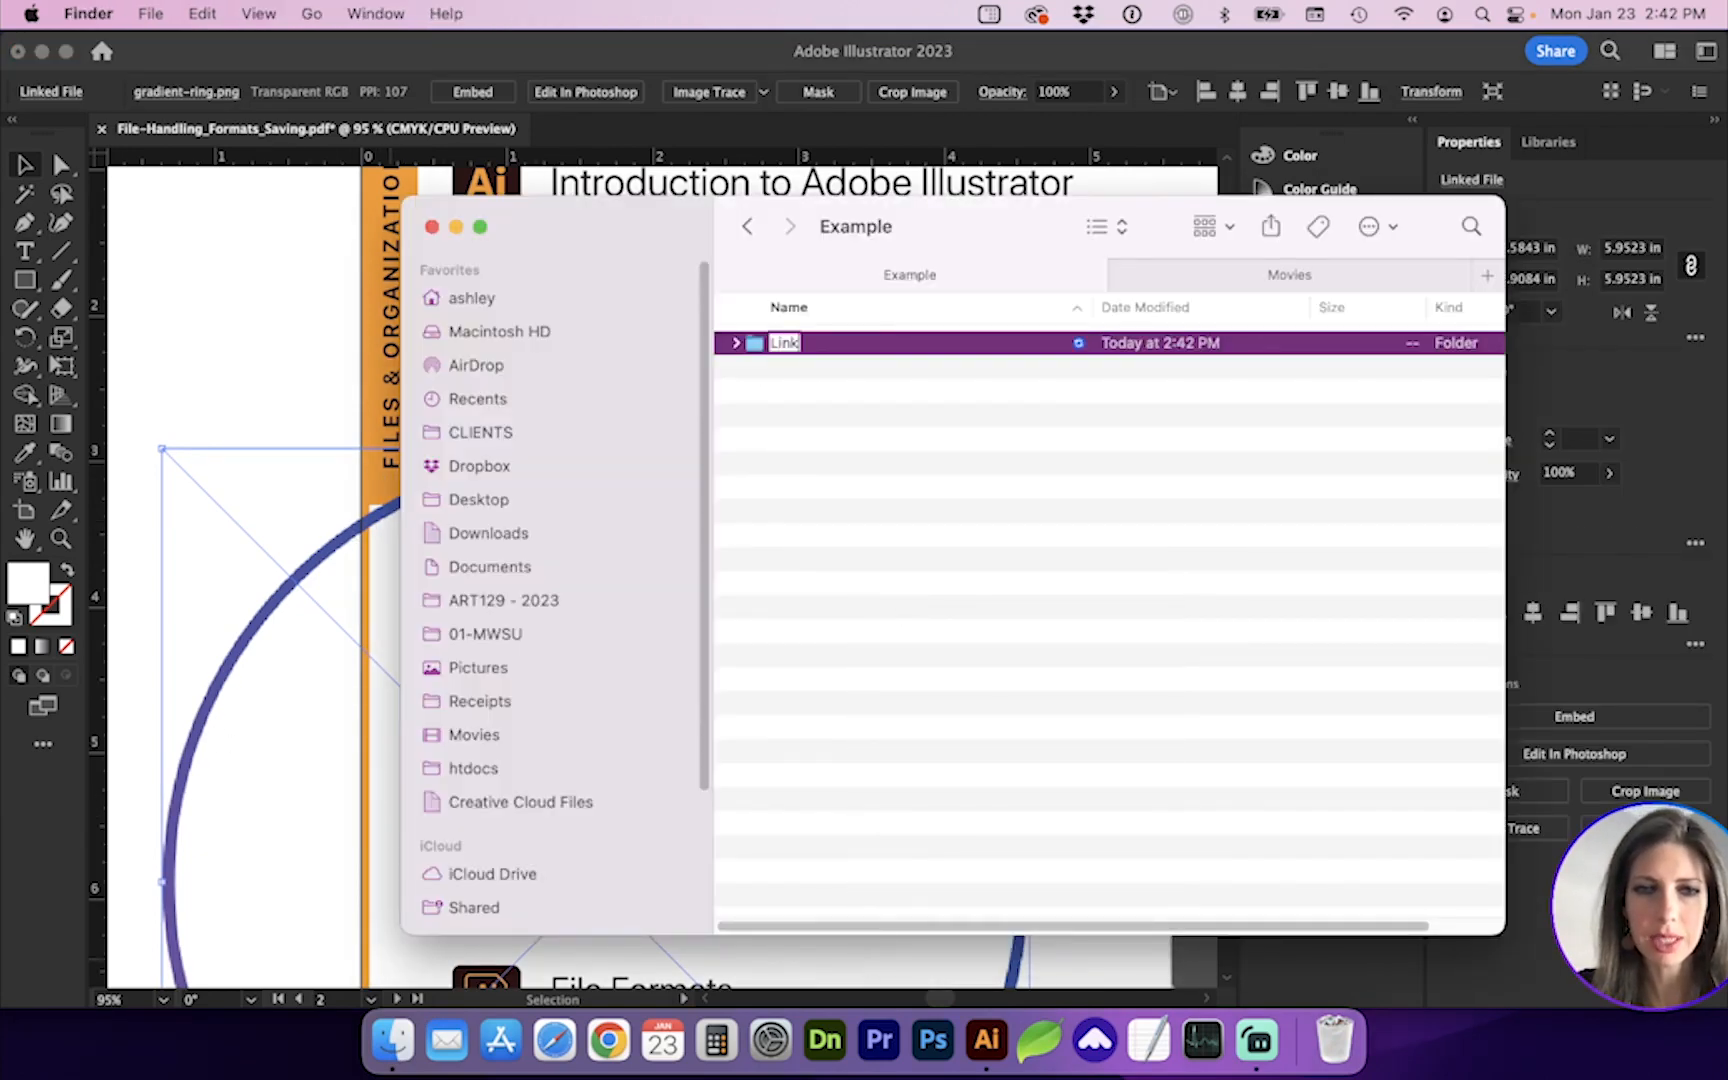
click(488, 534)
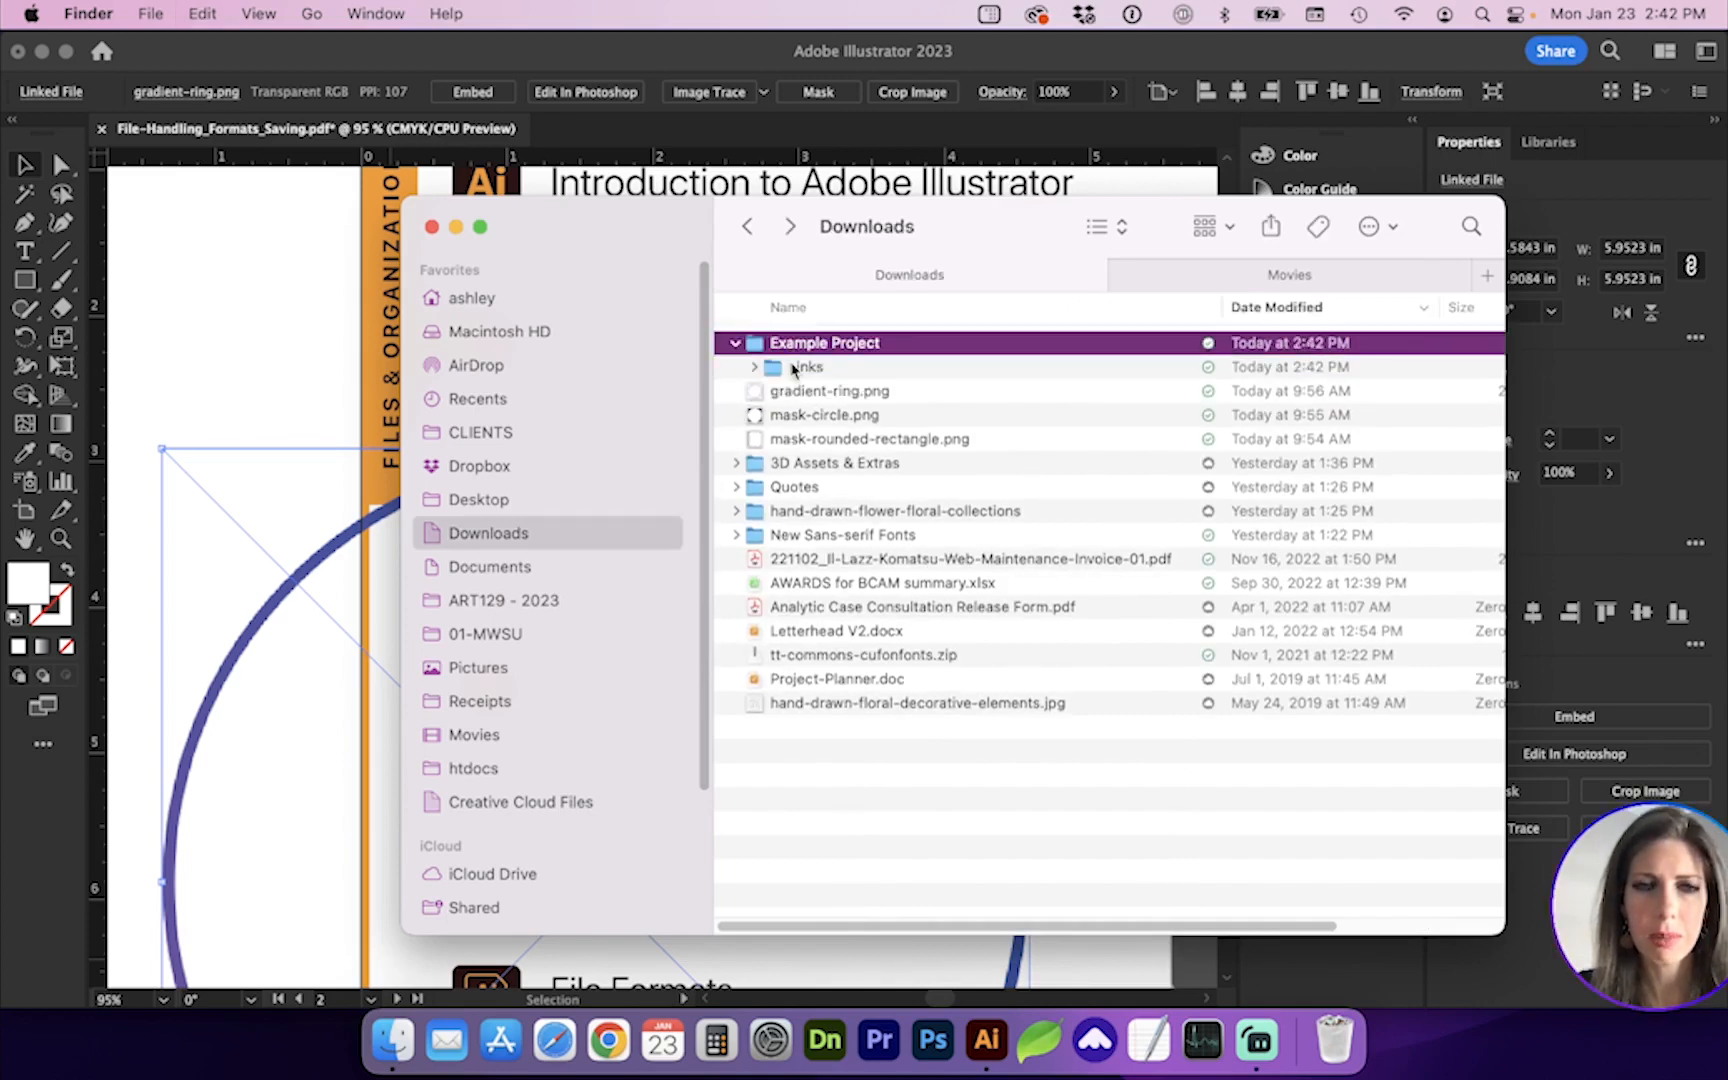
double_click(808, 366)
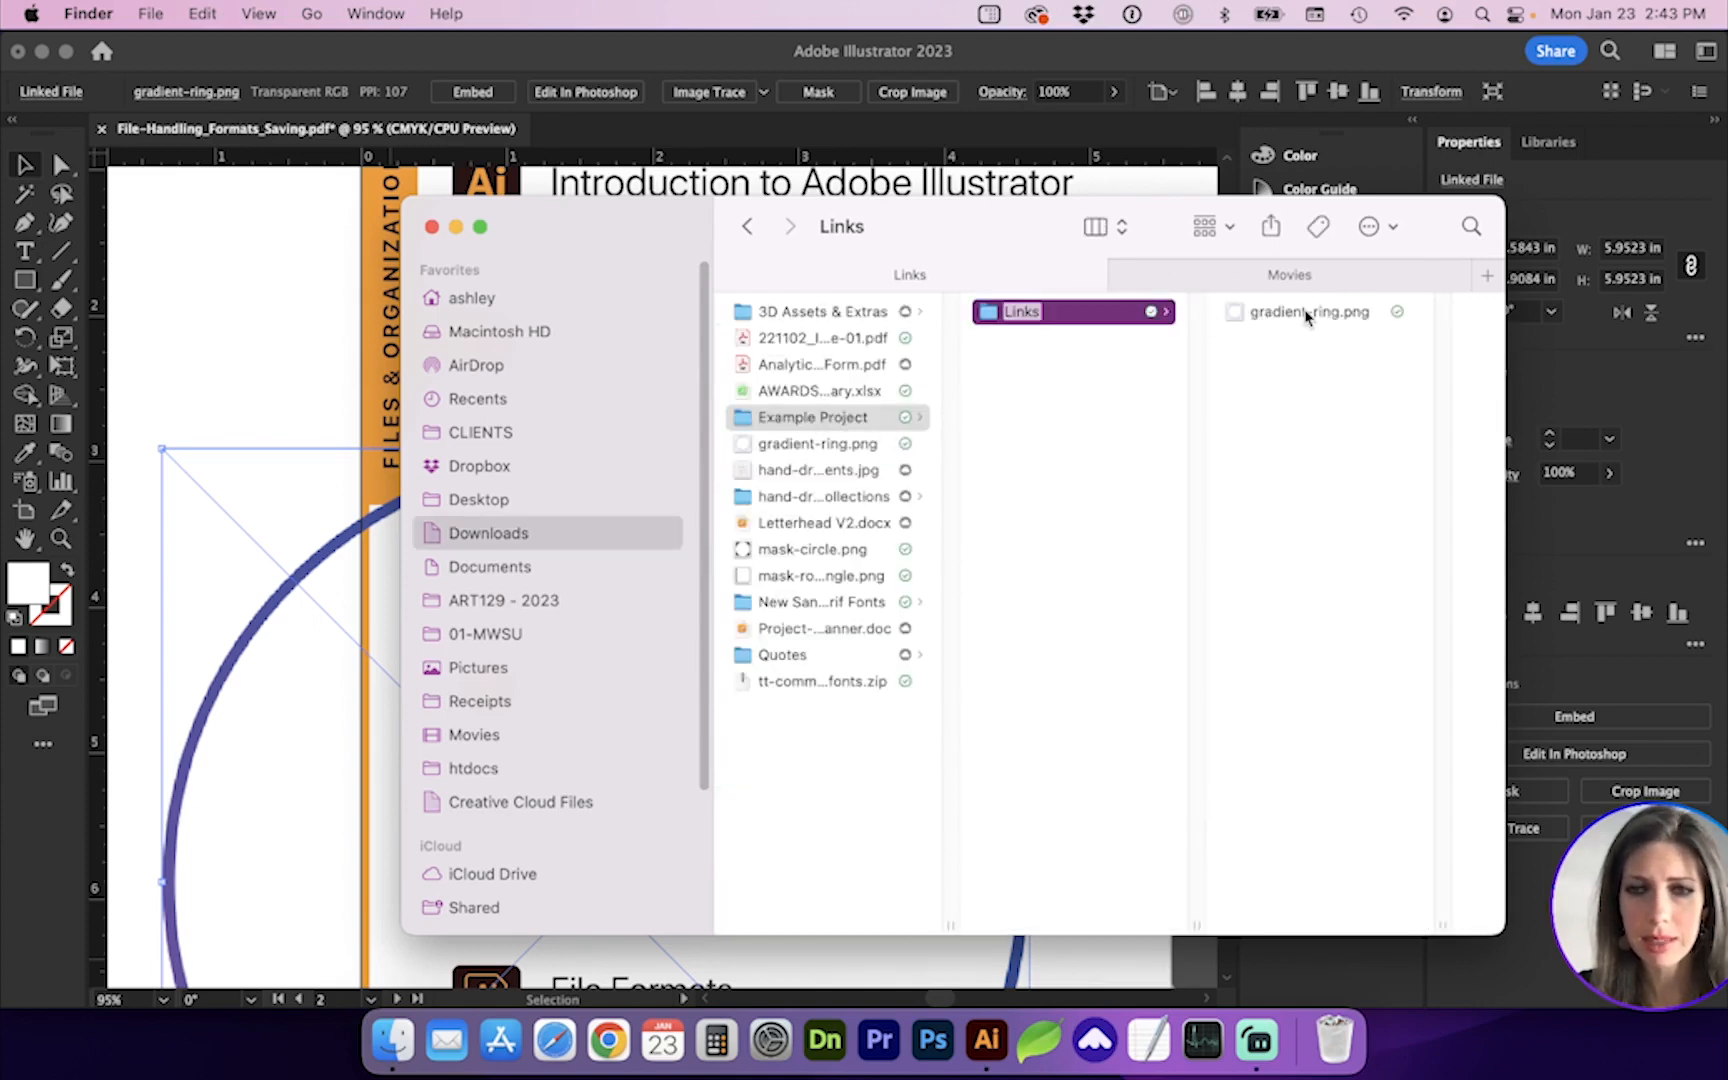
click(1308, 312)
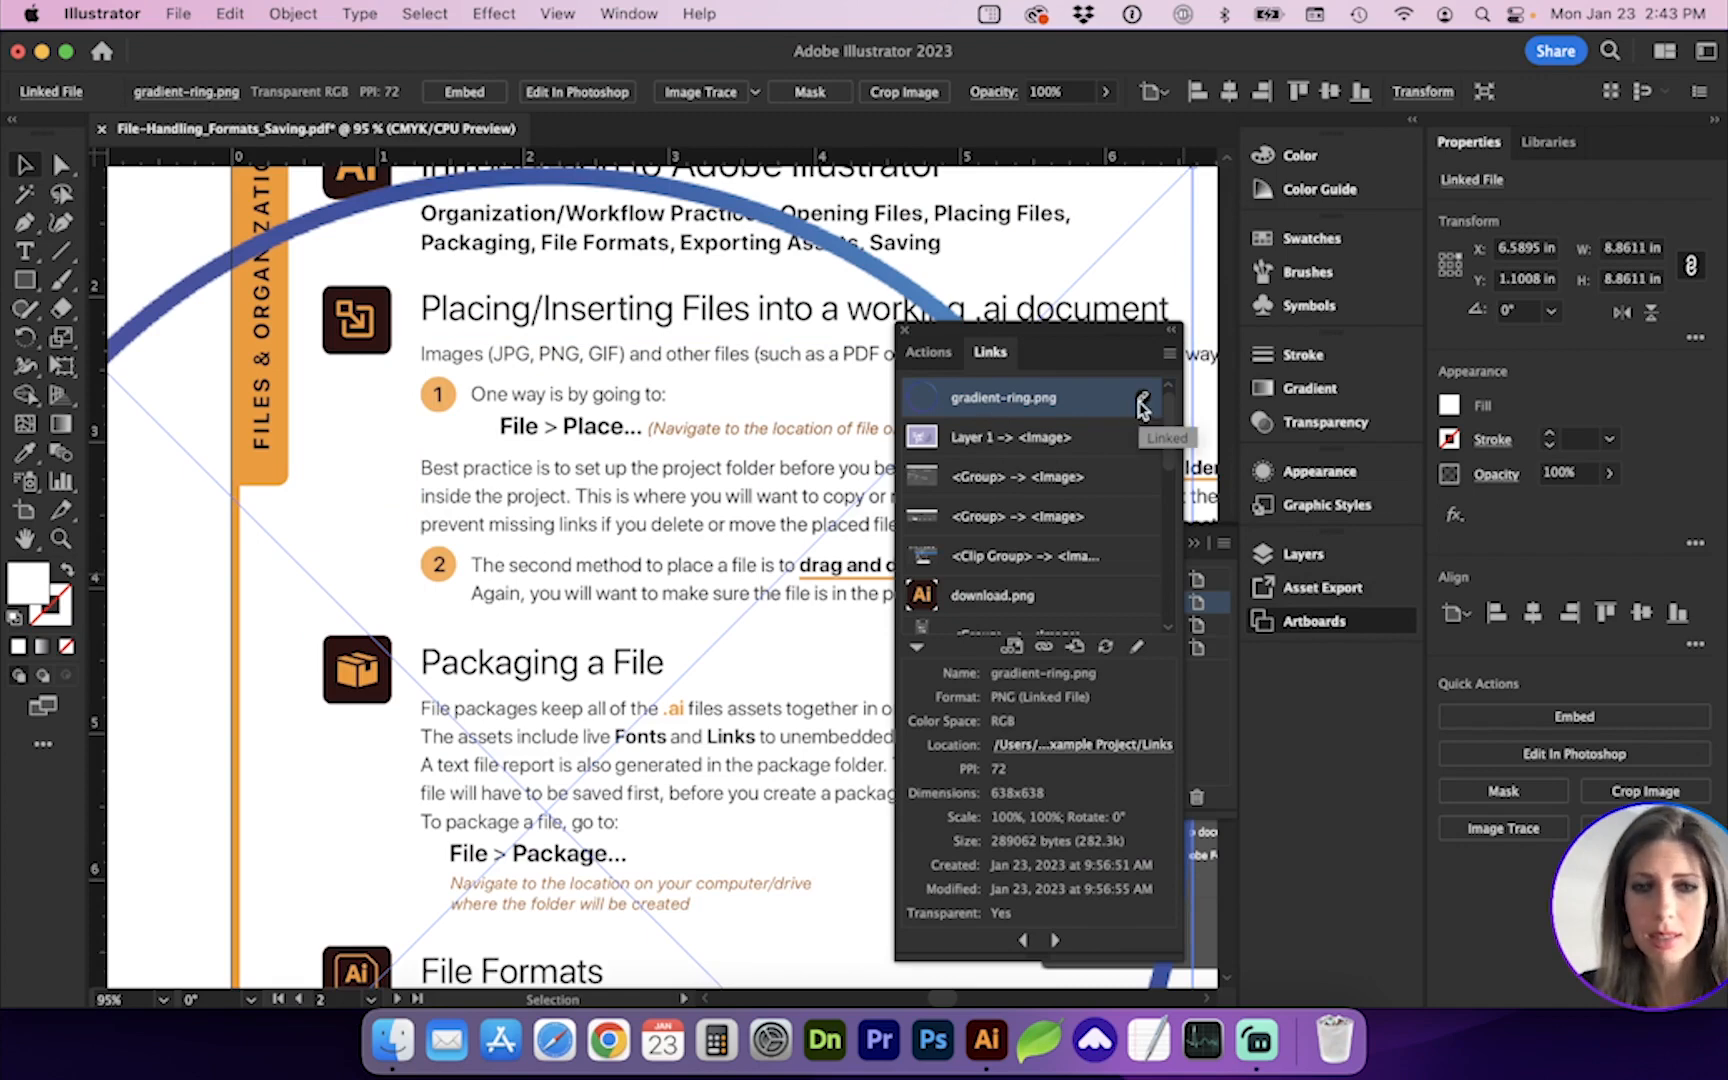
mouse_move(854, 310)
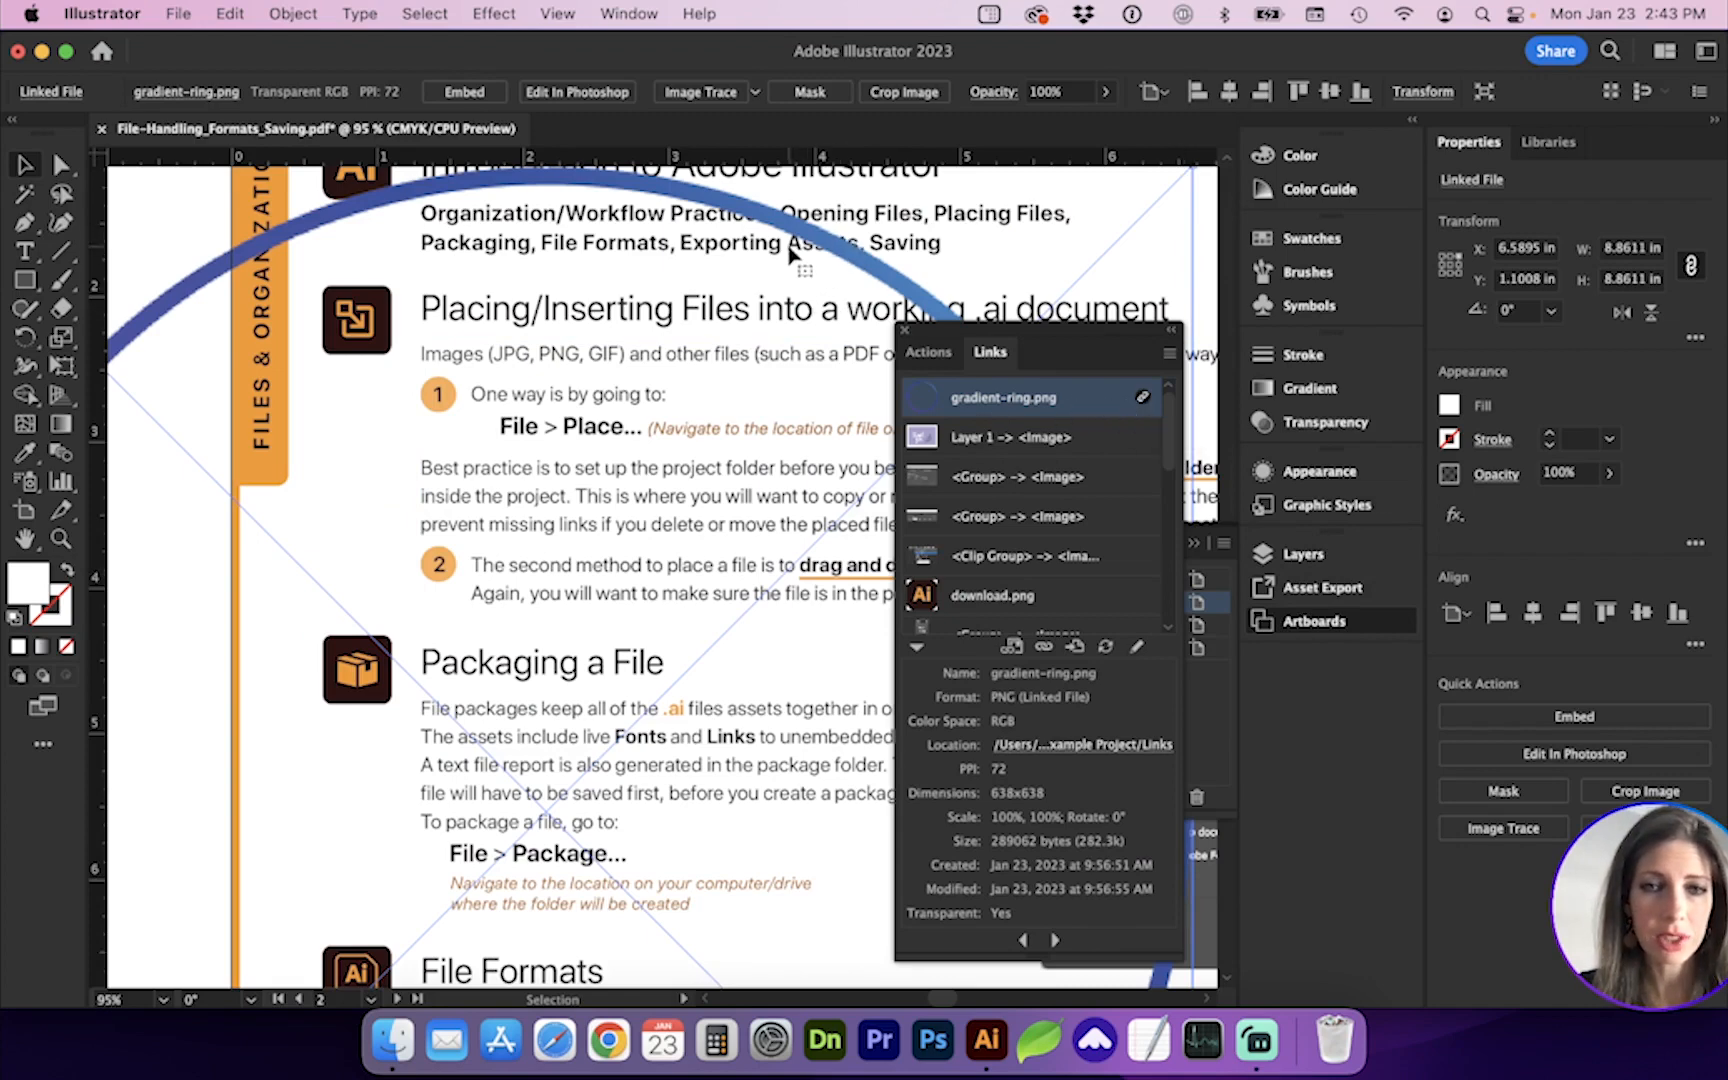
mouse_move(874, 248)
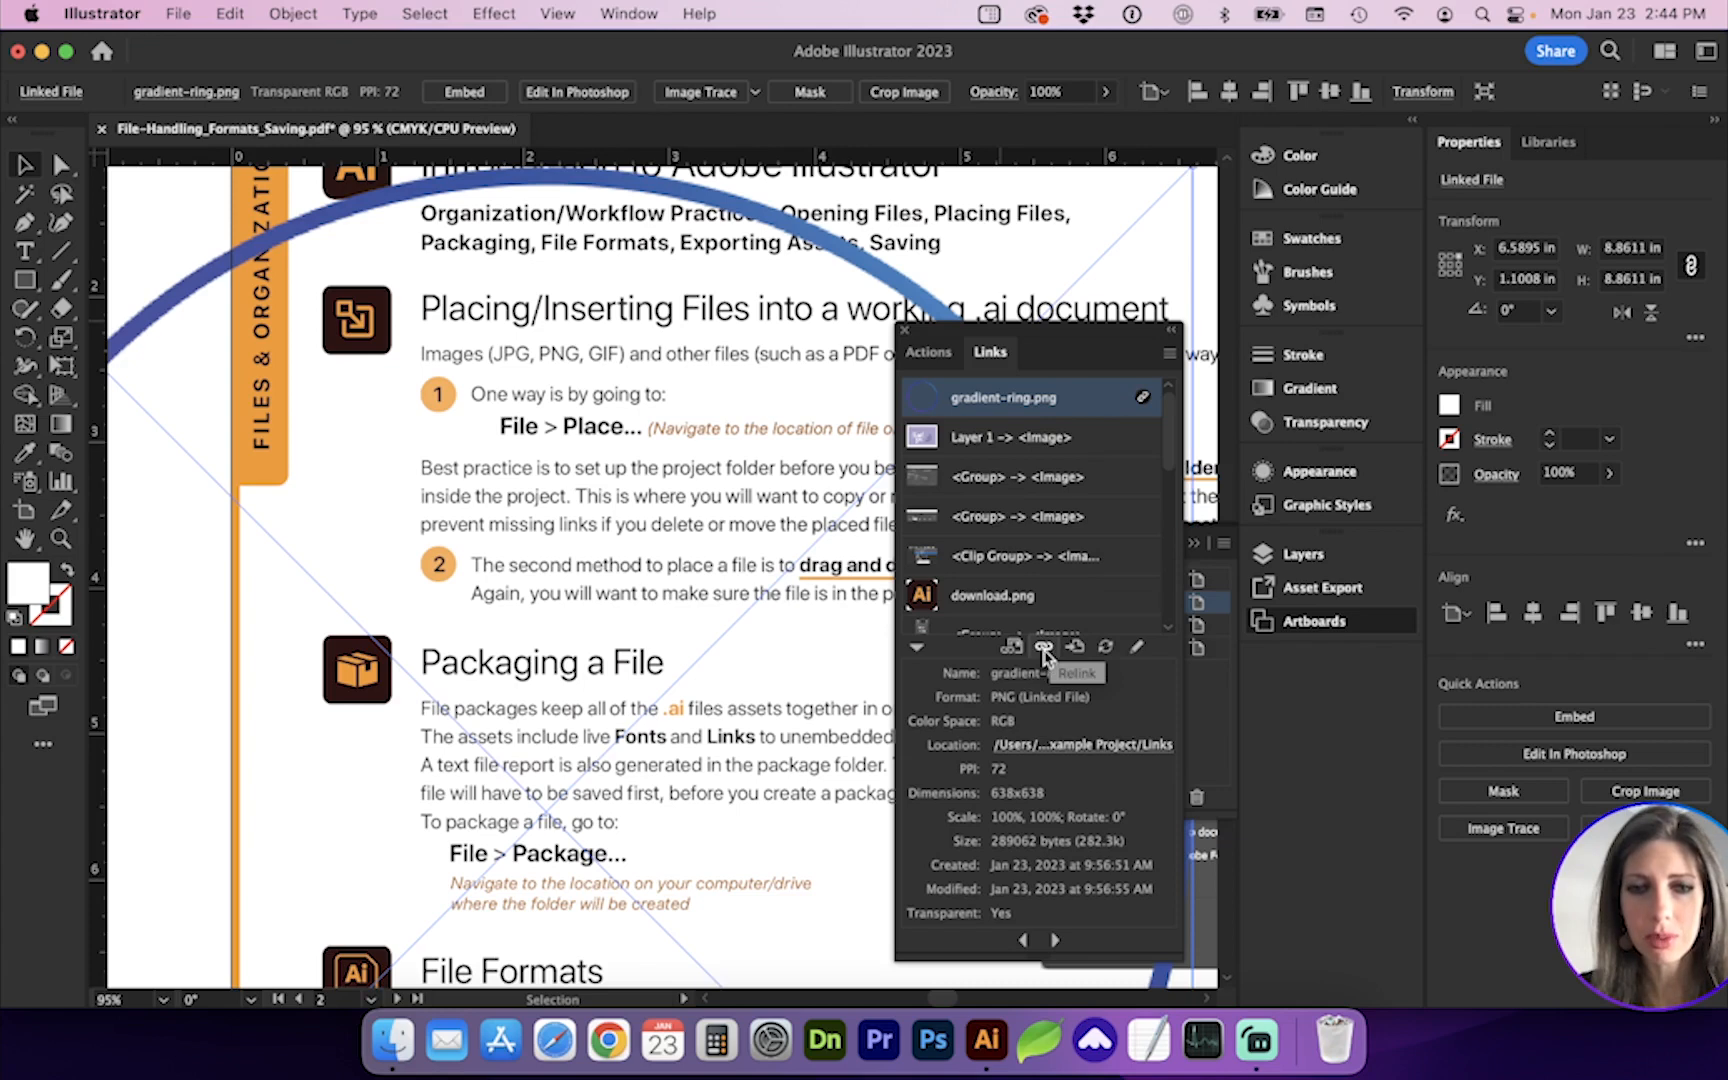
Relink the ring to gradient-ring.png inside Example Project > Links.
click(1076, 674)
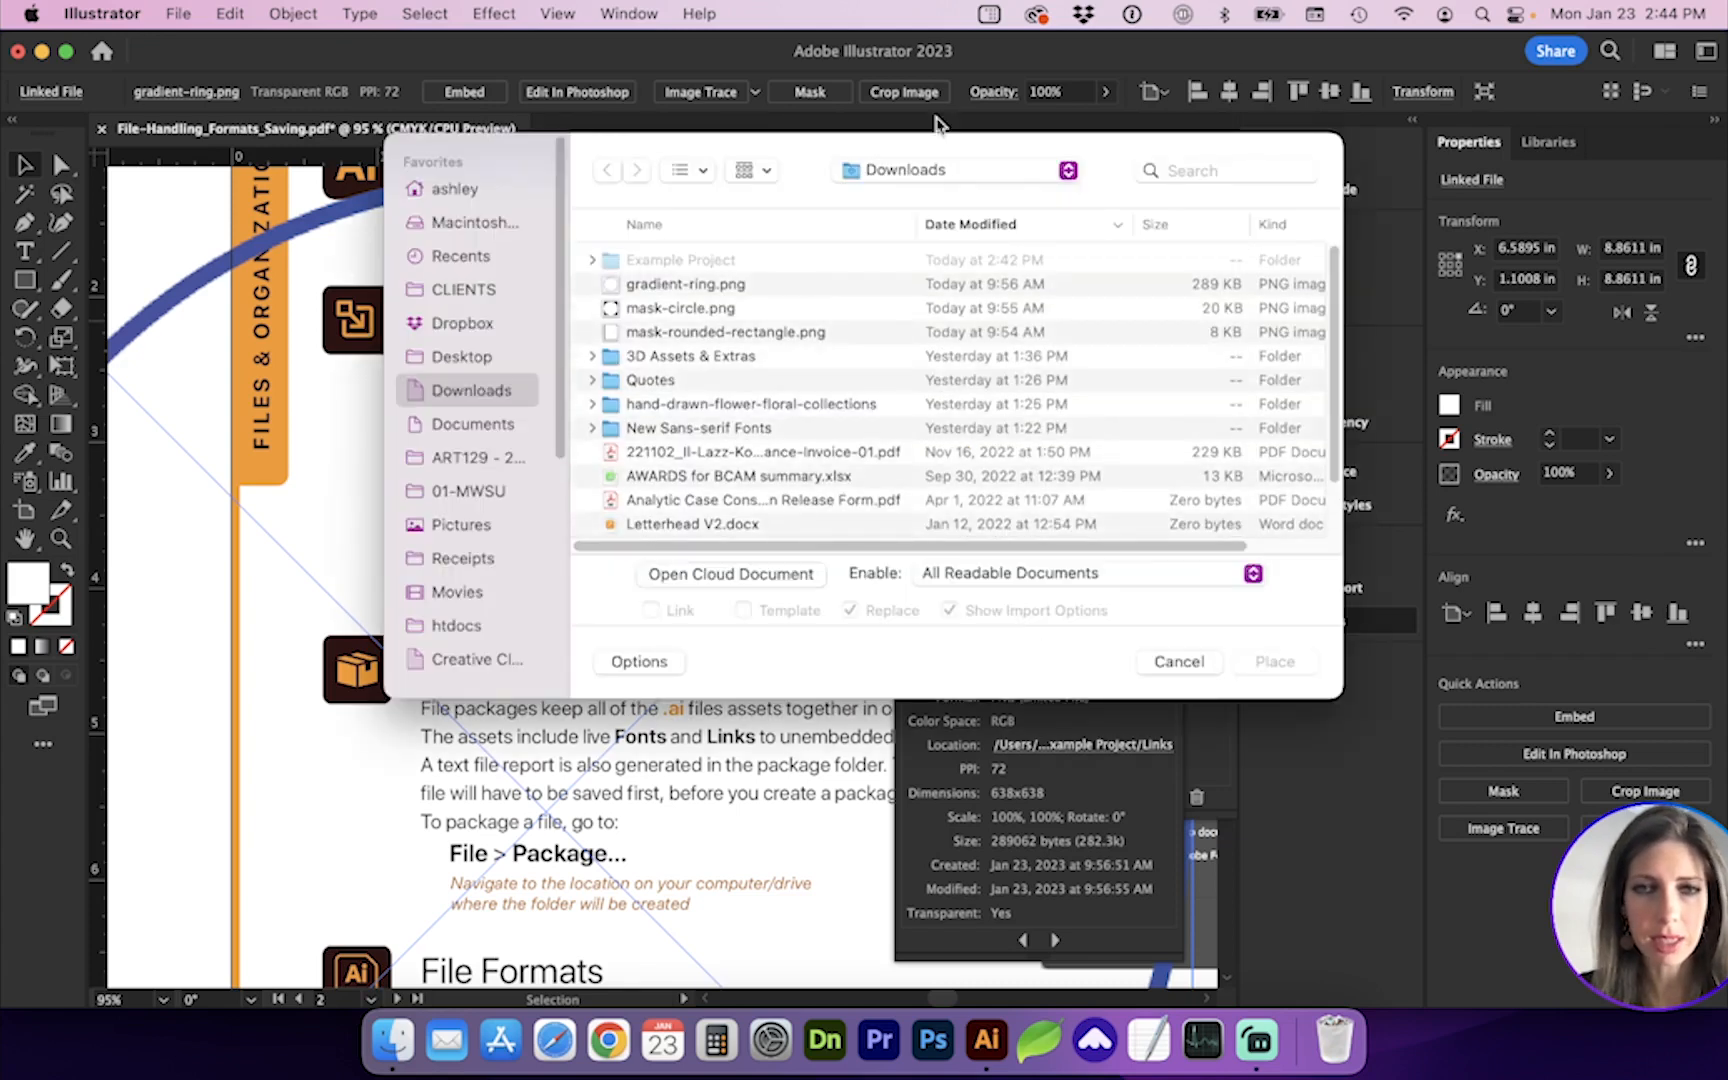
double_click(680, 260)
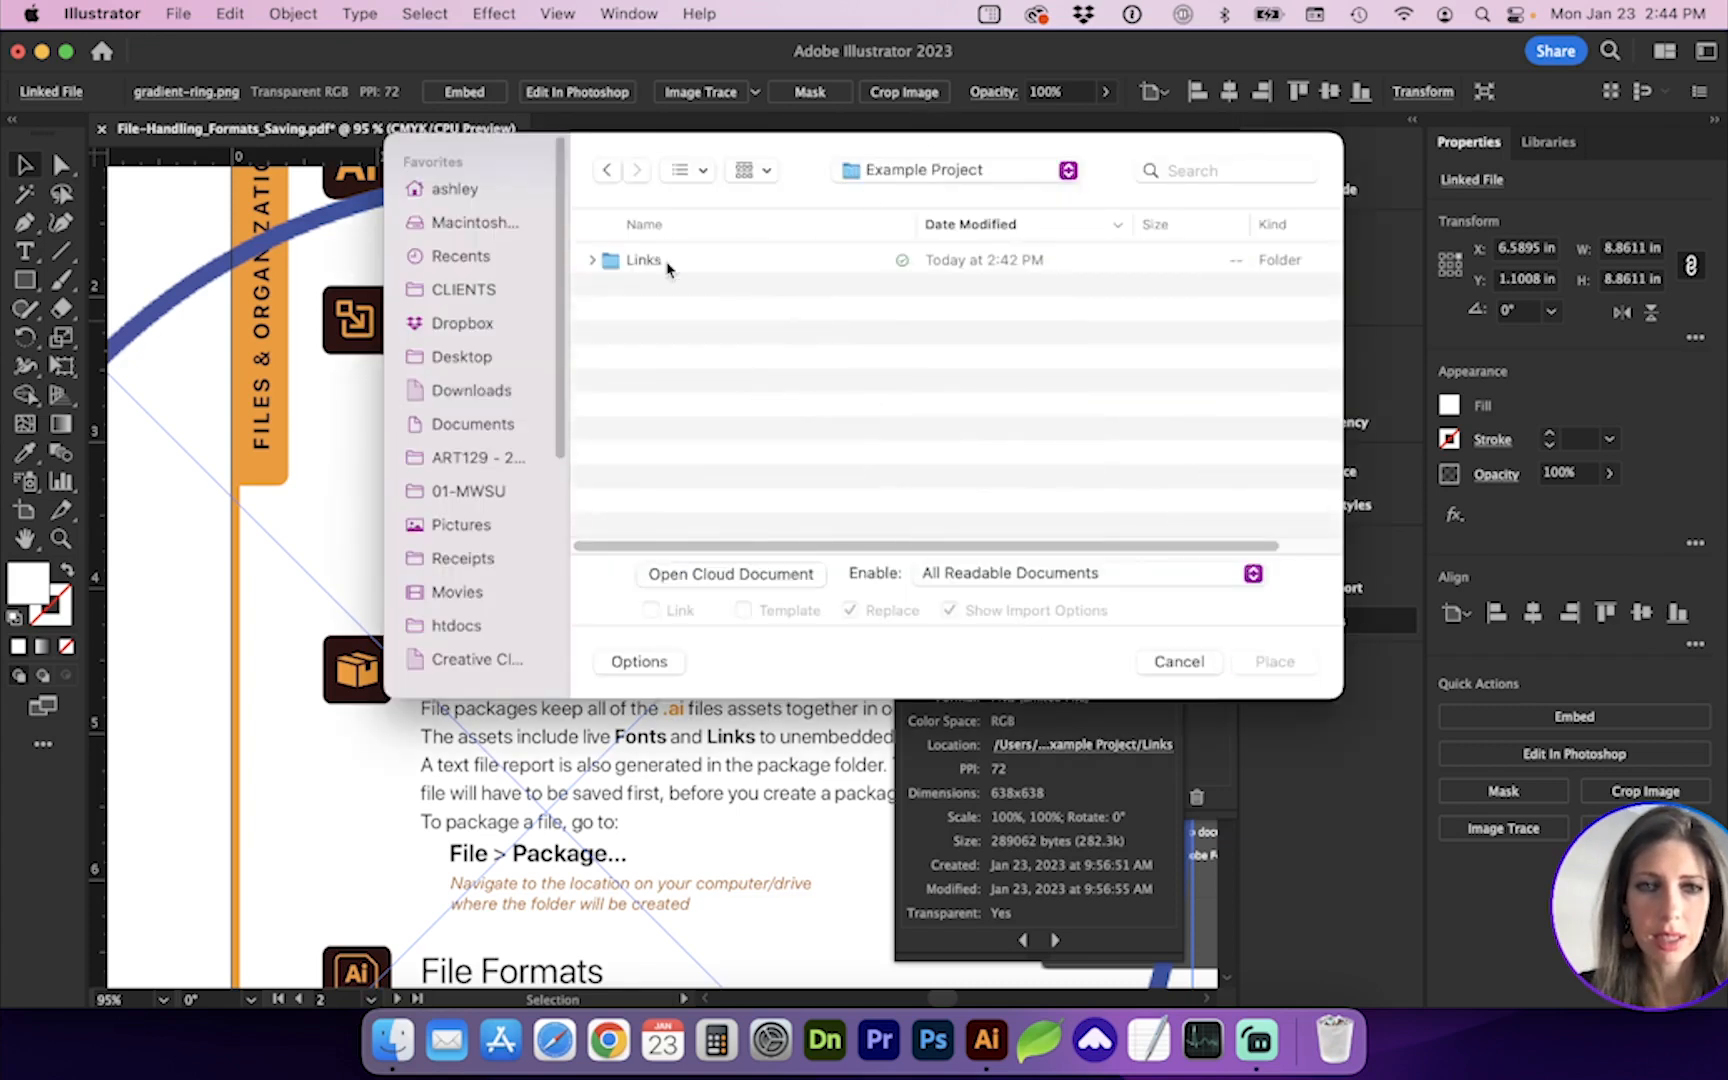
click(592, 258)
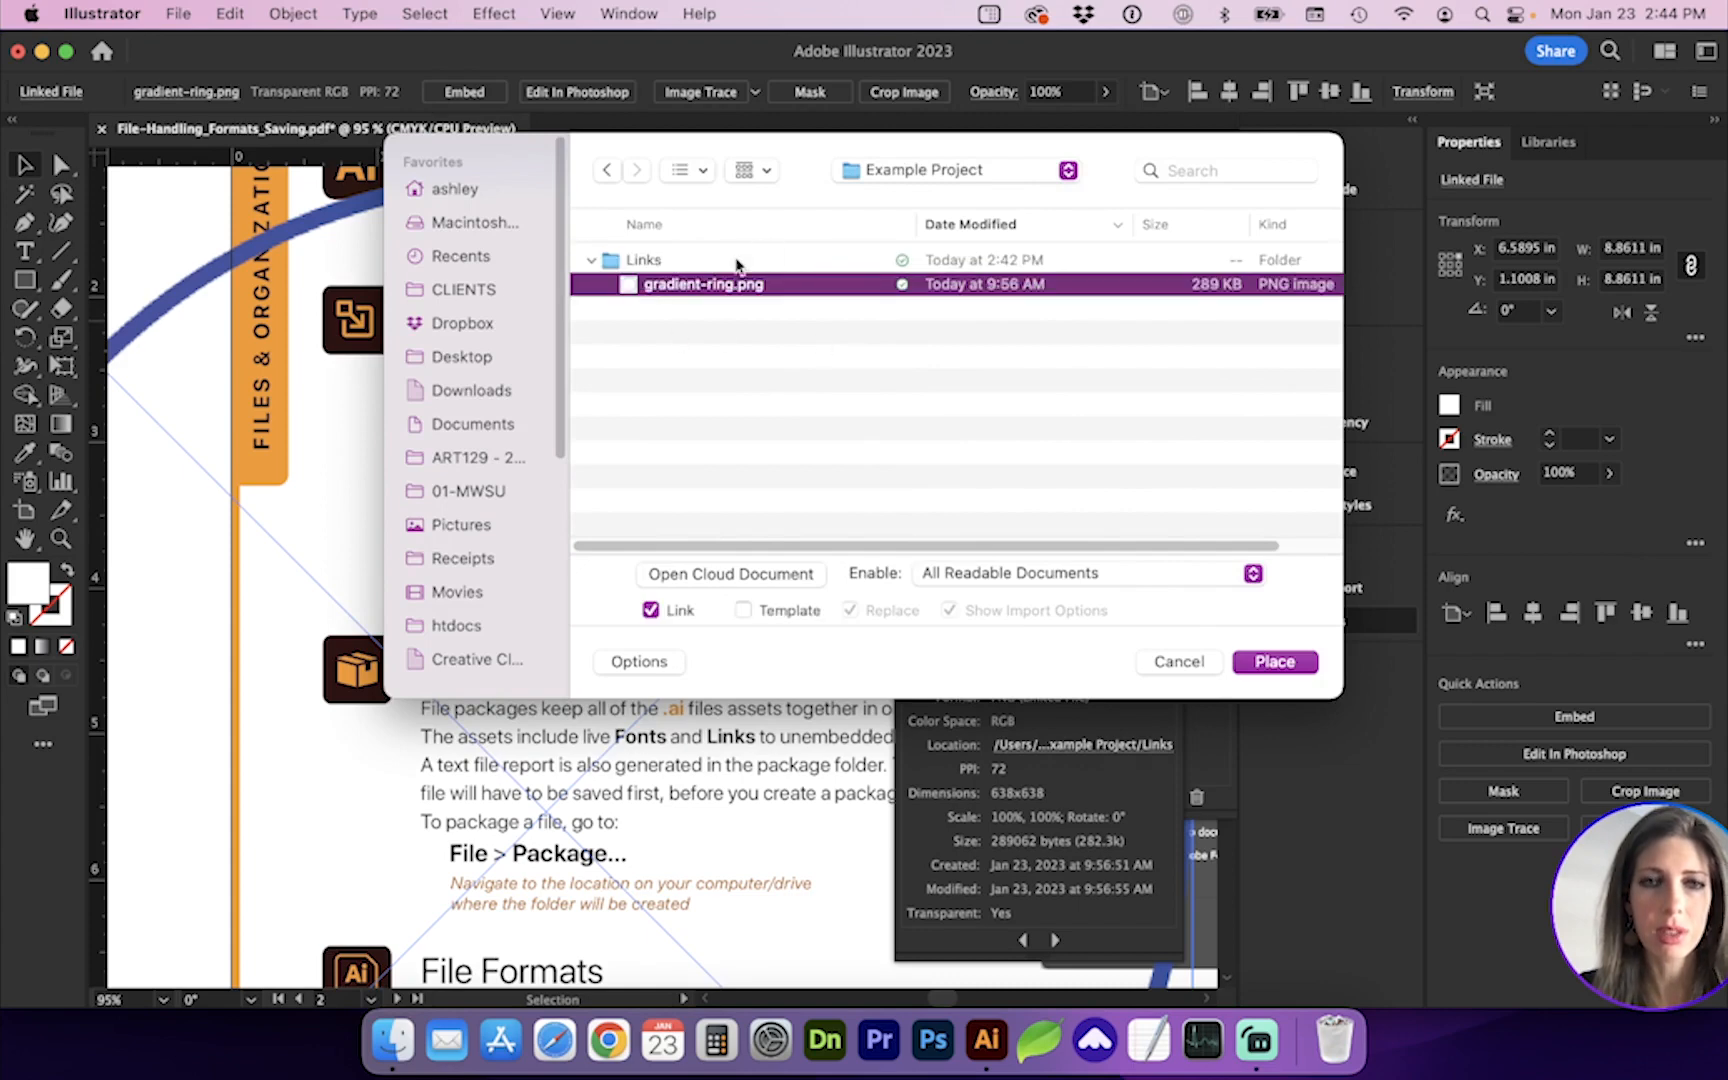
click(1272, 662)
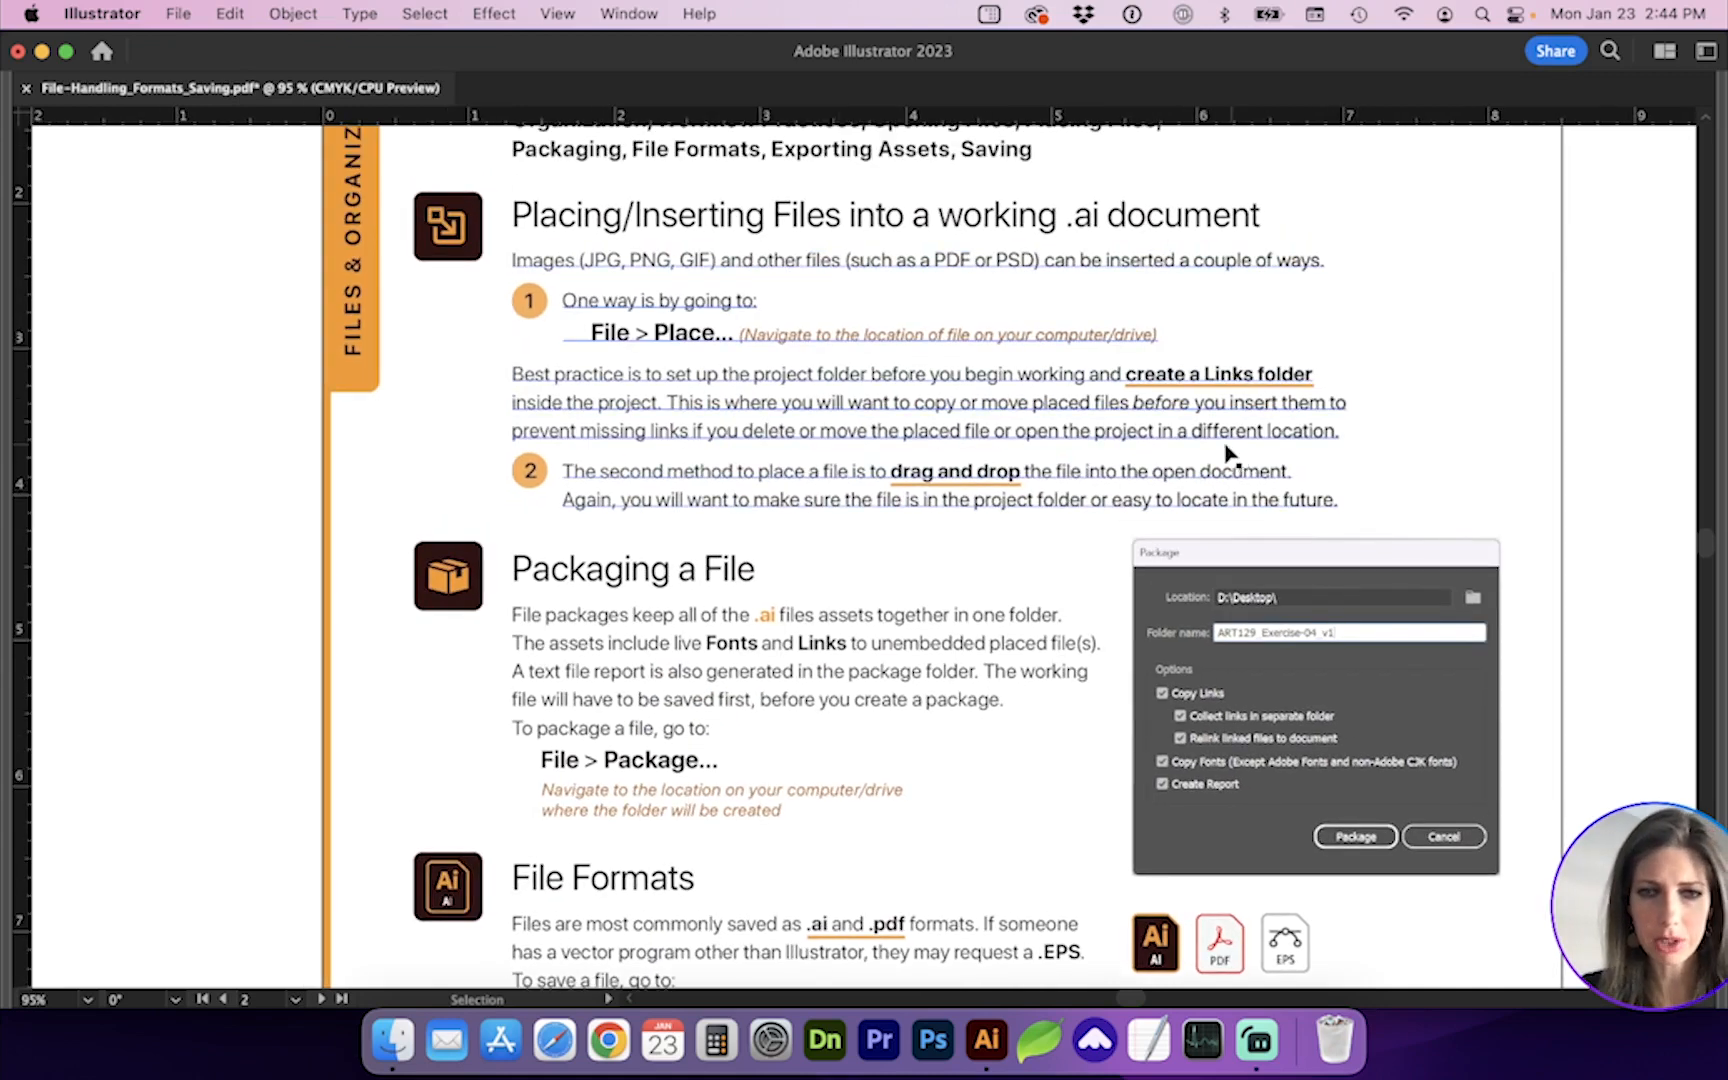
Start File > Package and save the handout when prompted.
scroll(down, 3)
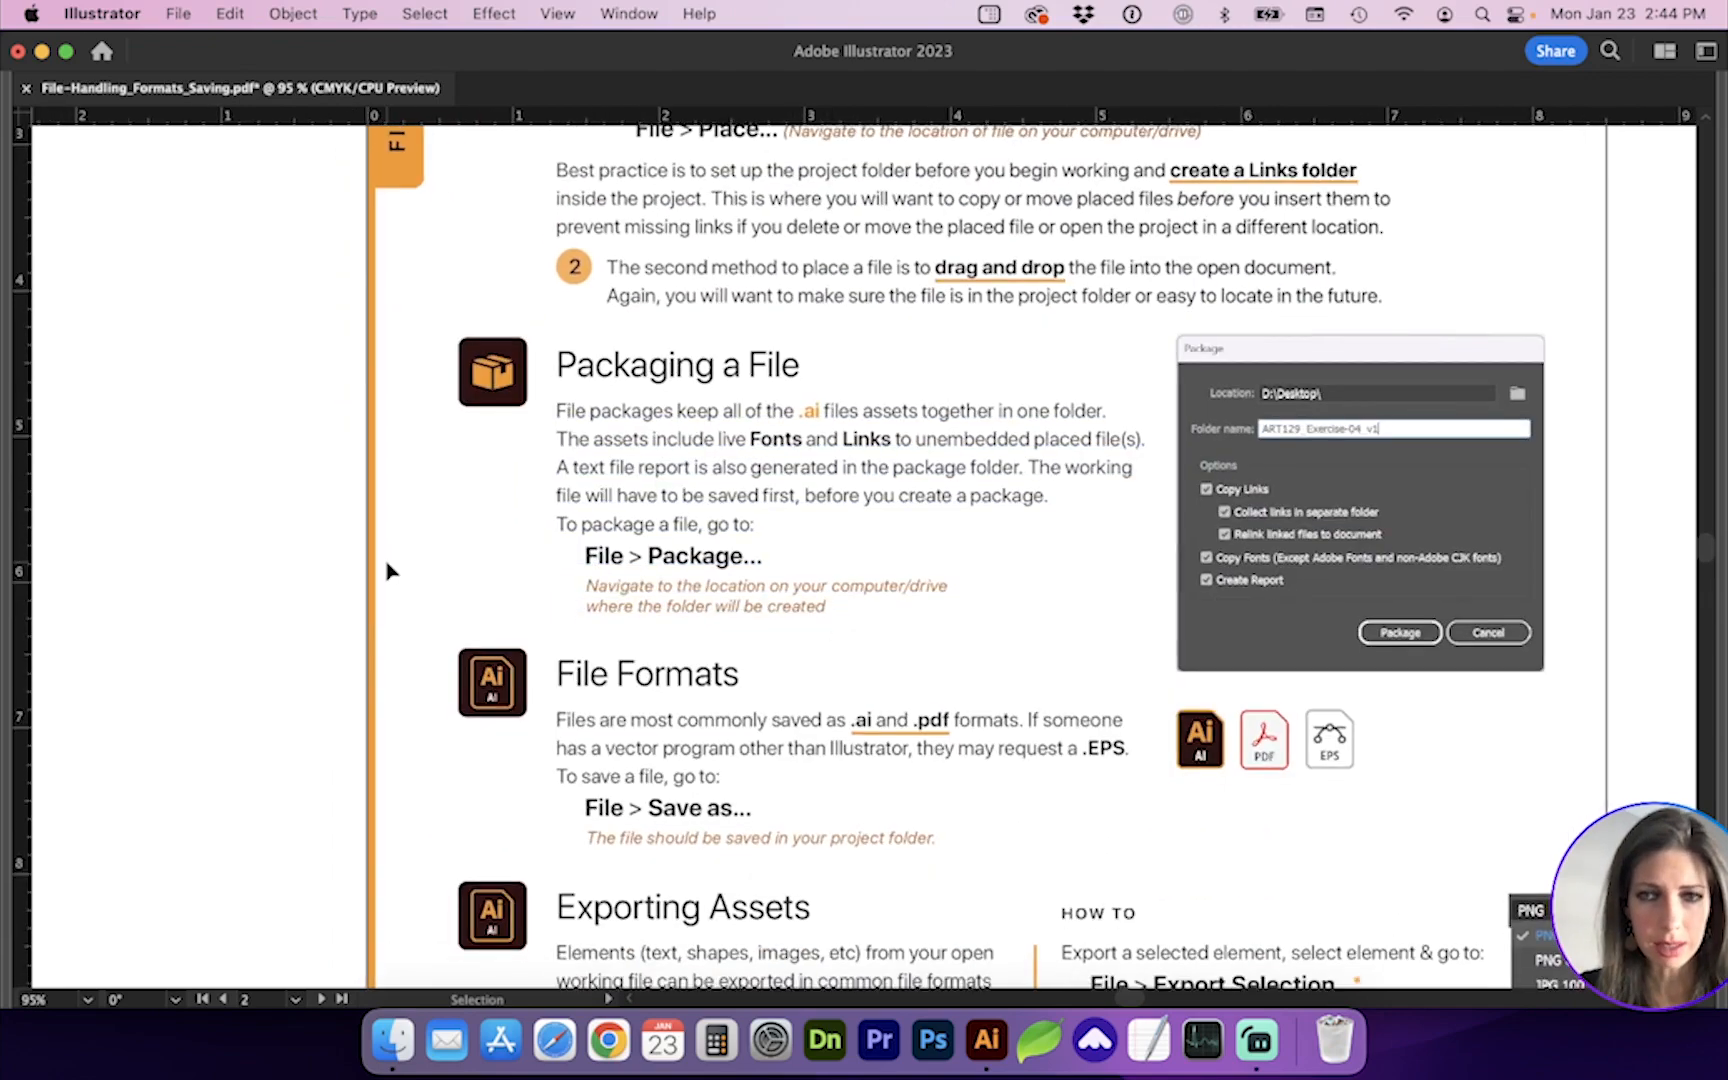
scroll(down, 3)
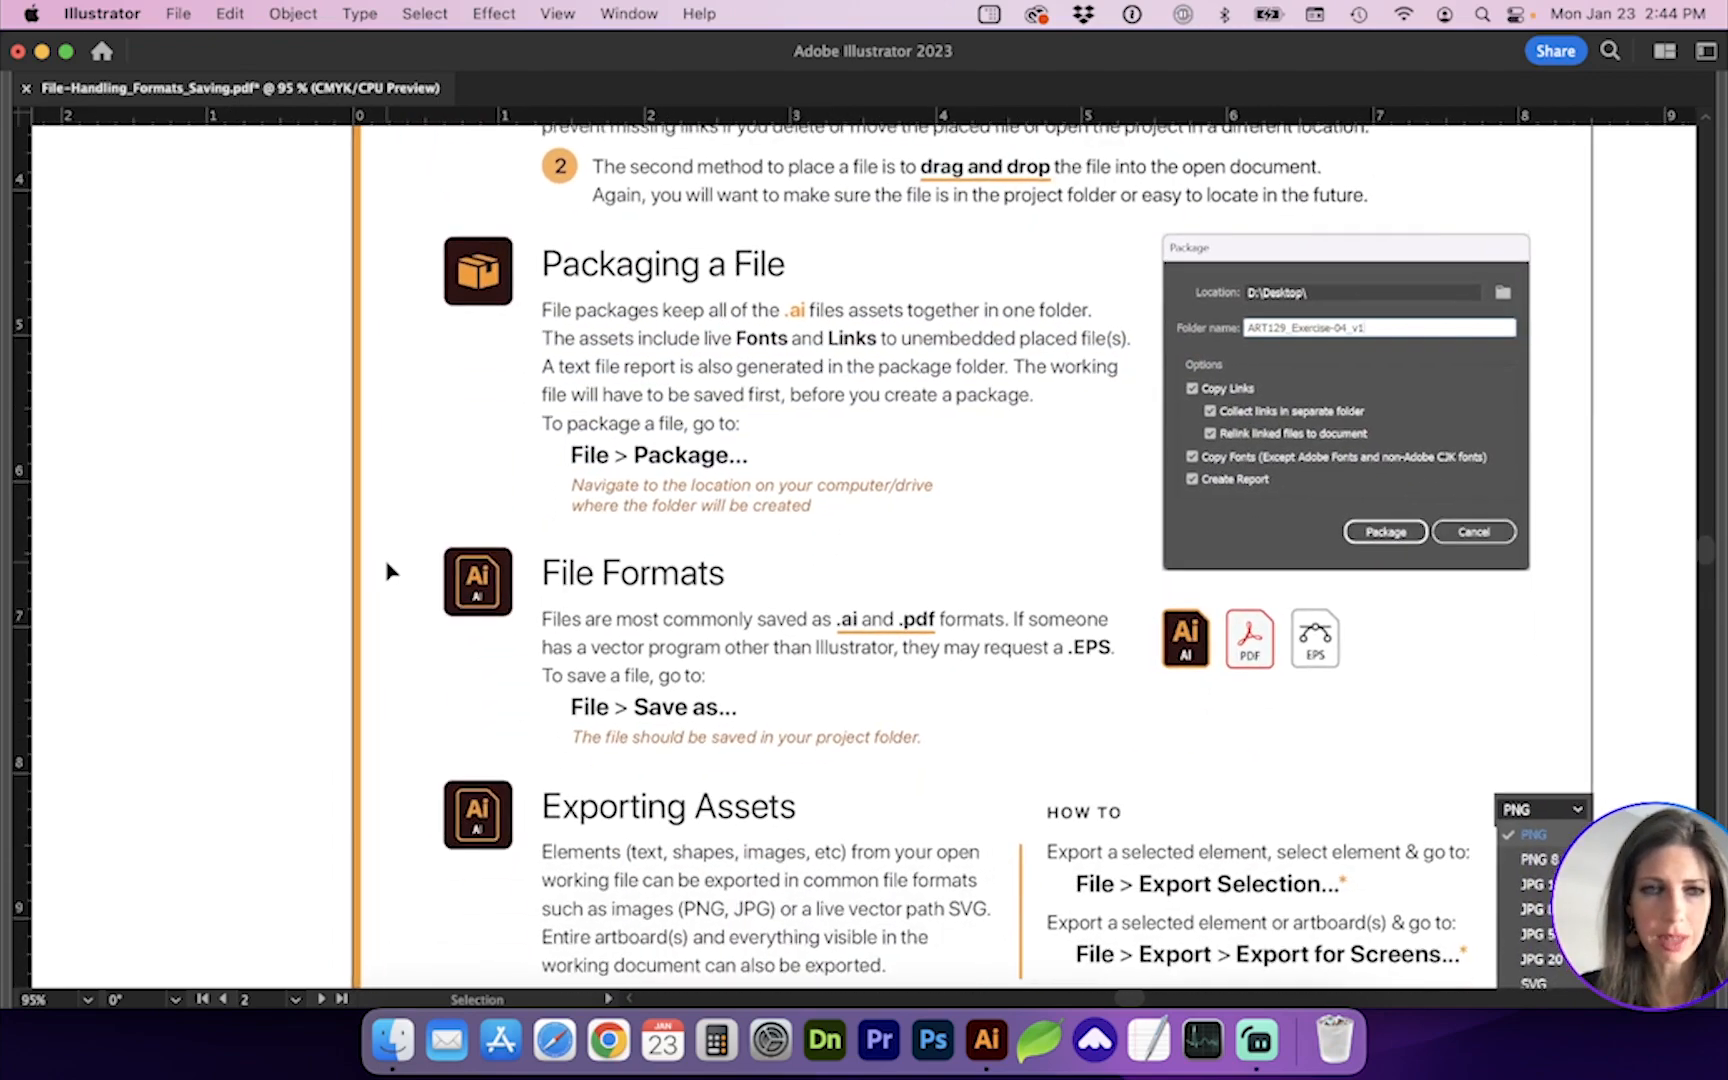
scroll(down, 3)
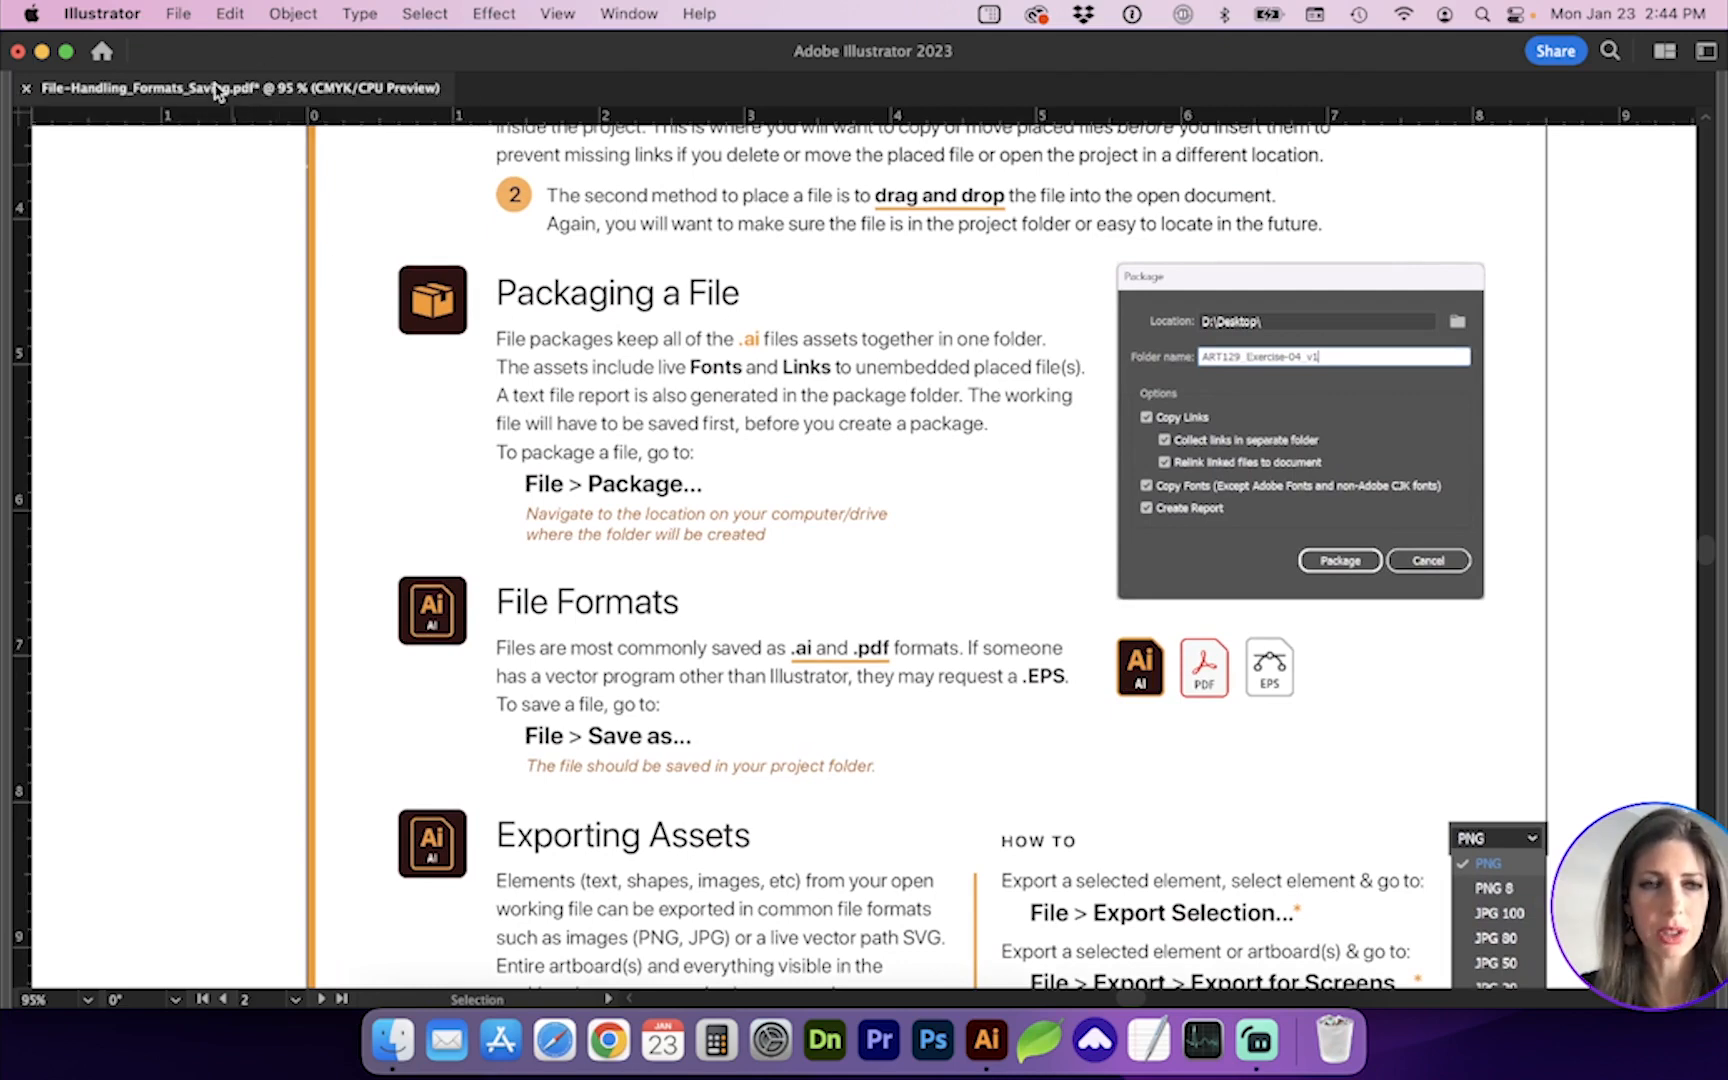
click(178, 14)
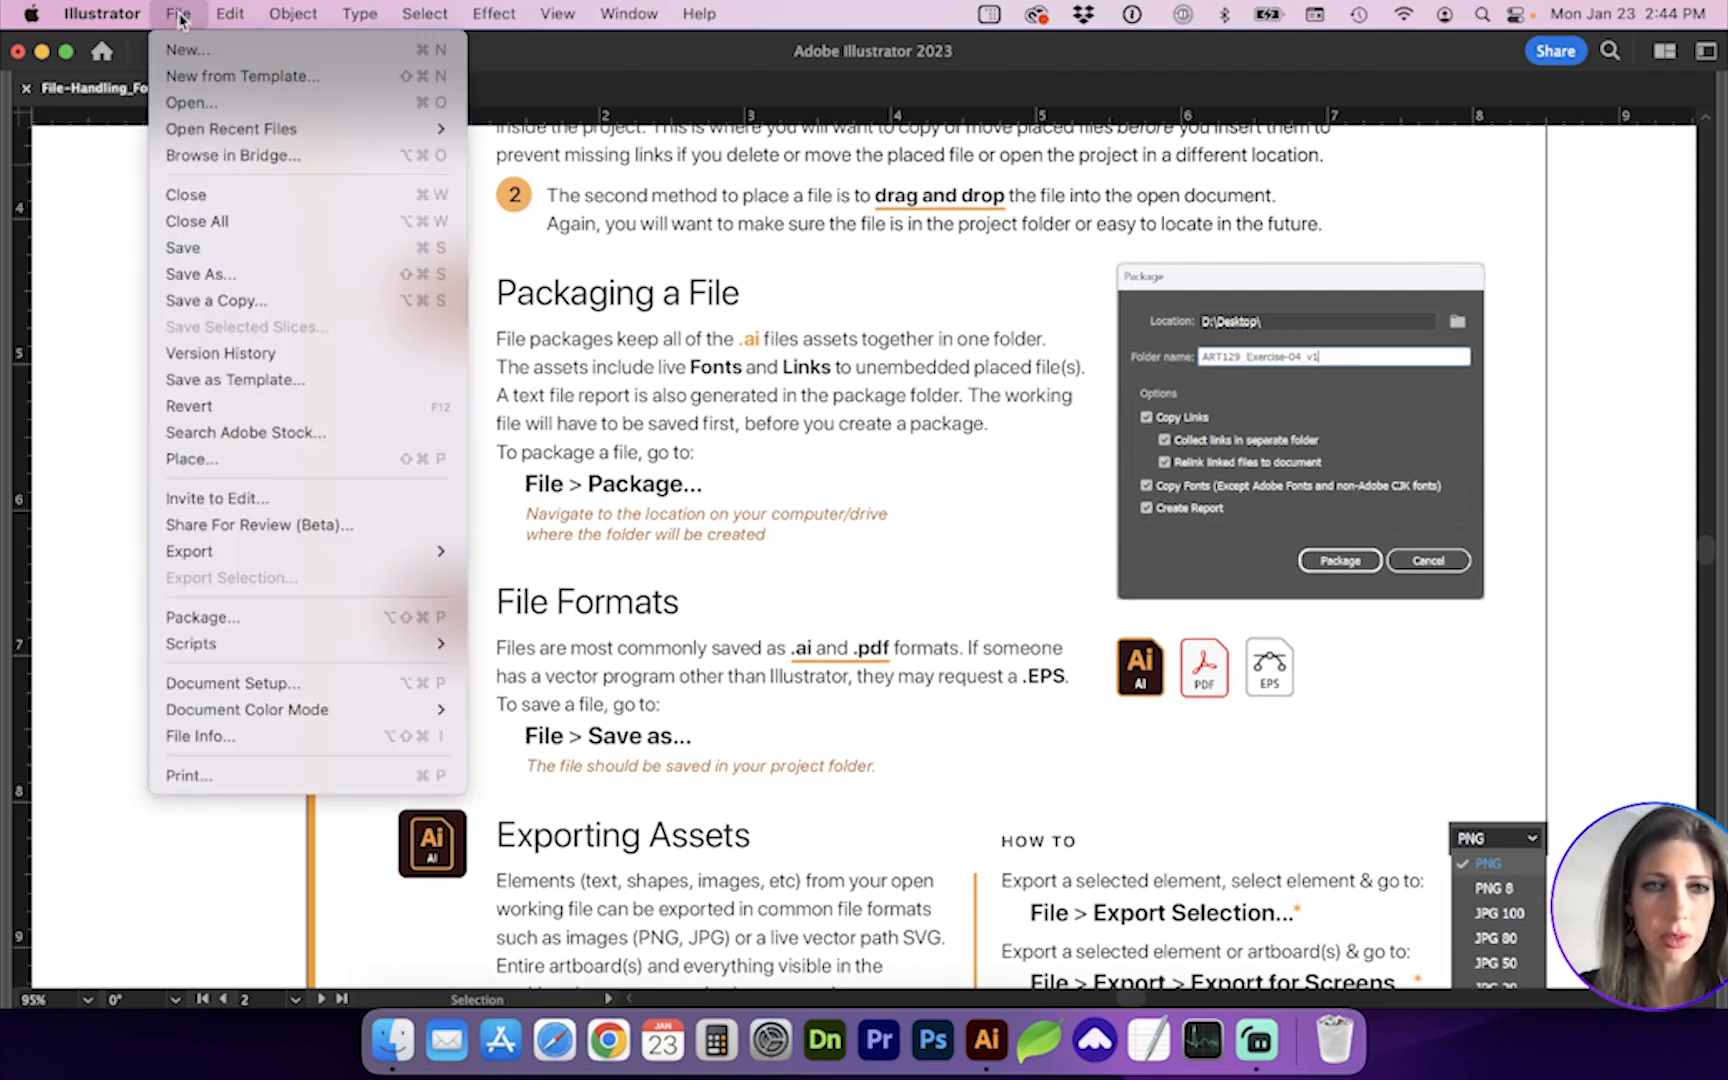
click(202, 618)
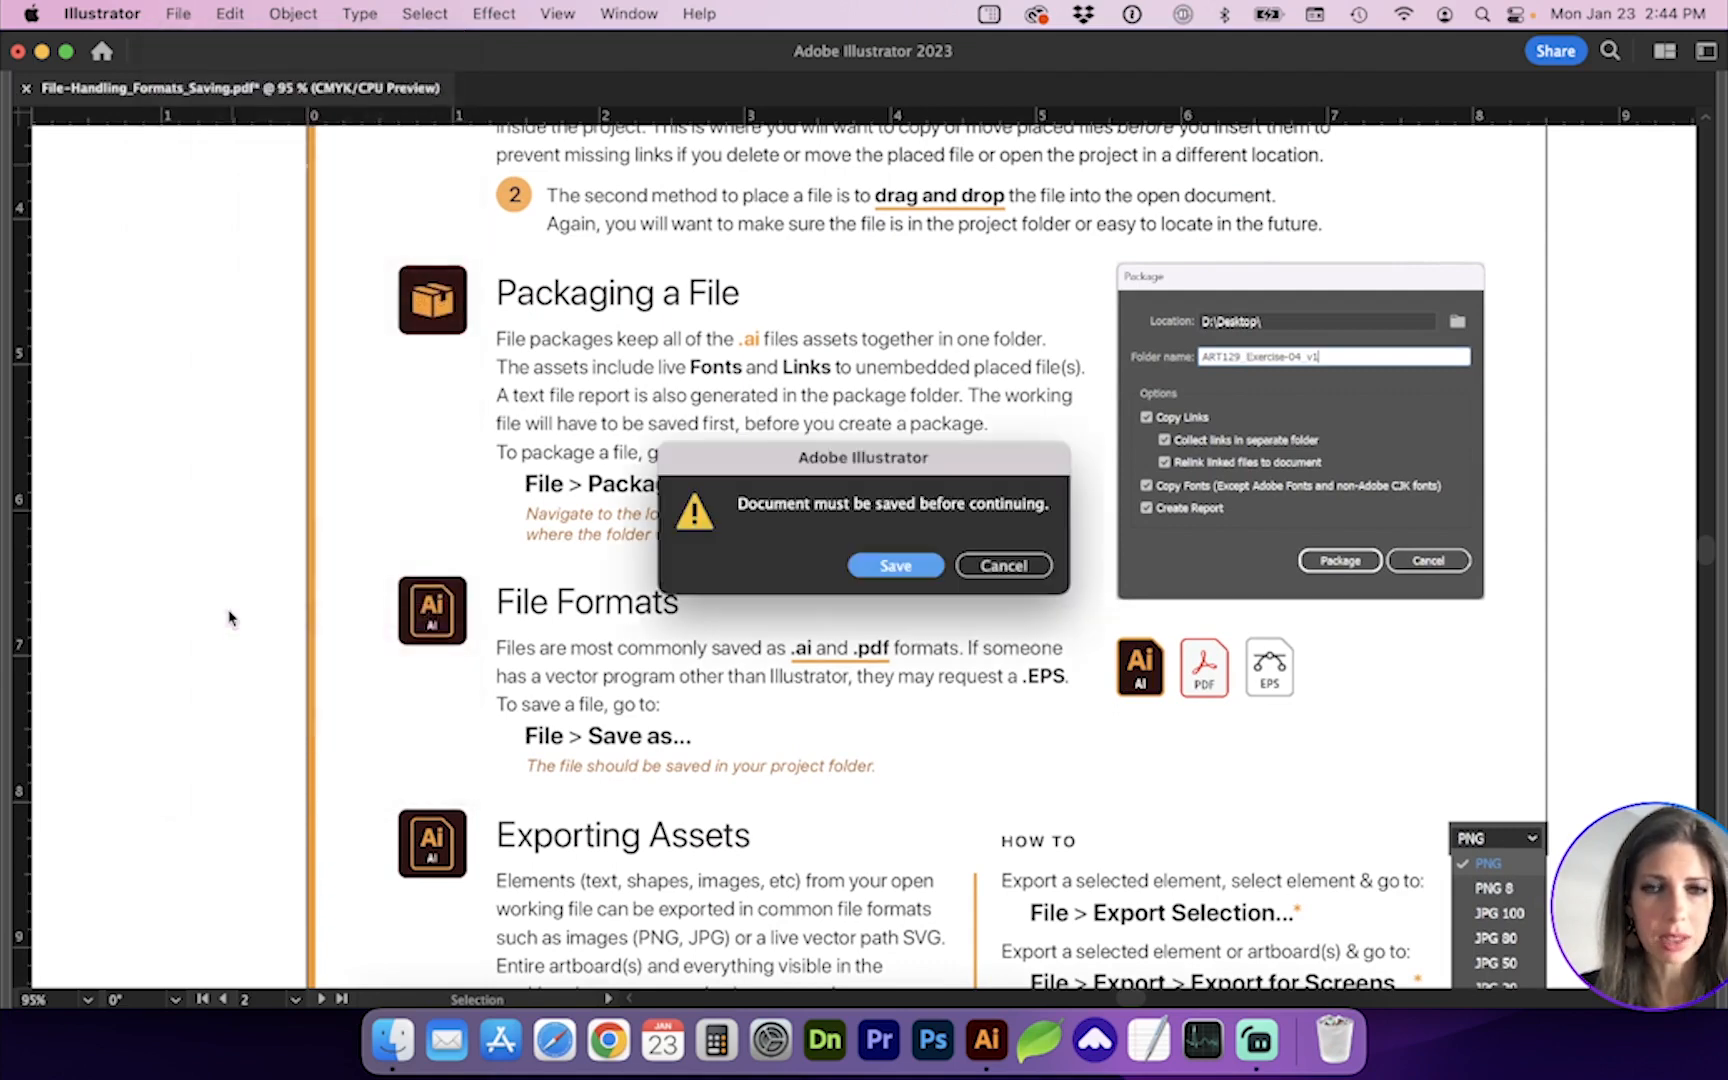
mouse_move(804, 458)
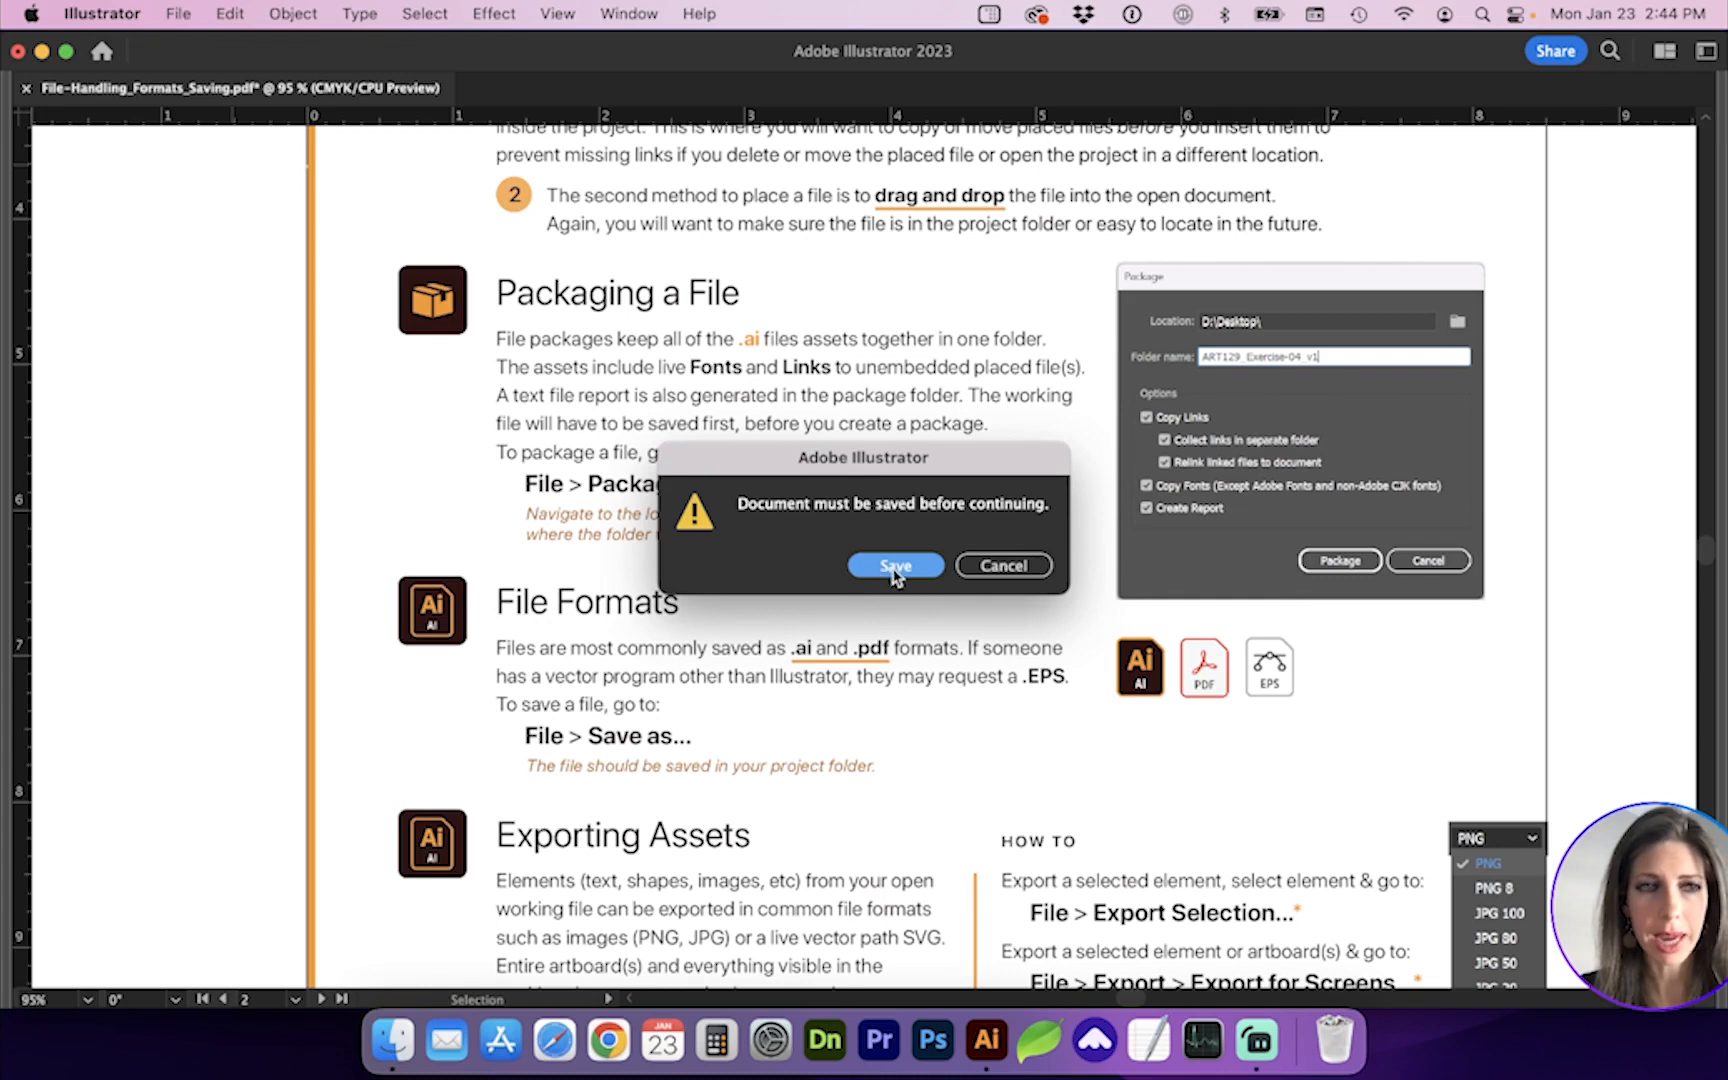
click(894, 566)
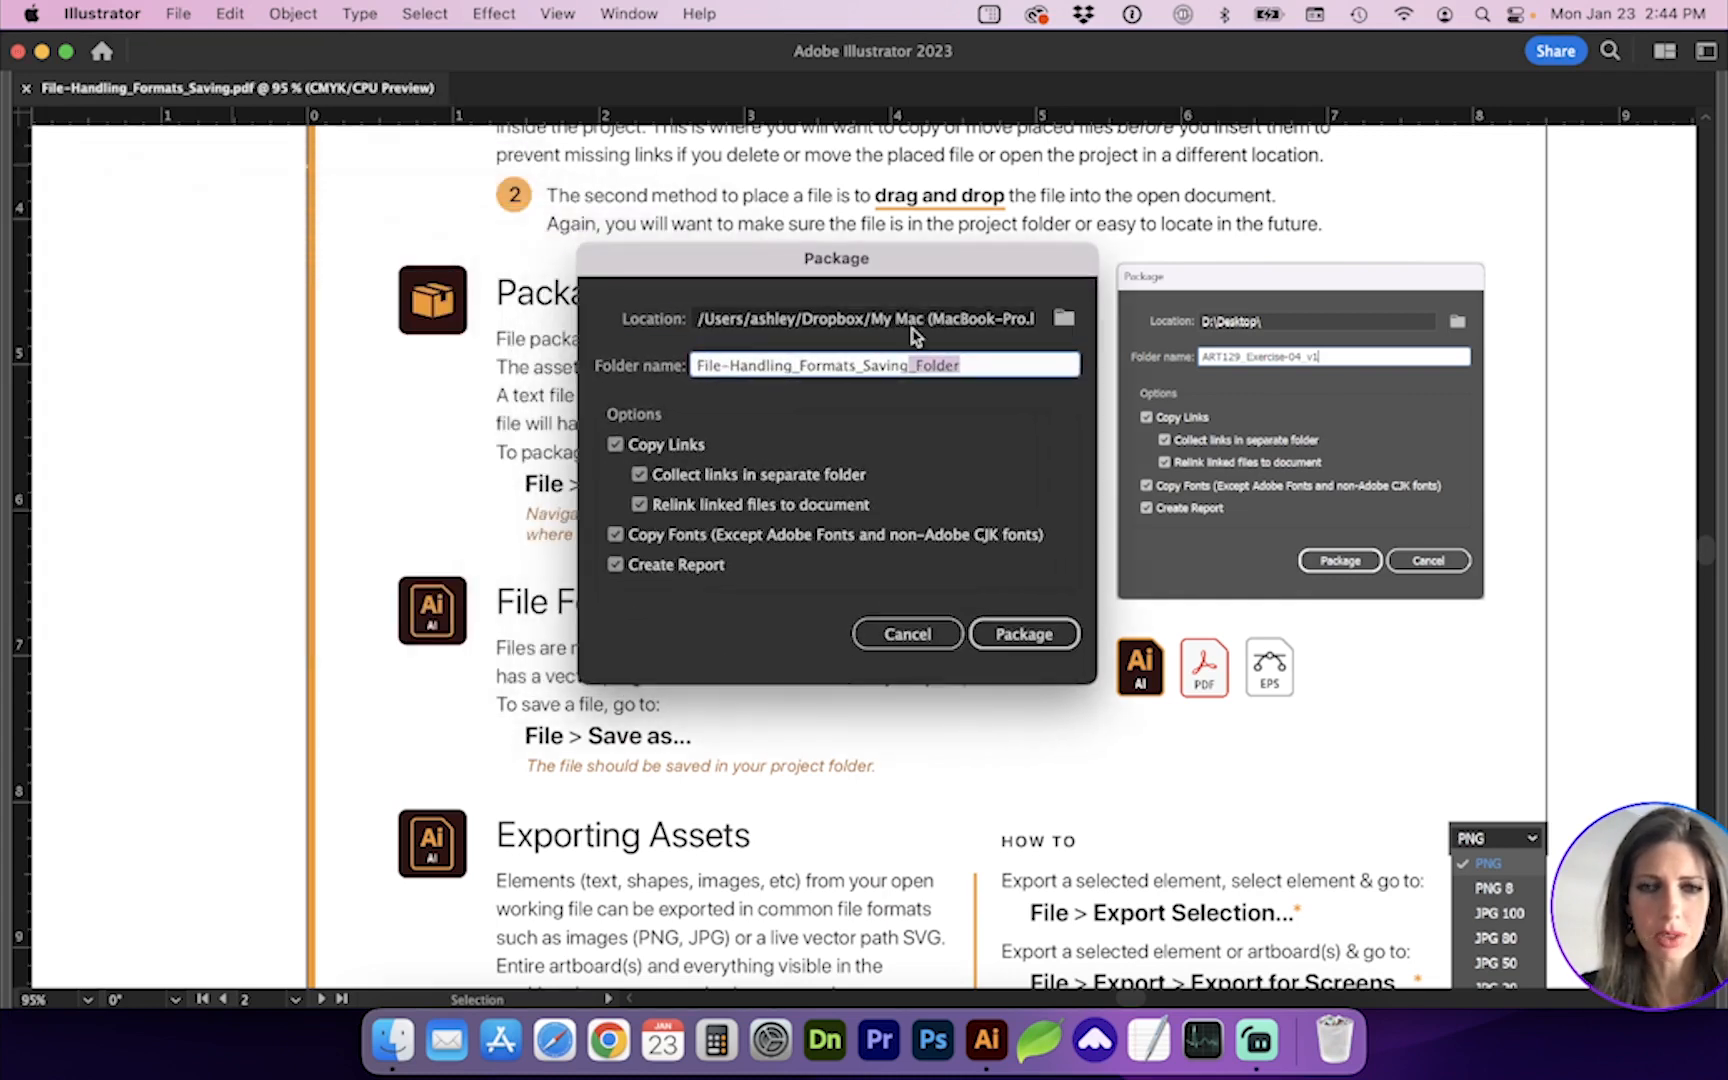
Choose the package location, create the package folder and show its contents in Finder.
click(1062, 318)
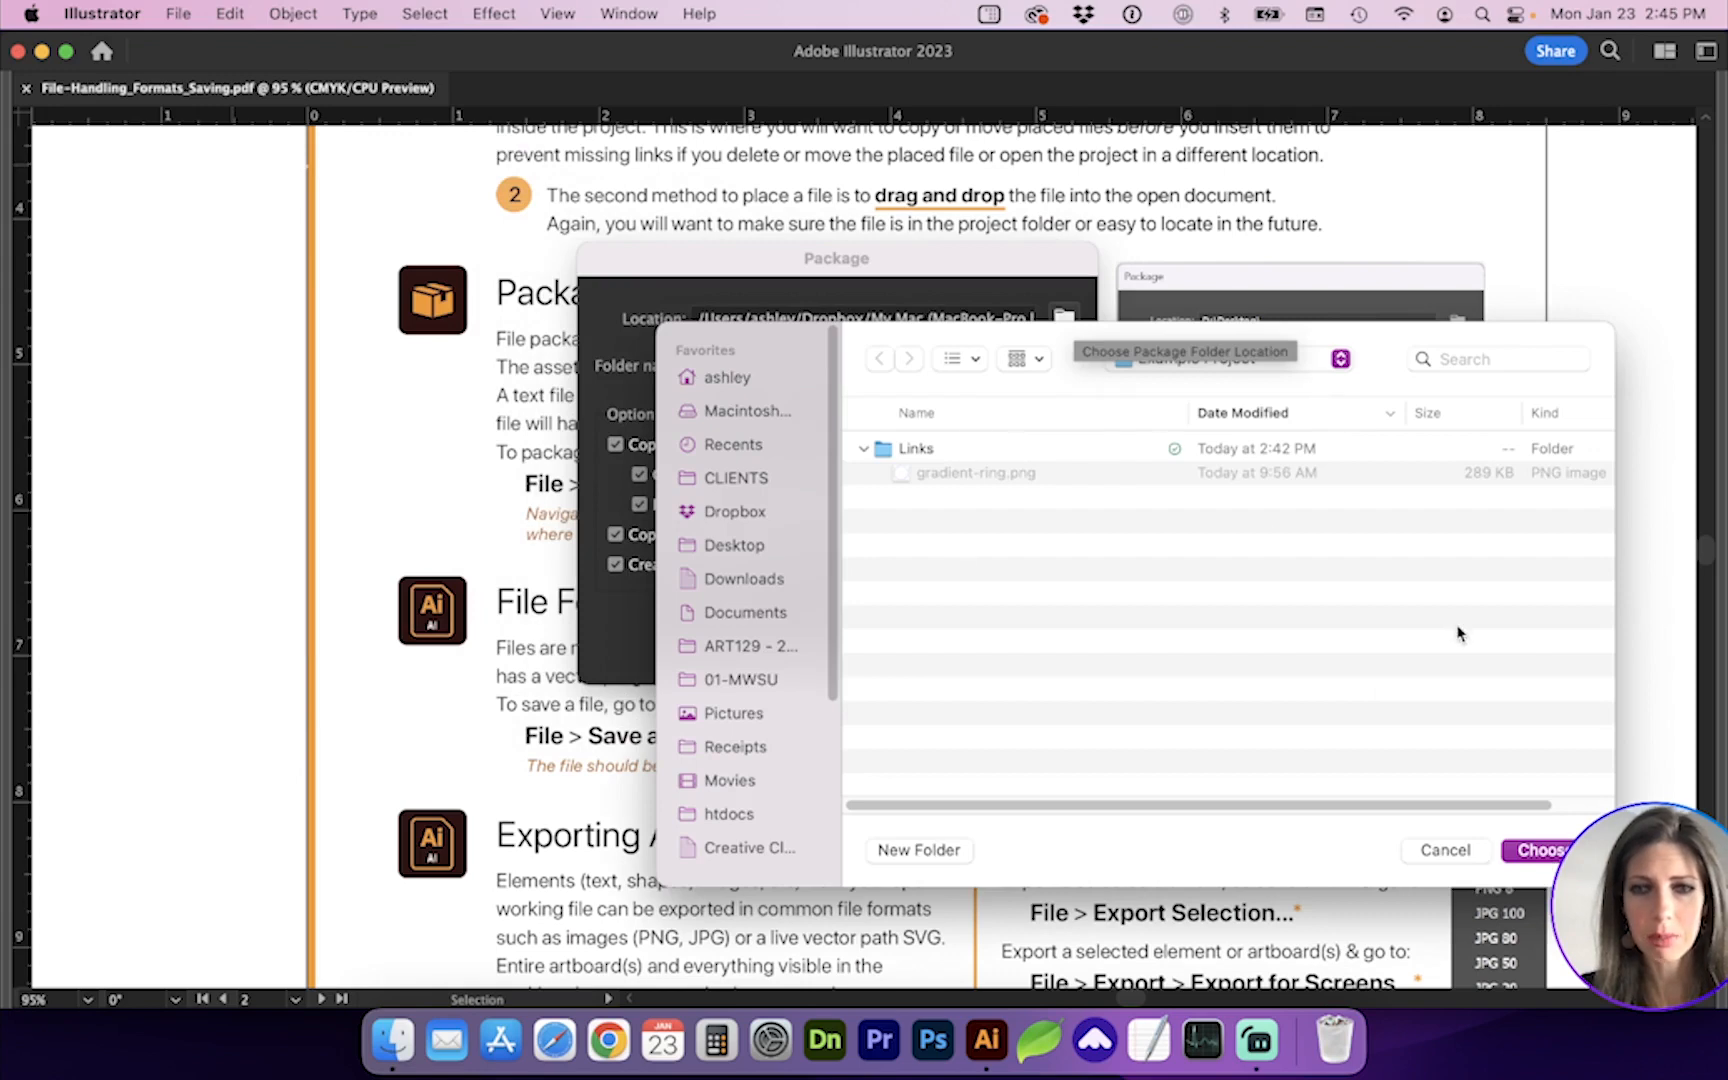
click(1538, 850)
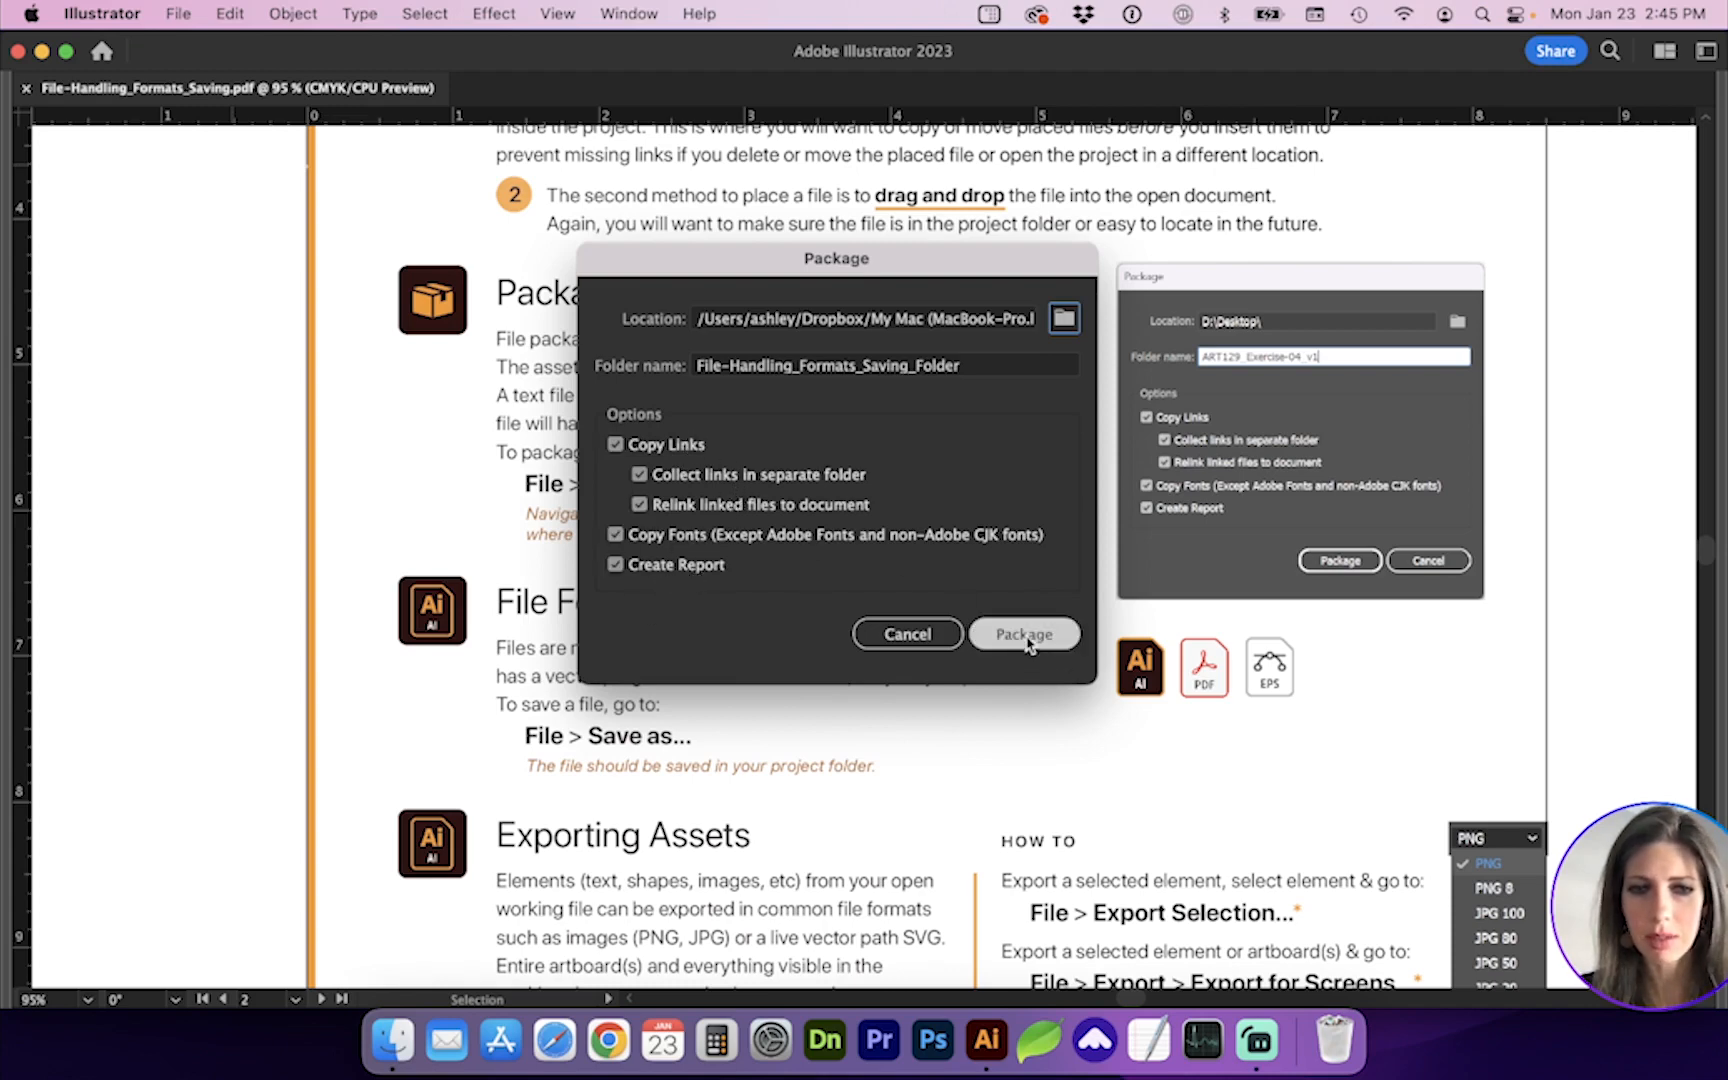
click(1022, 634)
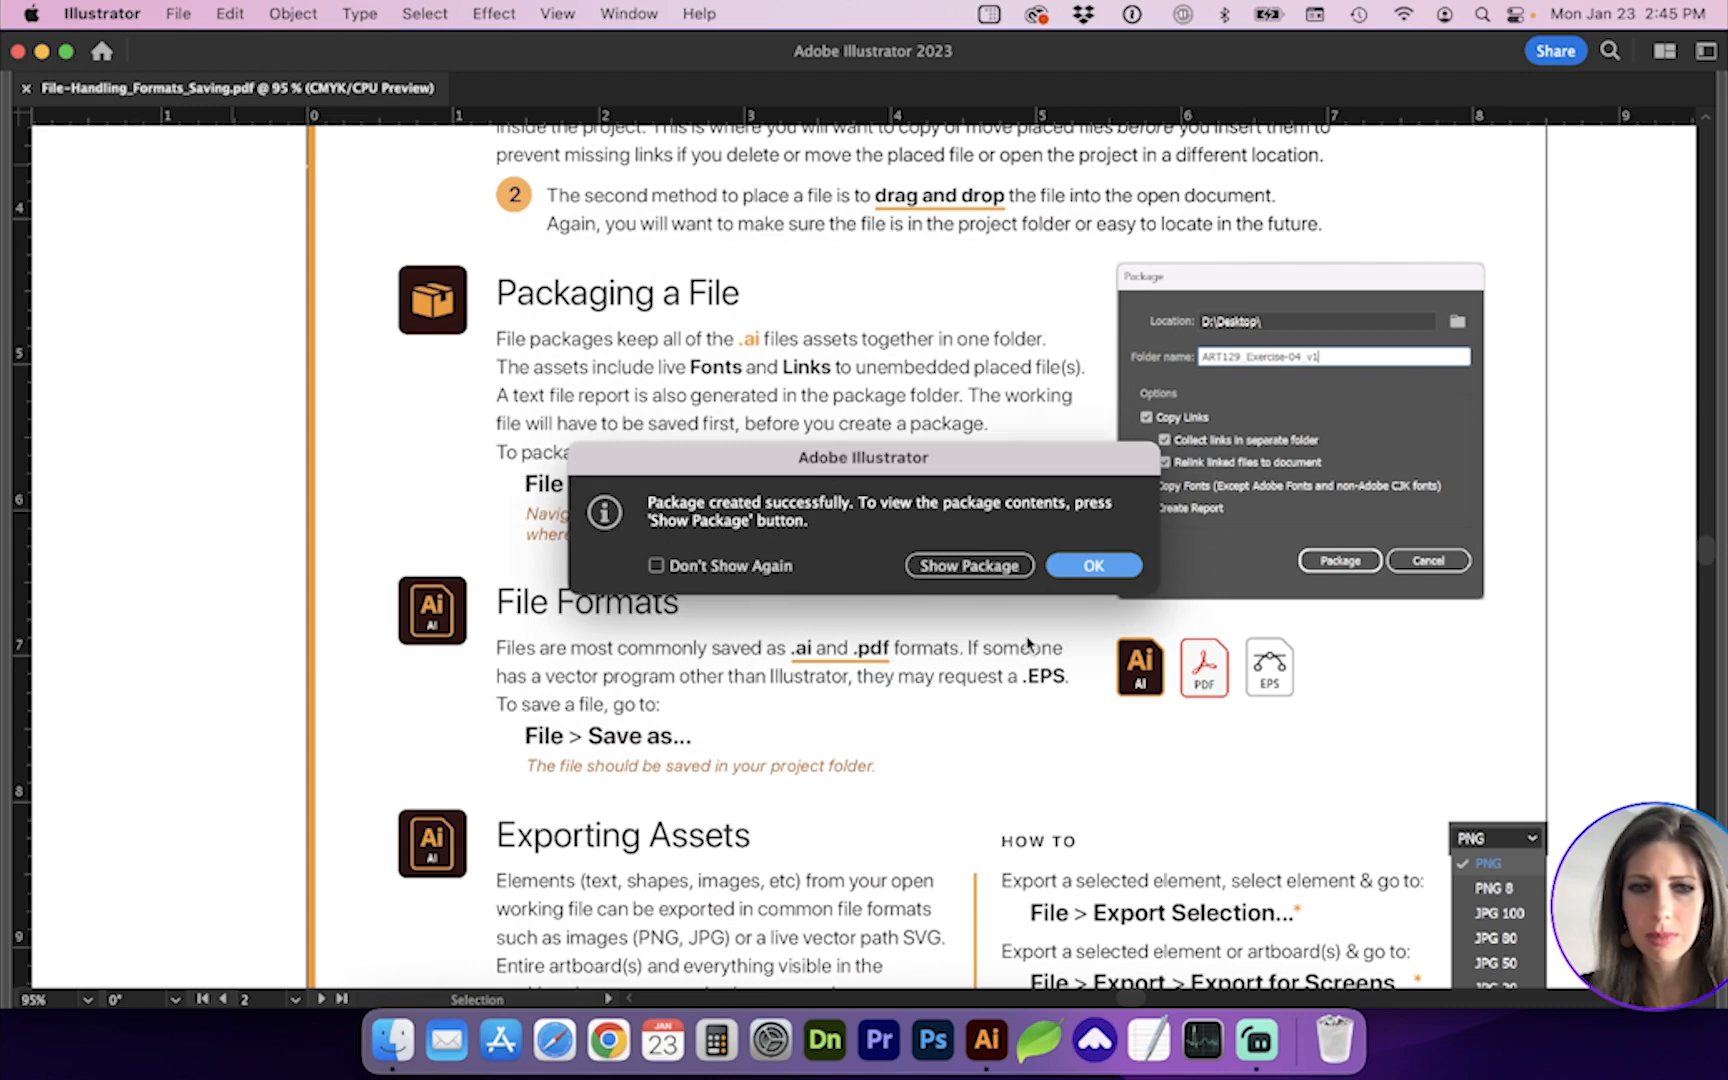
click(1092, 566)
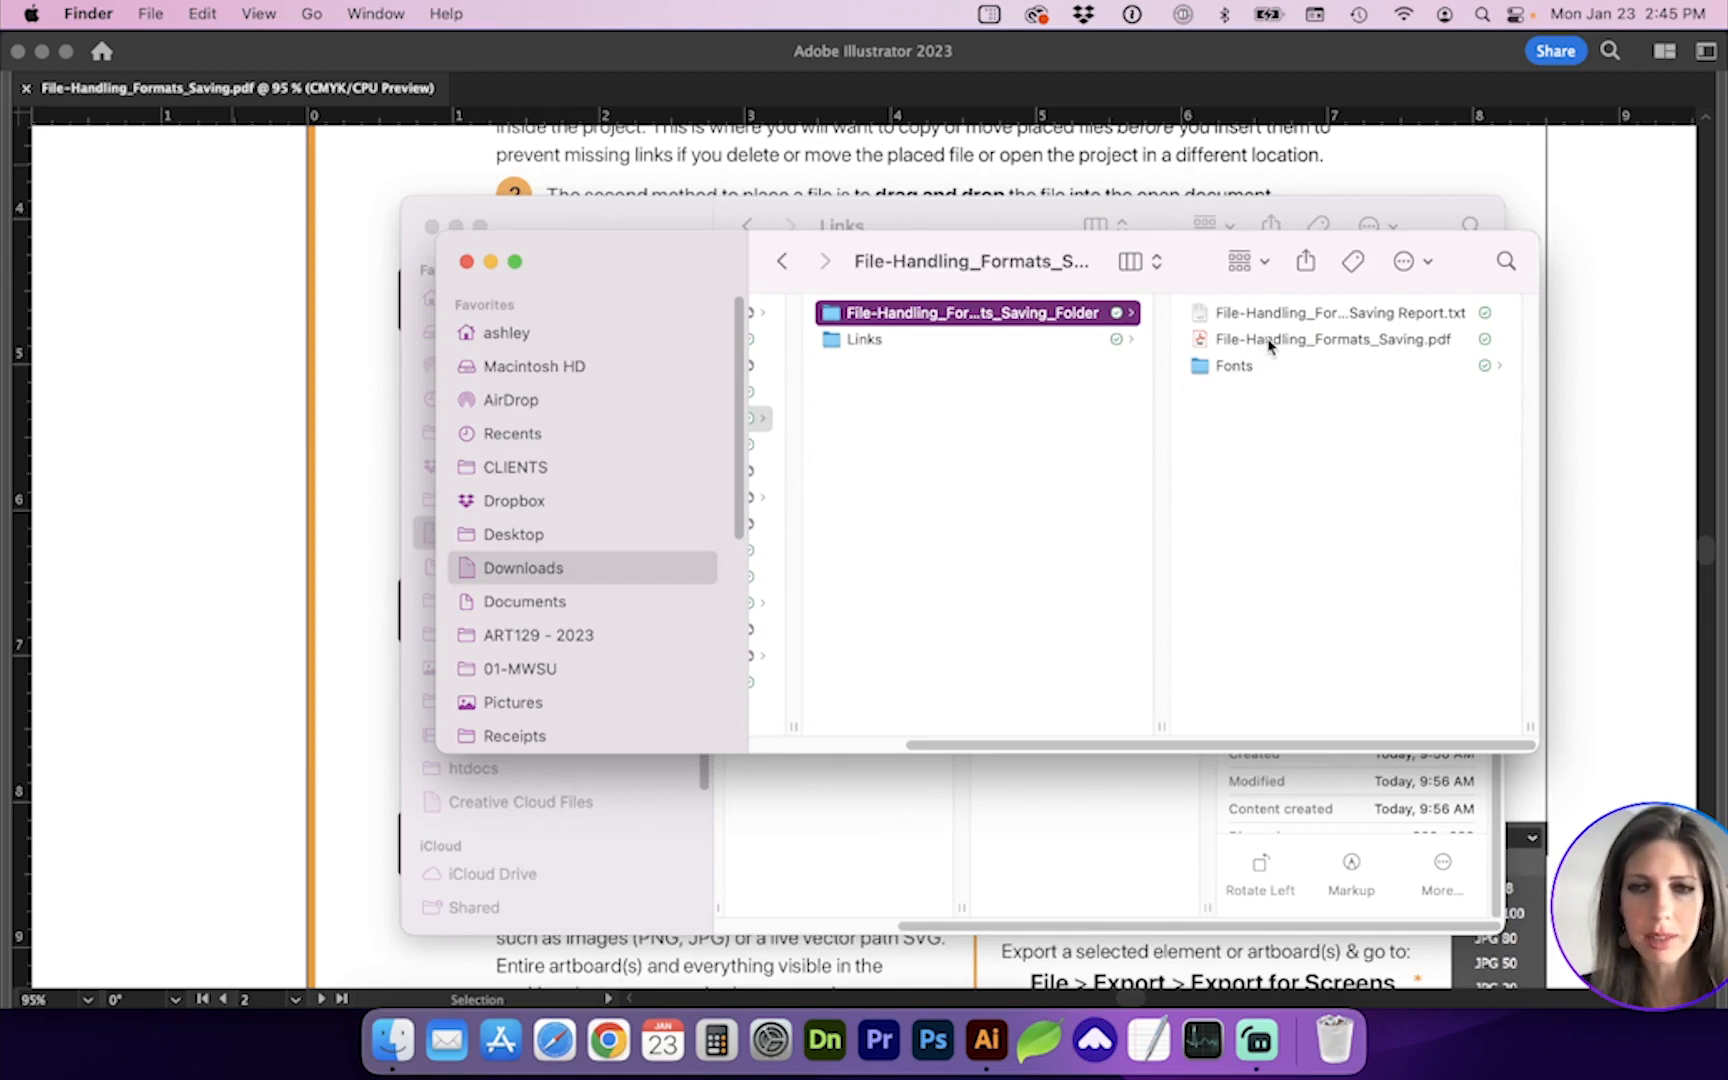
Review the packaged PDF, the Fonts folder with SF Pro Display fonts, and Report.txt.
click(1332, 340)
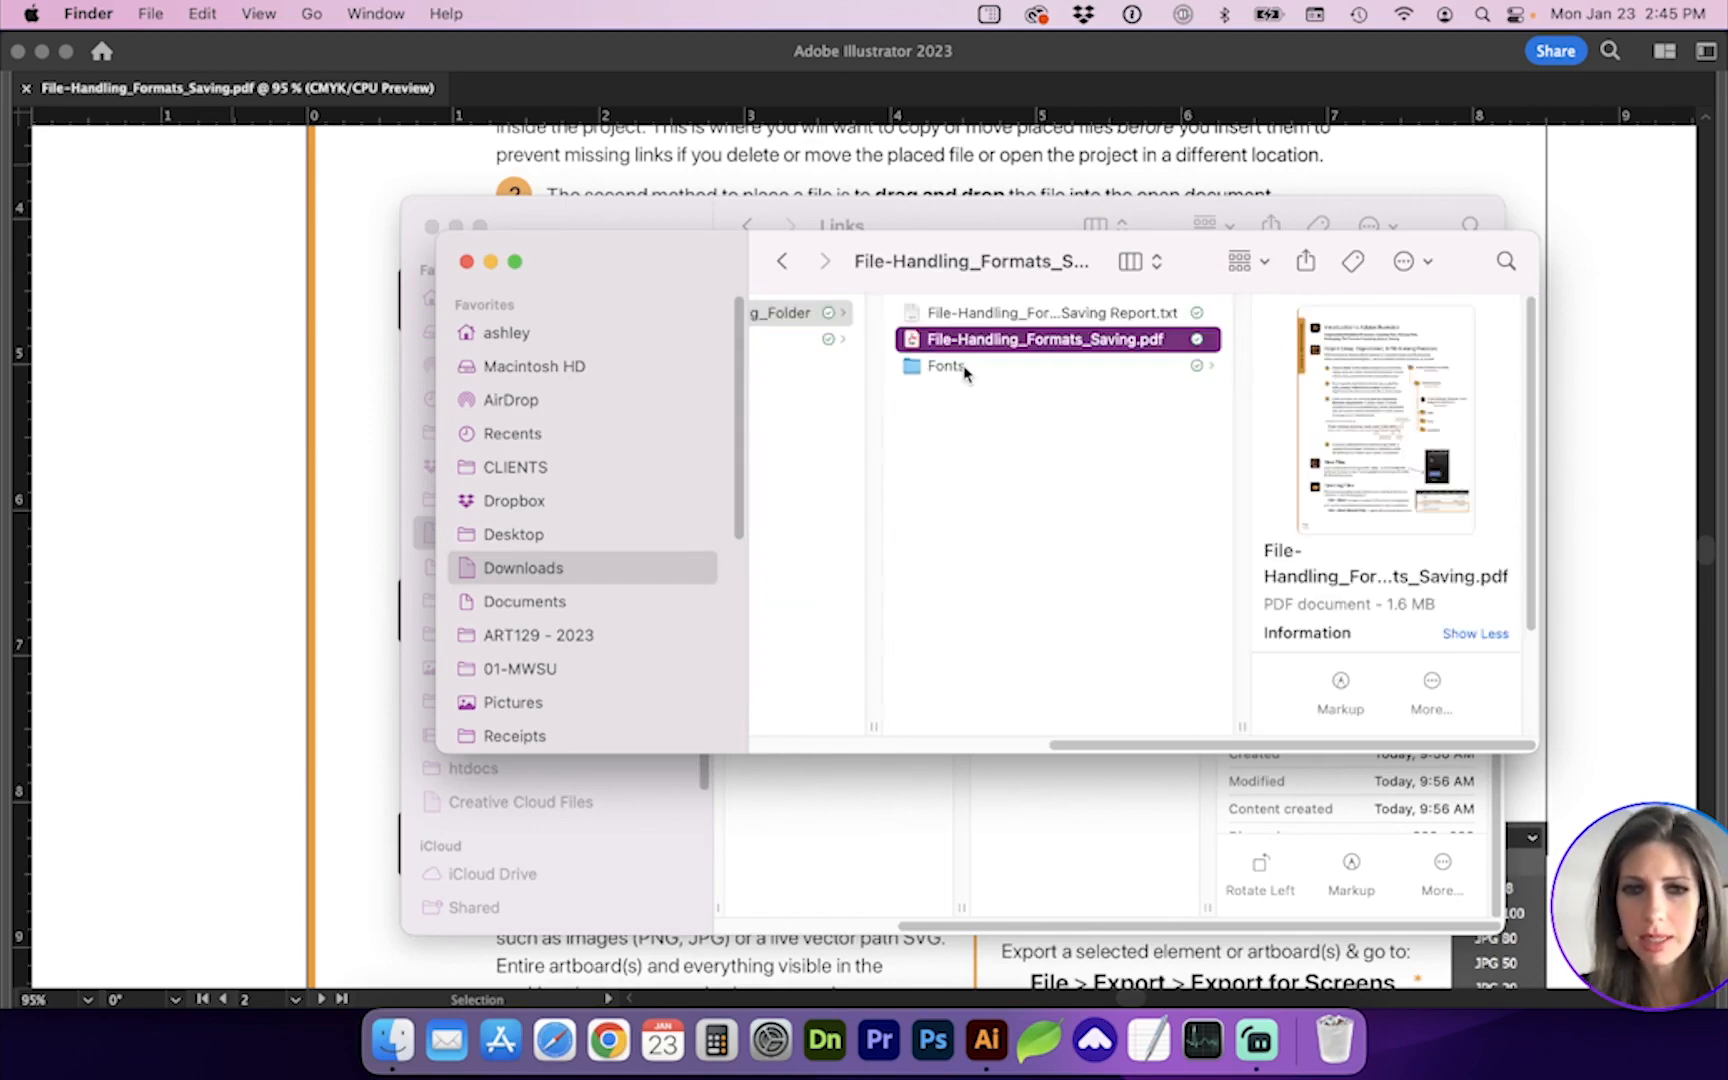
click(944, 366)
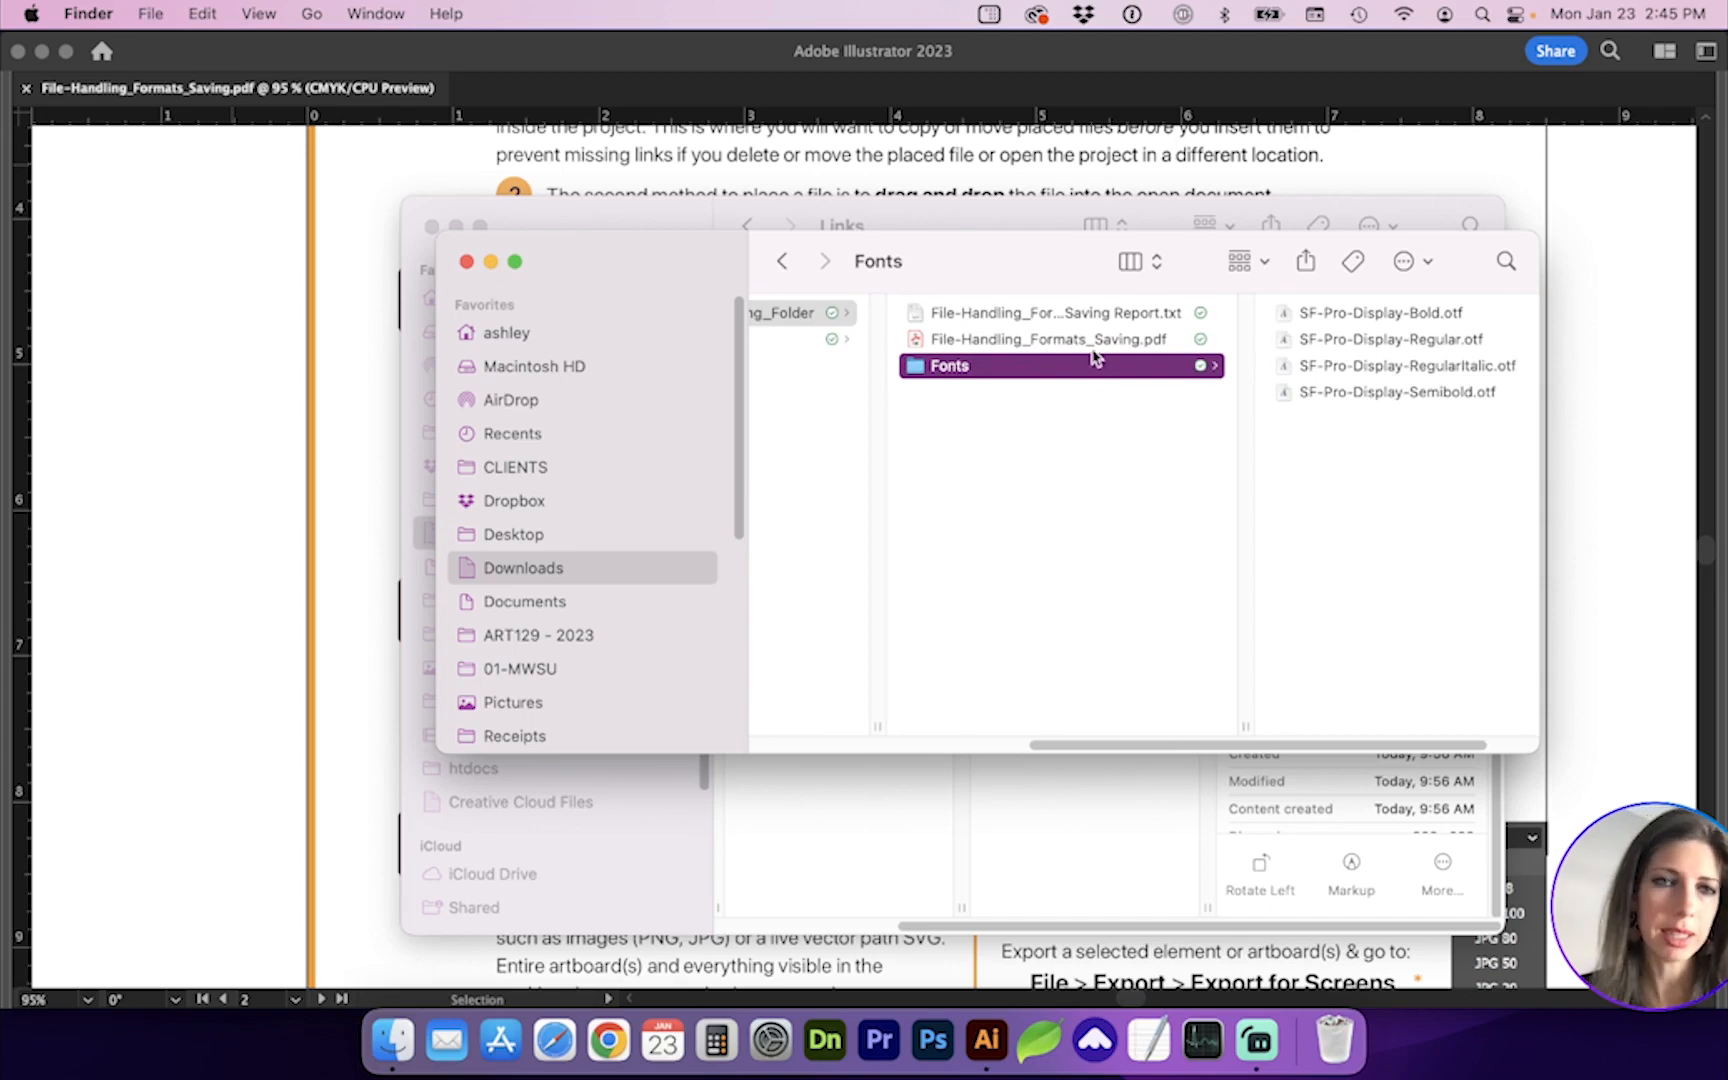
mouse_move(952, 400)
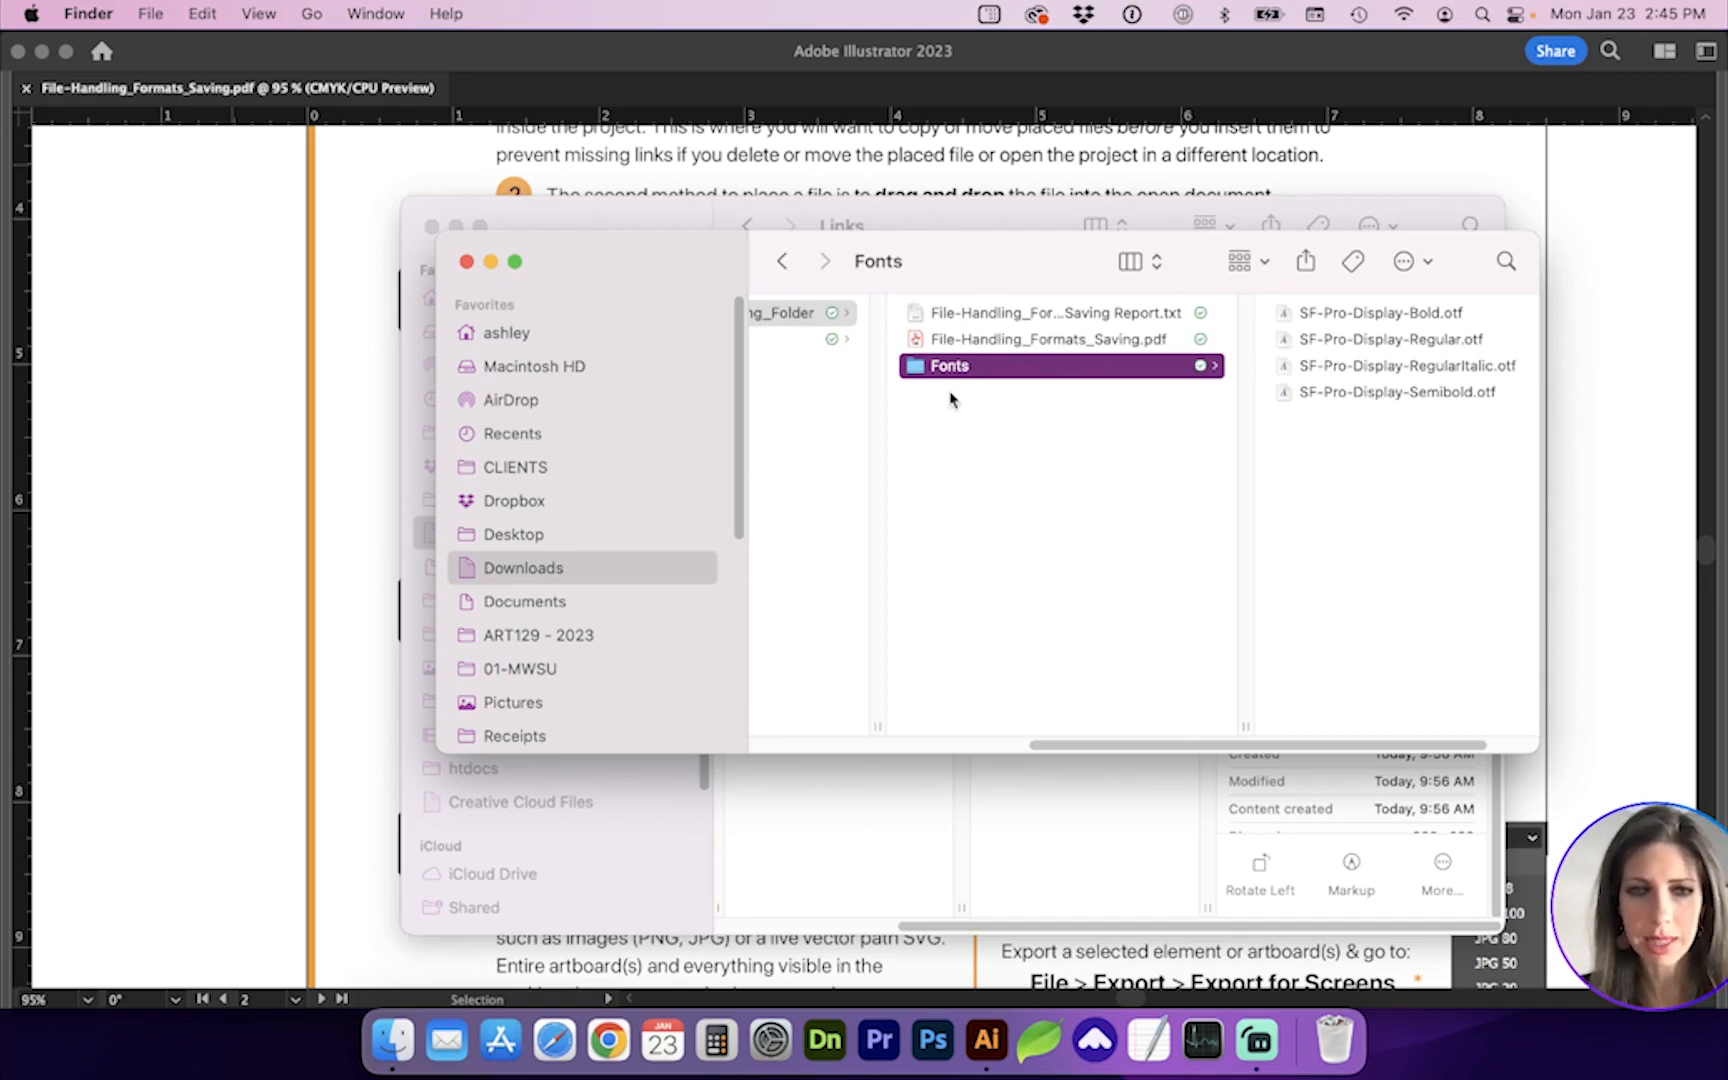
click(1046, 312)
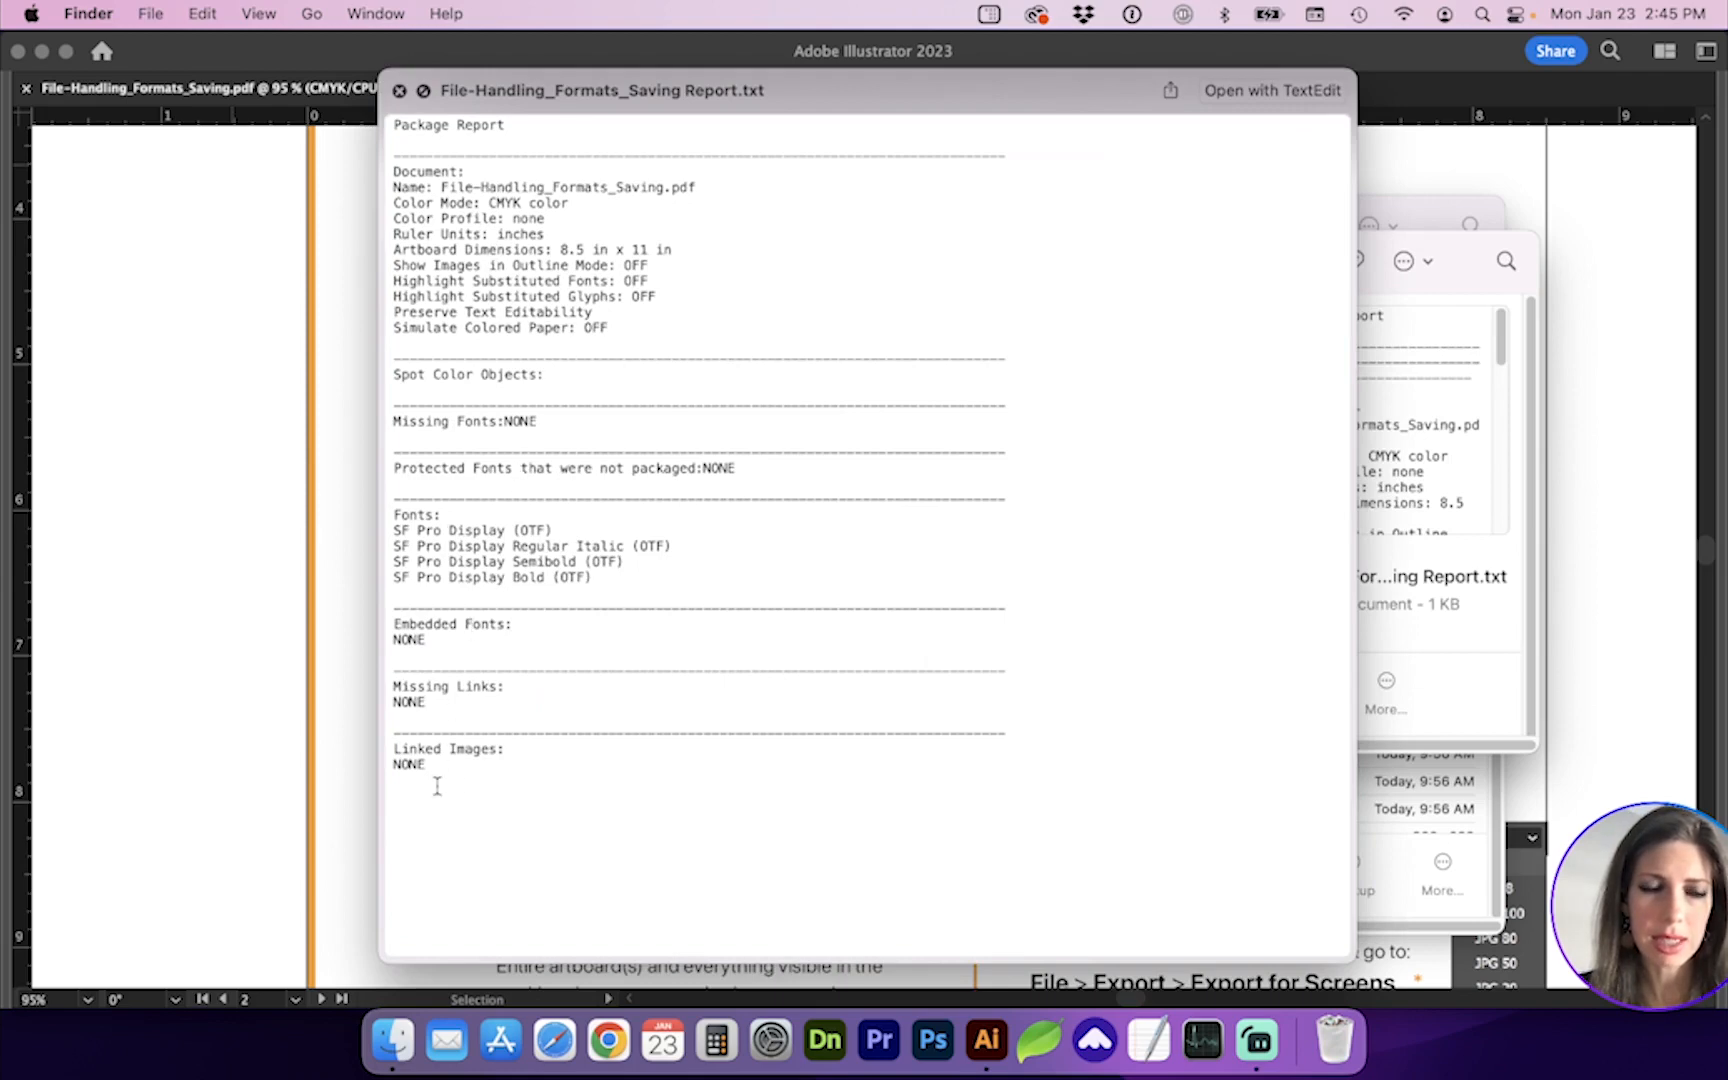
mouse_move(644, 288)
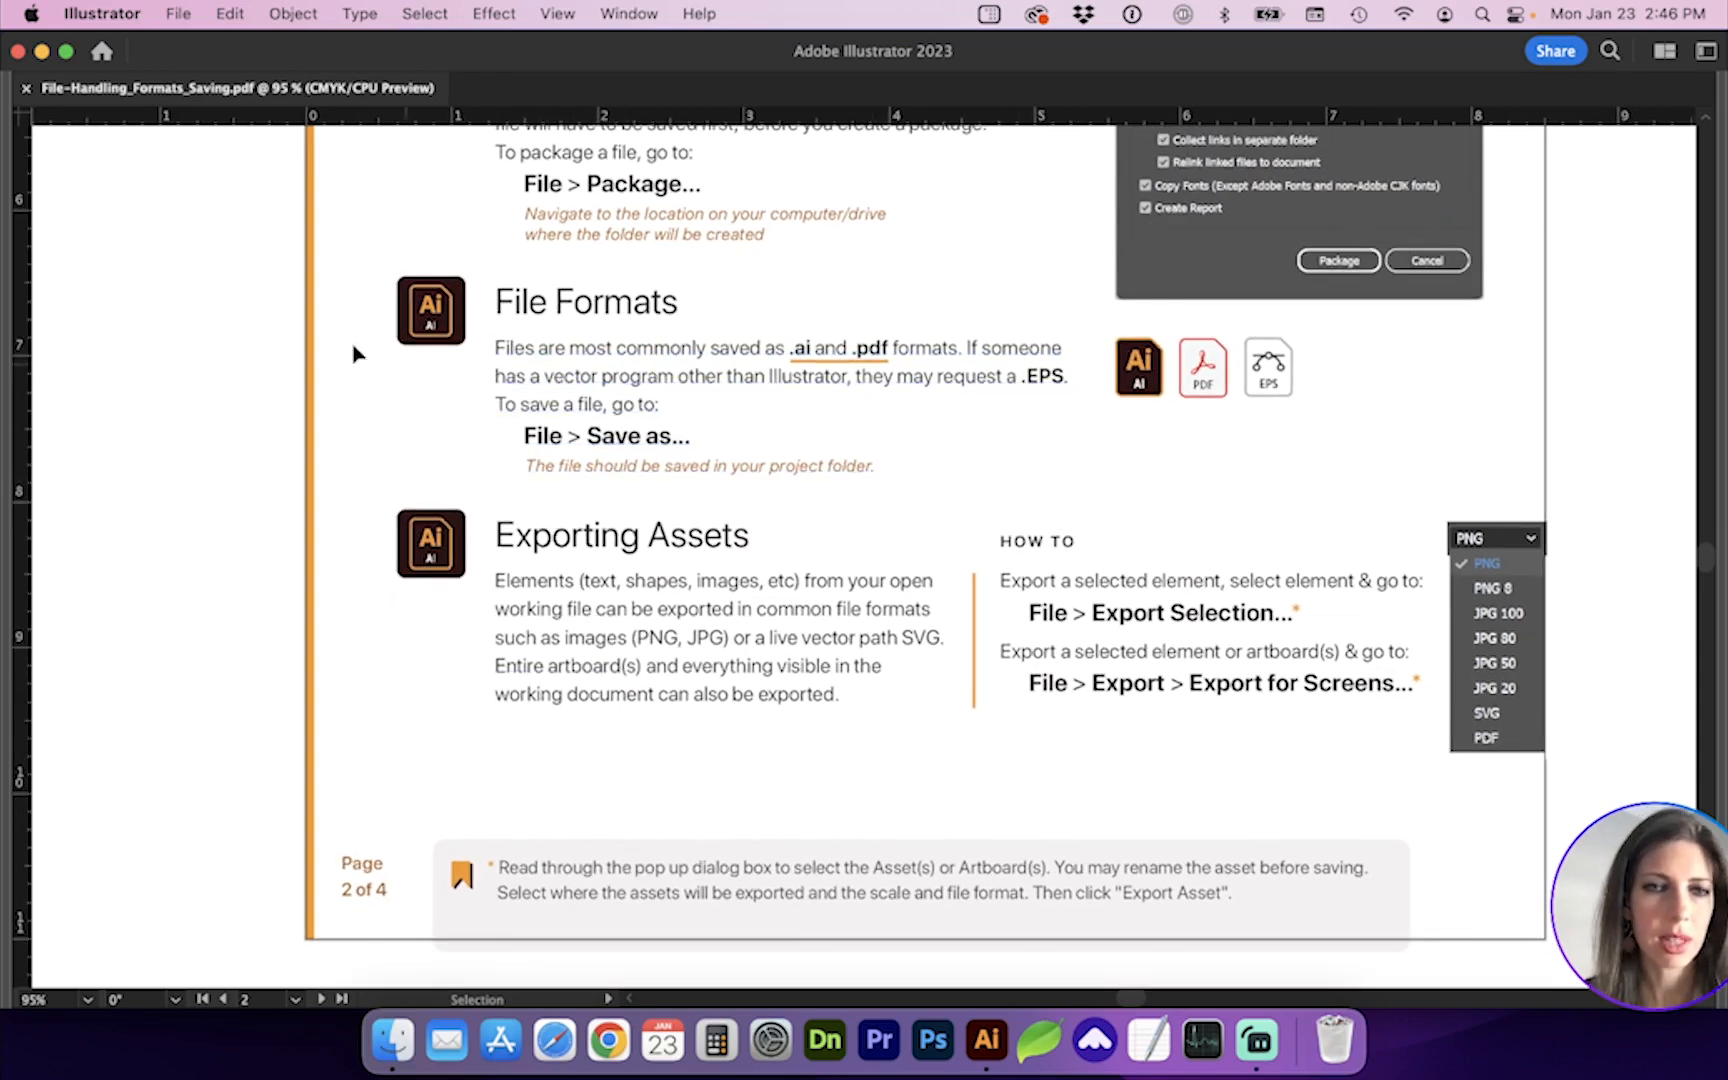
click(178, 14)
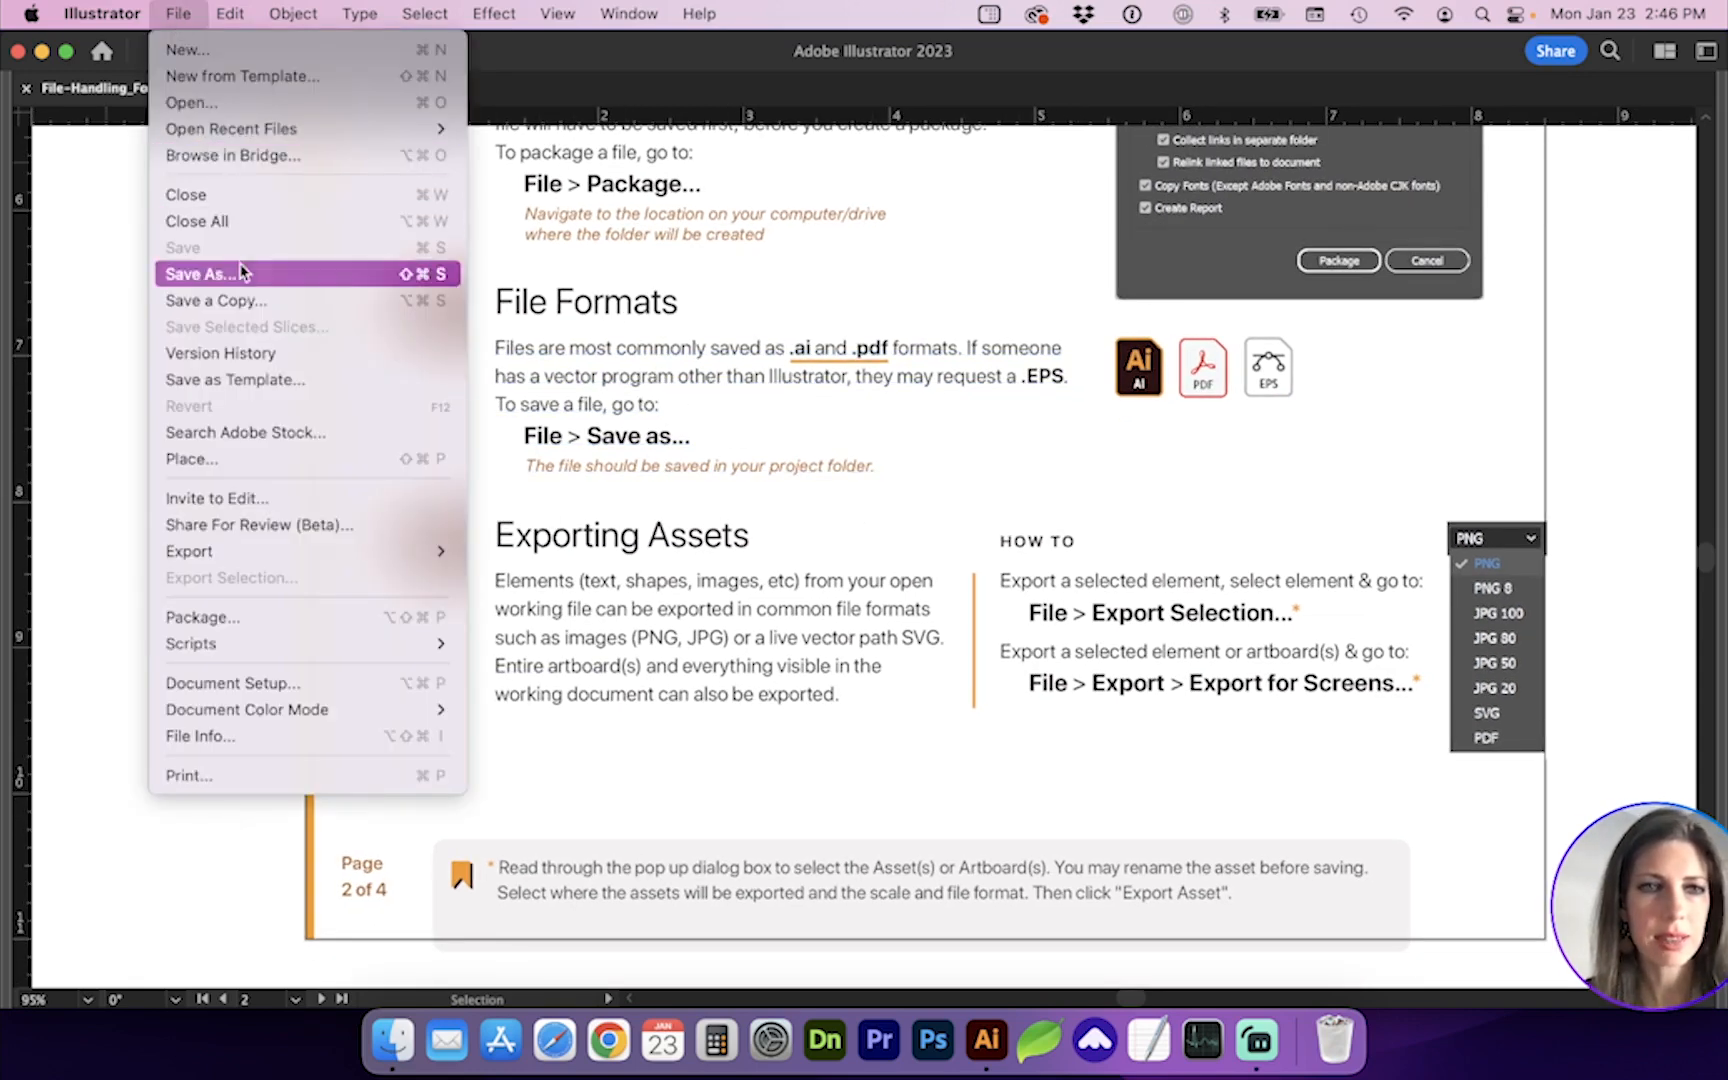
click(202, 274)
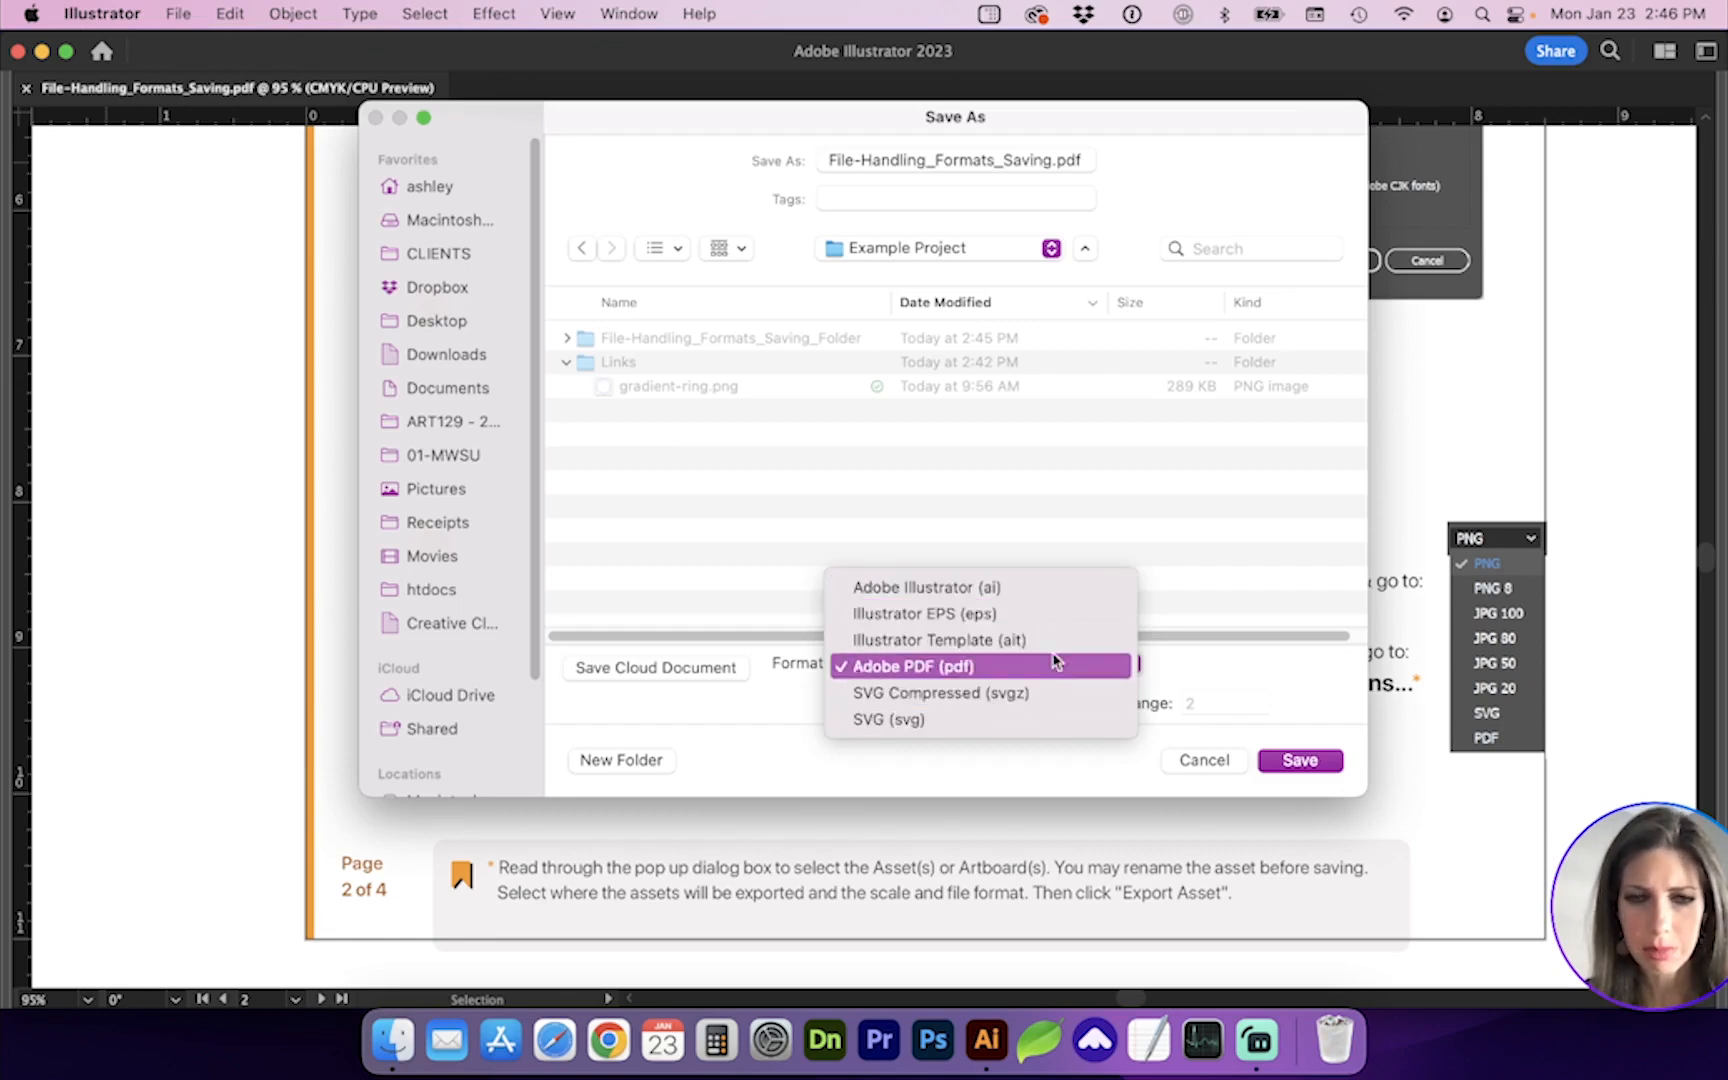
mouse_move(938, 692)
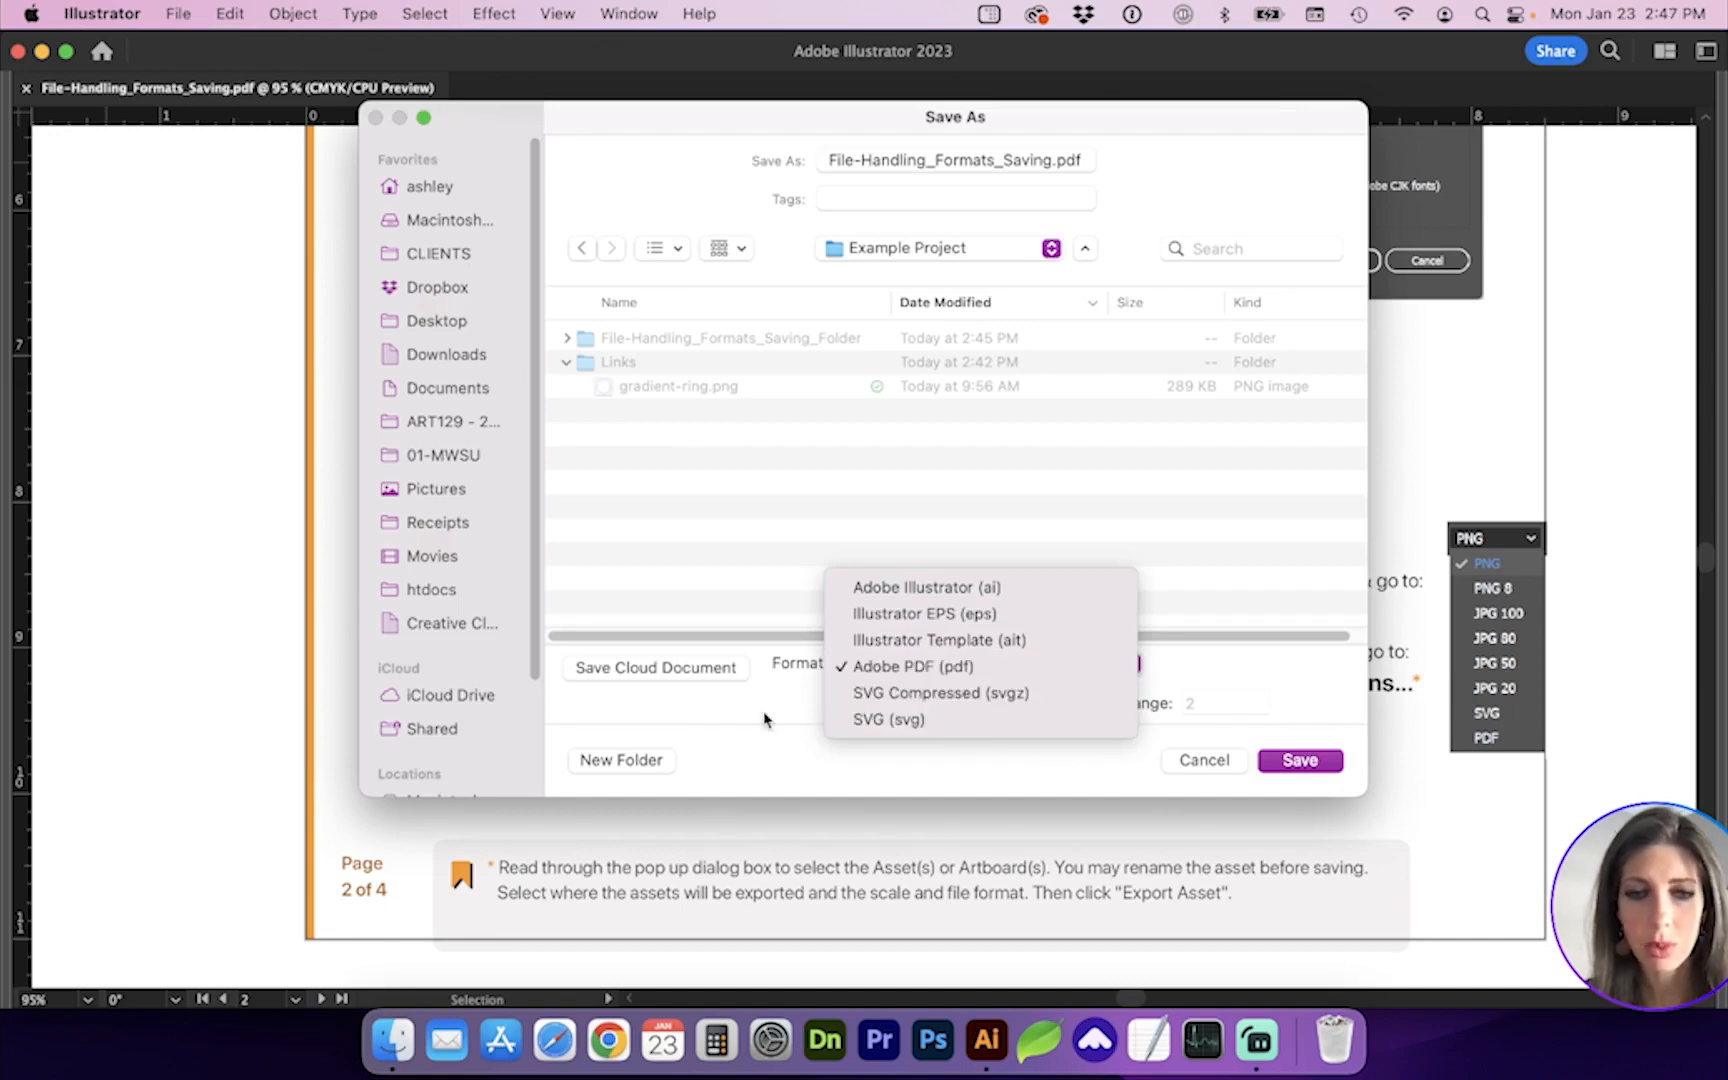
mouse_move(736, 720)
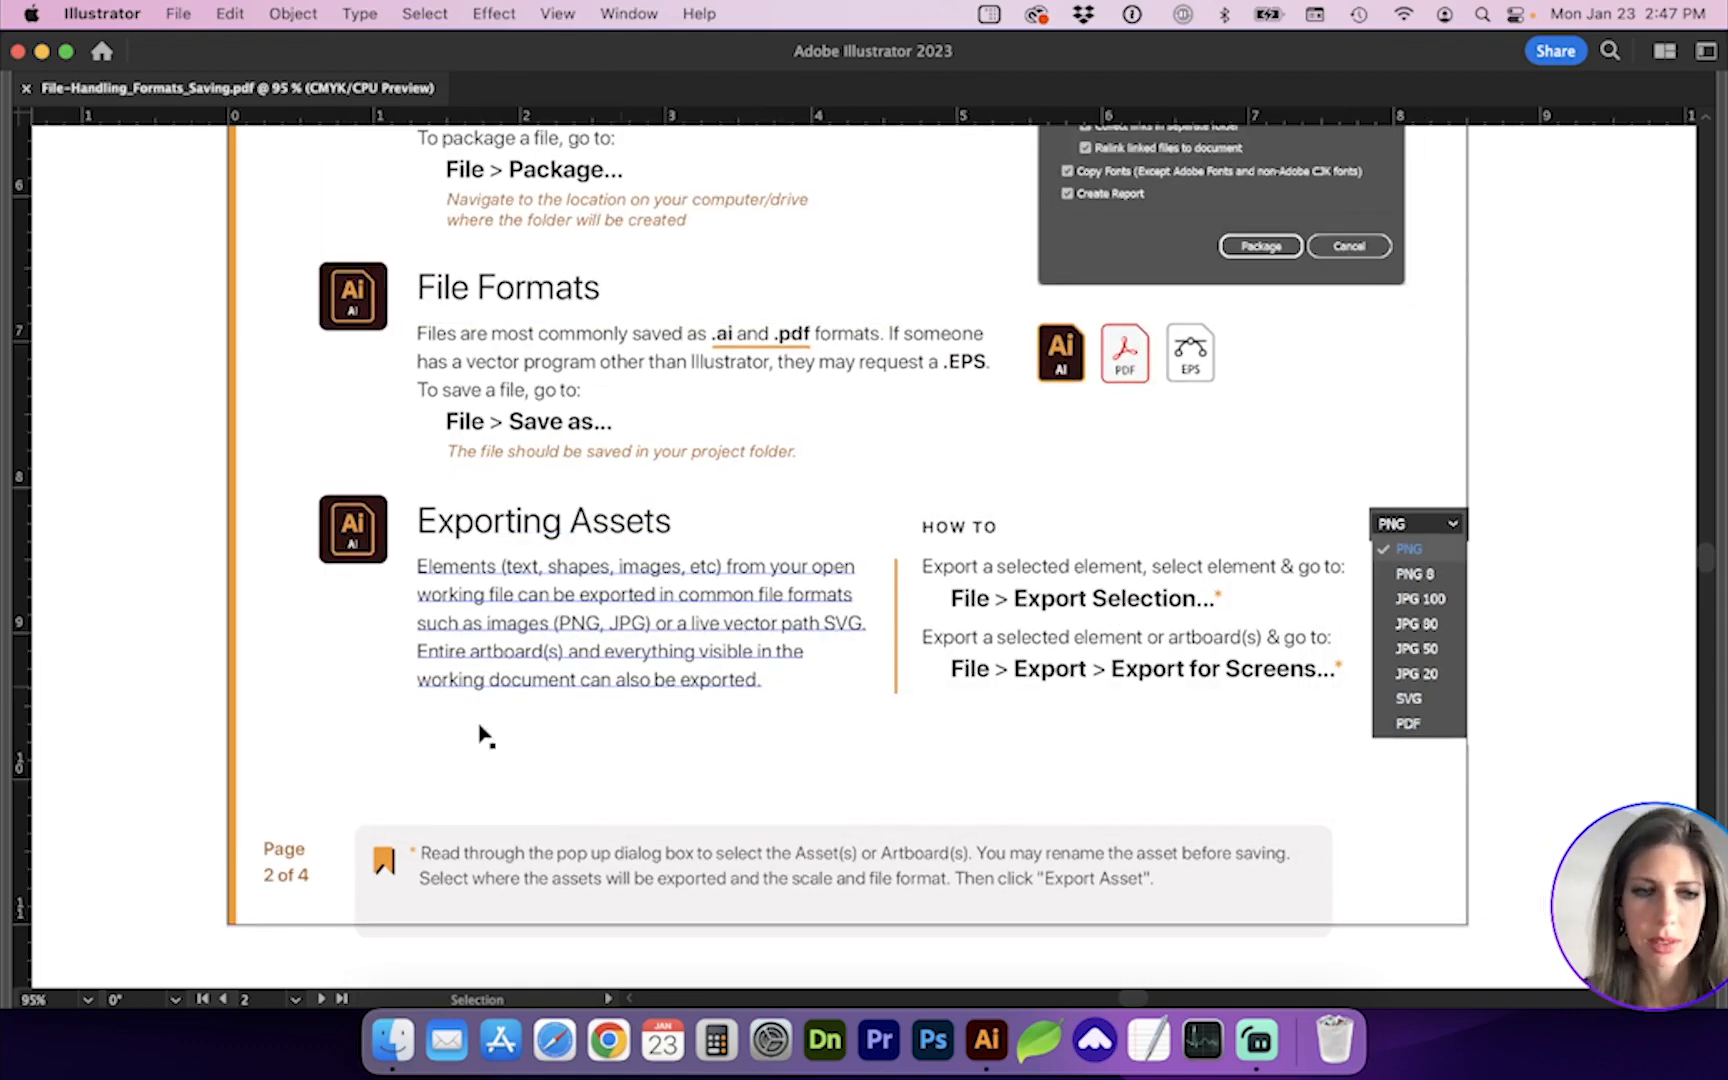
Select the Ai icon beside Exporting Assets and export just that selection.
click(352, 530)
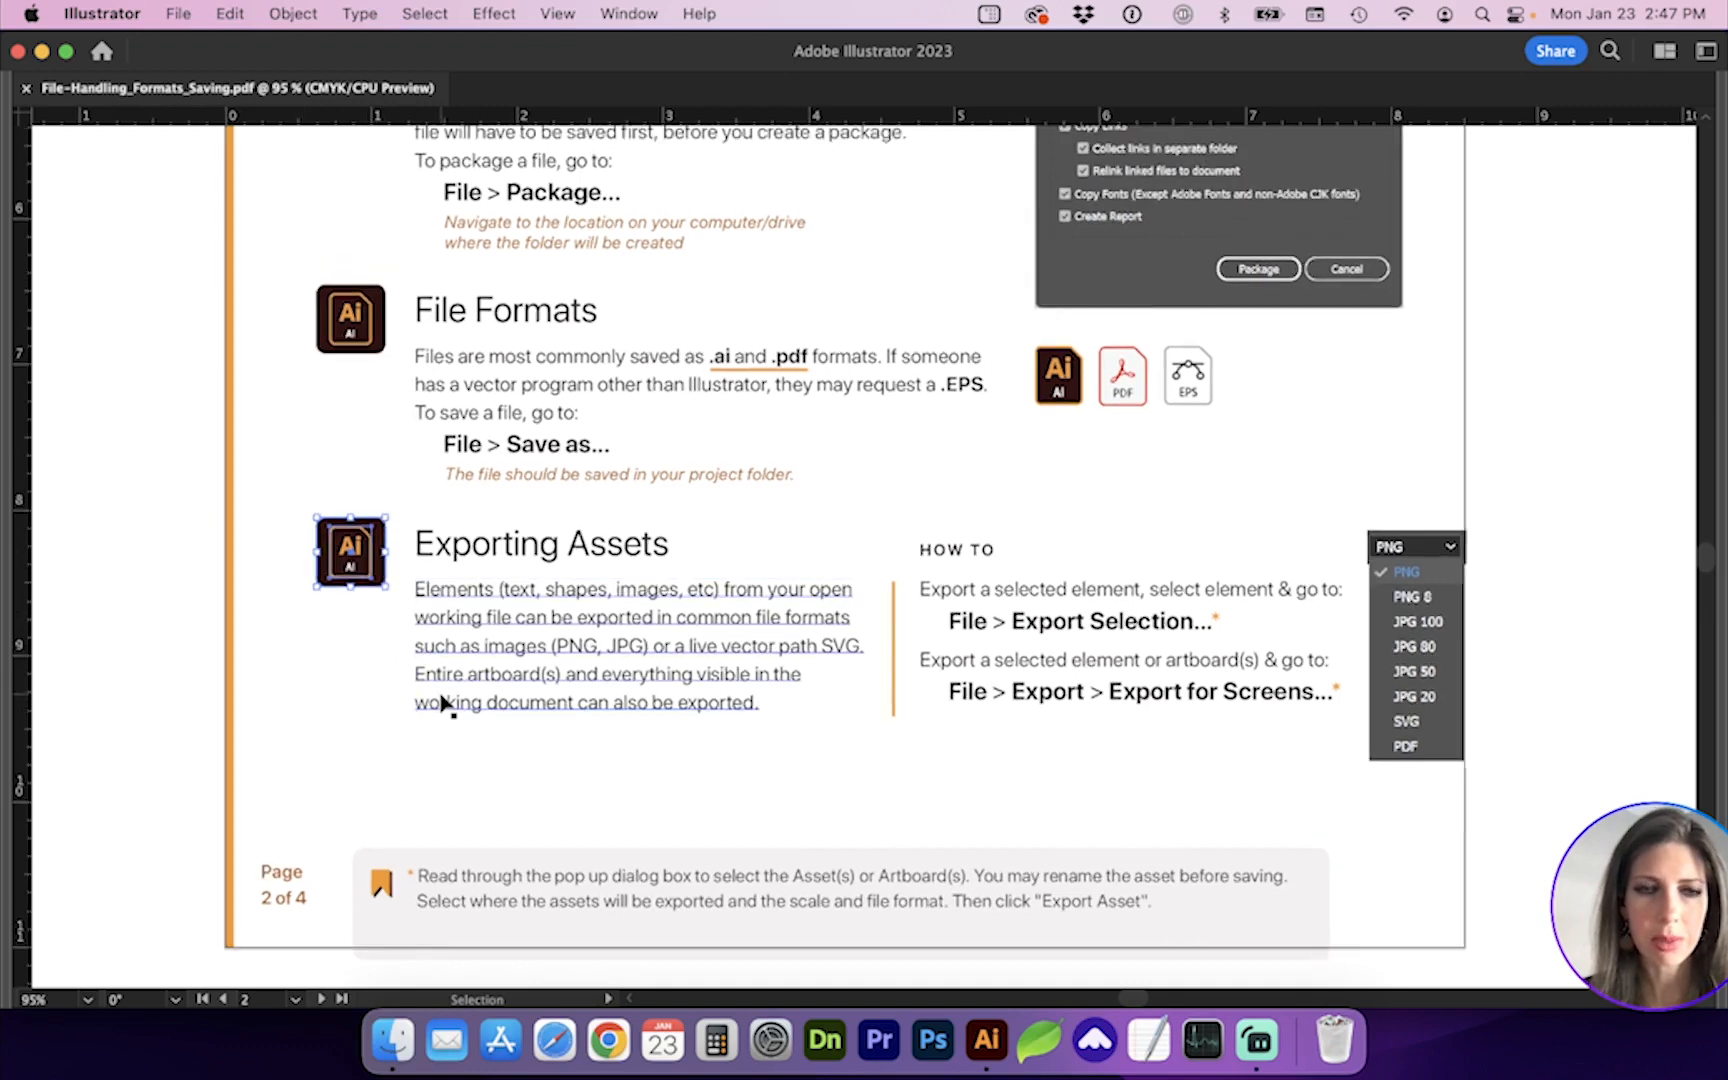
scroll(down, 3)
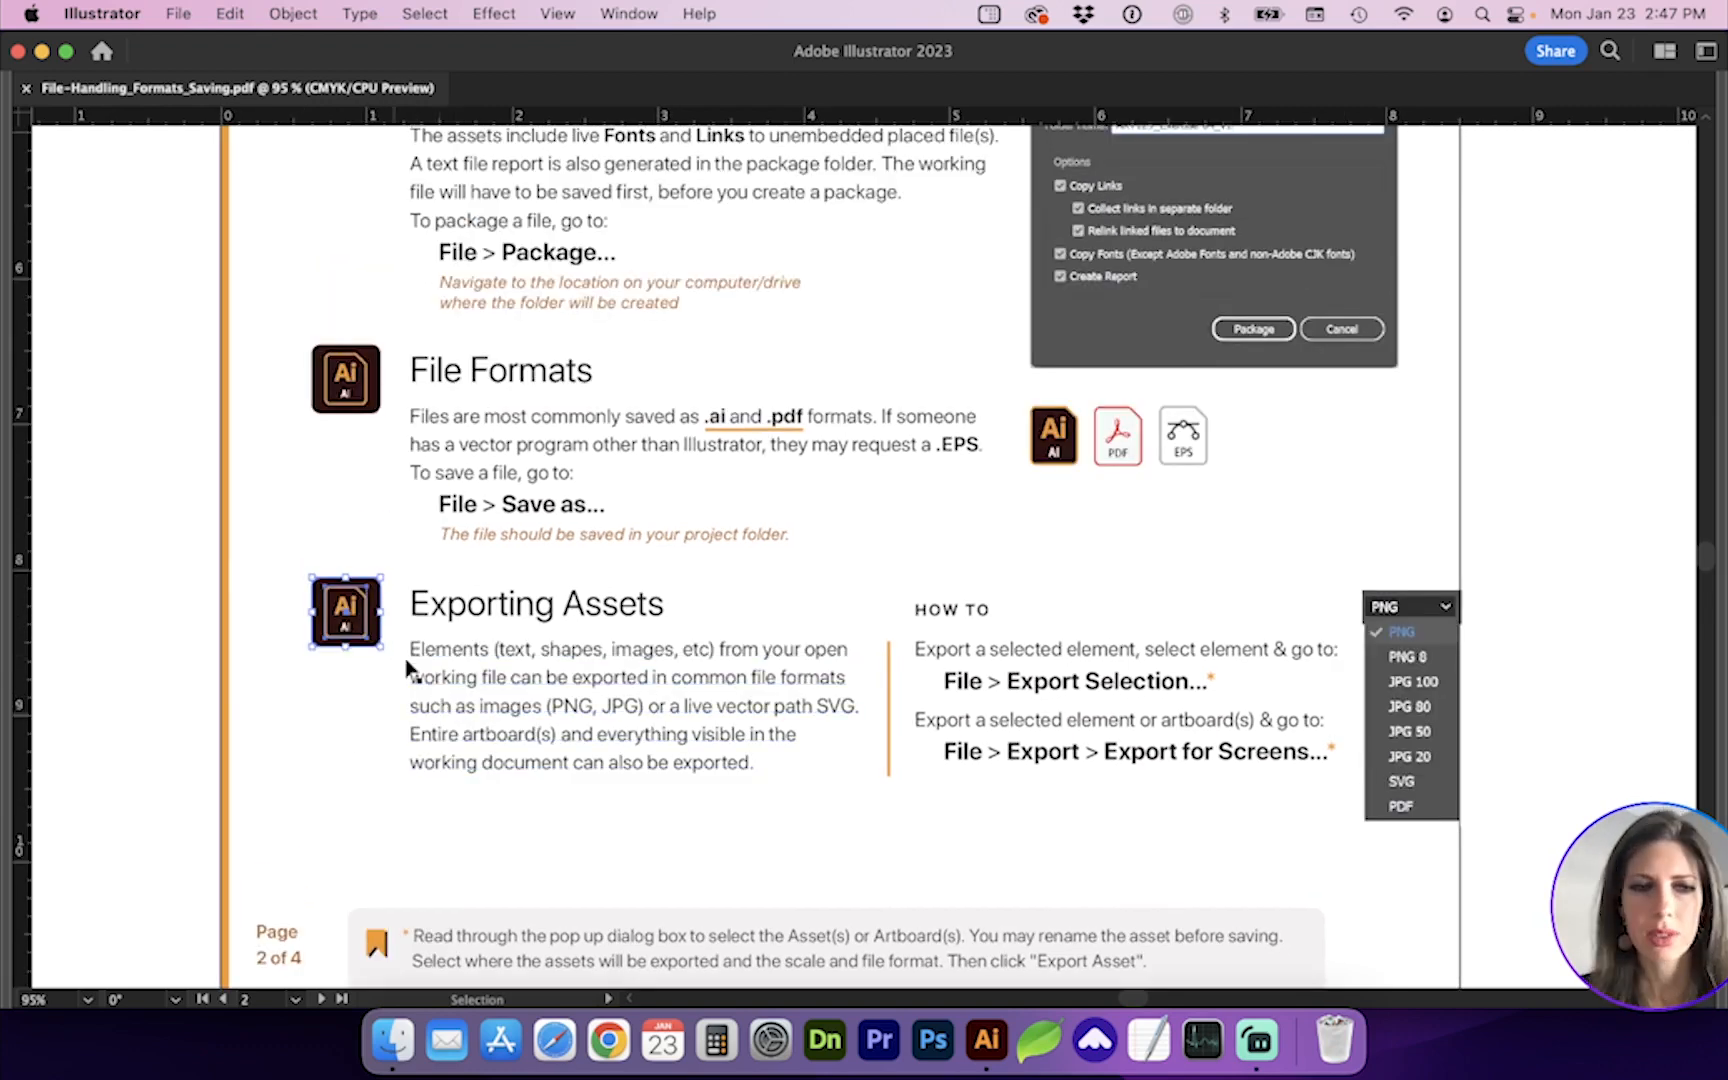
click(178, 14)
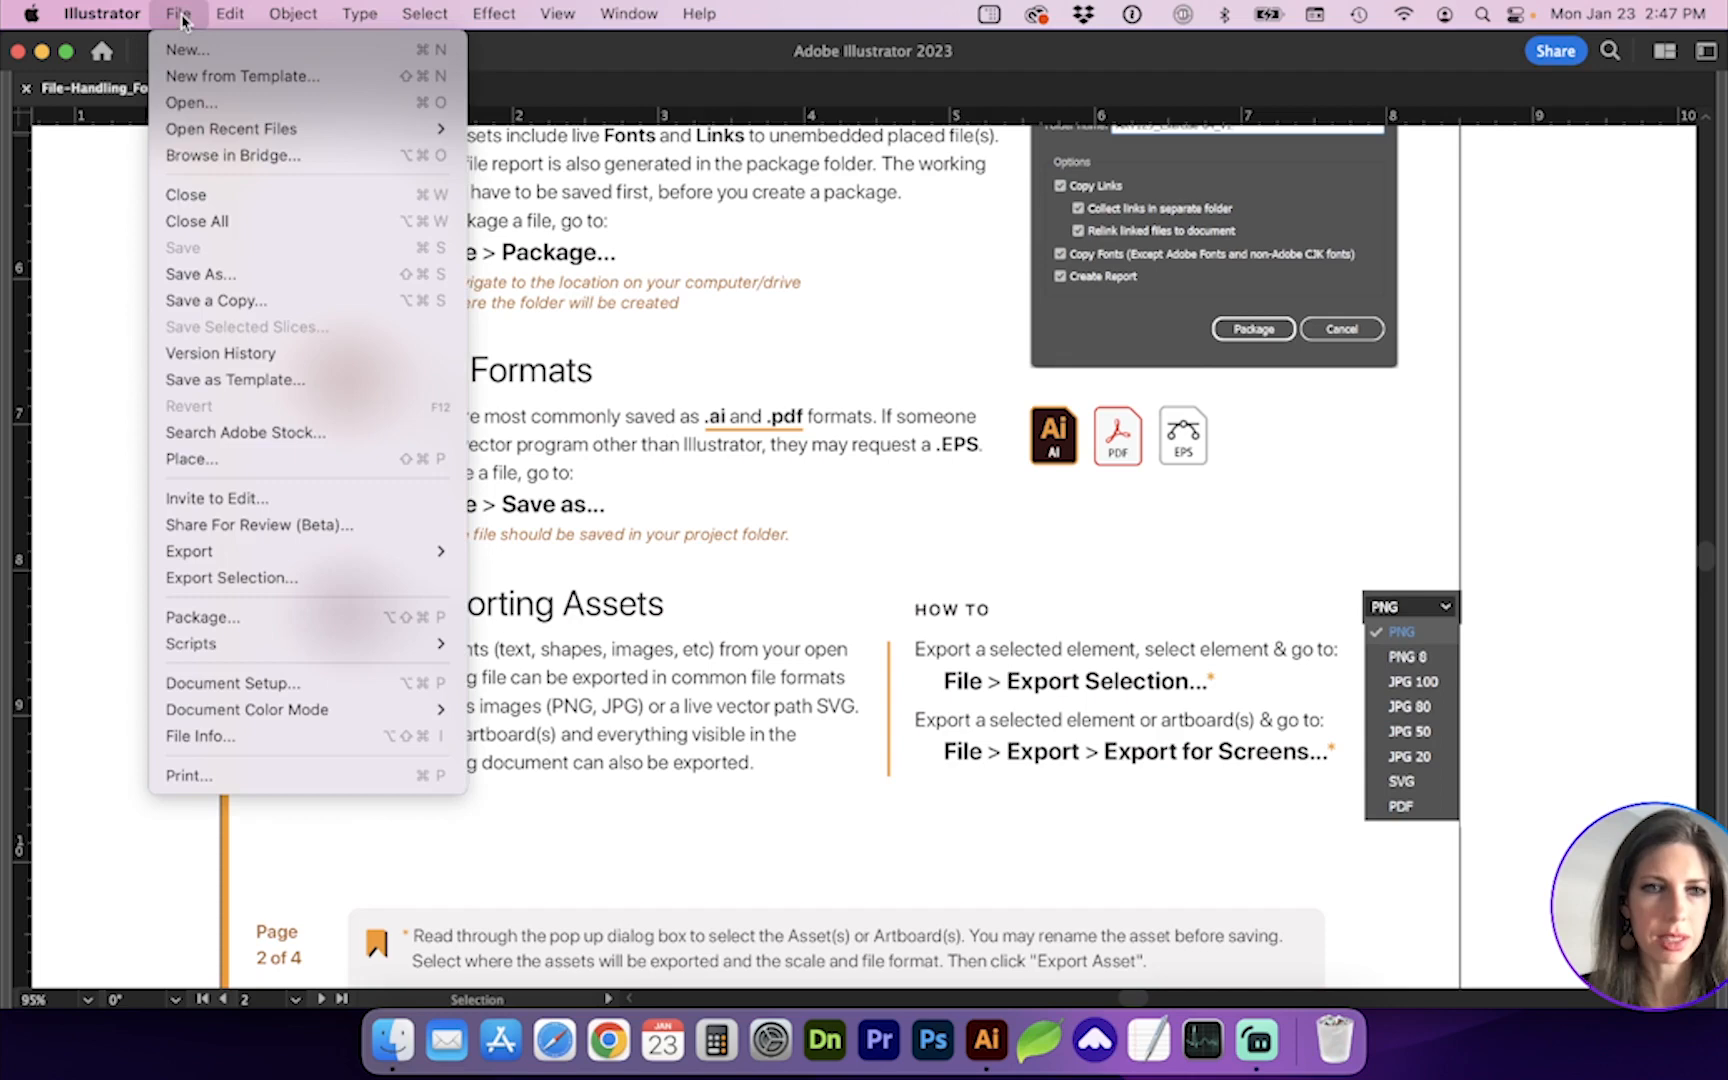
mouse_move(230, 578)
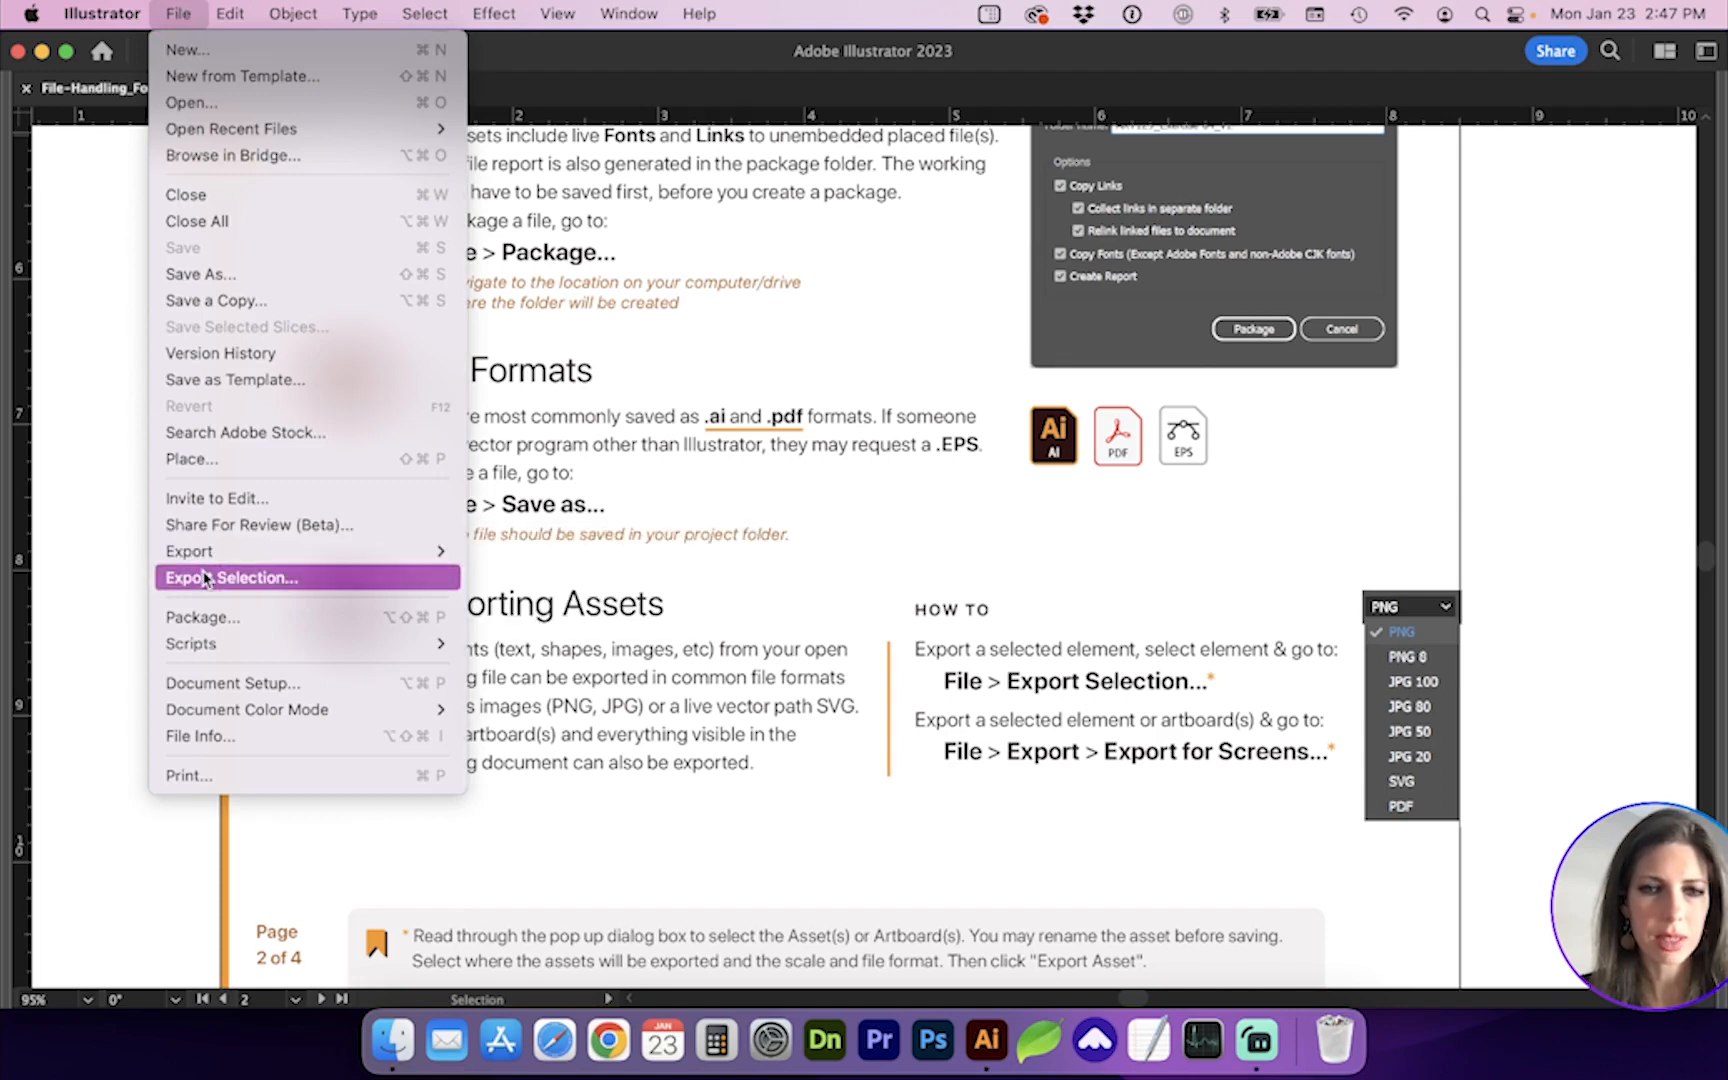
click(188, 552)
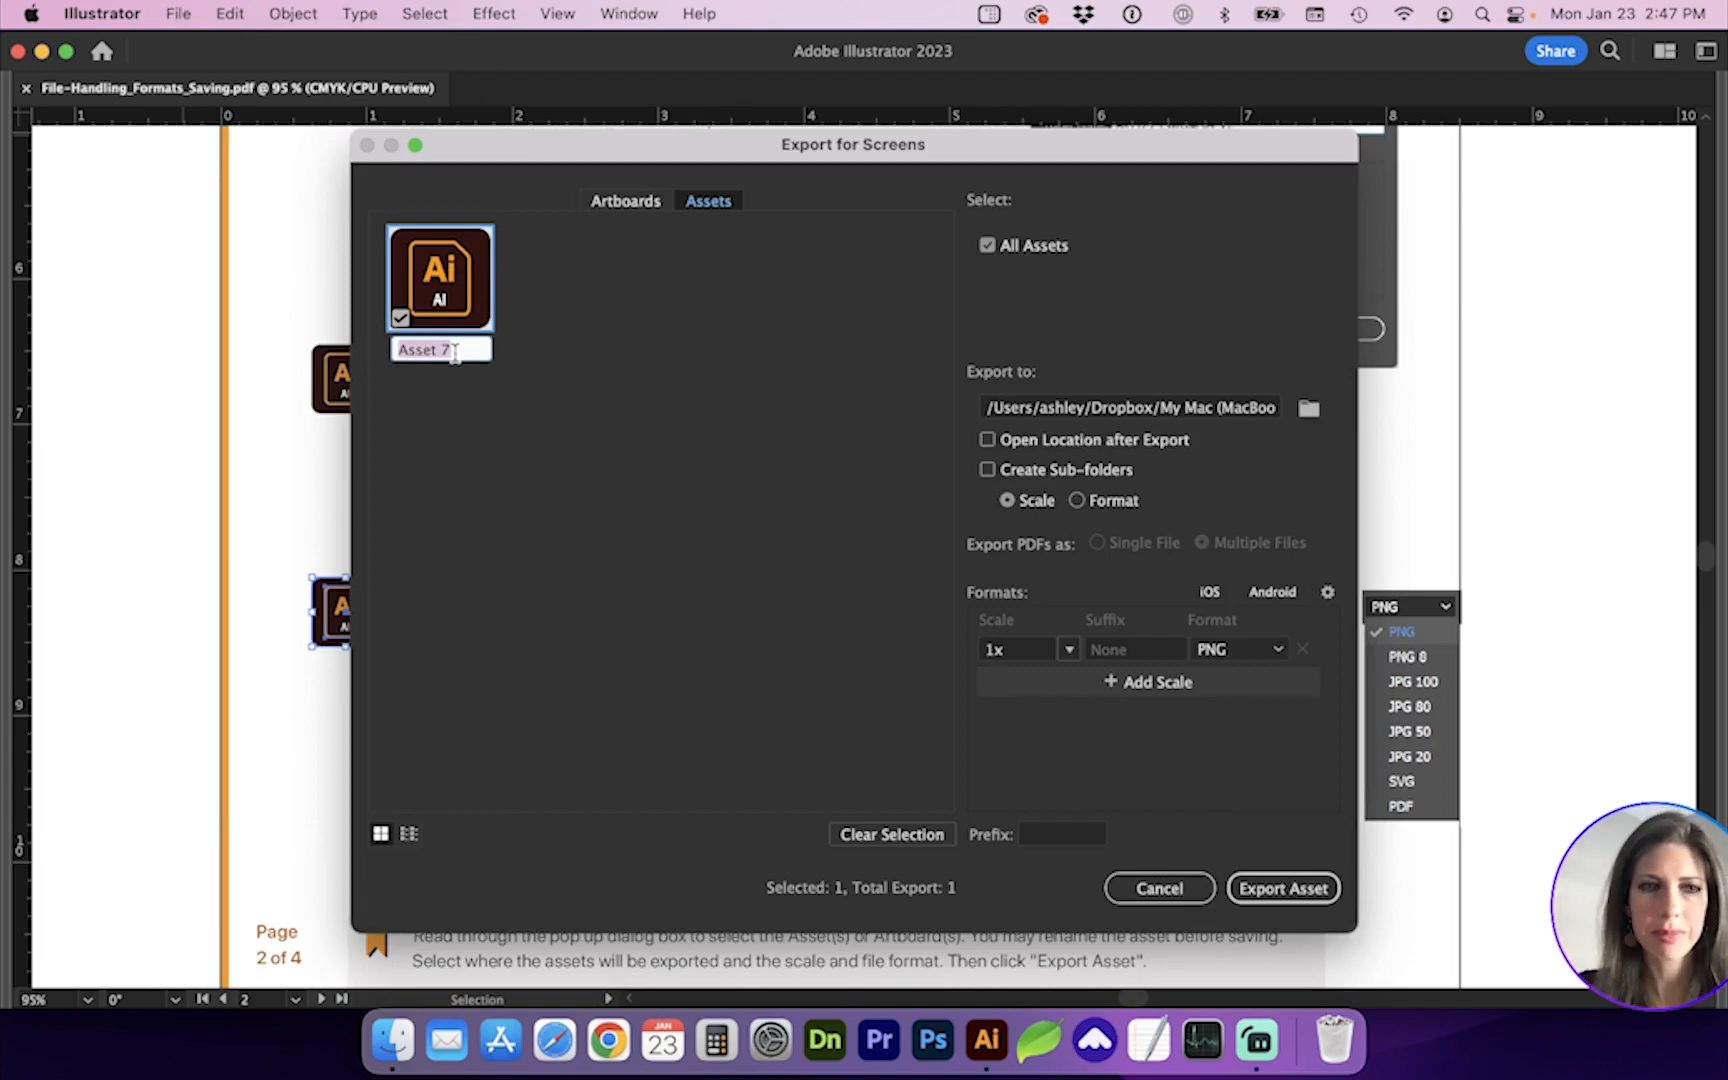
Name the asset 'AI icon', add a 2x scale and export it as PNG files.
text(AI icon)
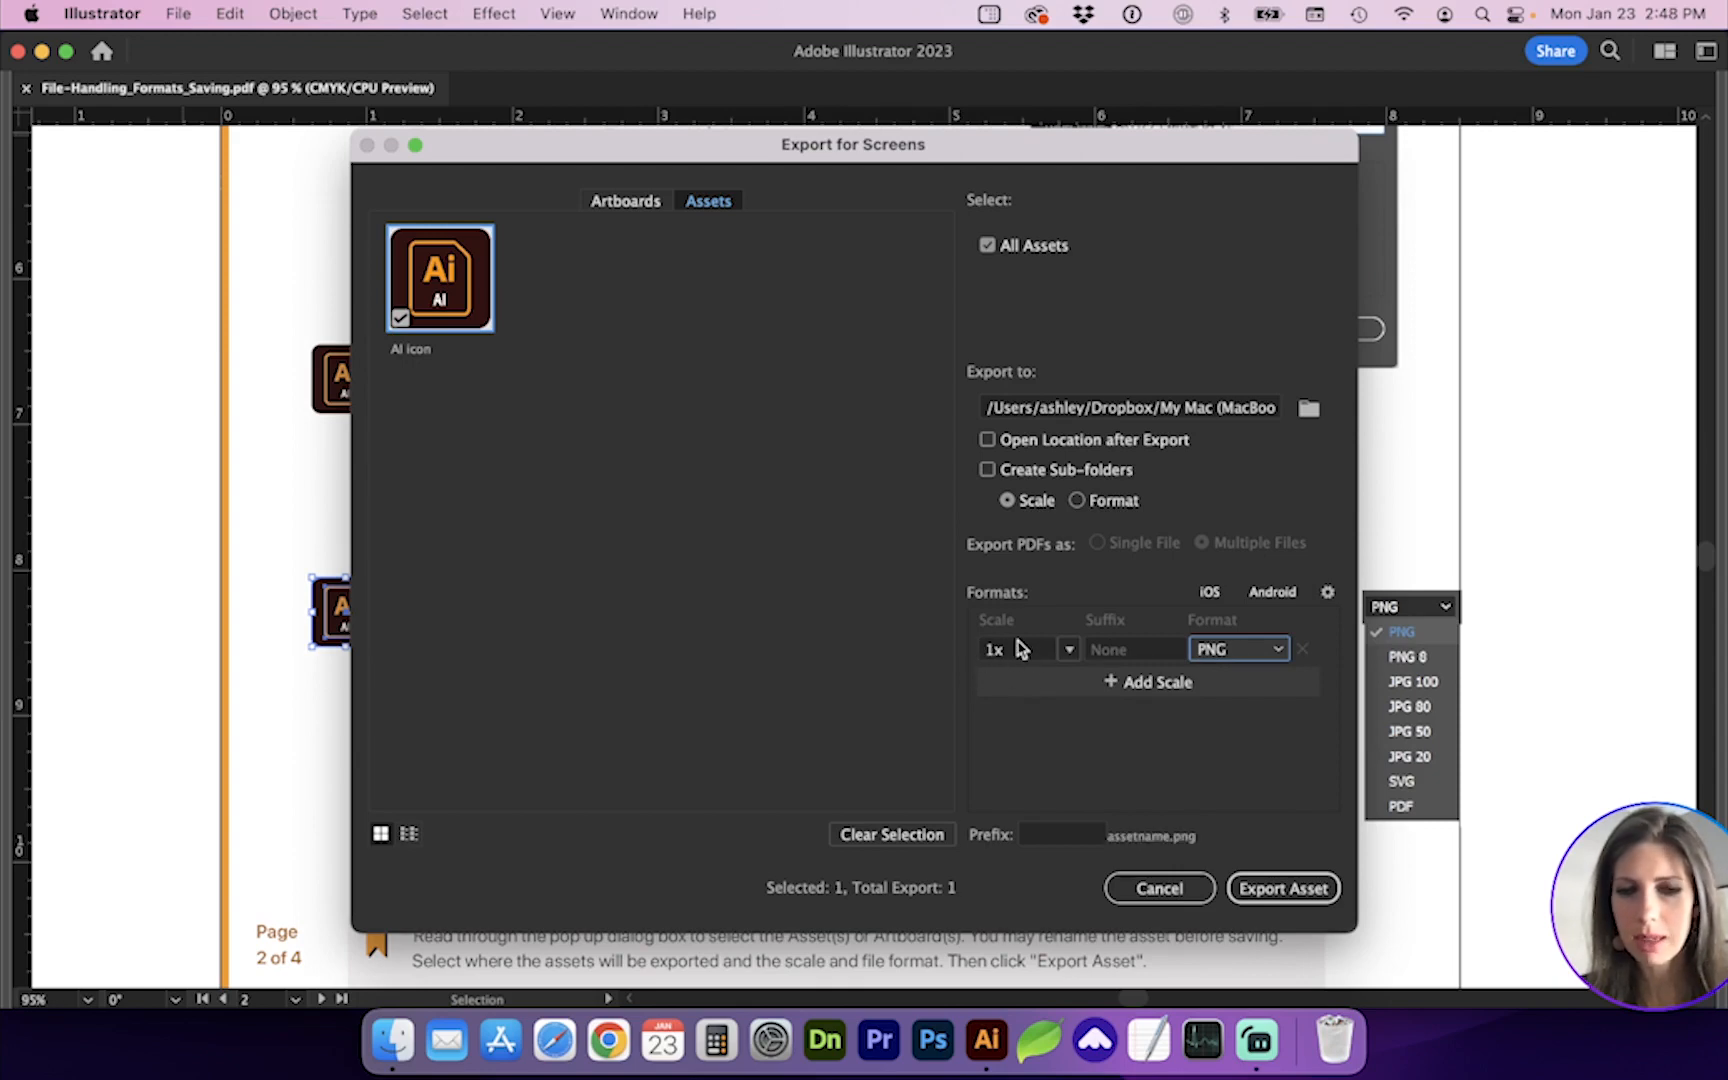
click(1146, 682)
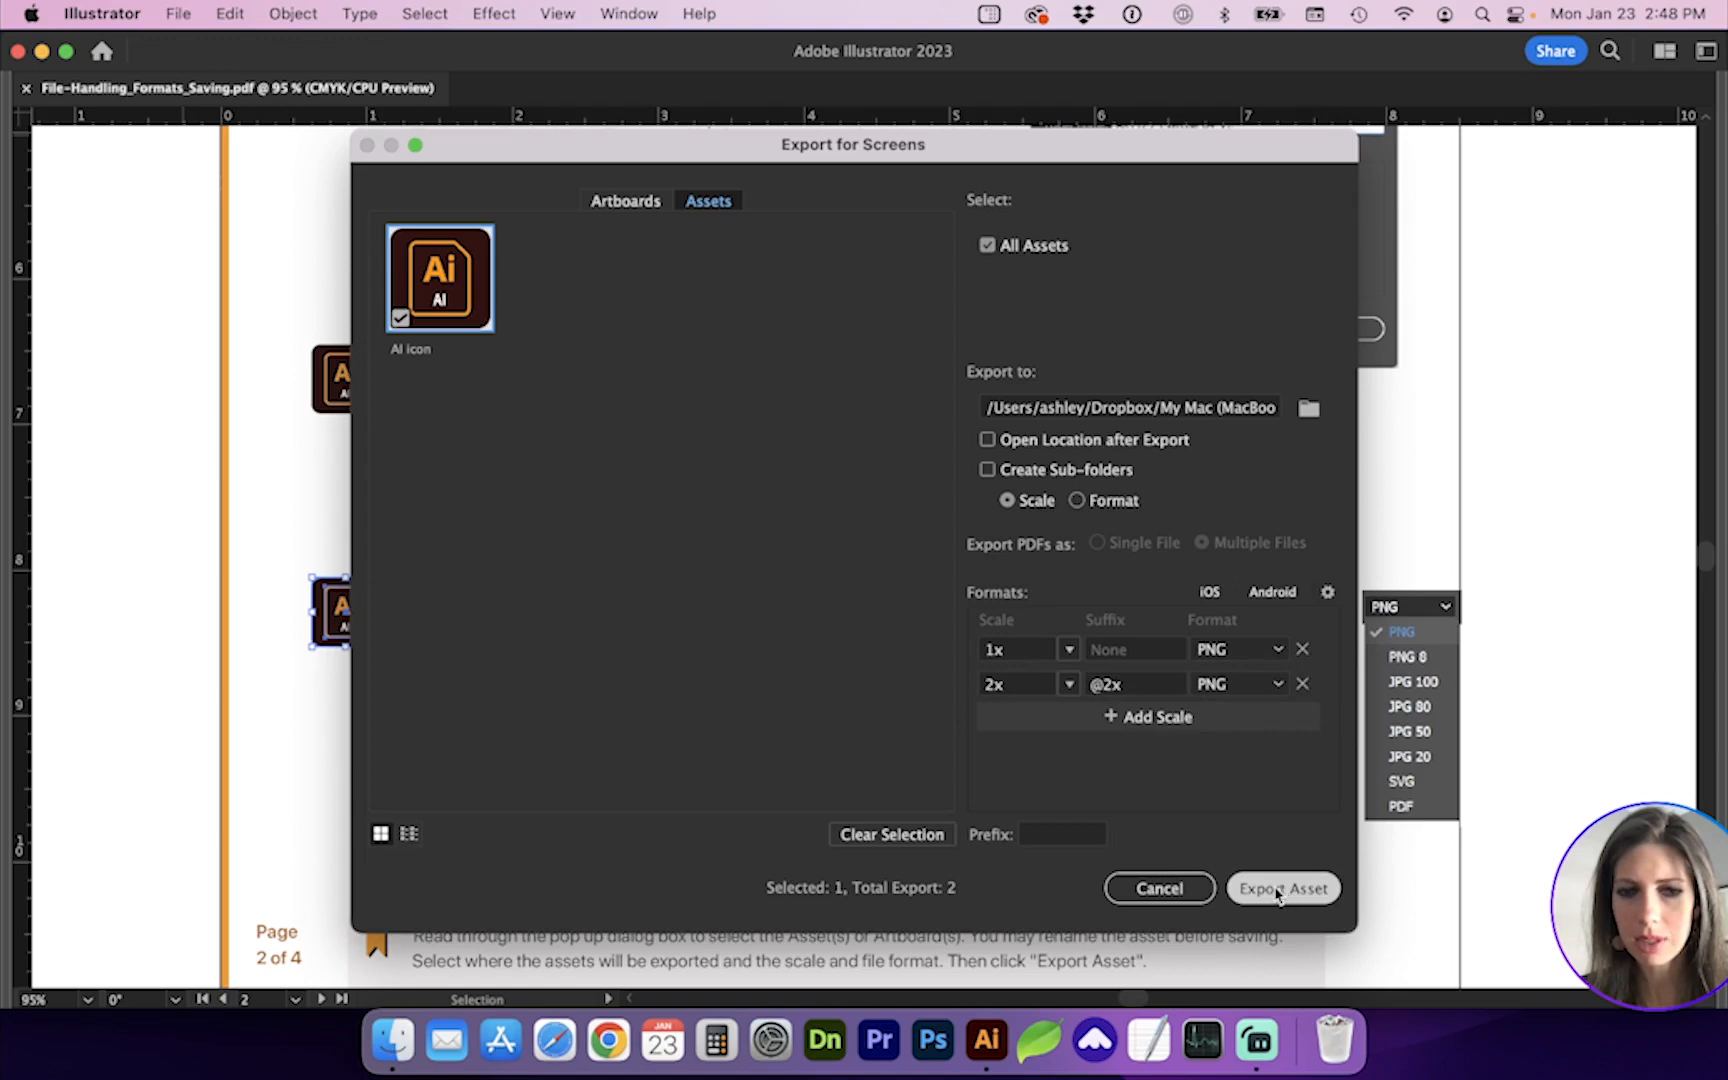
click(1282, 888)
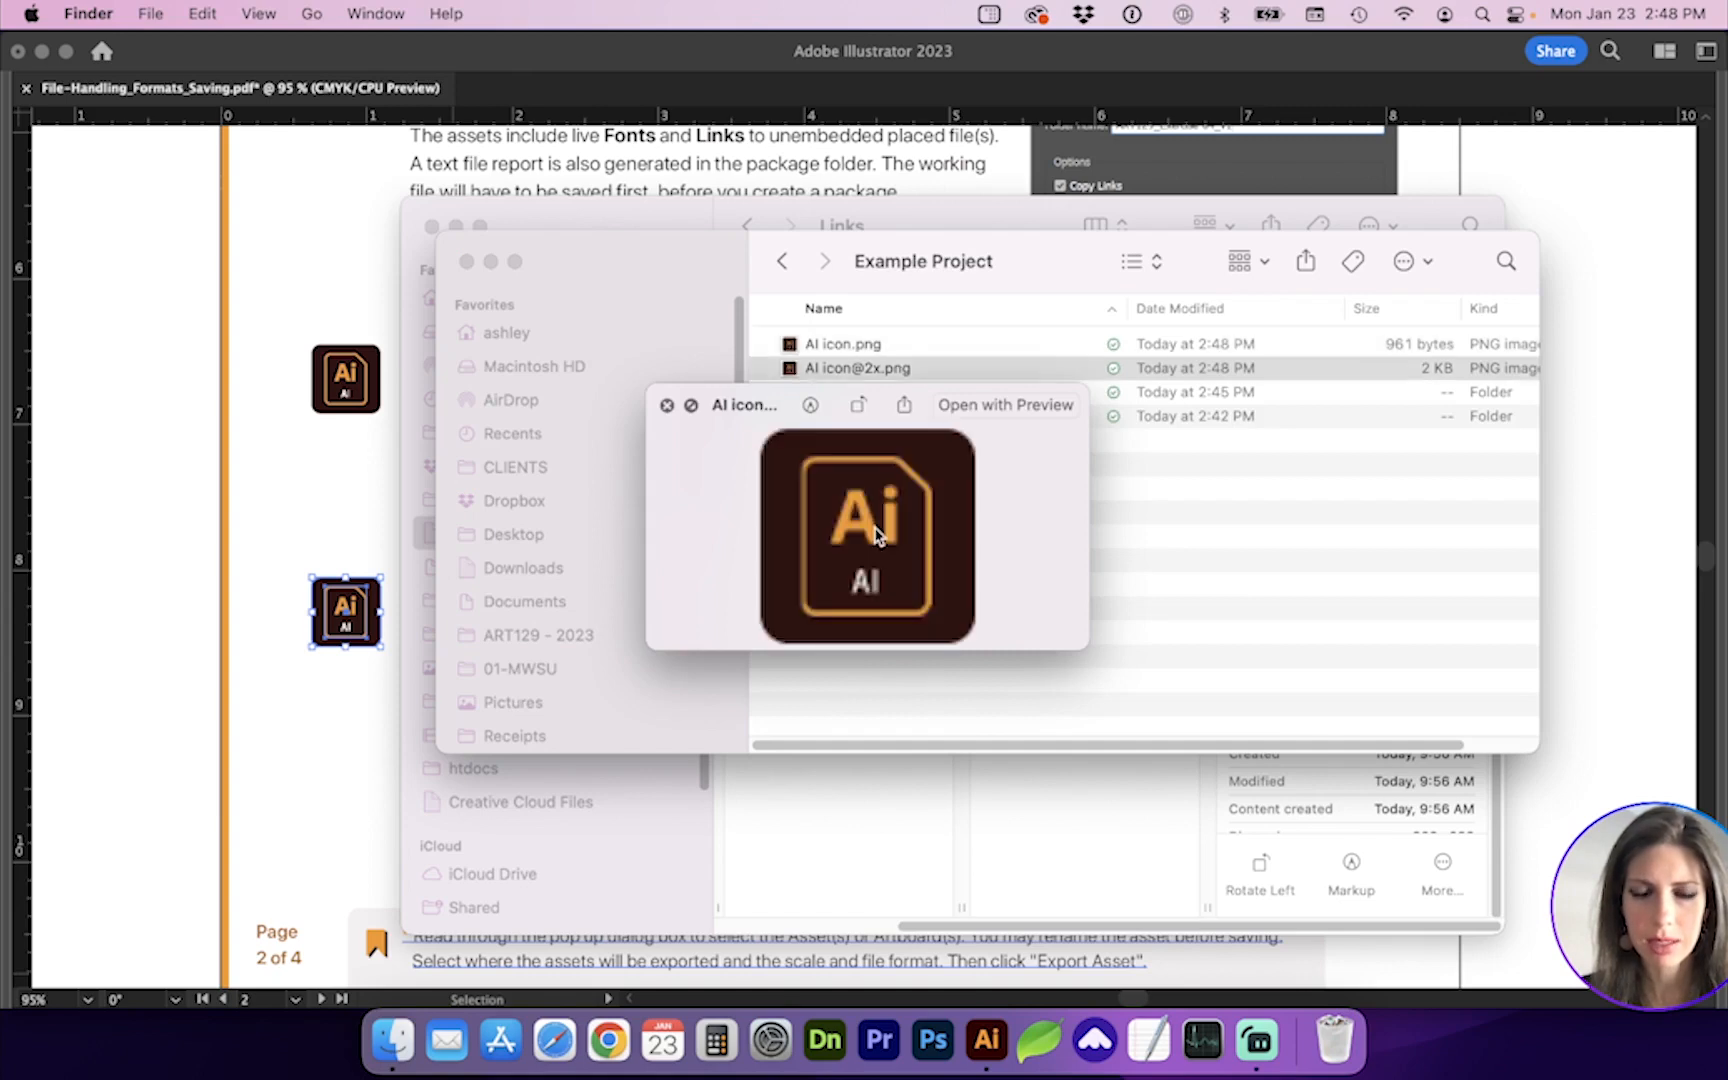
Move both exported AI icon PNGs to the Trash.
right_click(858, 366)
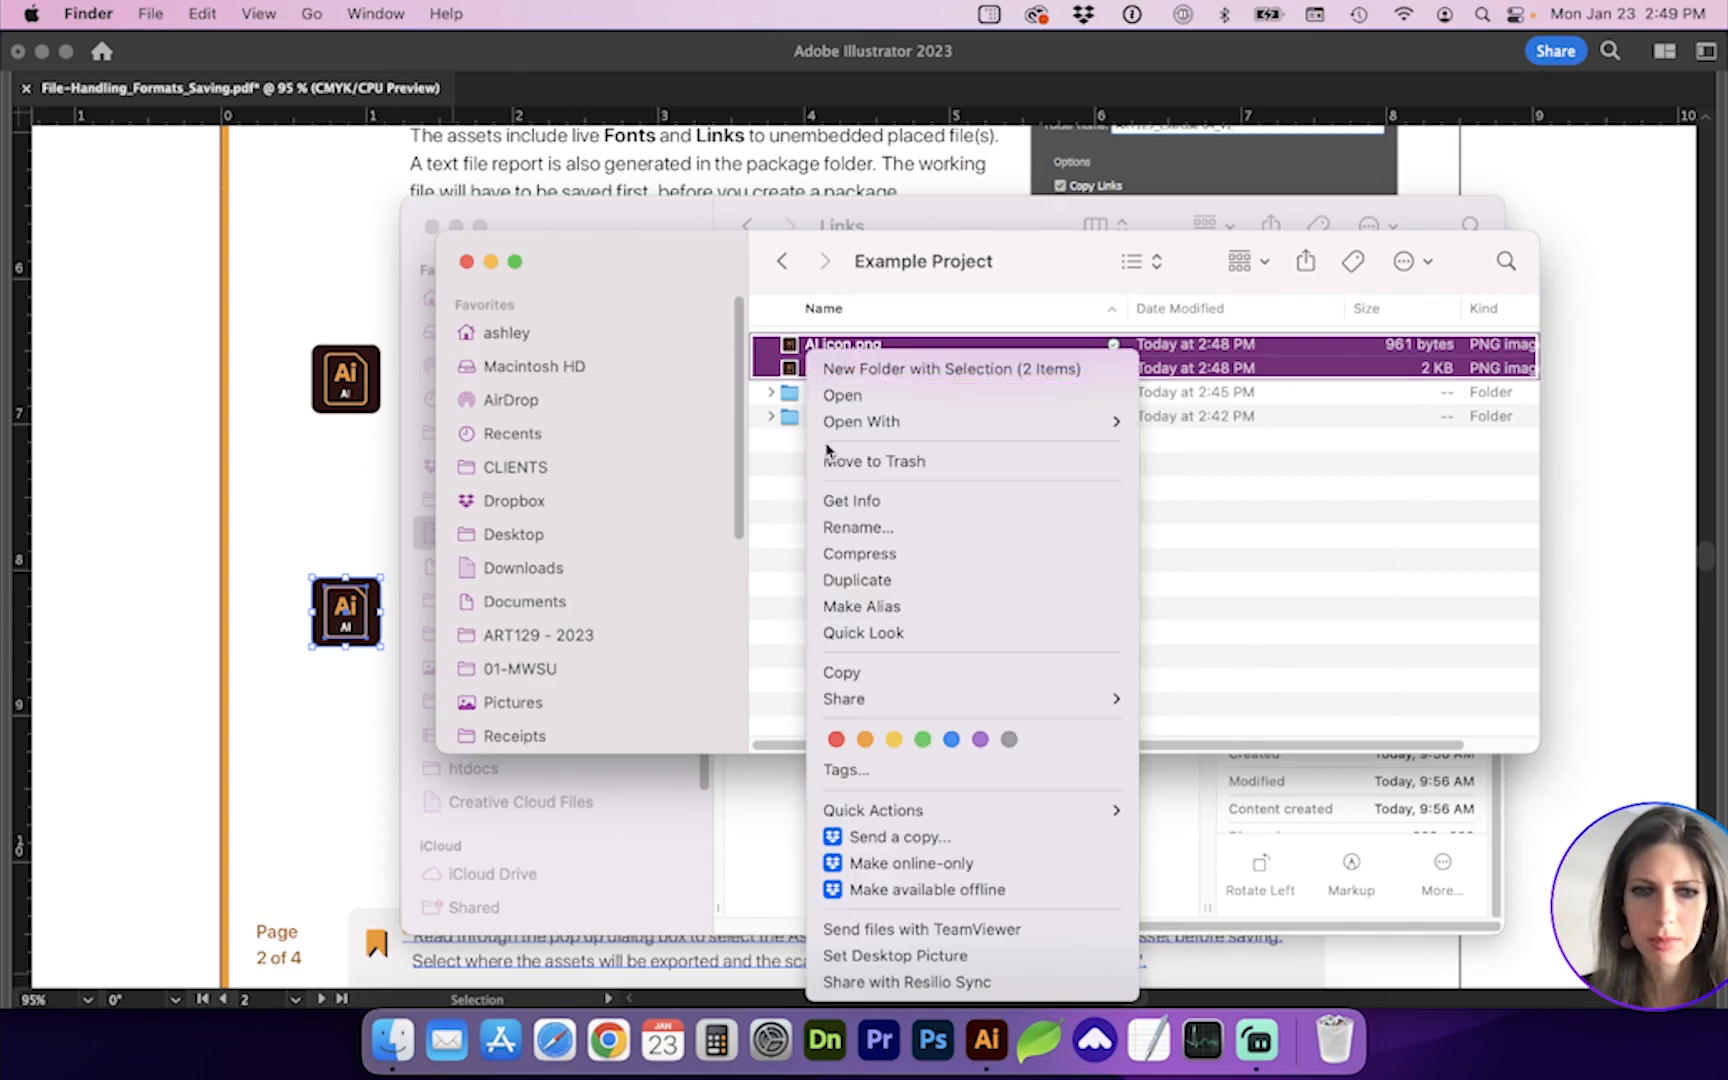
click(852, 500)
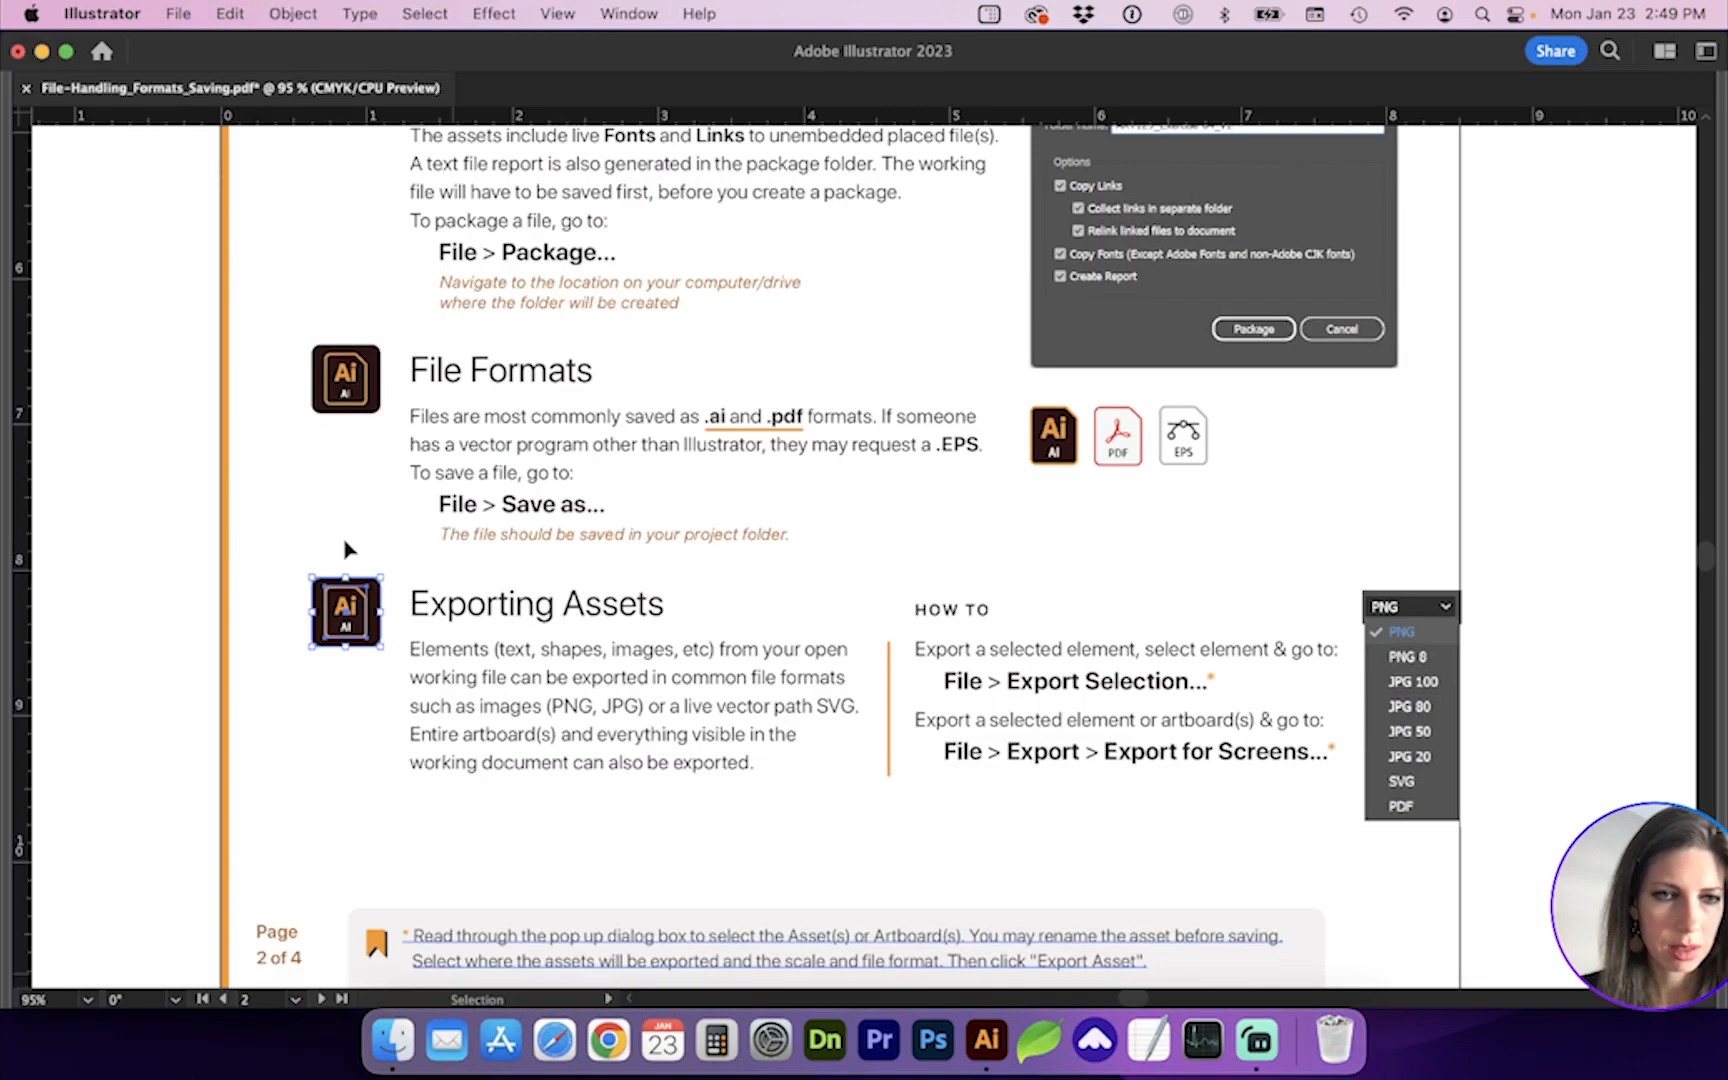
mouse_move(1044, 114)
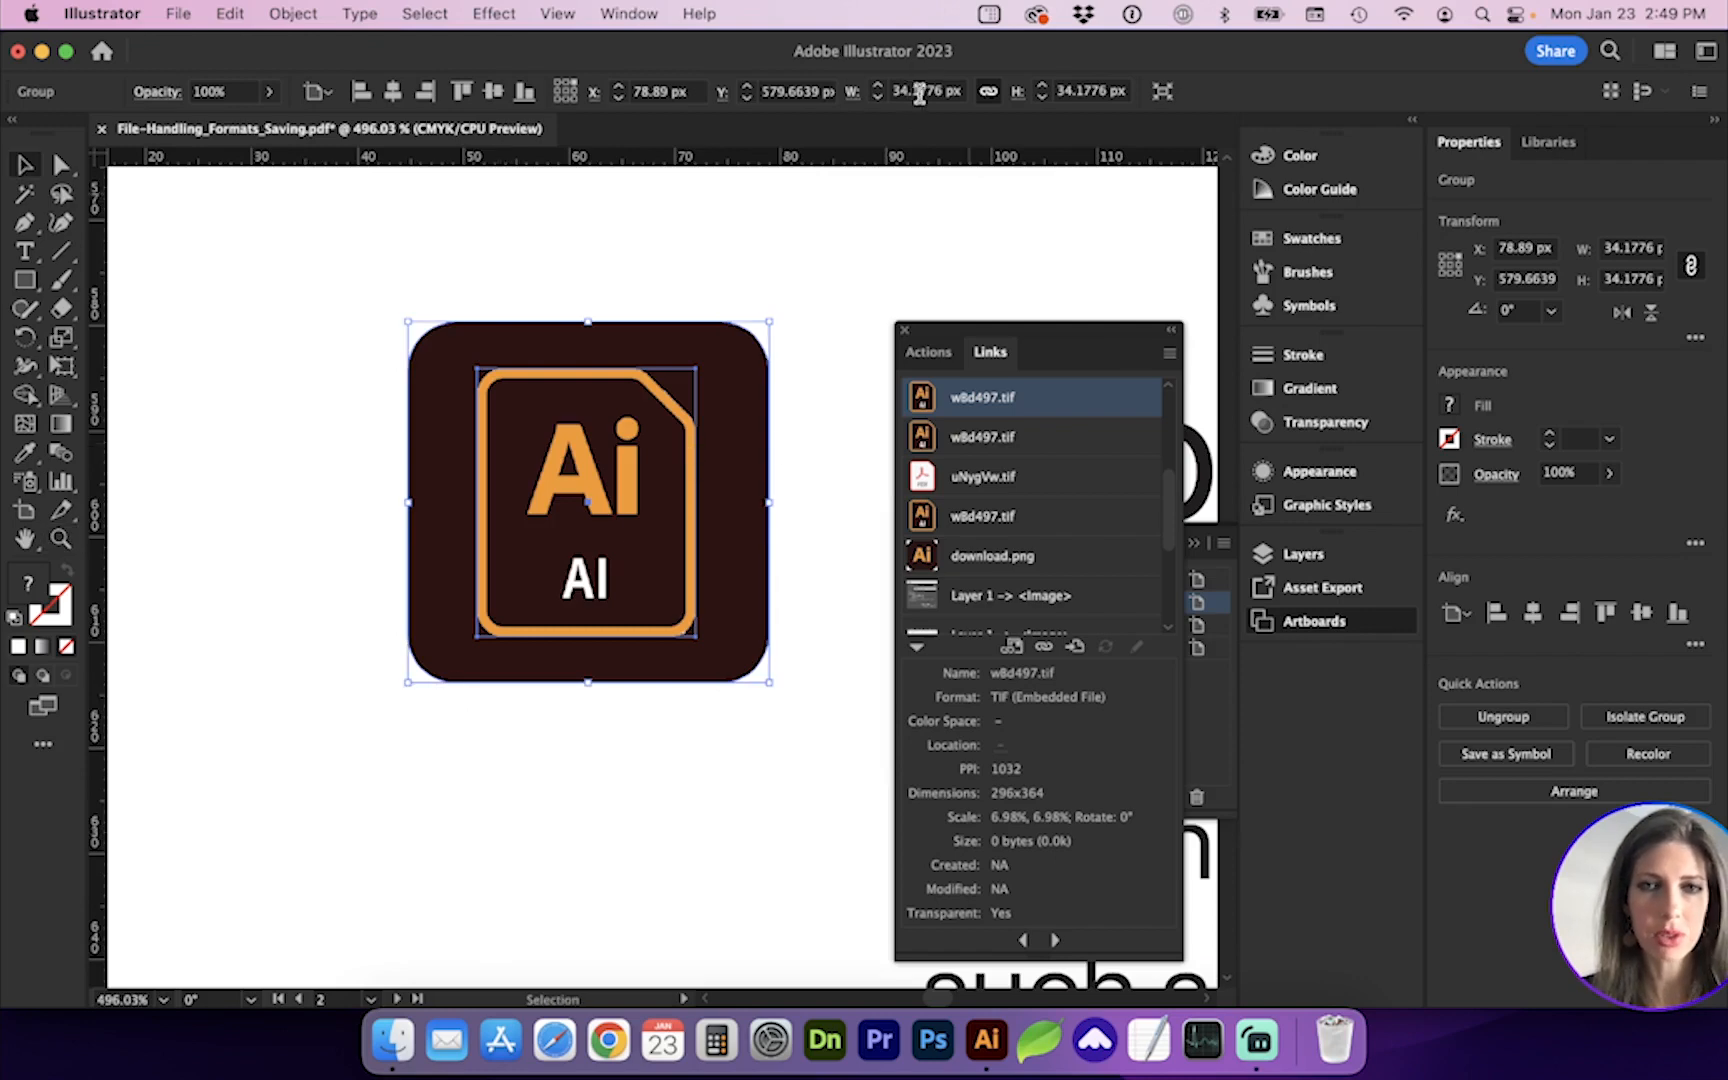
mouse_move(716, 518)
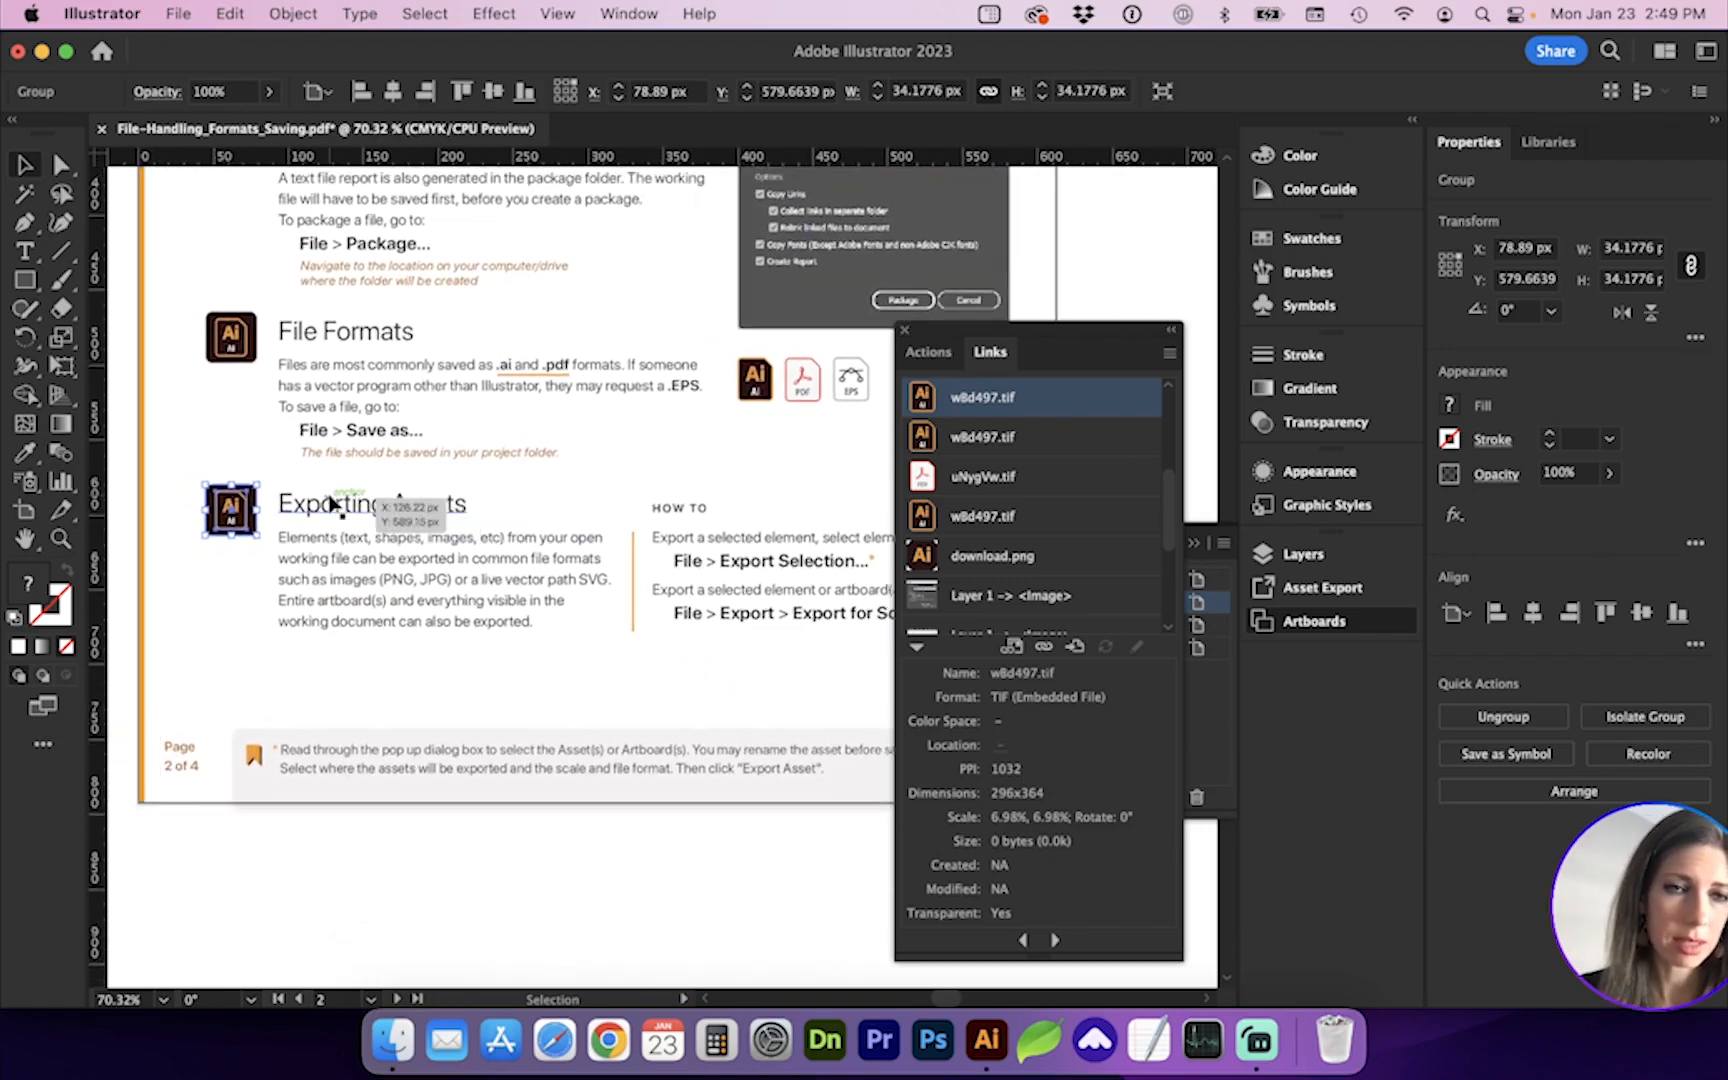
Bring up Export for Screens with the Ai icon added as Asset 8.
click(178, 14)
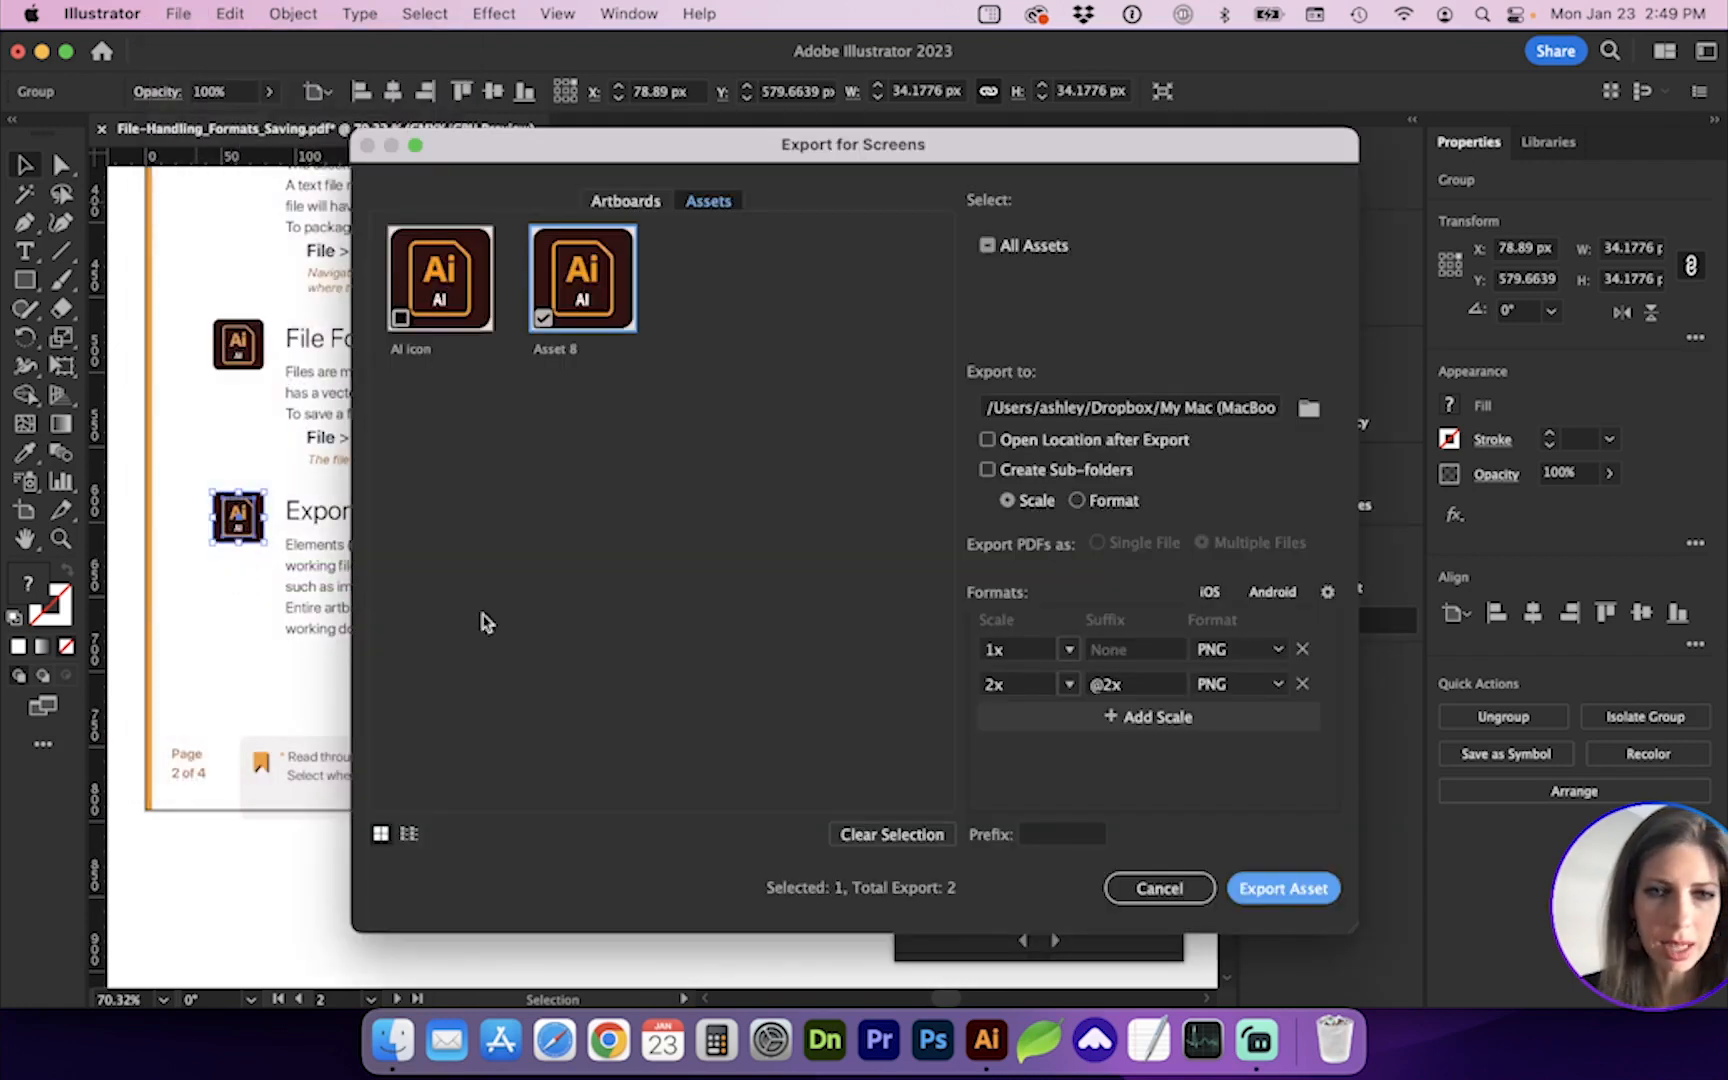
Trim Asset 8's export to a single 72 ppi PNG, removing the 2x size.
click(1030, 648)
text(300 ppi)
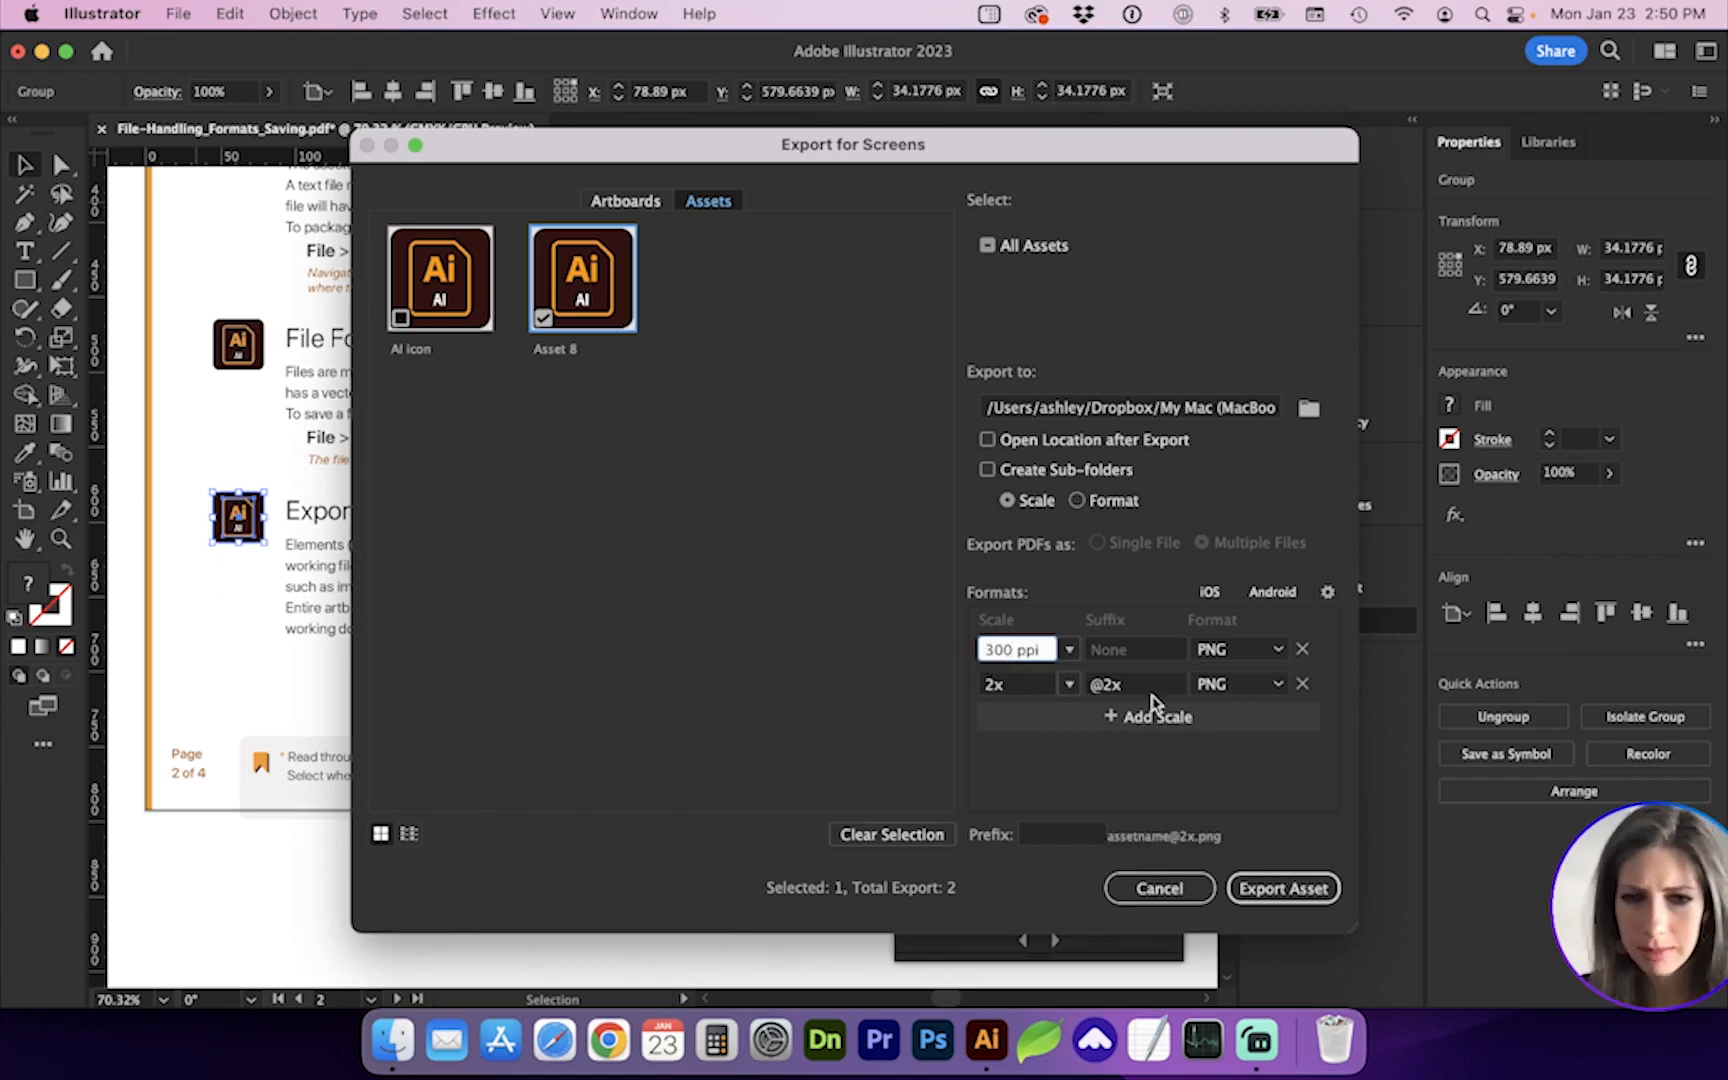
click(1302, 684)
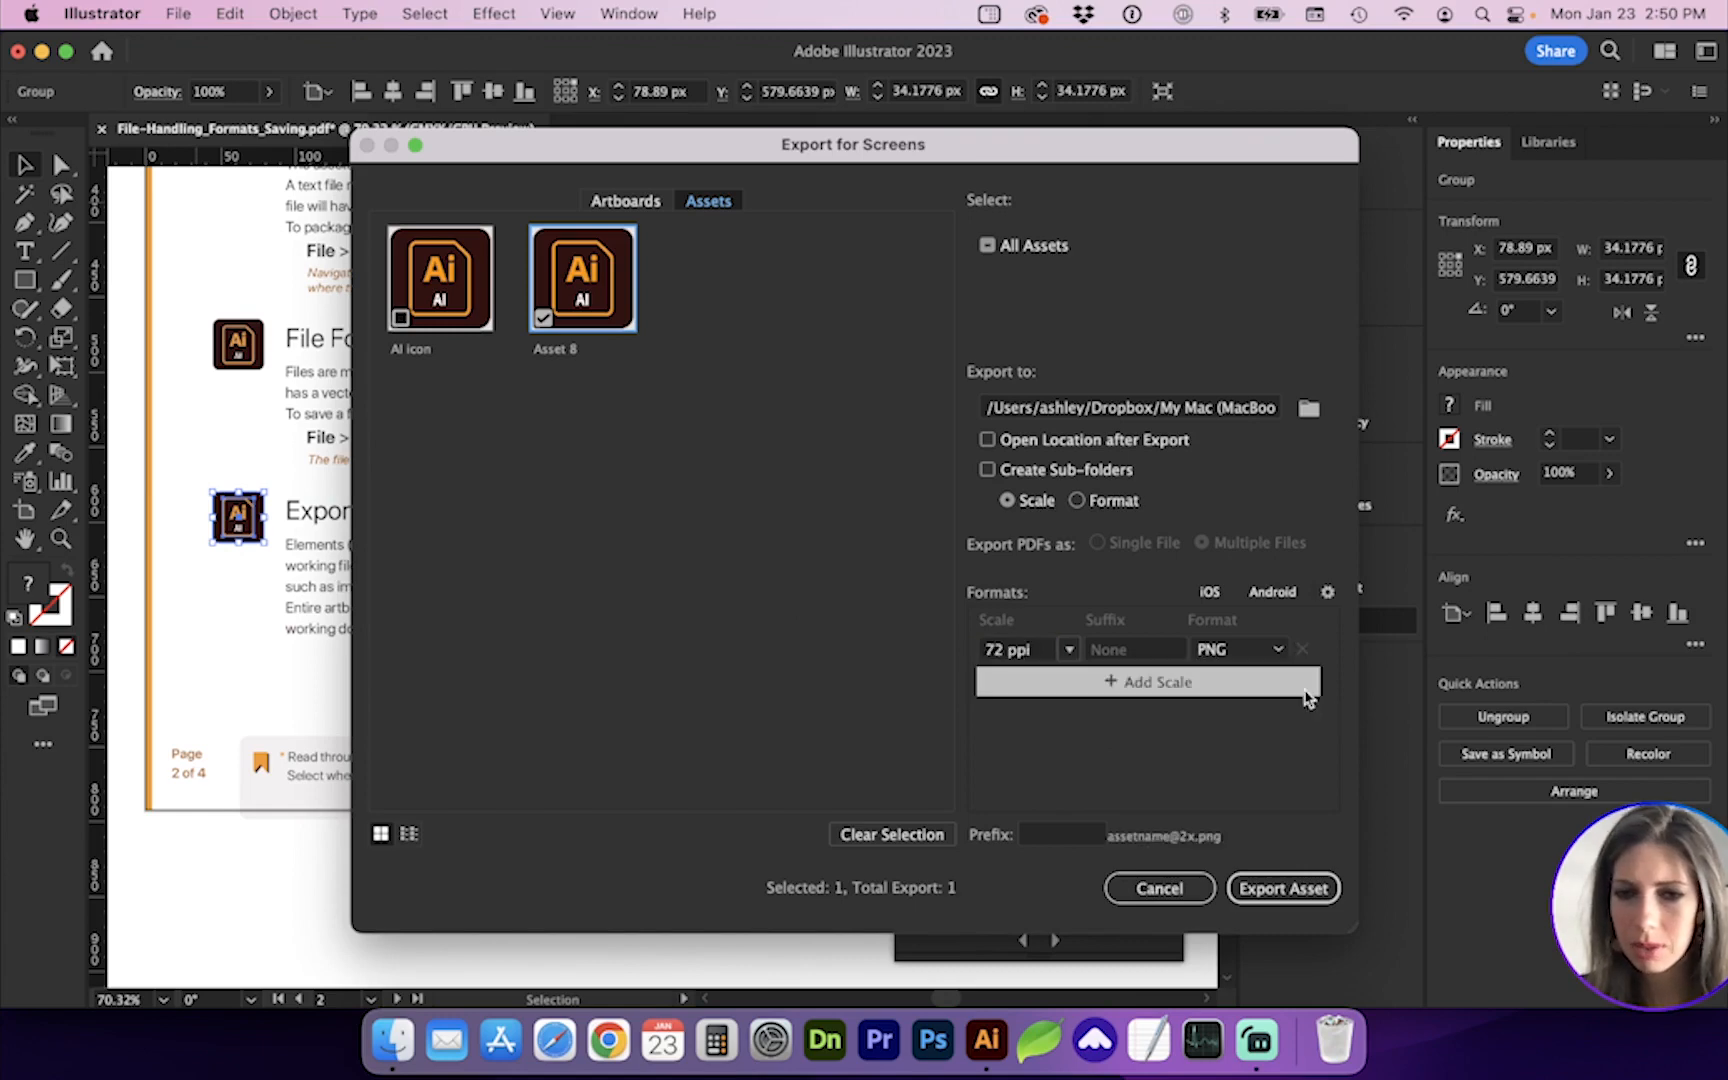
click(1014, 650)
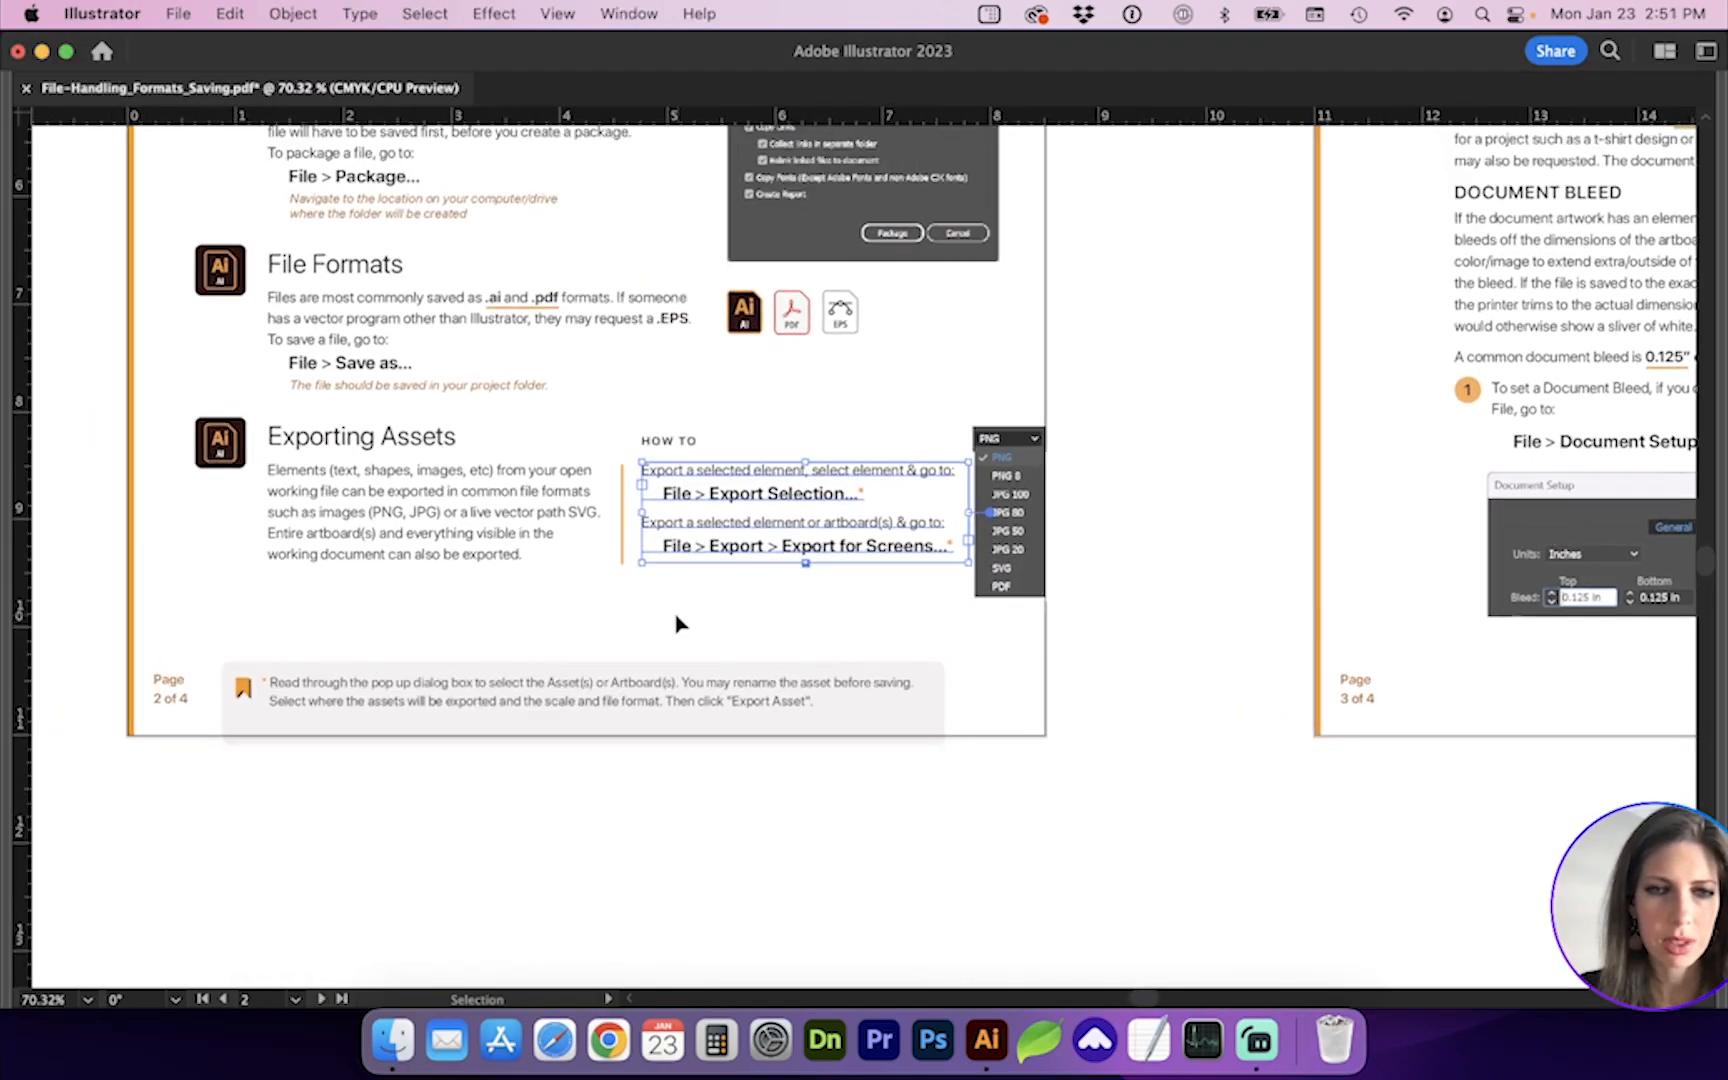
Switch screen export to whole artboards and reselect Artboards 1–2 for export.
click(178, 14)
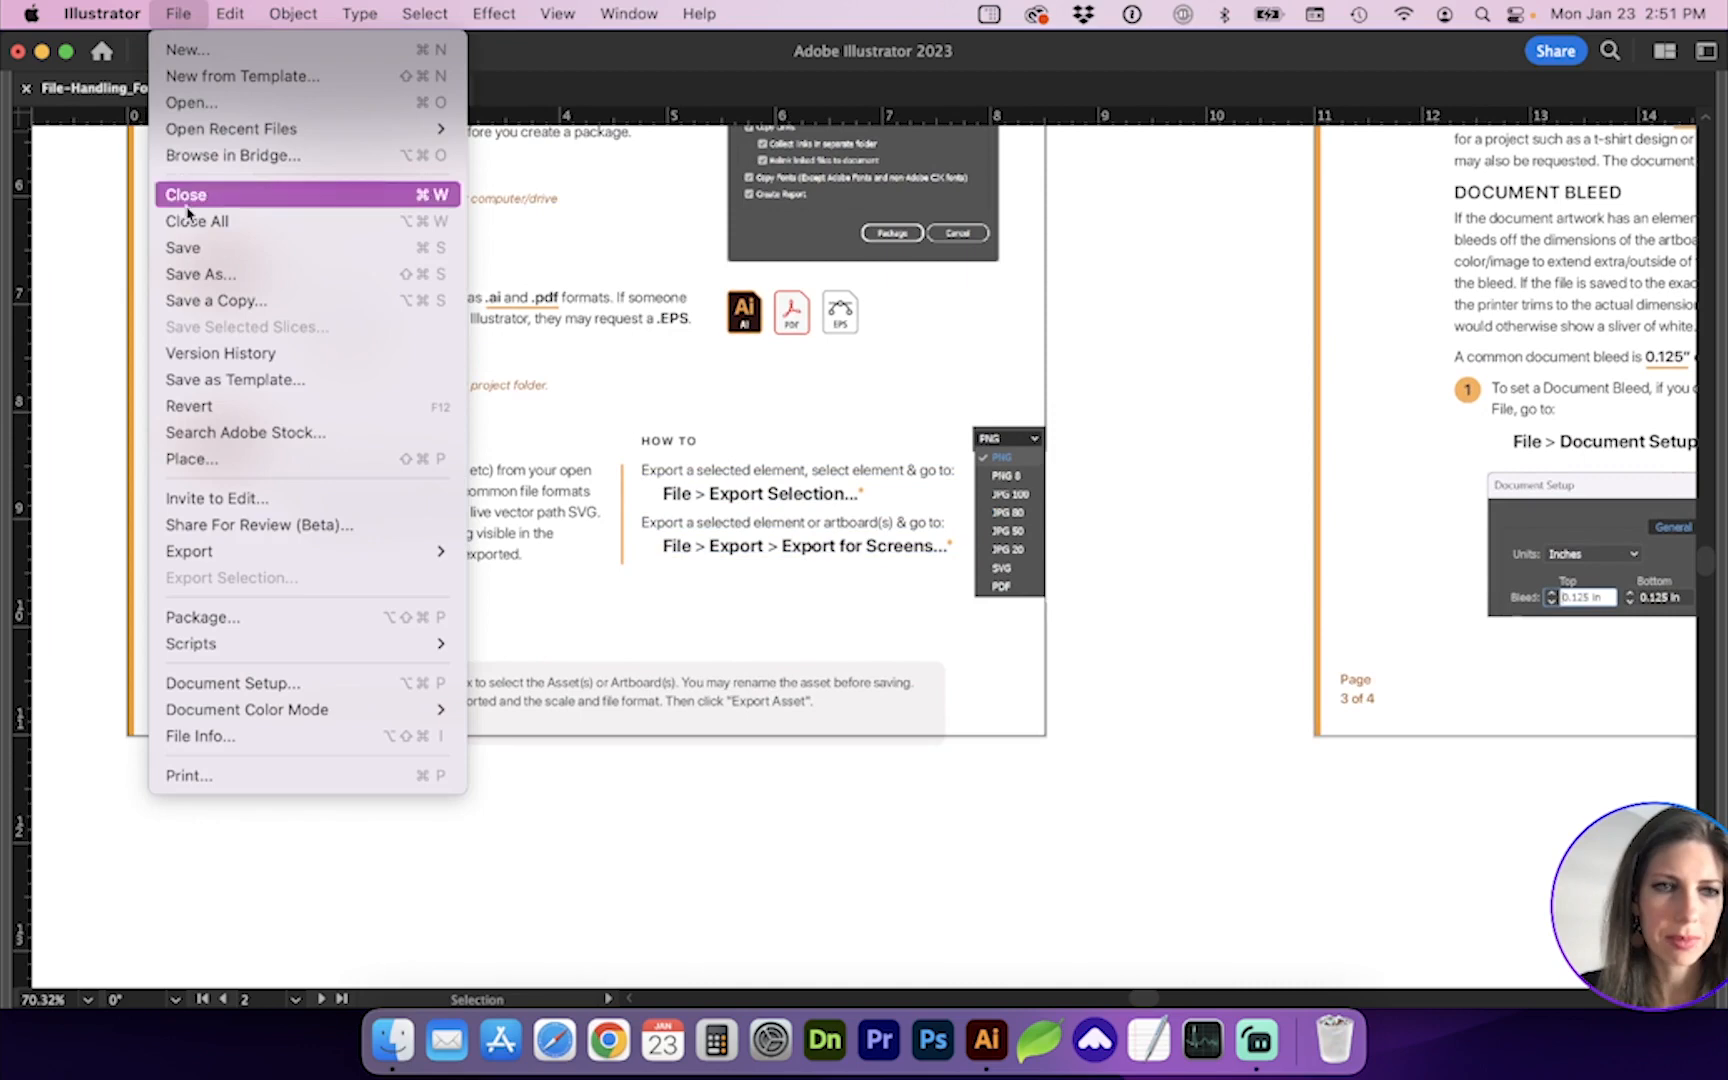
mouse_move(188, 552)
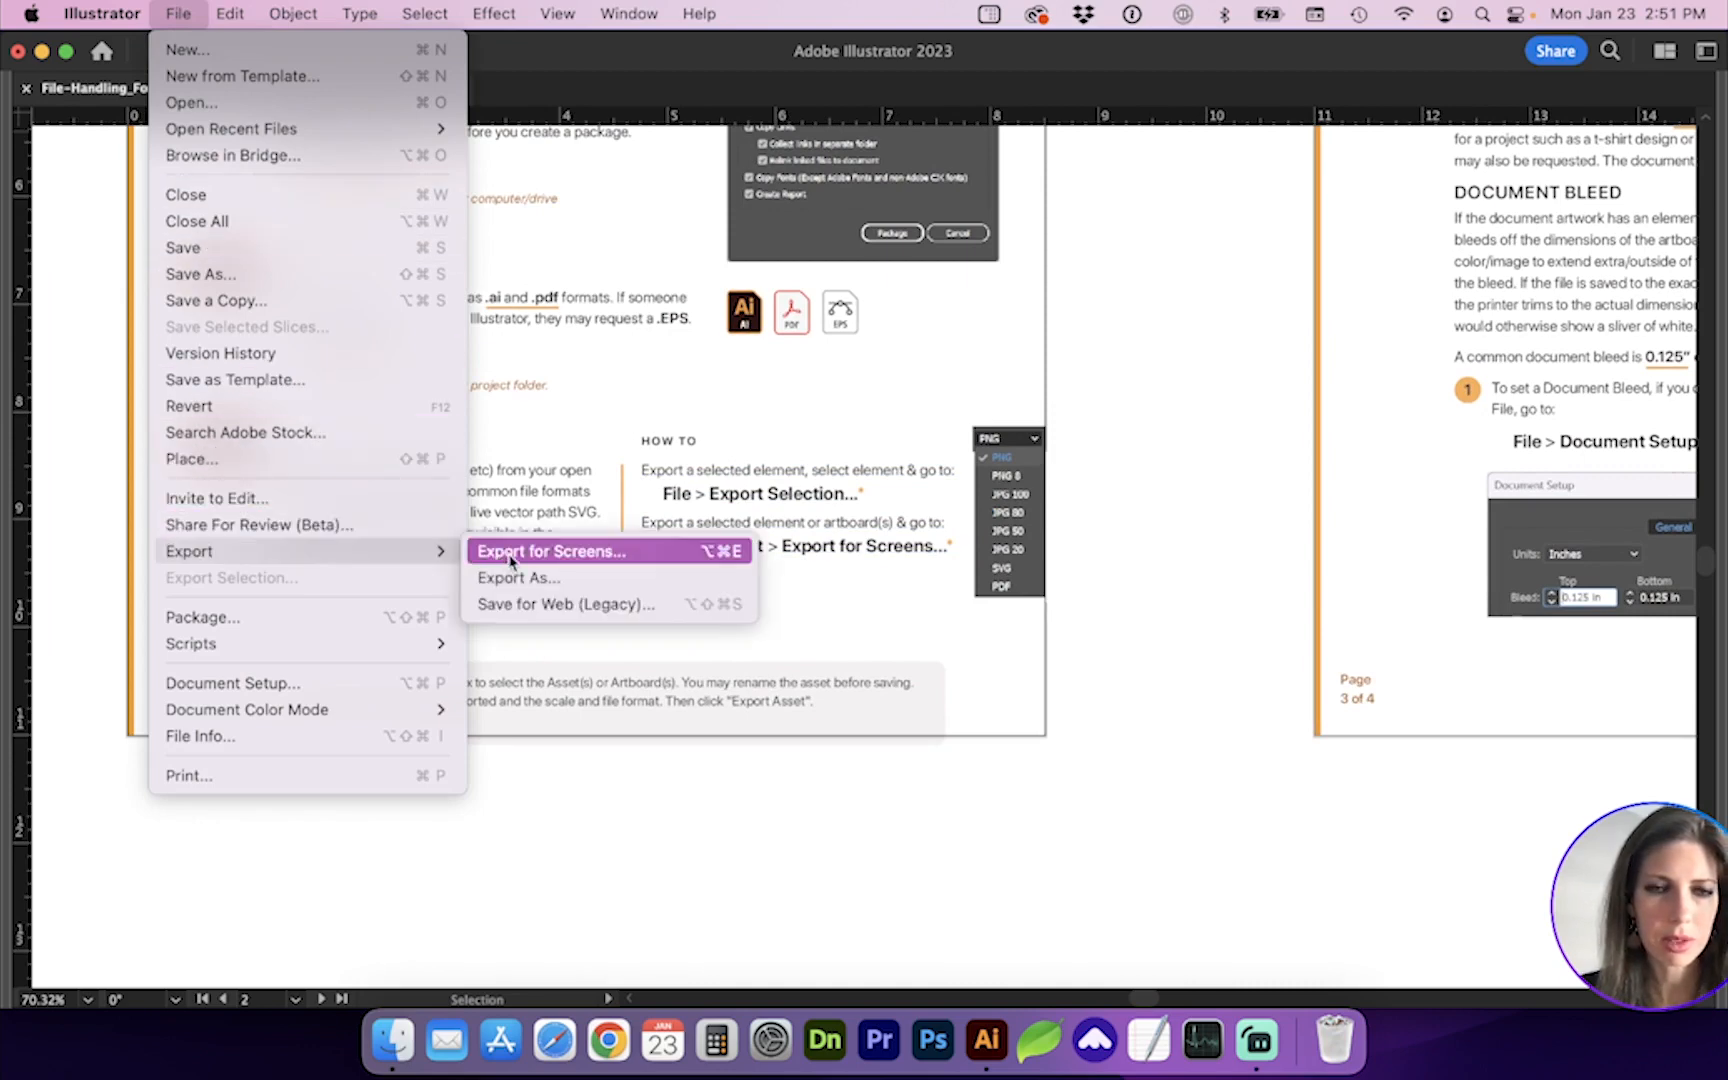
click(552, 552)
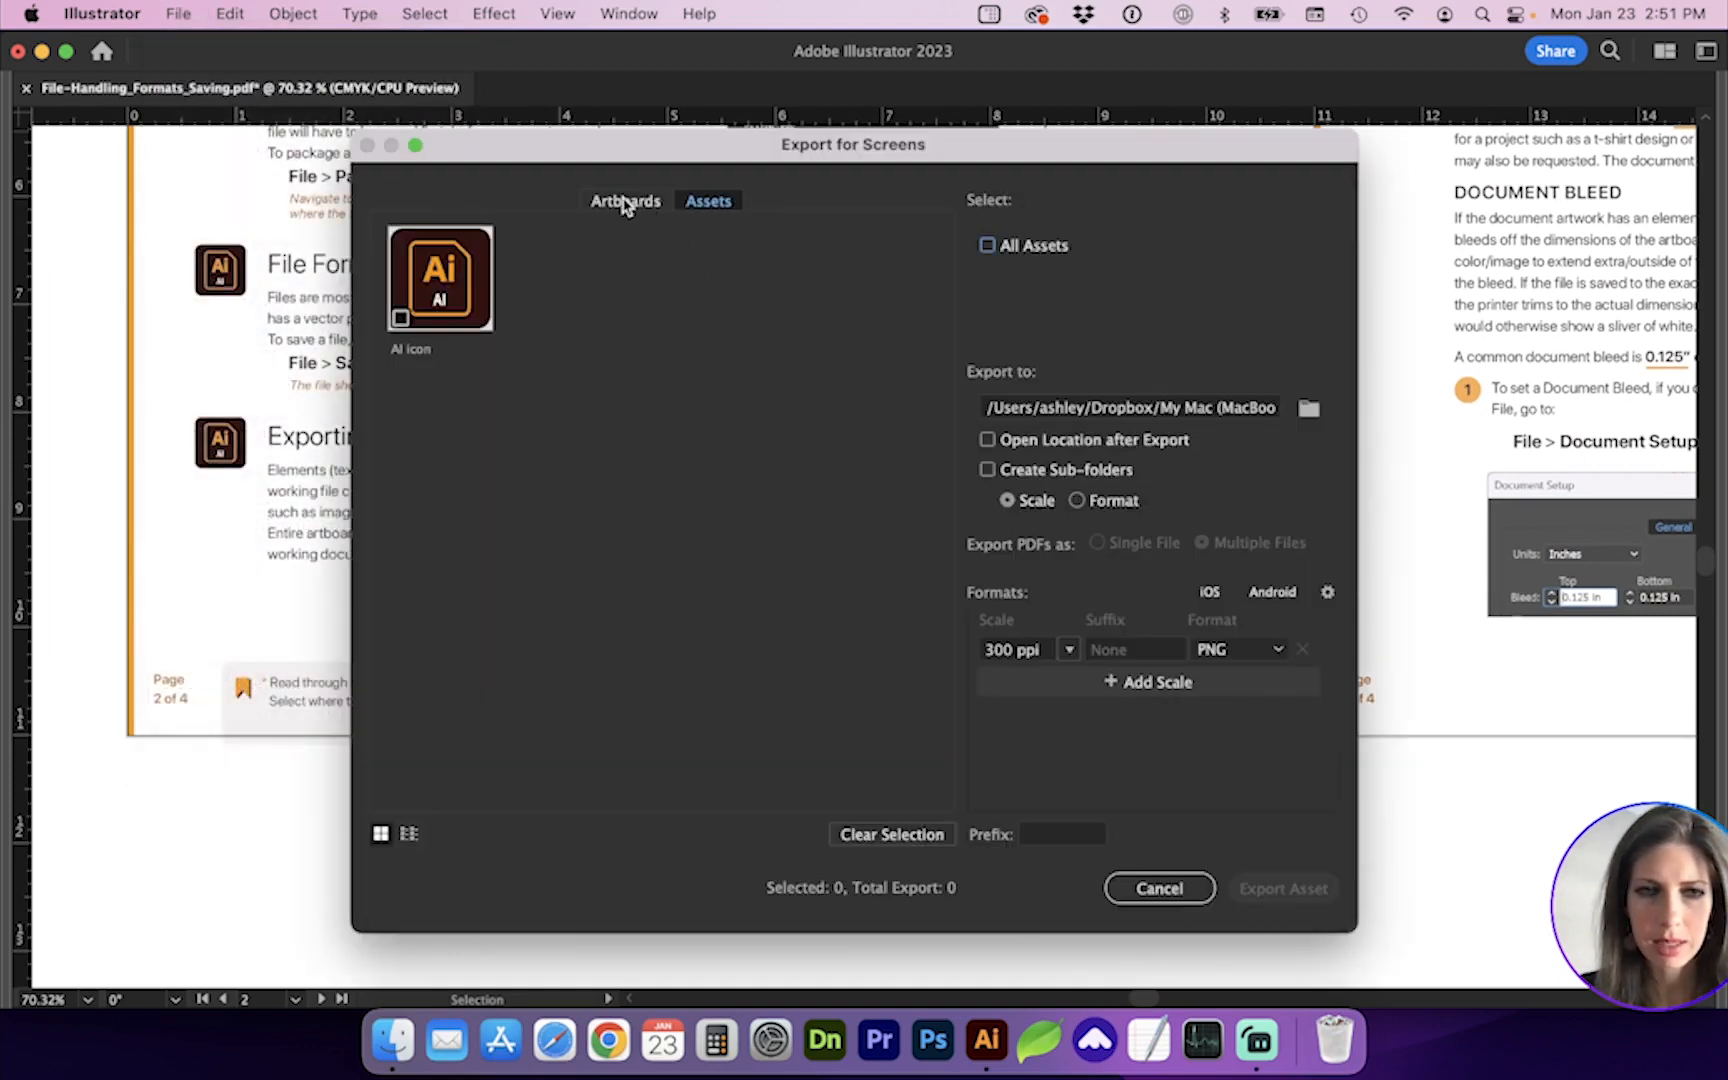
click(624, 200)
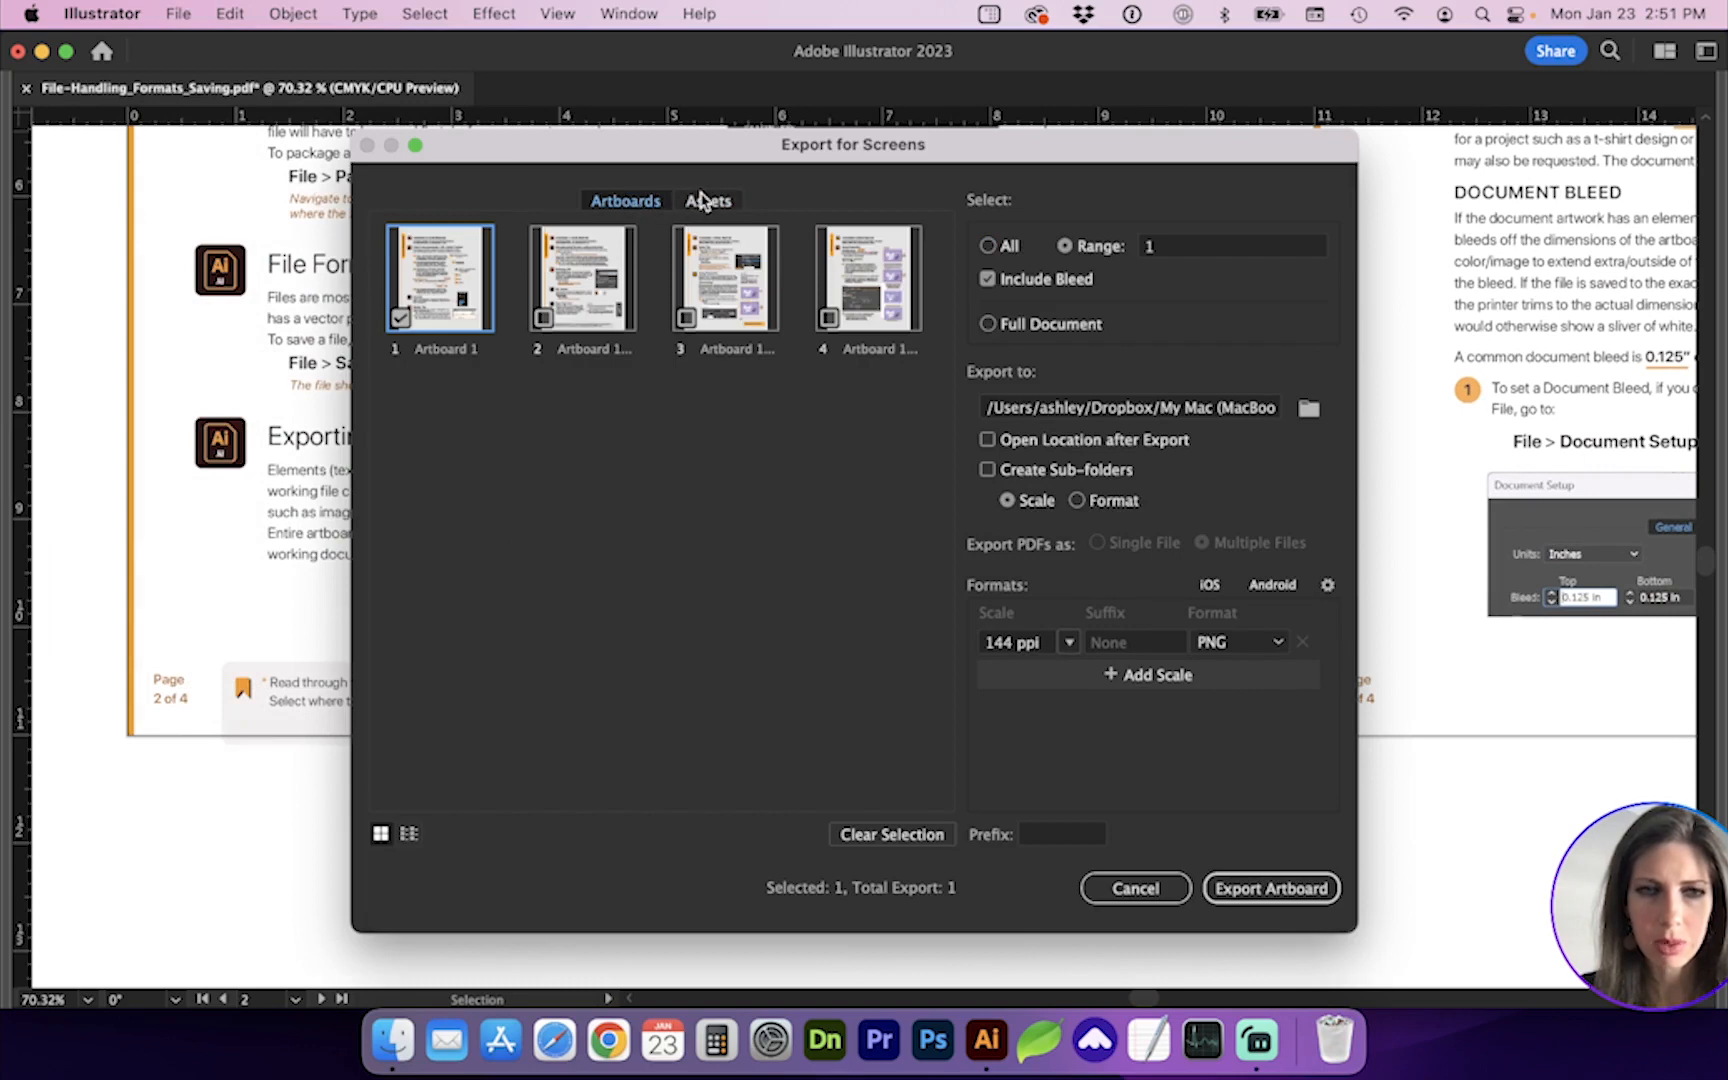
click(402, 318)
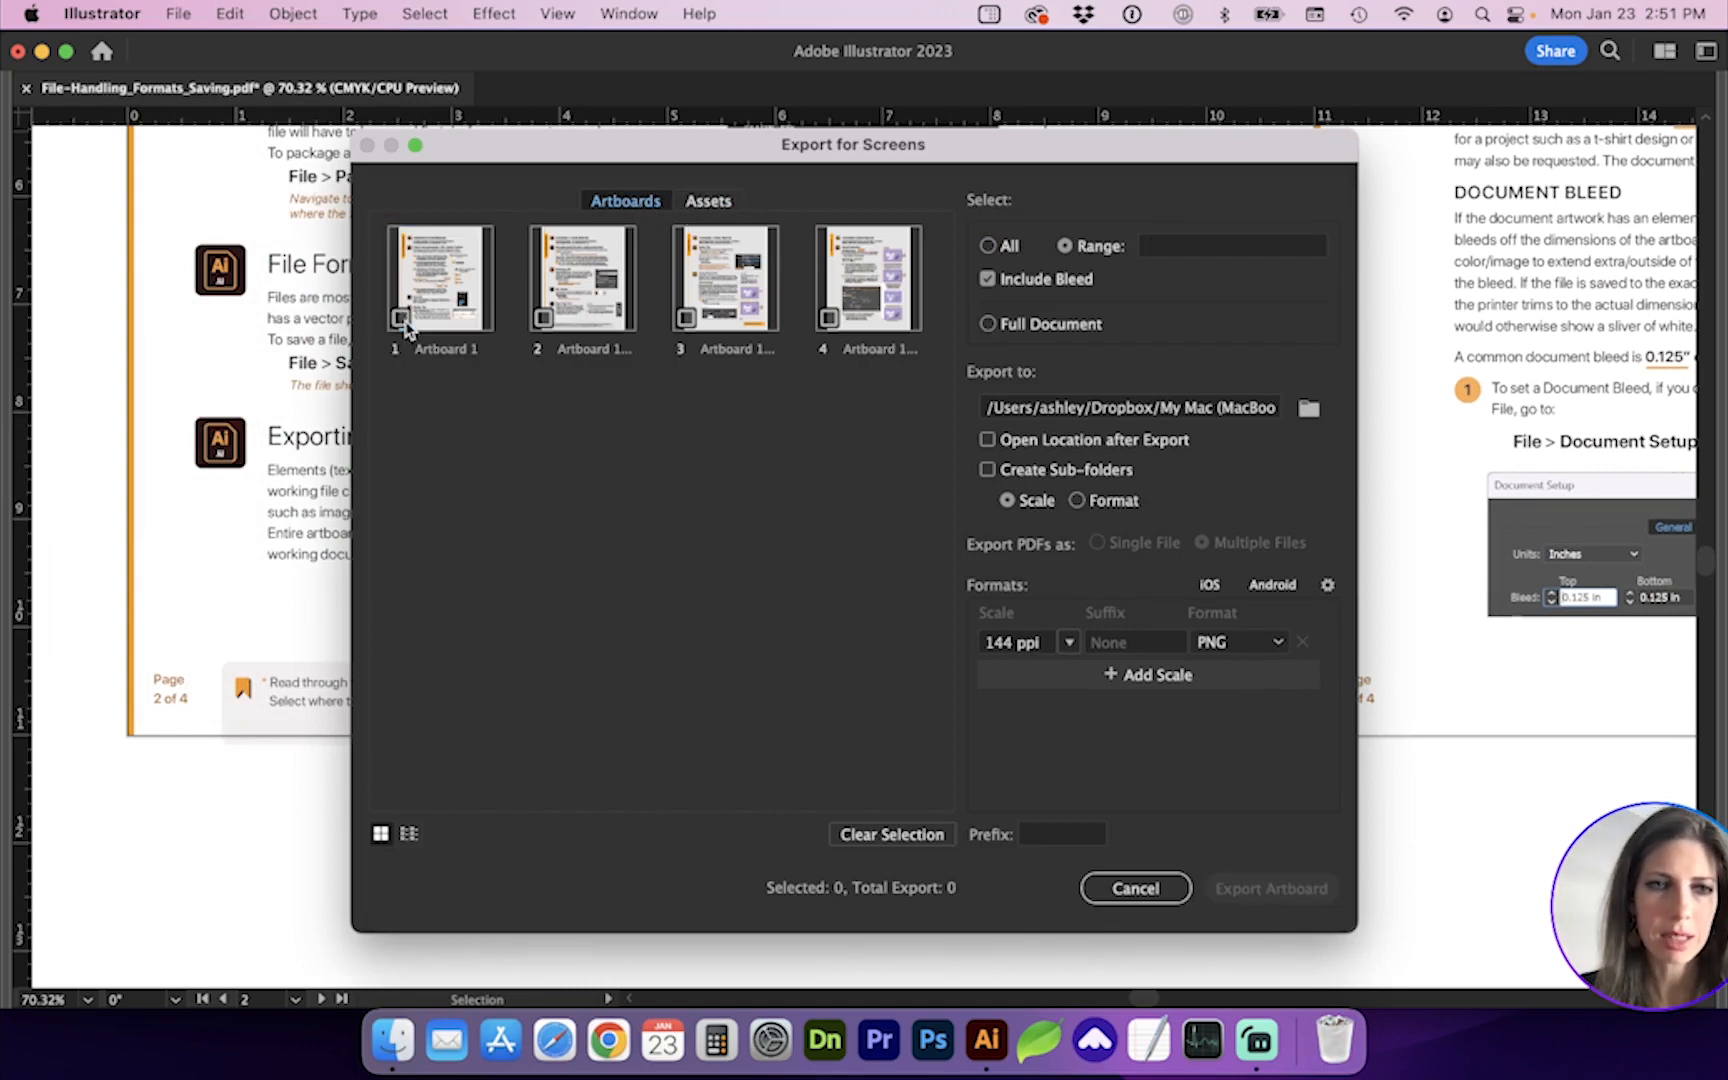
click(400, 318)
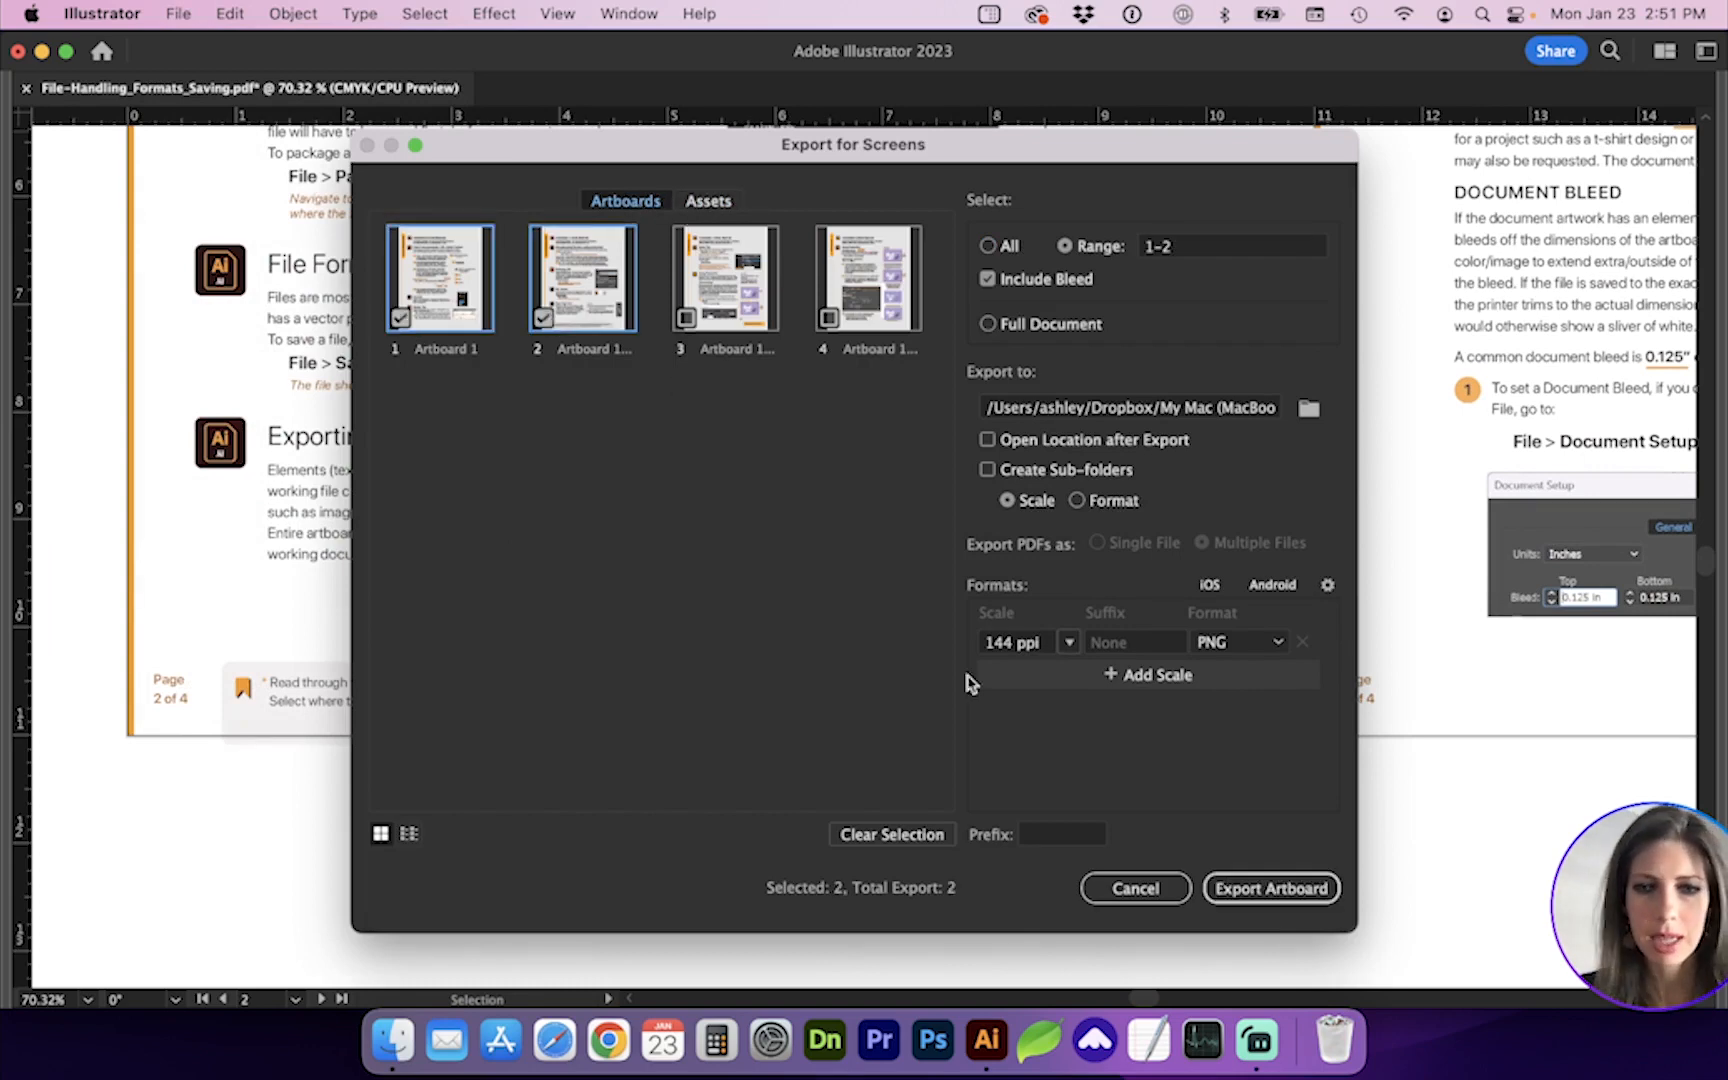
Keep PNG as the export format from the Format list.
click(1238, 642)
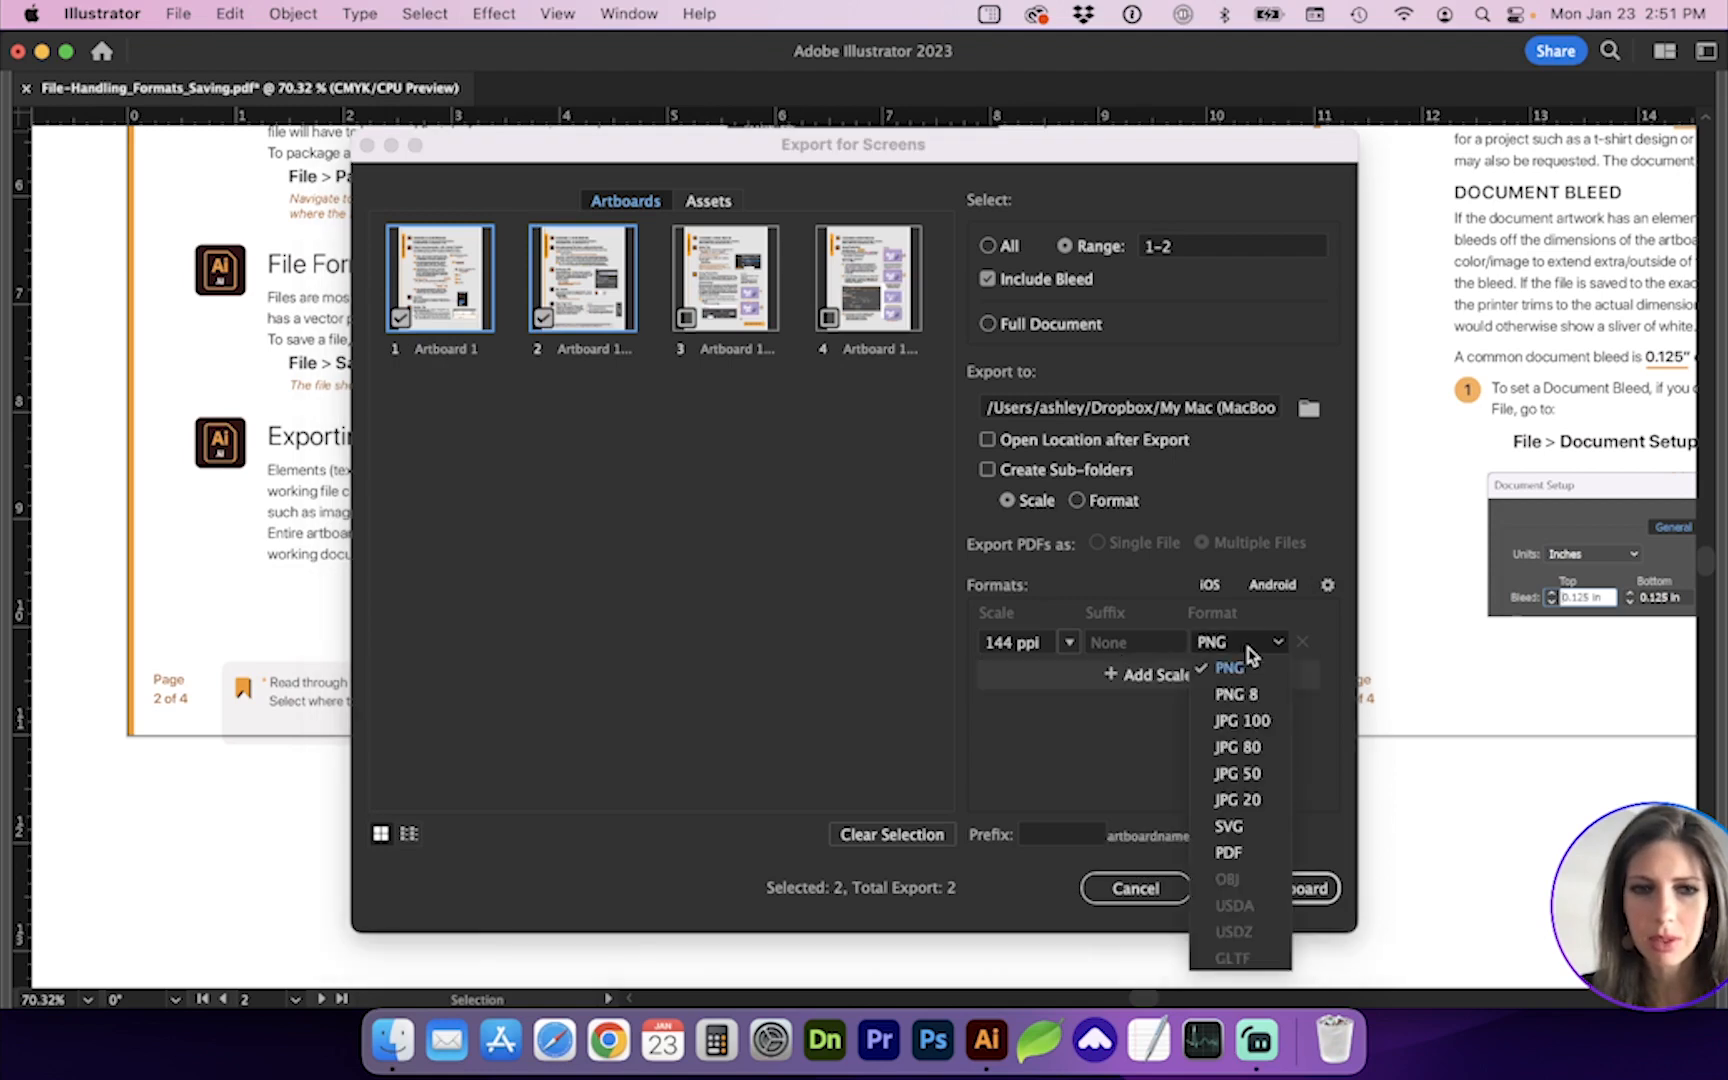
click(1228, 852)
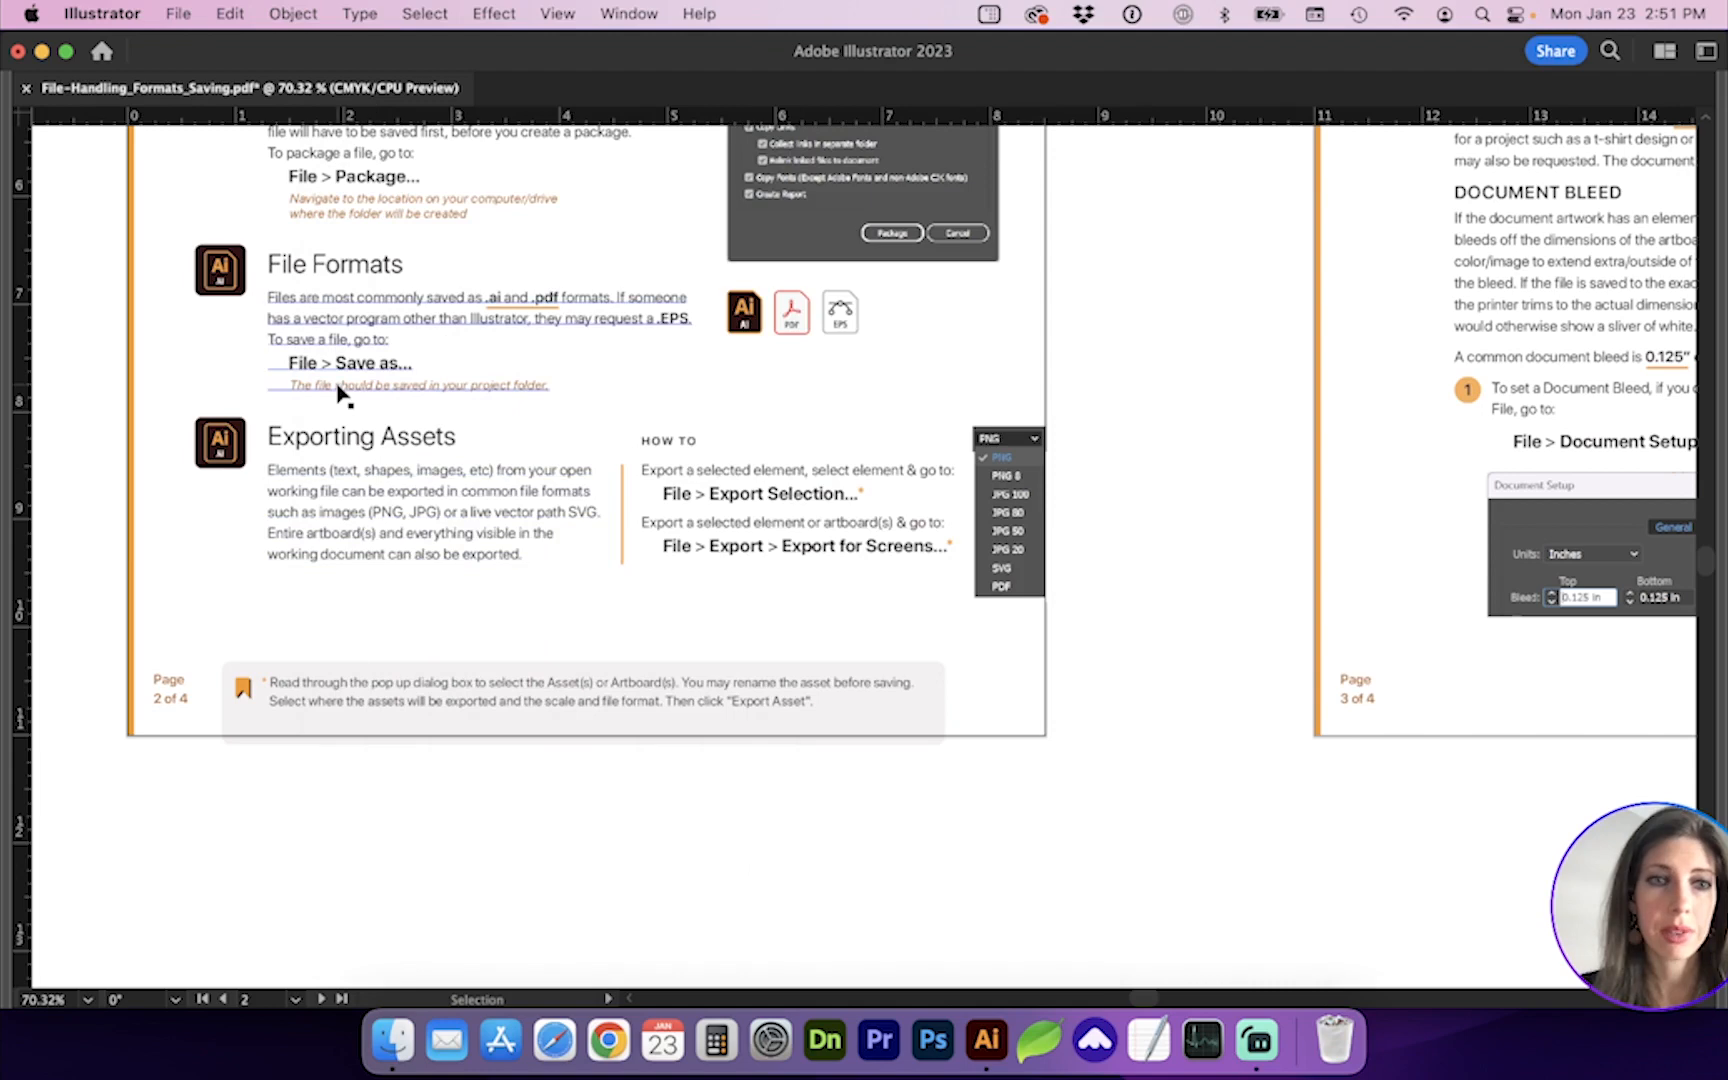
Export the handout as File-Handling_Formats_Saving.jpg into Example Project with default JPEG options.
scroll(down, 3)
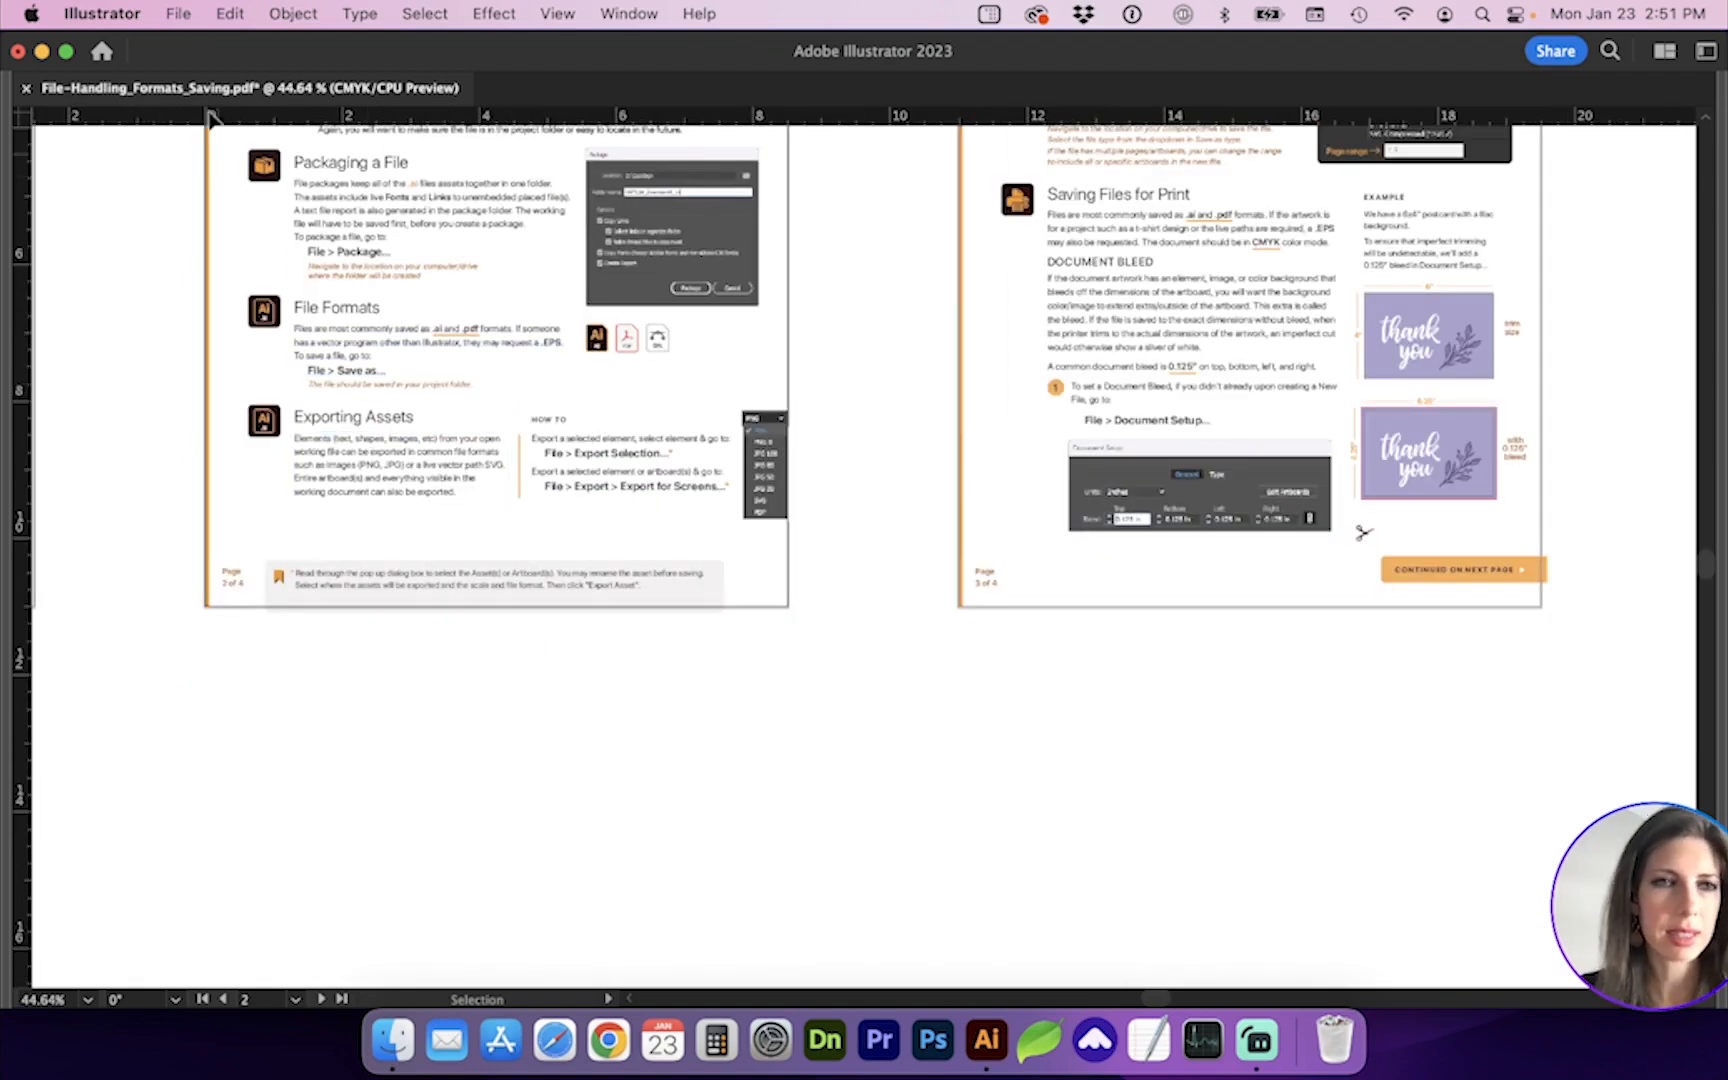
click(178, 14)
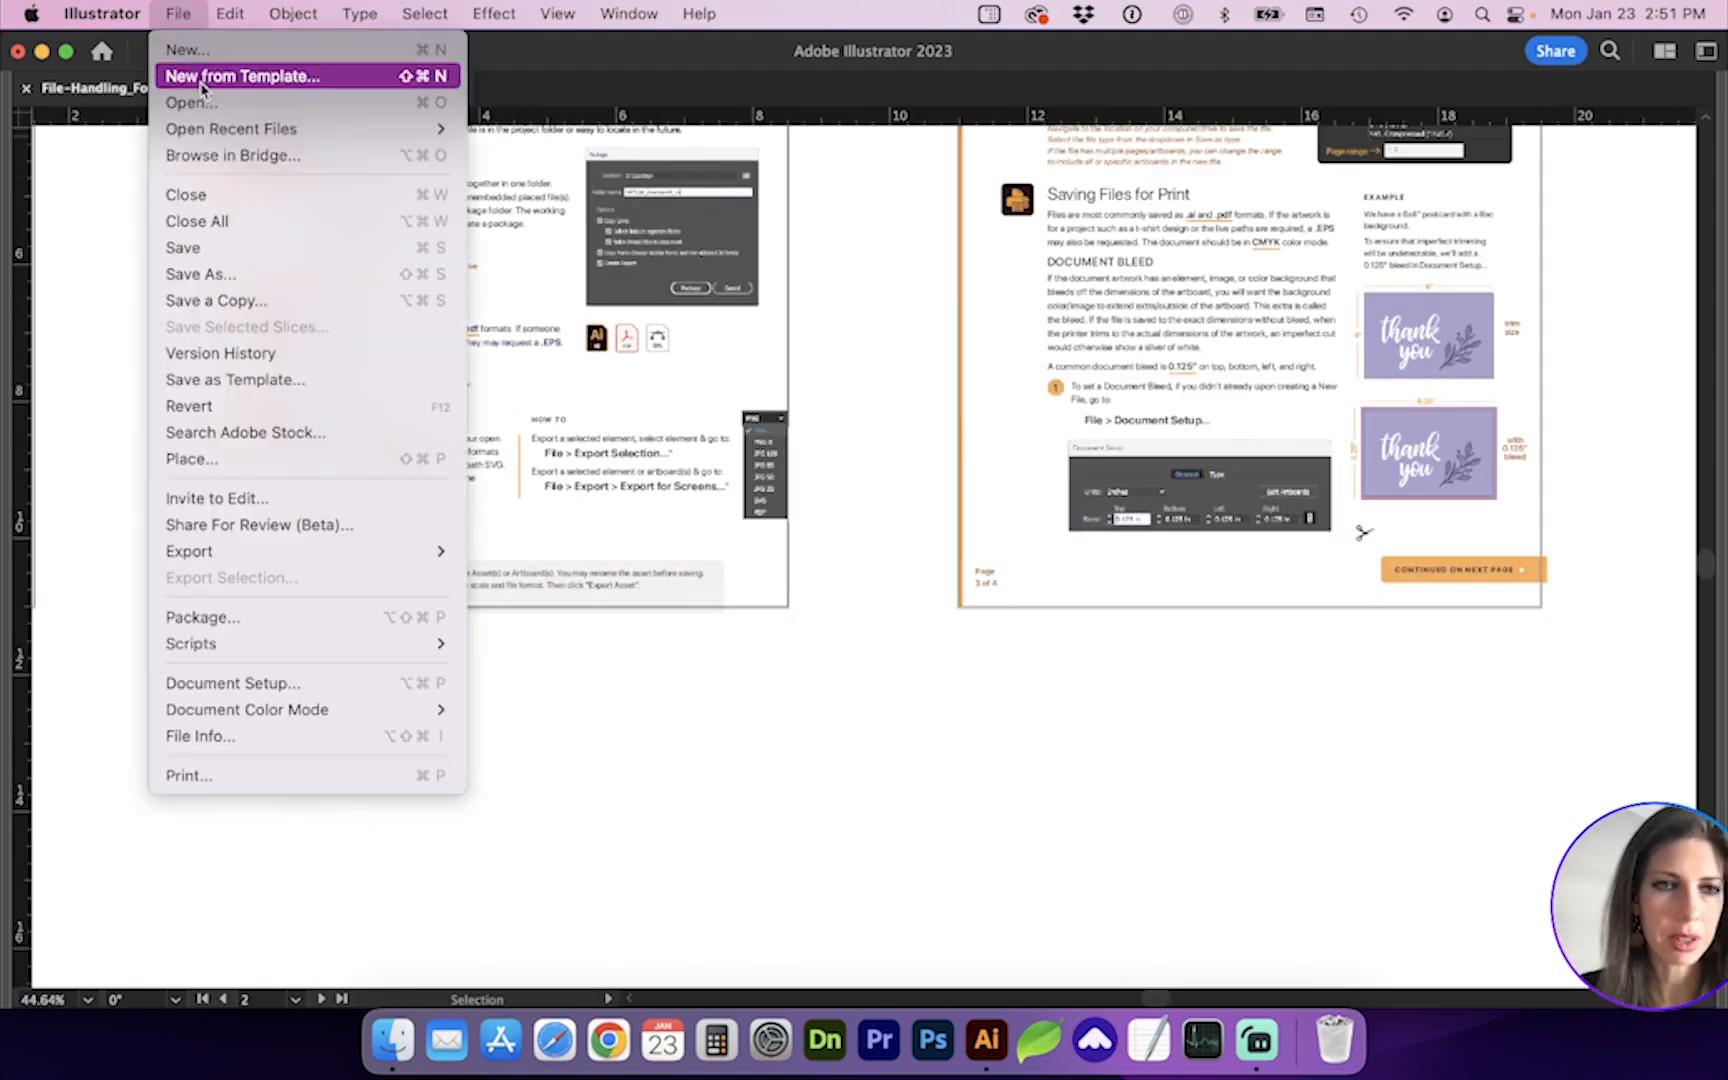
mouse_move(190, 552)
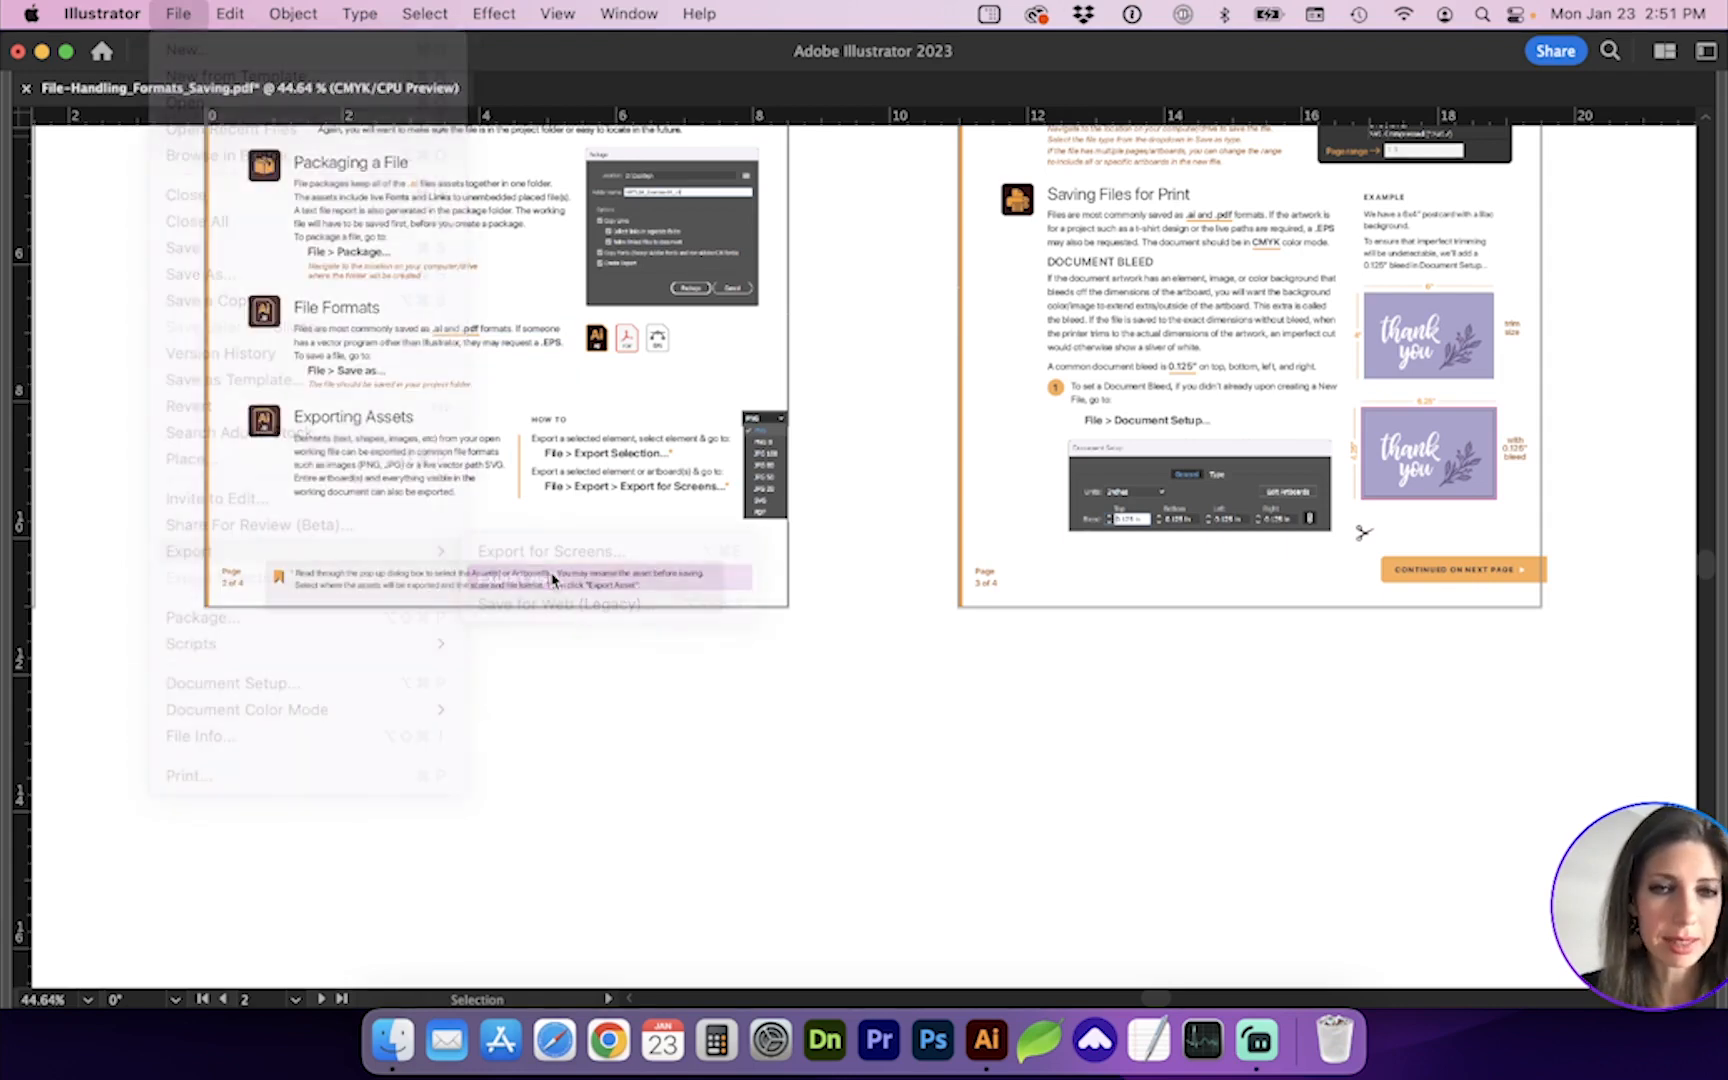
click(188, 552)
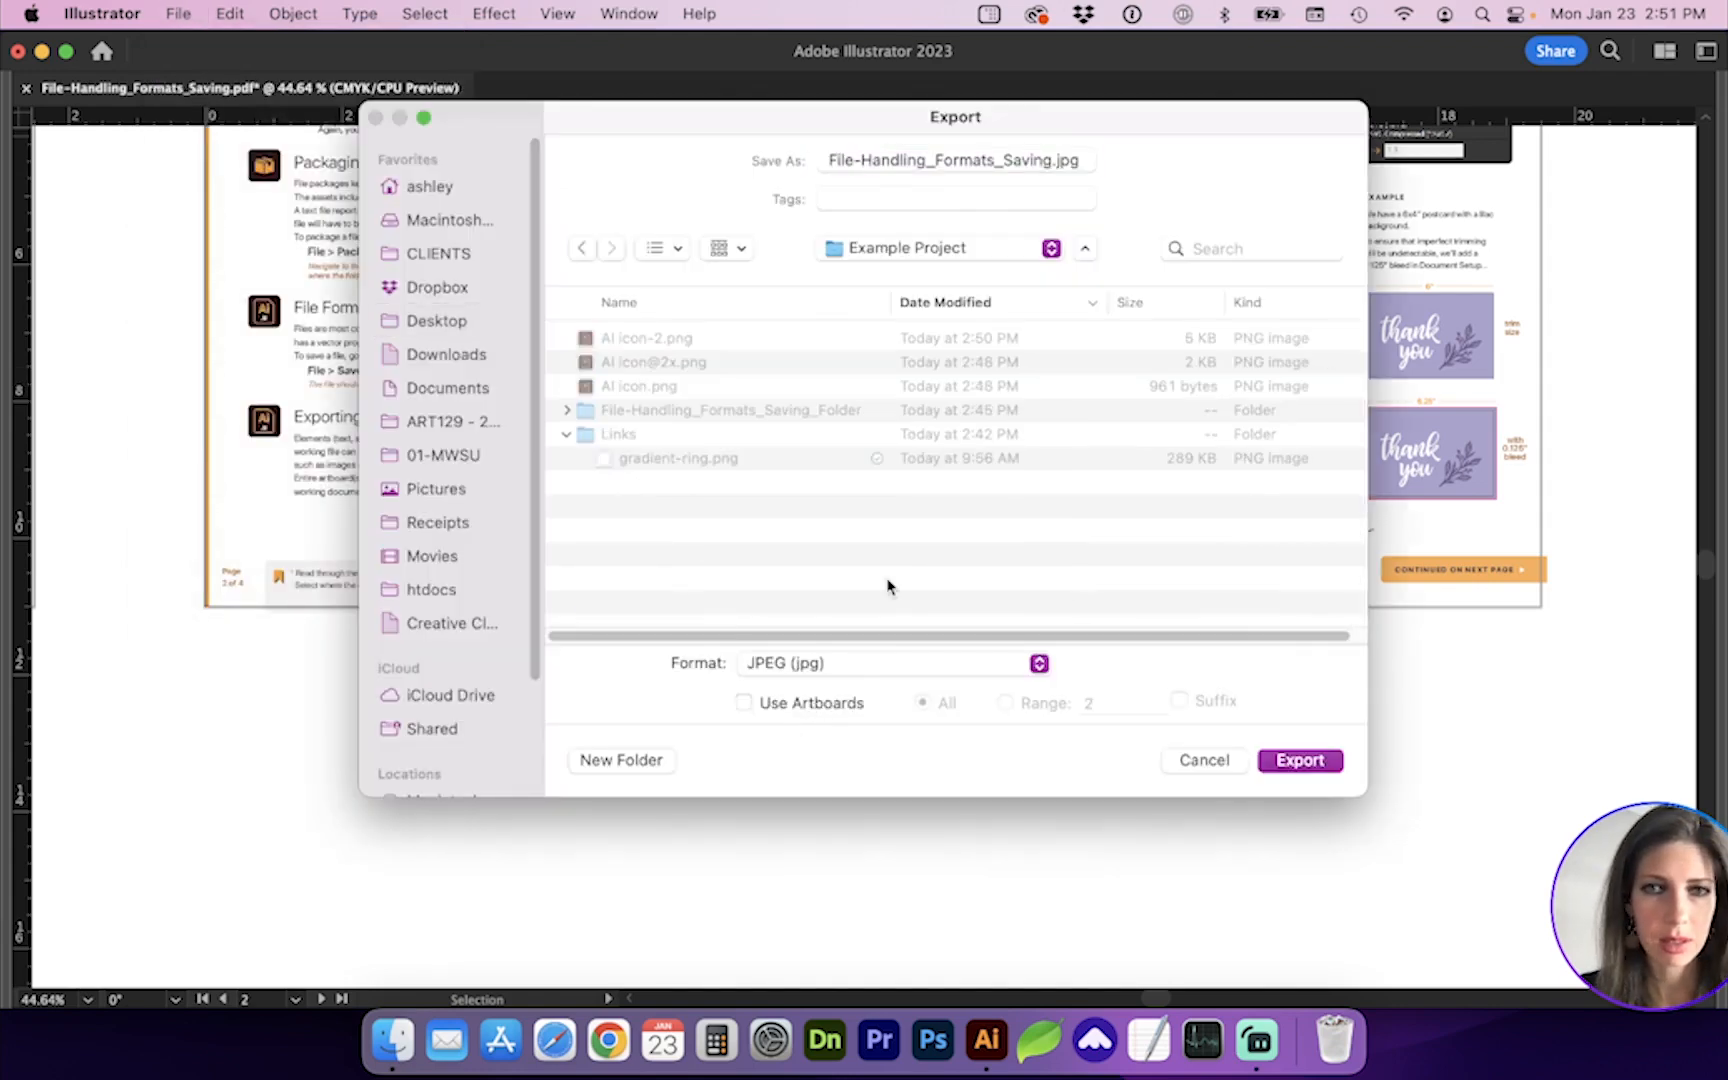
click(618, 434)
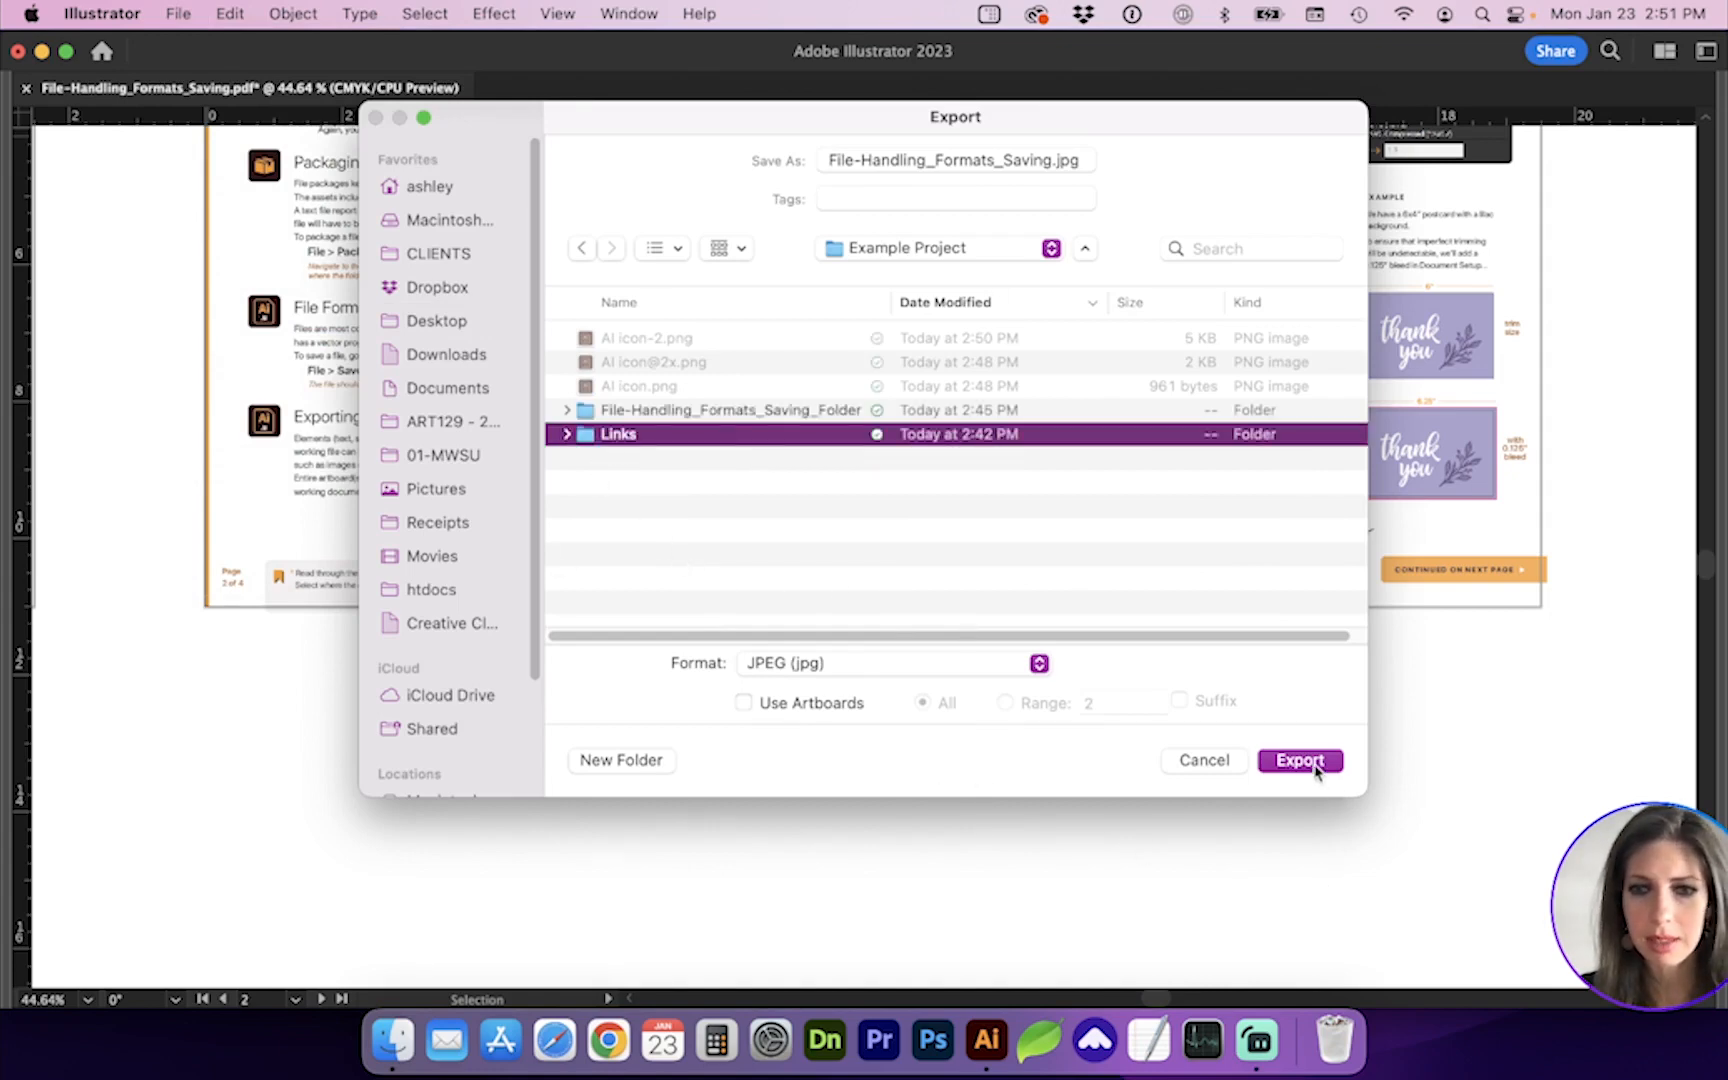
click(1300, 760)
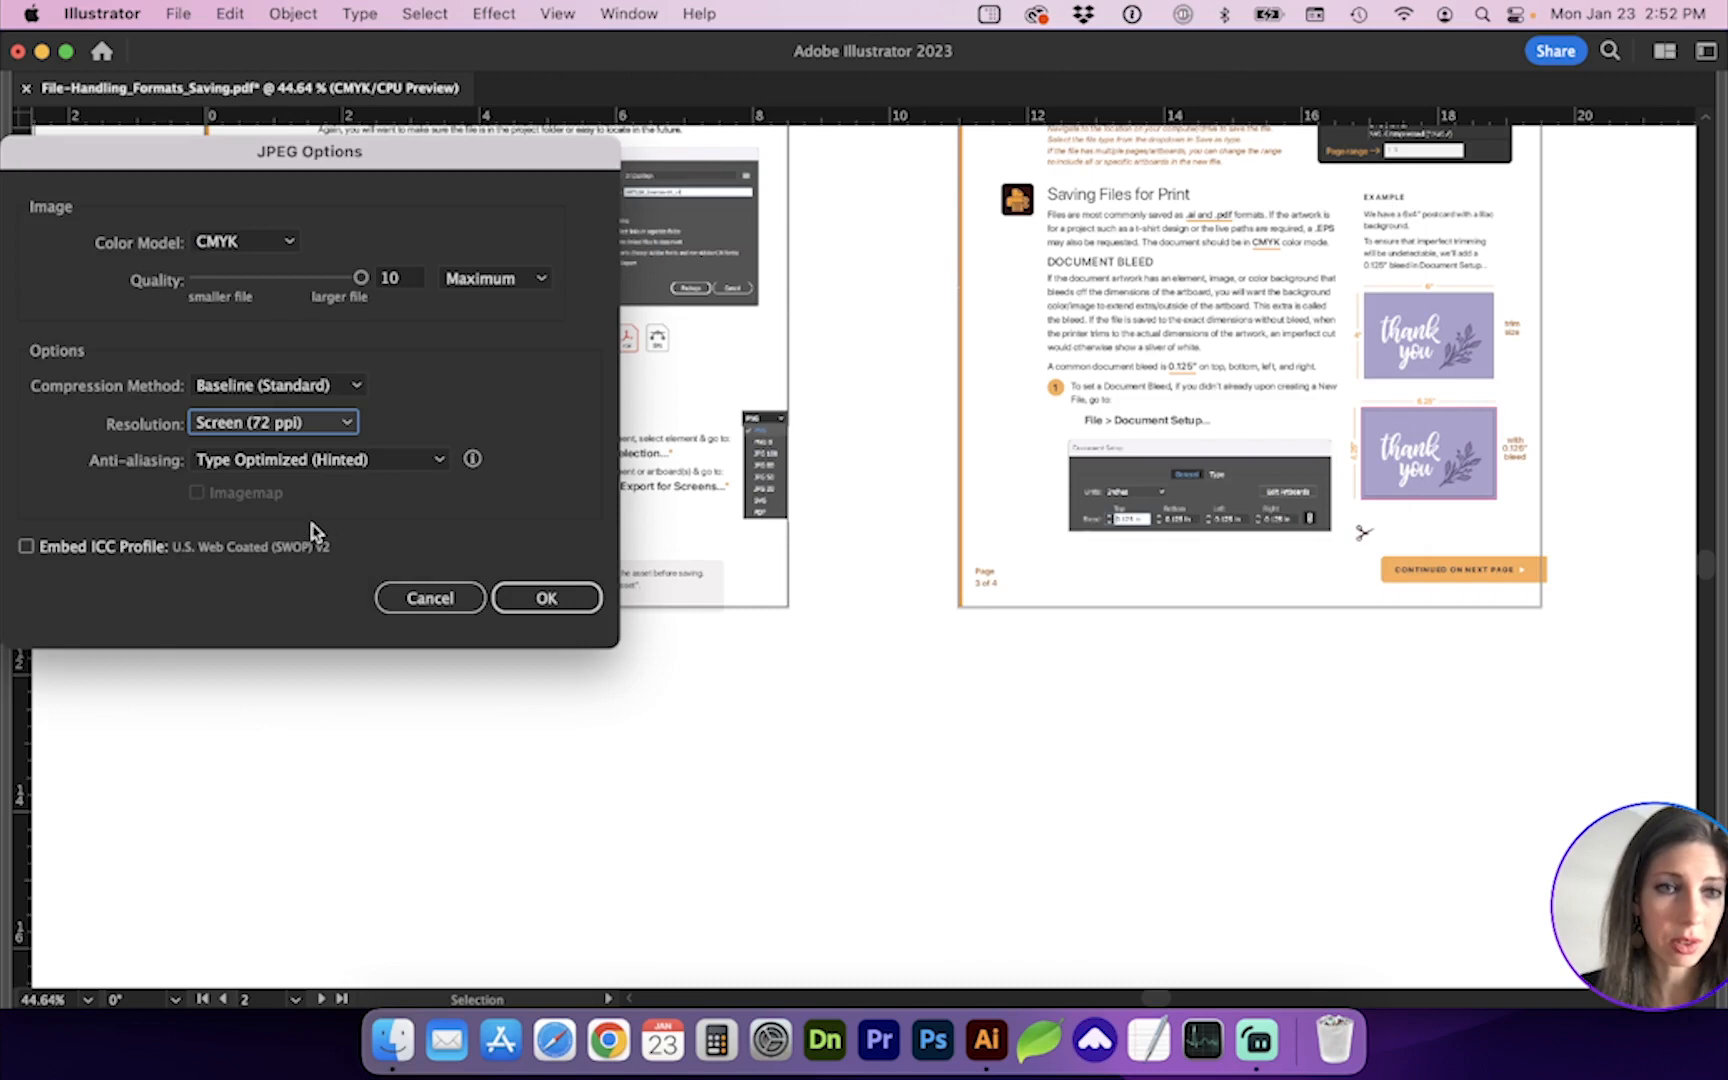
click(430, 598)
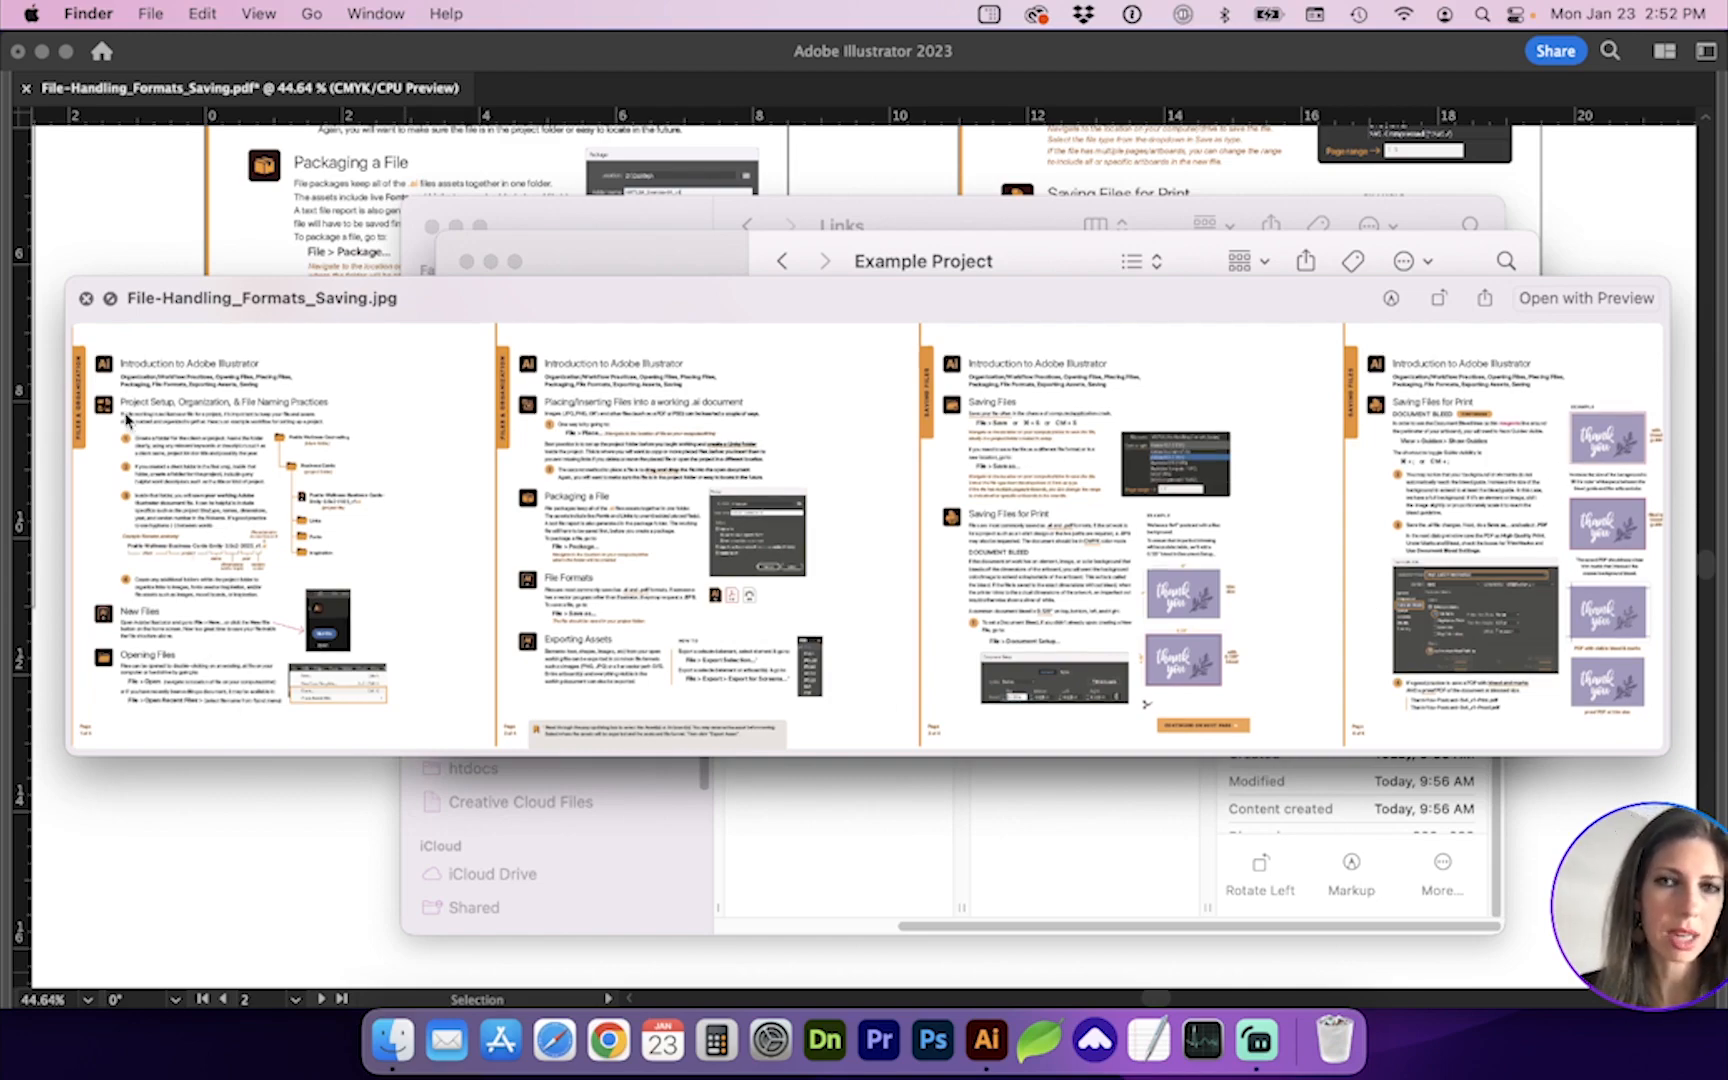
click(178, 14)
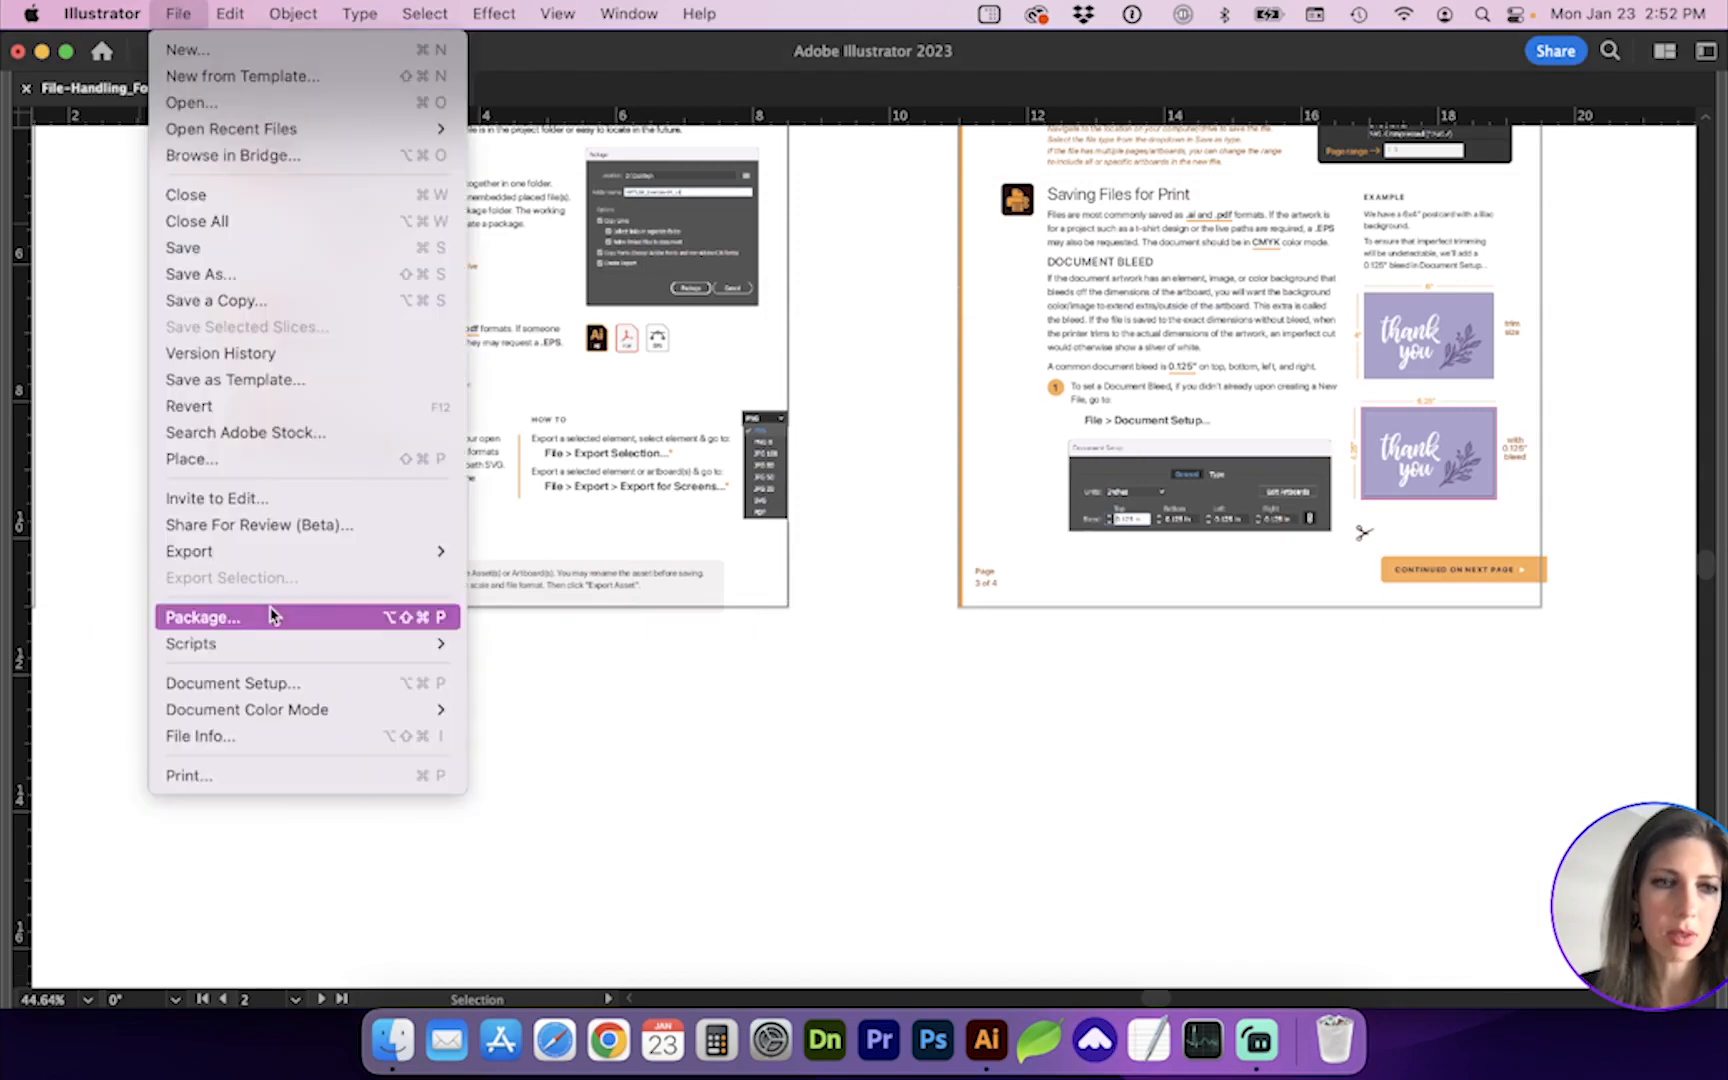
click(188, 552)
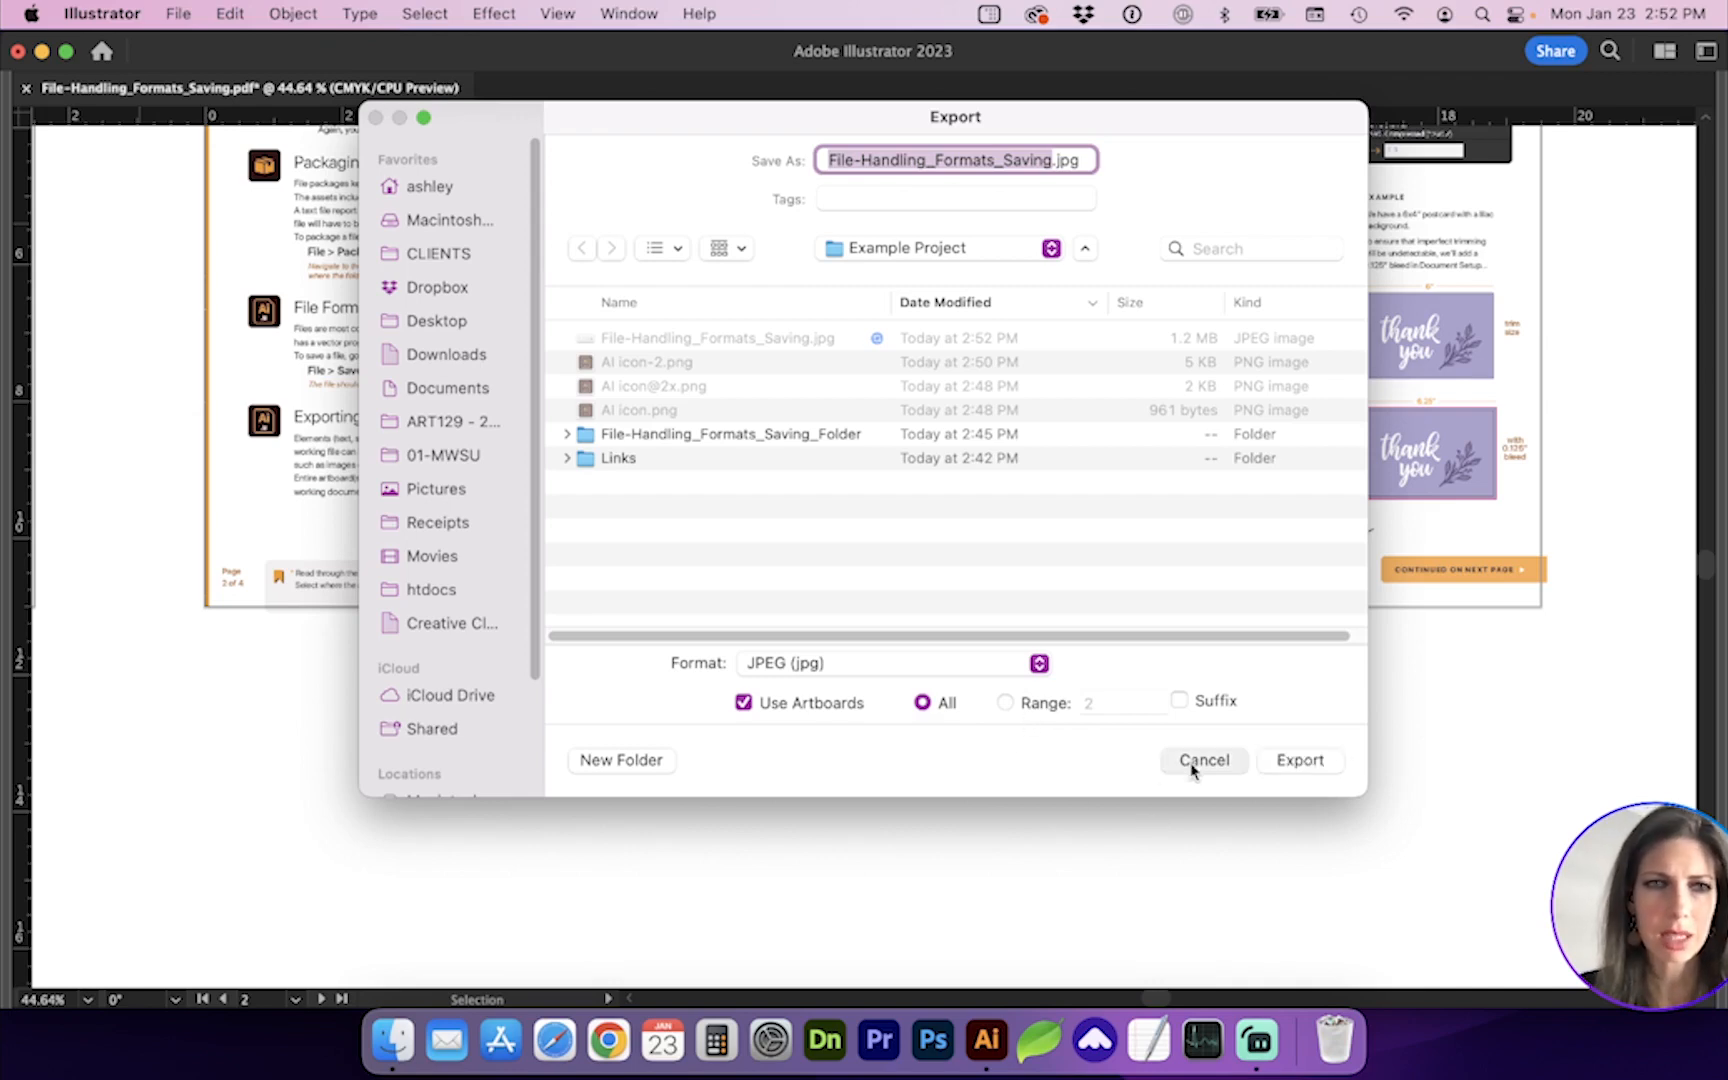
click(1204, 760)
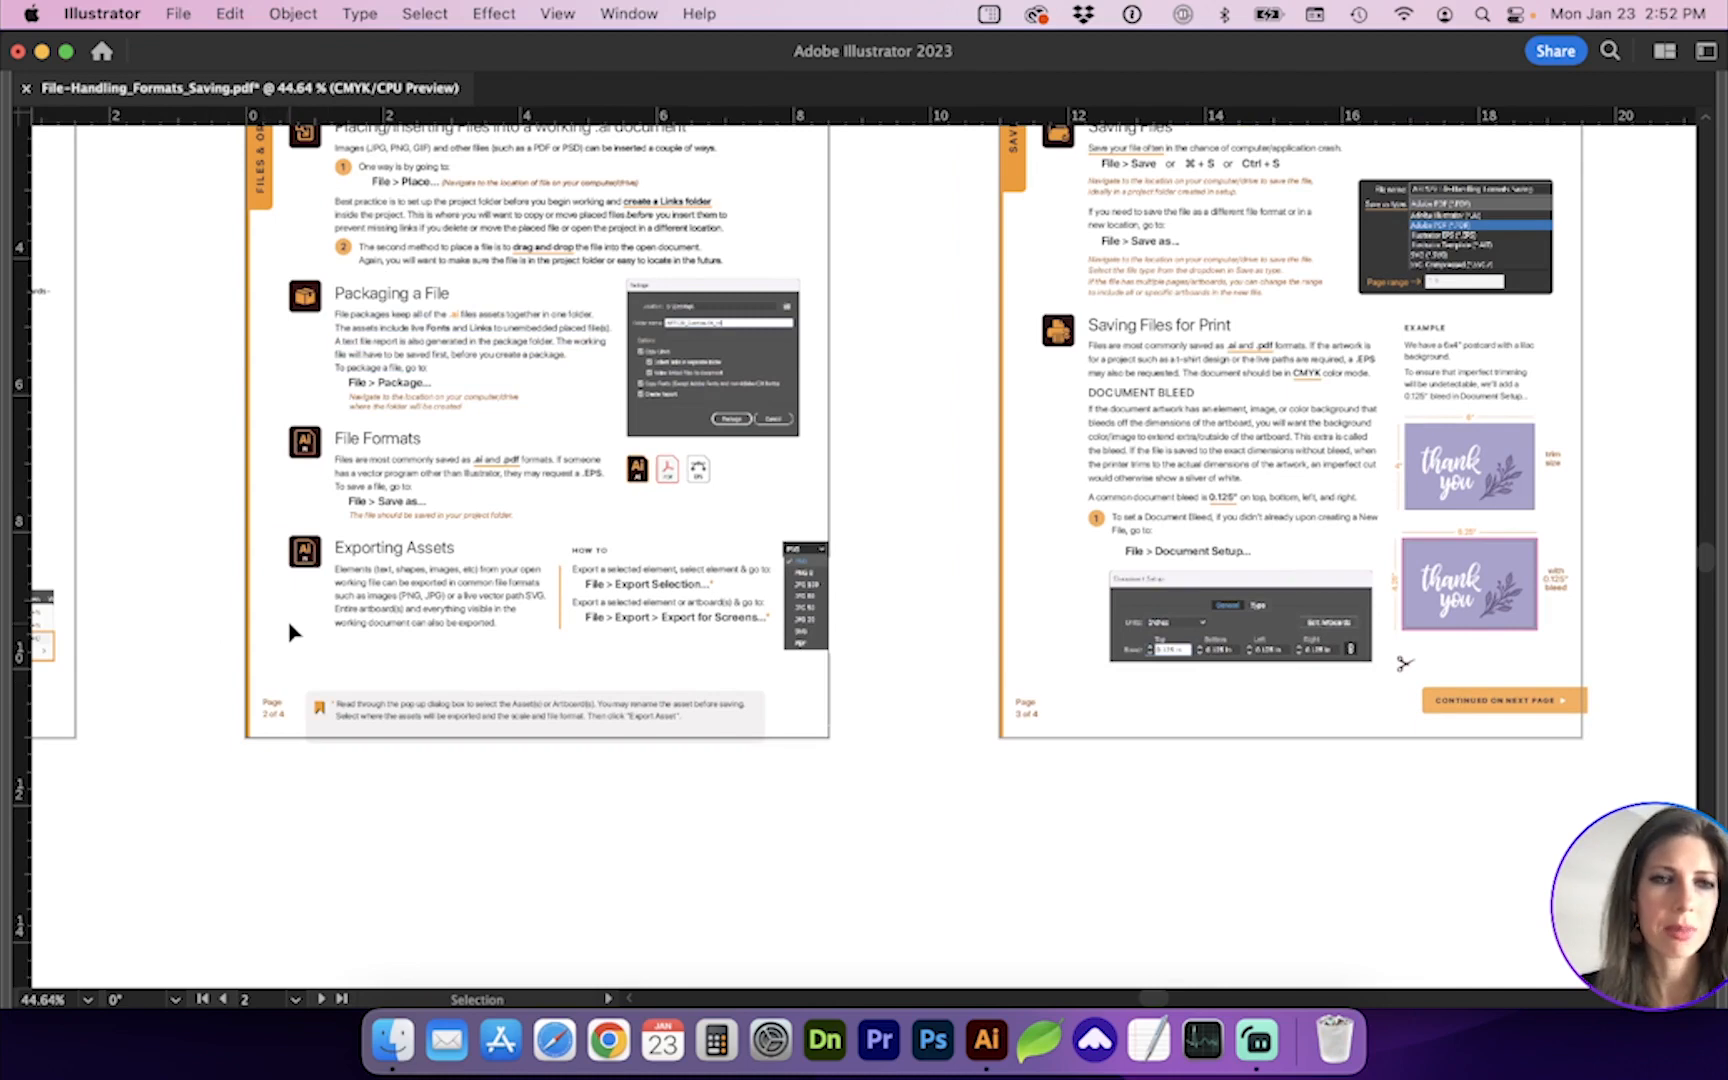
mouse_move(258, 438)
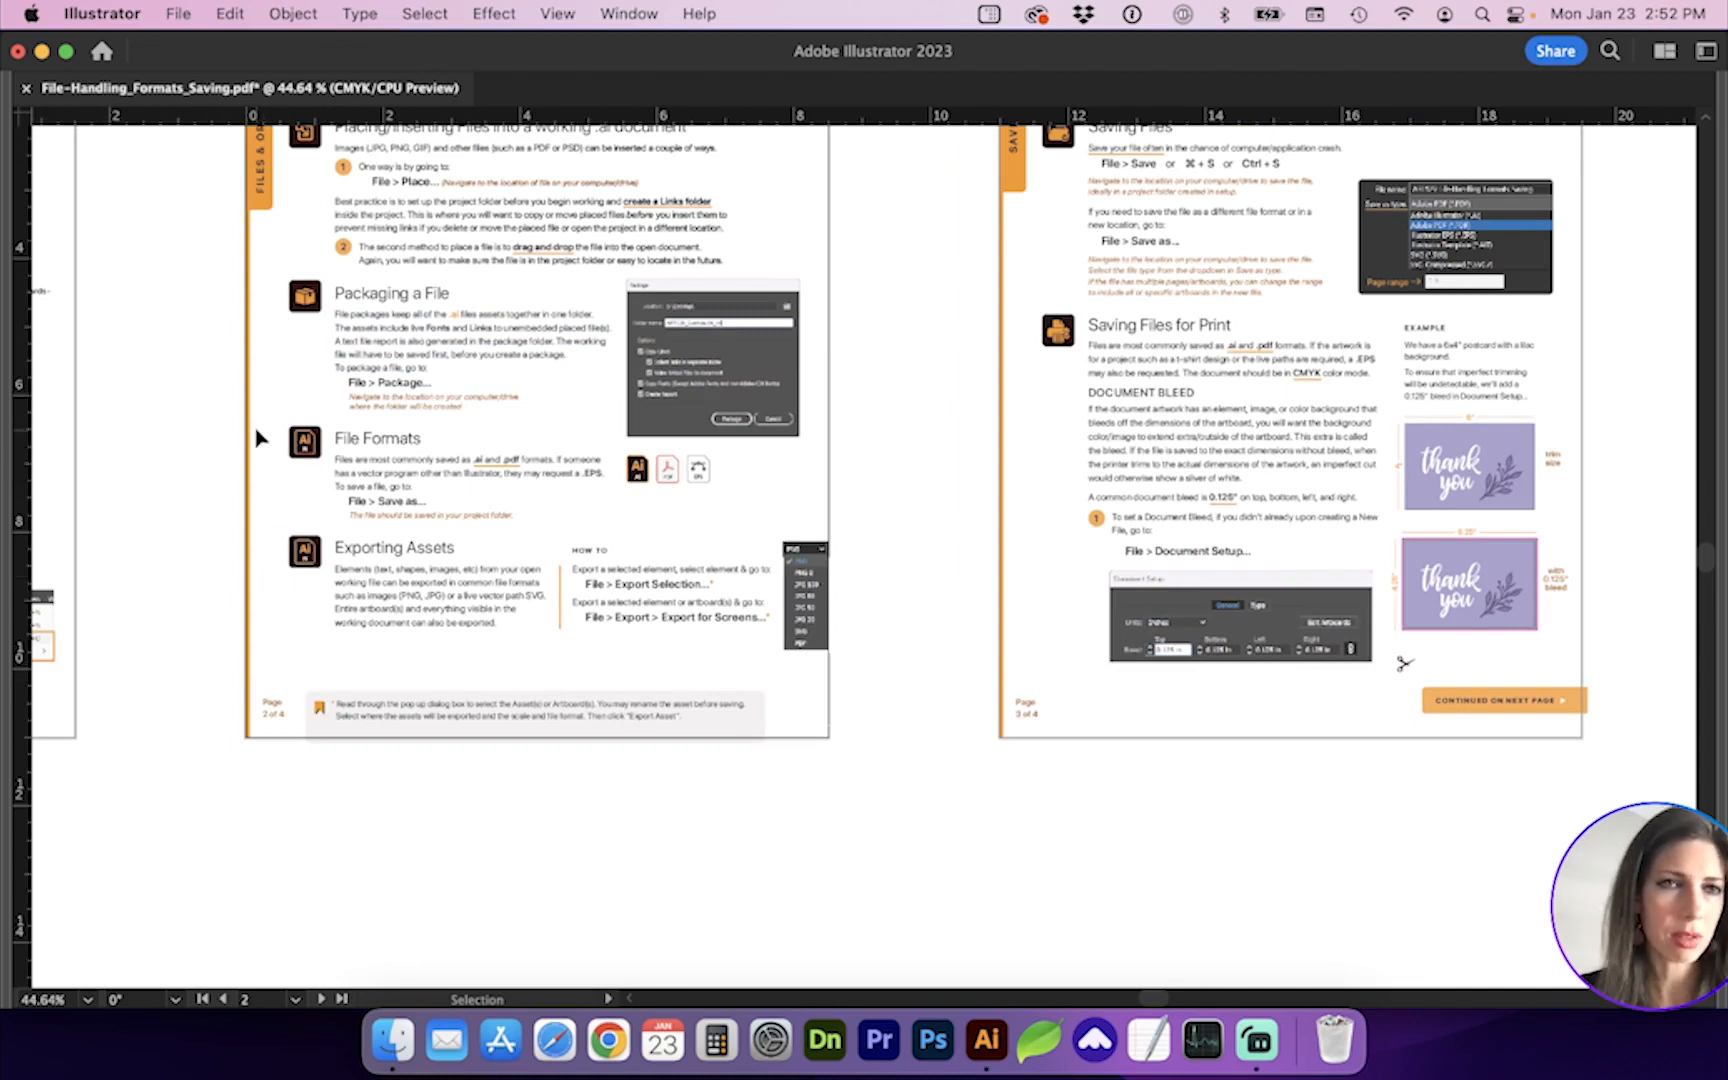
click(178, 14)
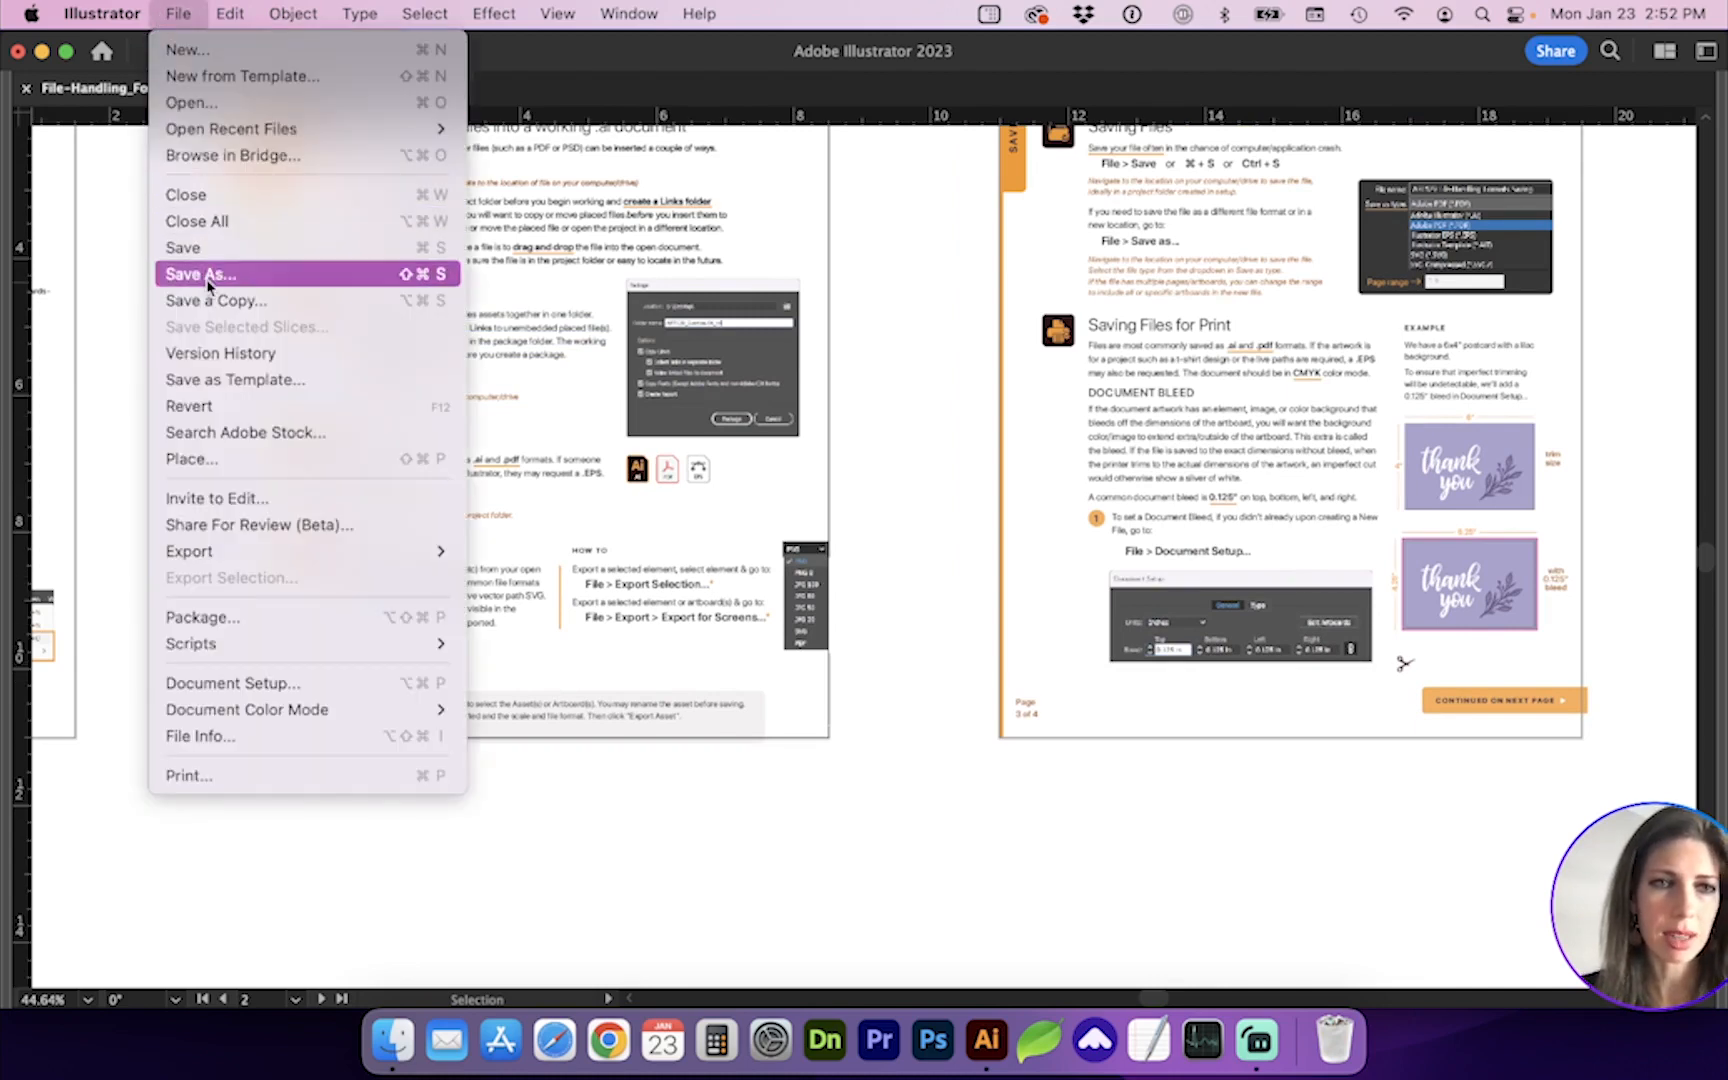
click(198, 274)
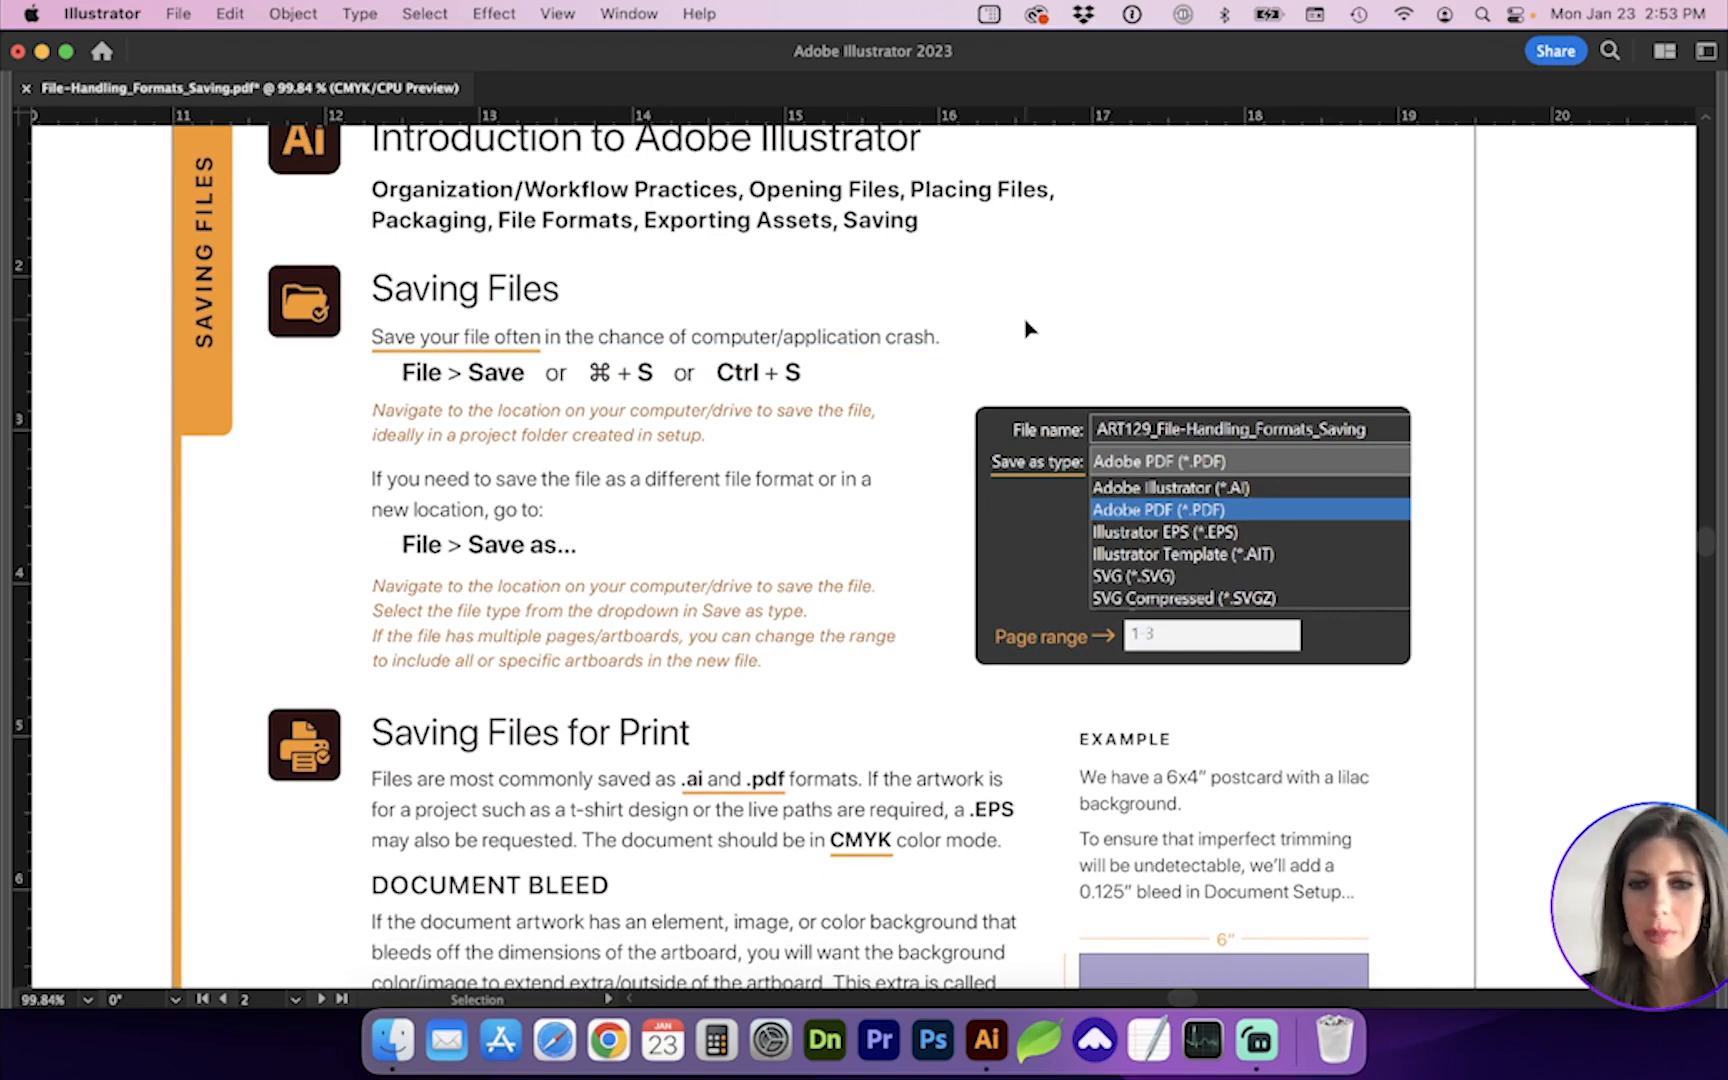
mouse_move(1016, 350)
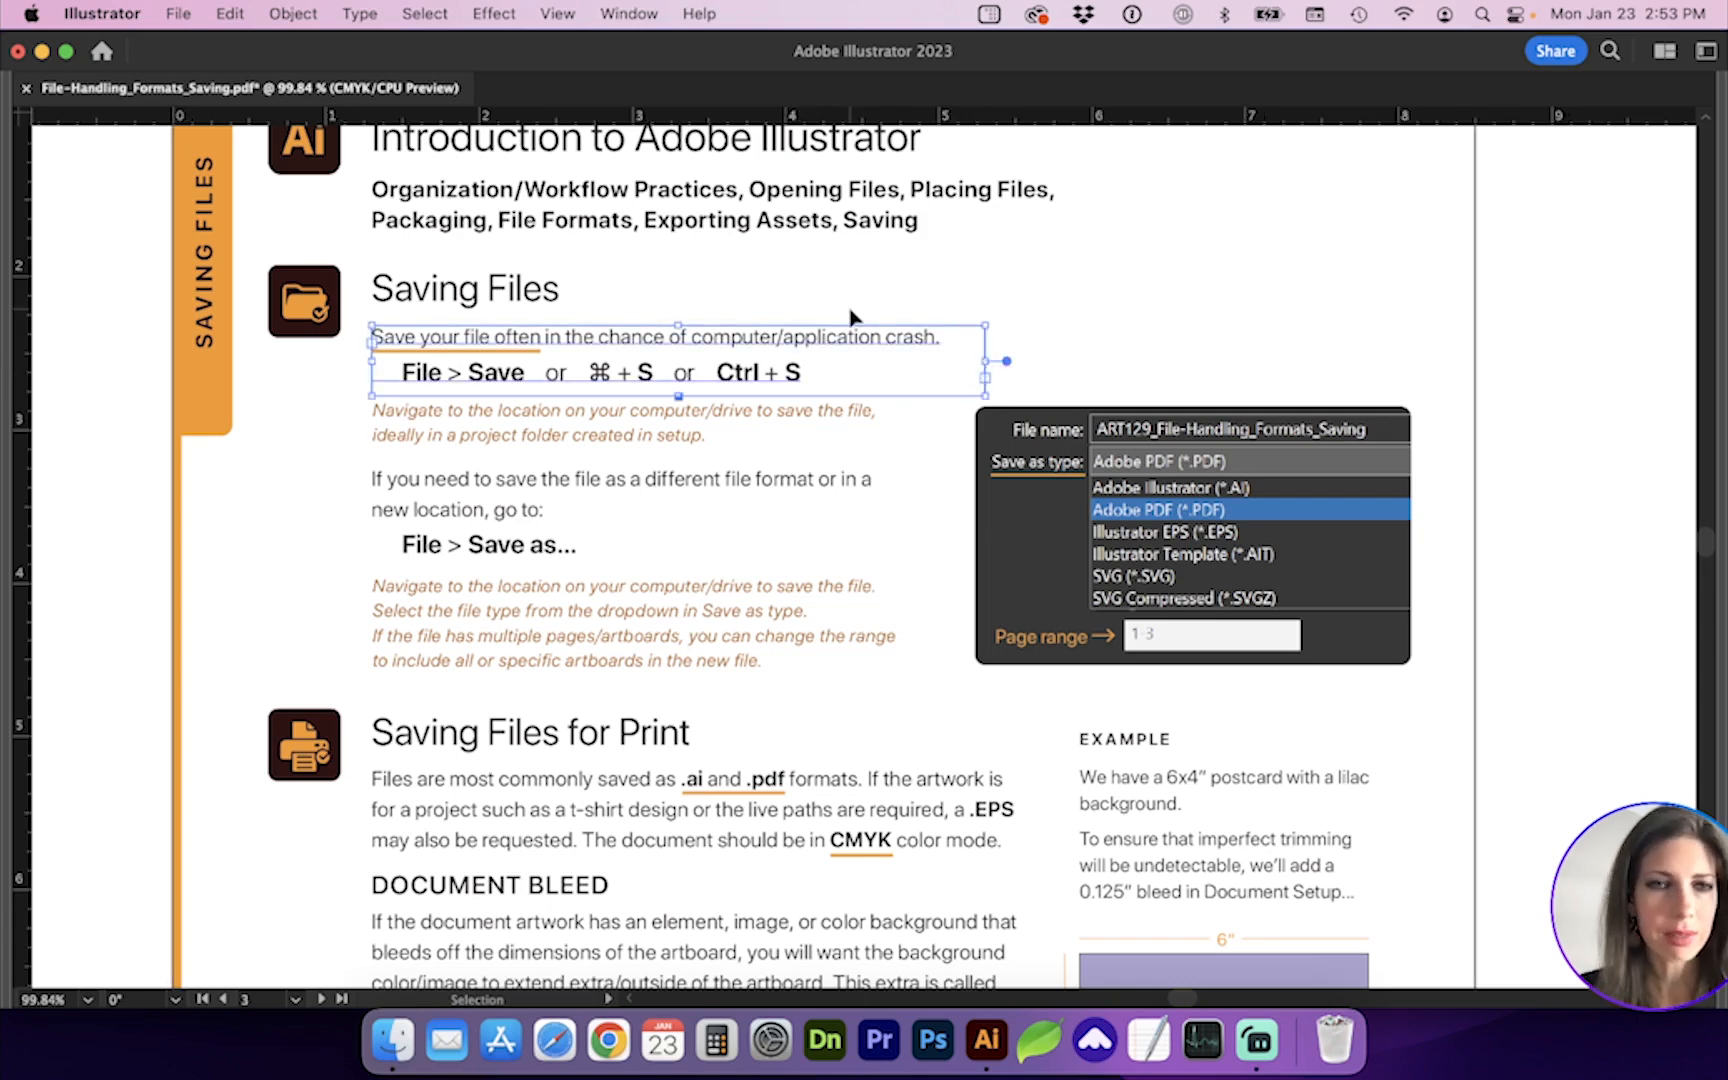
click(304, 492)
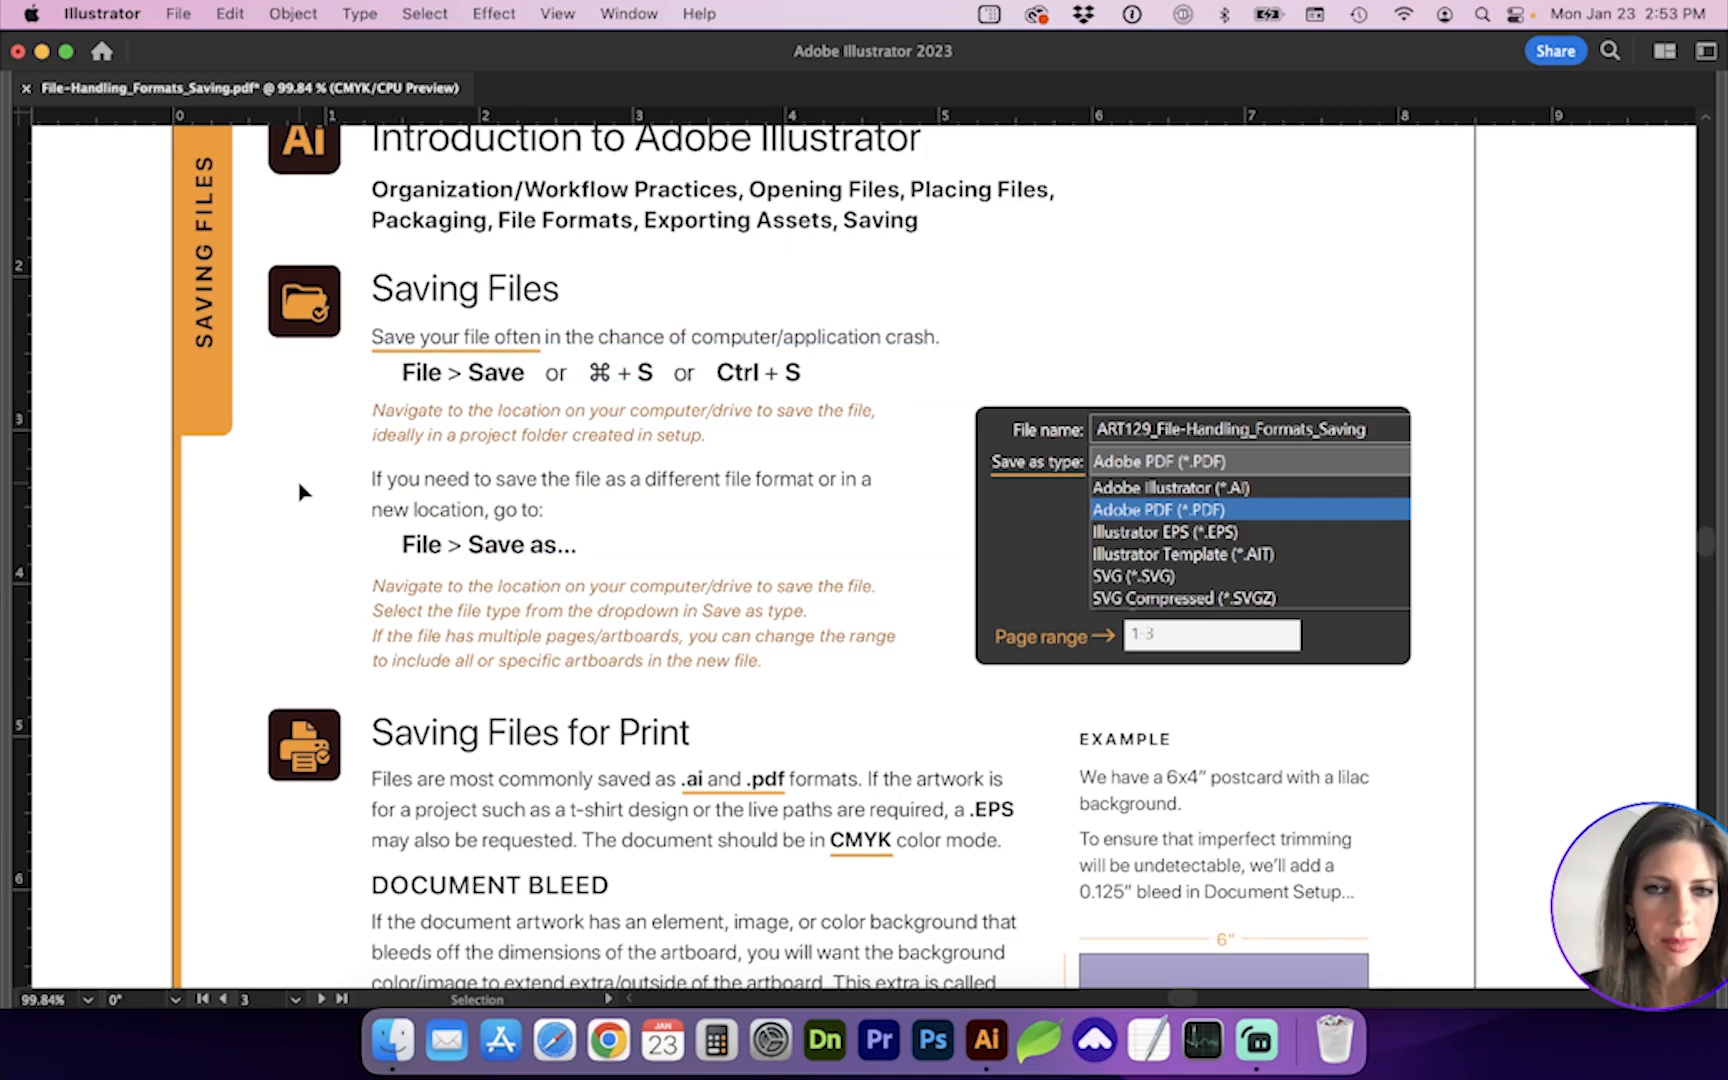
click(176, 14)
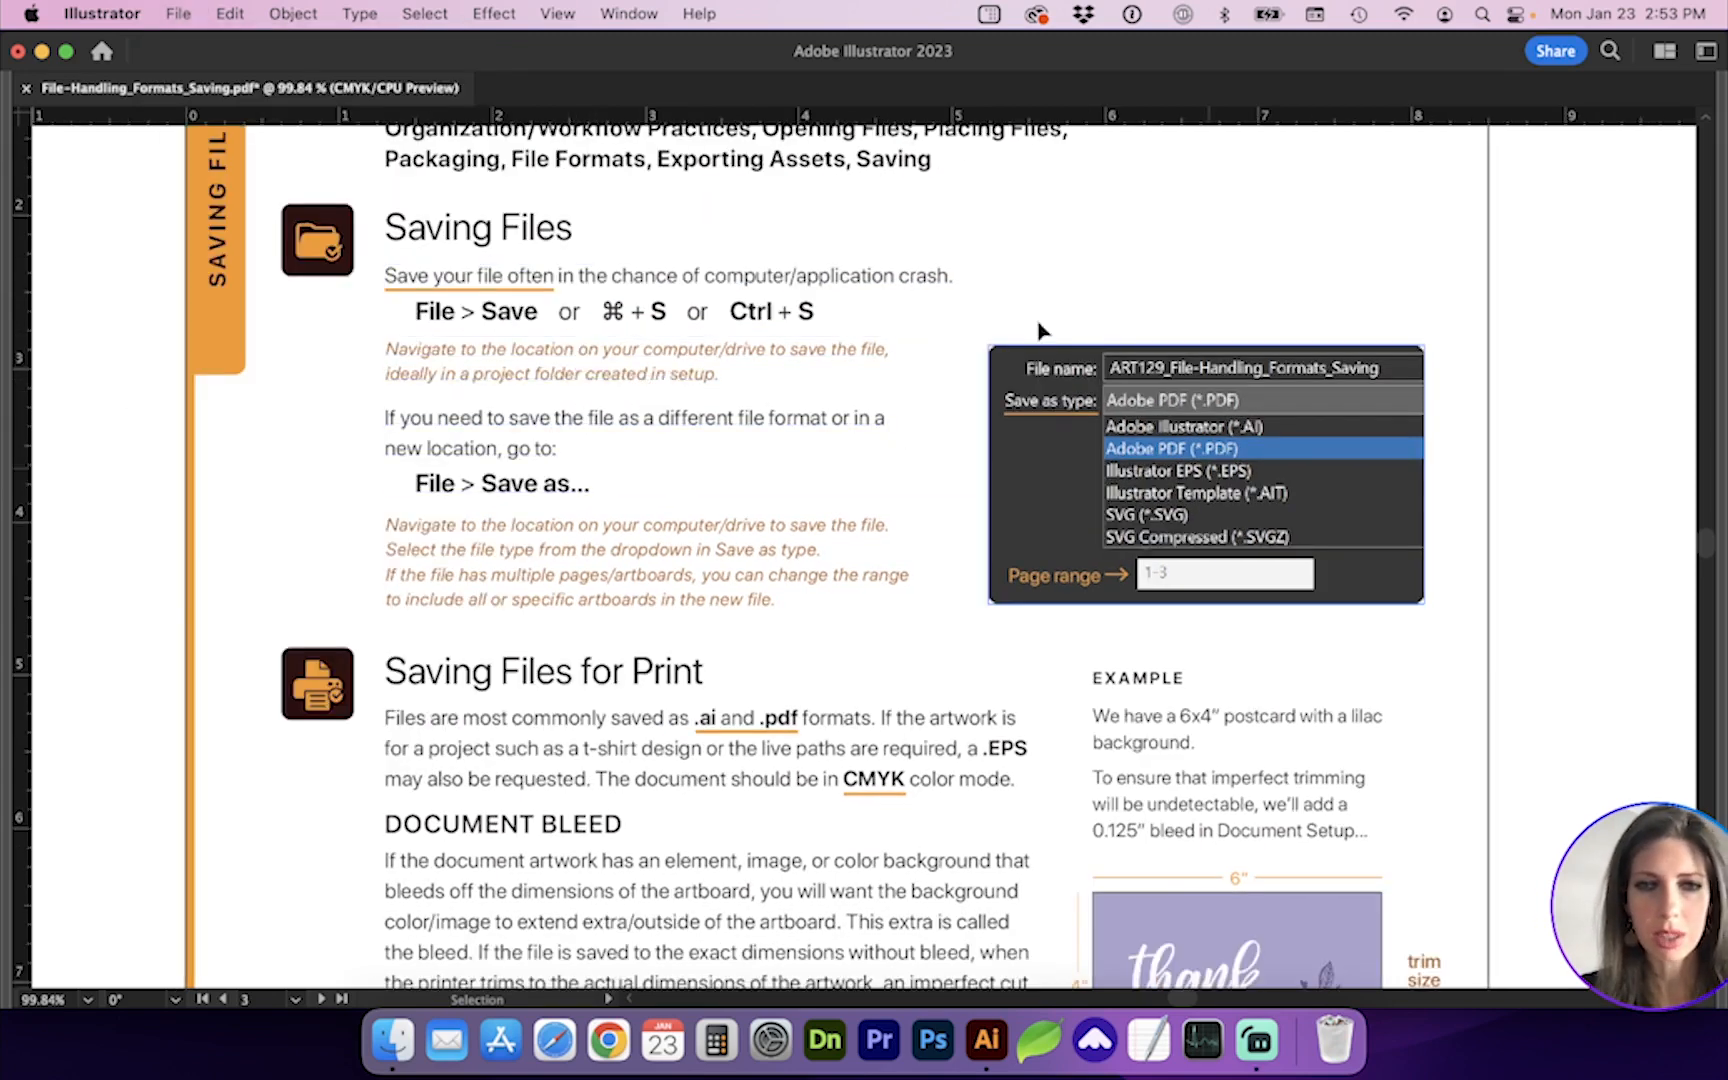
scroll(down, 3)
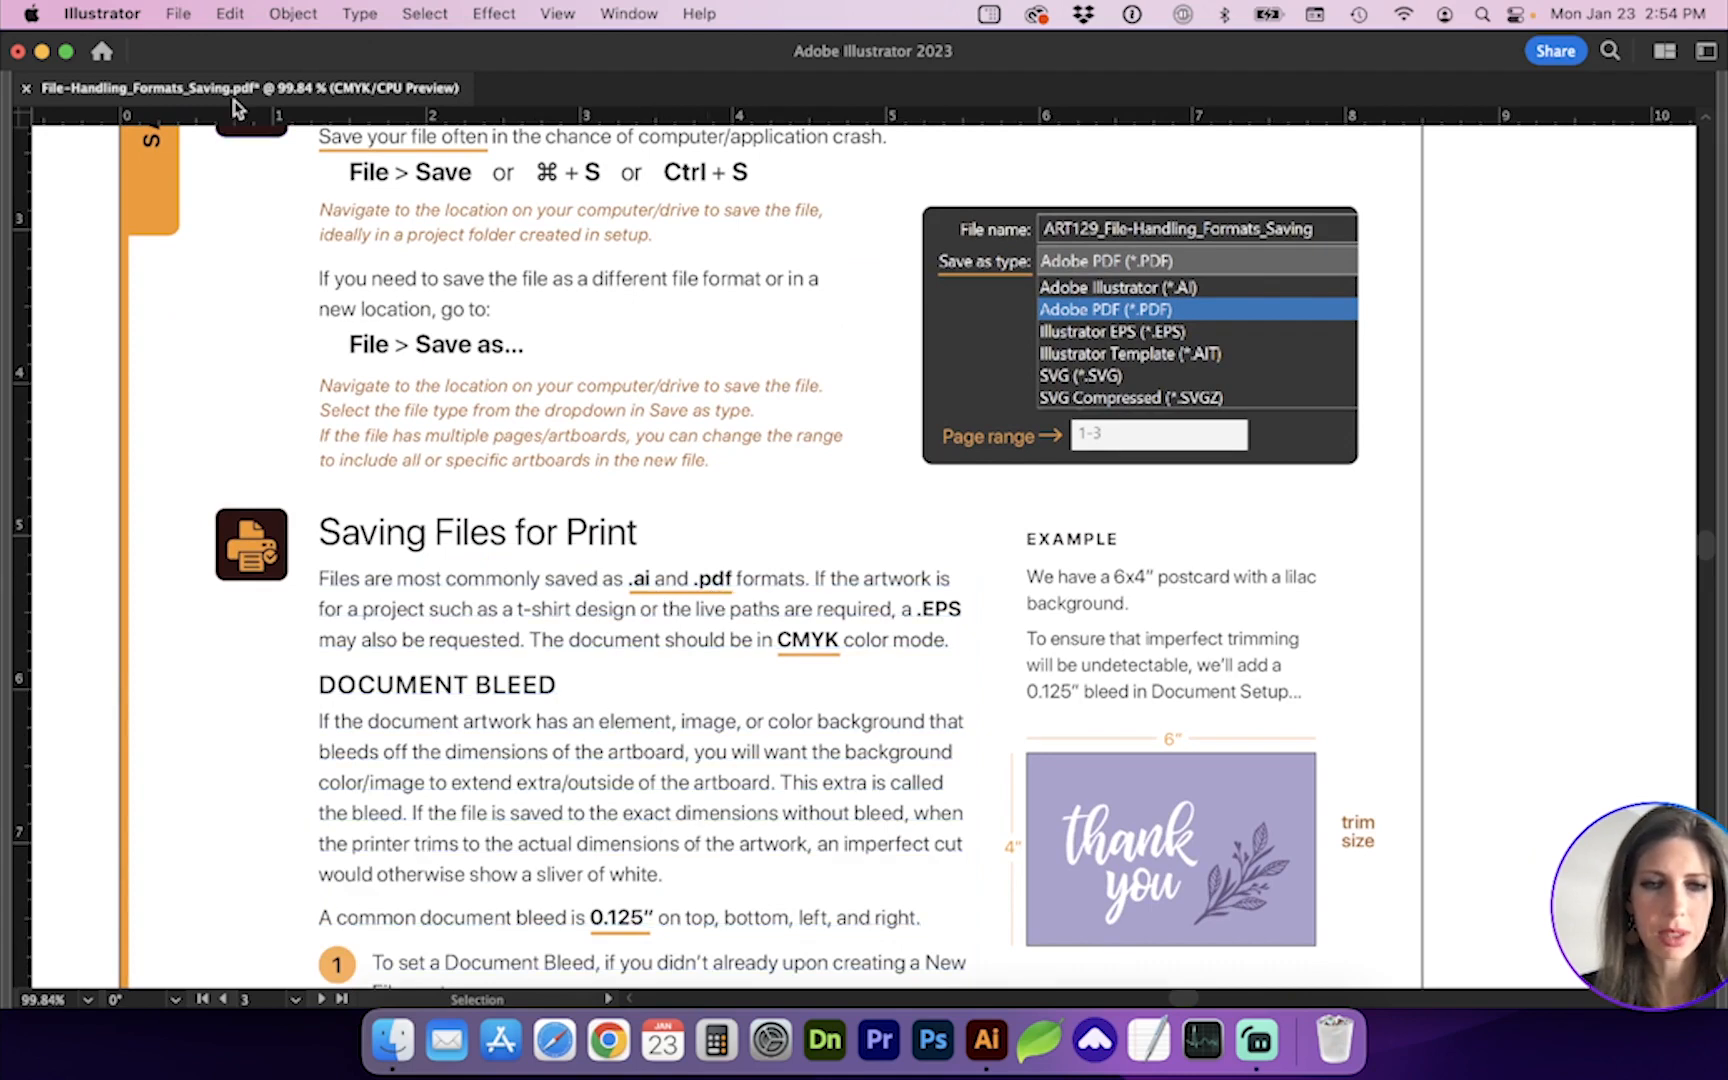
click(178, 14)
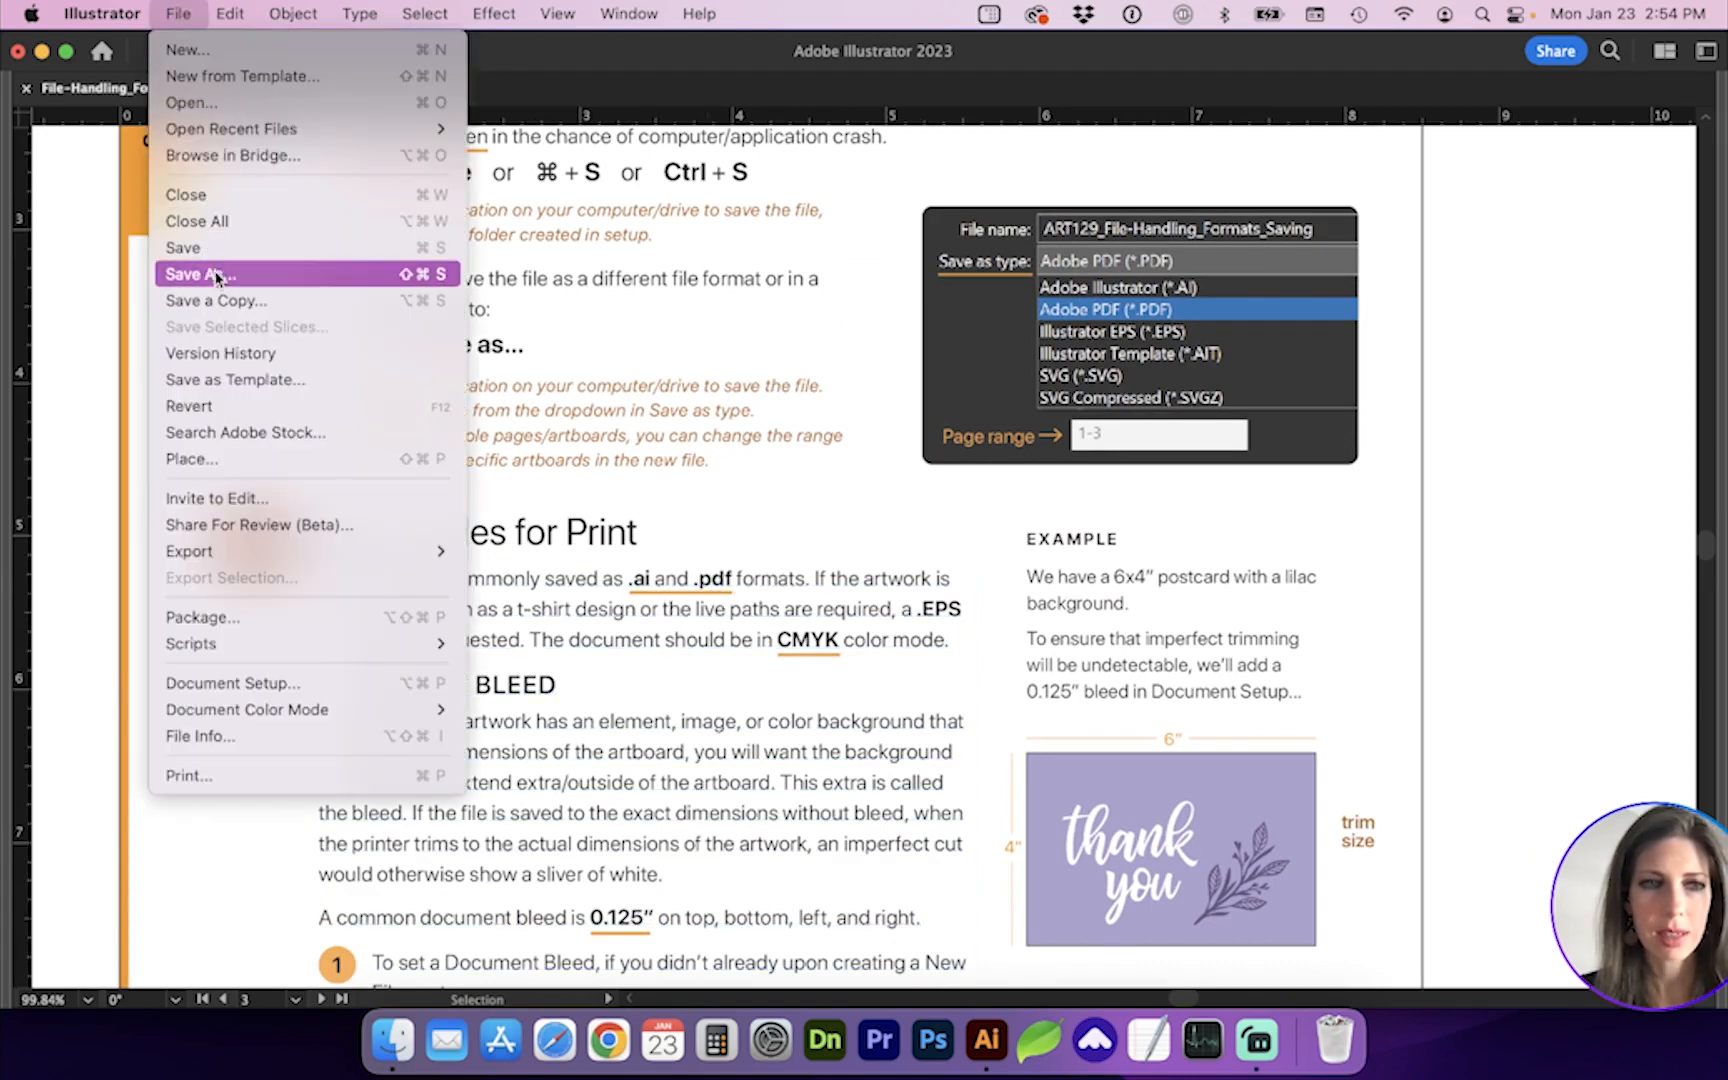
click(200, 274)
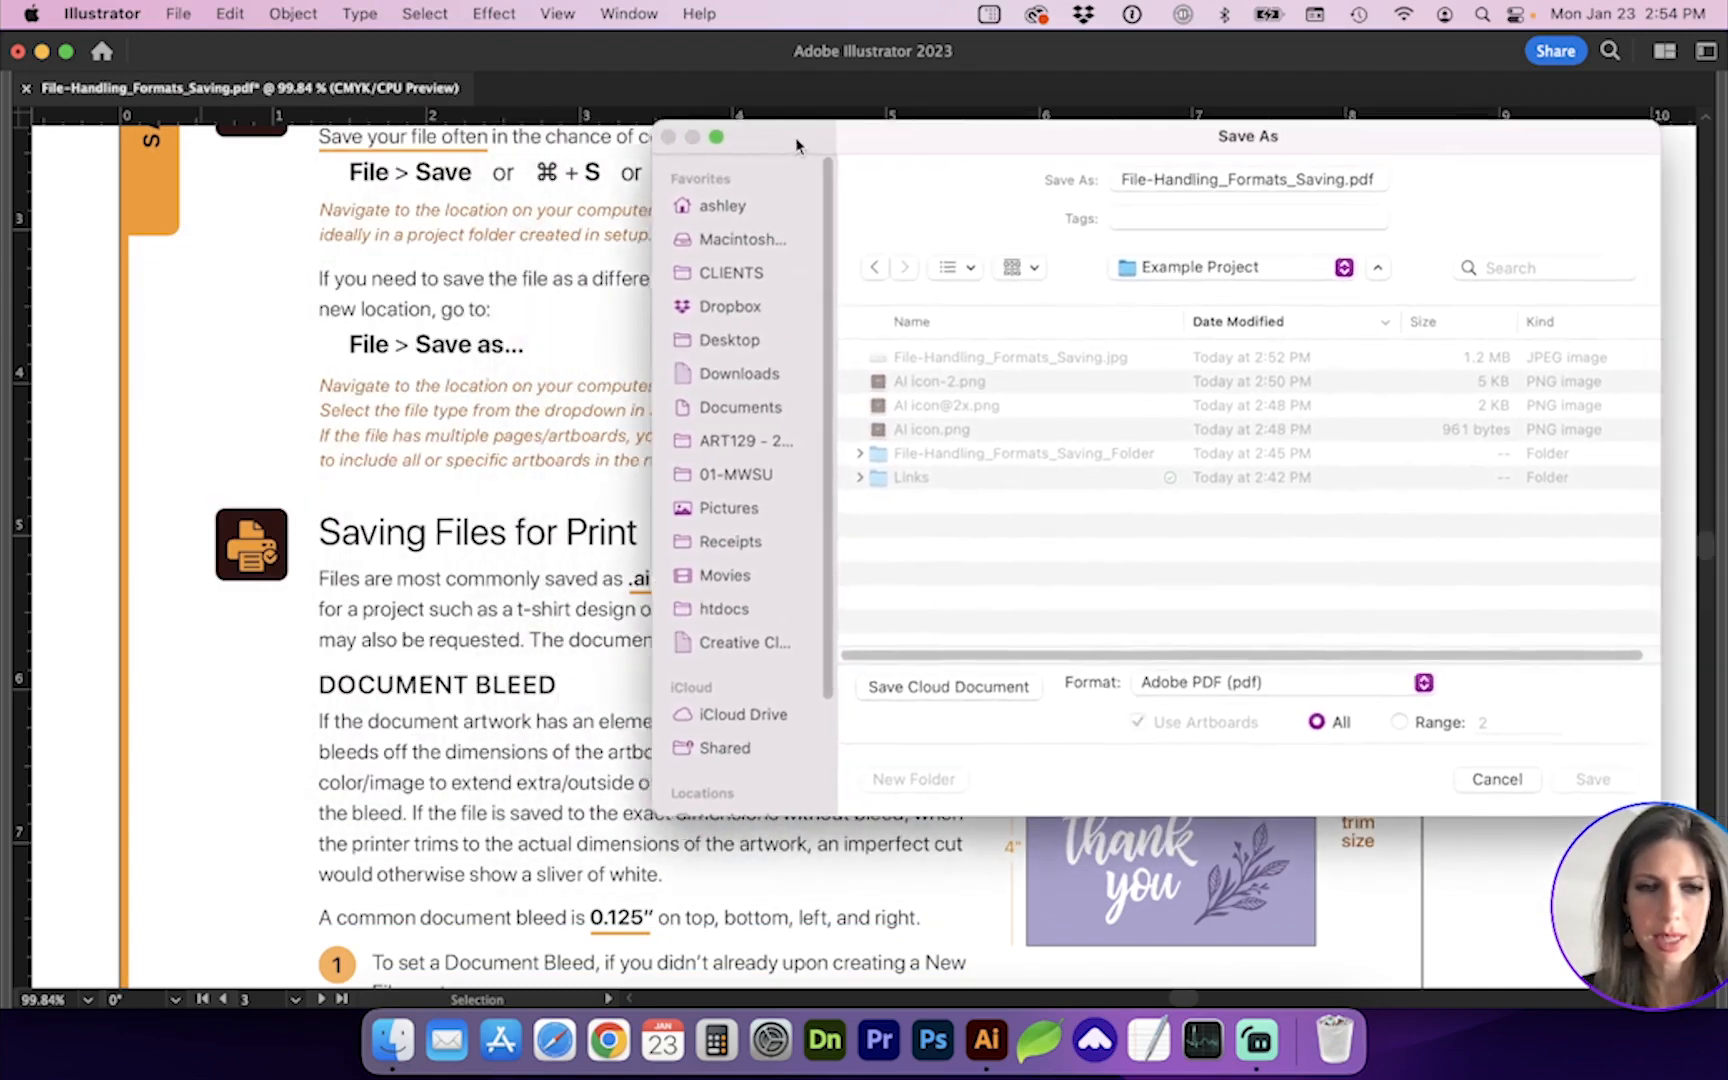
click(1590, 780)
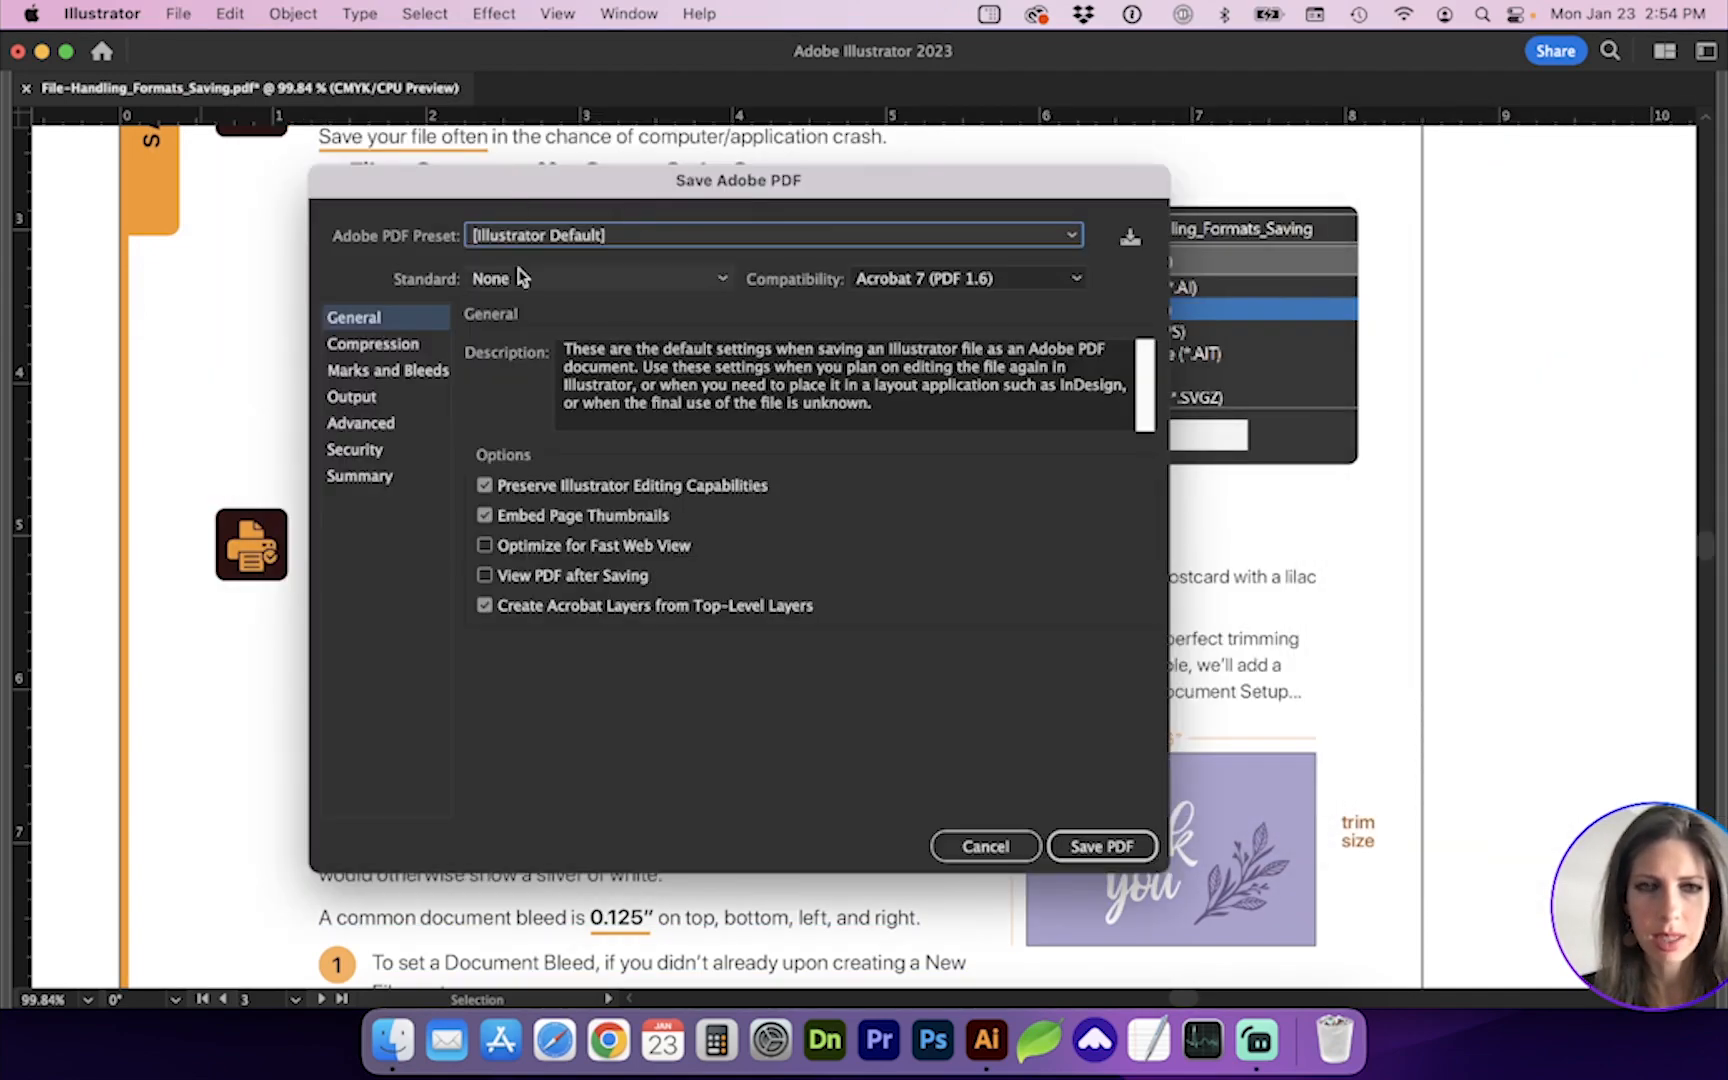
click(774, 234)
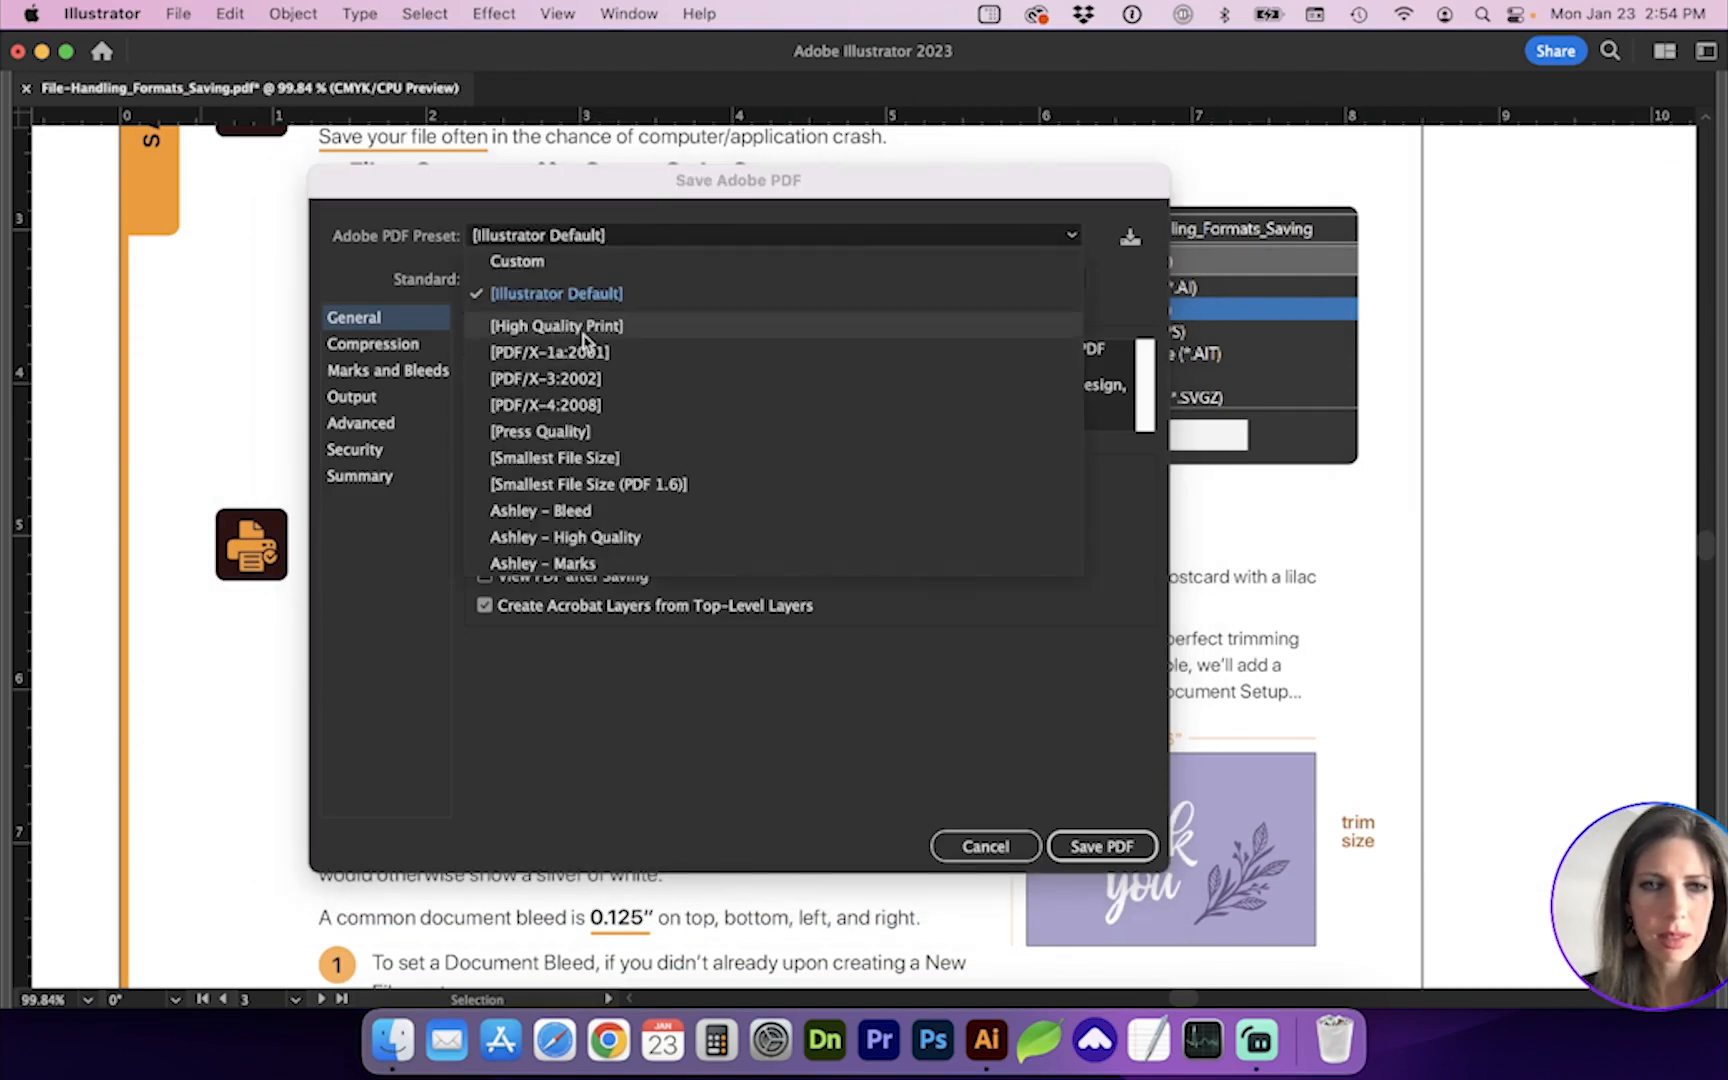
click(556, 326)
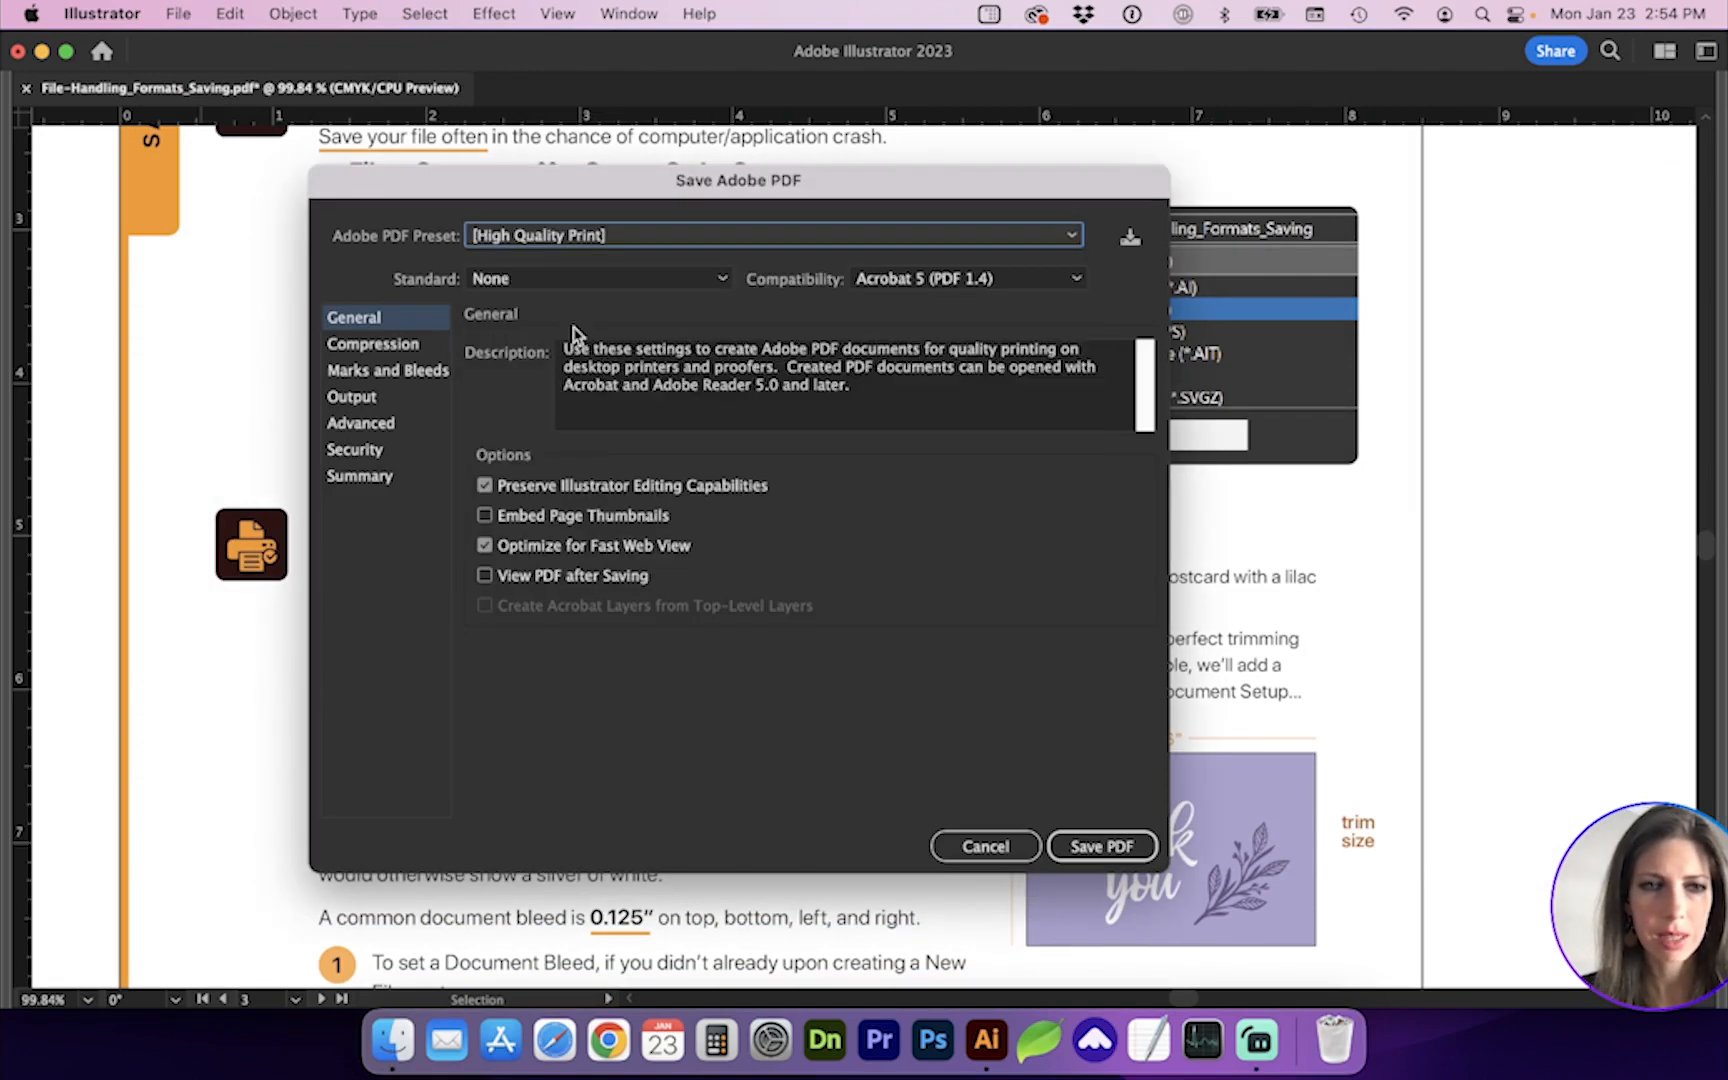
click(372, 342)
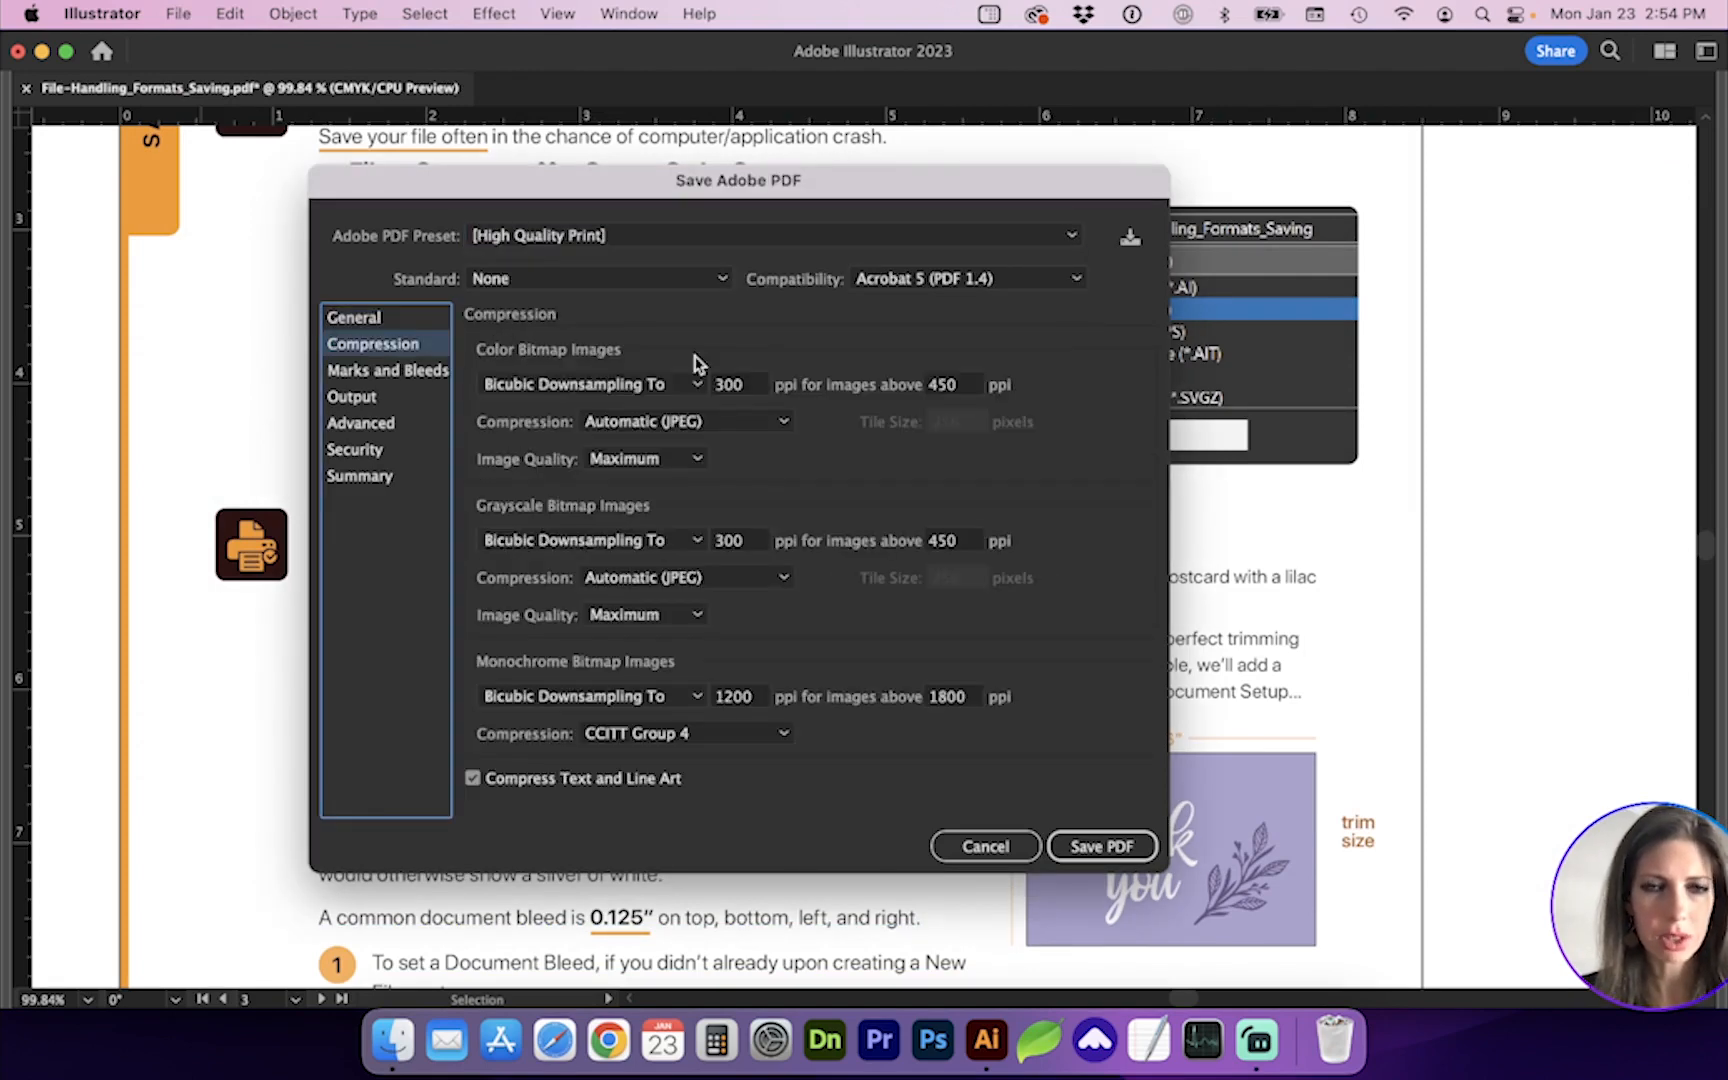
mouse_move(614, 478)
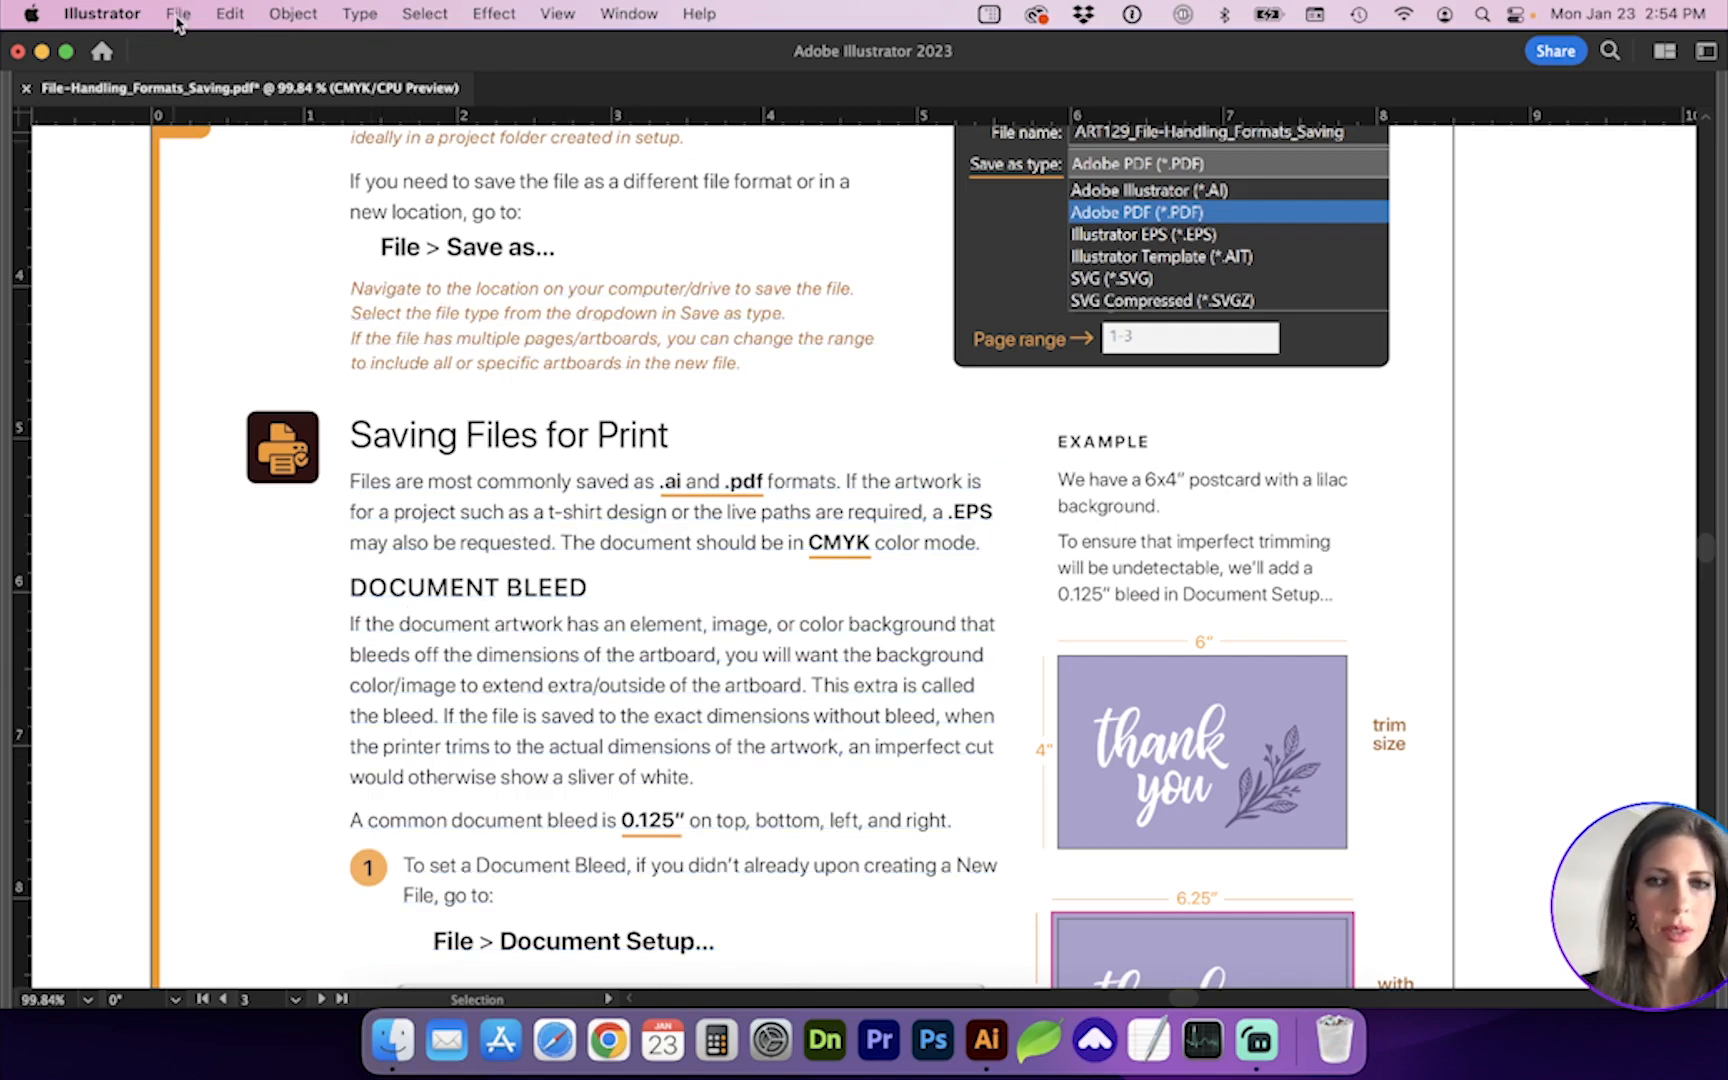
click(178, 14)
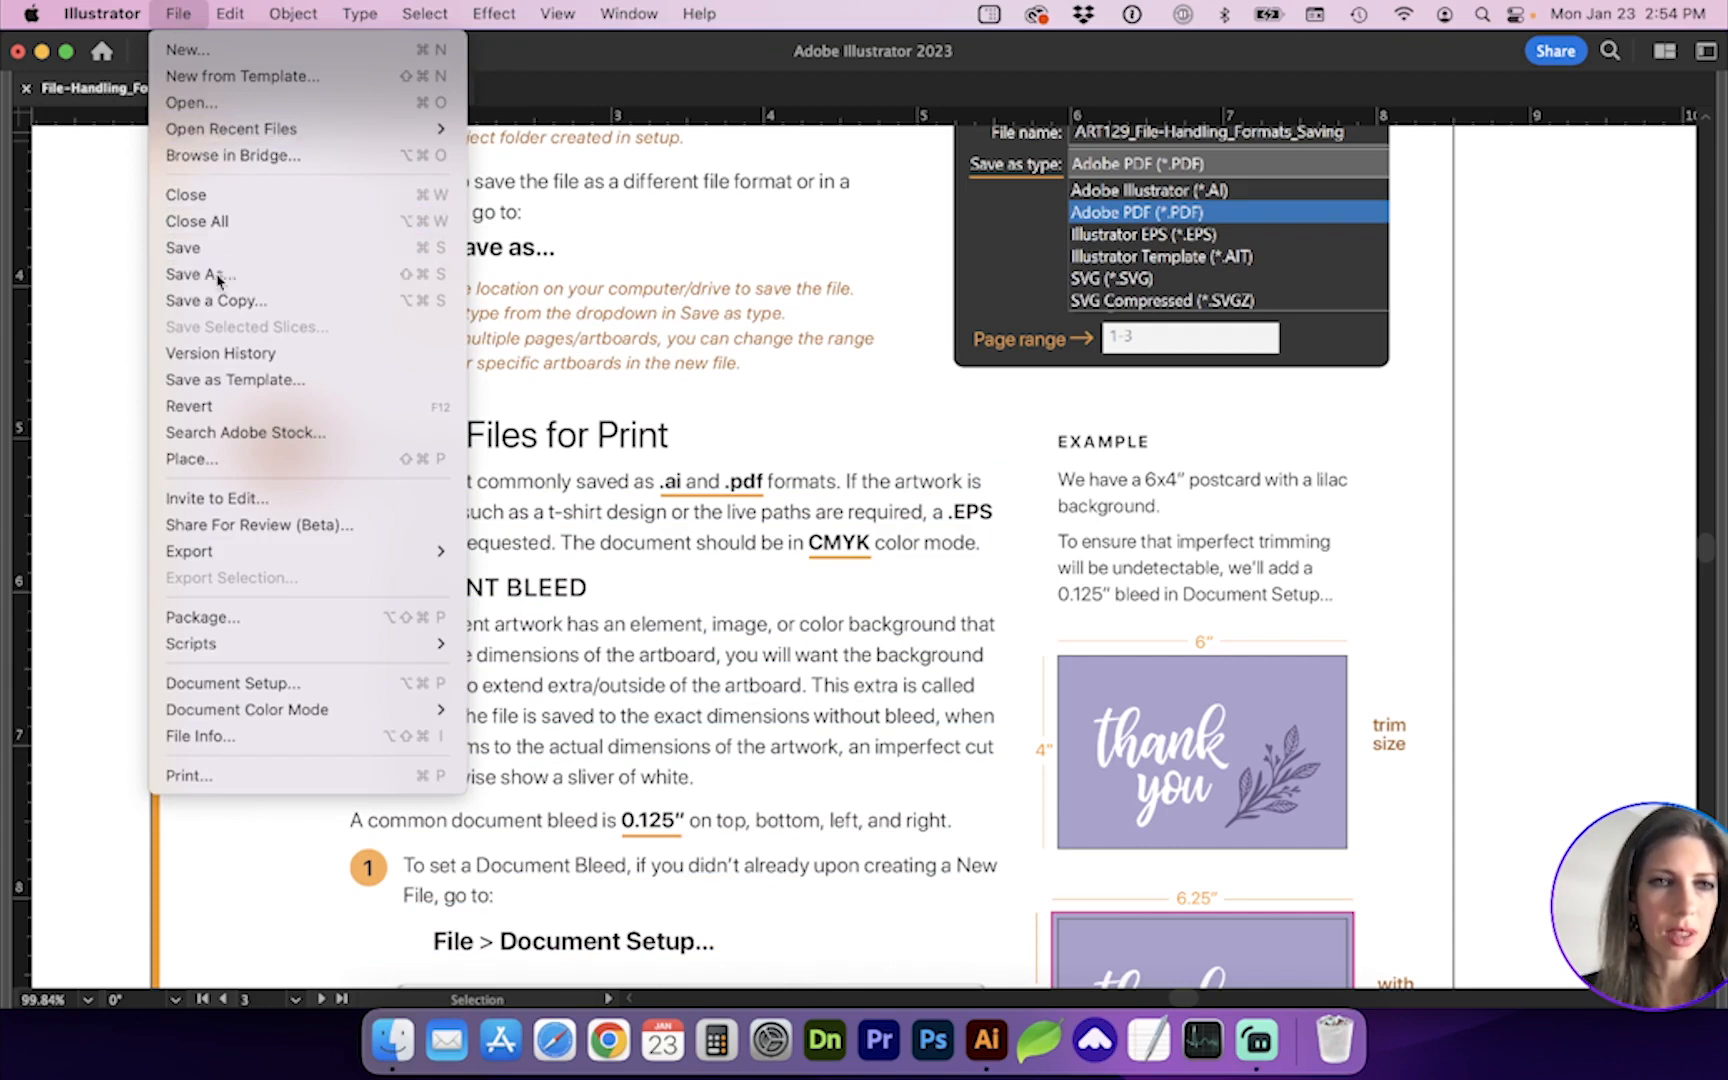
click(200, 274)
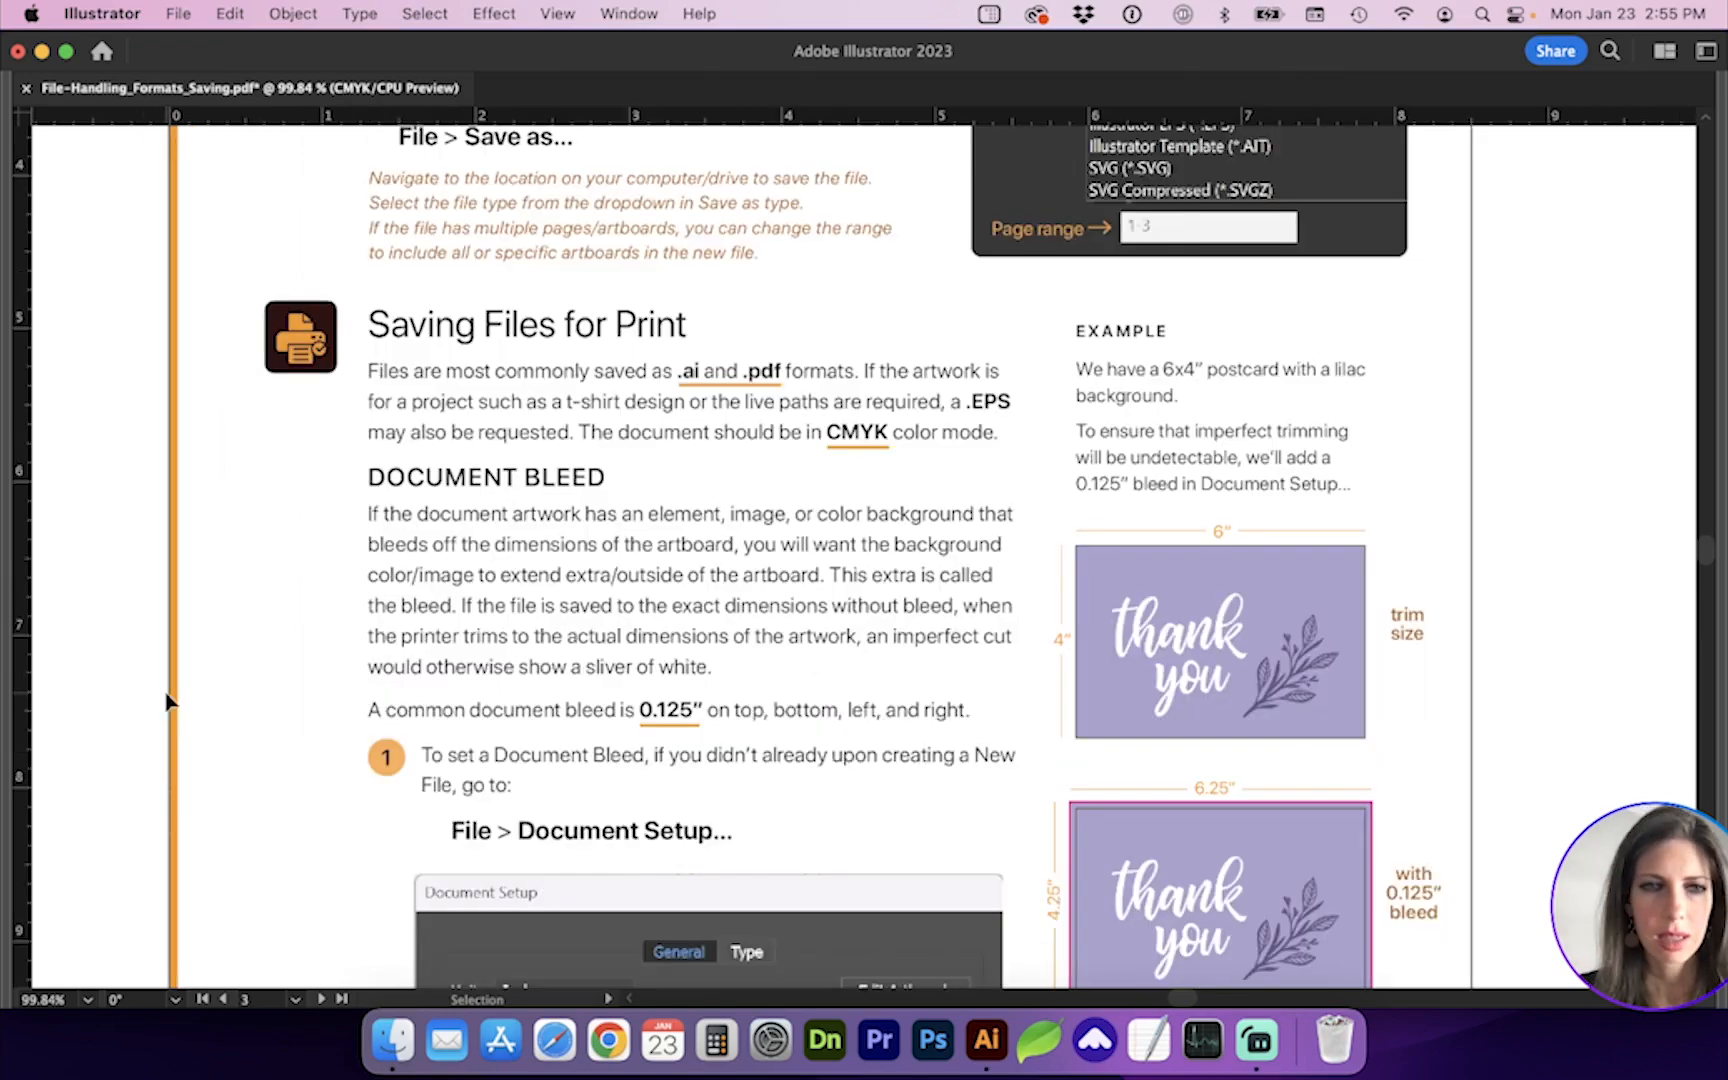
Scroll the handout down to page 3's Document Bleed section.
scroll(down, 3)
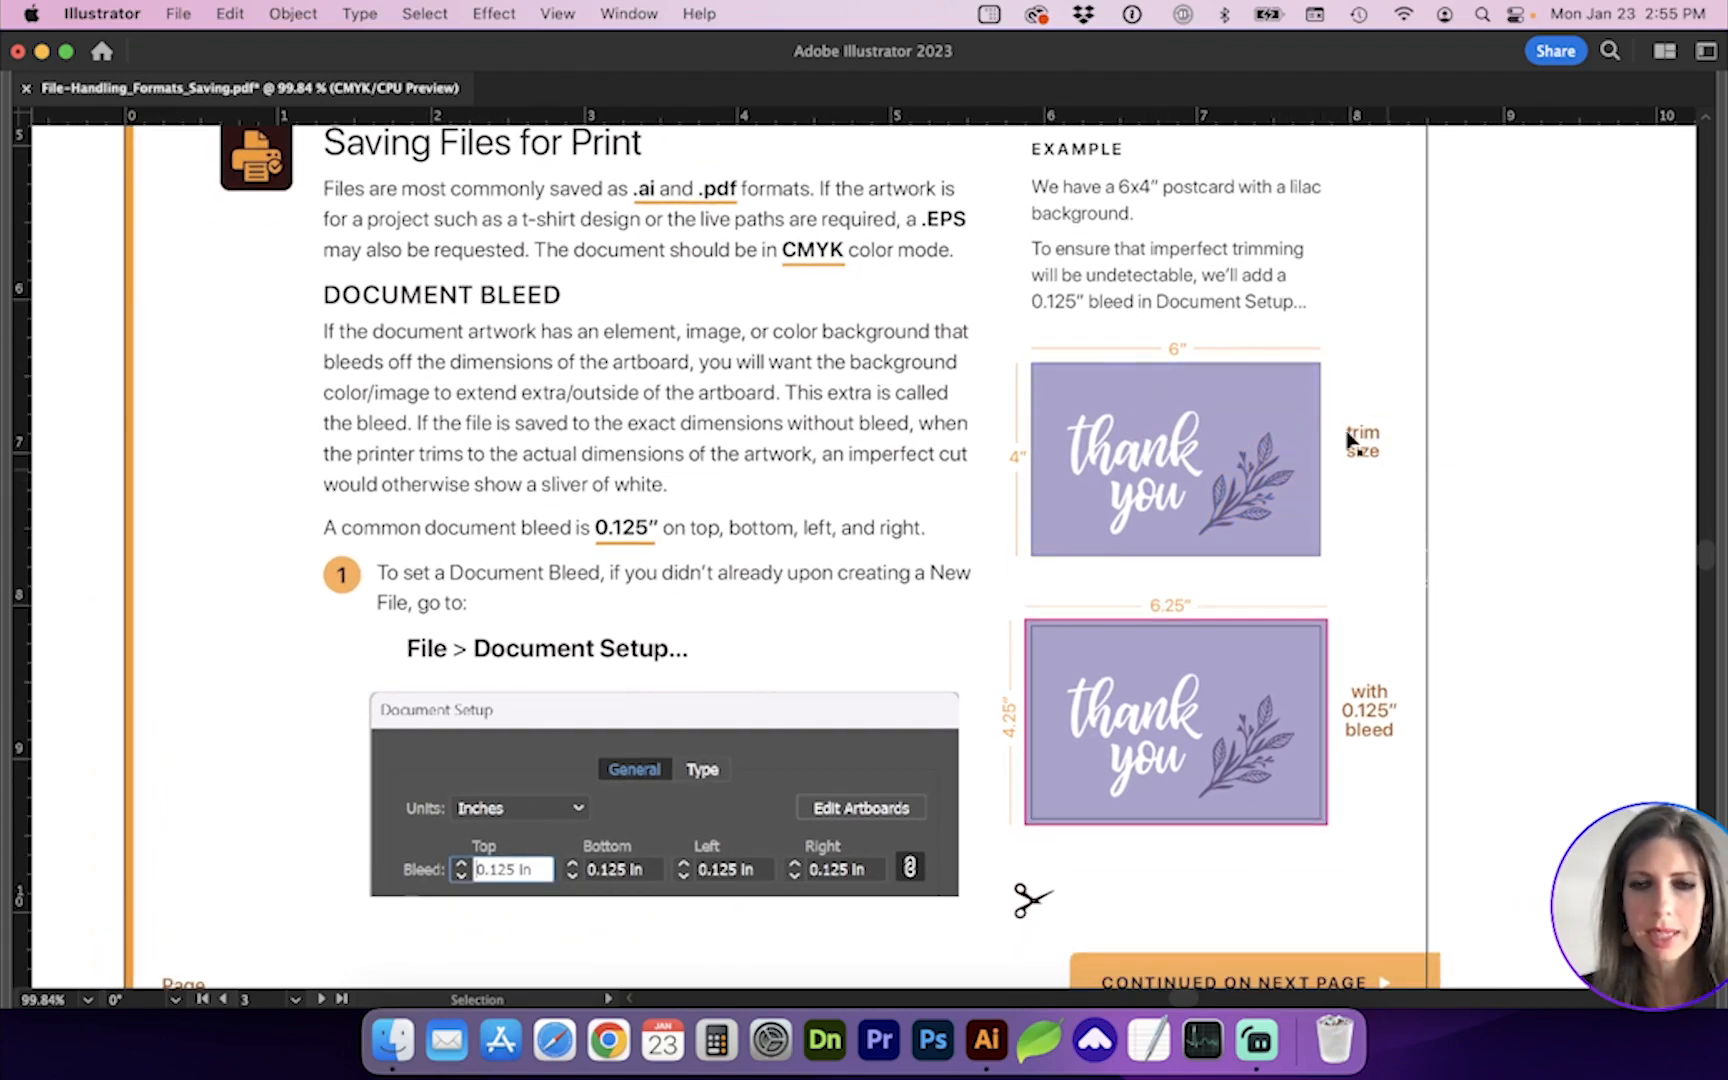
scroll(down, 3)
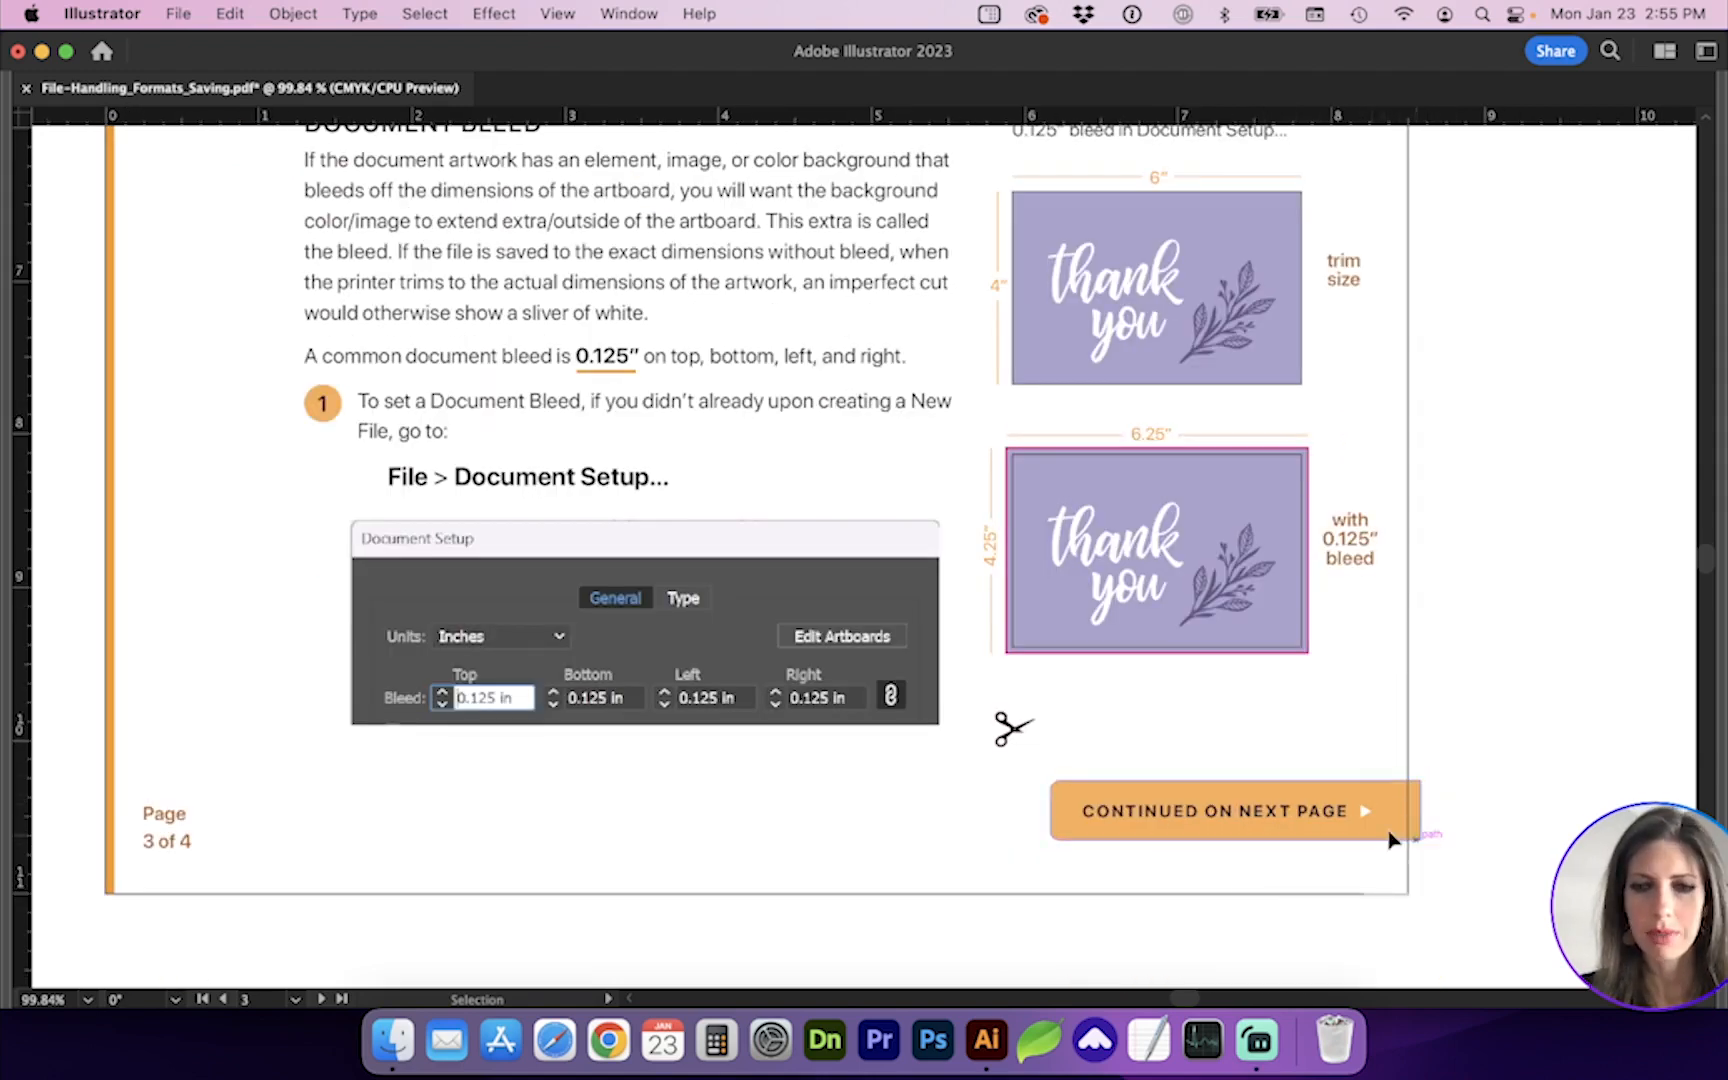
mouse_move(1406, 868)
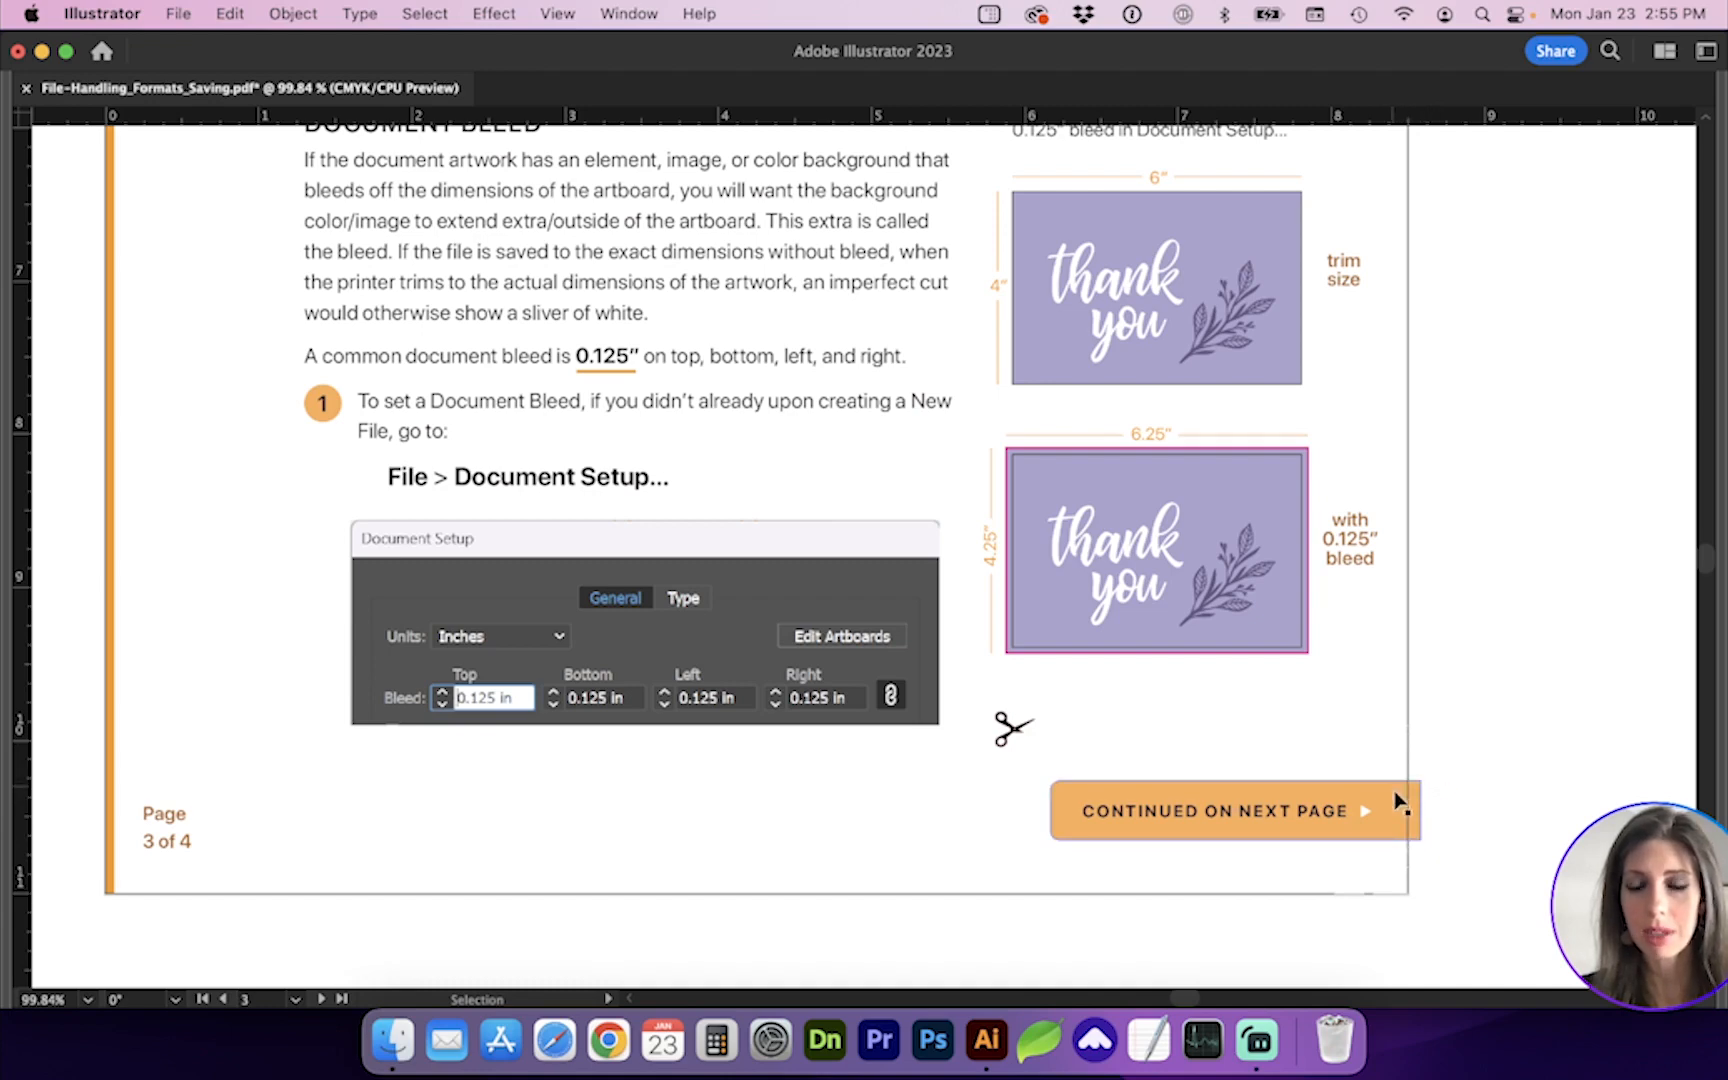
mouse_move(1462, 728)
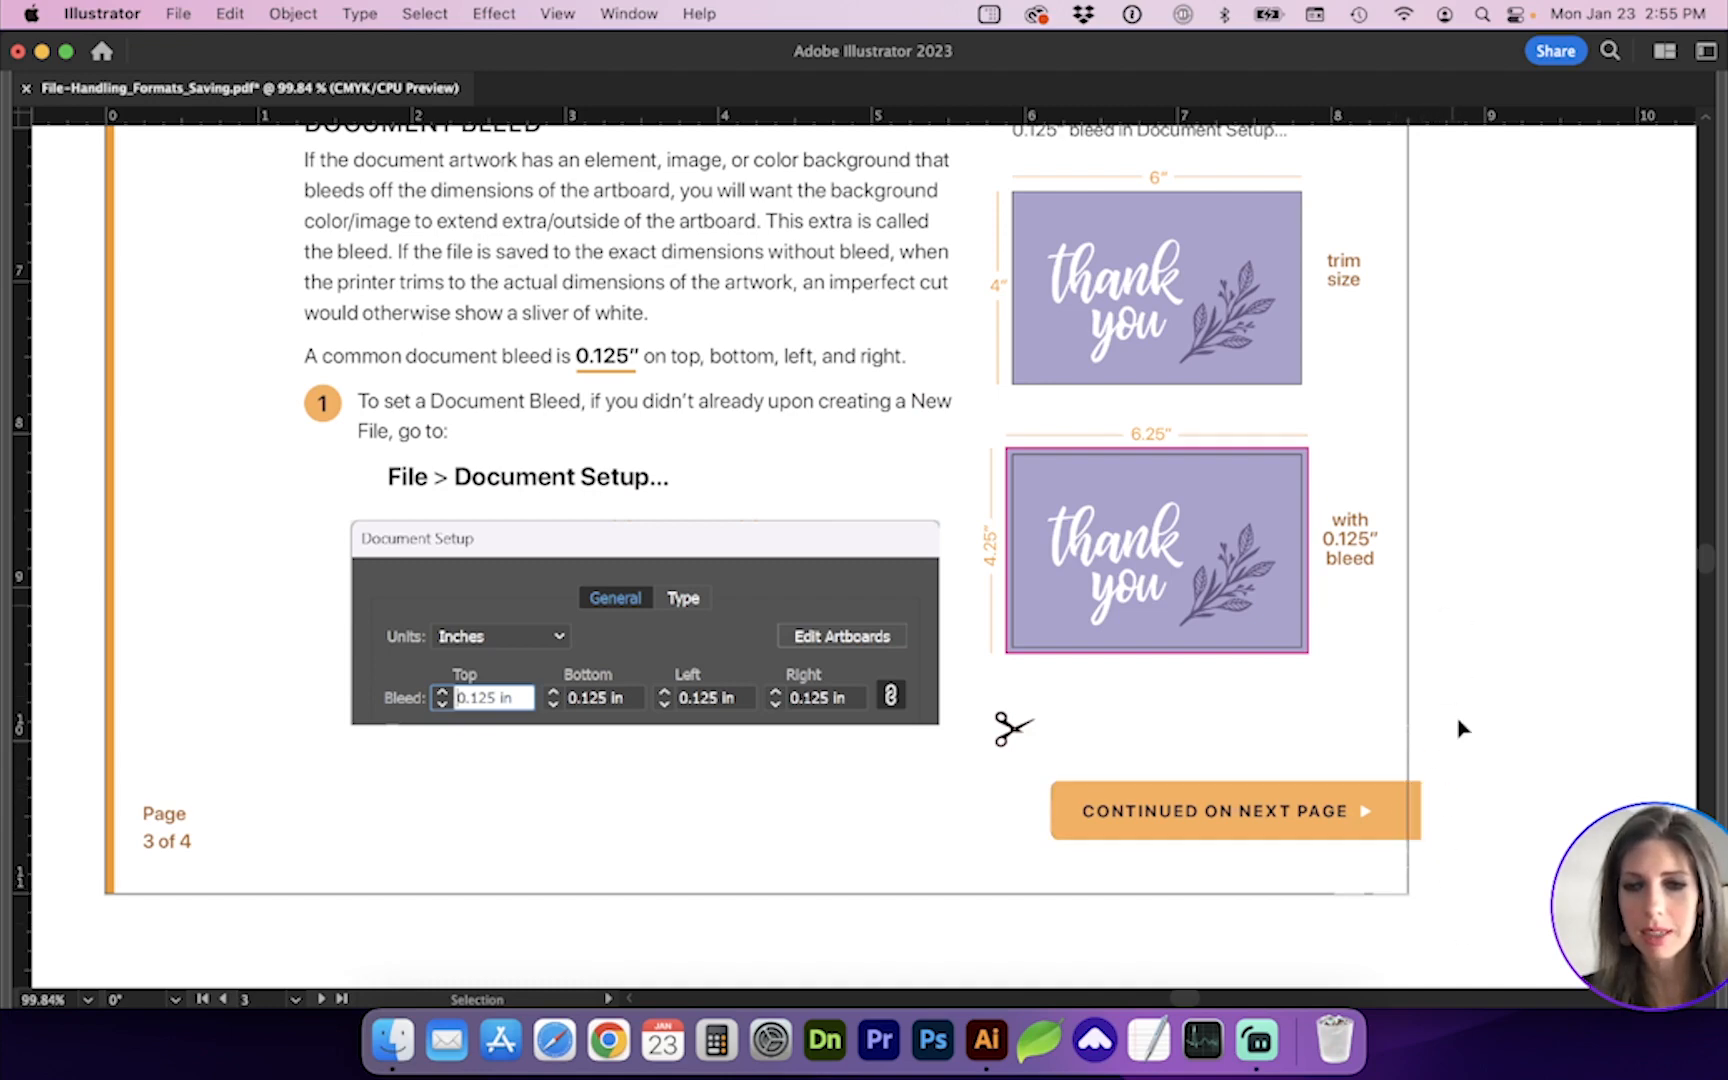
mouse_move(1432, 872)
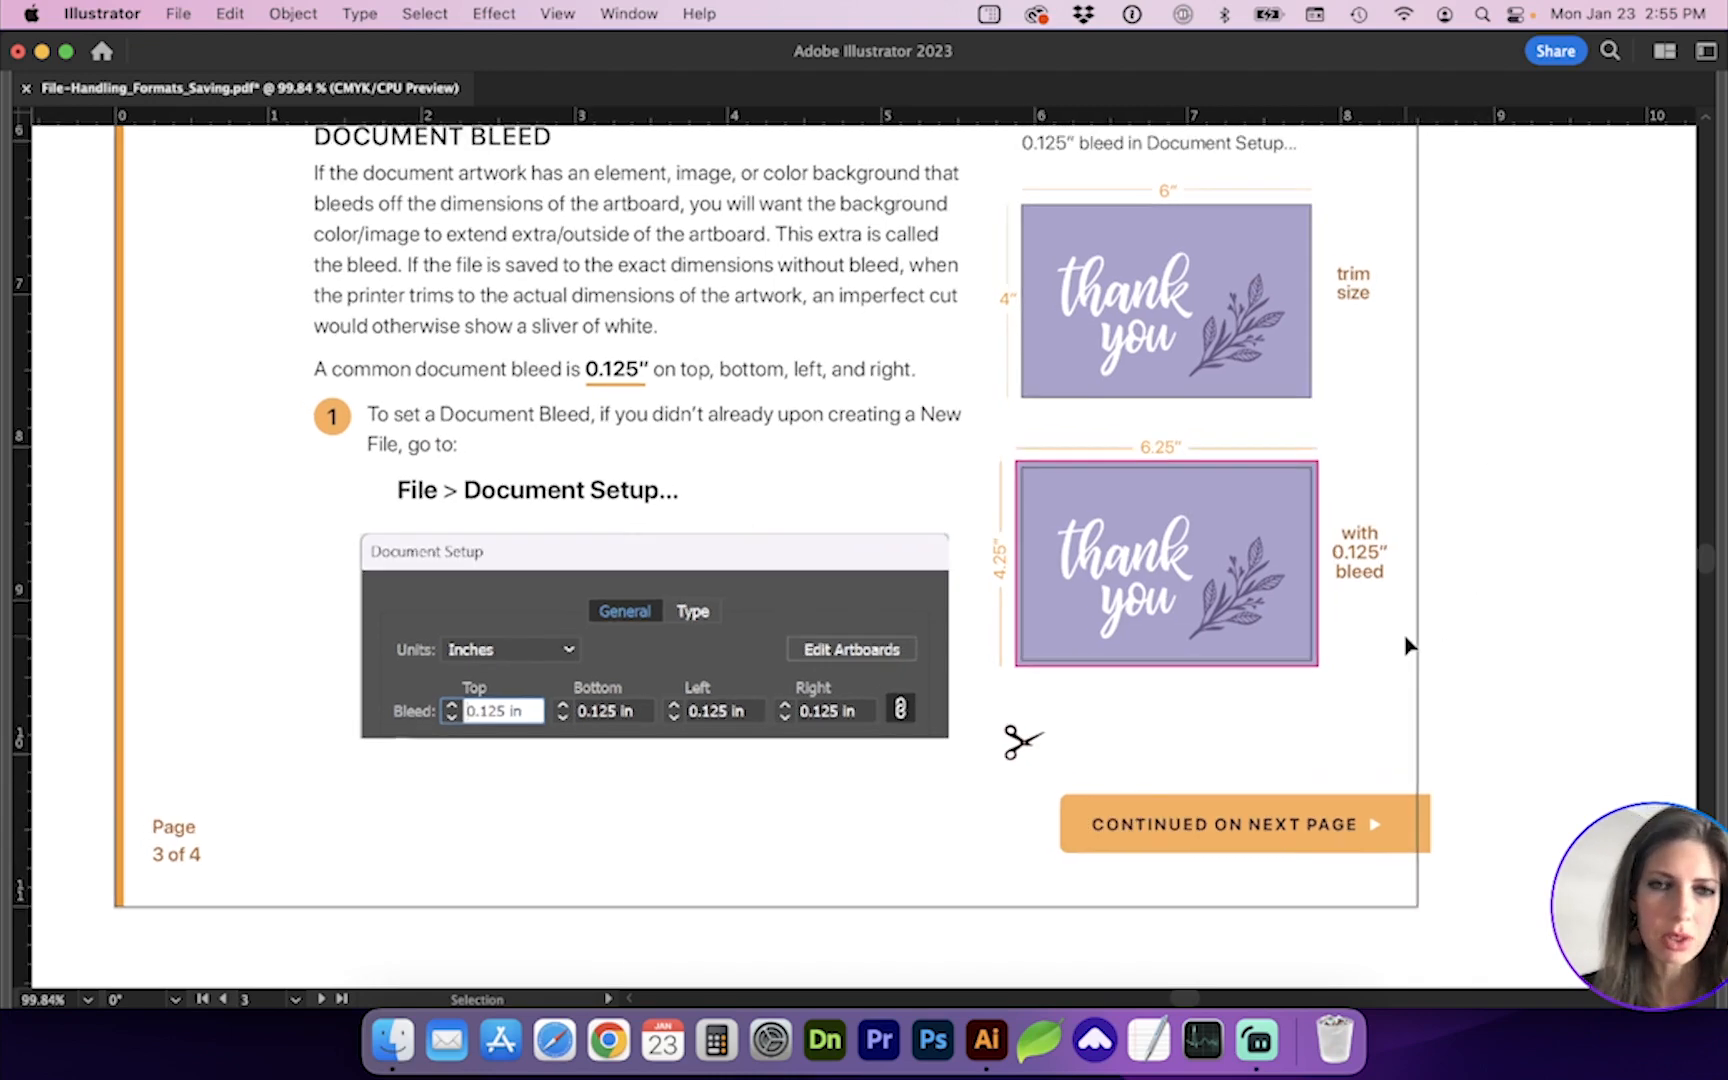
scroll(down, 3)
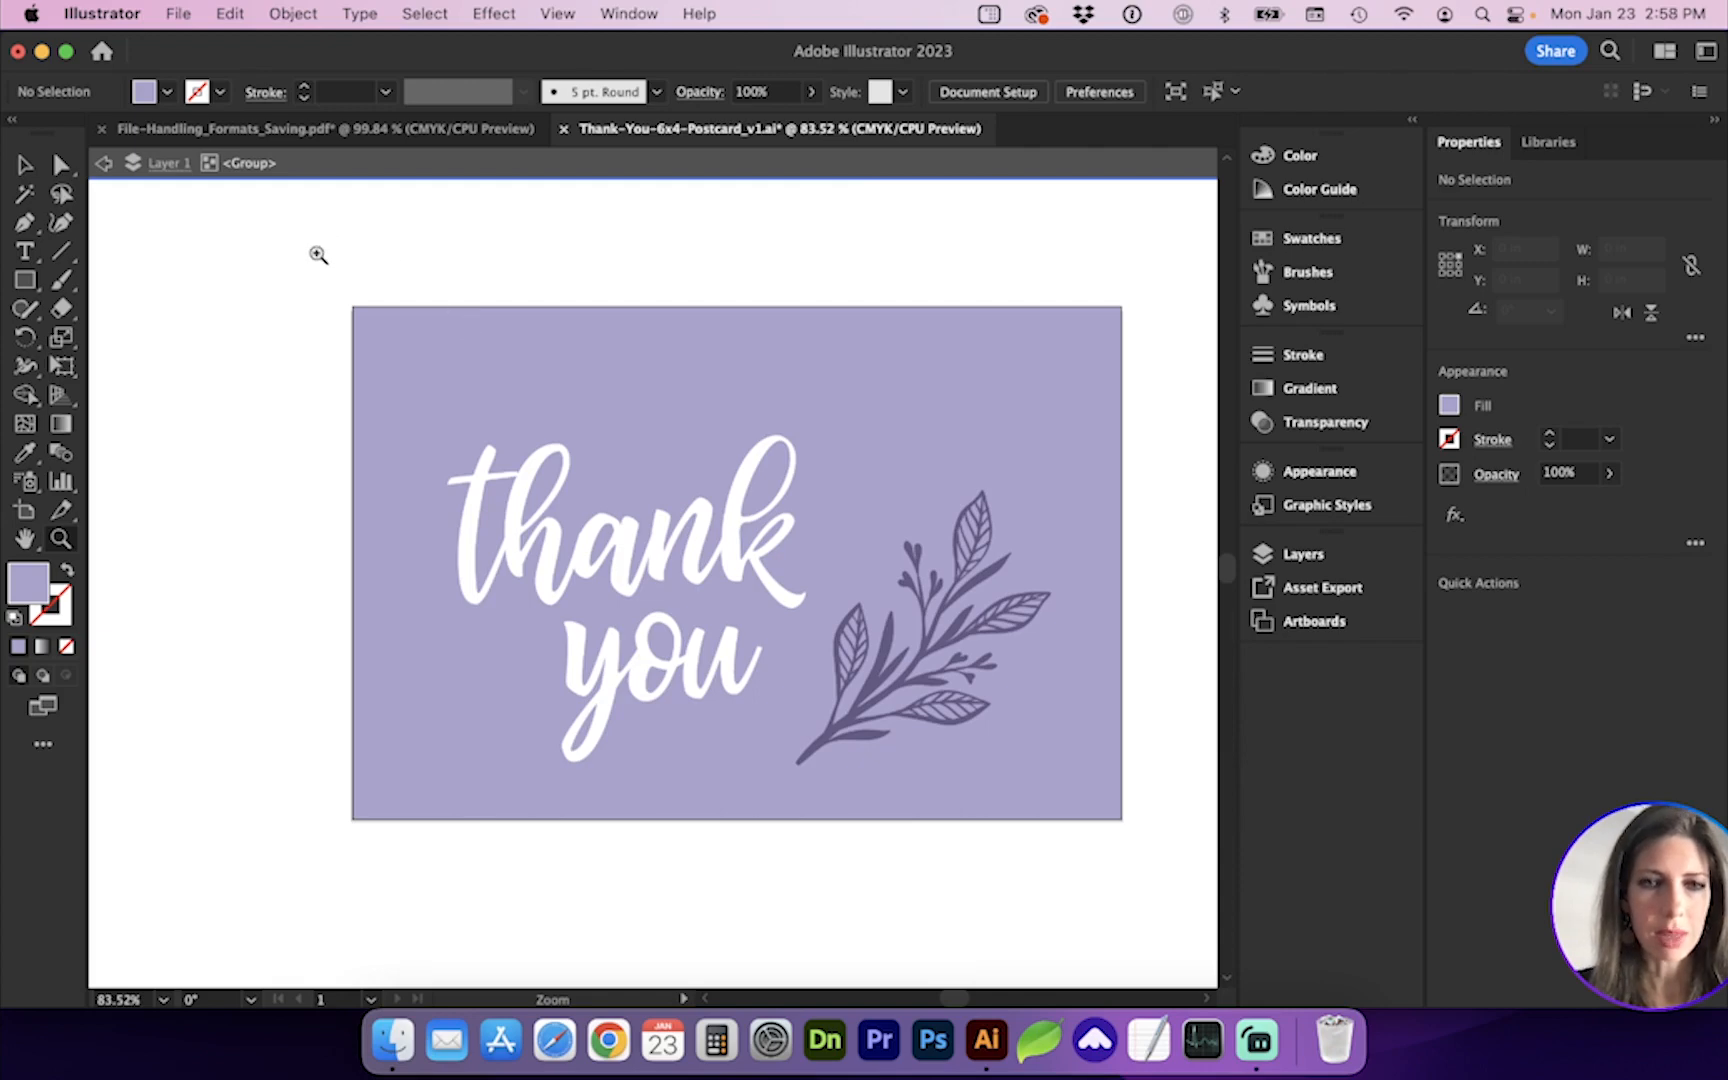
mouse_move(332, 266)
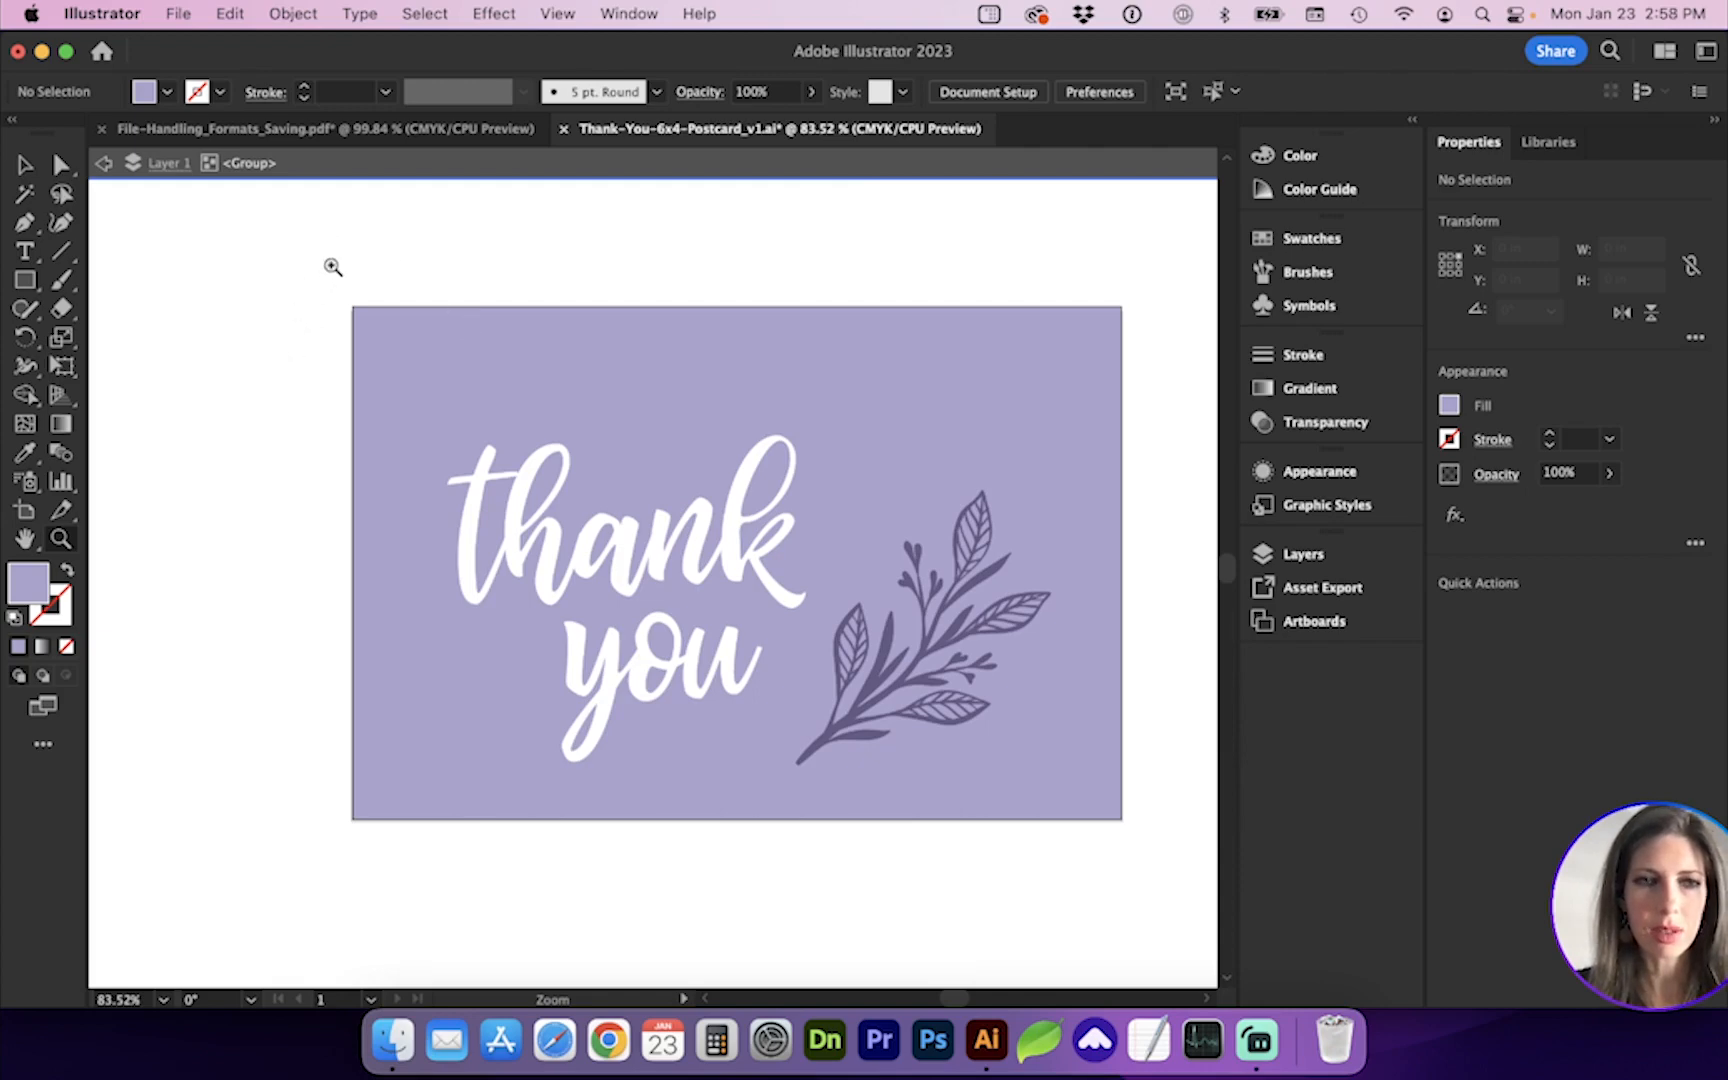
mouse_move(334, 344)
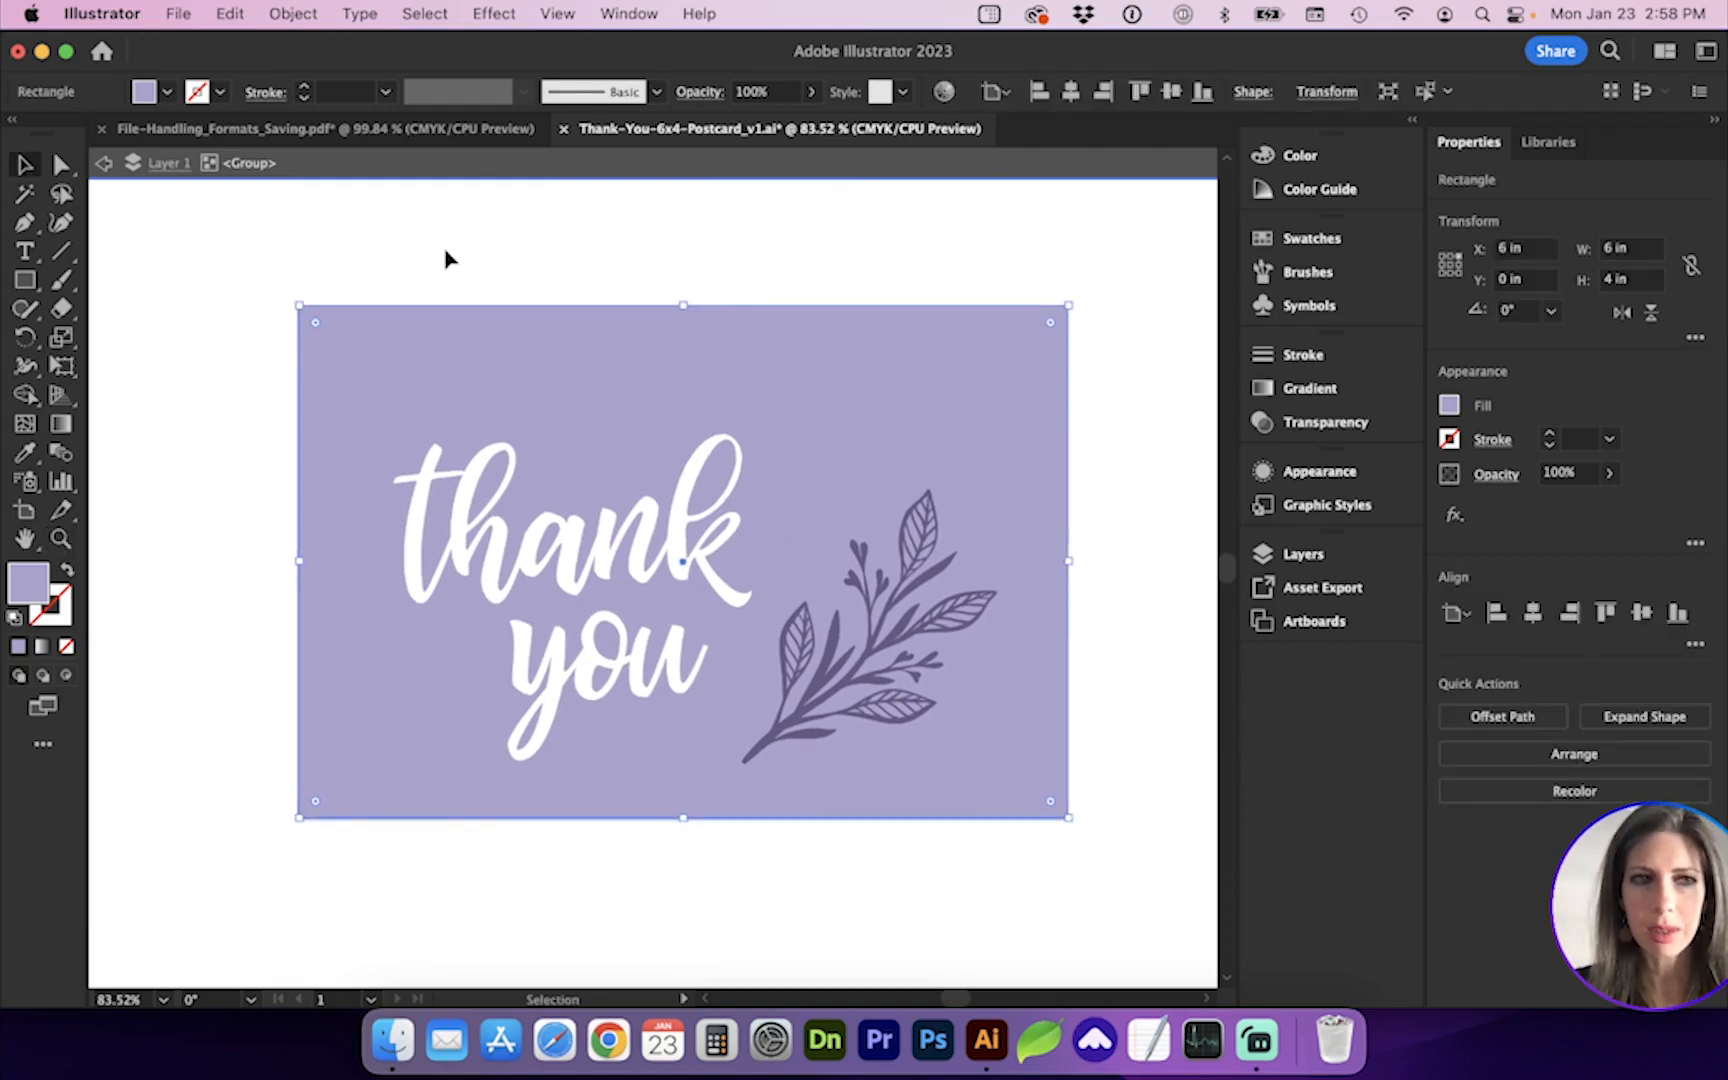
Set a 0.125 in bleed on all four sides in Document Setup.
click(178, 14)
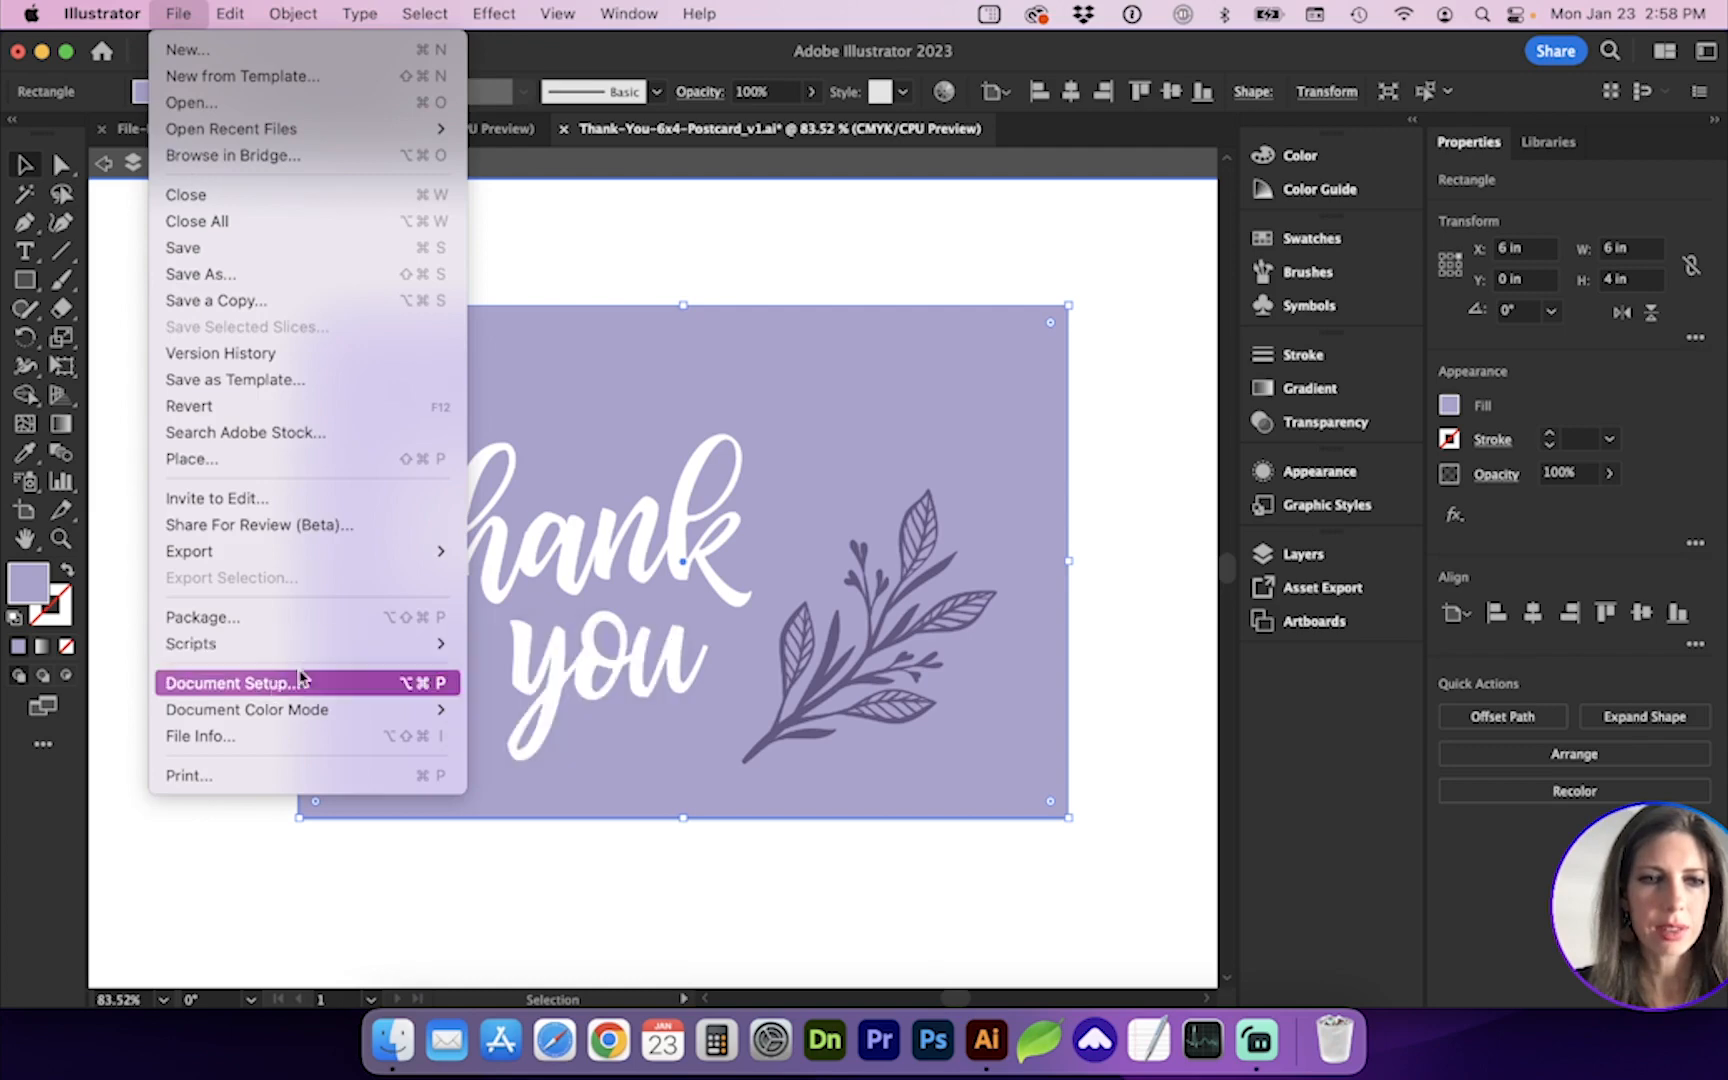
click(232, 682)
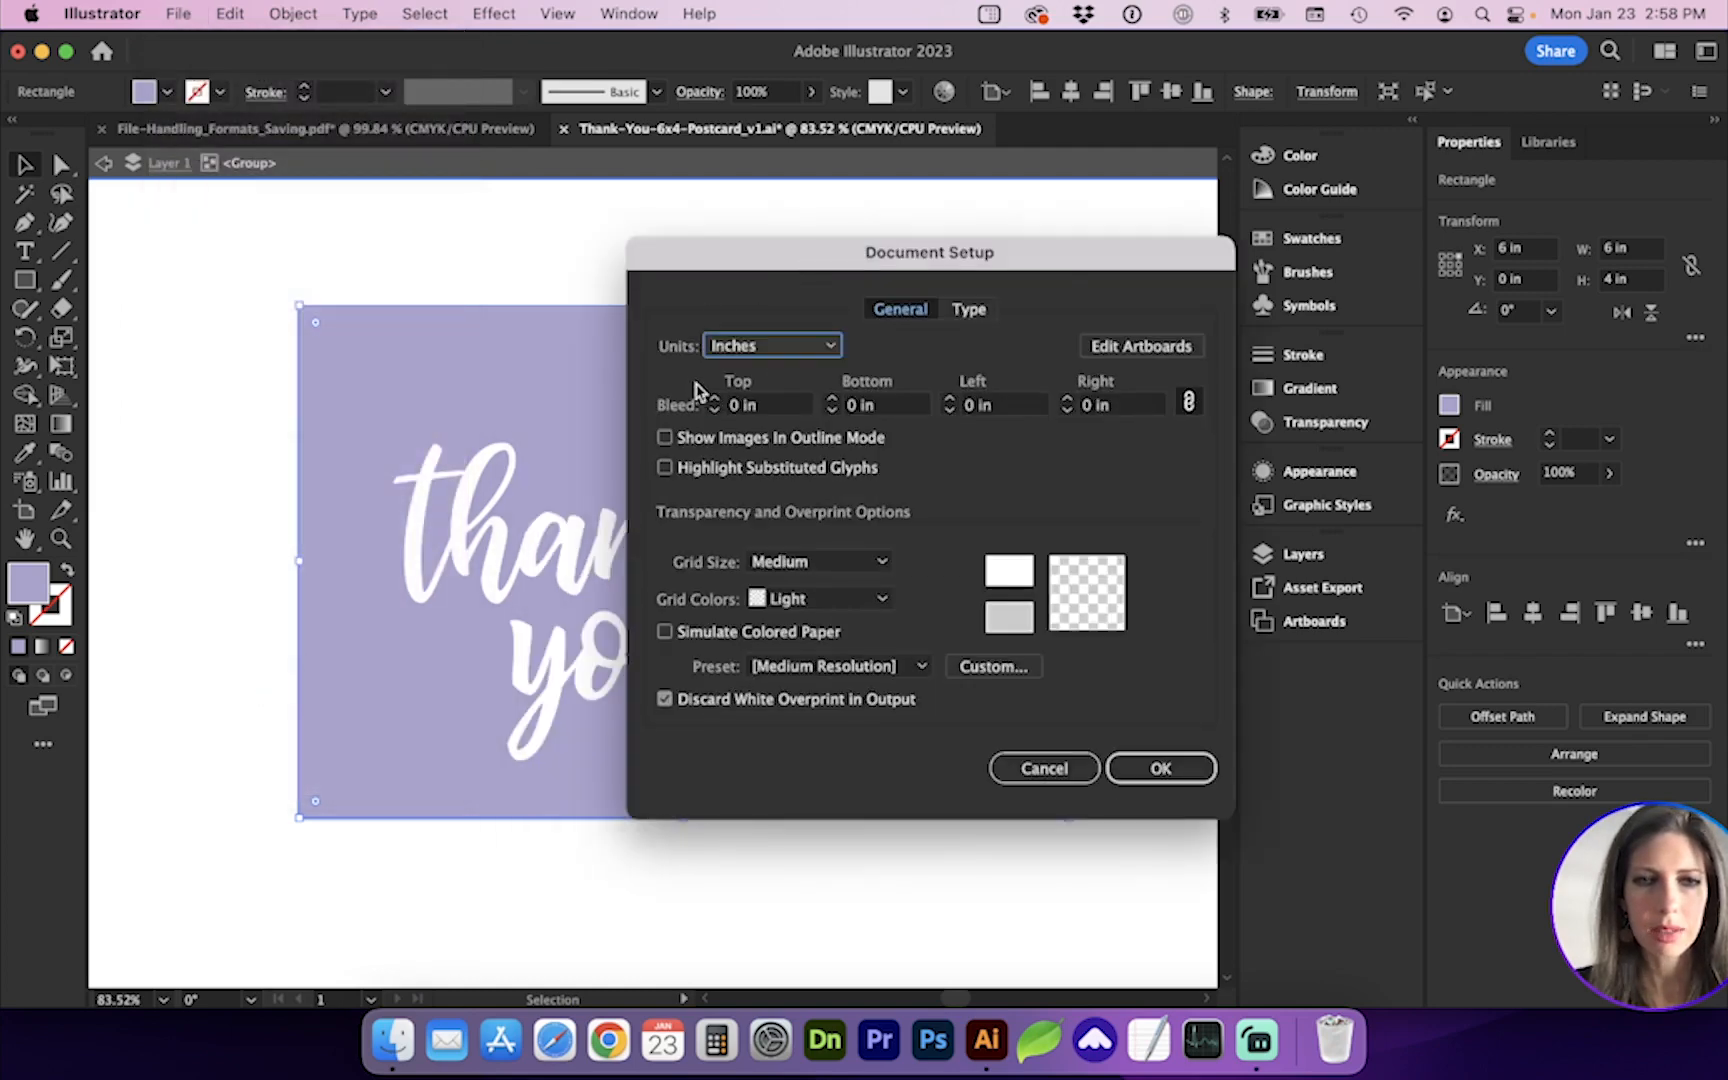
mouse_move(716, 406)
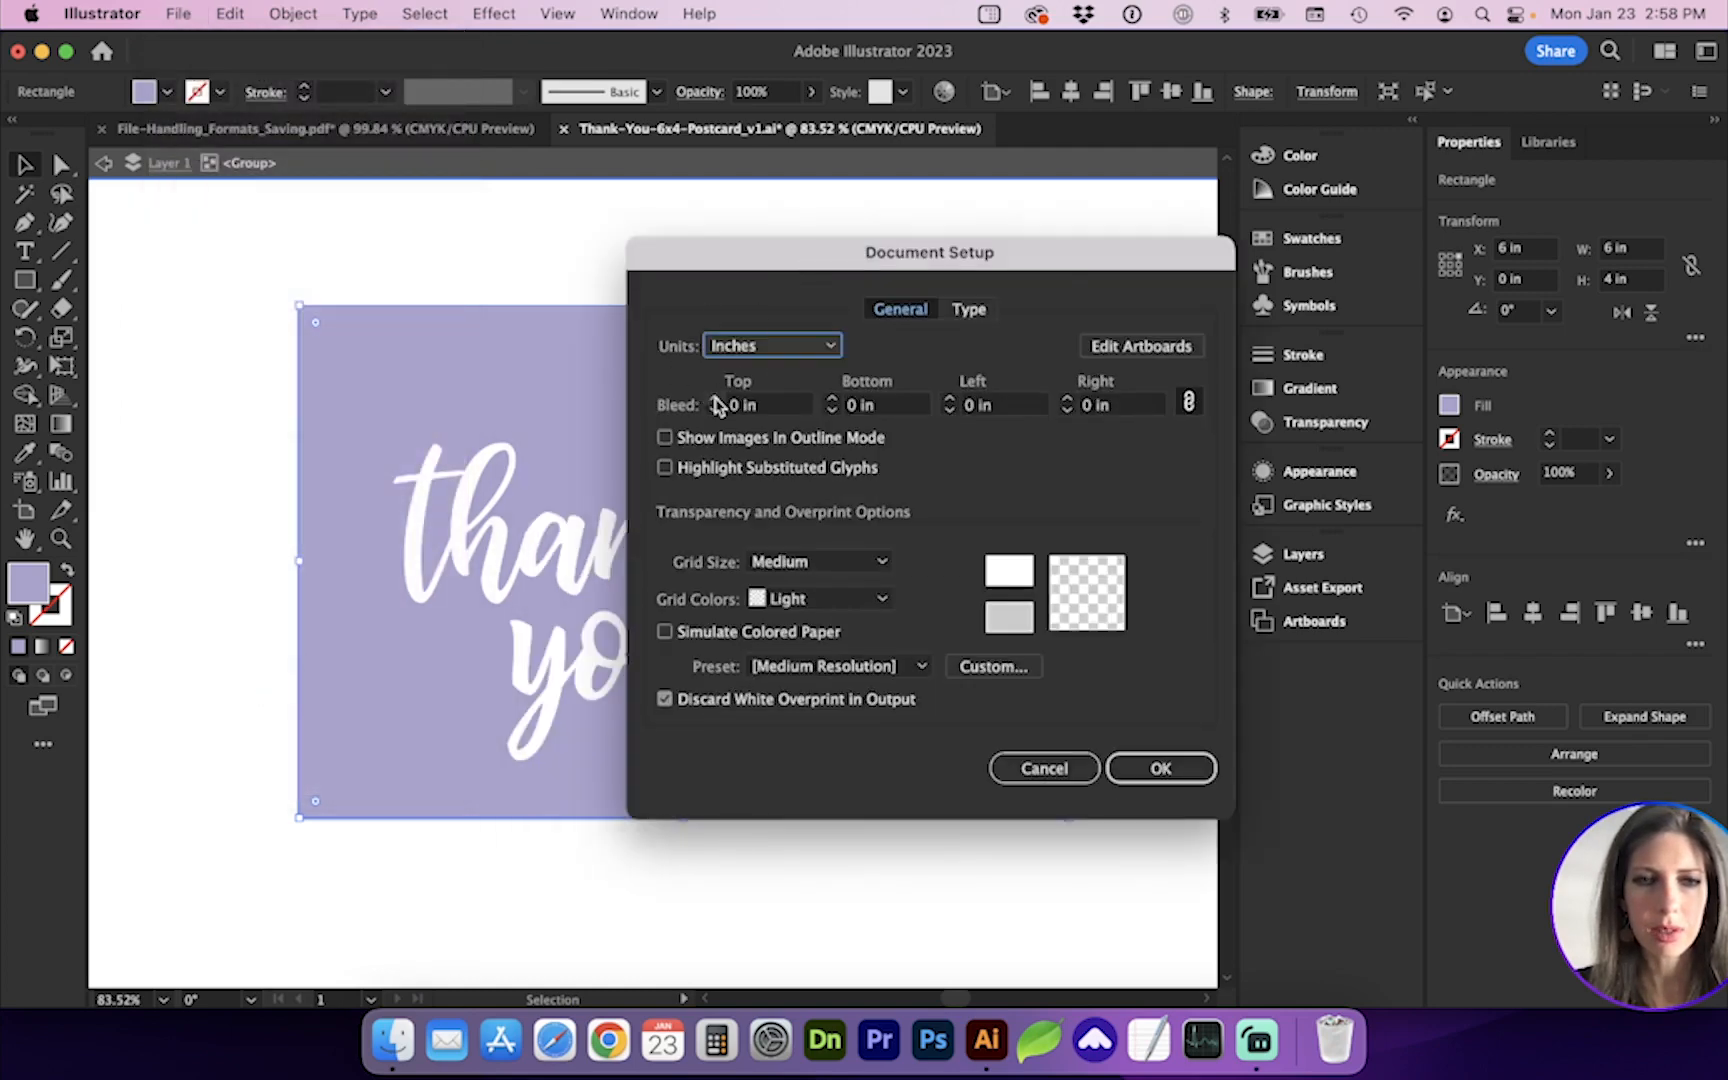
text(0.125 in)
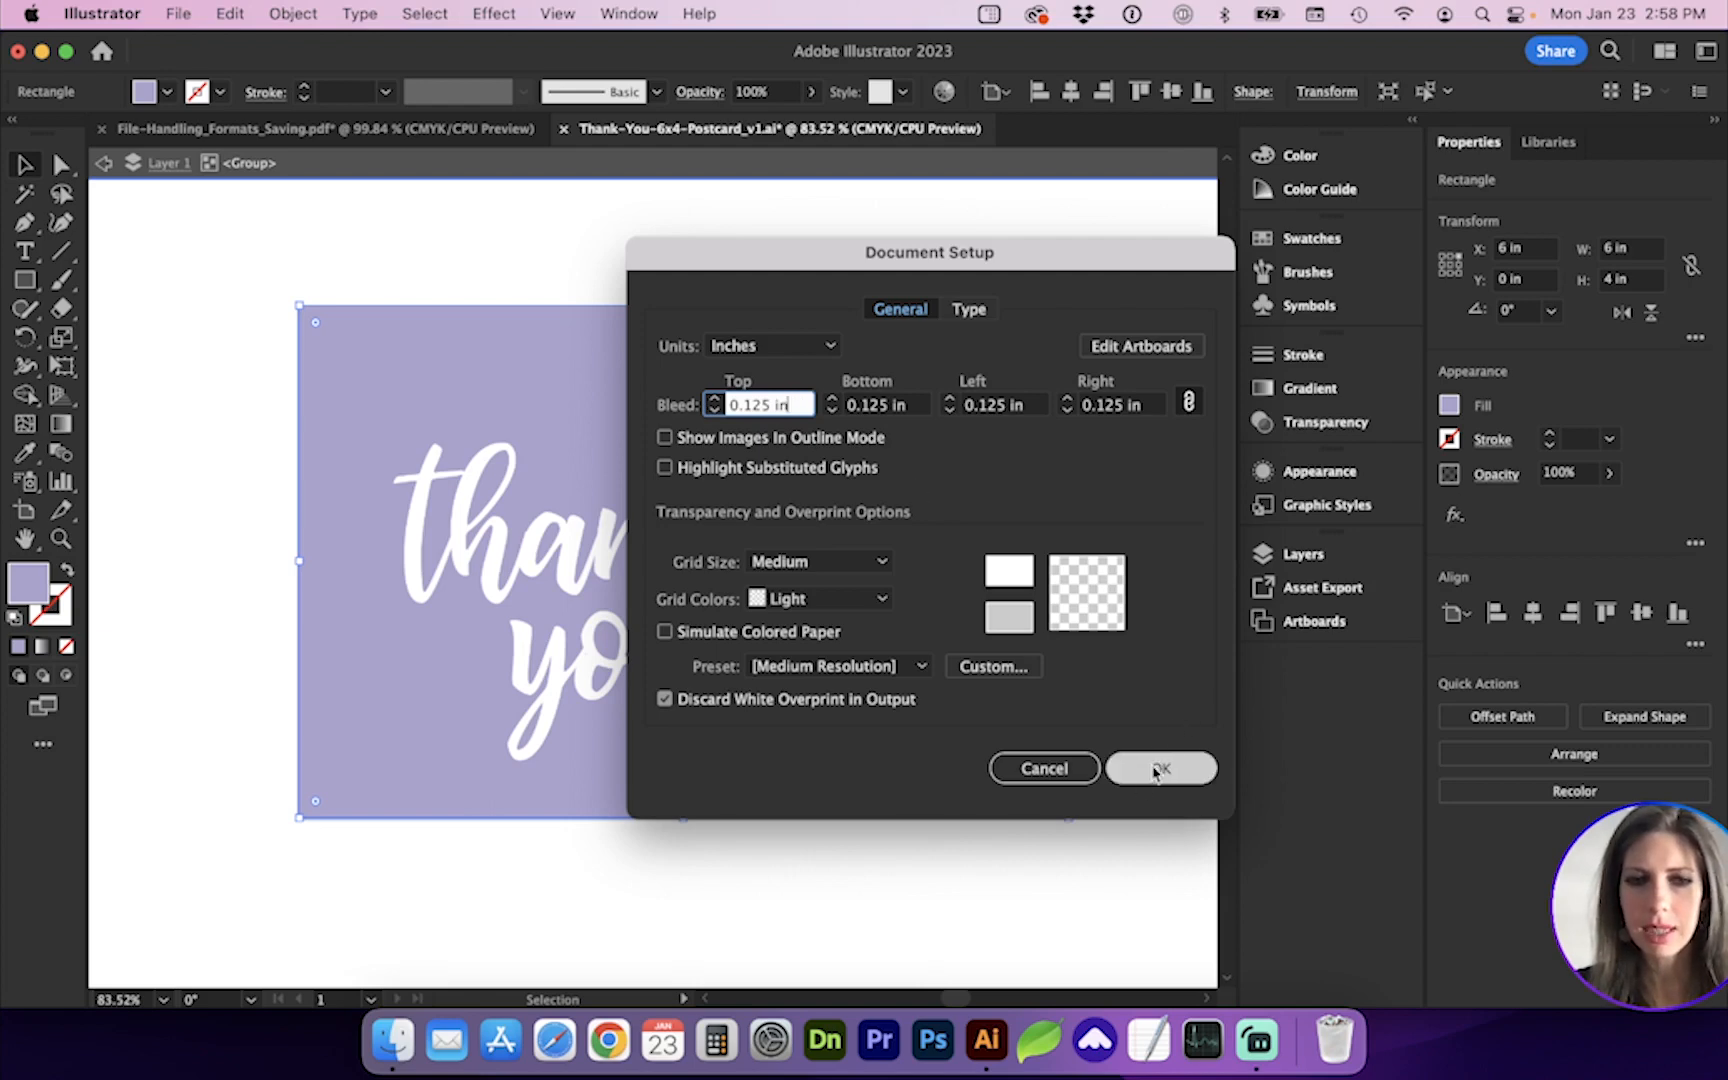
click(1160, 768)
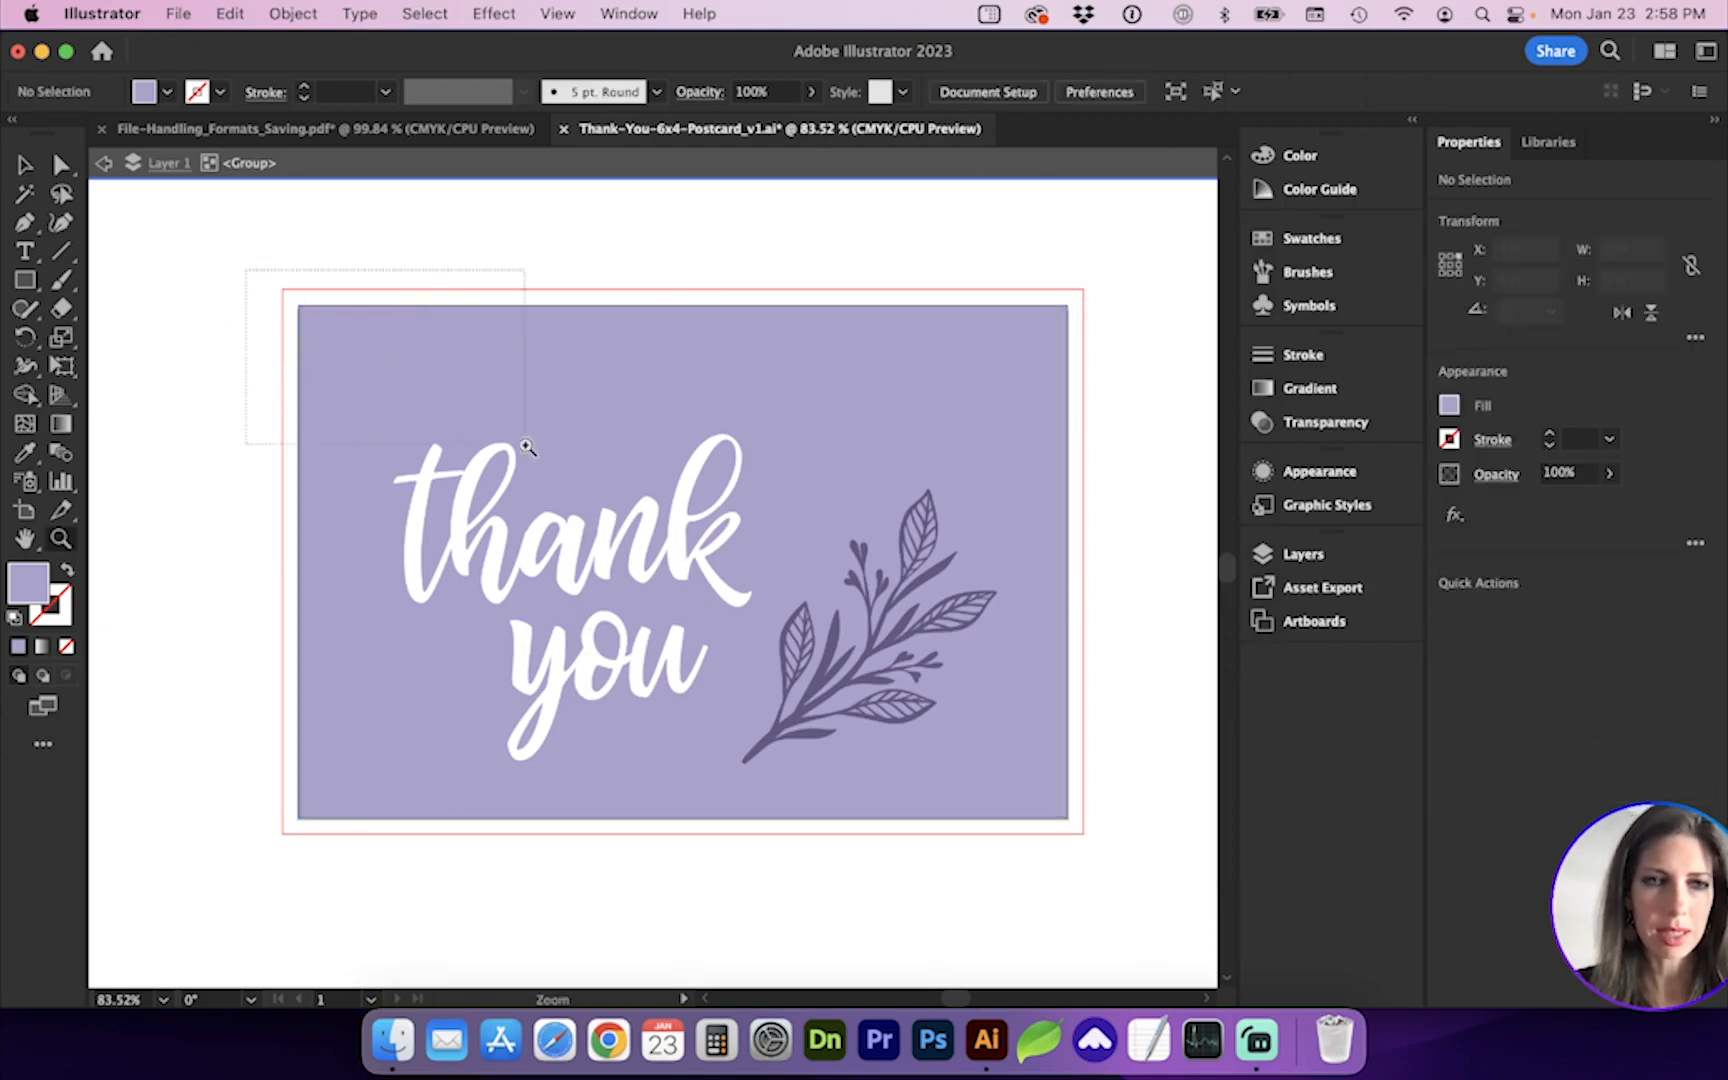
Stretch the lilac background's left edge and top-left corner out to the bleed guide.
click(526, 446)
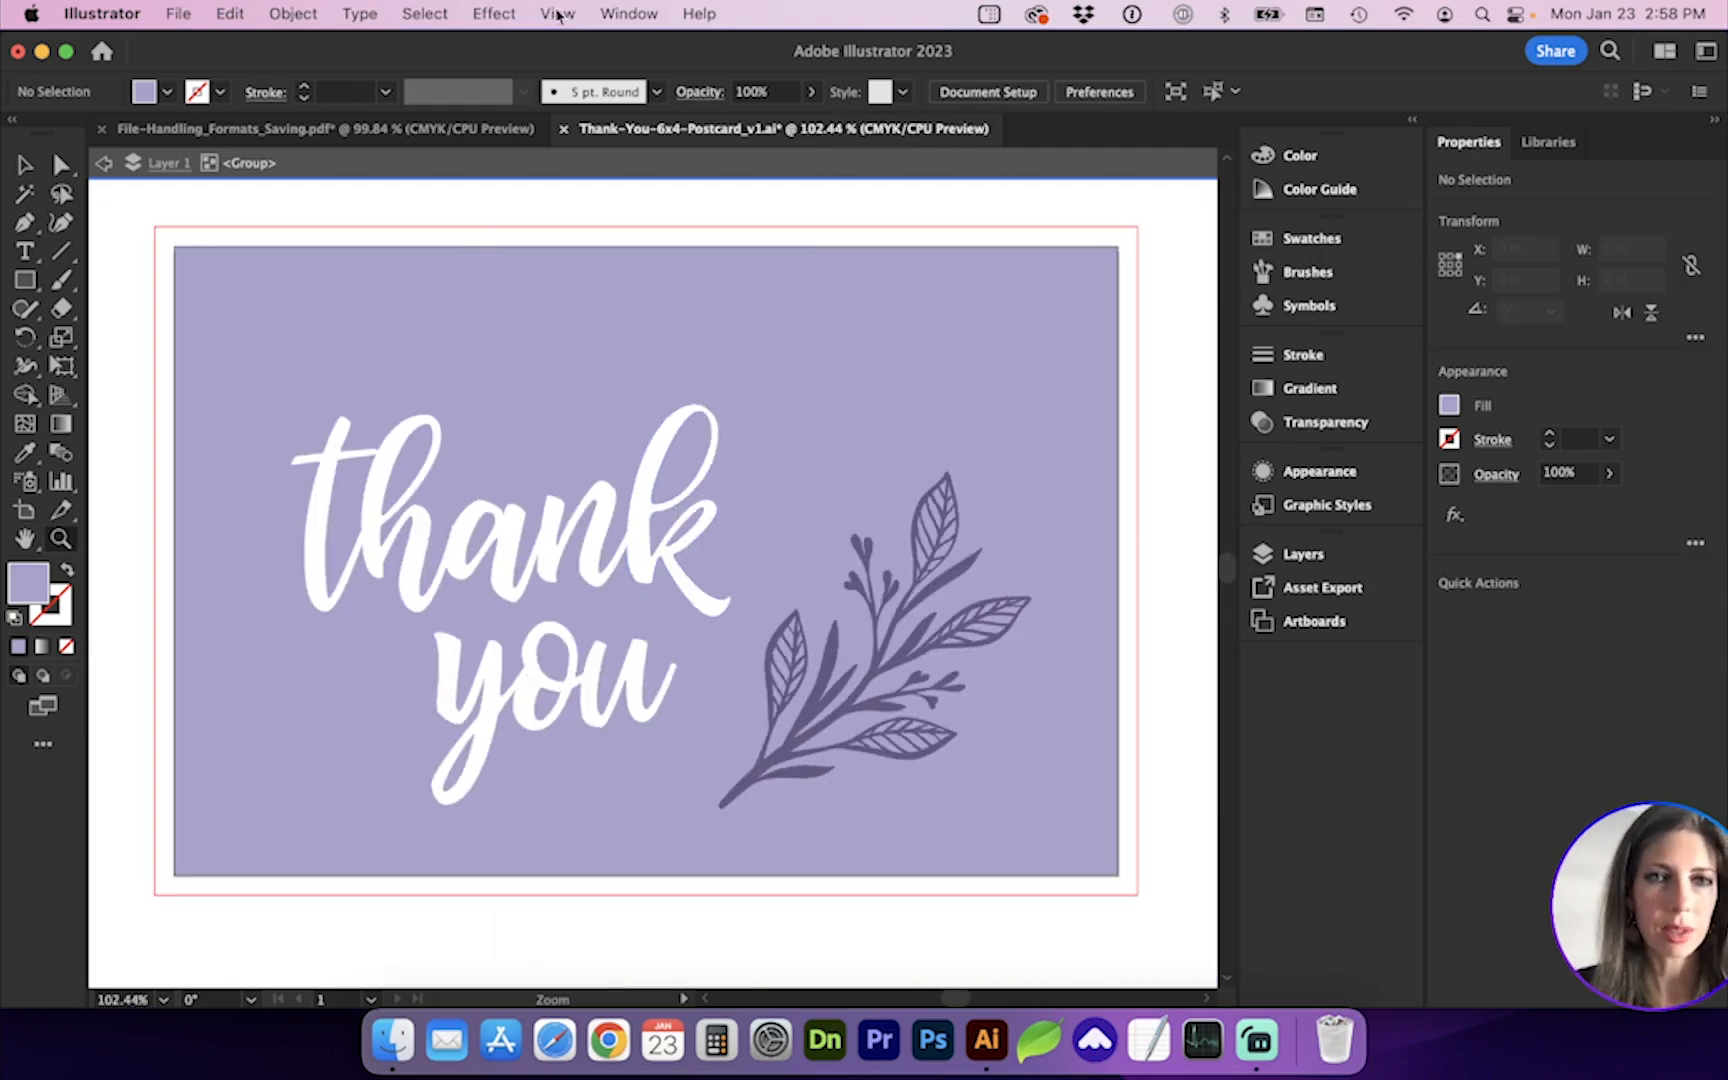
click(556, 14)
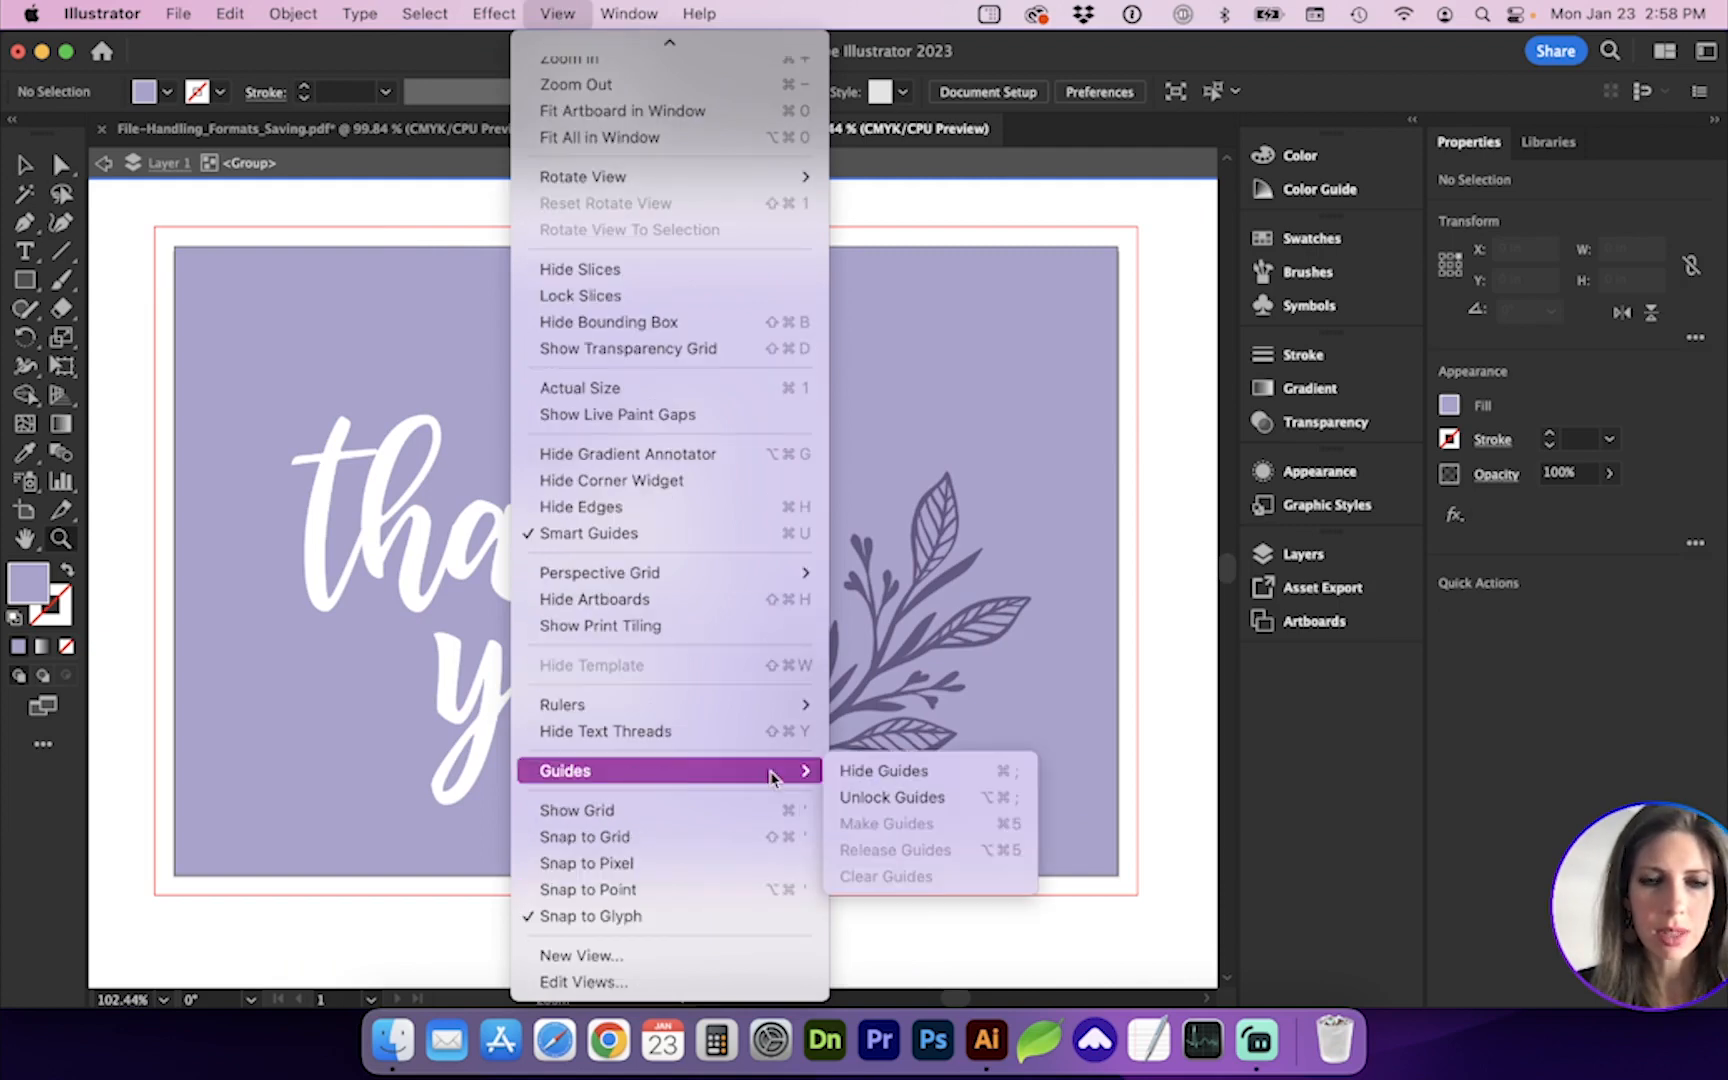
mouse_move(882, 770)
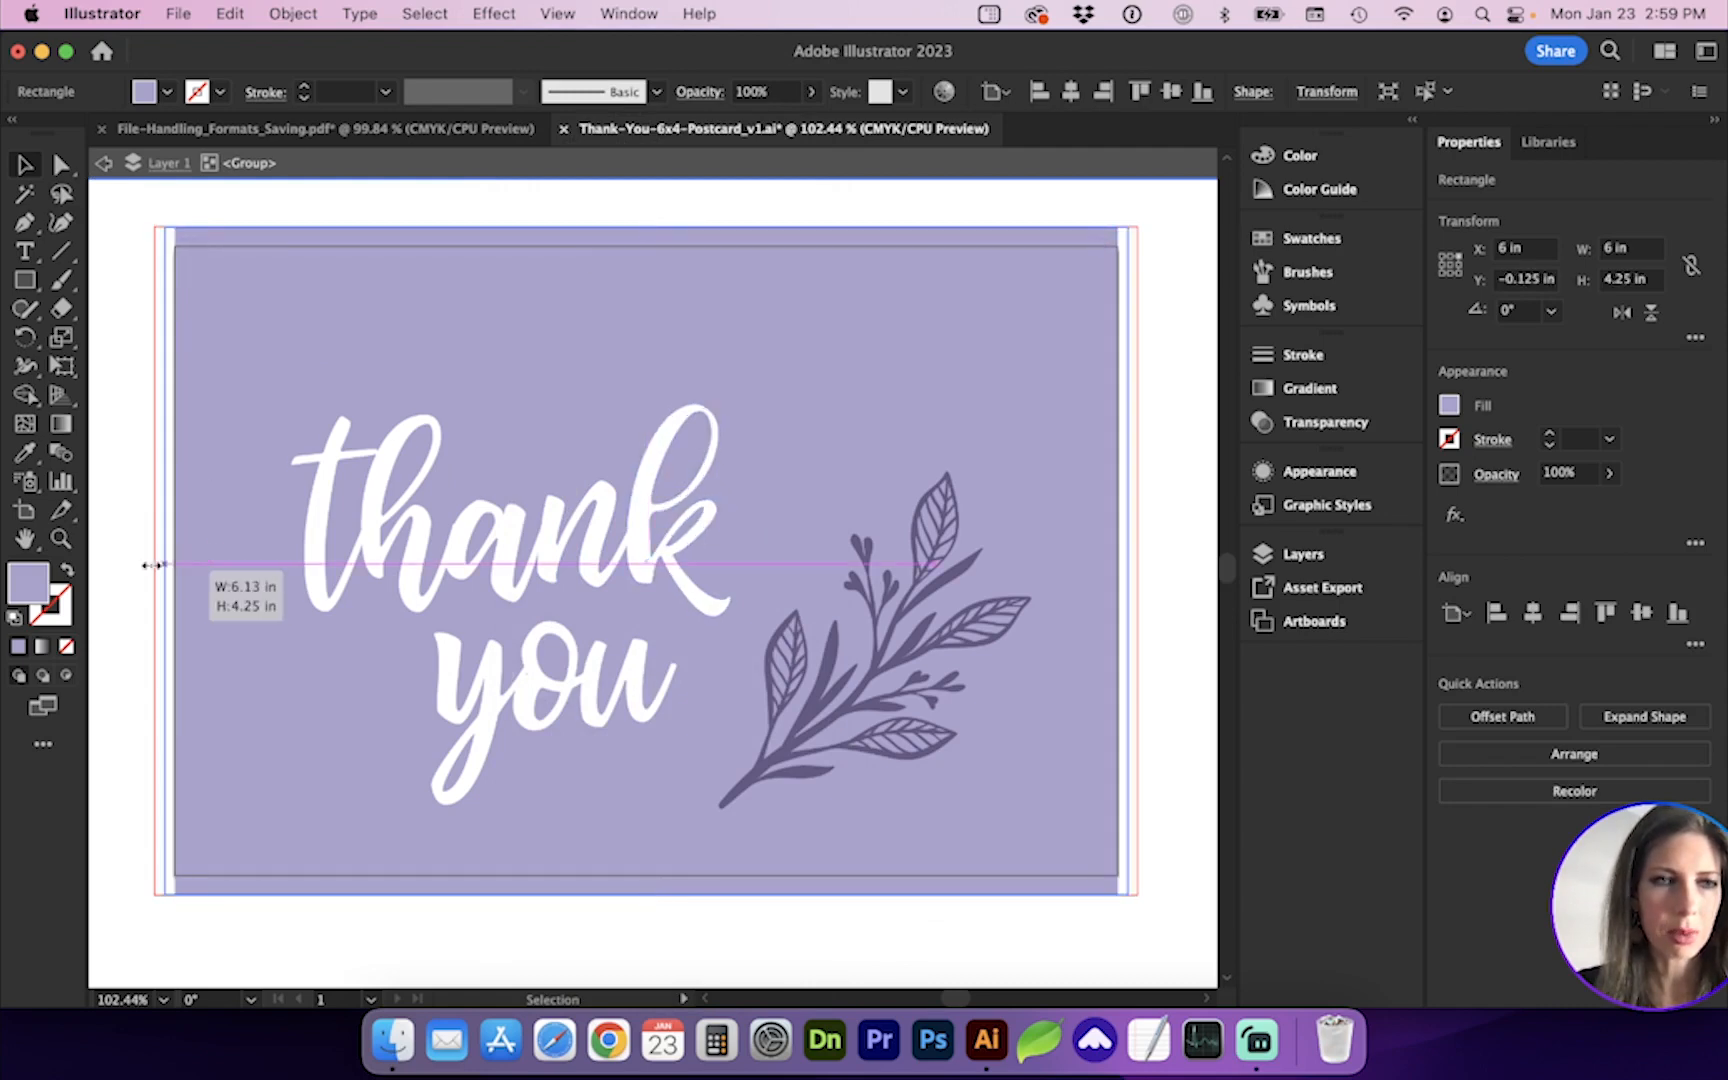
drag(148, 564, 154, 558)
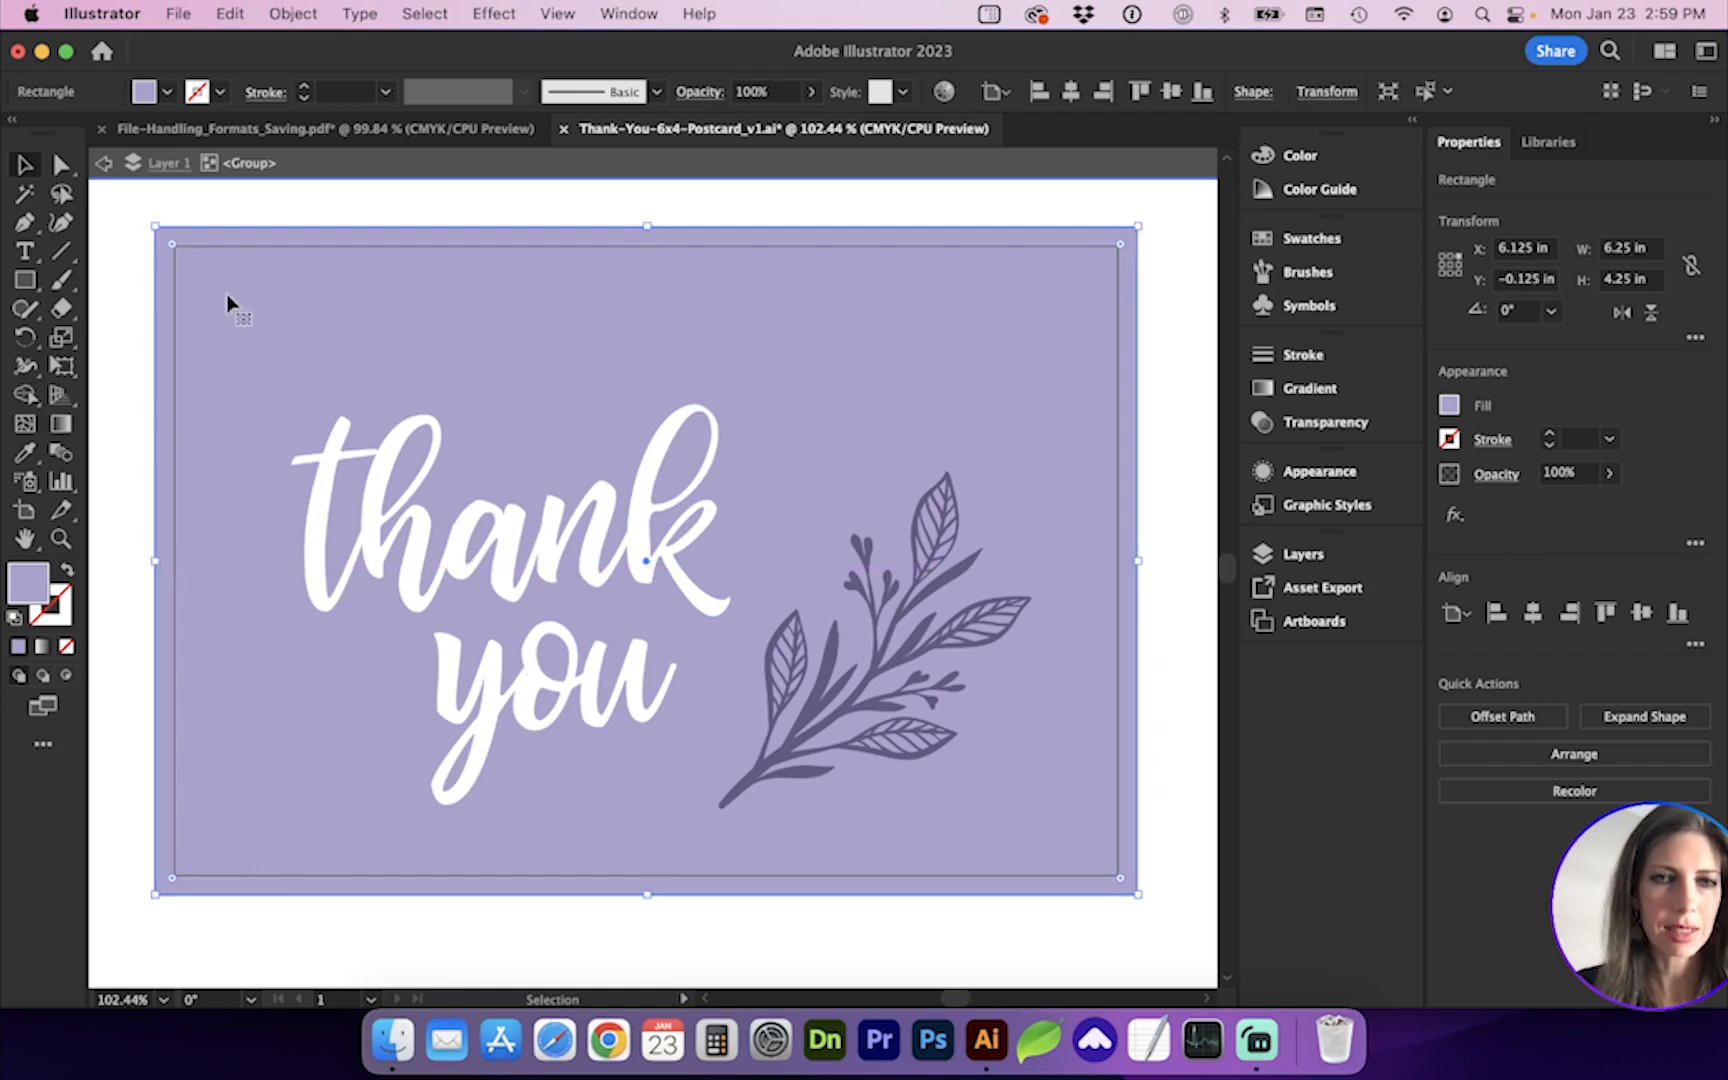
drag(172, 236, 136, 208)
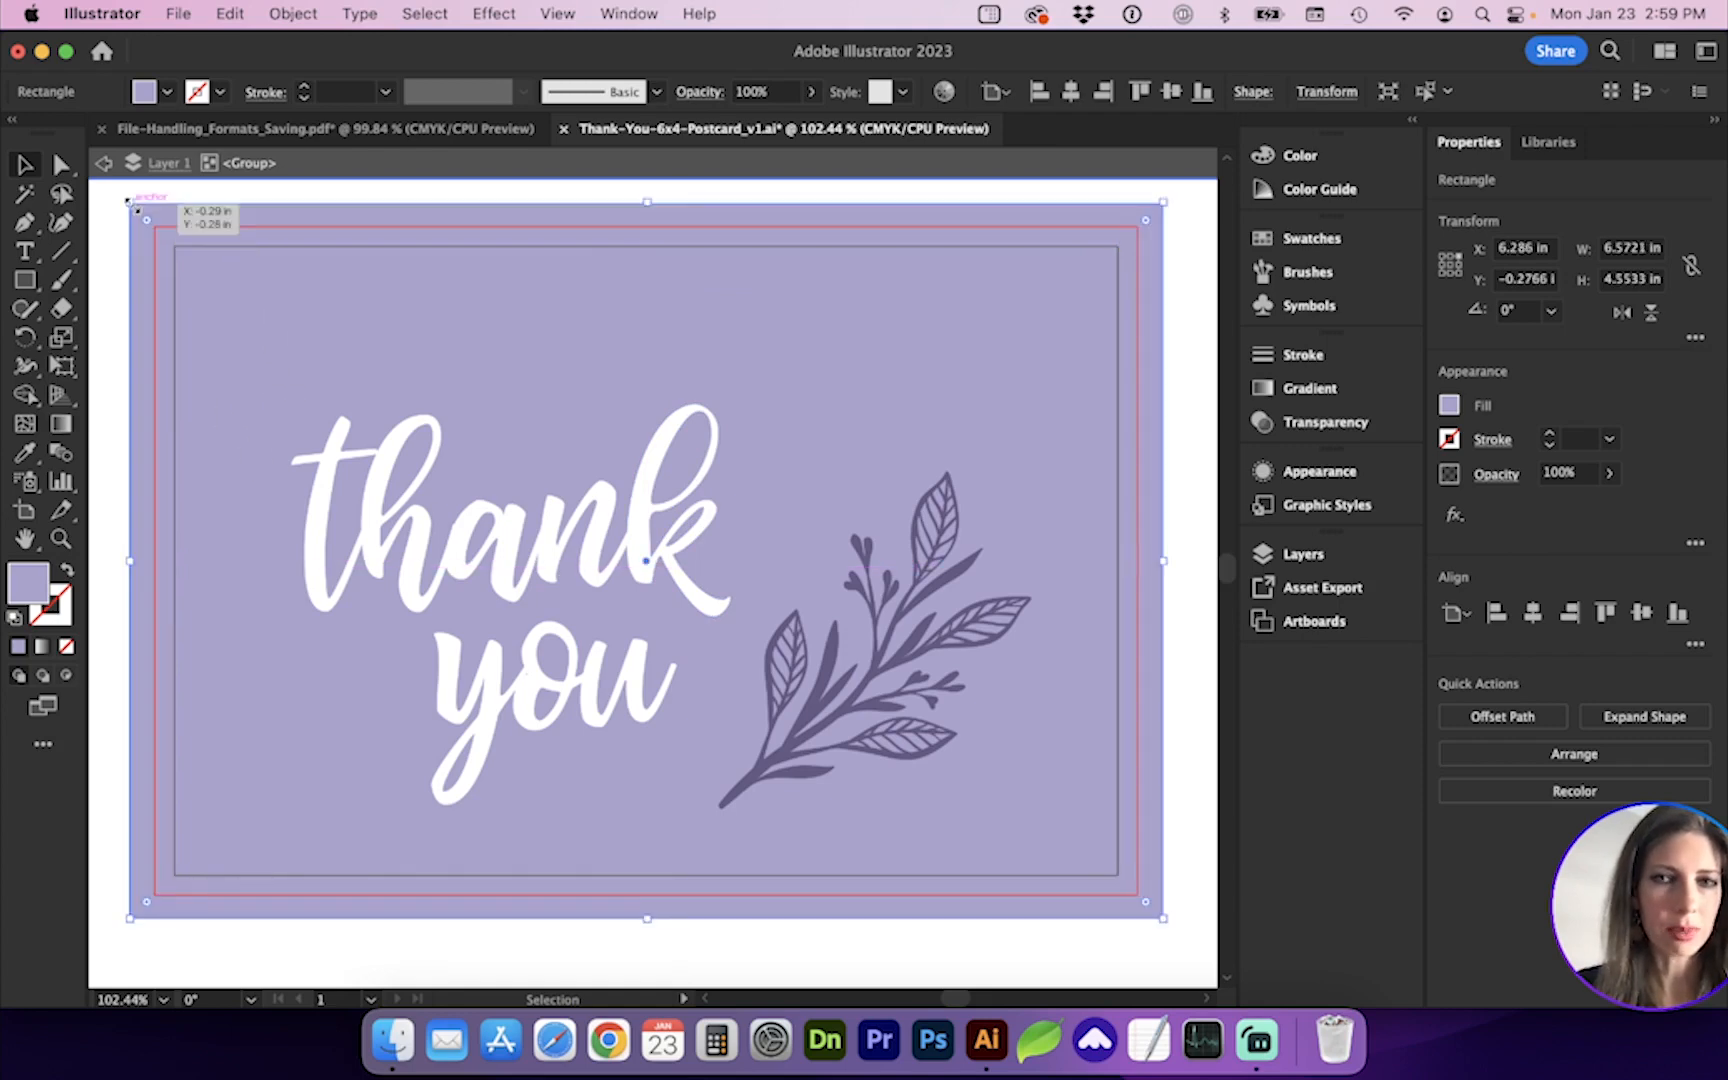
Save the postcard as a [High Quality Print] Adobe PDF, check it in Acrobat and return.
click(176, 14)
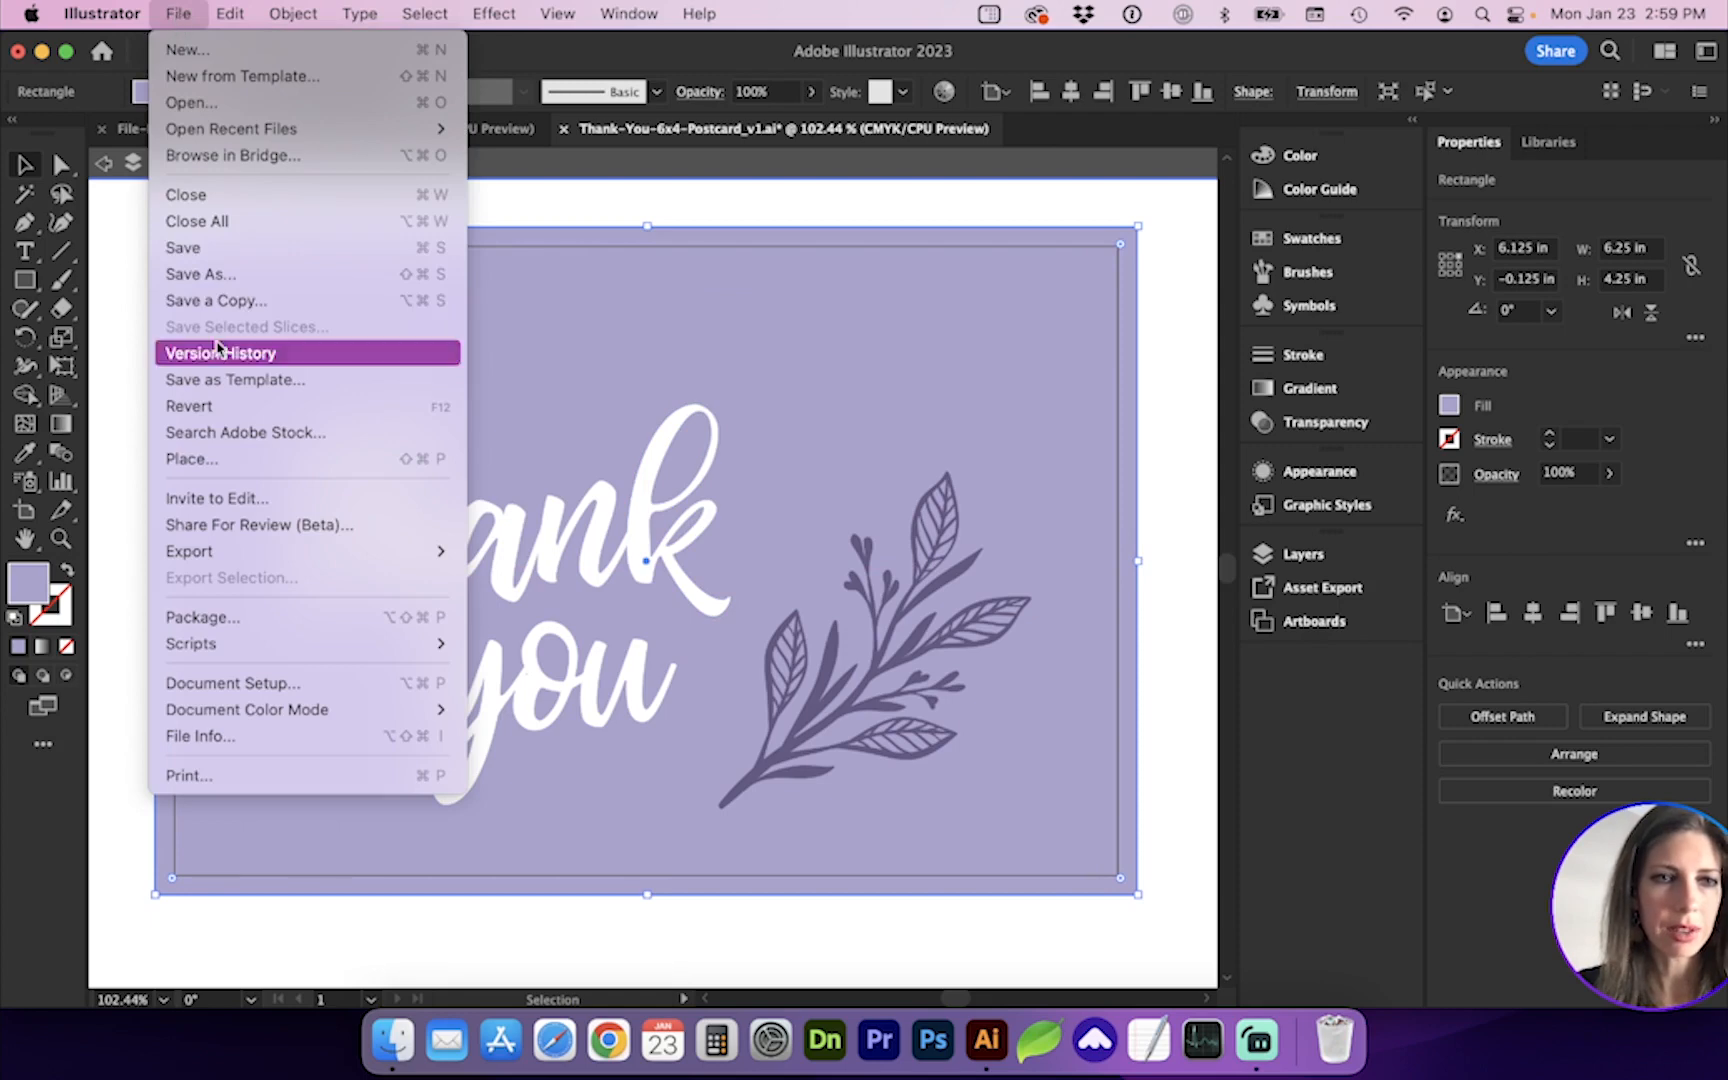
click(200, 274)
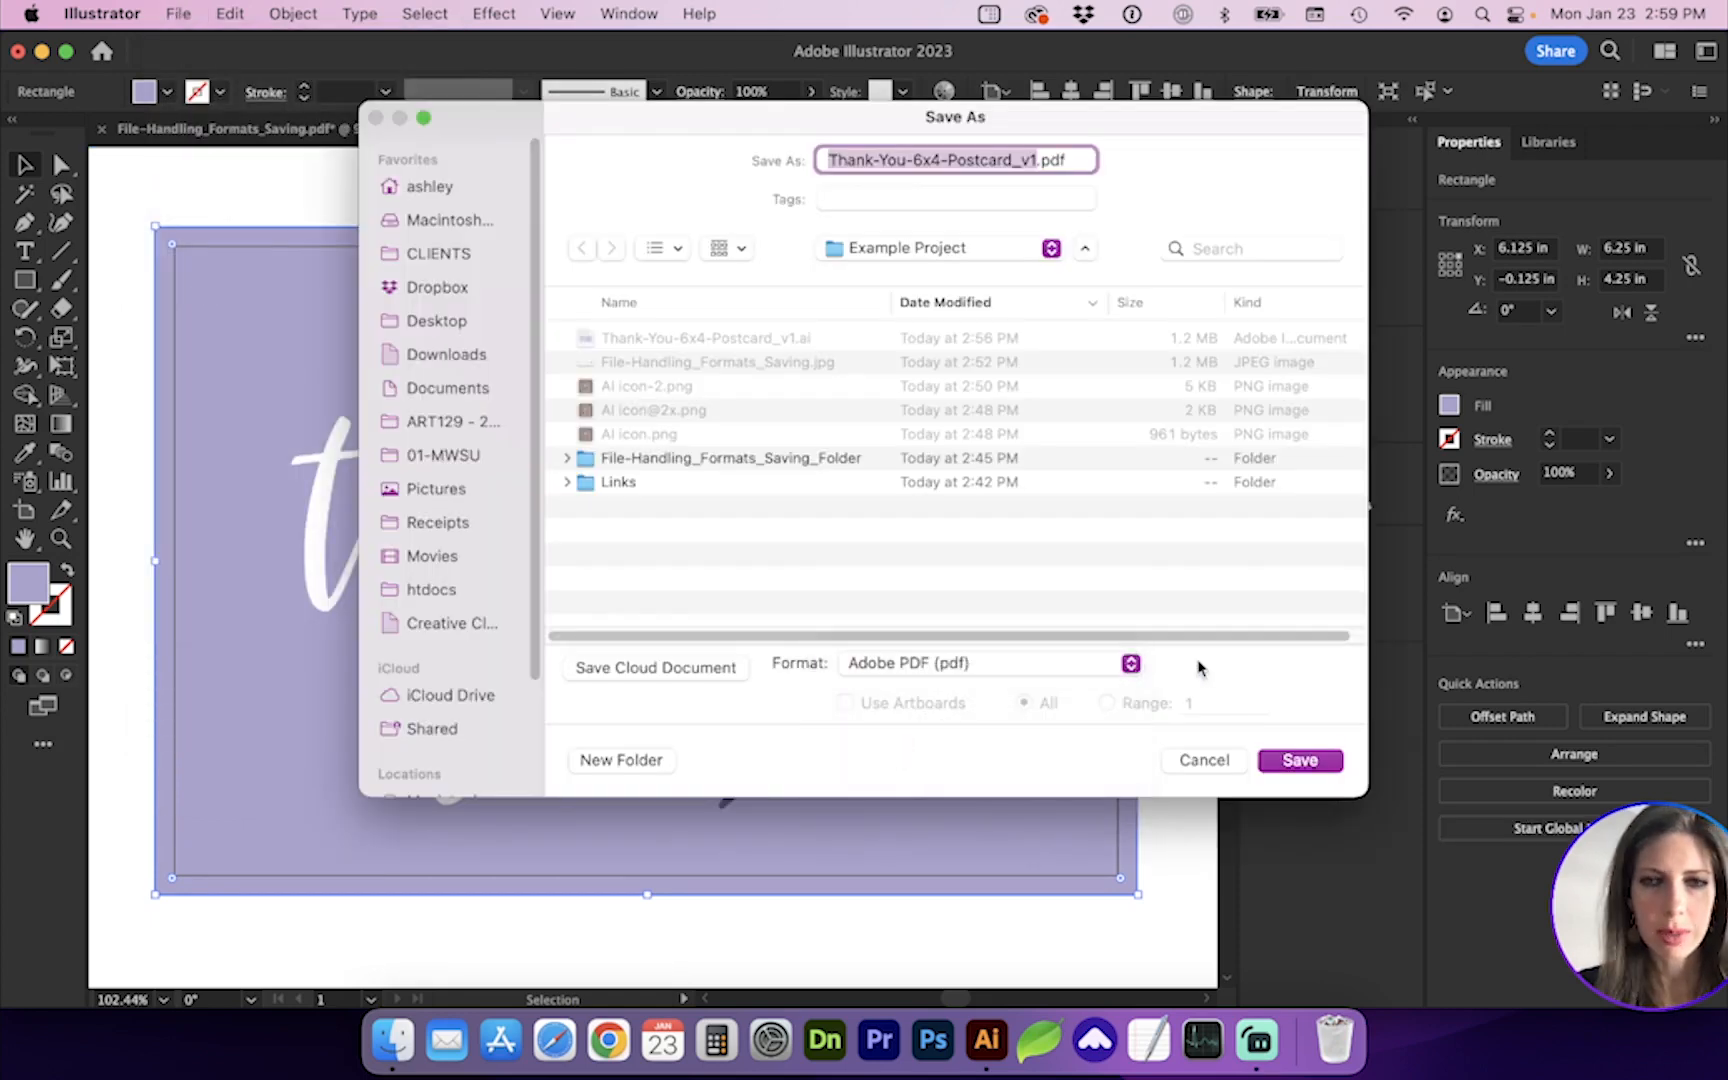
click(1300, 760)
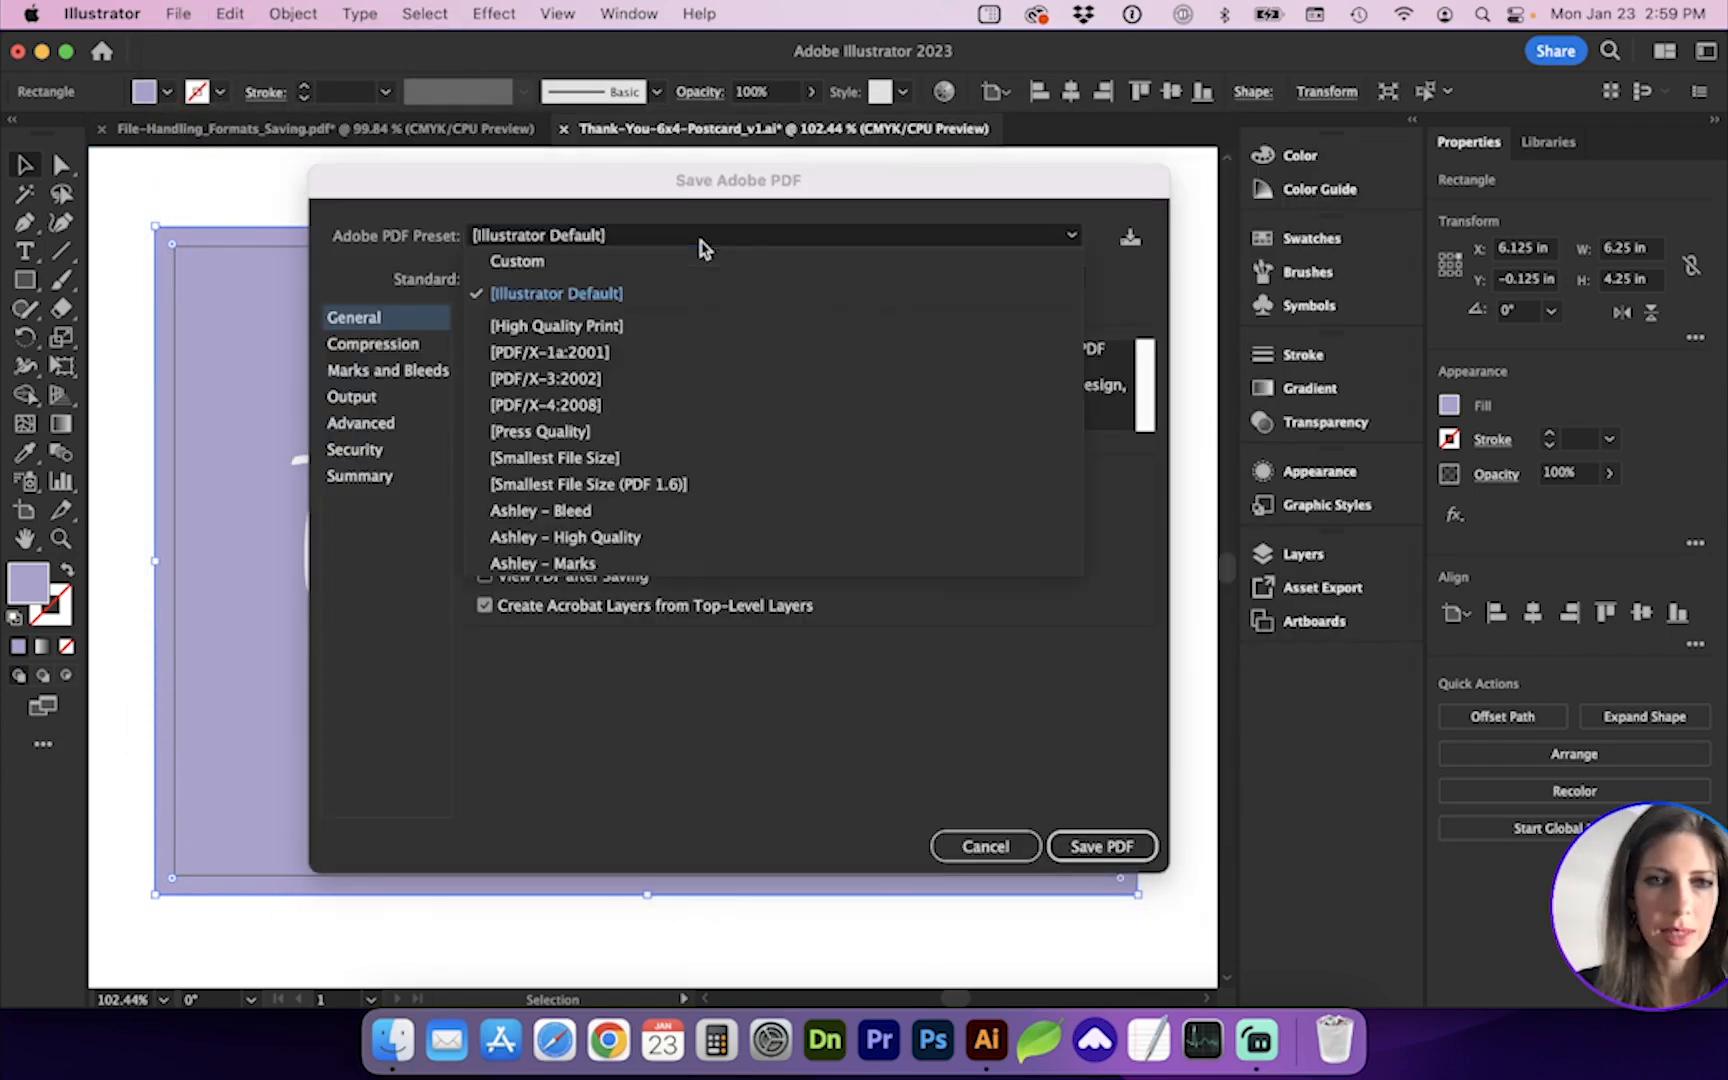
click(556, 326)
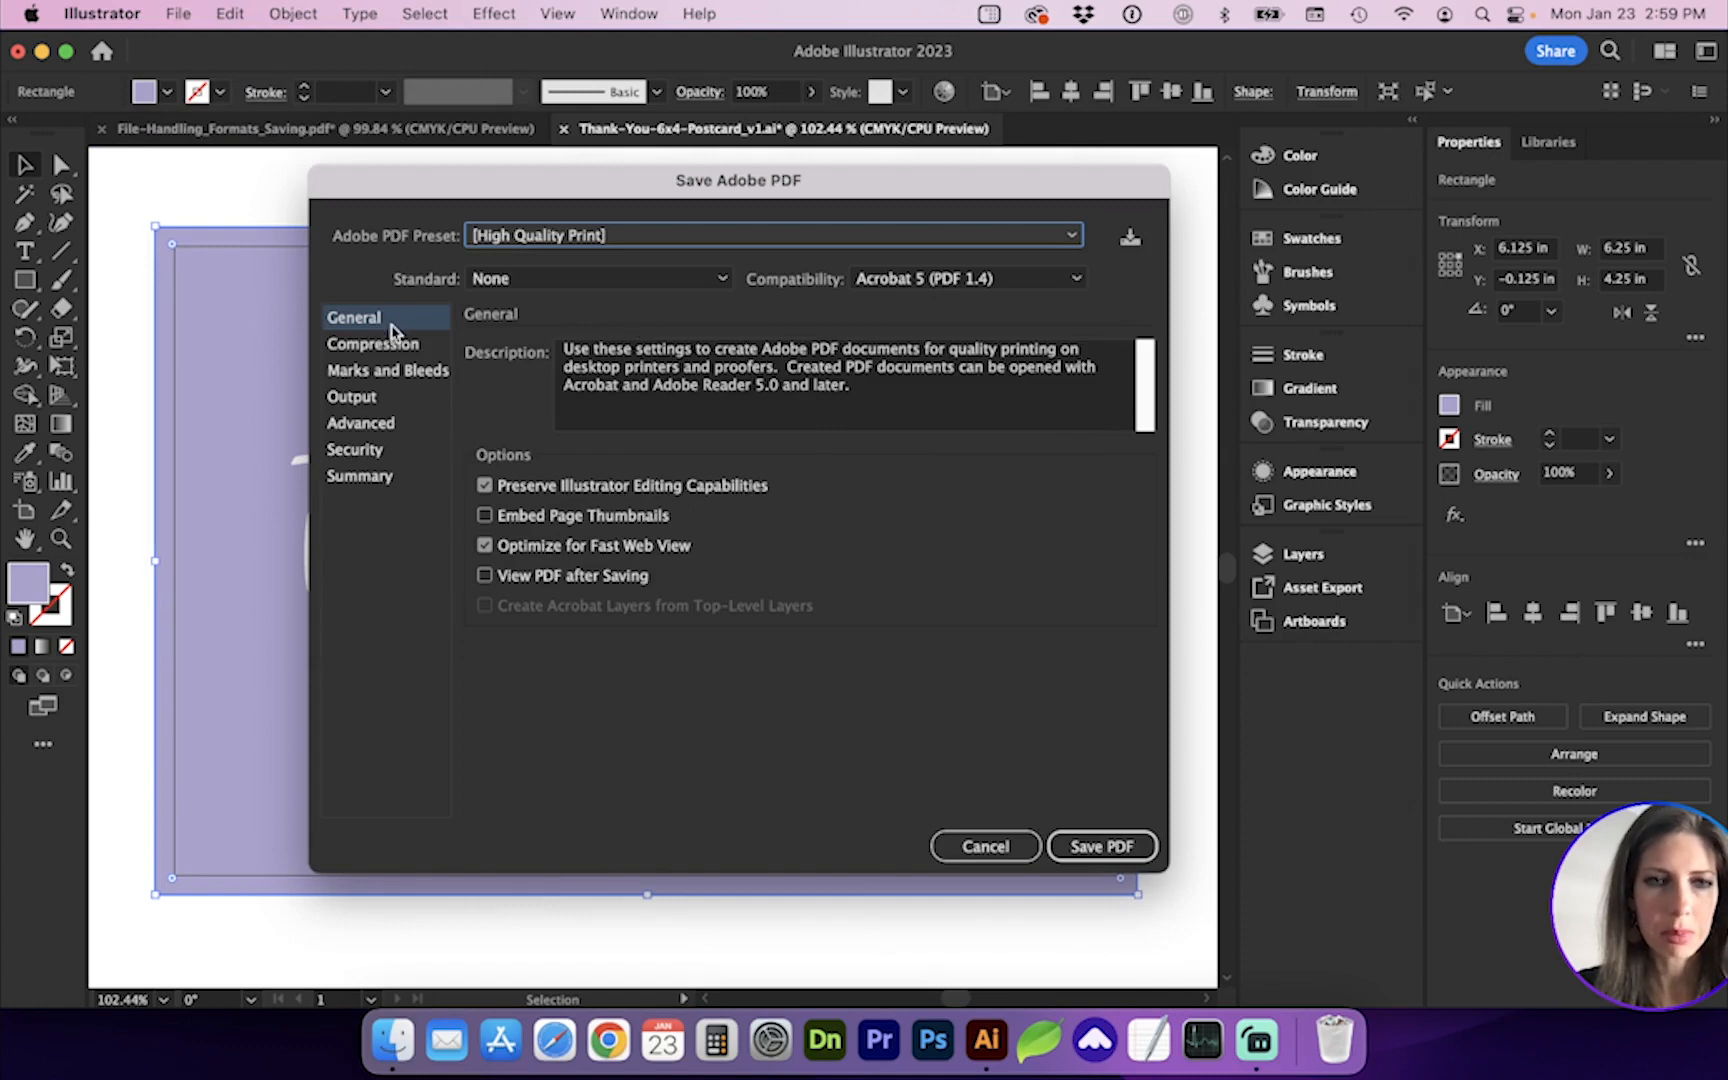
click(1100, 846)
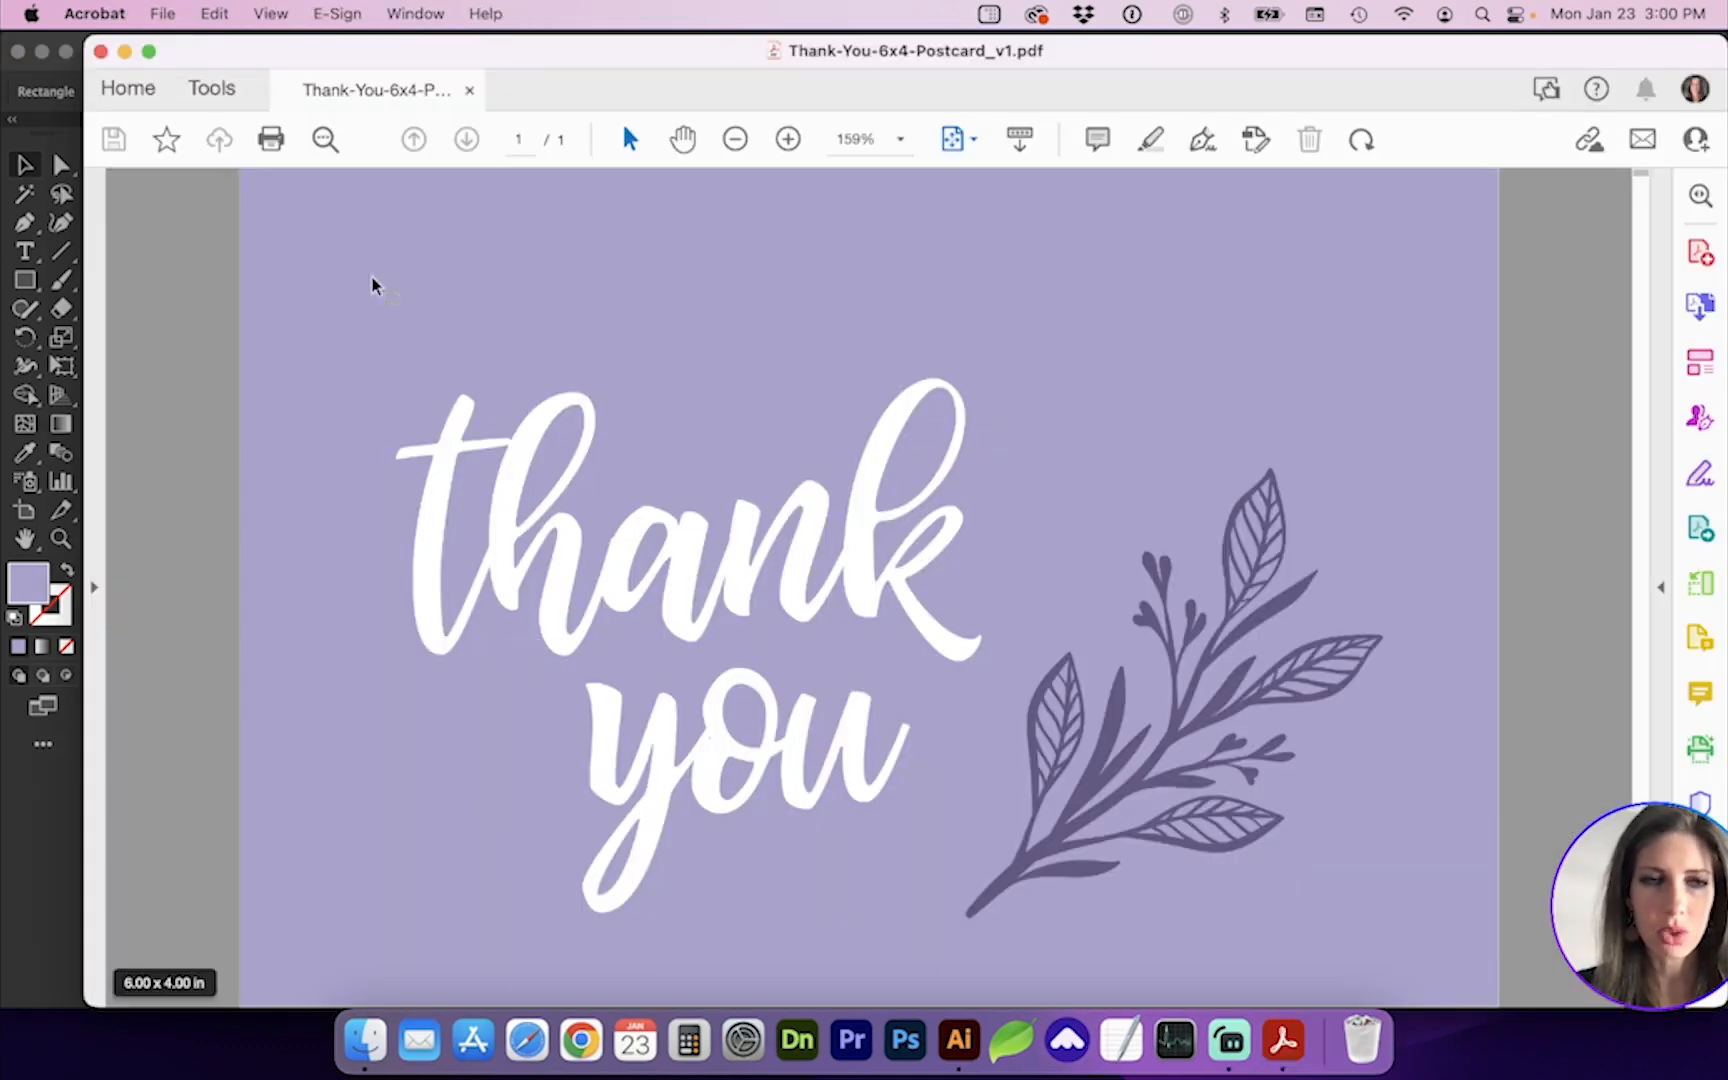
click(956, 1040)
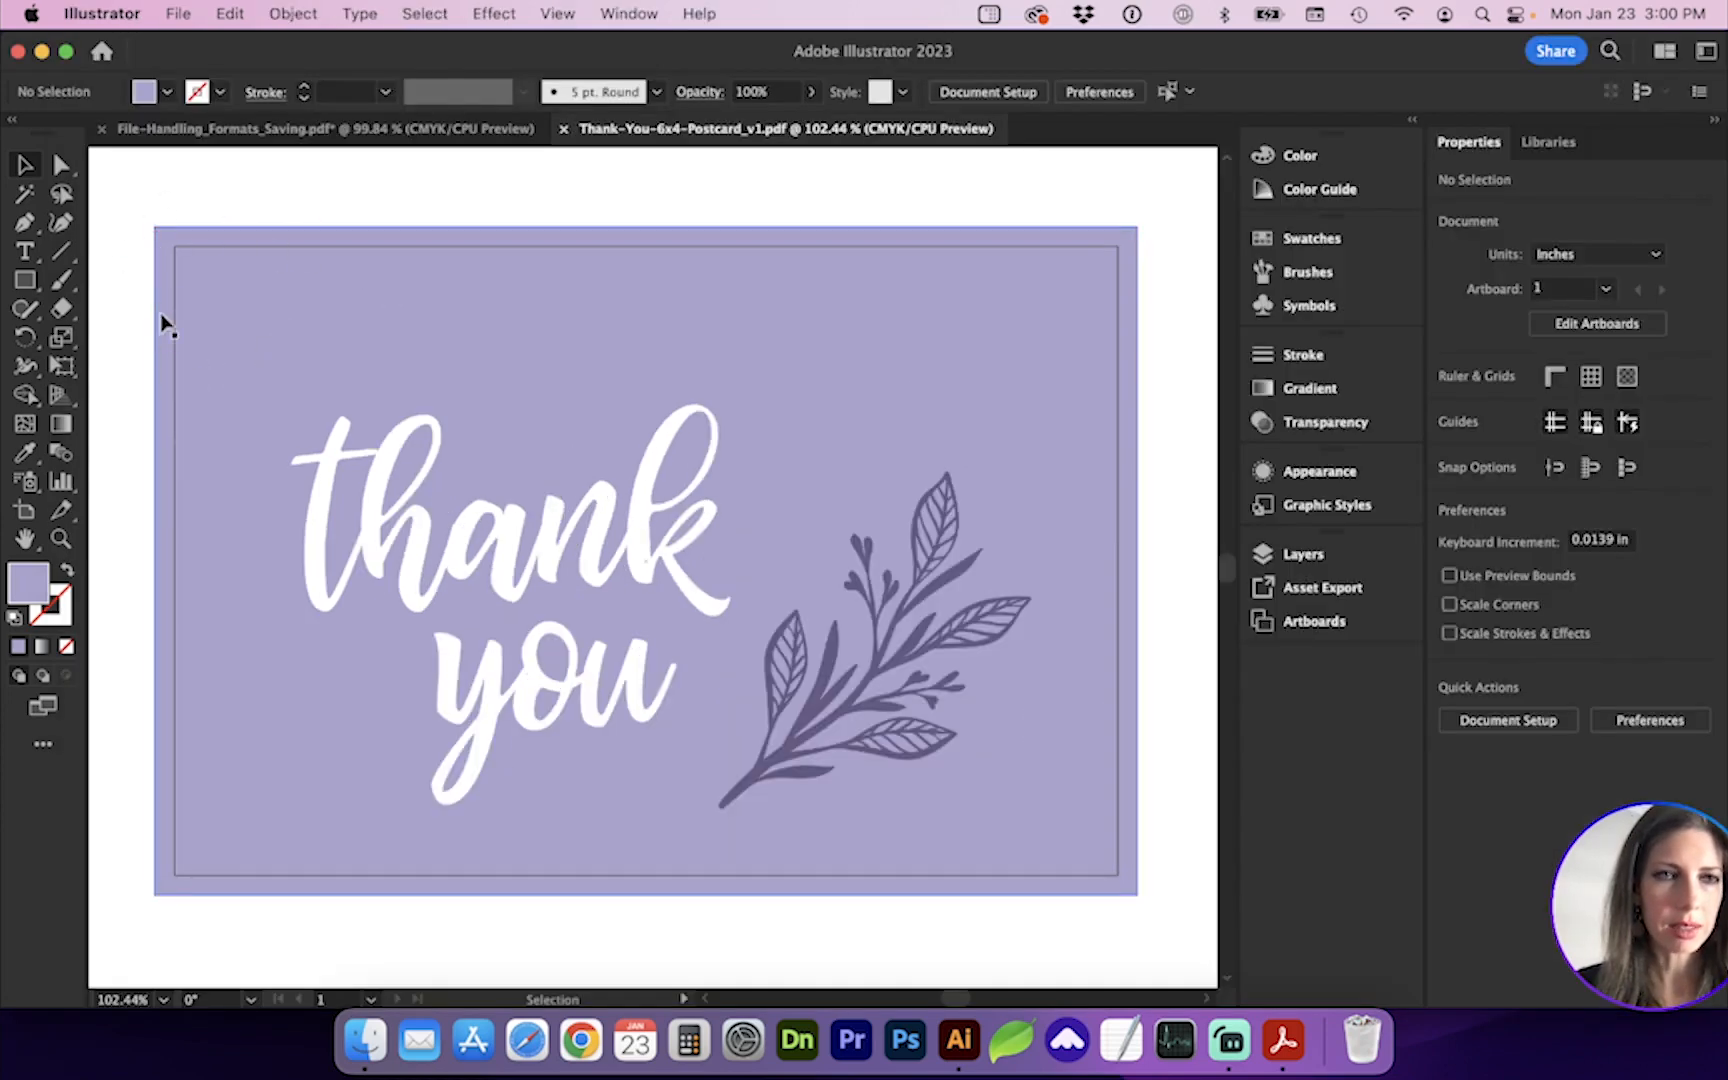
Save another PDF copy named Thank-You-6x4-Postcard_v1-Print, reaching the PDF options.
click(178, 14)
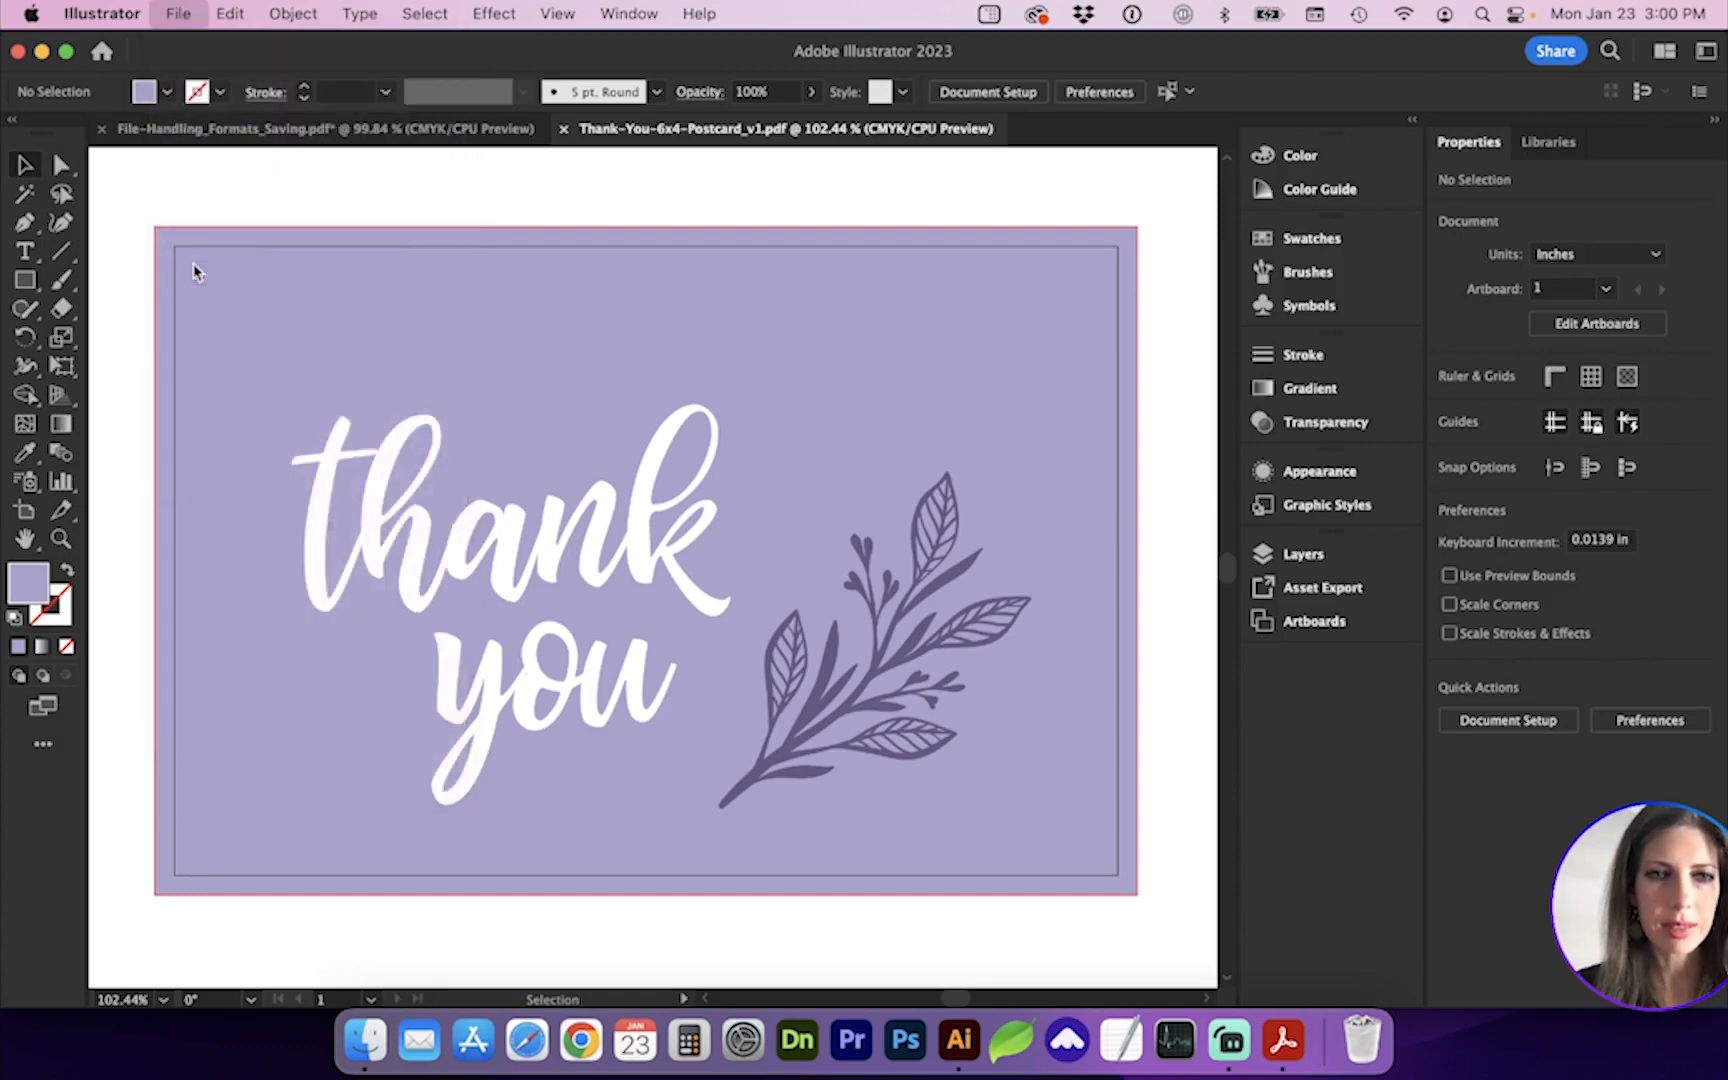
click(178, 14)
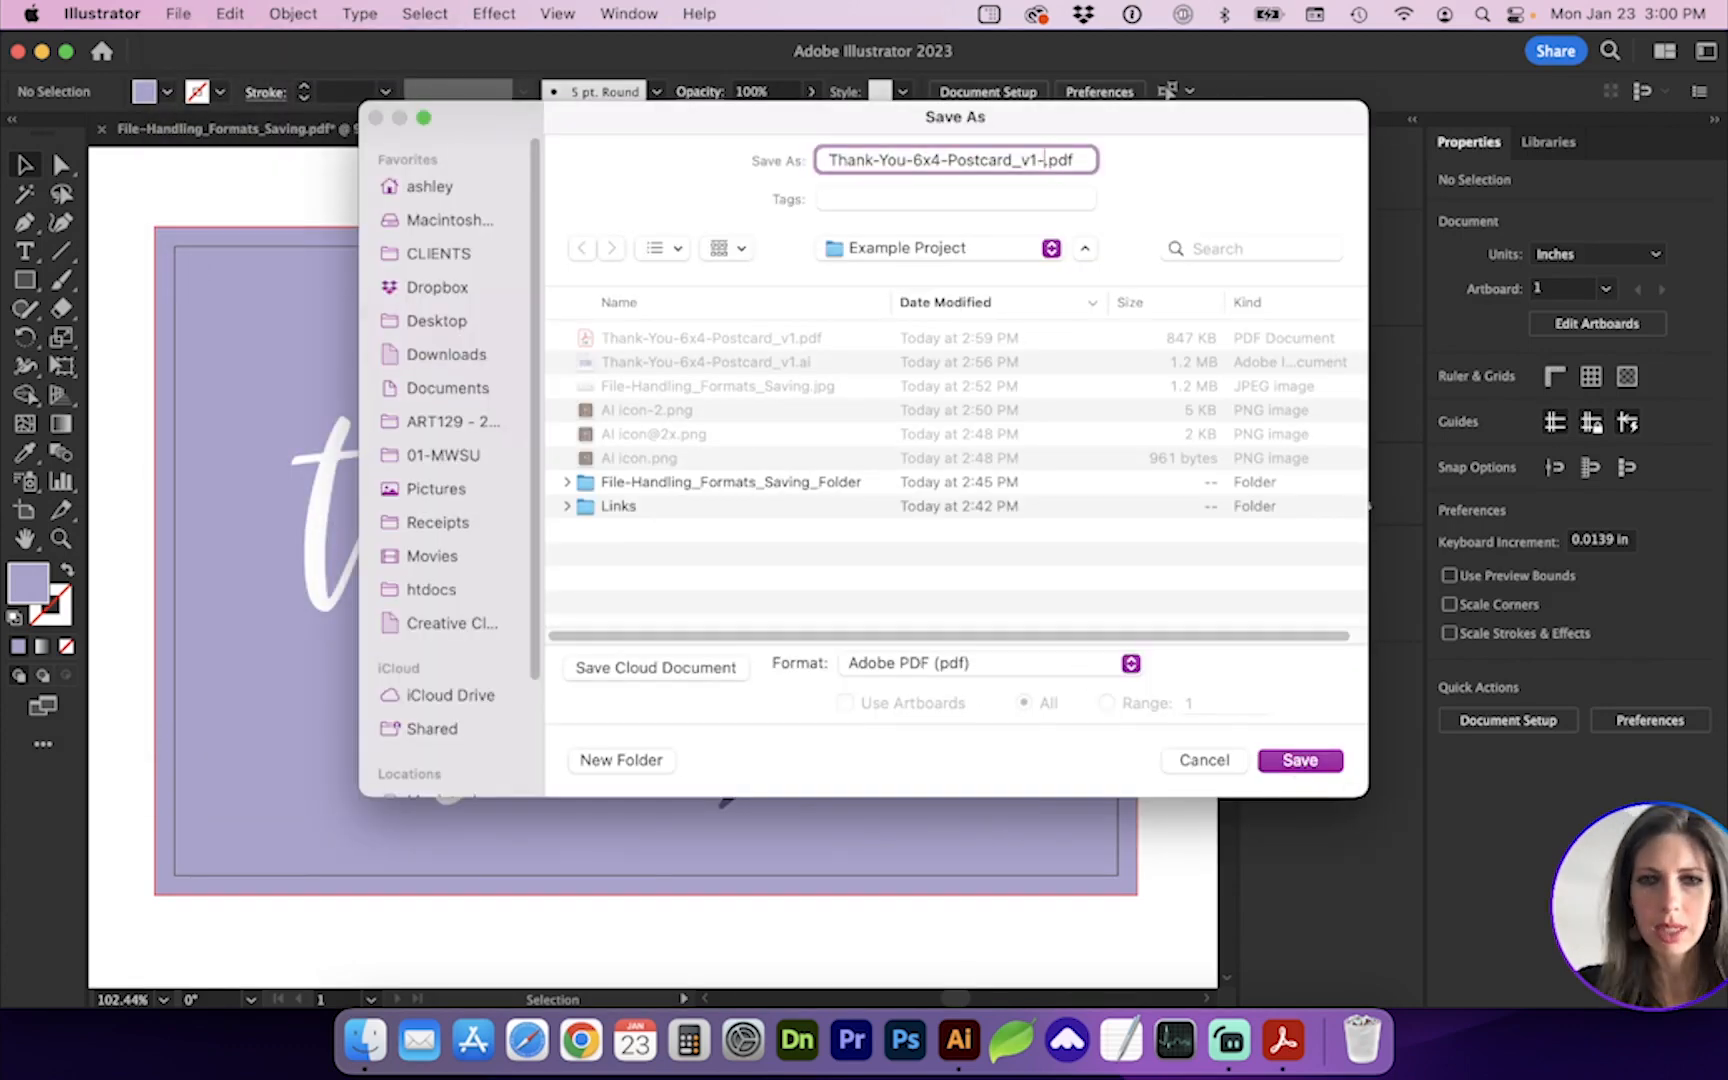
text(Print)
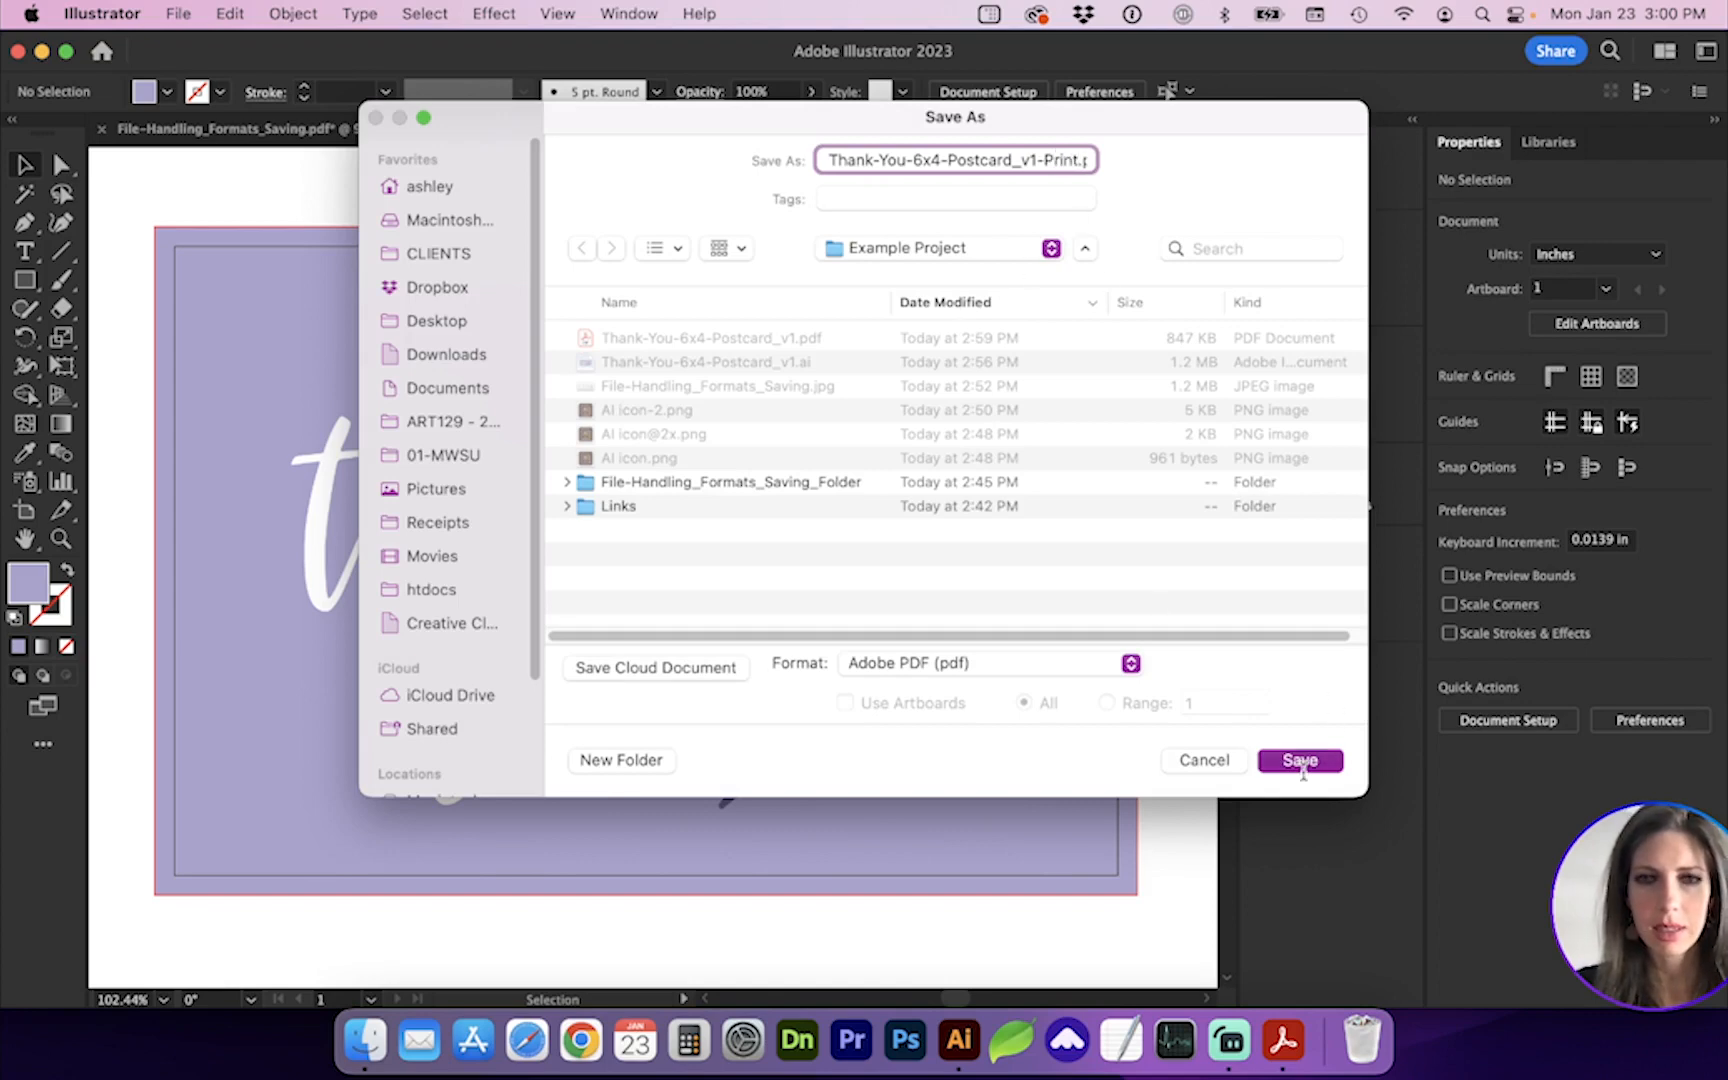
click(1300, 760)
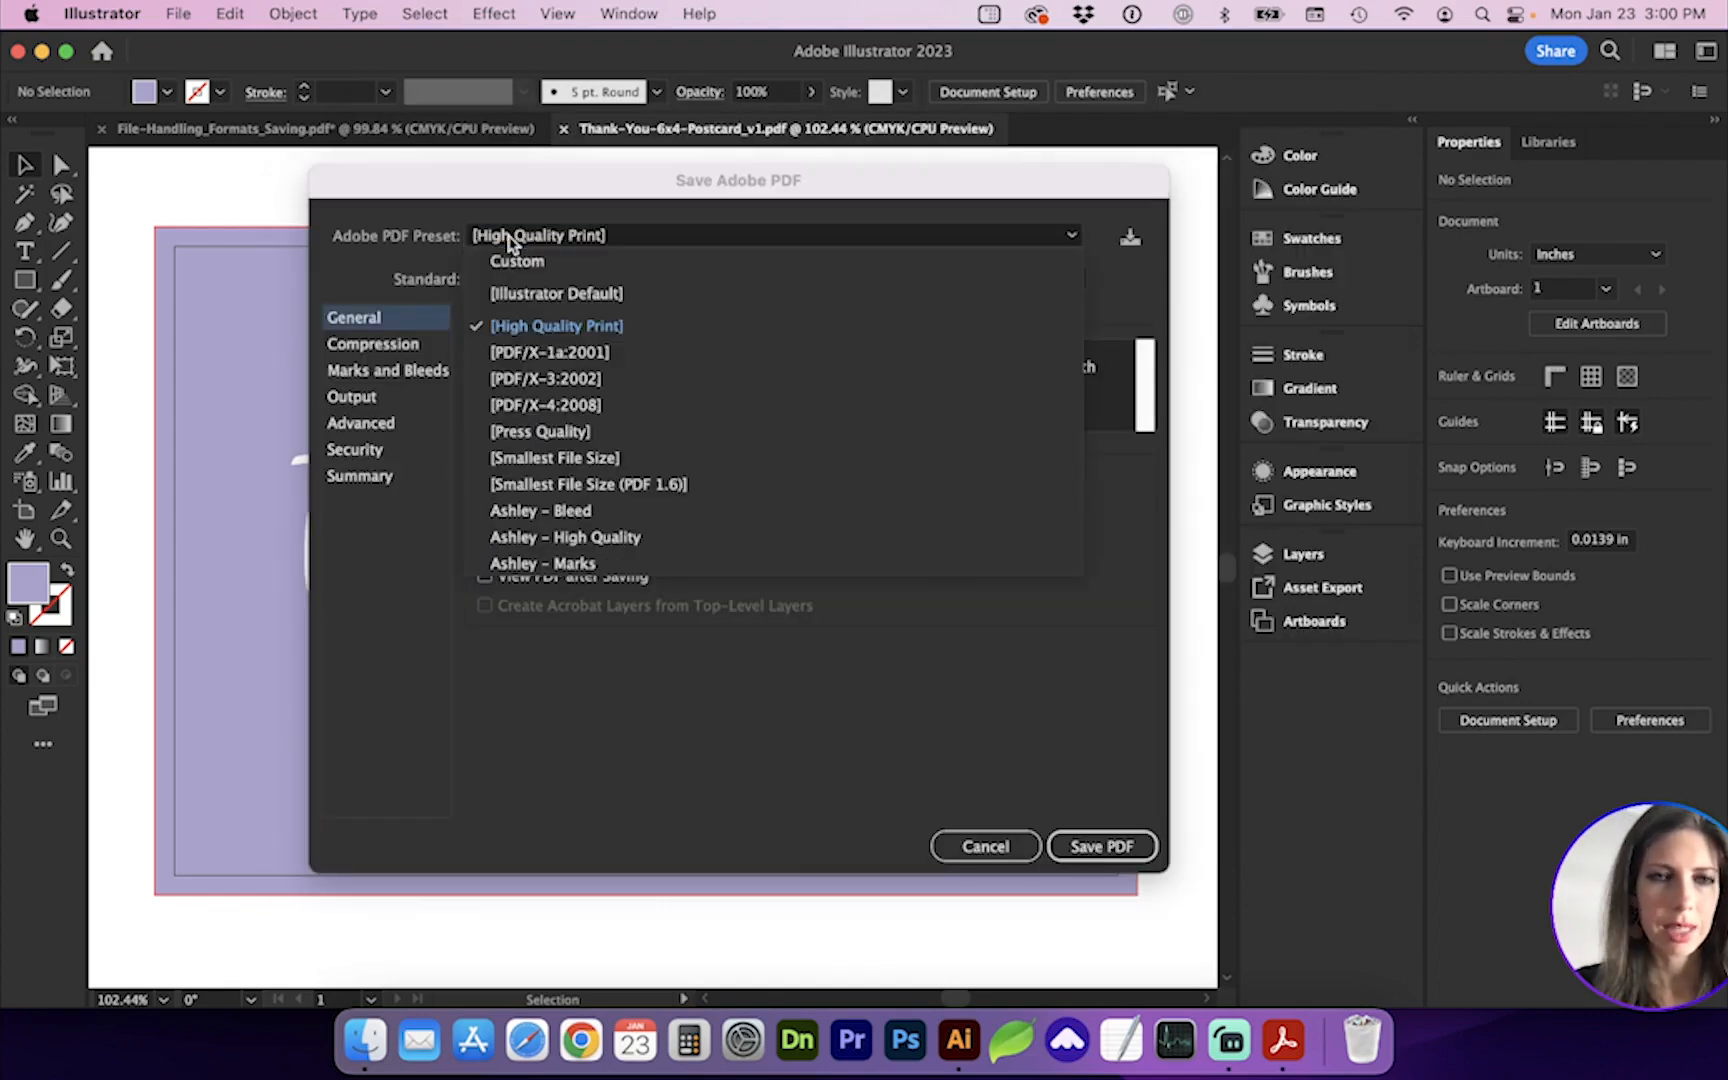
Keep [High Quality Print] and enable Use Document Bleed Settings and Trim Marks.
click(556, 326)
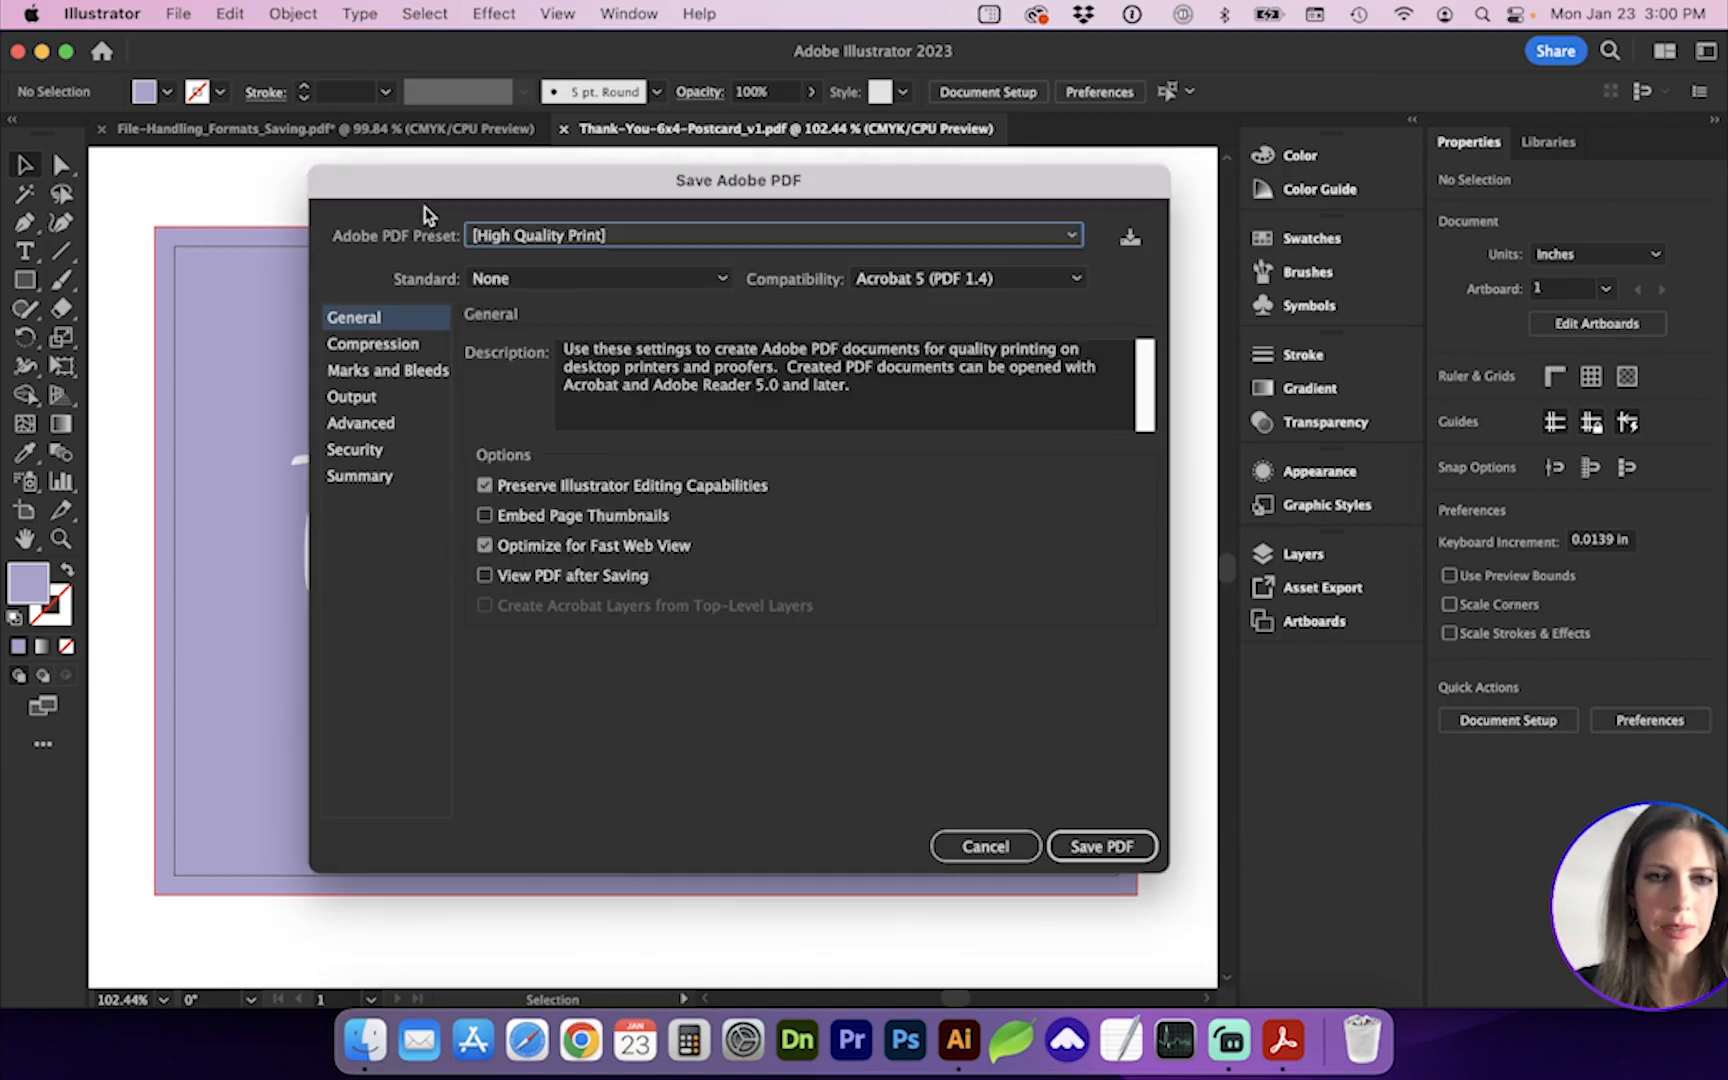
mouse_move(408, 394)
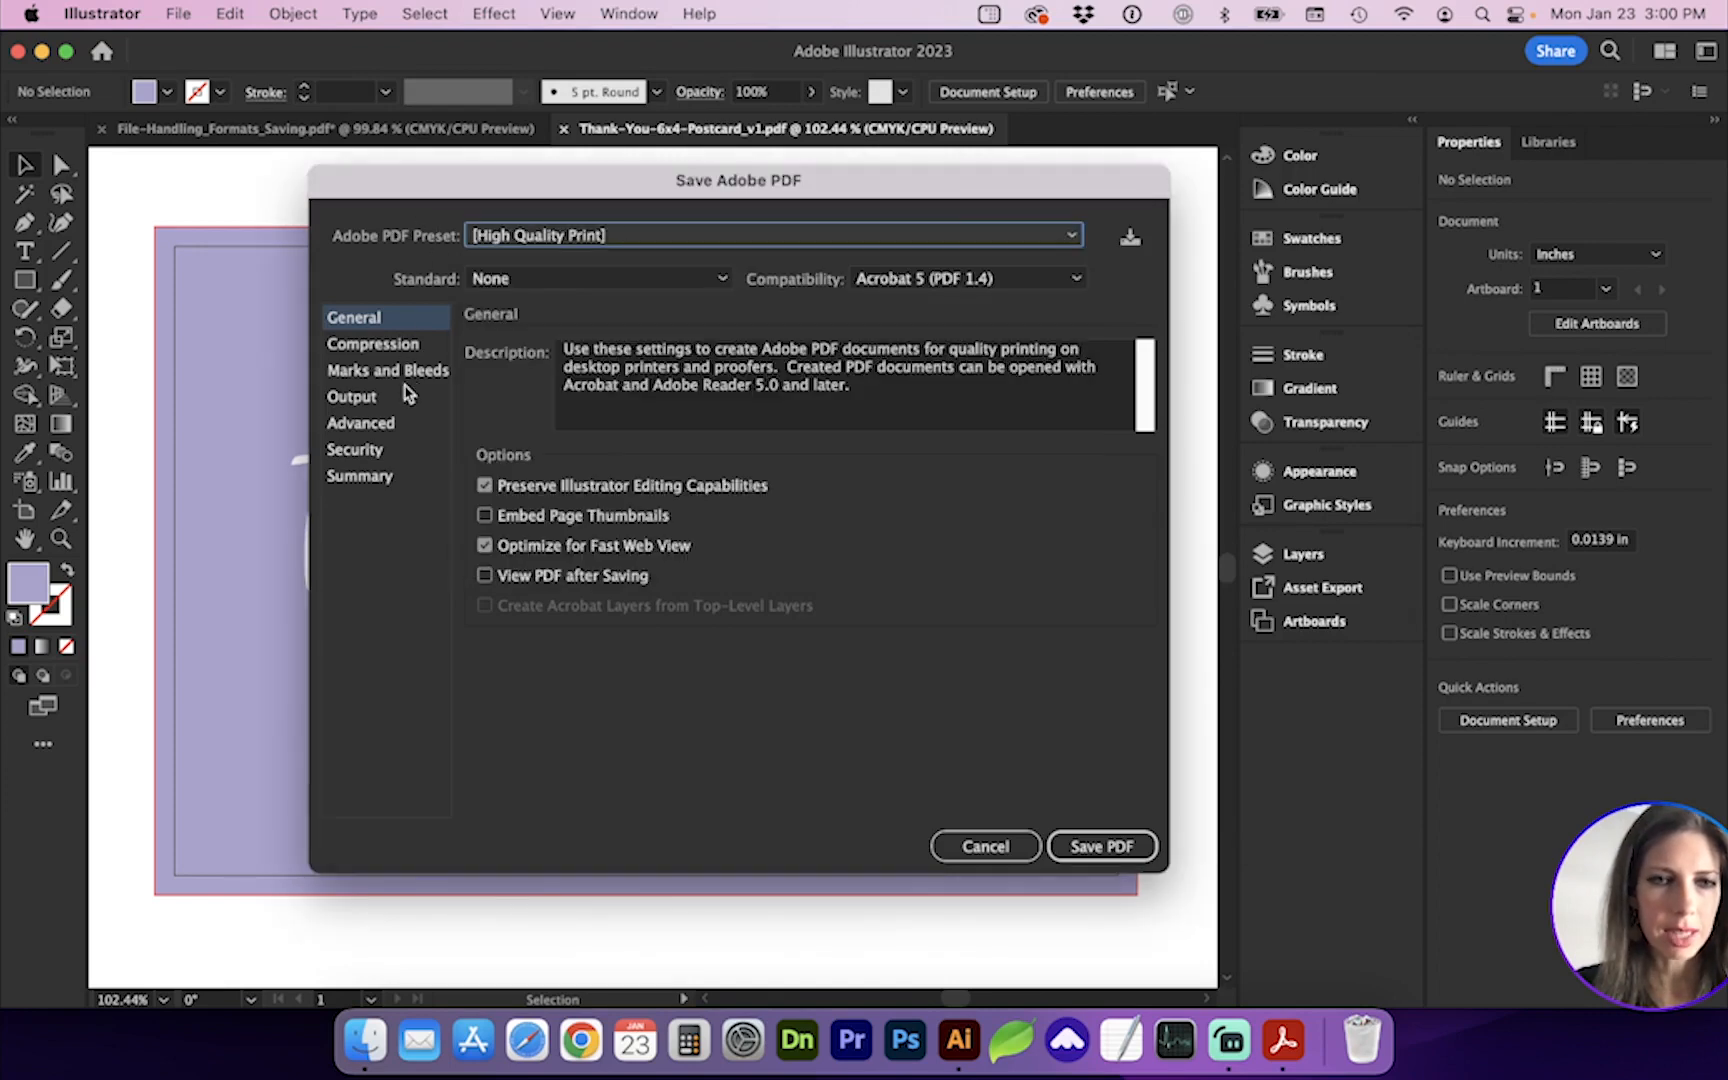
click(386, 370)
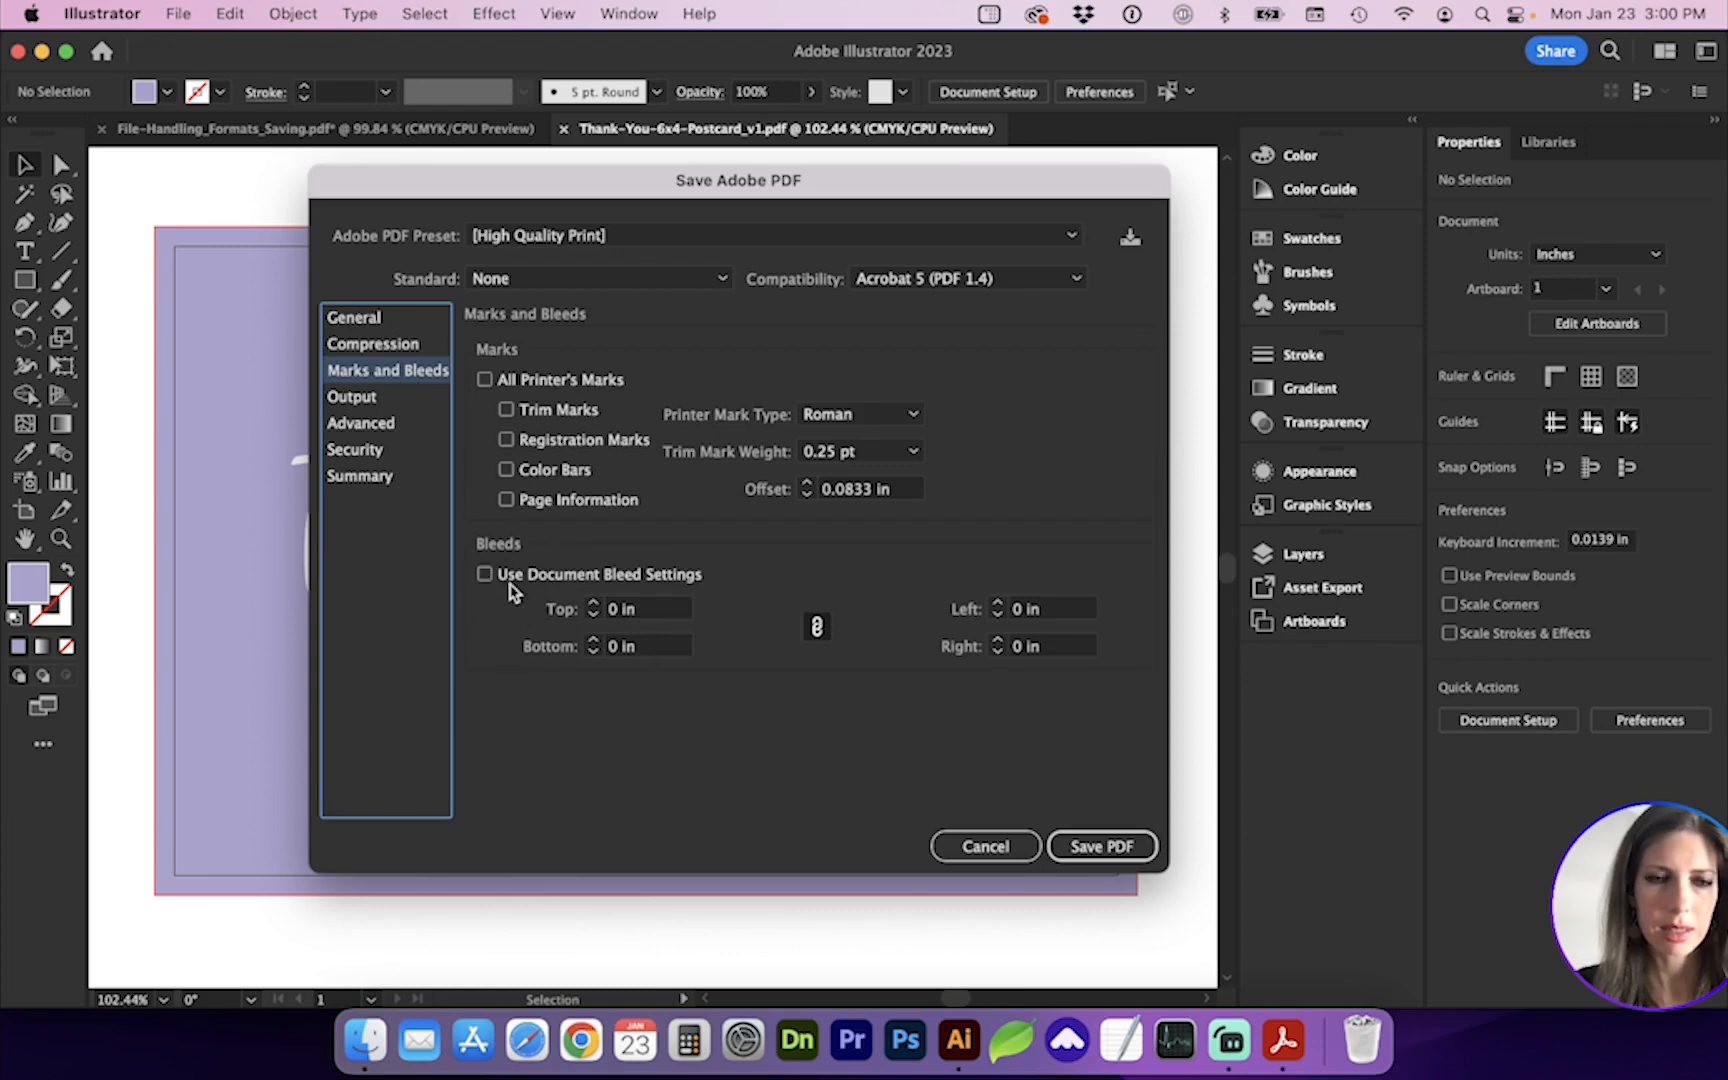
click(484, 574)
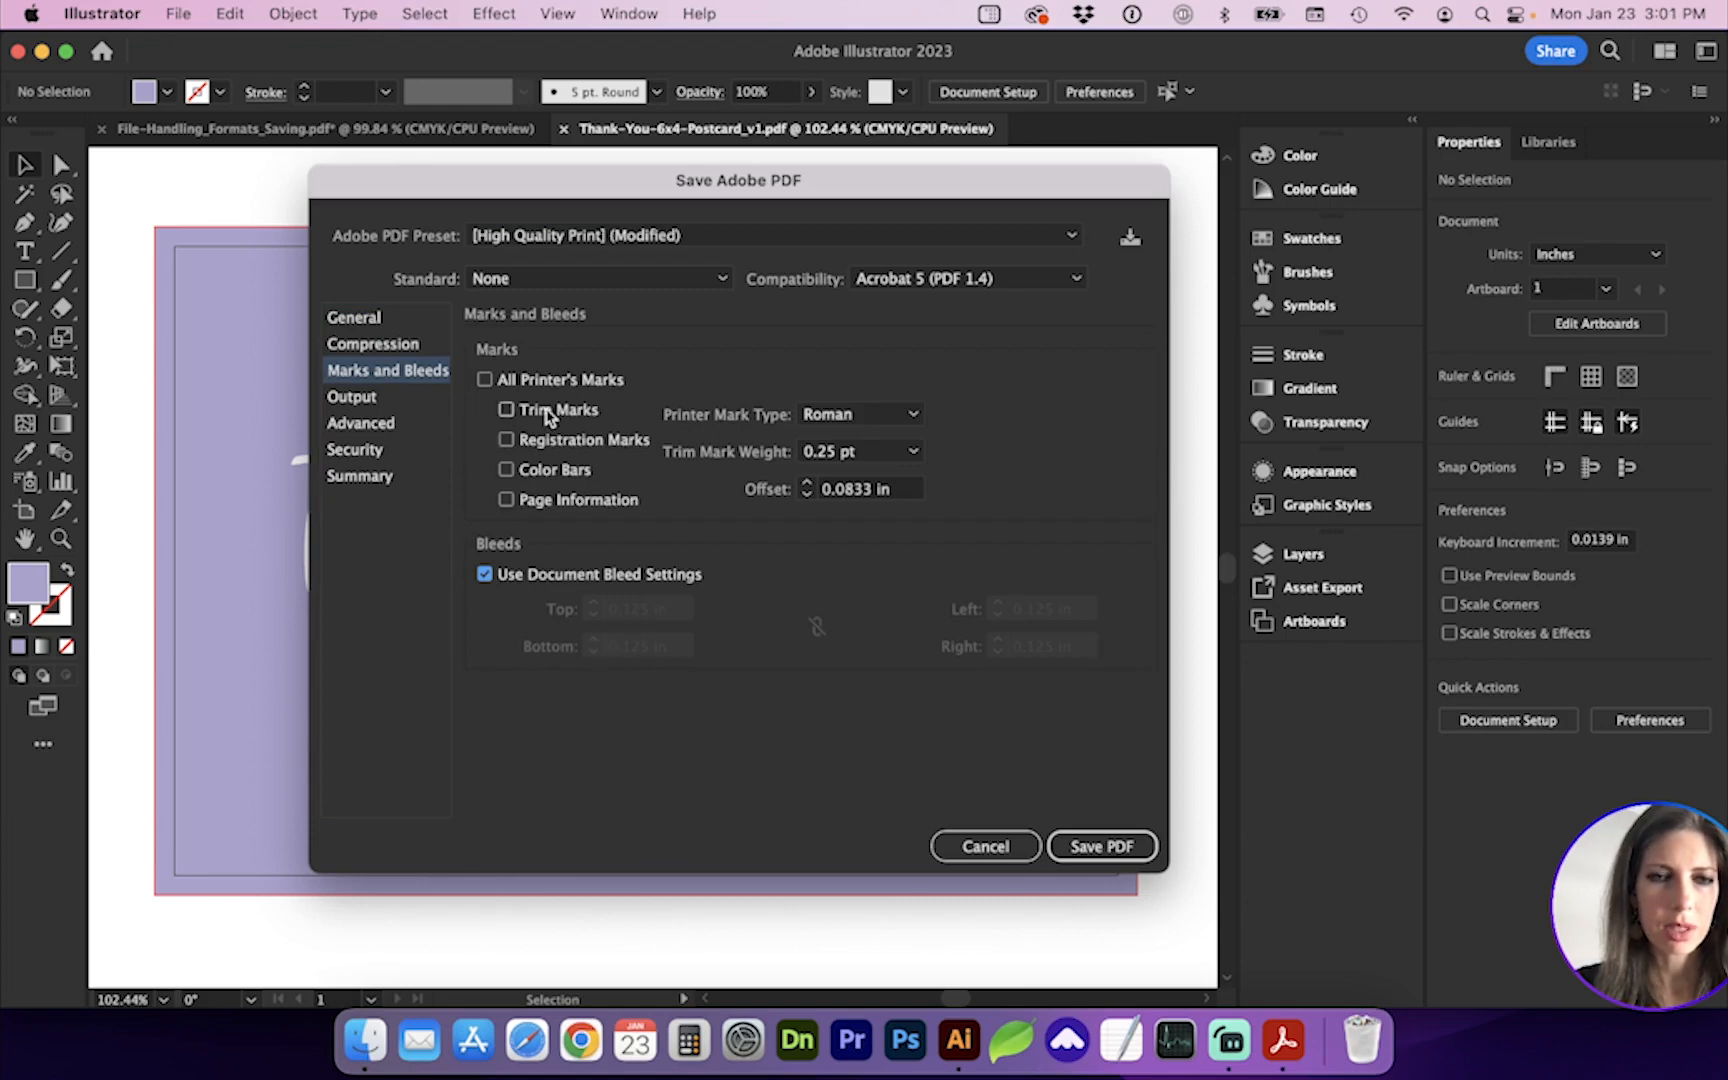
click(506, 408)
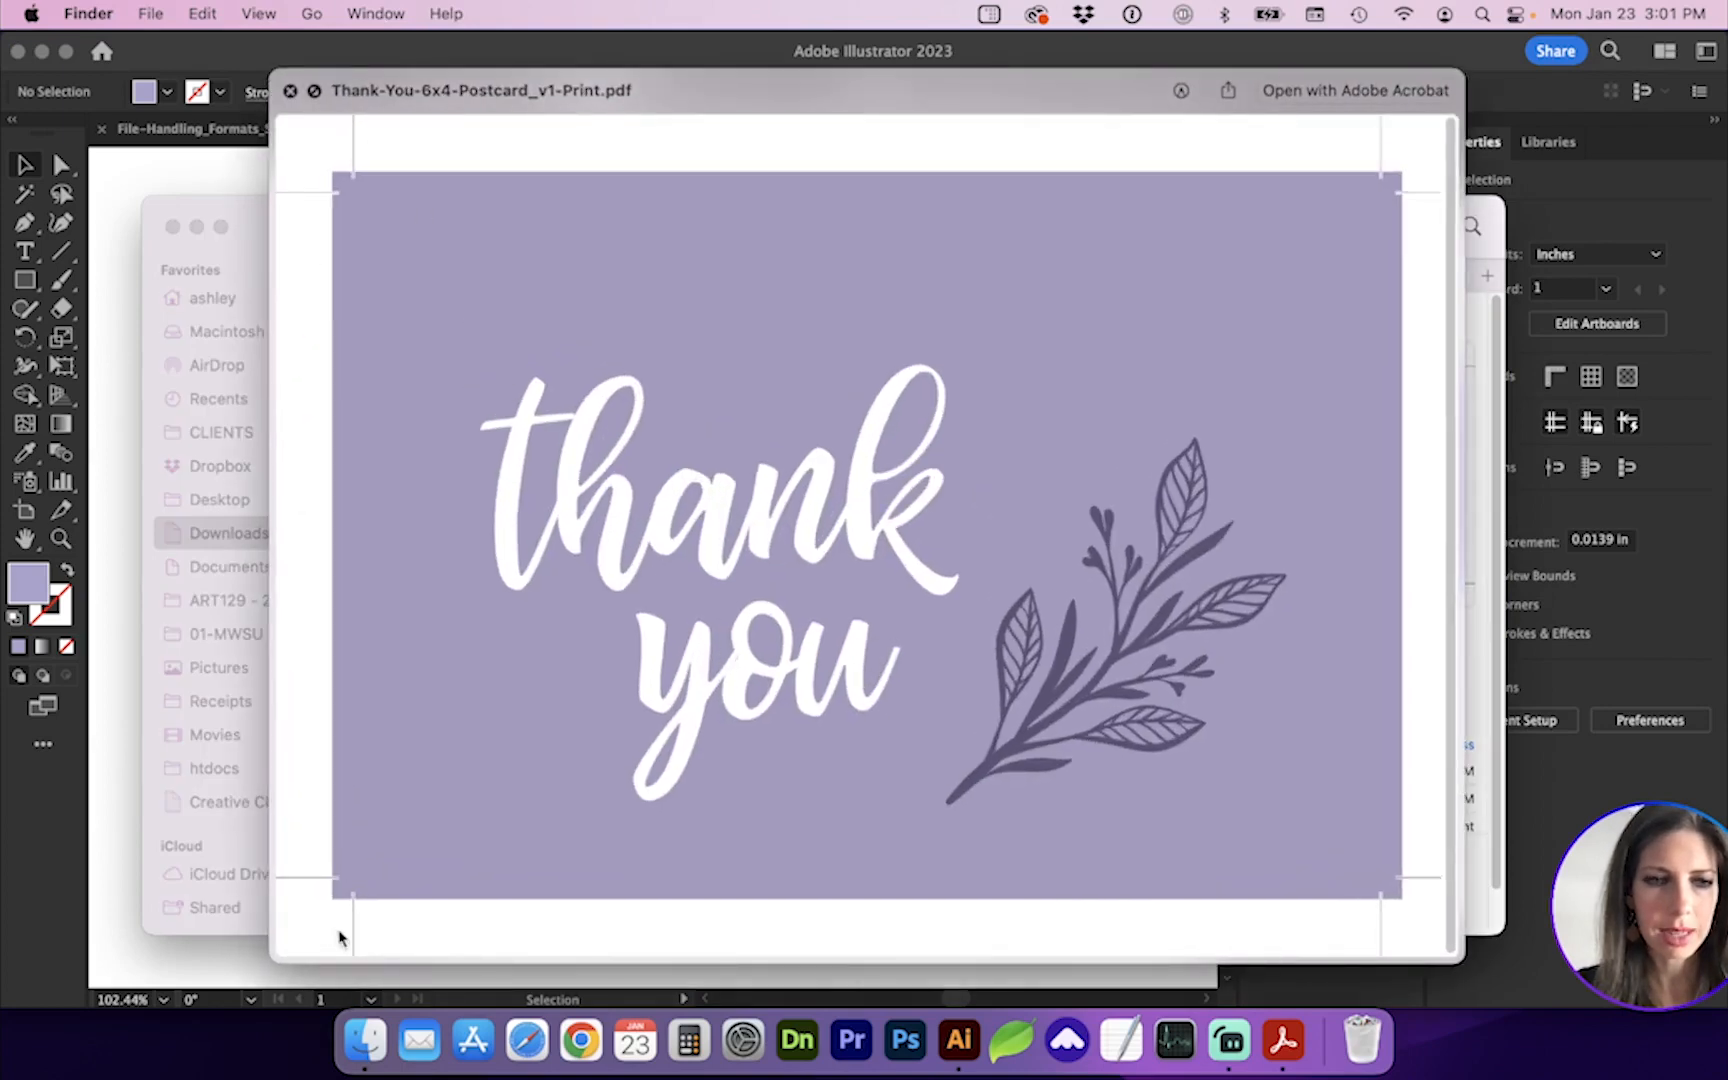
mouse_move(1424, 210)
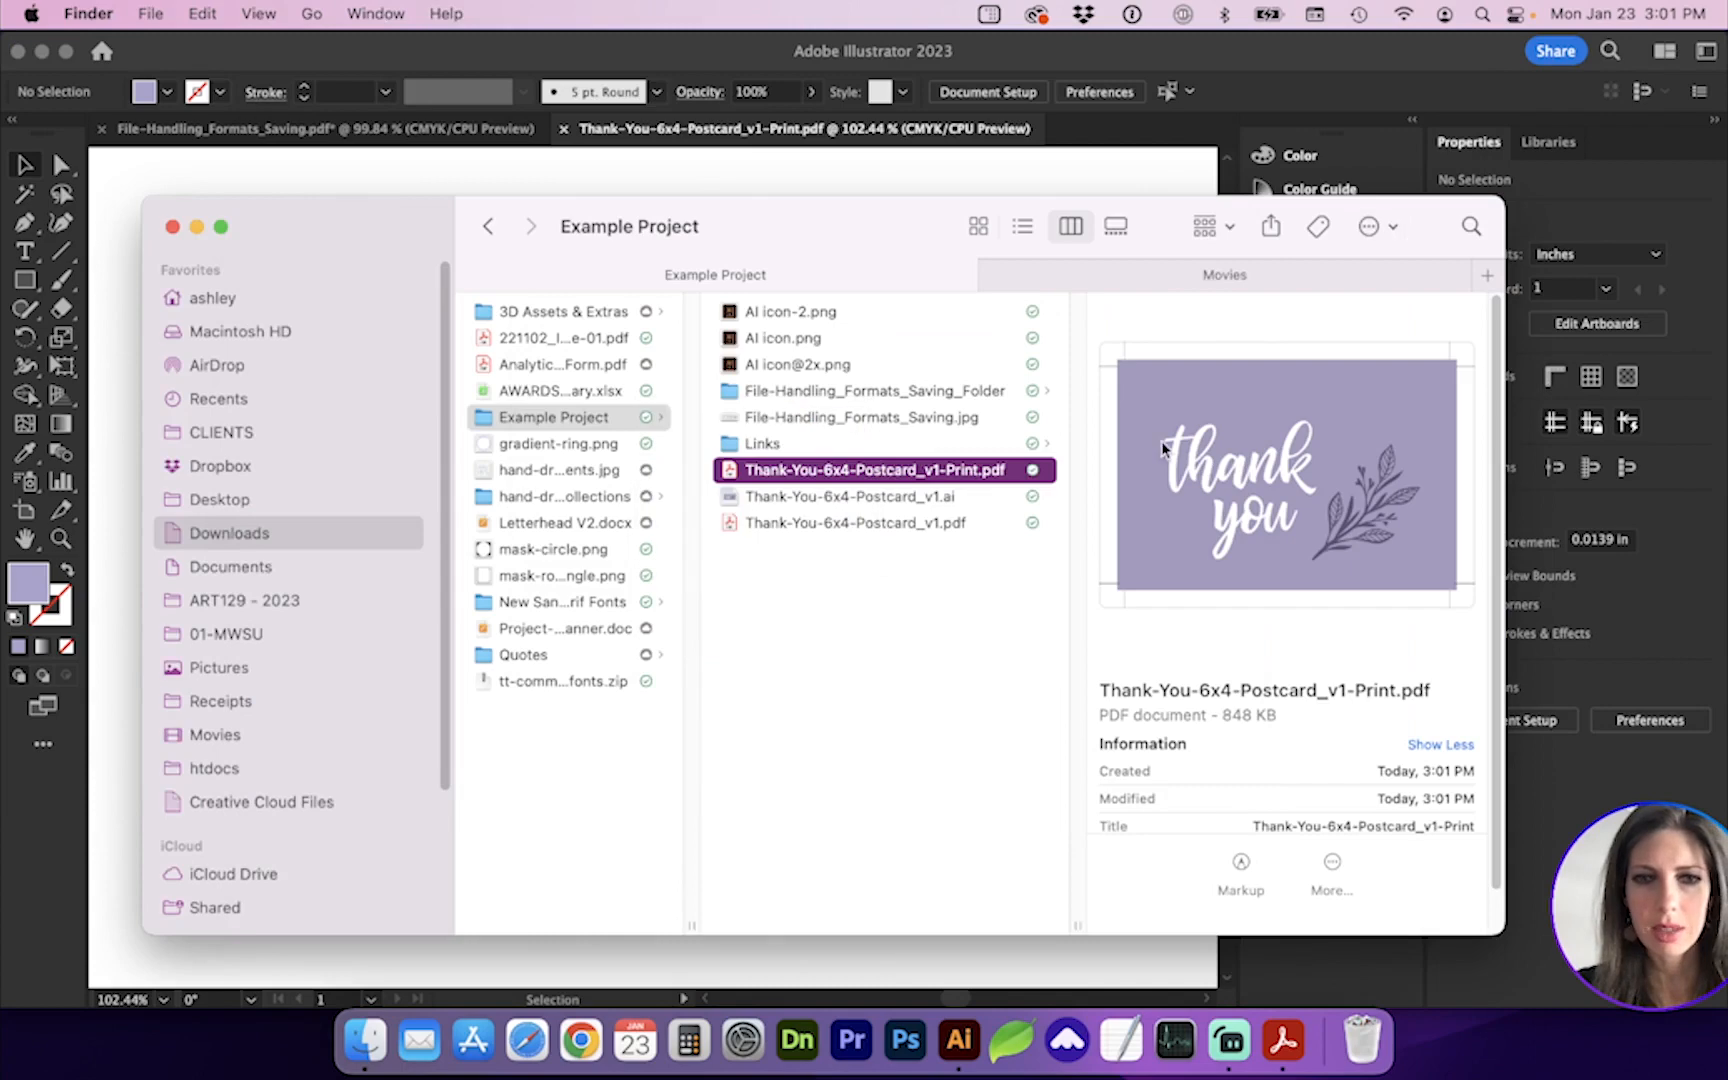
mouse_move(948, 534)
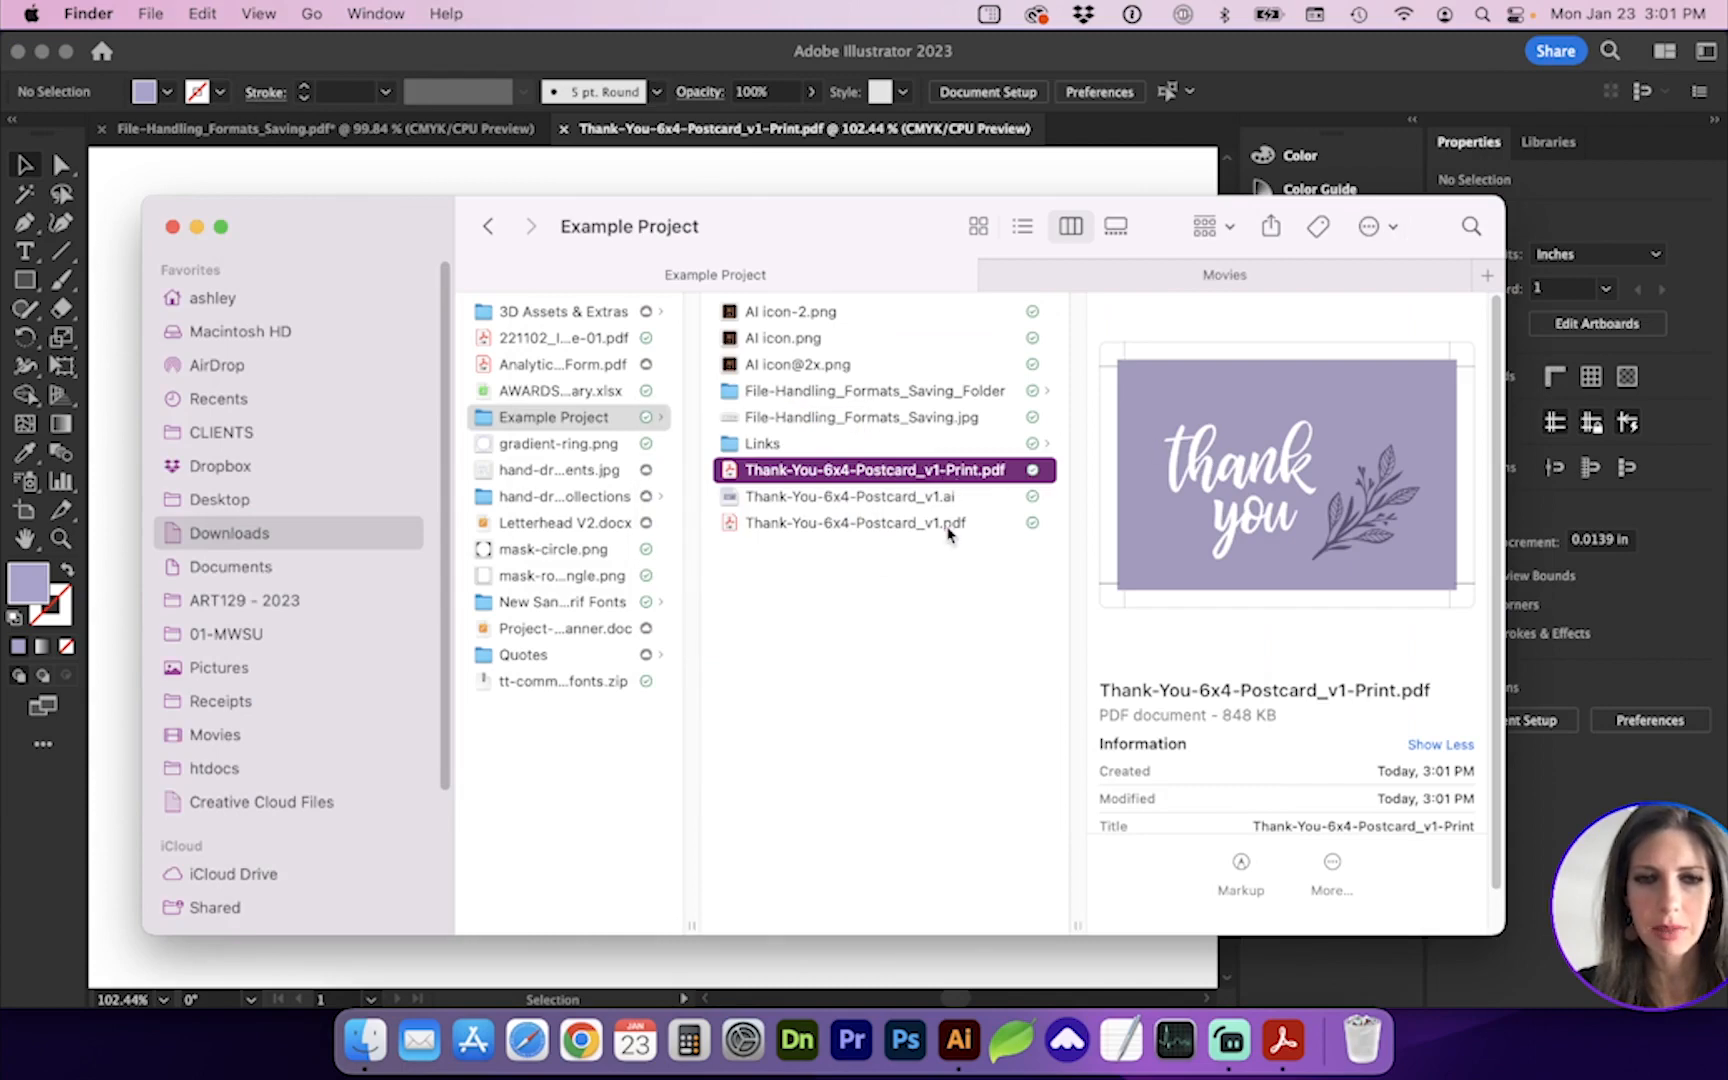